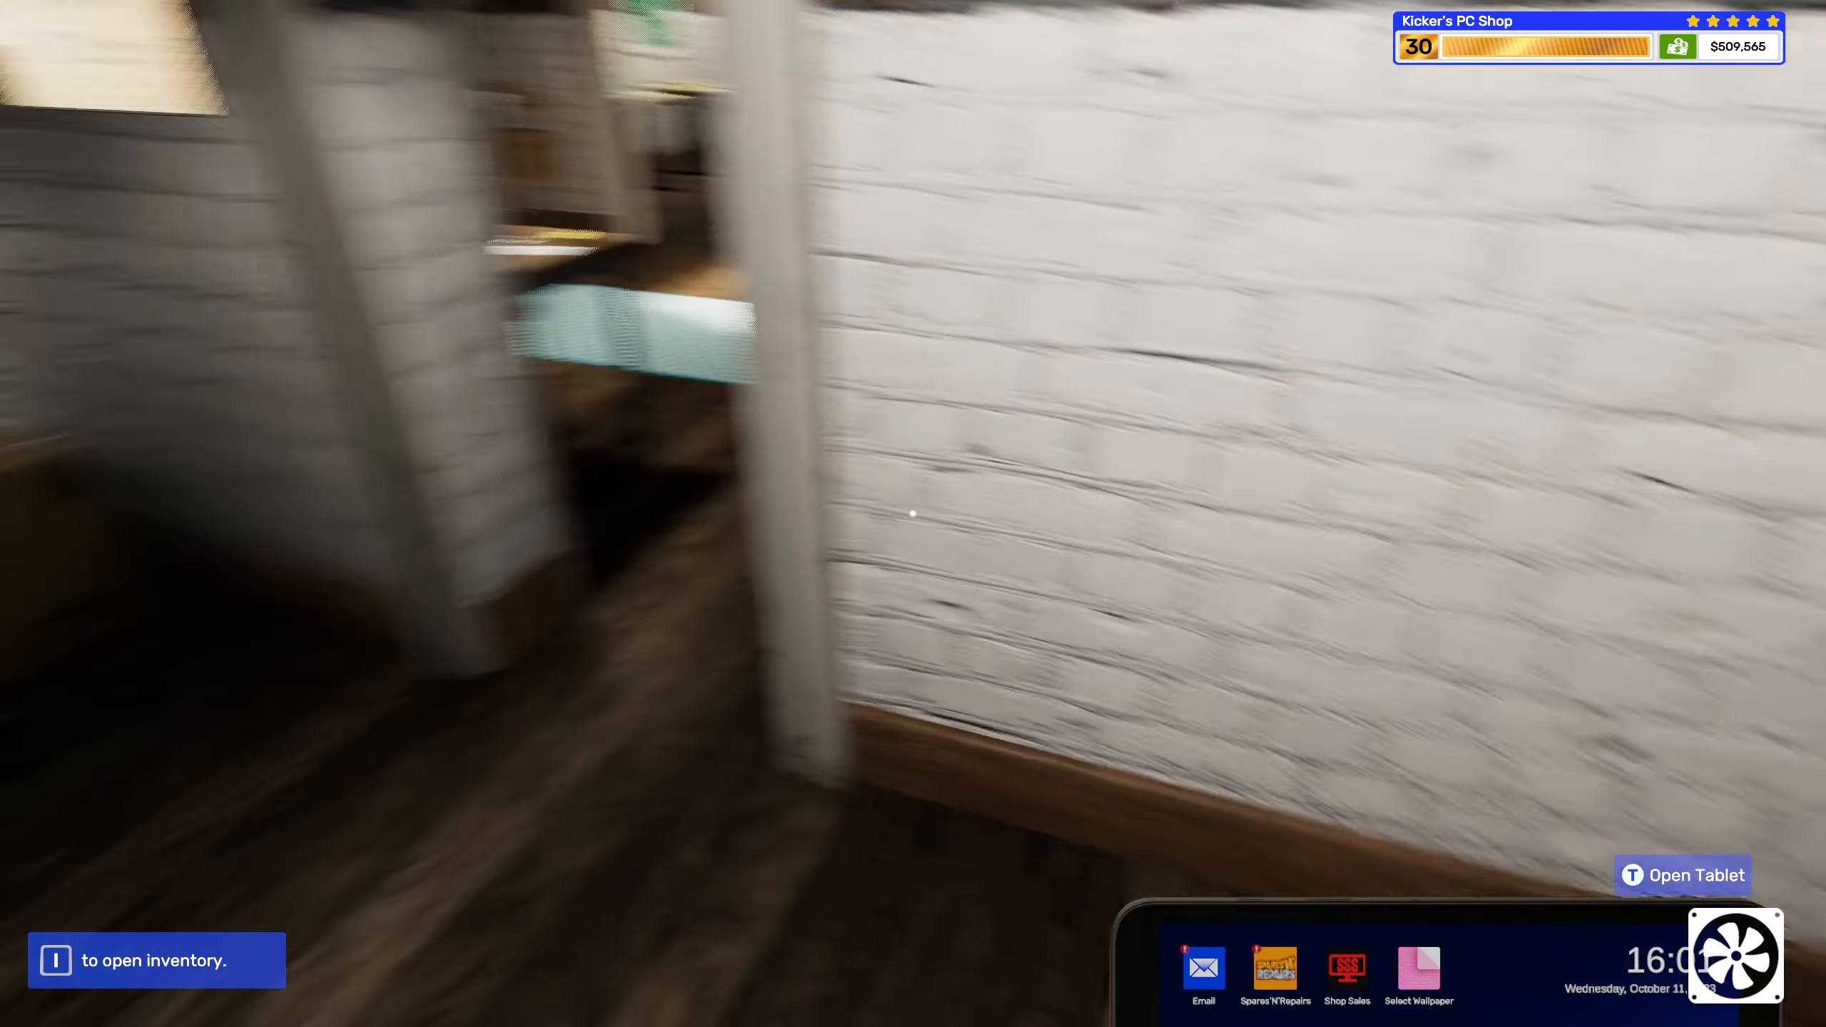
mouse_move(913, 513)
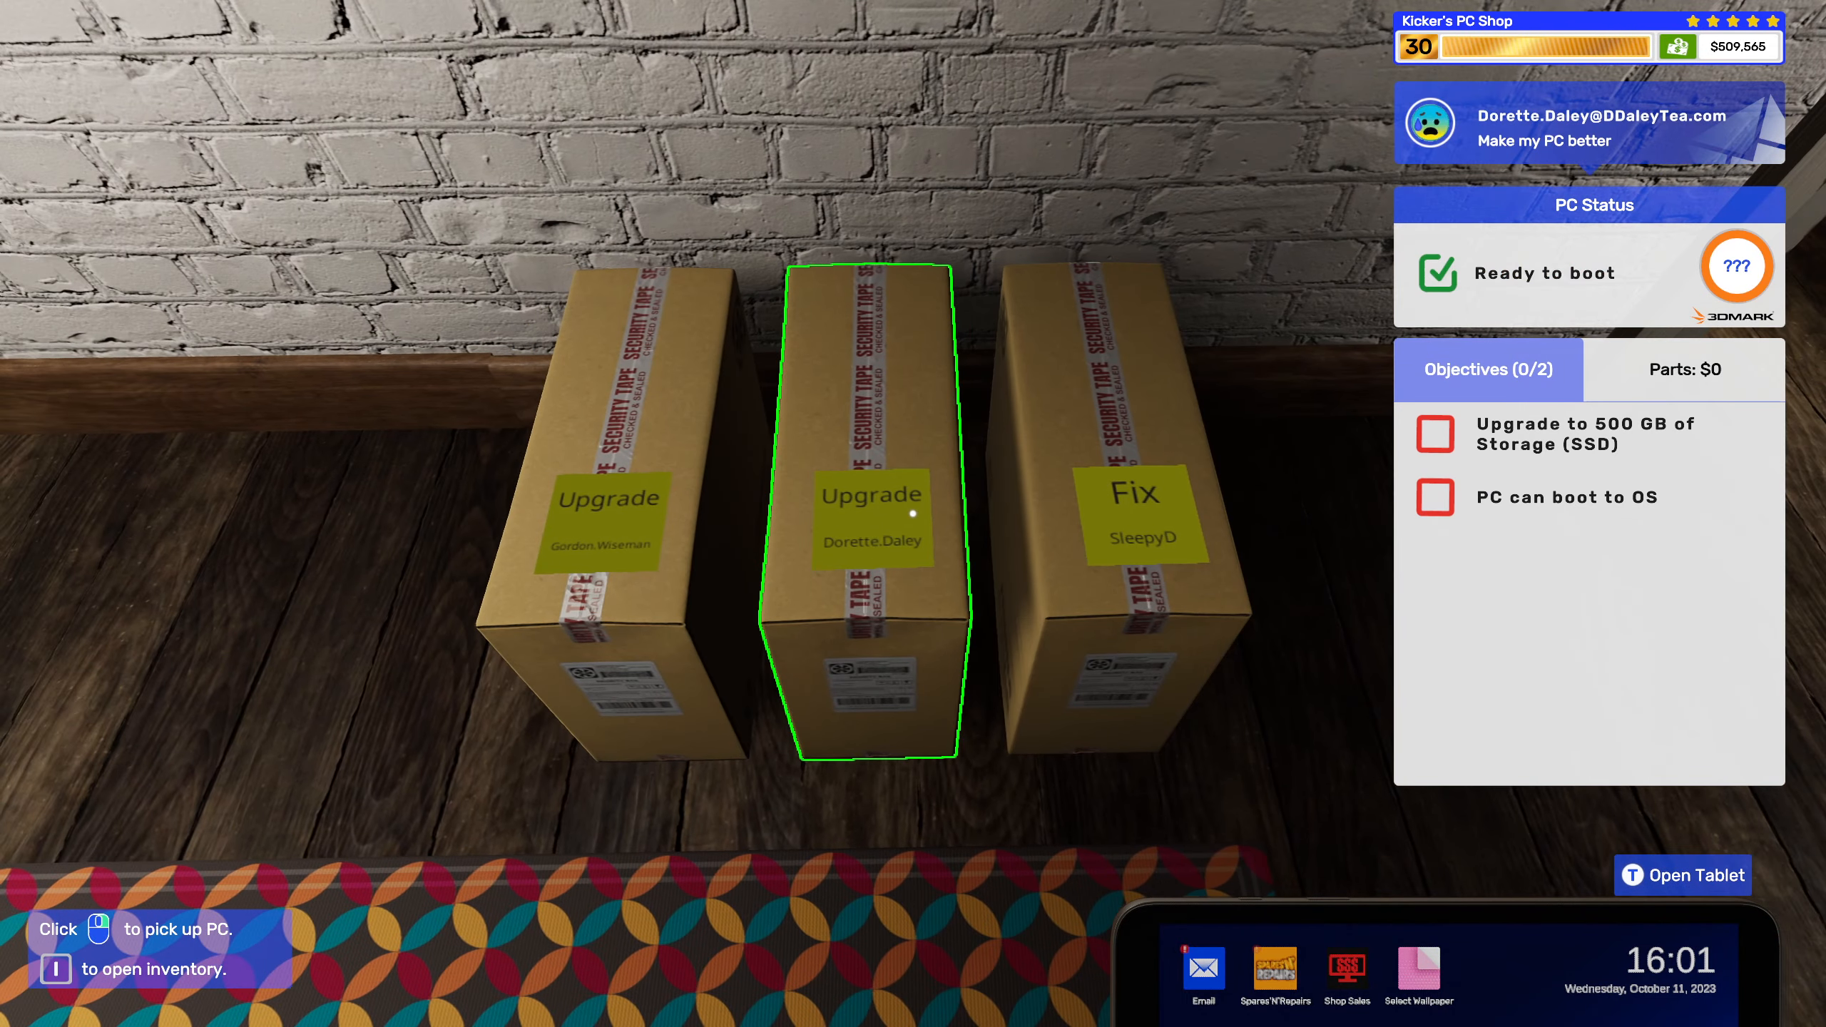
Place the storage-upgrade PC on the workbench and bring up the email inbox.
left_click(870, 512)
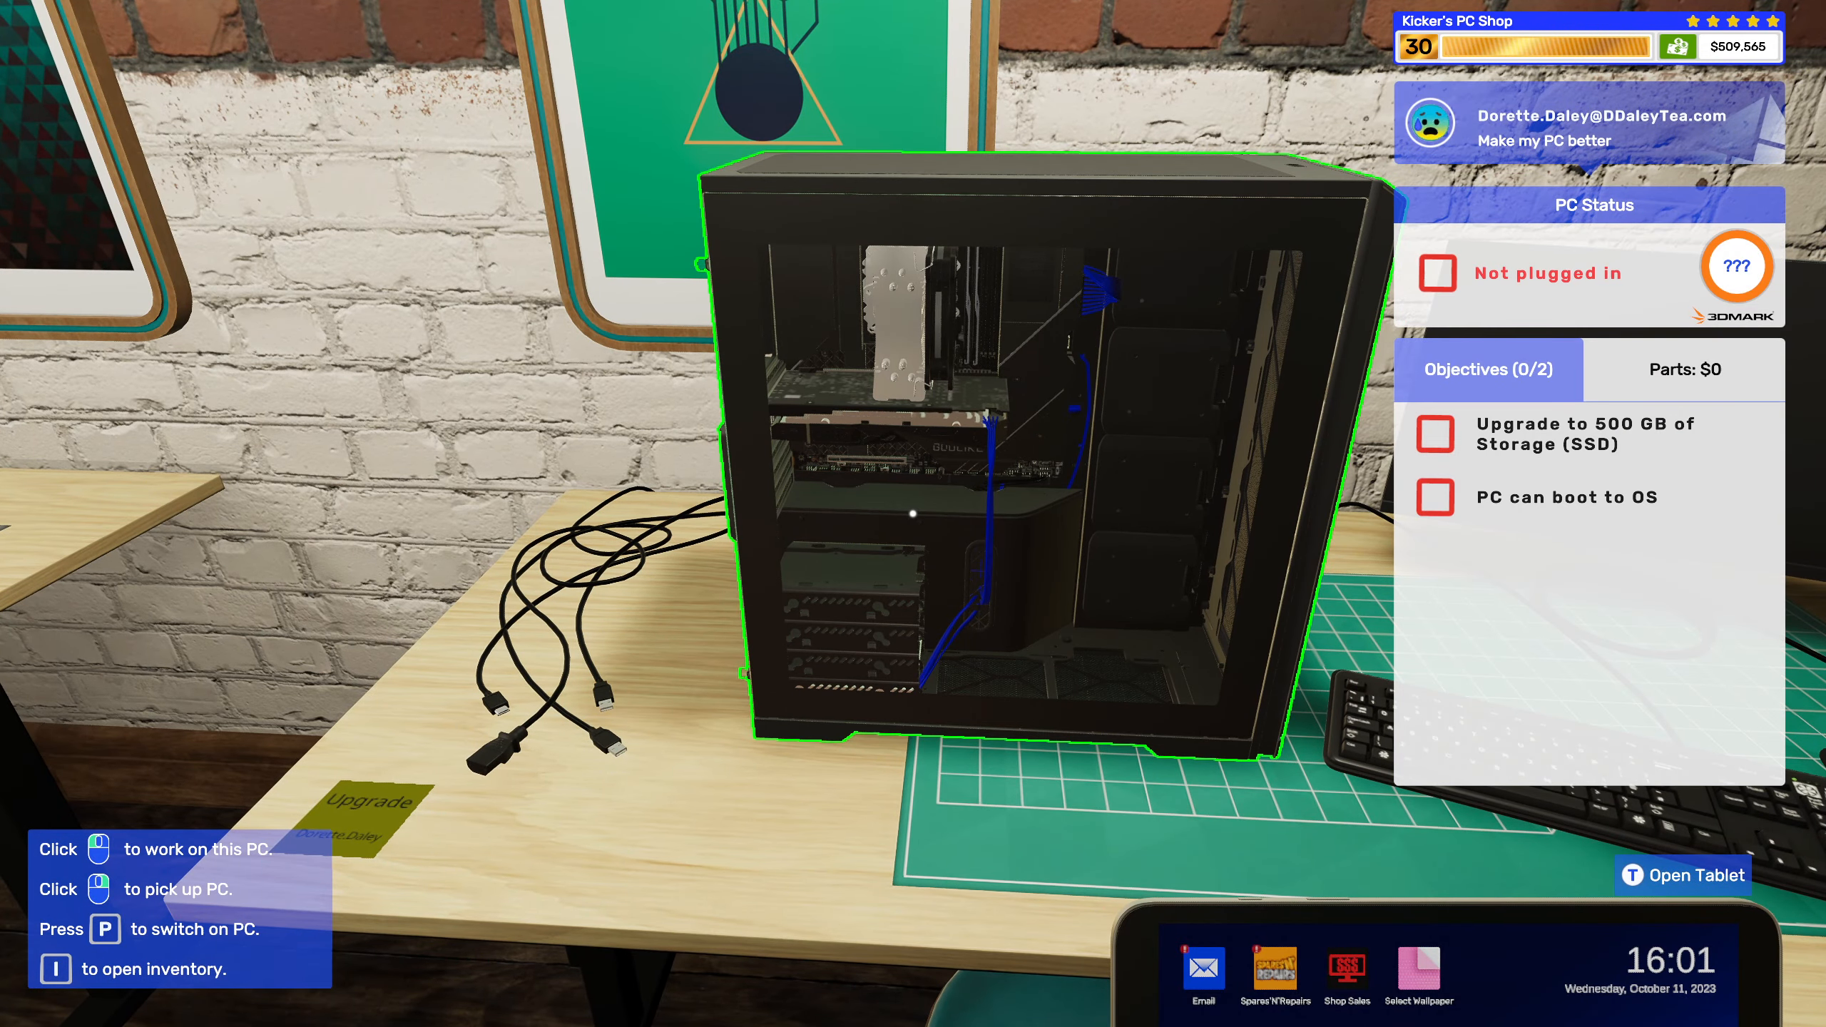
left_click(1206, 974)
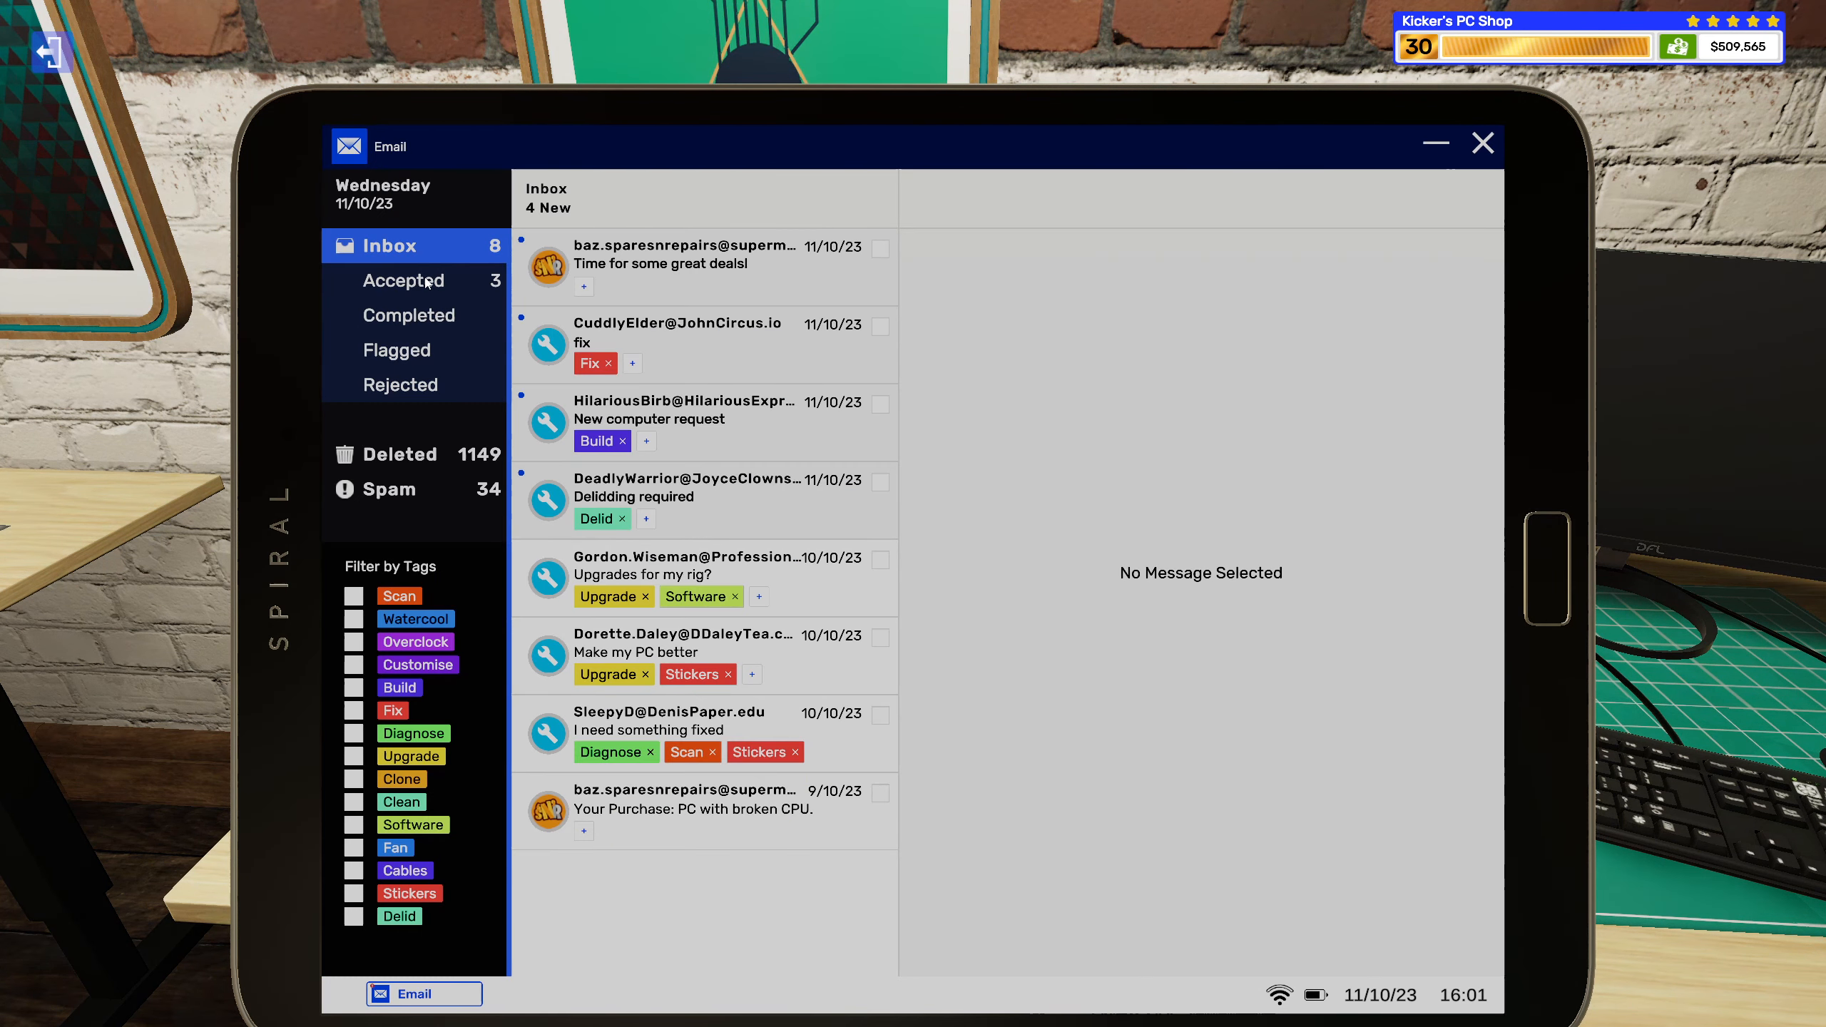
Read Dorette's accepted 'Make my PC better' request and go to her PC.
left_click(404, 279)
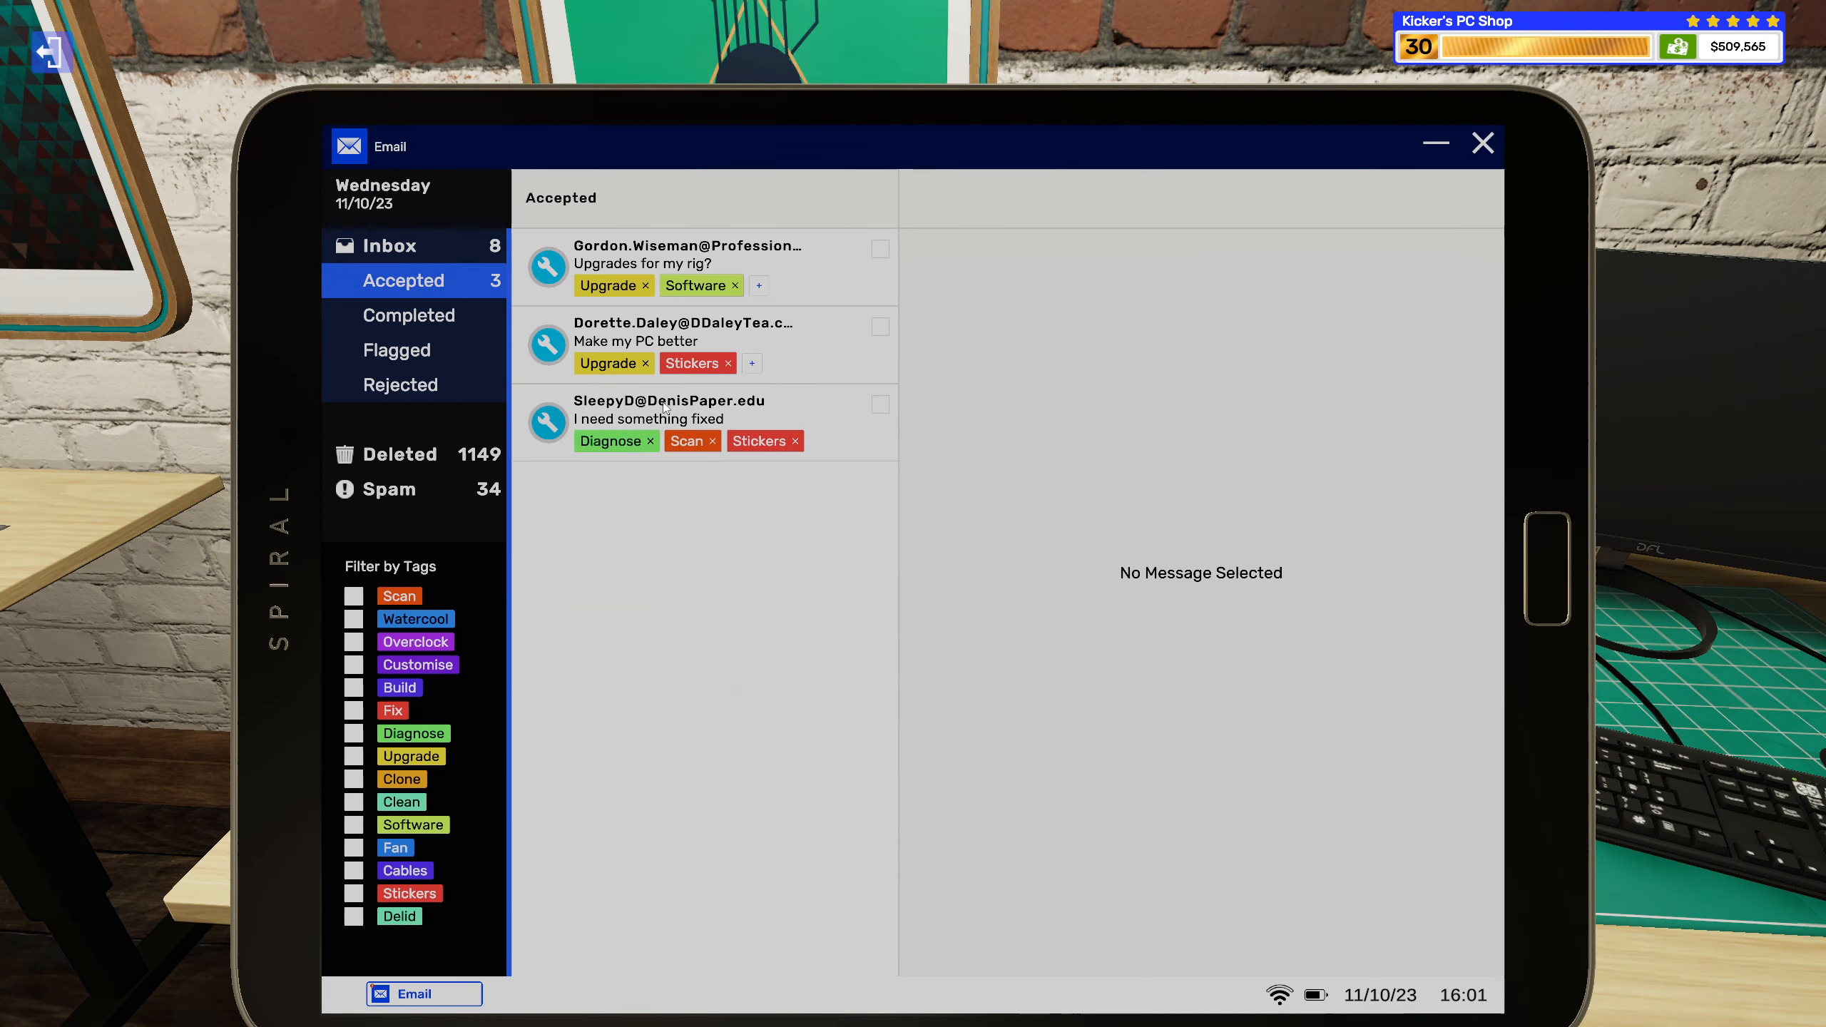
left_click(682, 342)
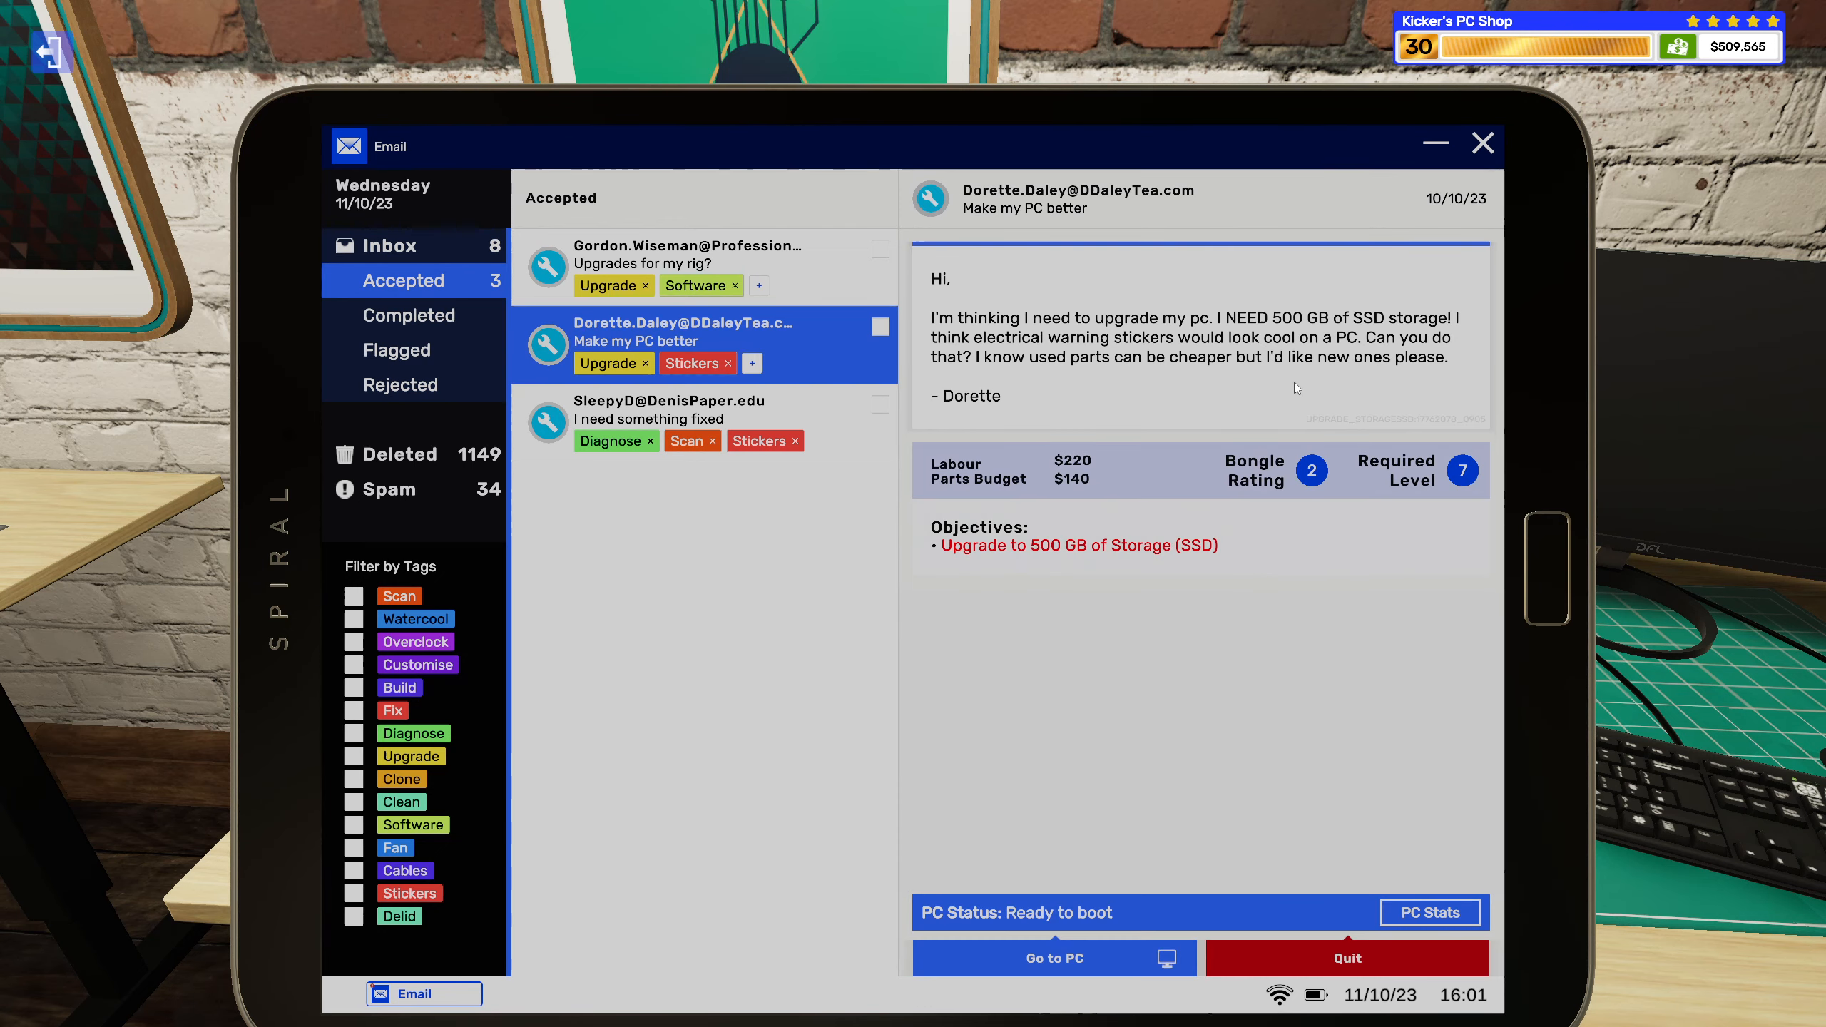
left_click(1051, 957)
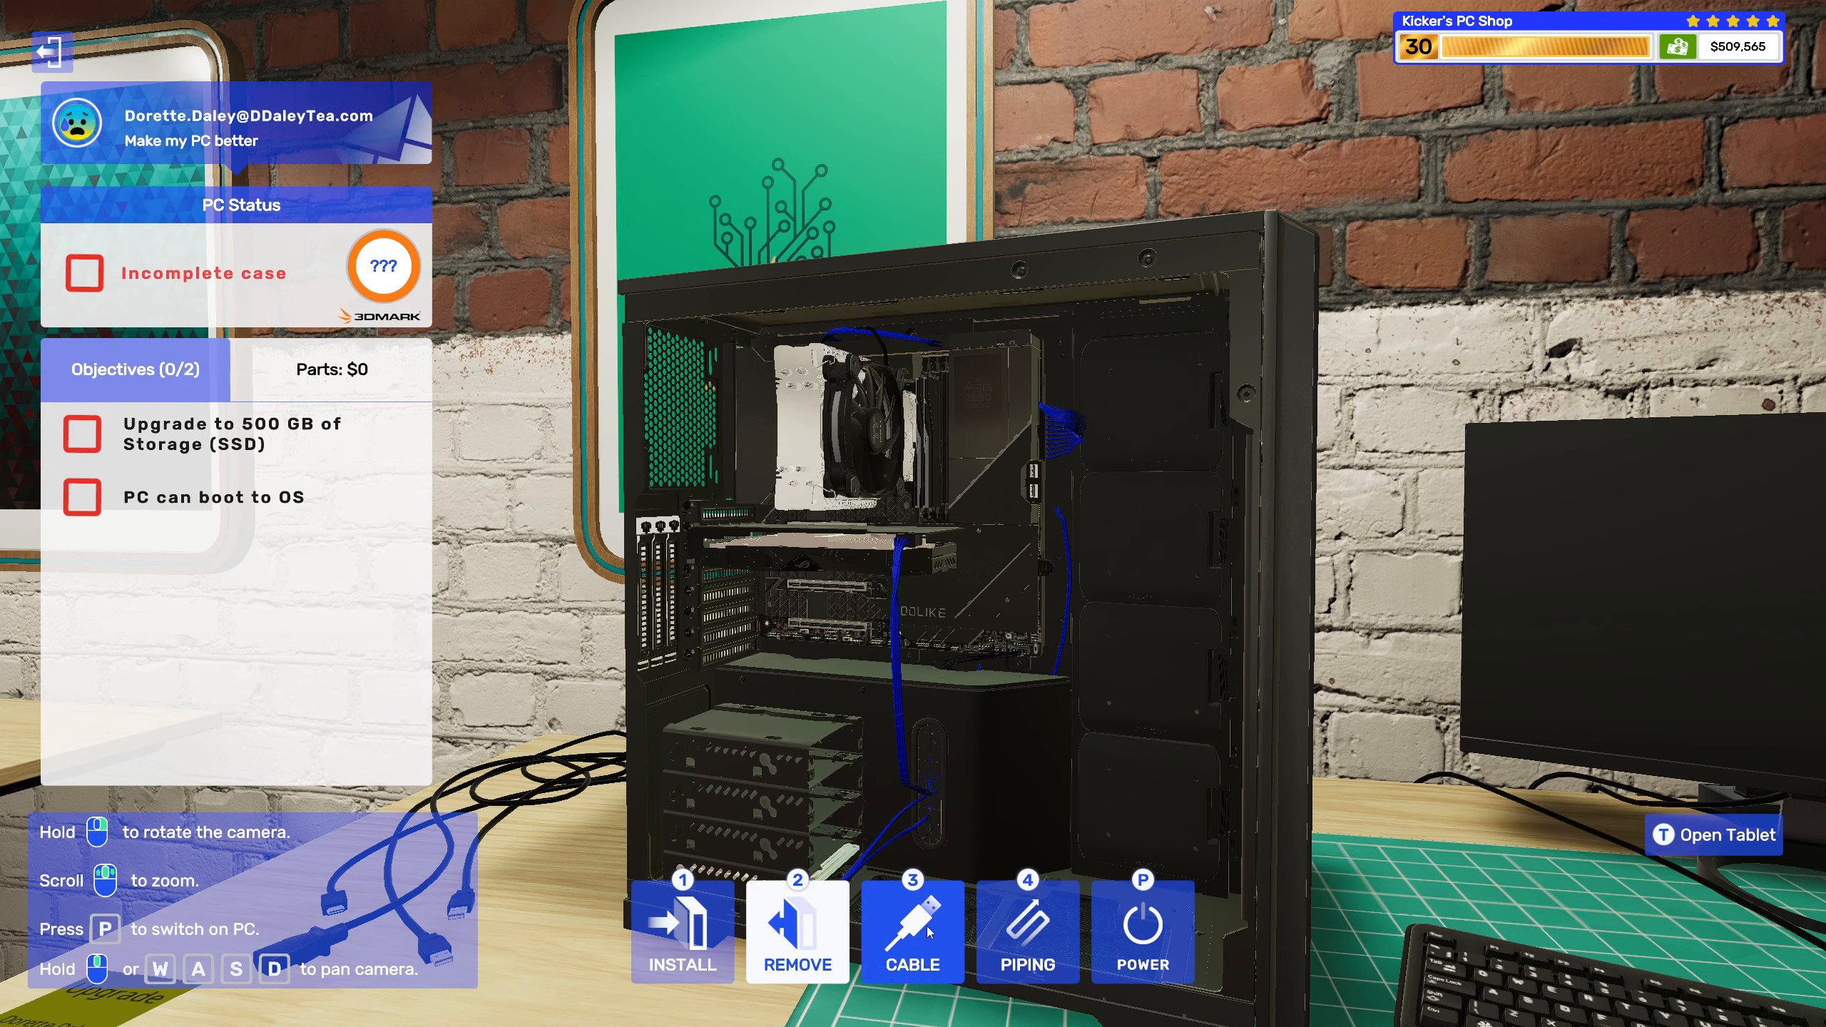
Browse the inventory cables and their colour filter while in cabling mode.
left_click(912, 931)
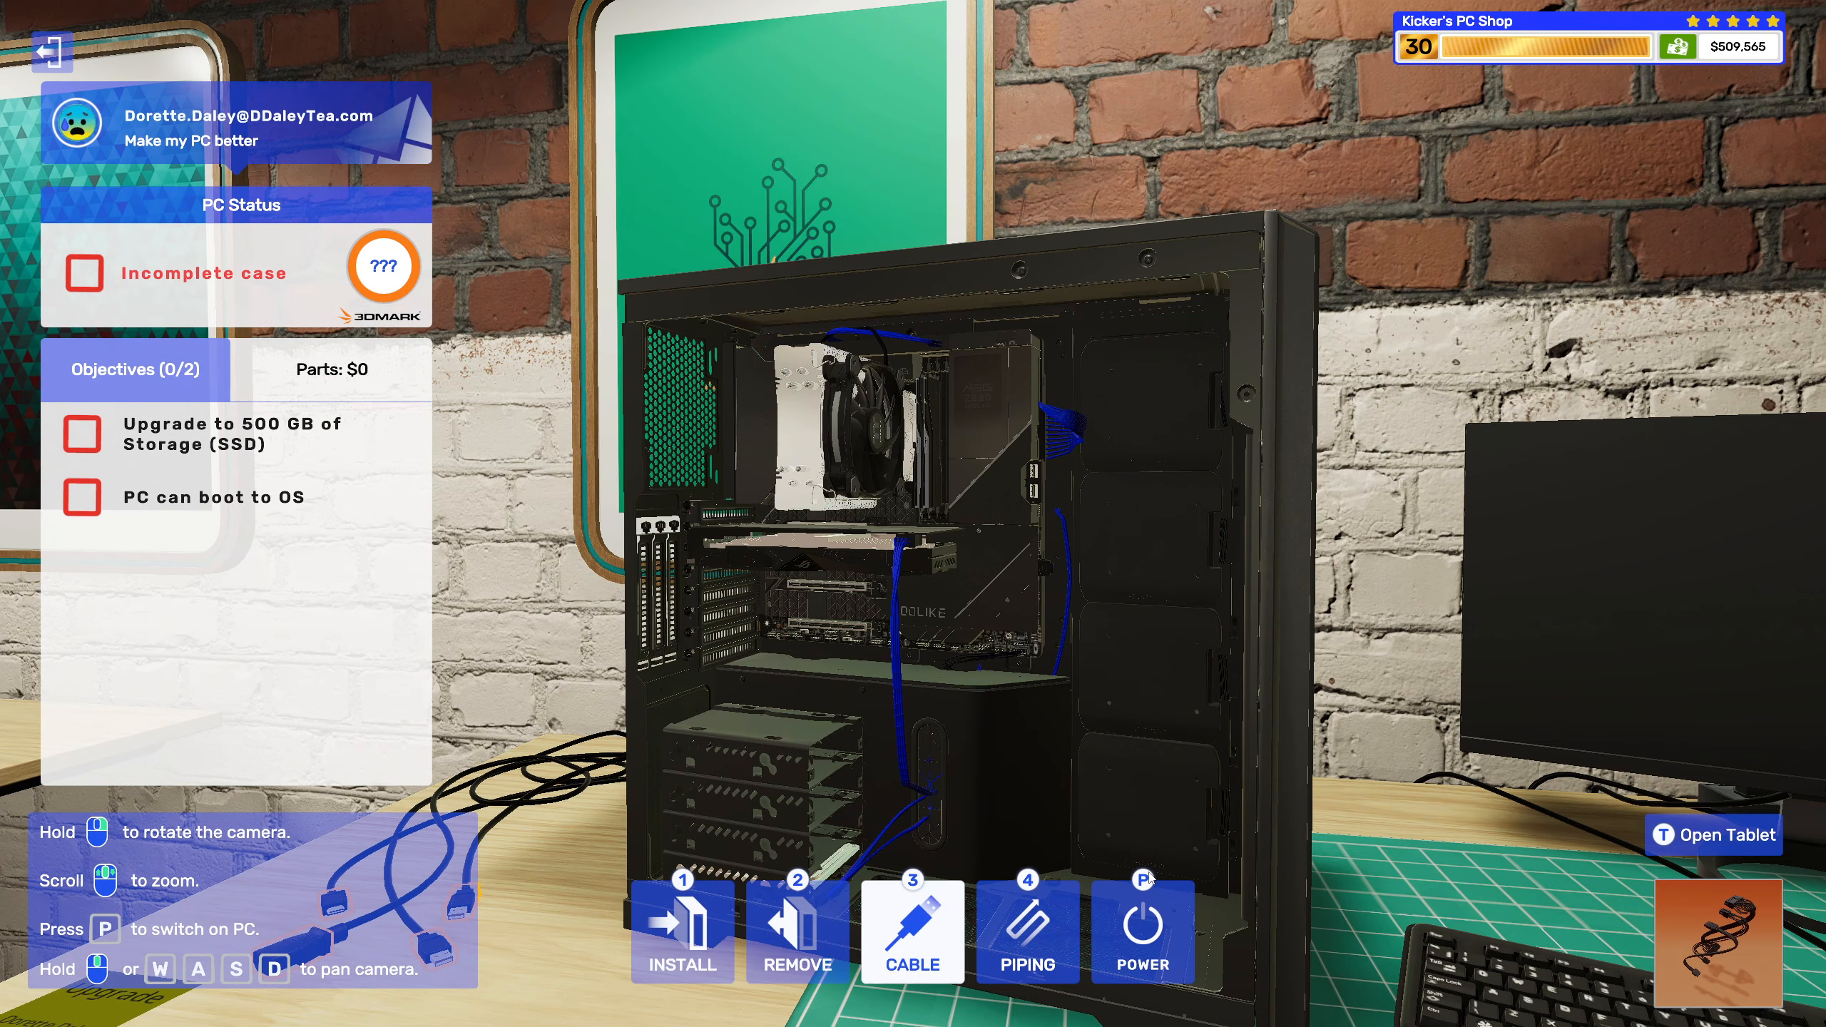
left_click(1713, 833)
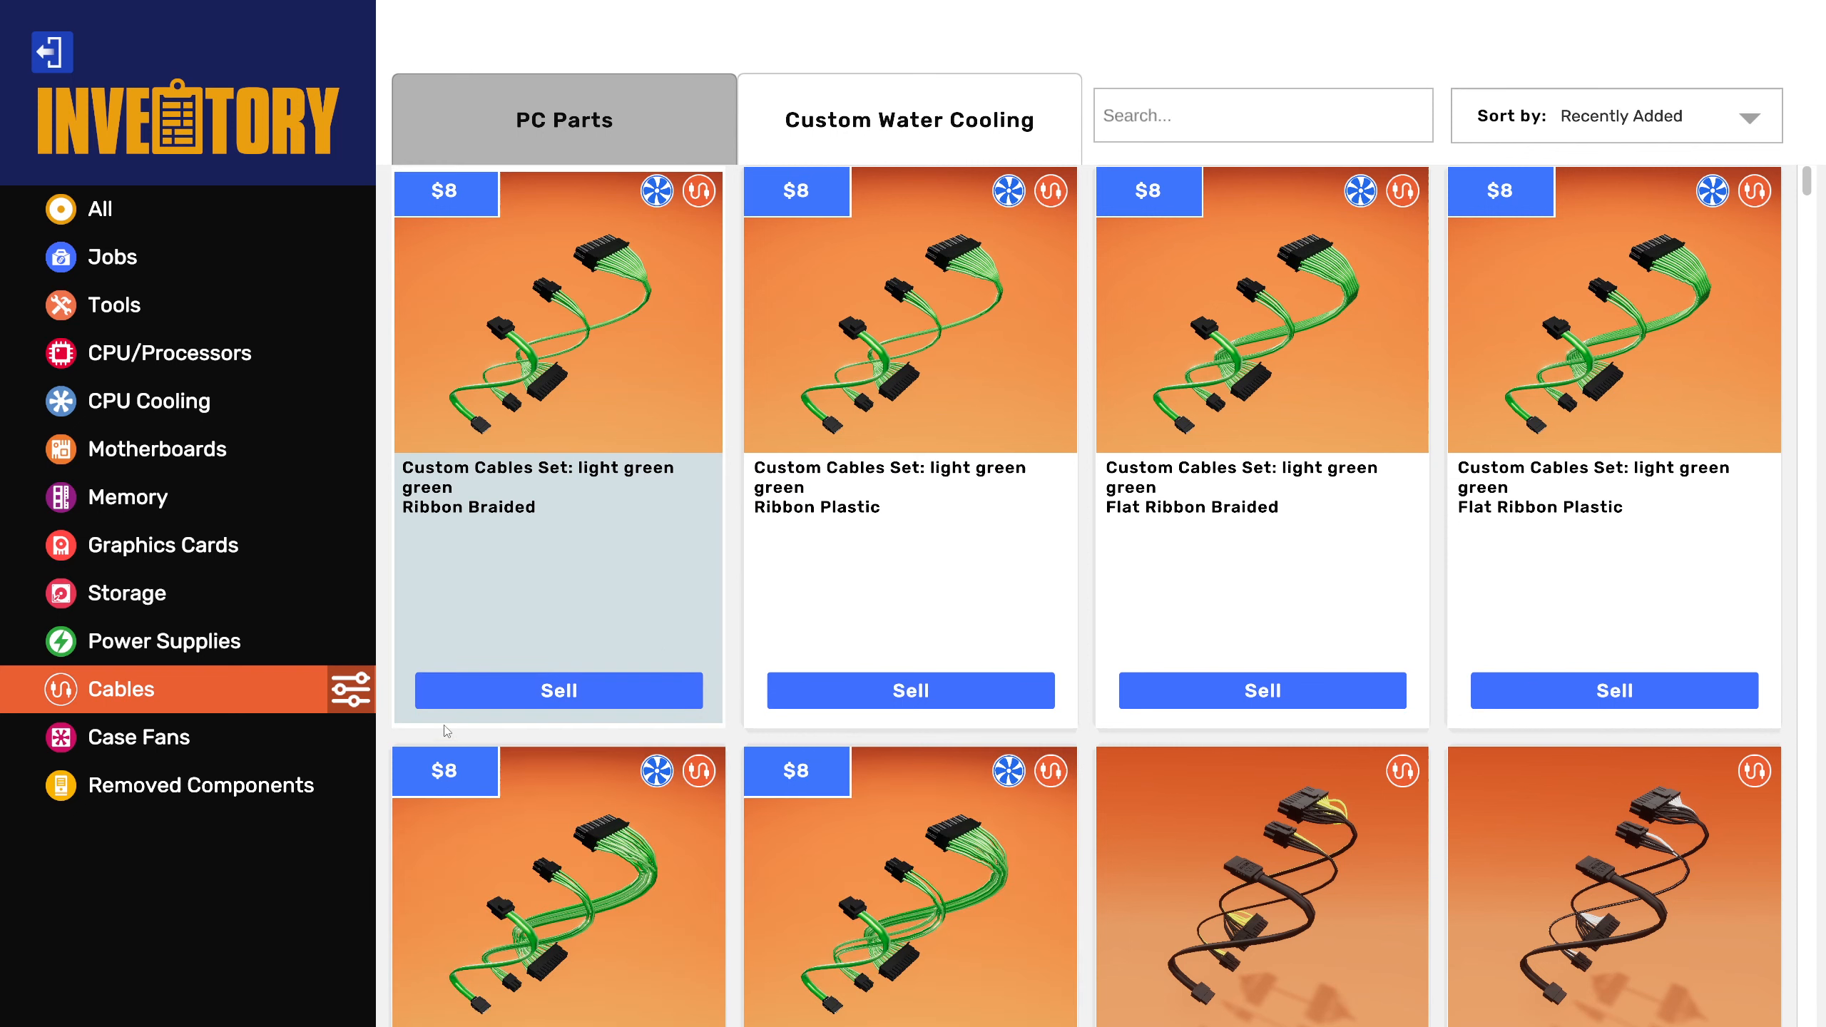
left_click(354, 687)
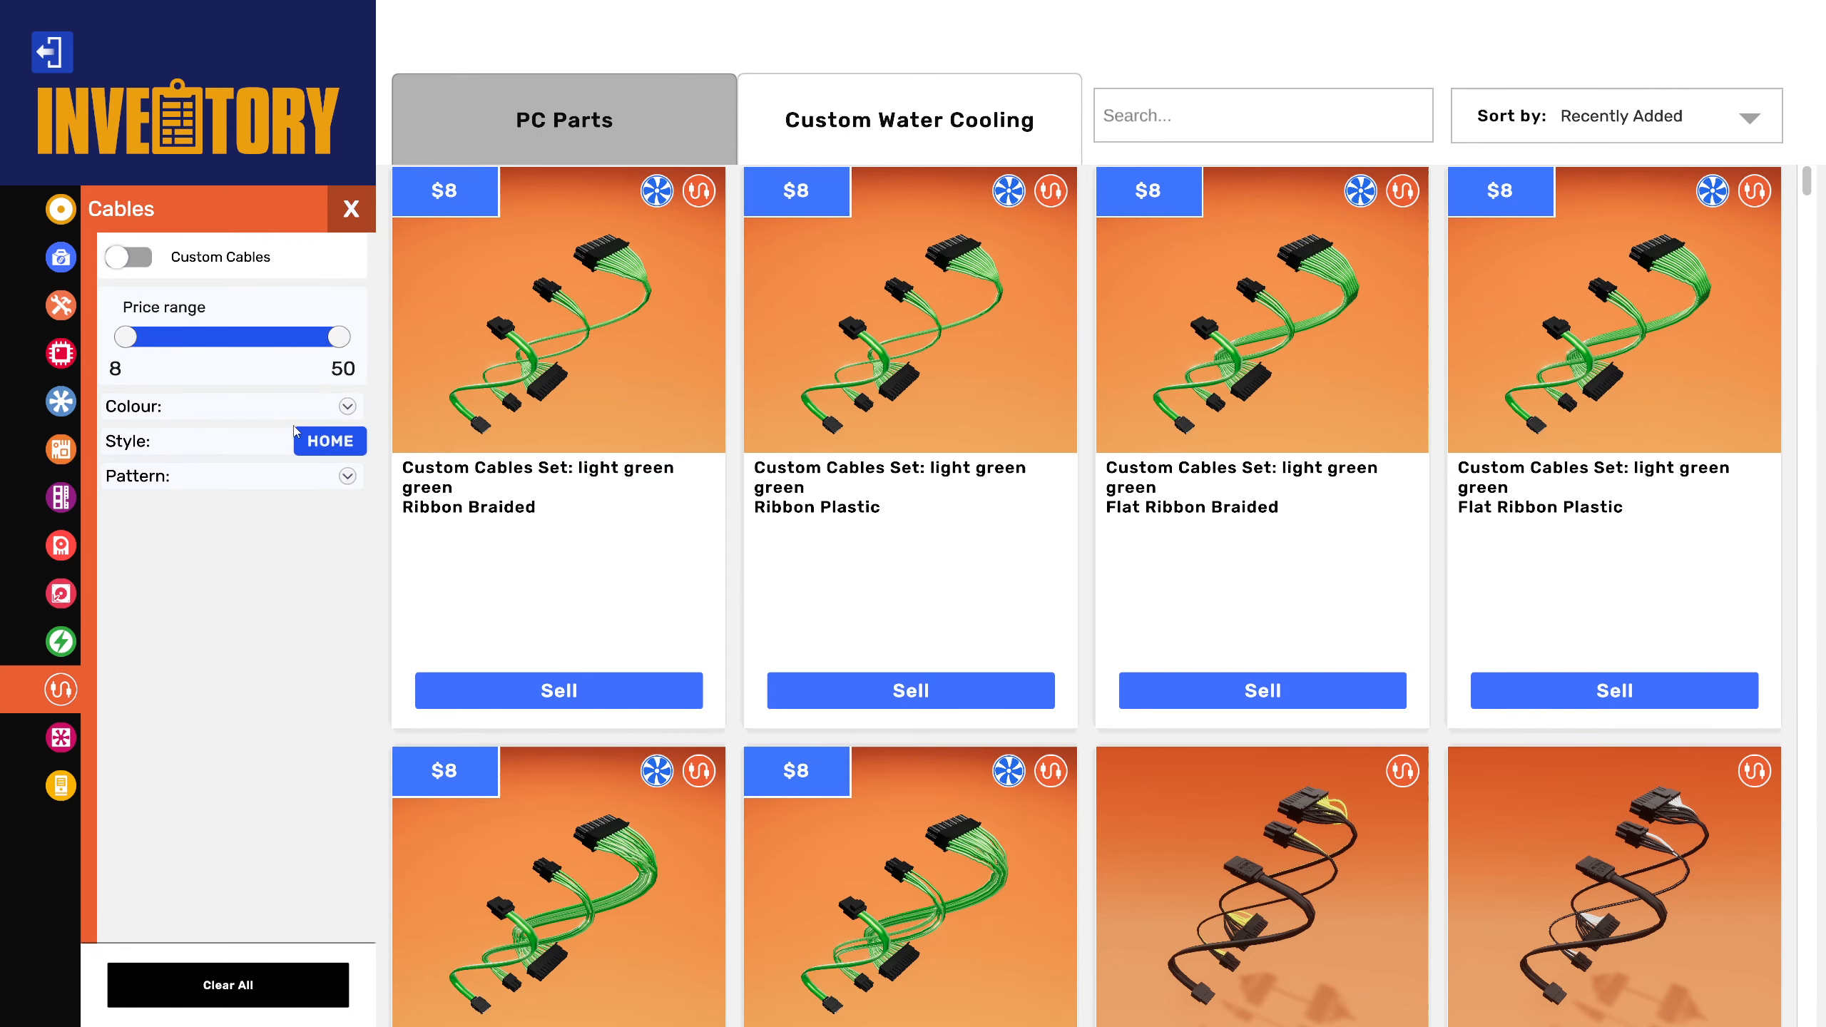
left_click(345, 405)
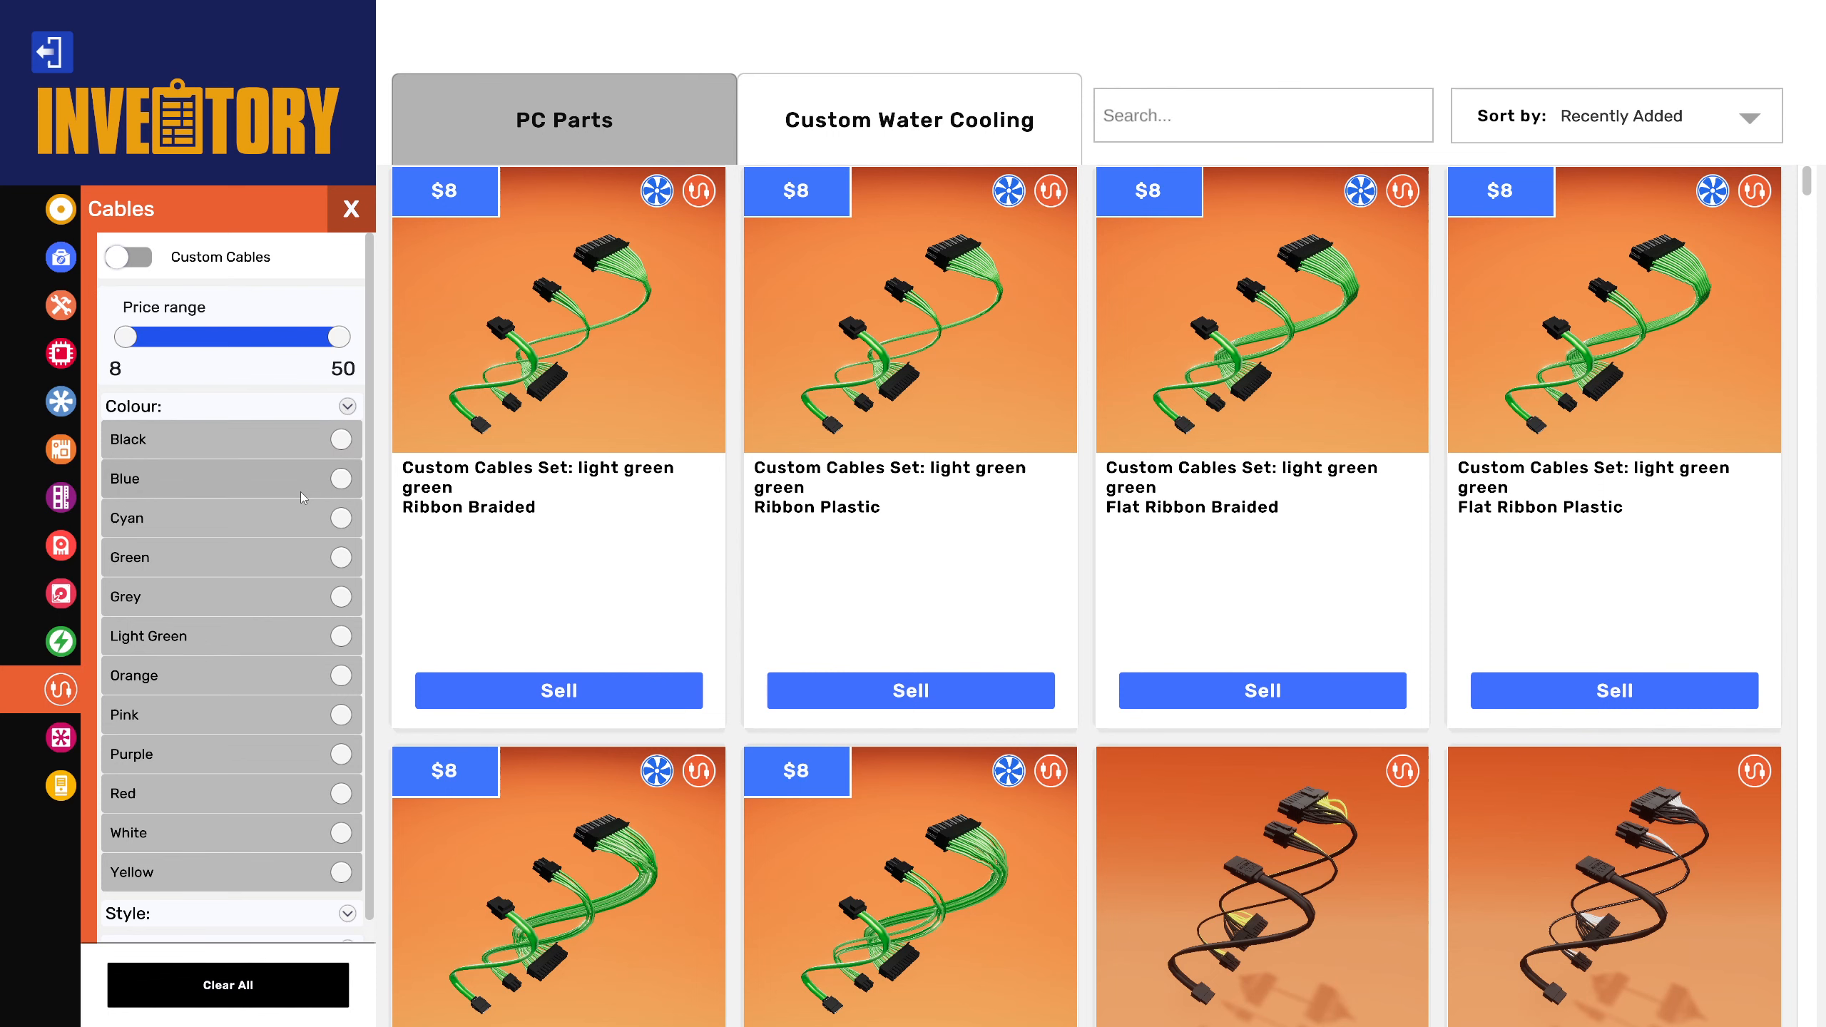
mouse_move(301, 533)
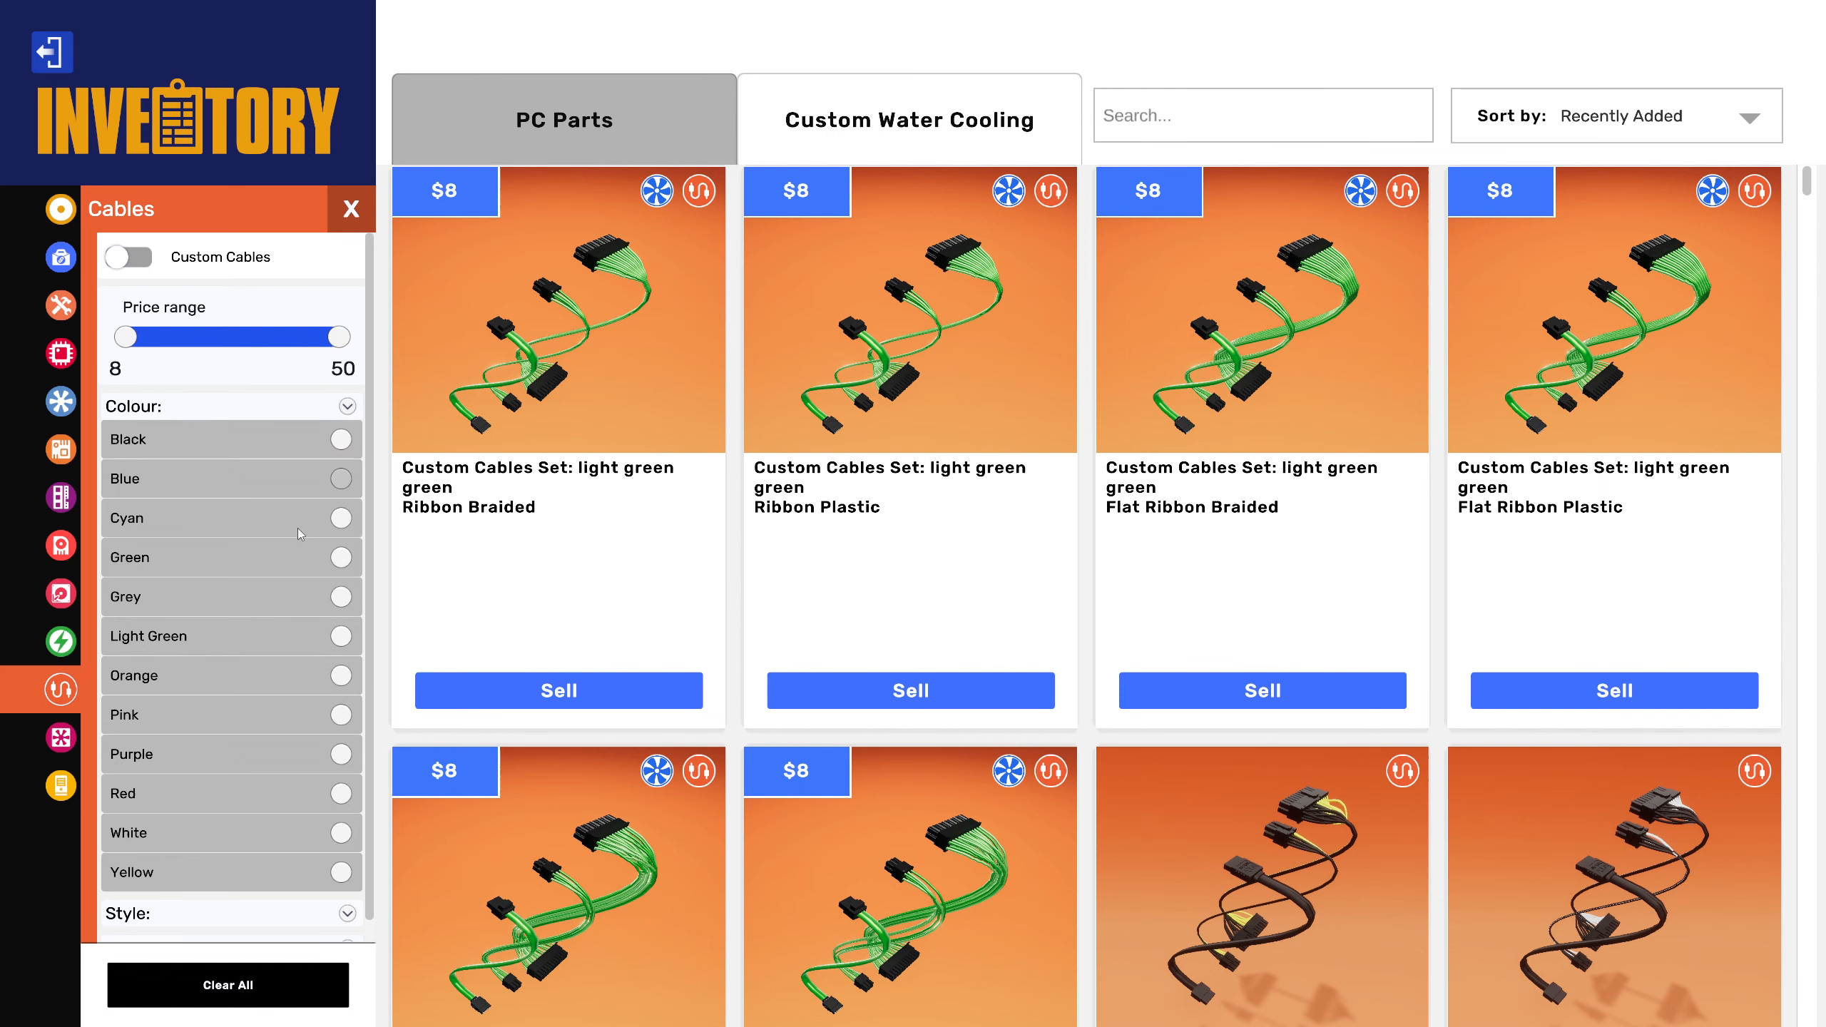
left_click(341, 479)
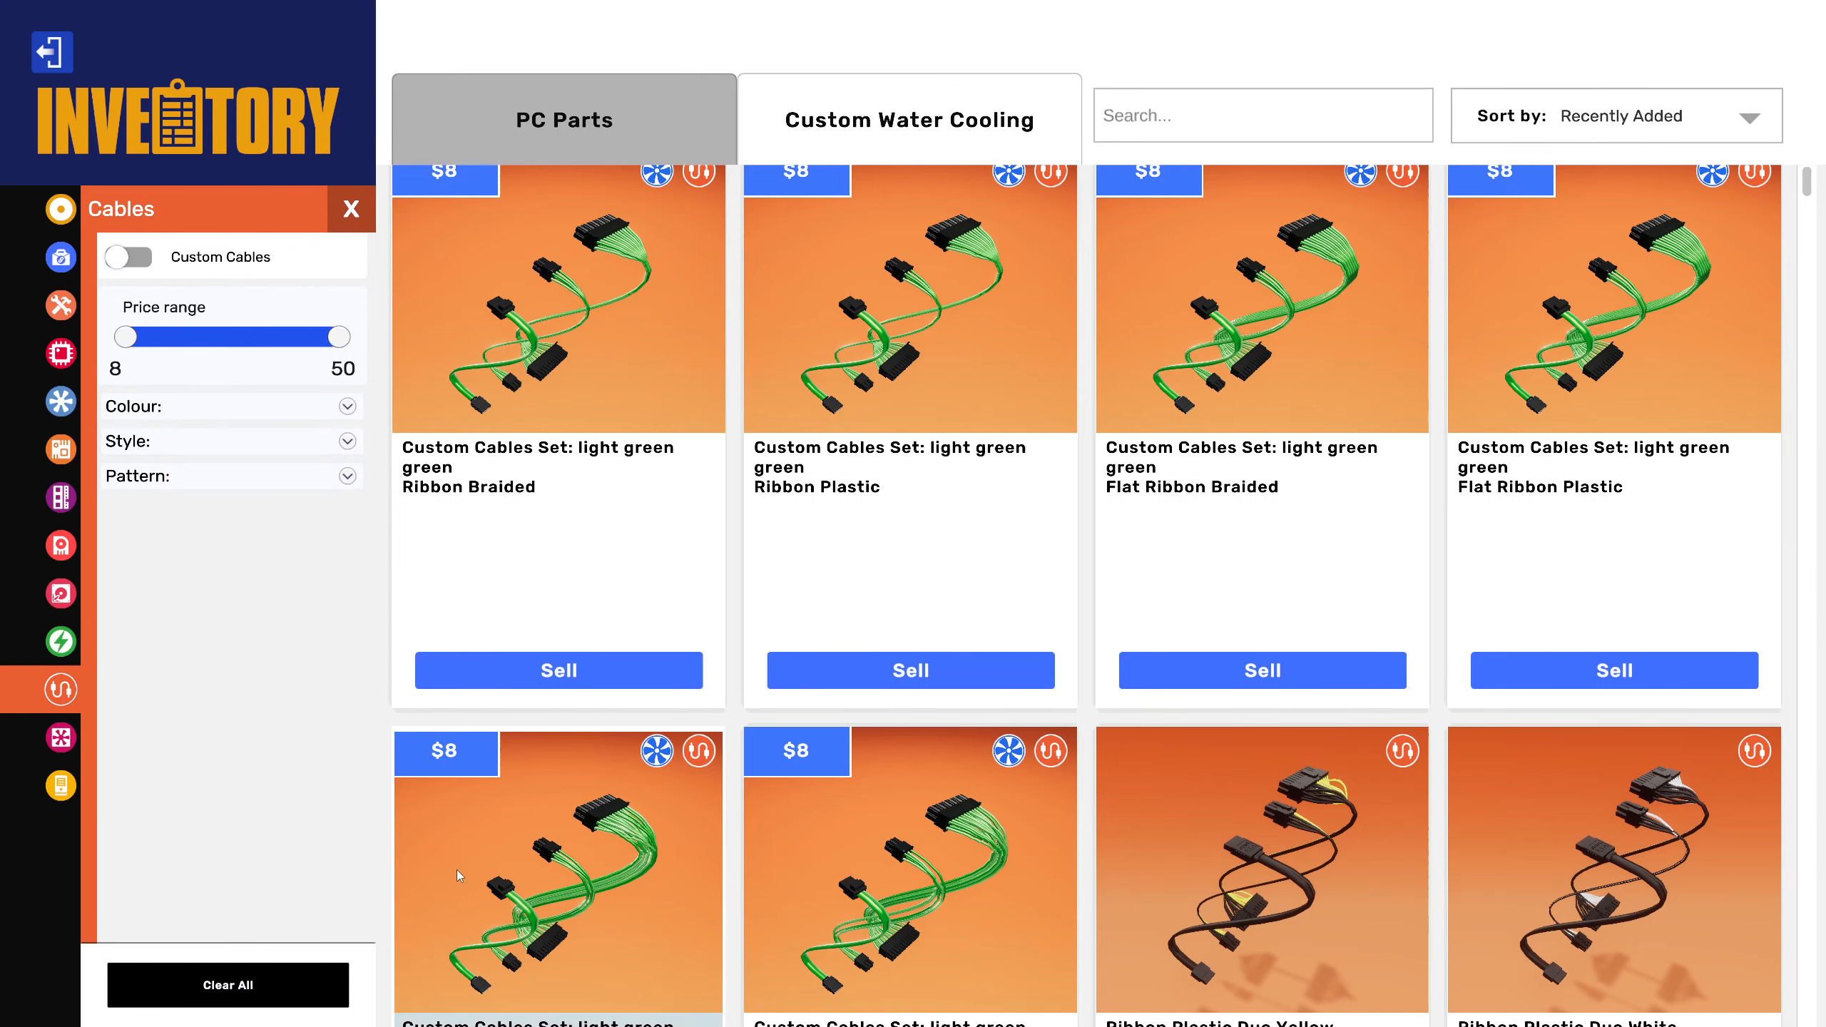
Install an SSD in the drive bay to meet the 500 GB storage objective.
left_click(60, 257)
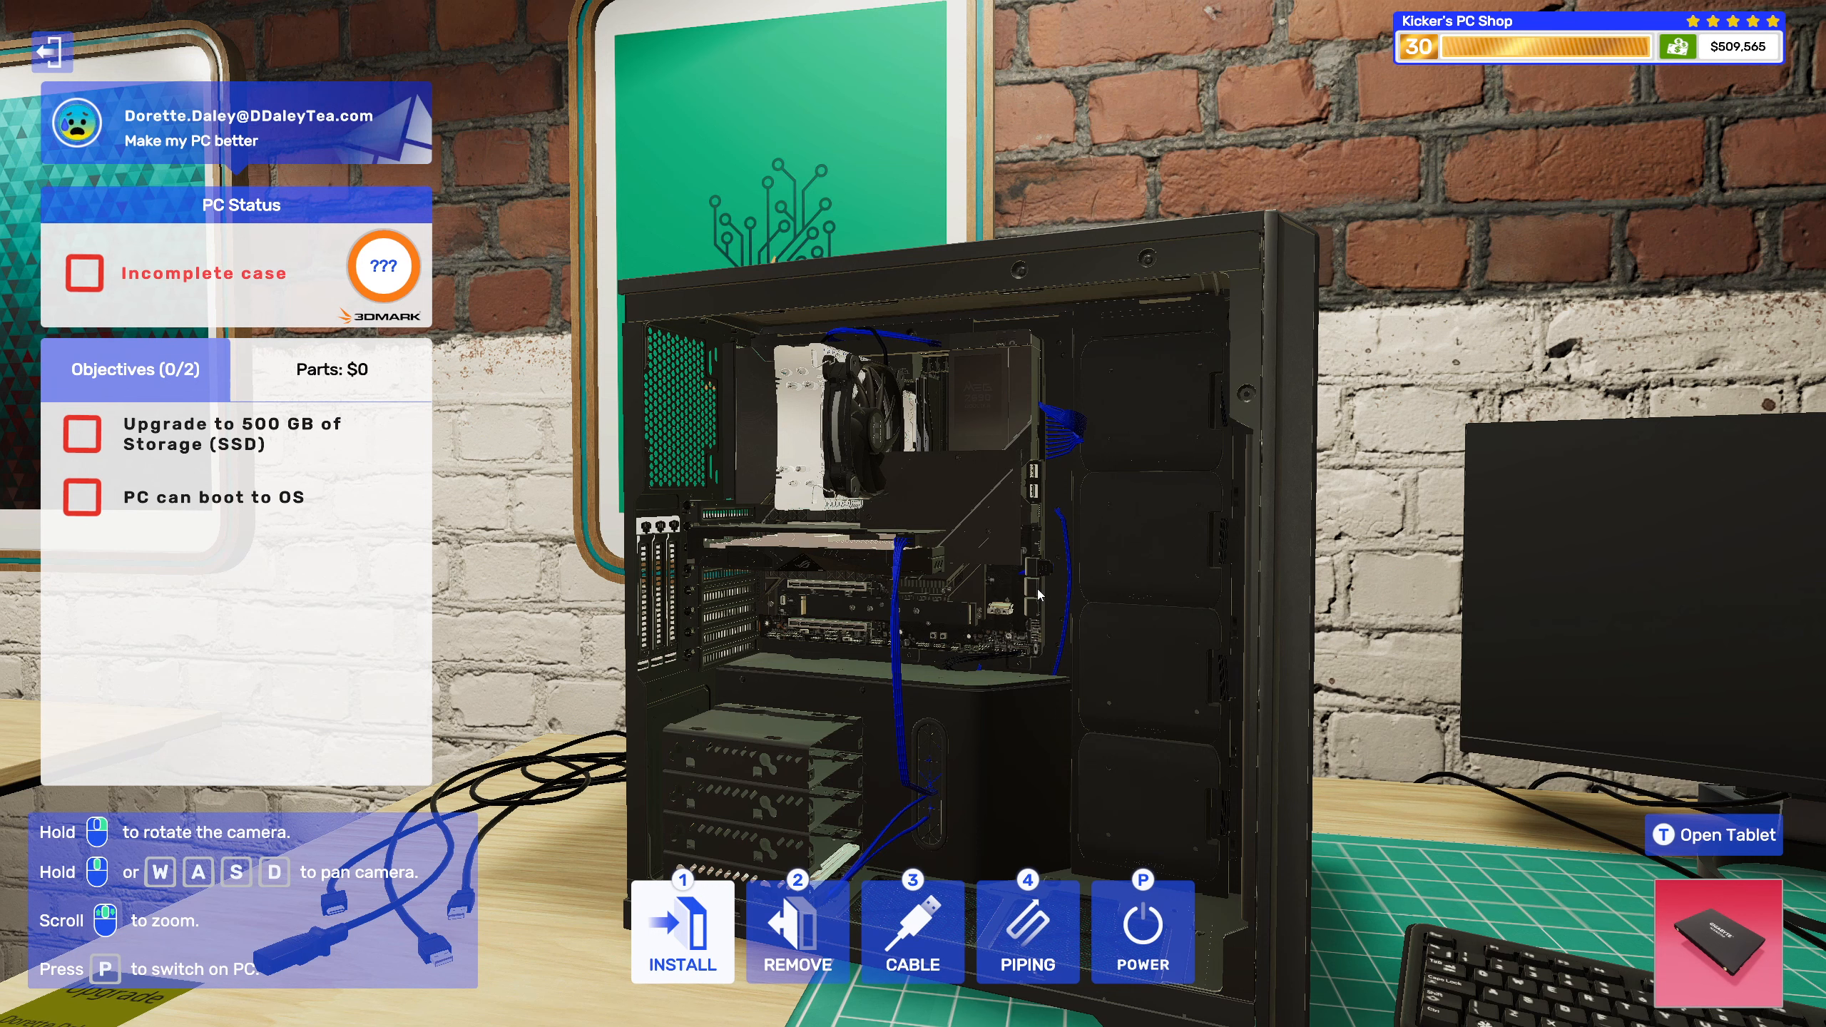
mouse_move(951, 509)
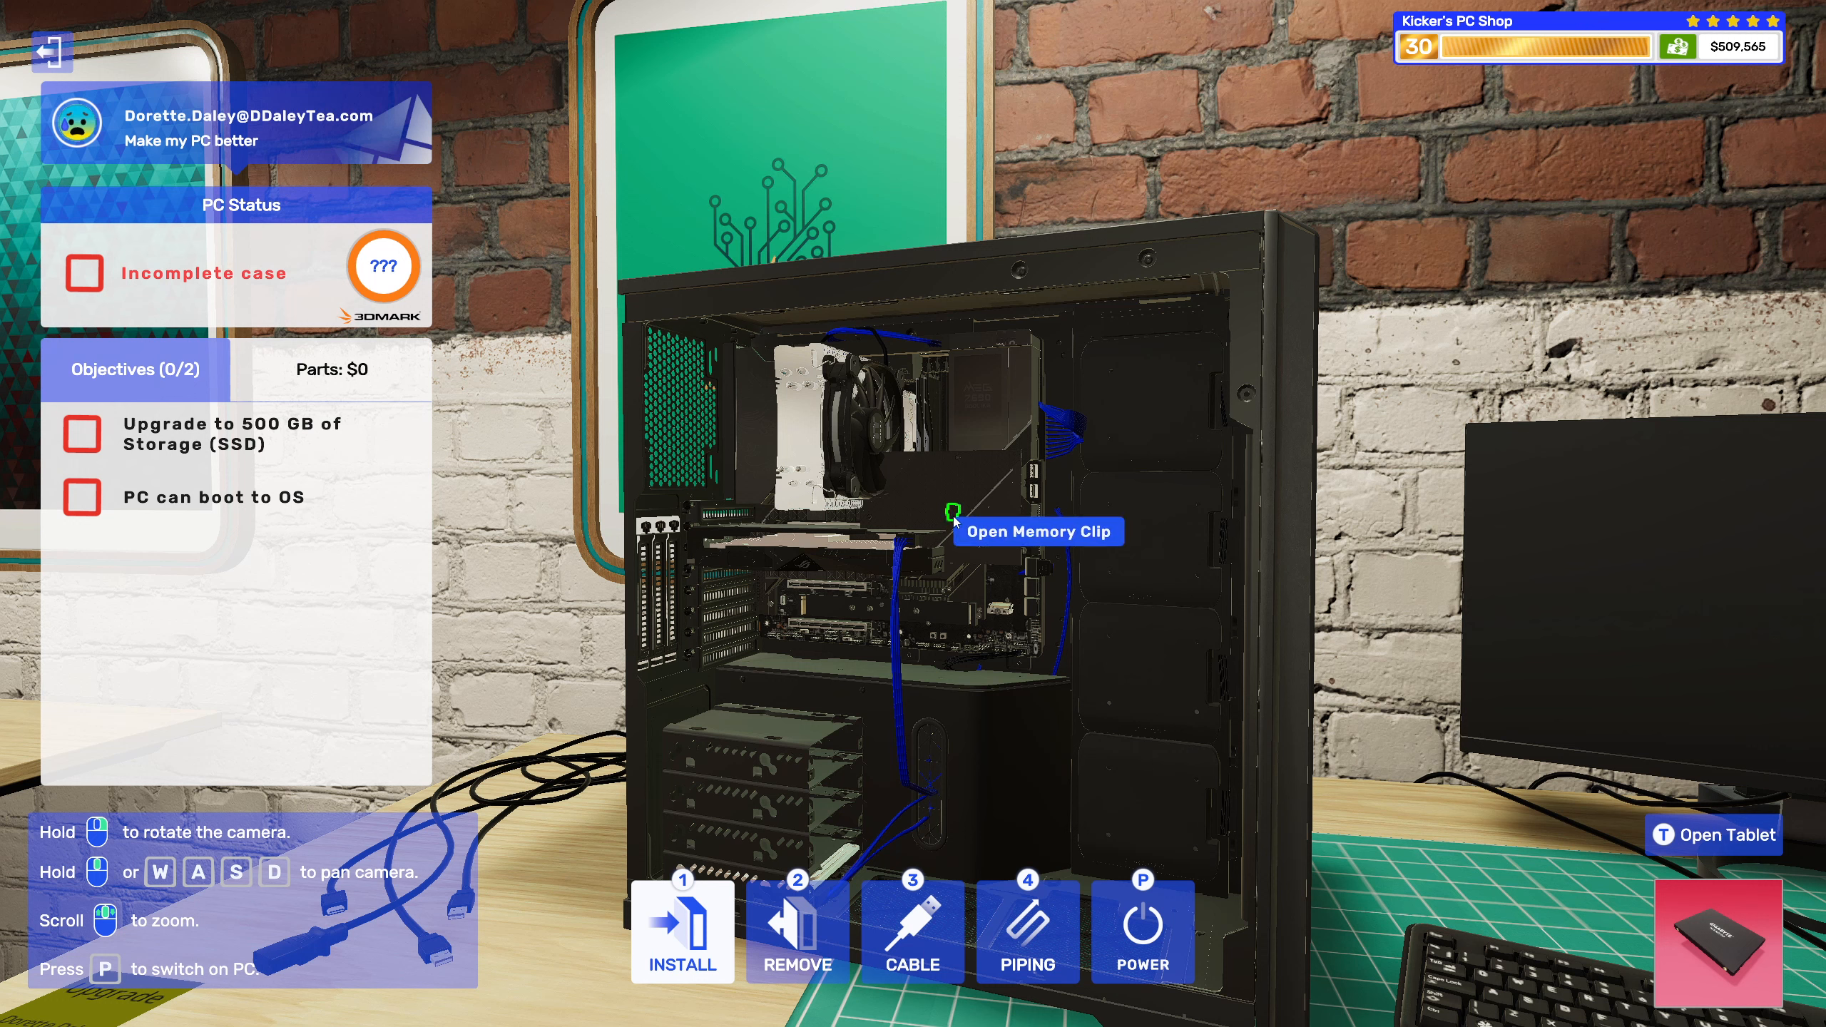
mouse_move(987, 533)
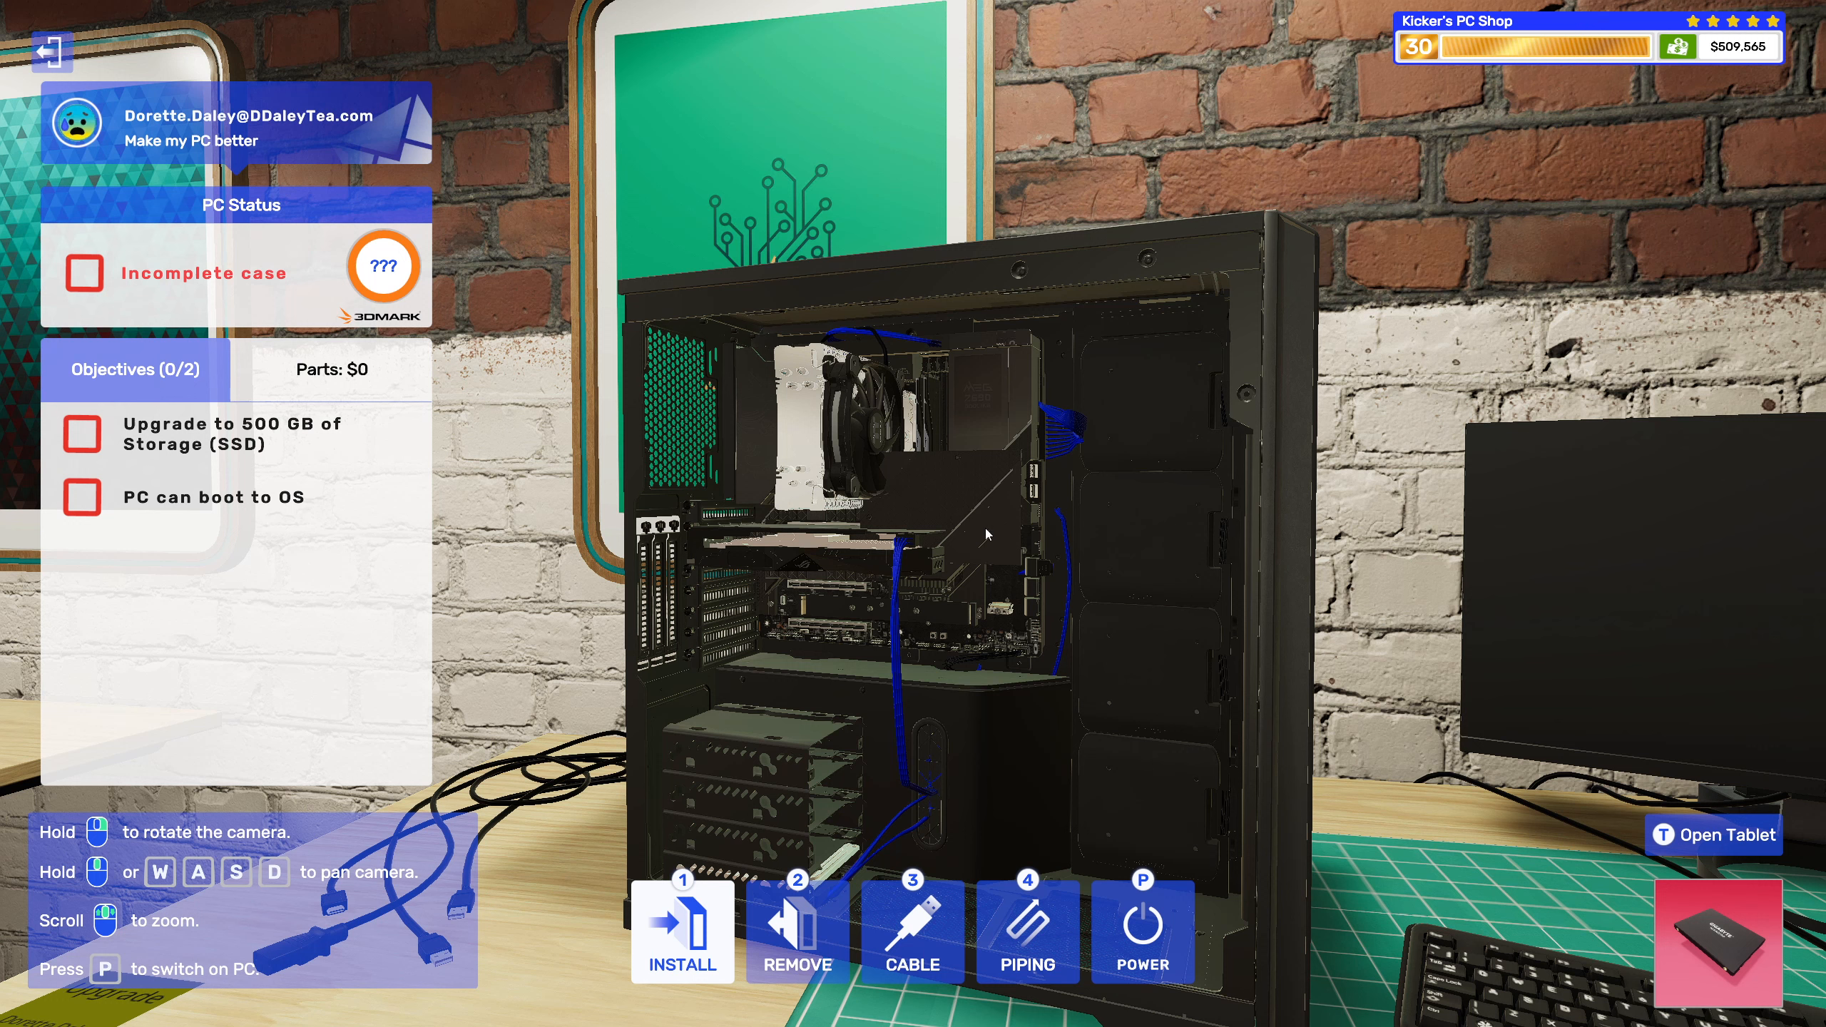
mouse_move(902, 498)
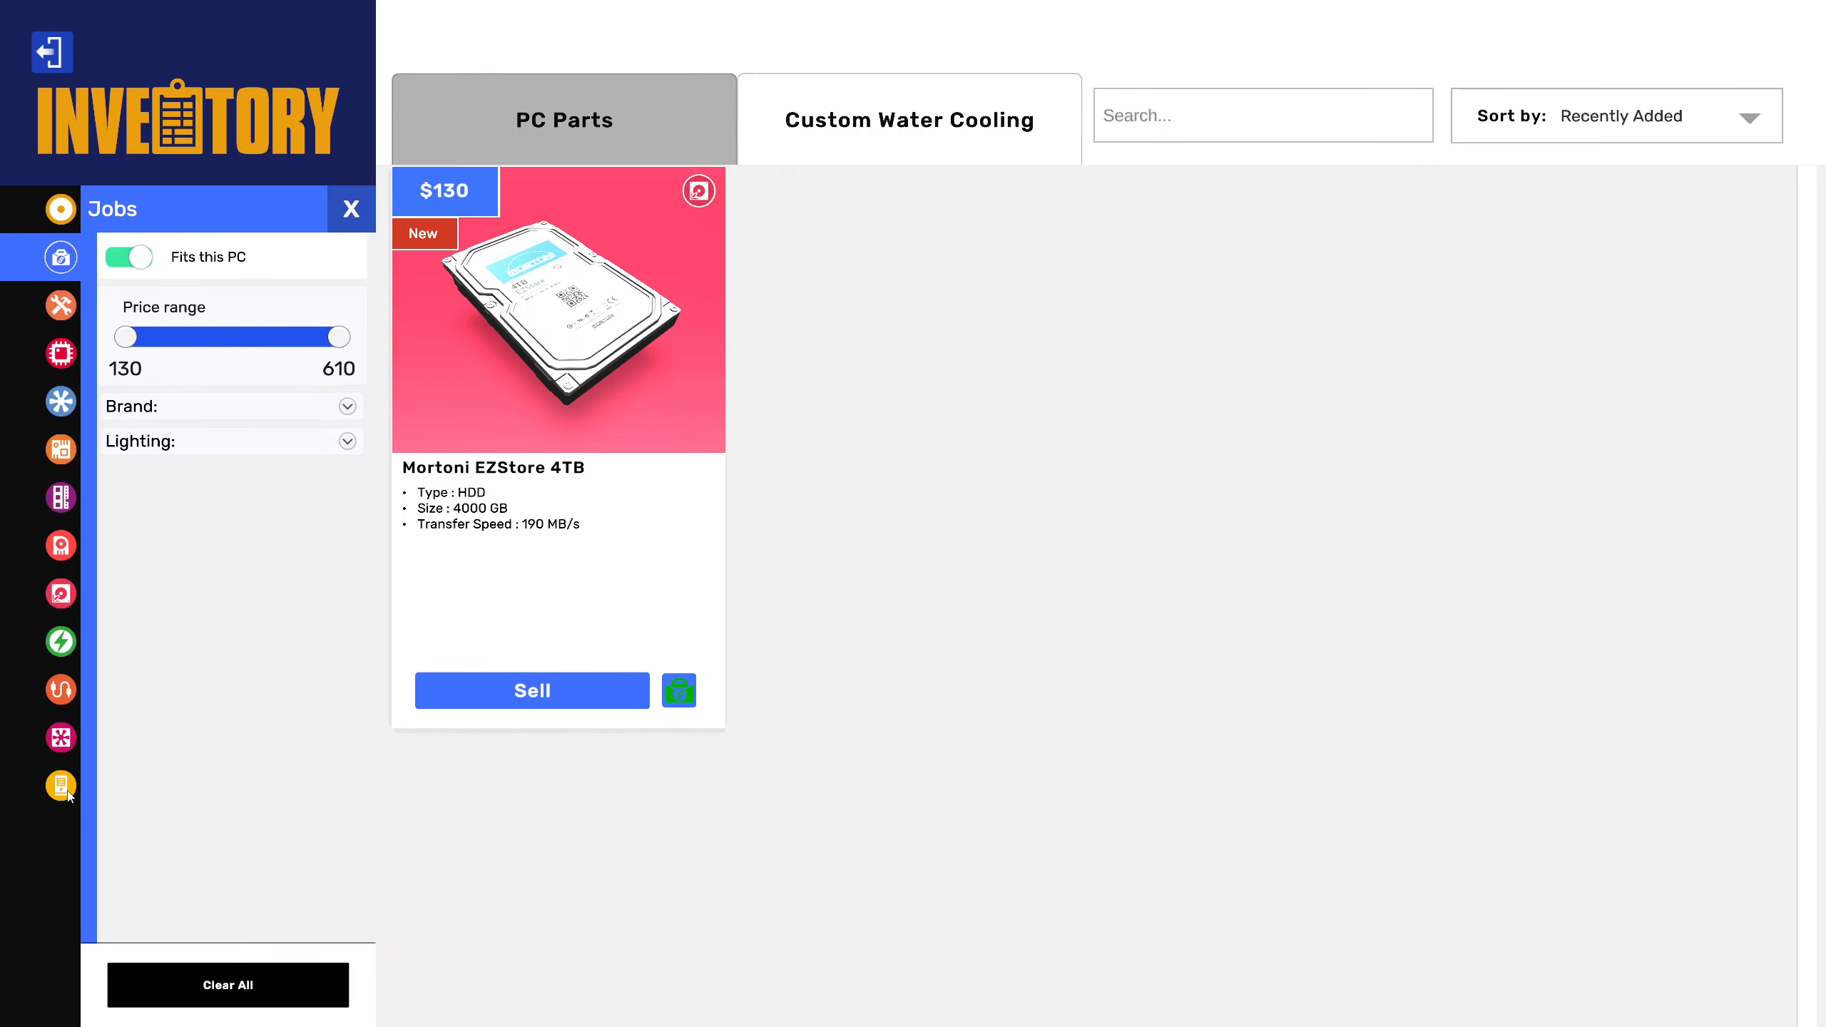
left_click(60, 785)
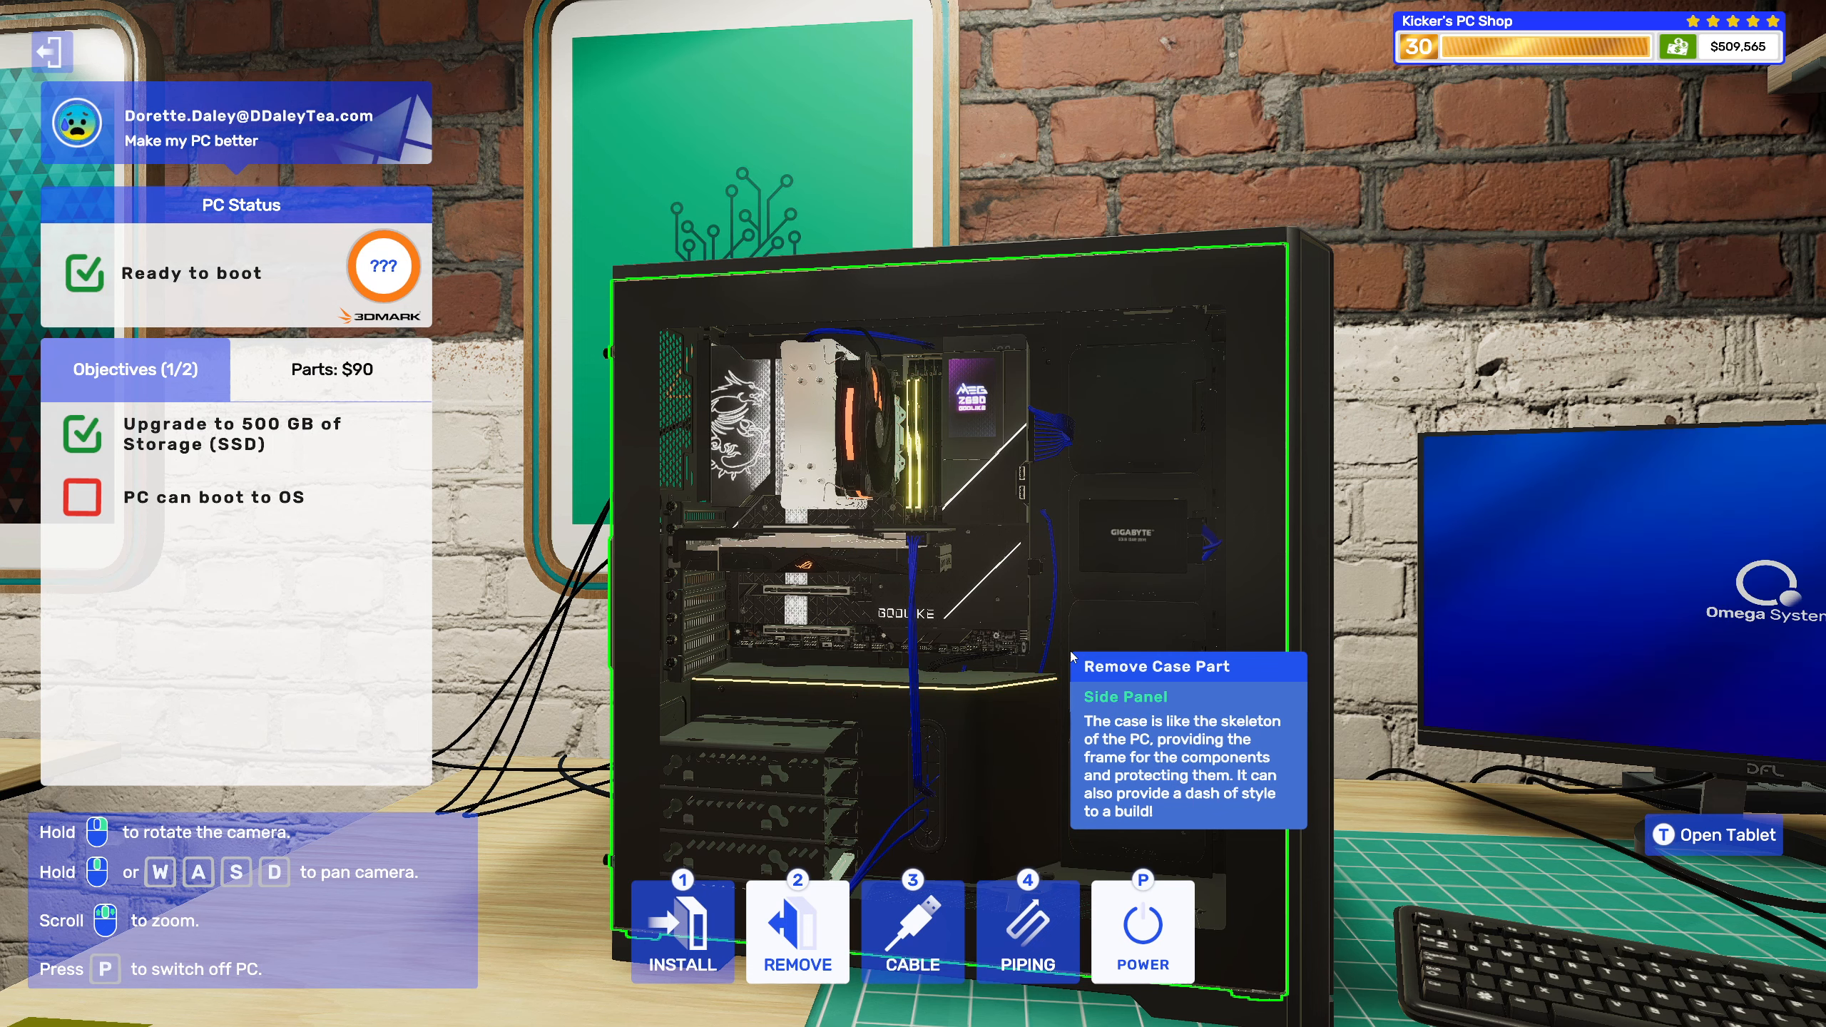
Check the storage objective in the job email and carry the PC to the sticker station.
left_click(1712, 834)
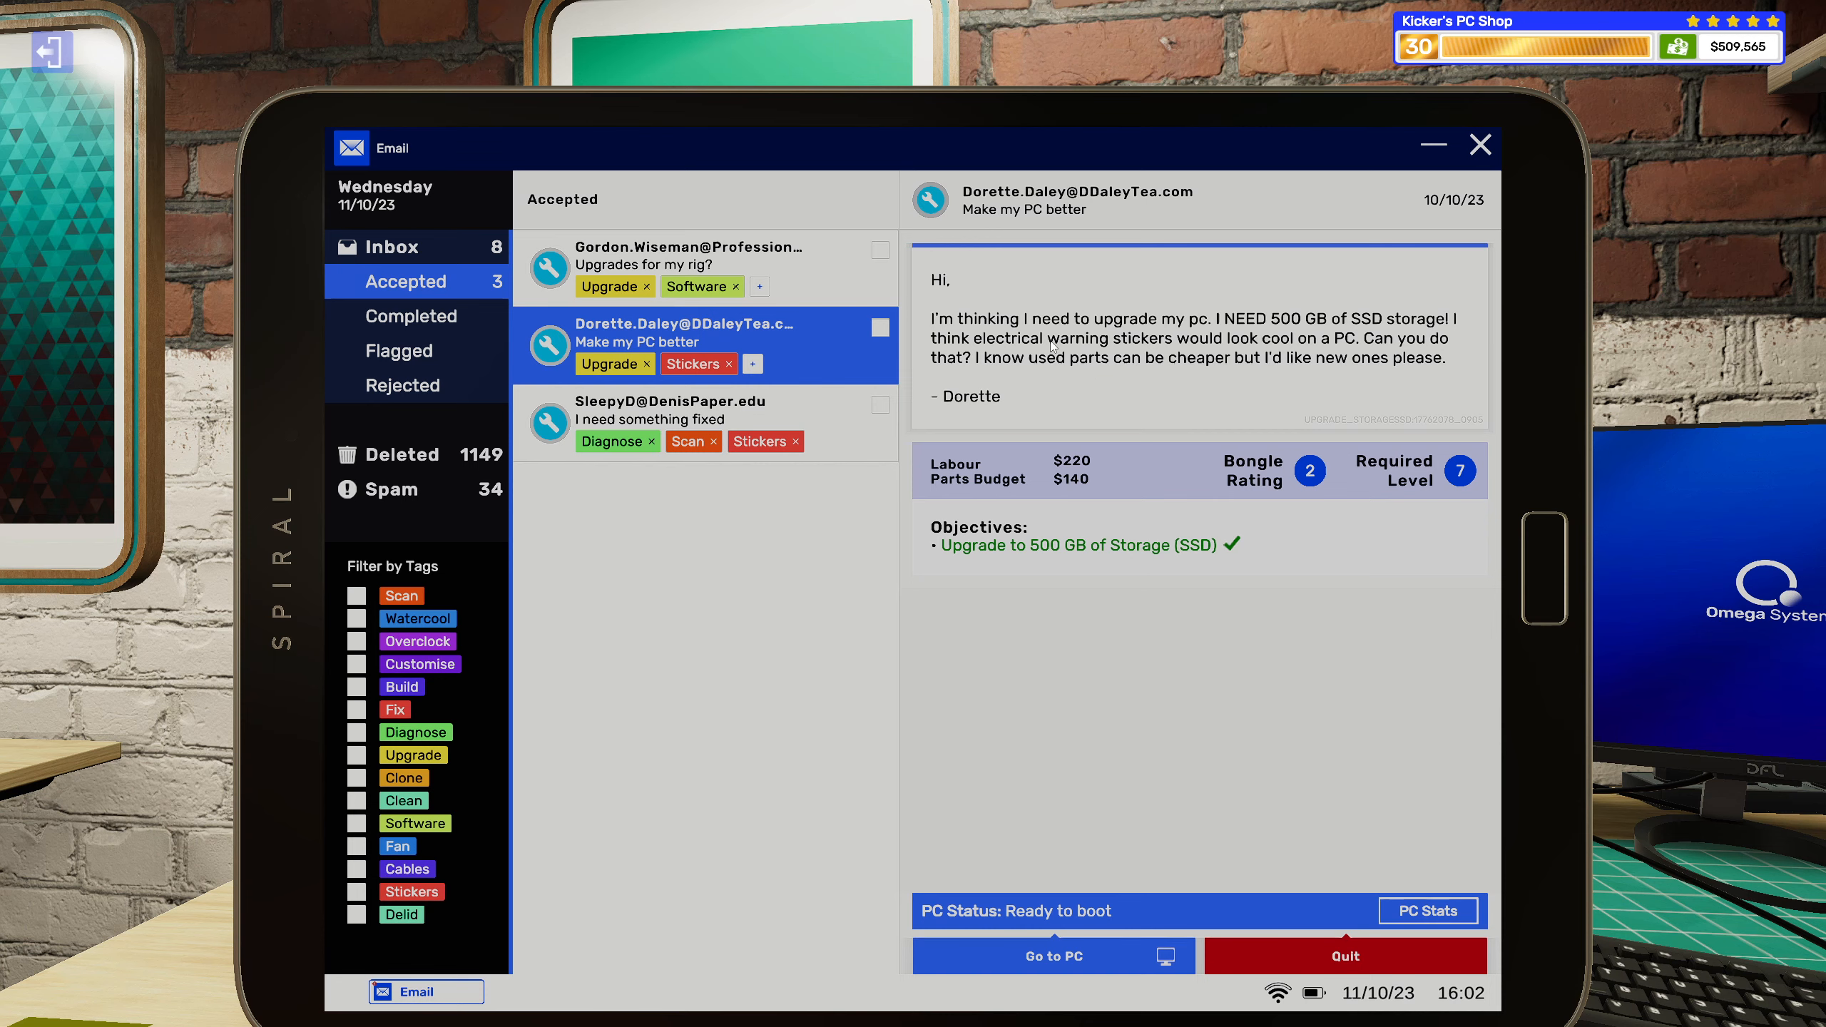
left_click(1051, 954)
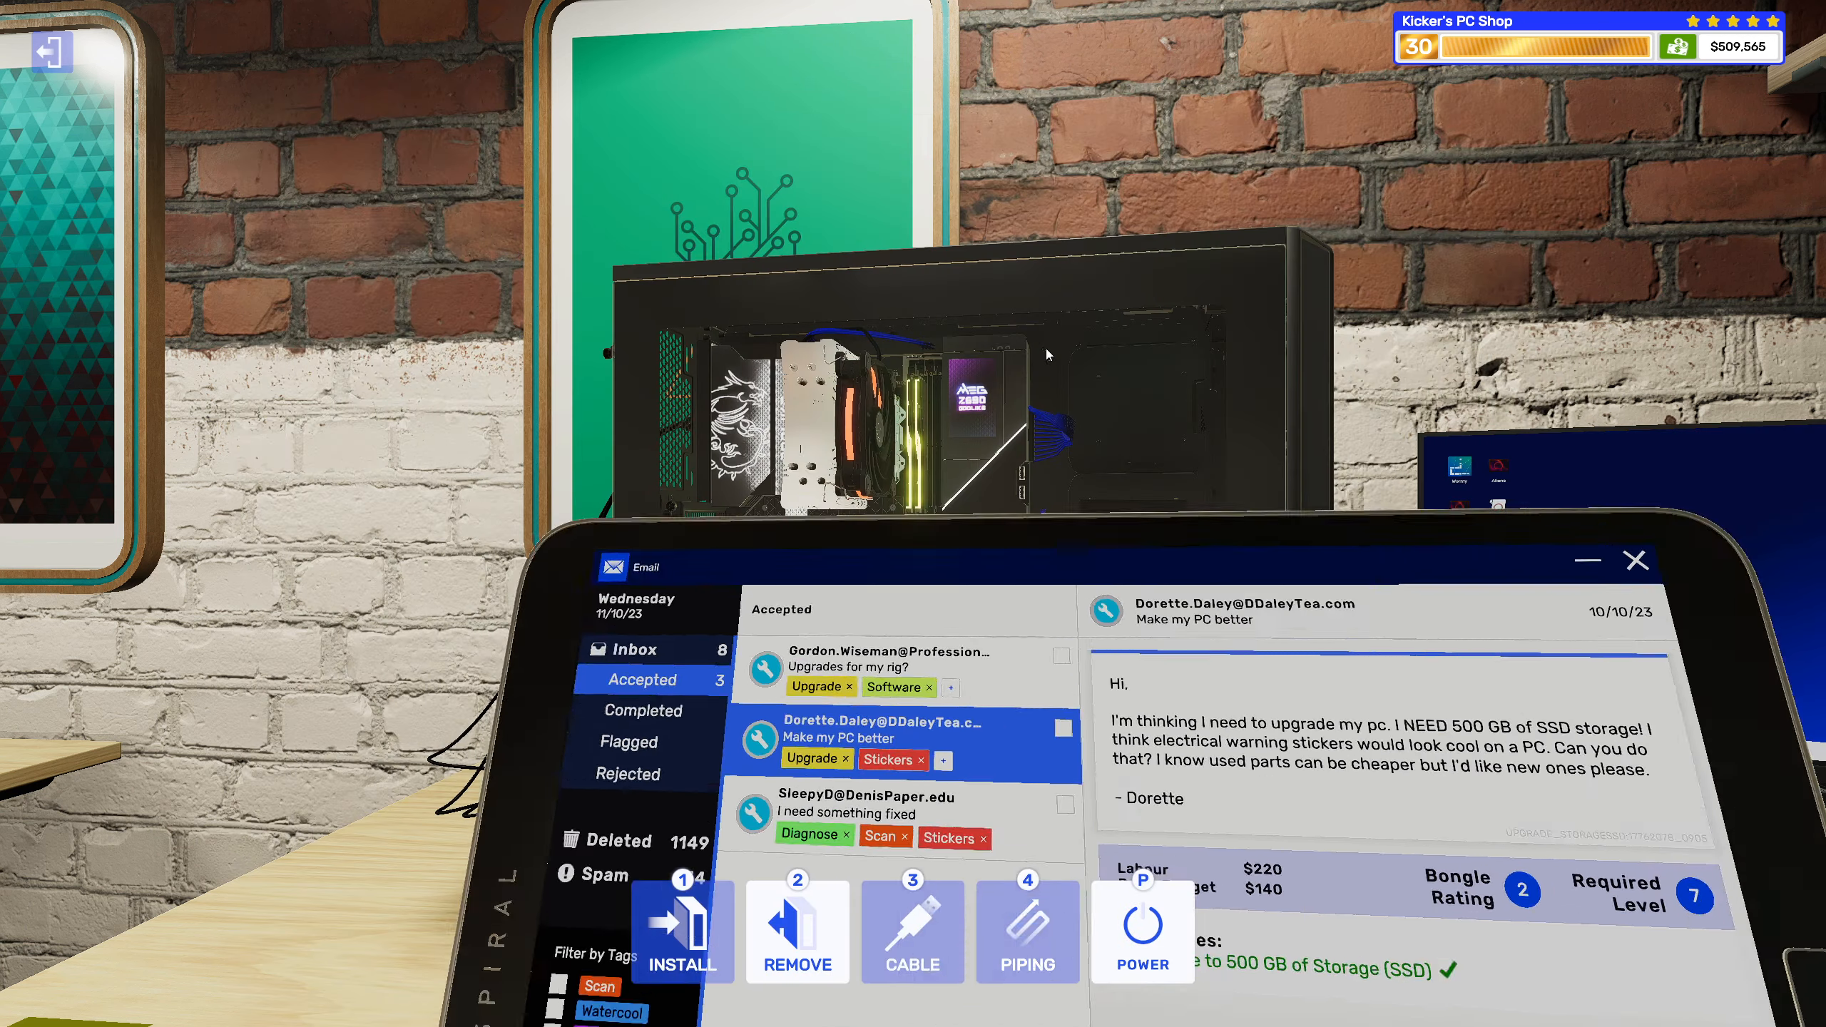
left_click(1635, 561)
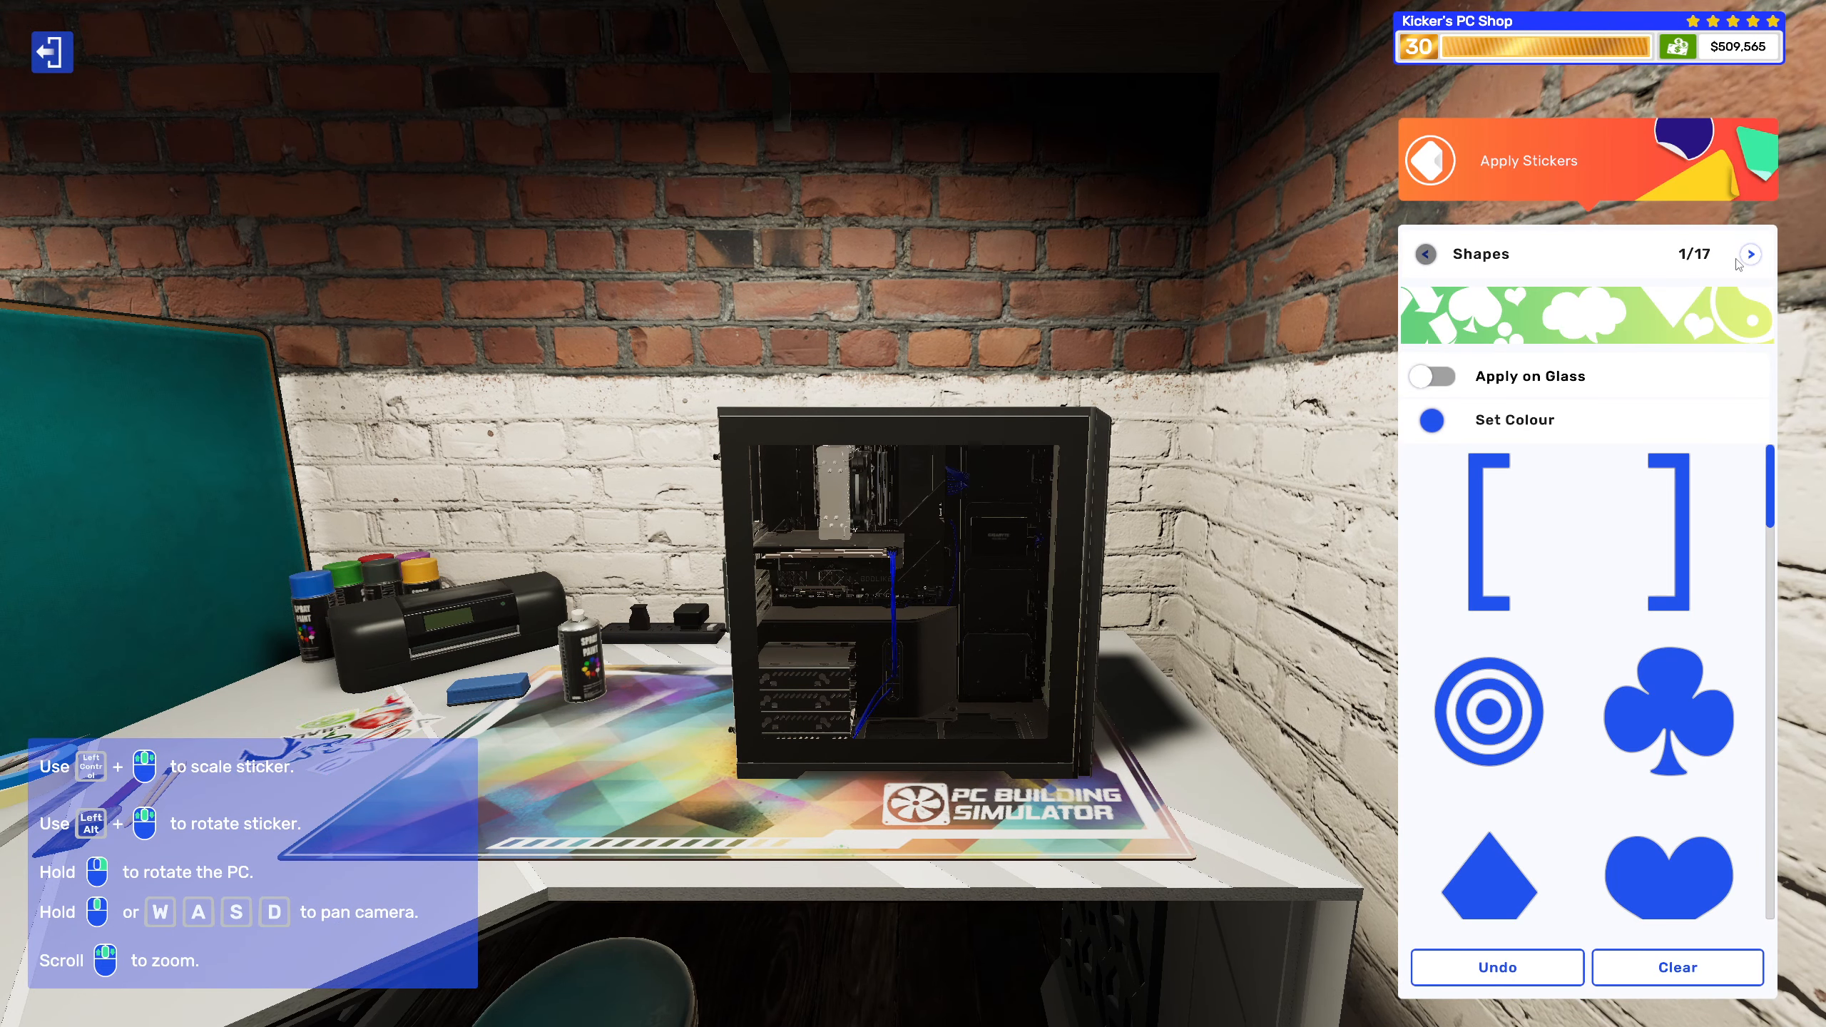
Place an Electrical Warning sticker from the Warning Signs page on the case.
left_click(1748, 253)
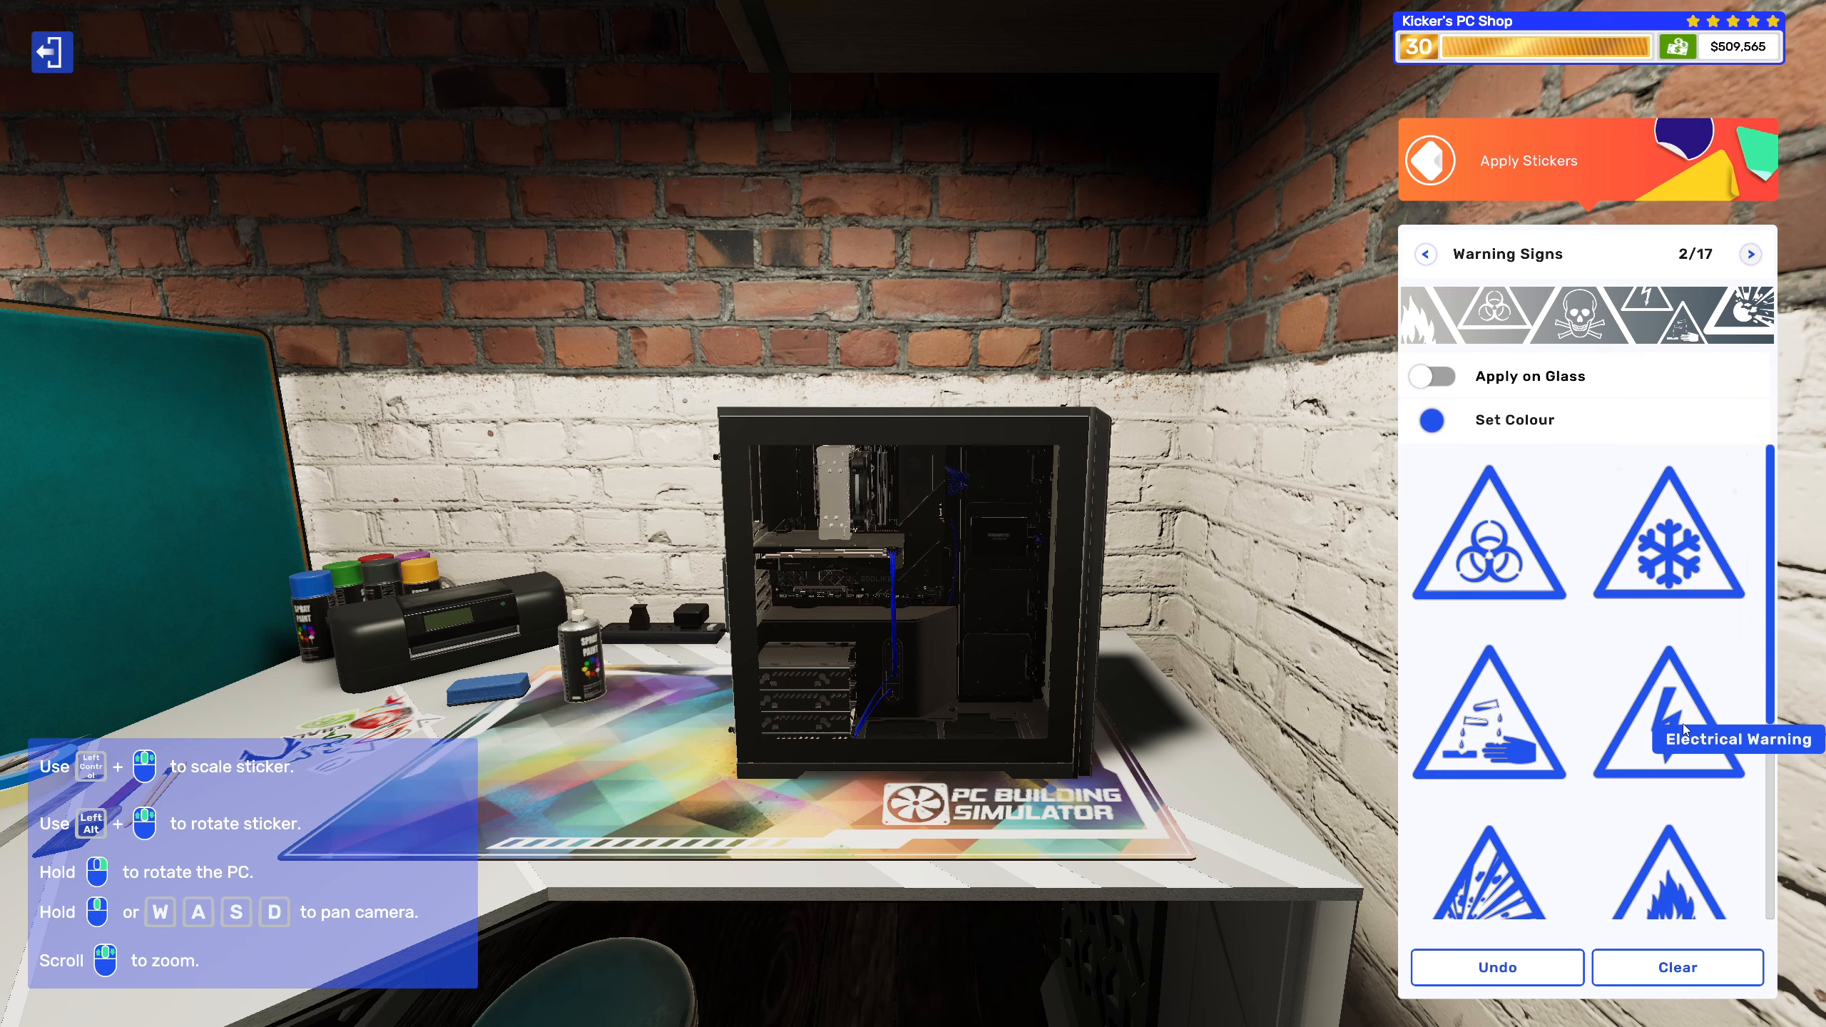
left_click(1667, 710)
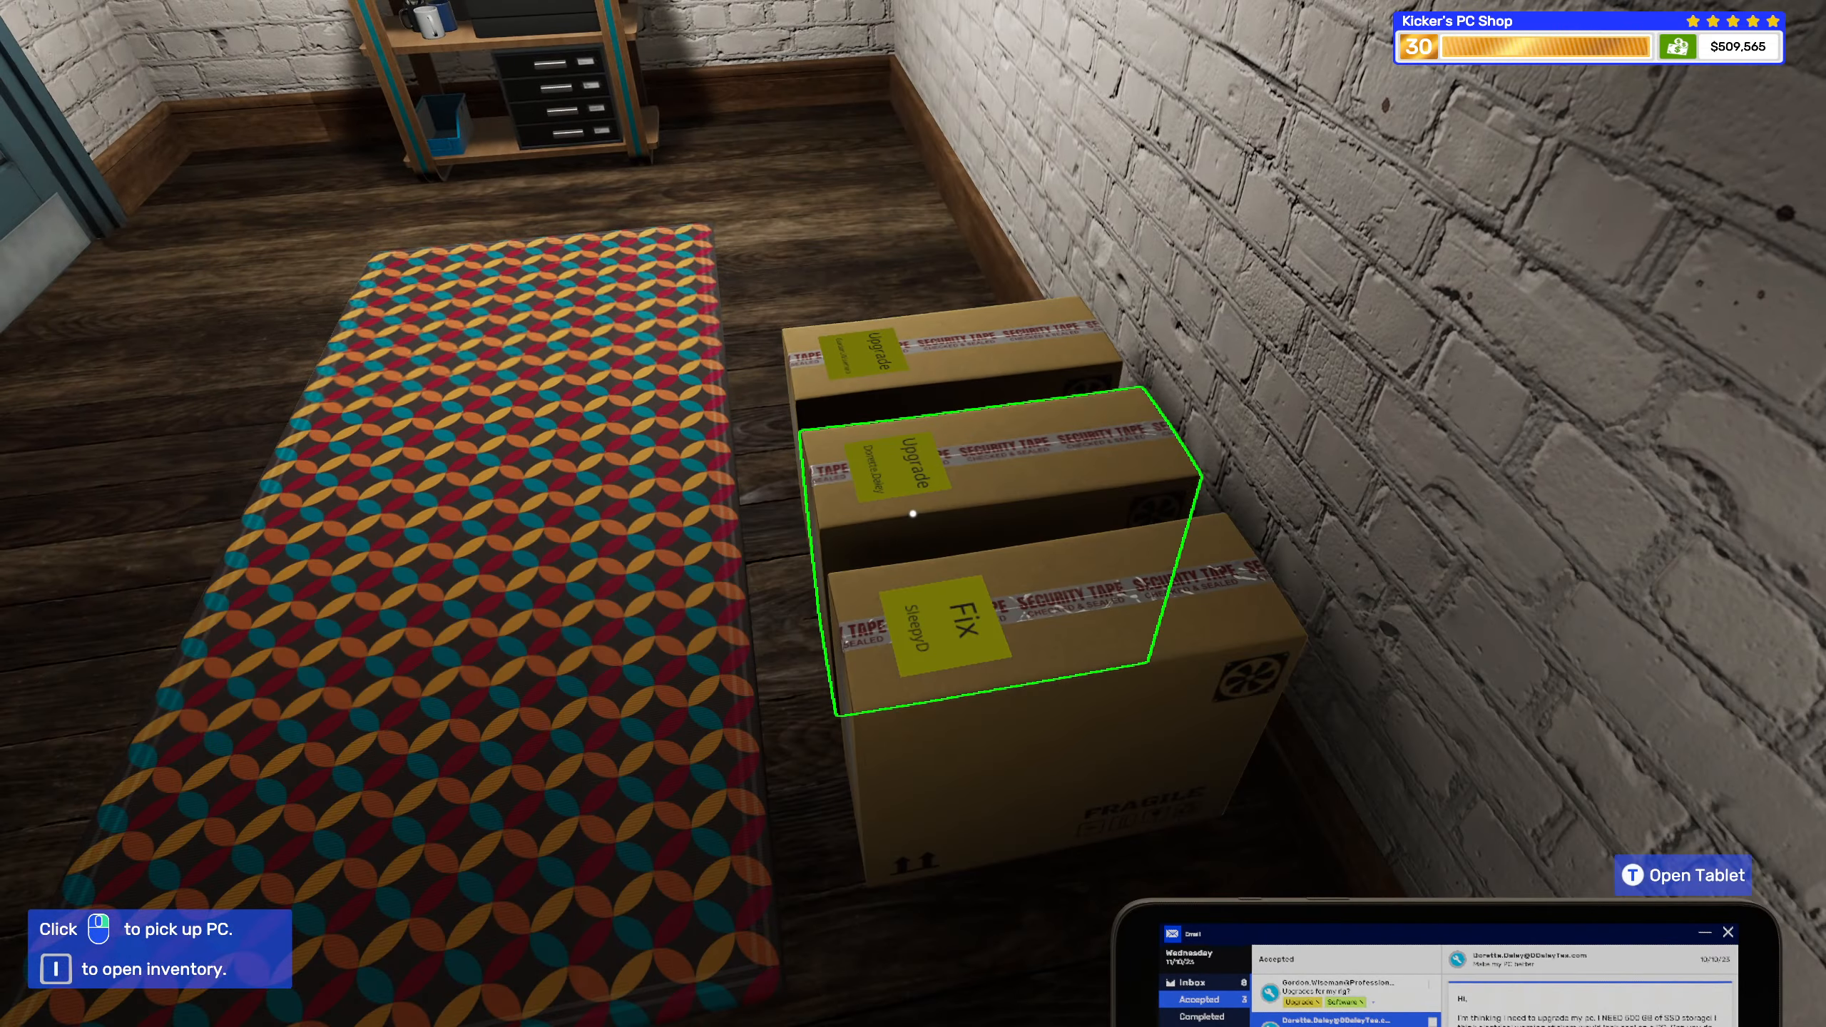
Box the finished PC and collect the $360 payment, dismissing the invoice.
left_click(1682, 875)
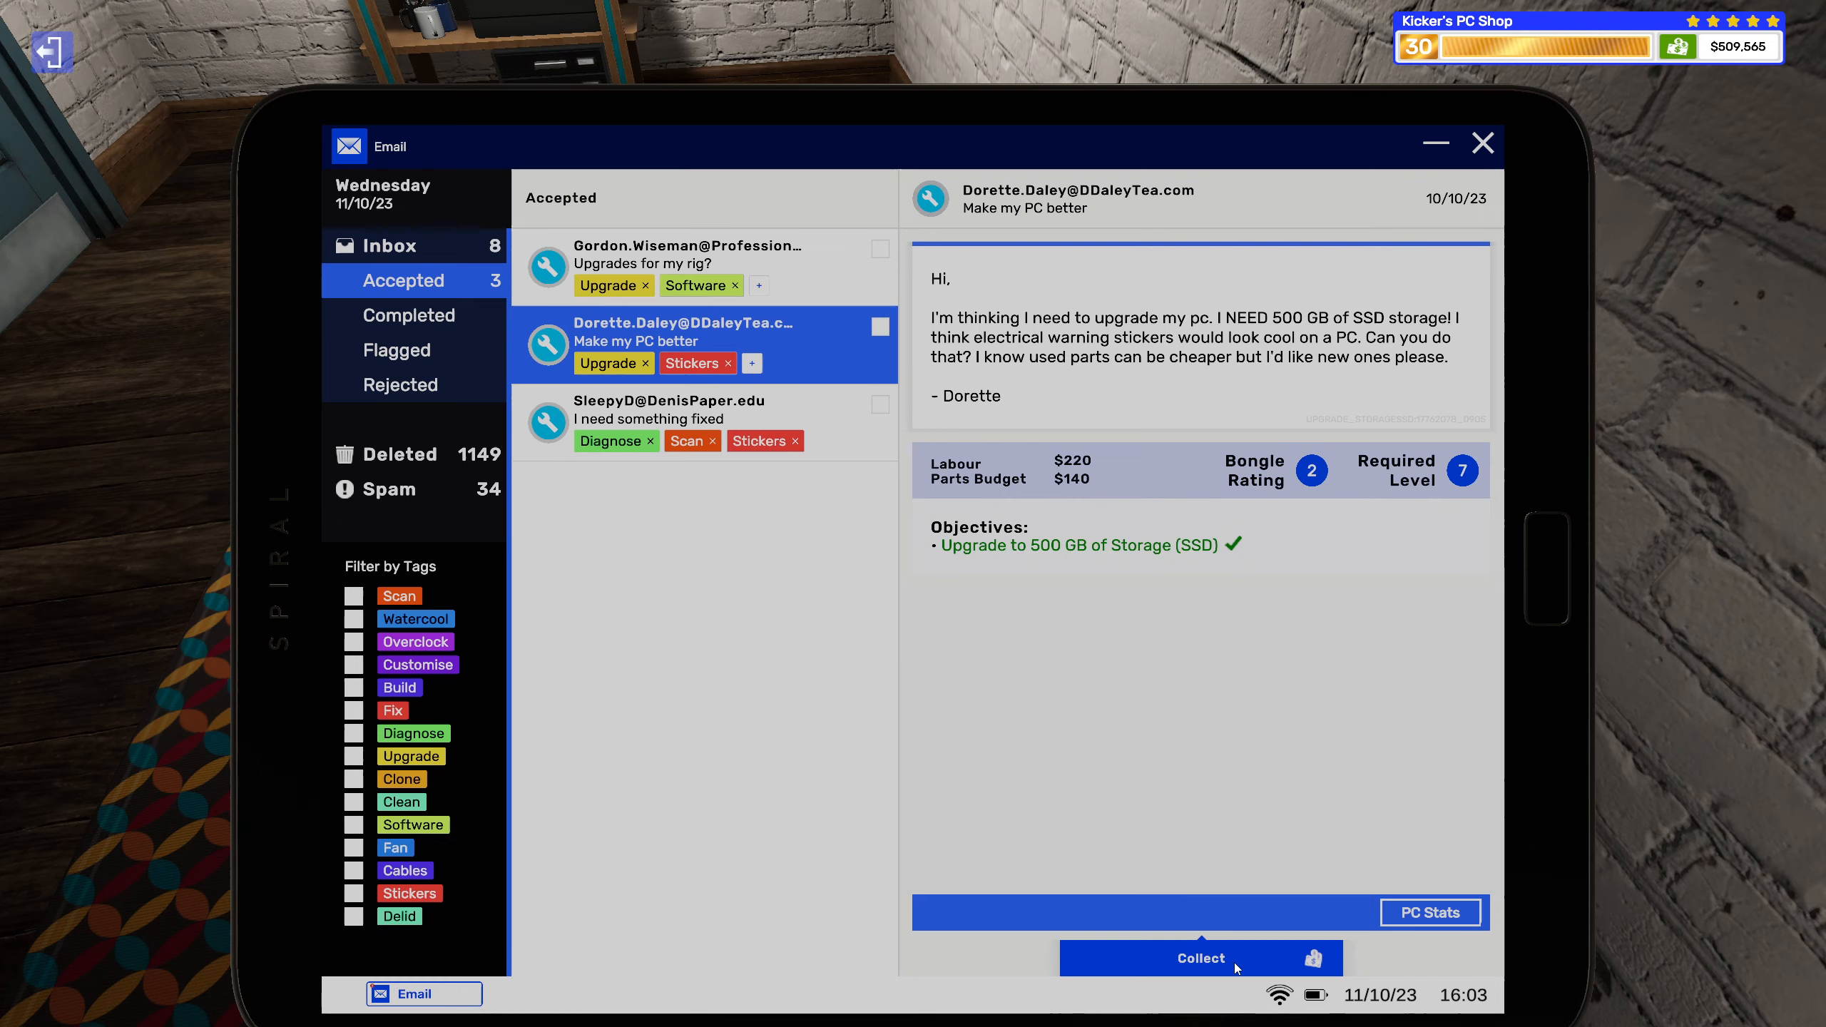
left_click(1199, 957)
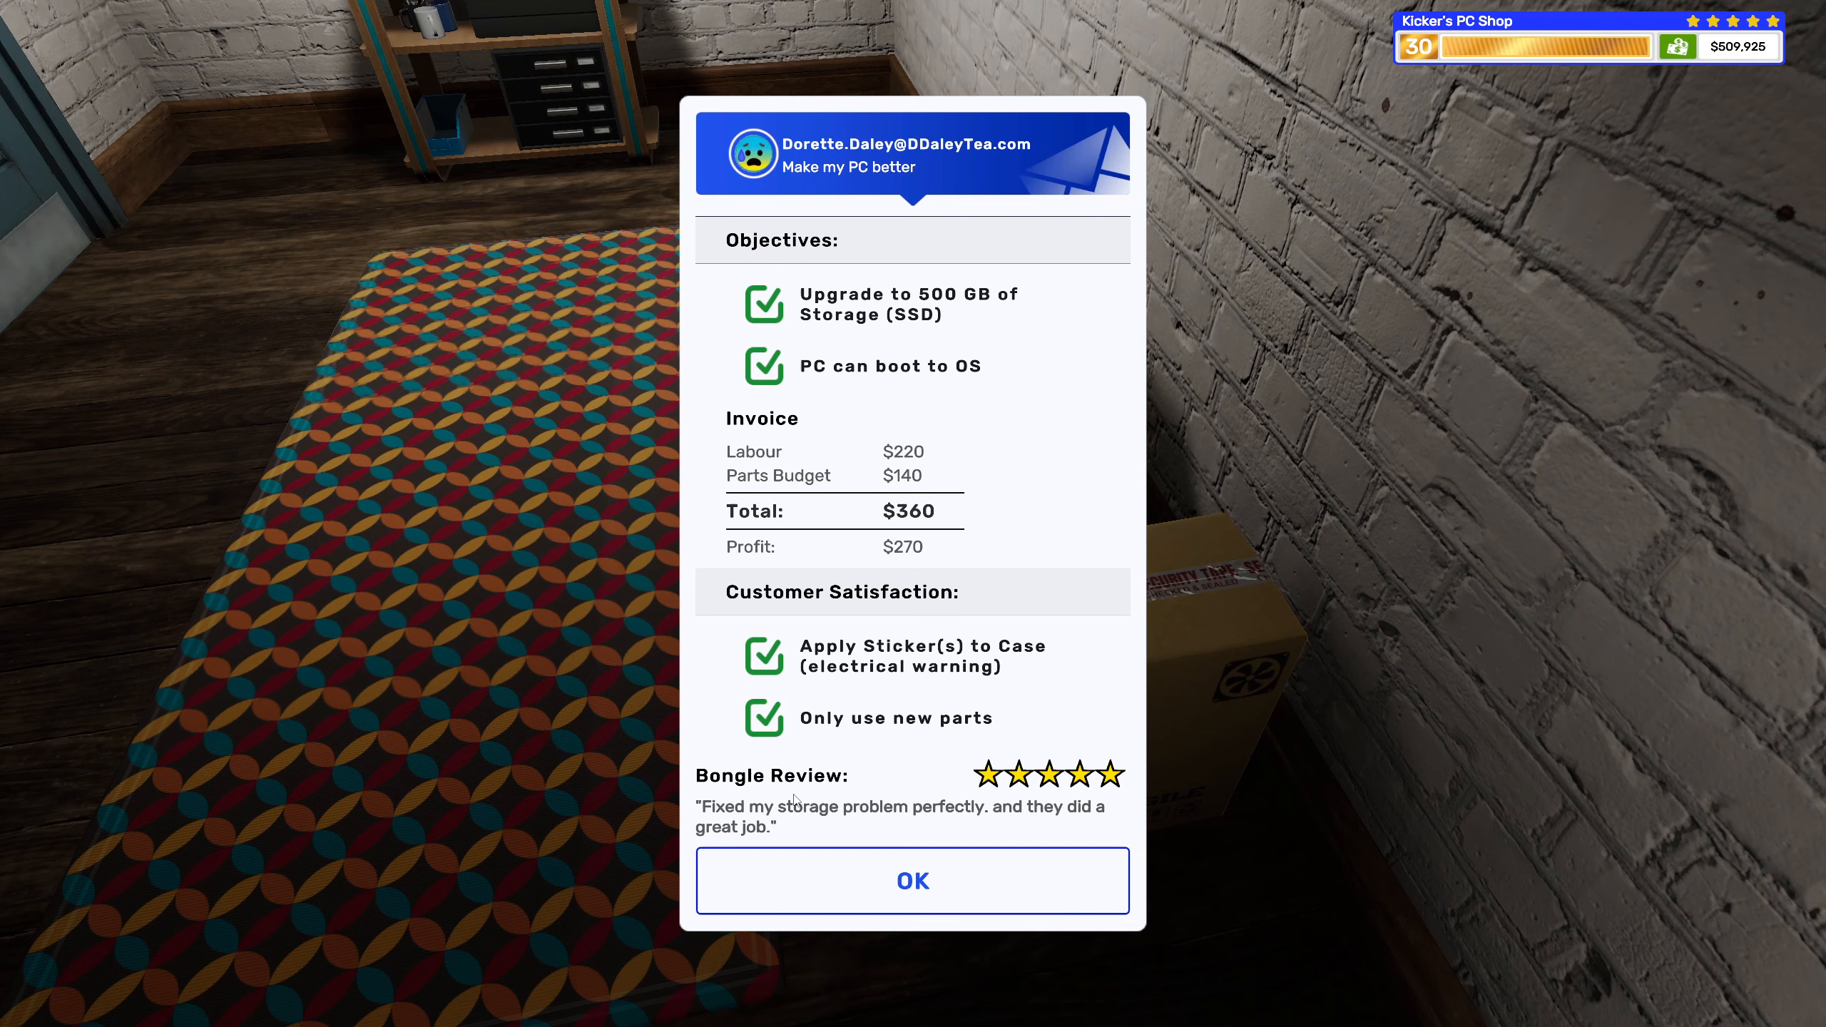
mouse_move(733, 893)
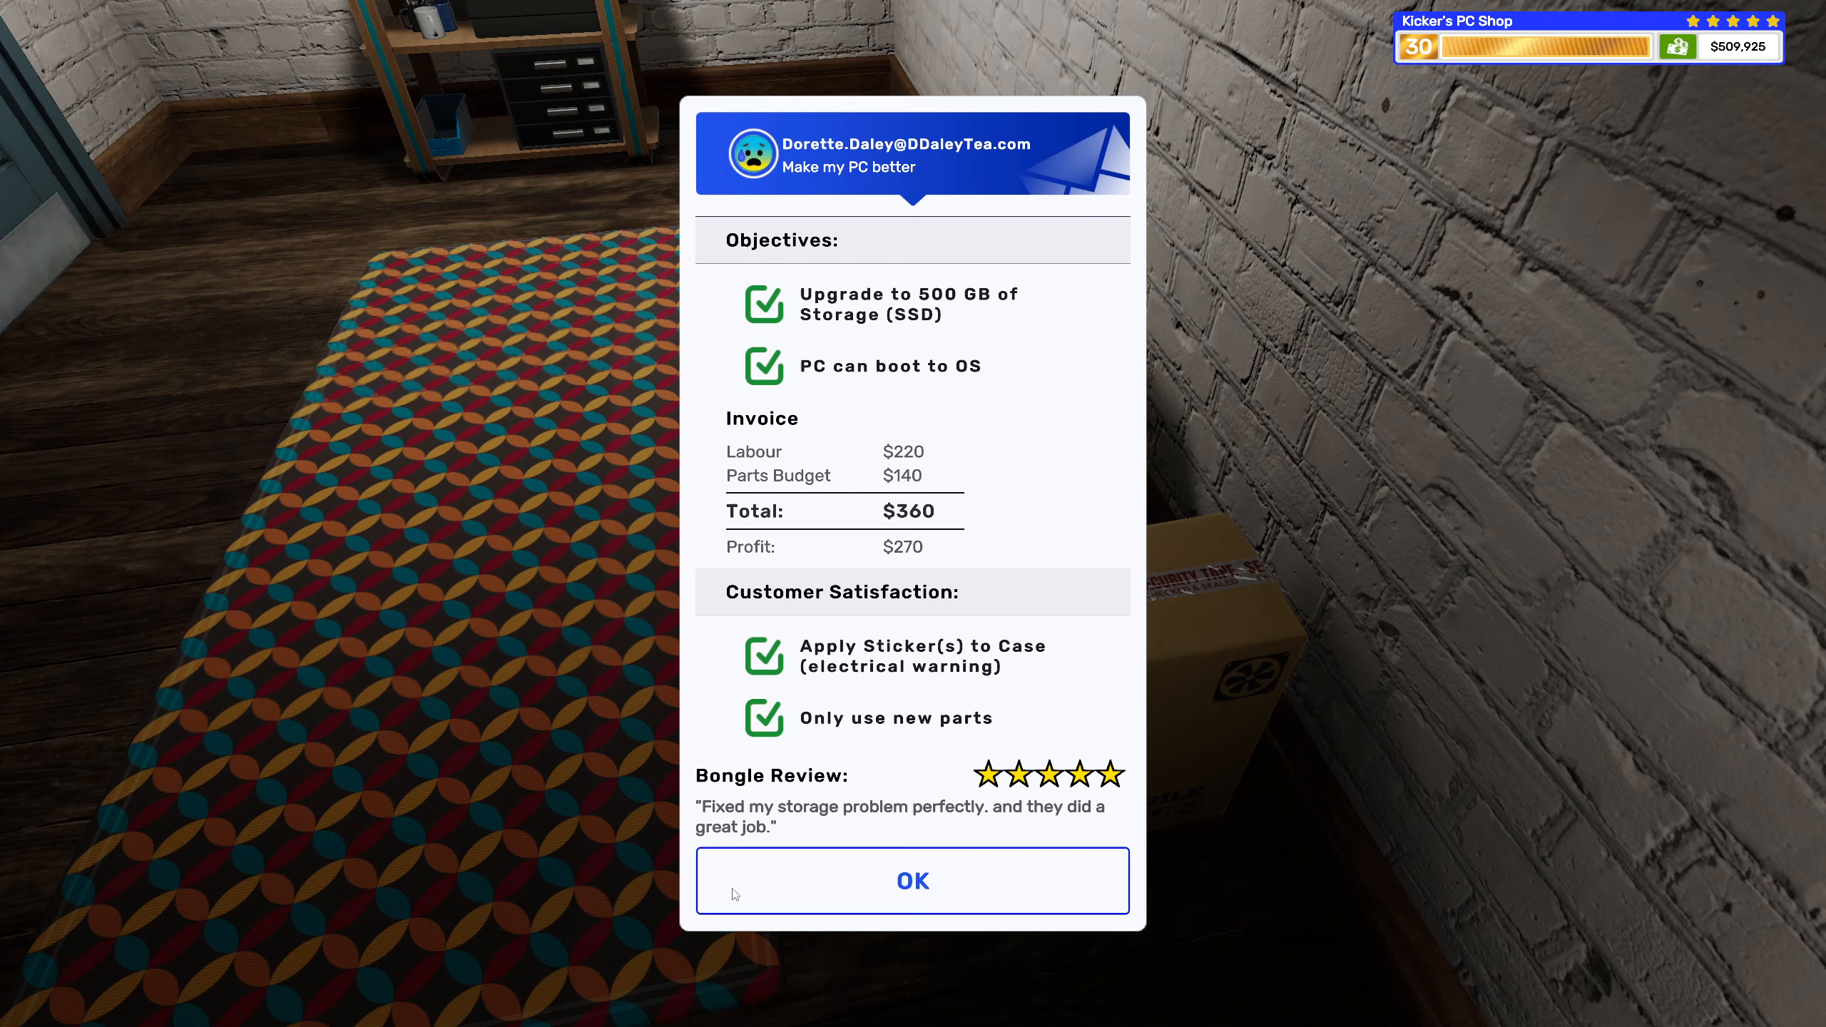
left_click(913, 880)
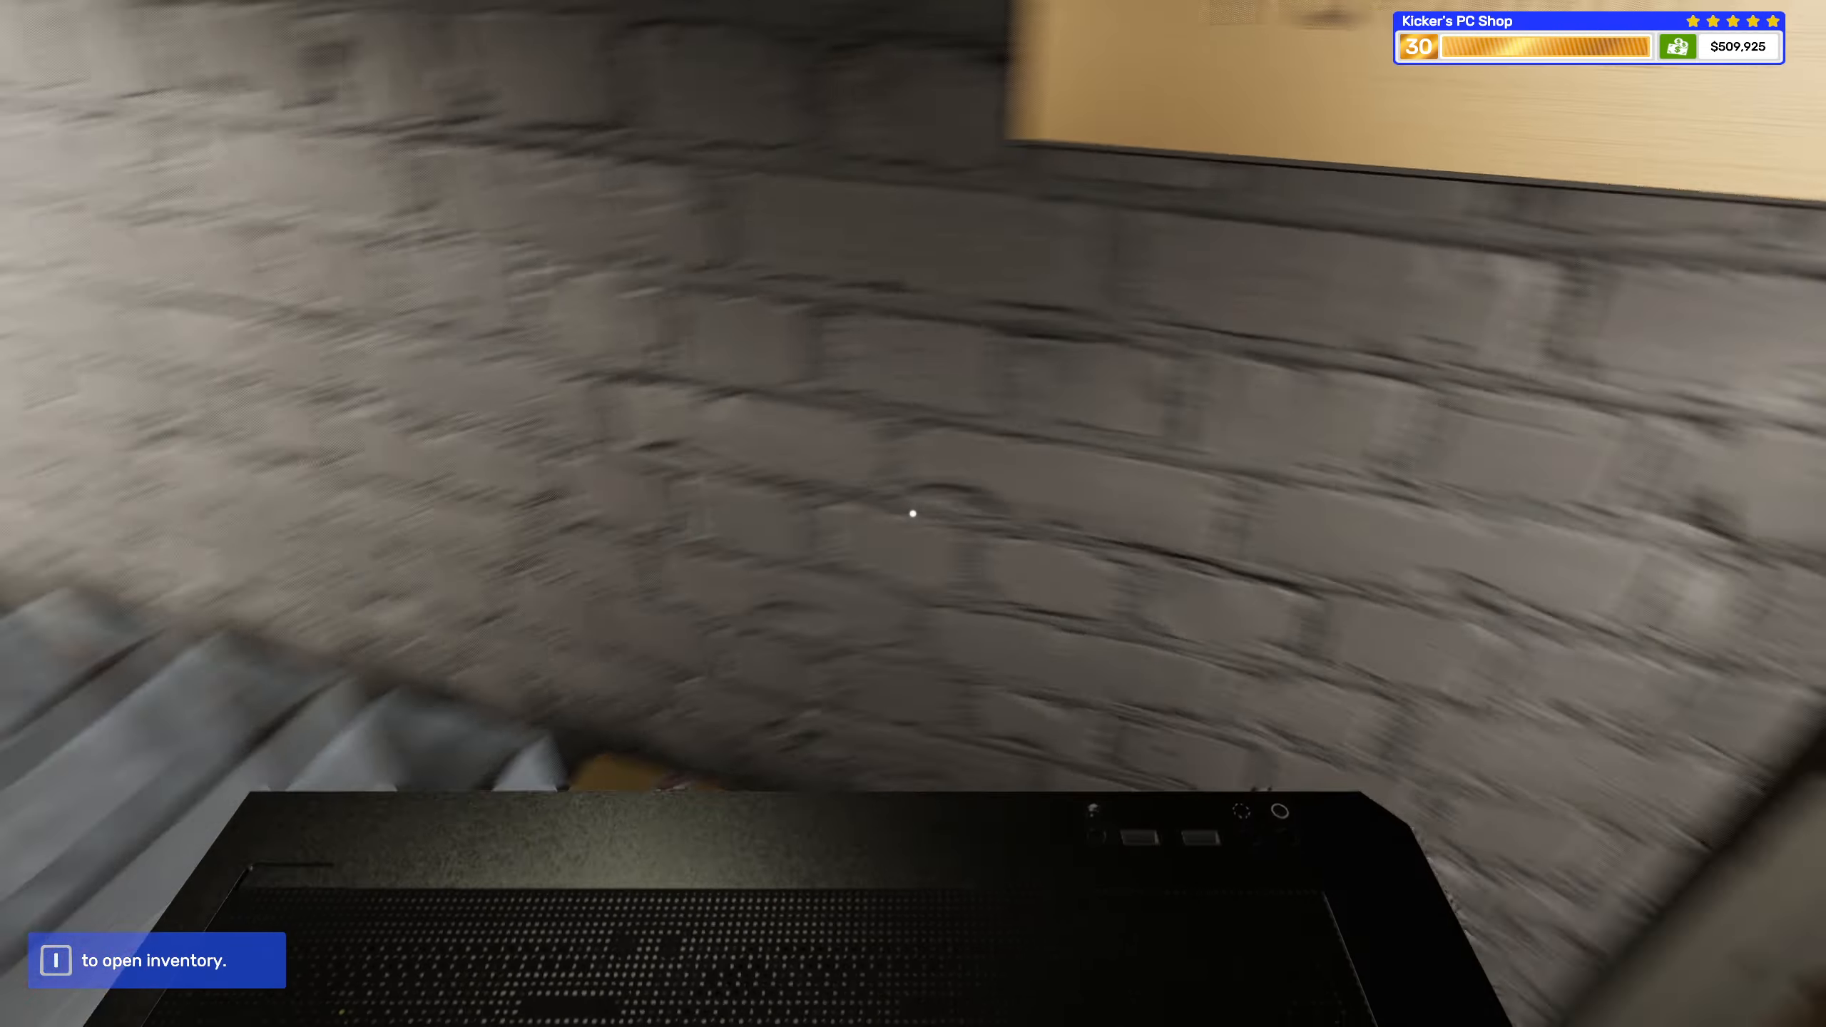
mouse_move(913, 512)
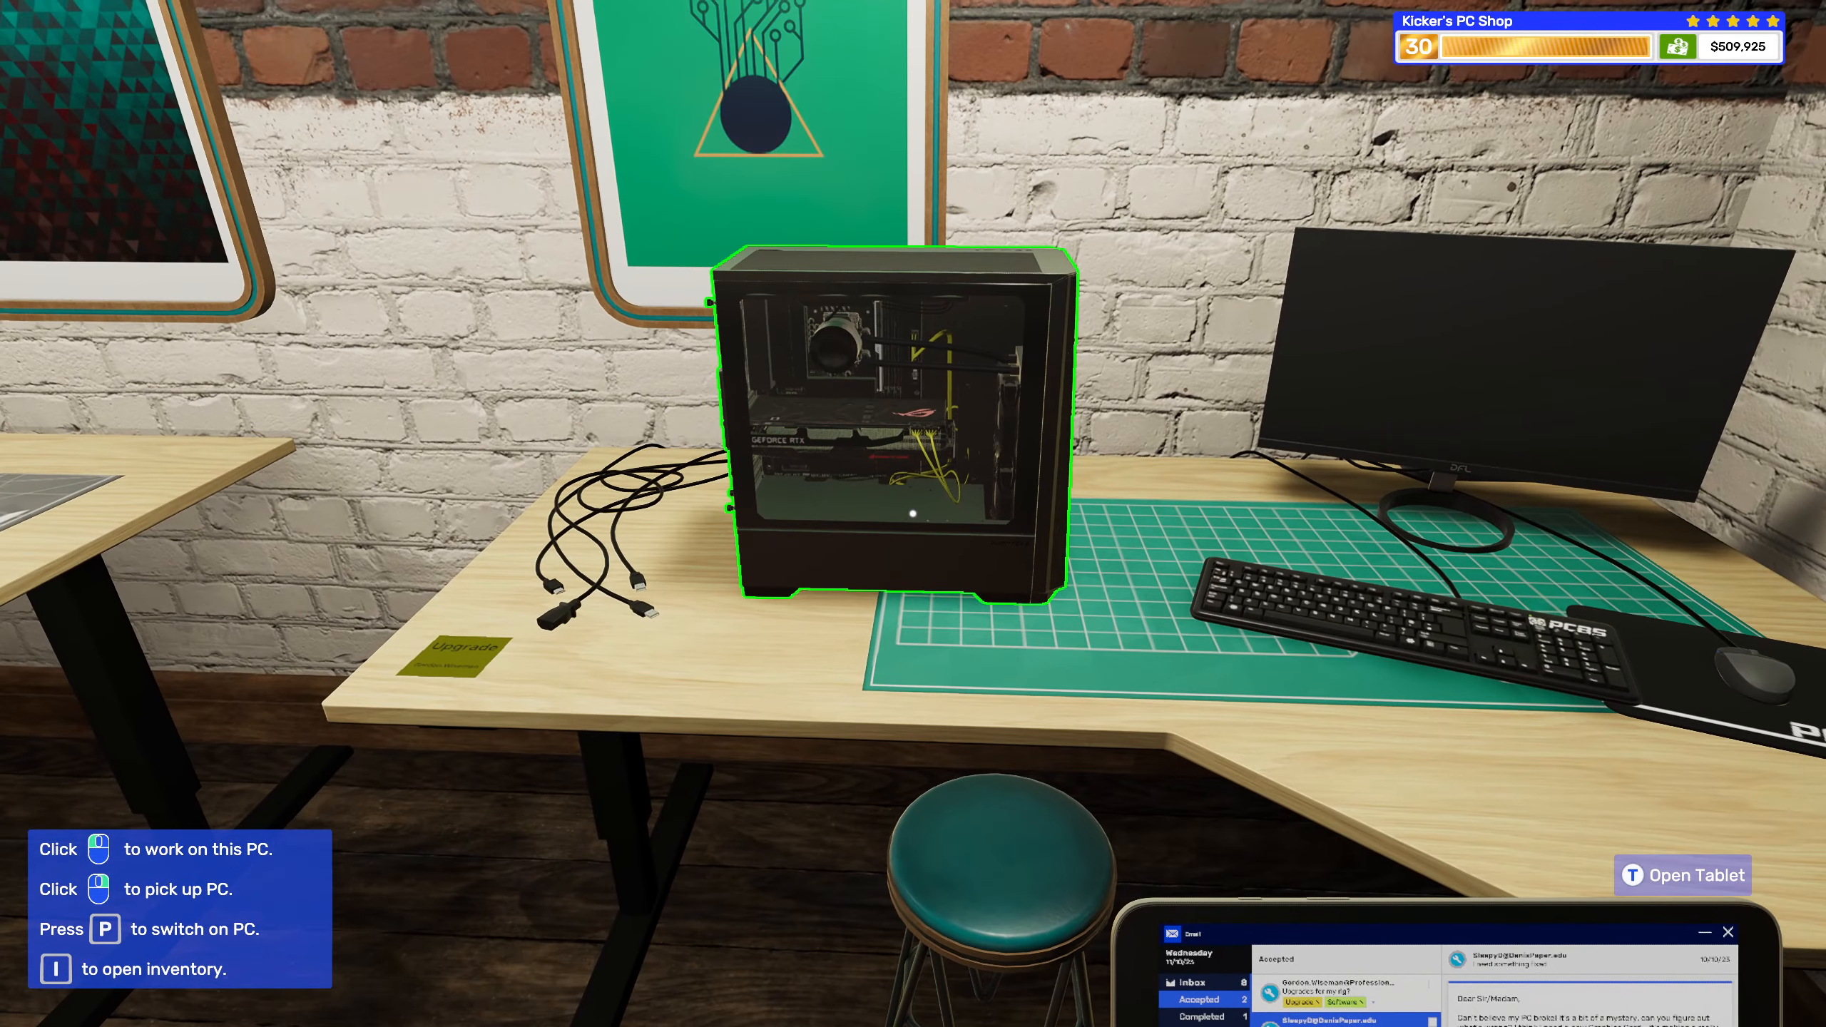
Put the next PC on the bench and filter inventory cables to yellow.
left_click(897, 431)
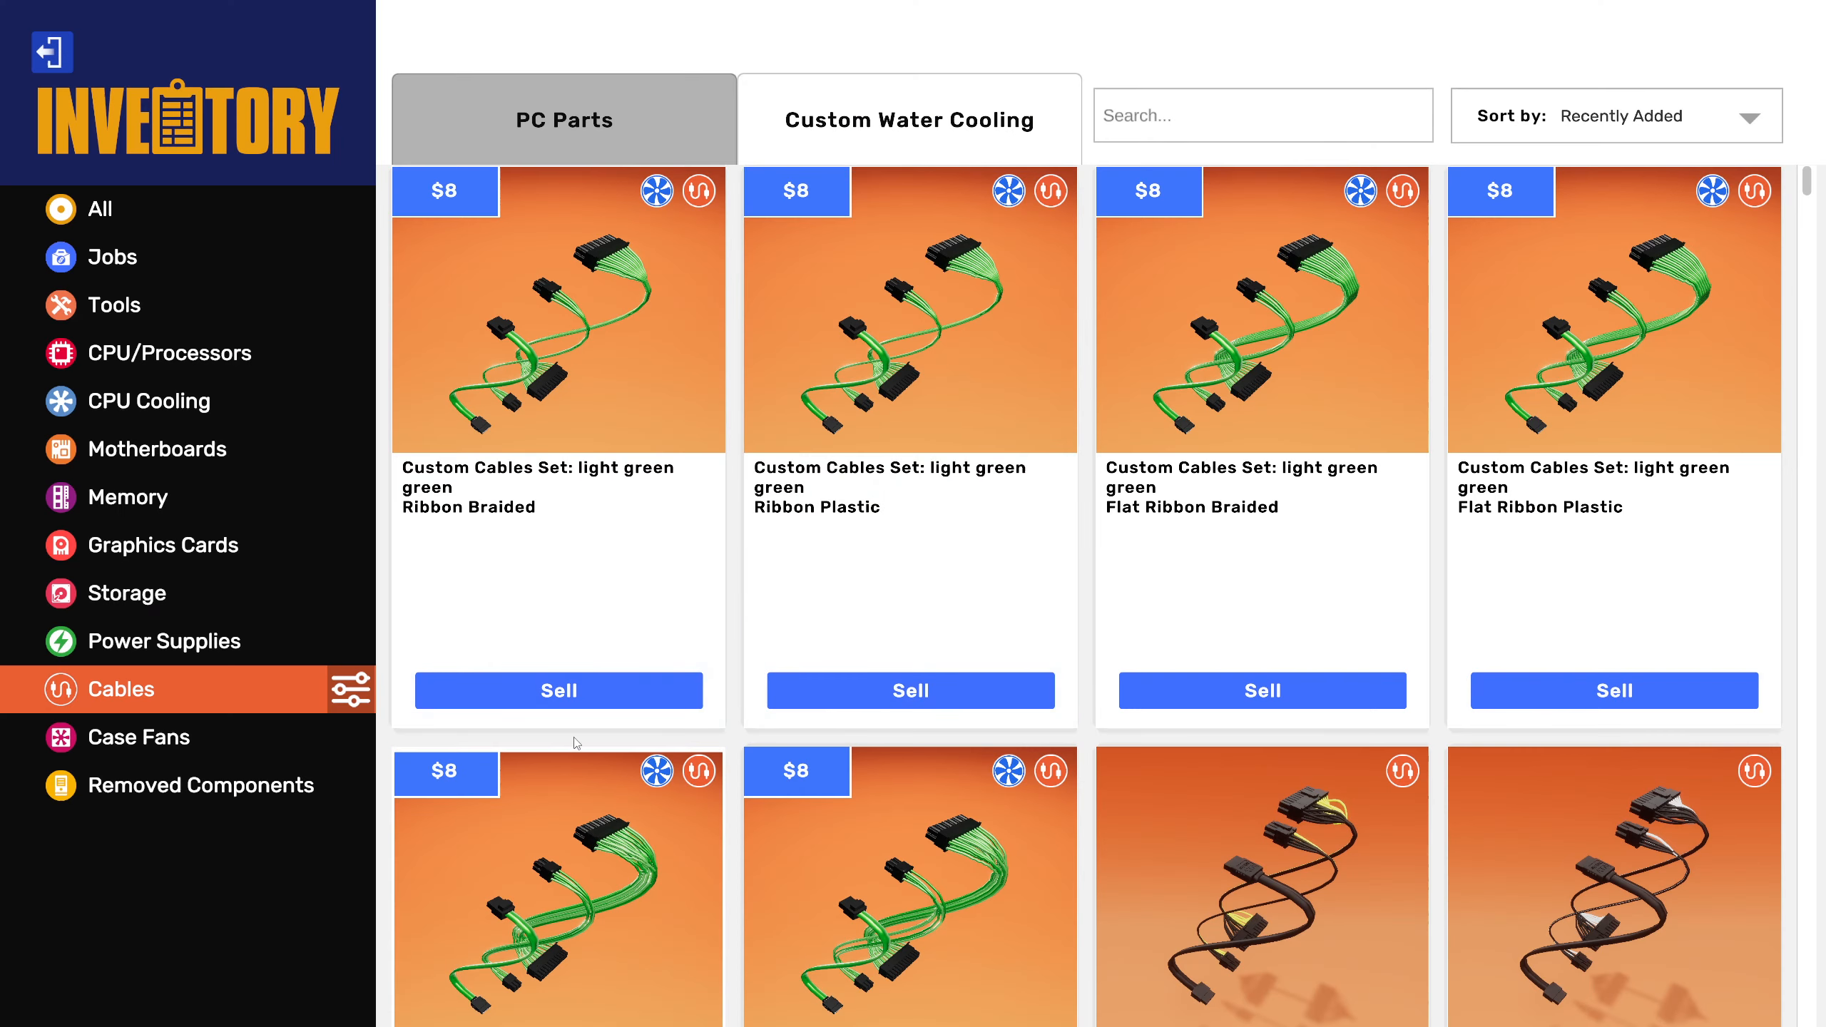
left_click(358, 687)
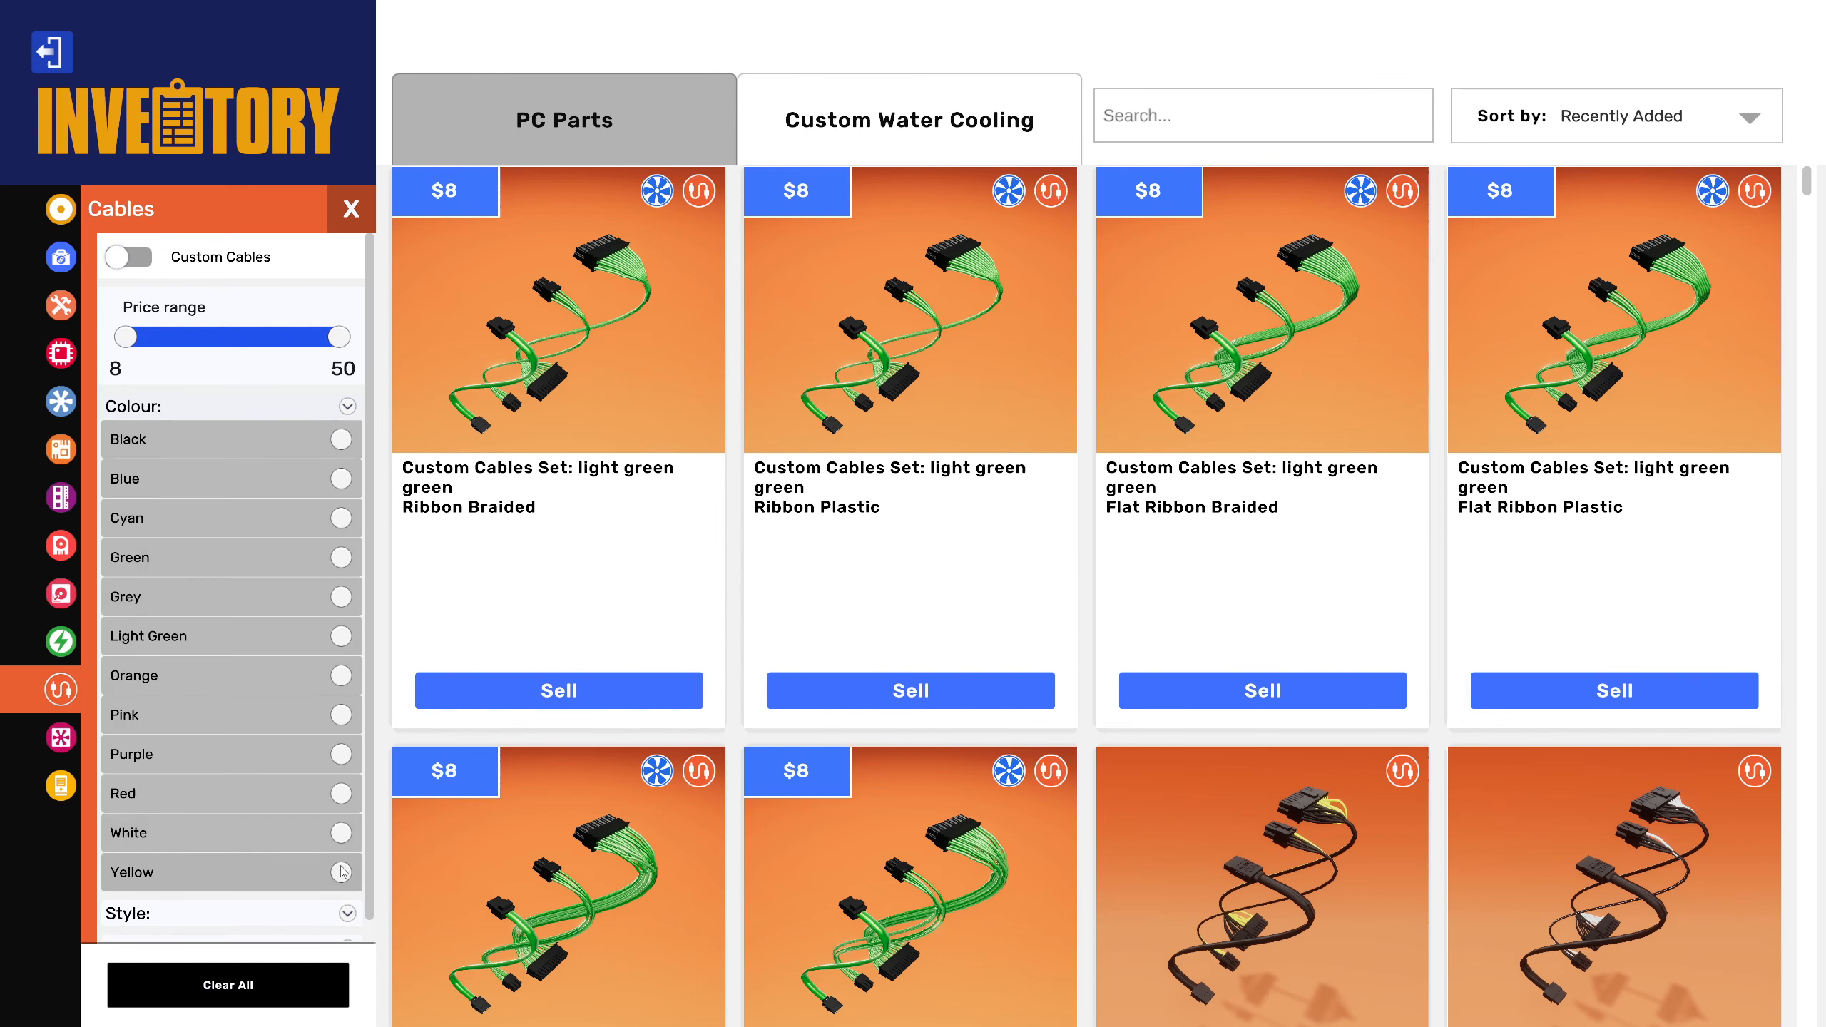
left_click(342, 872)
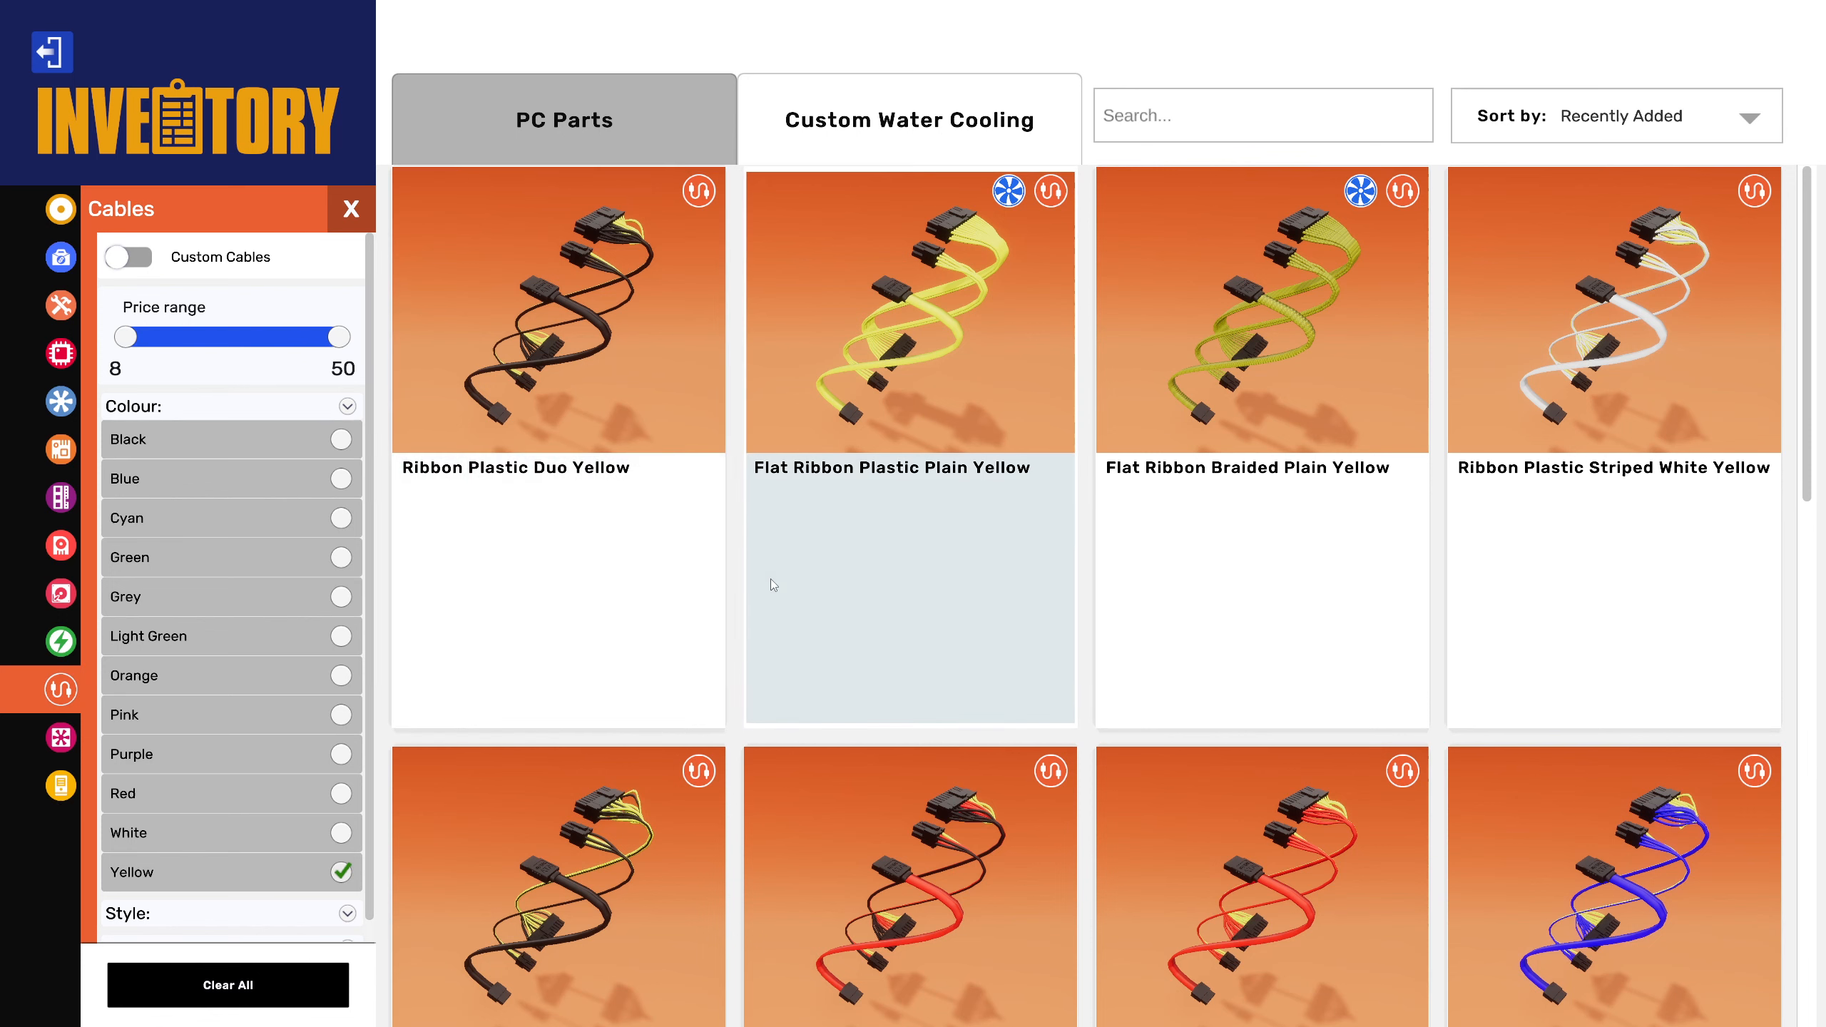
mouse_move(903, 415)
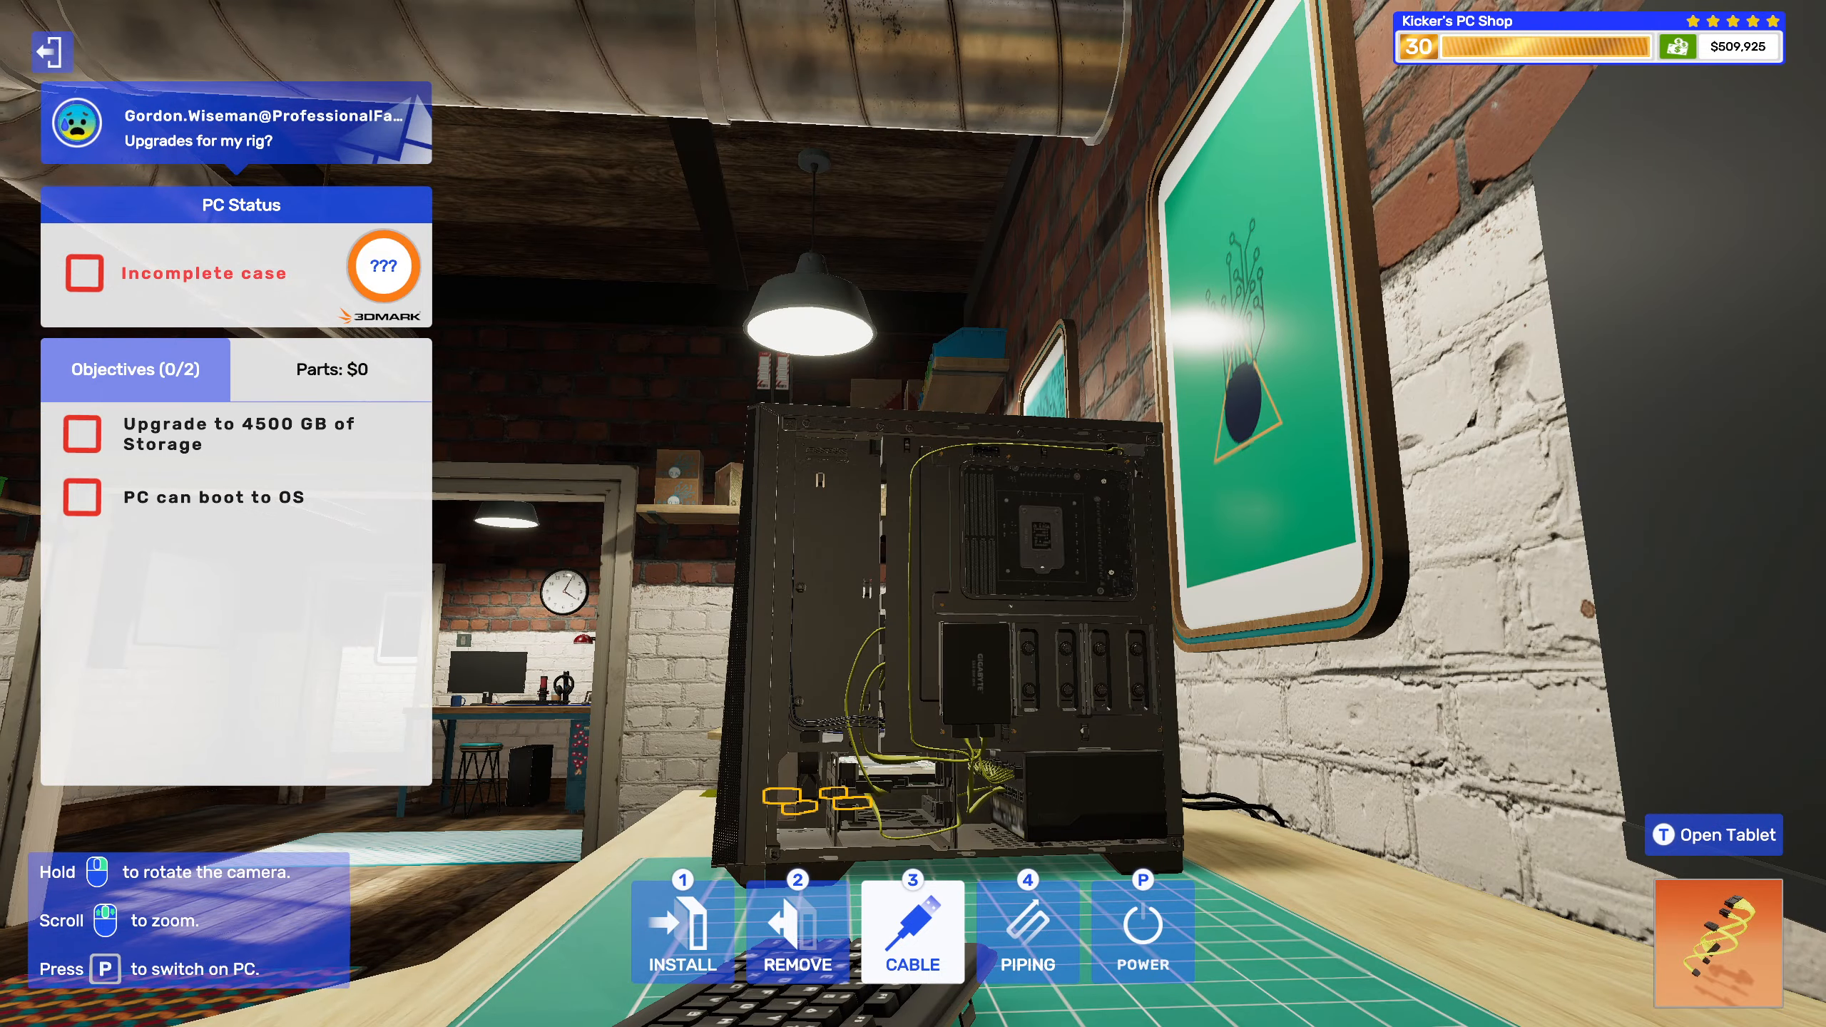
Connect the yellow cable and install the Mortoni EZStore 4TB drive for the 4500 GB objective.
left_click(909, 925)
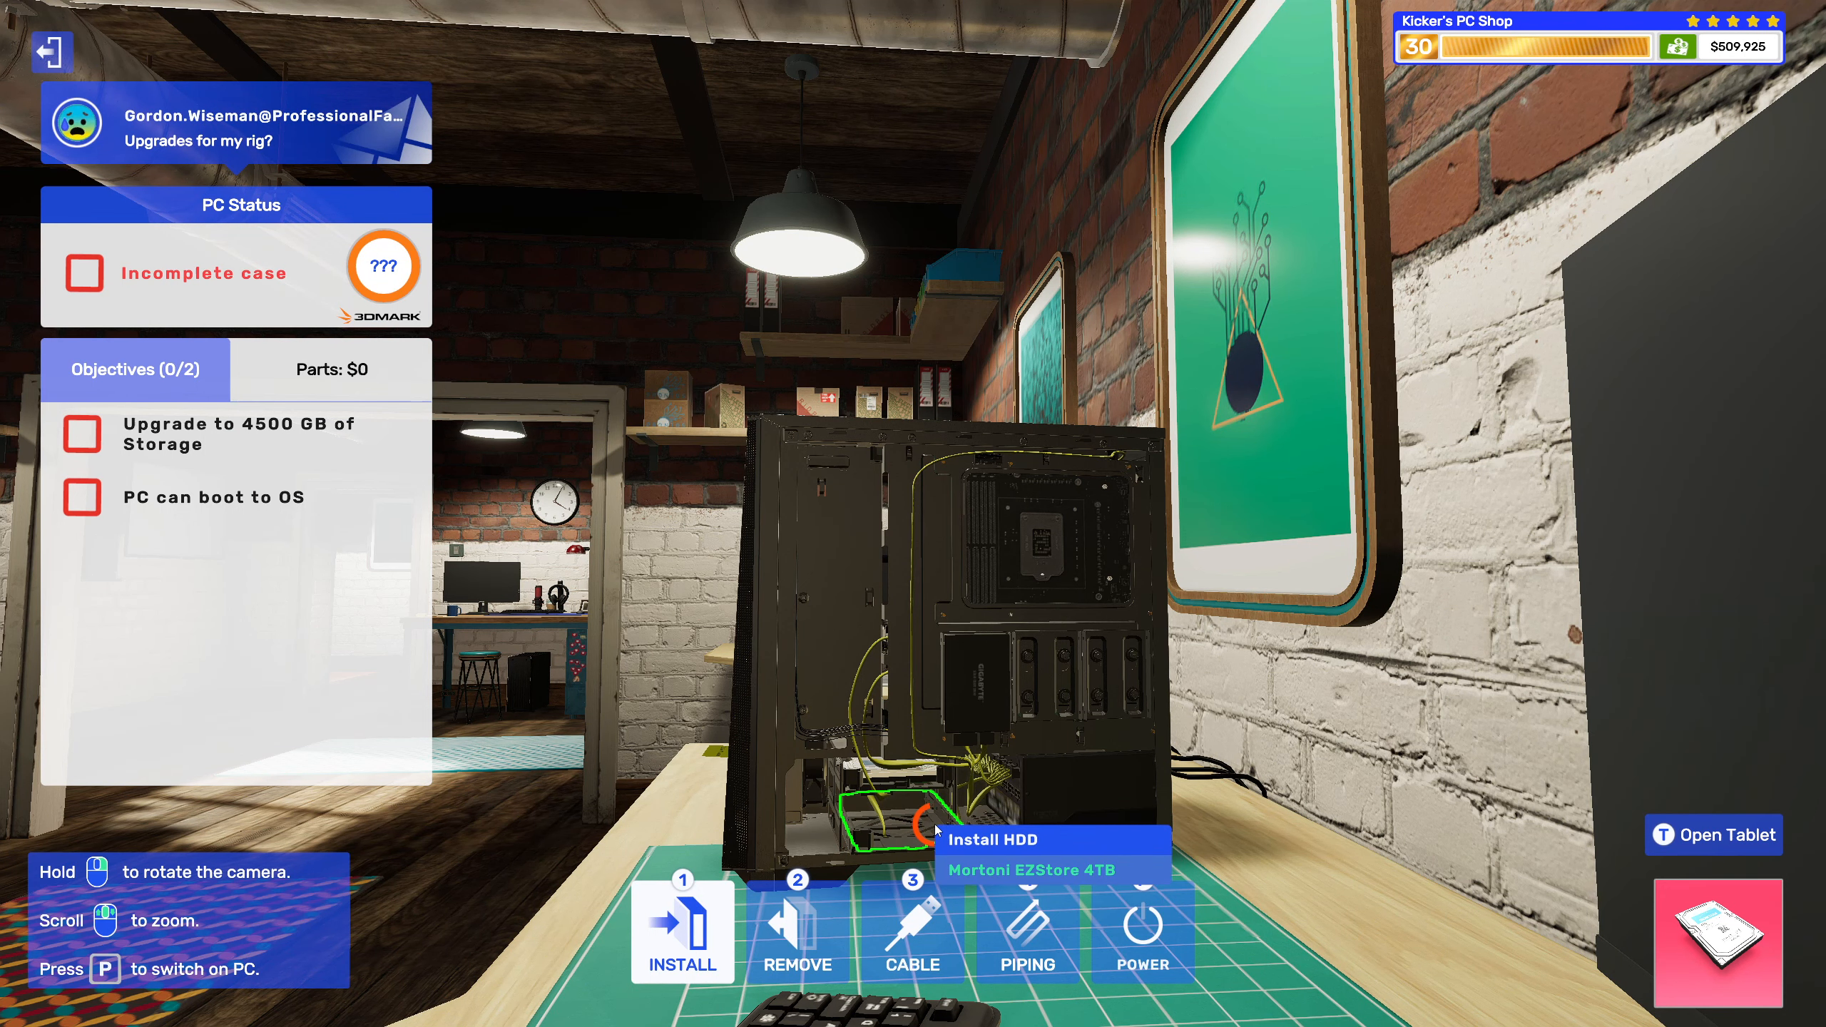
left_click(682, 932)
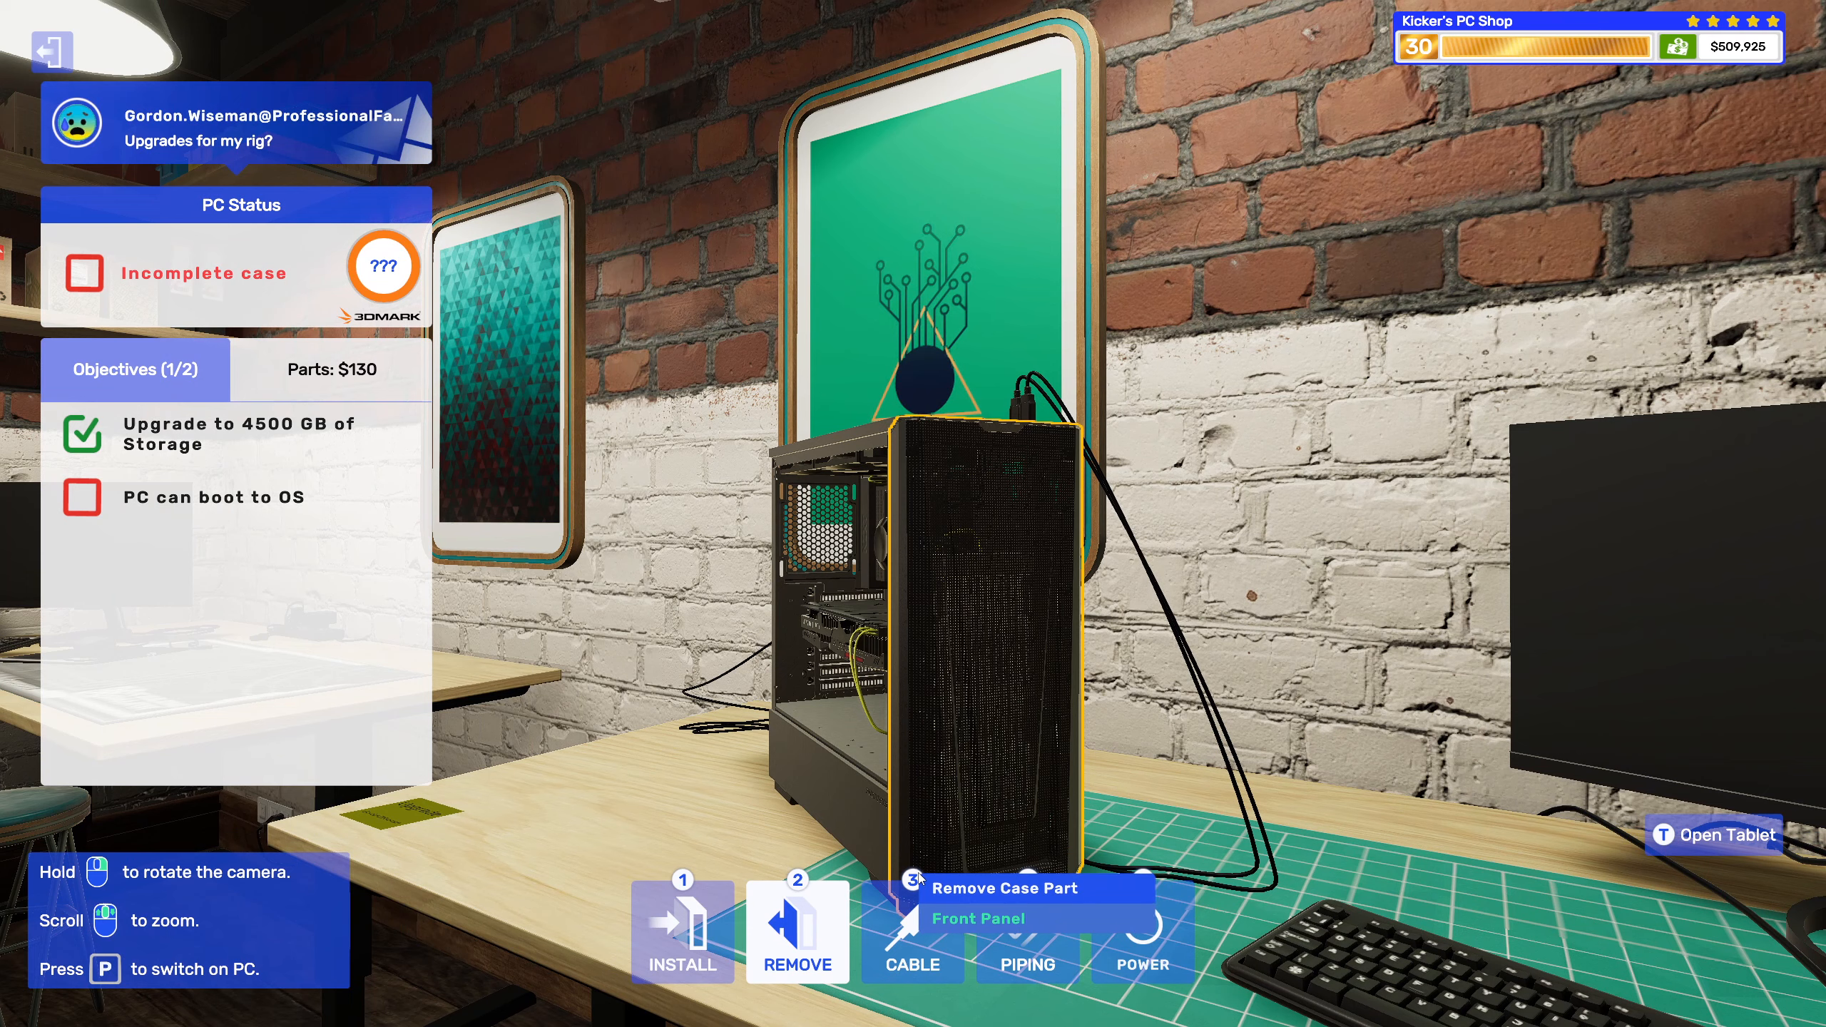
left_click(1713, 835)
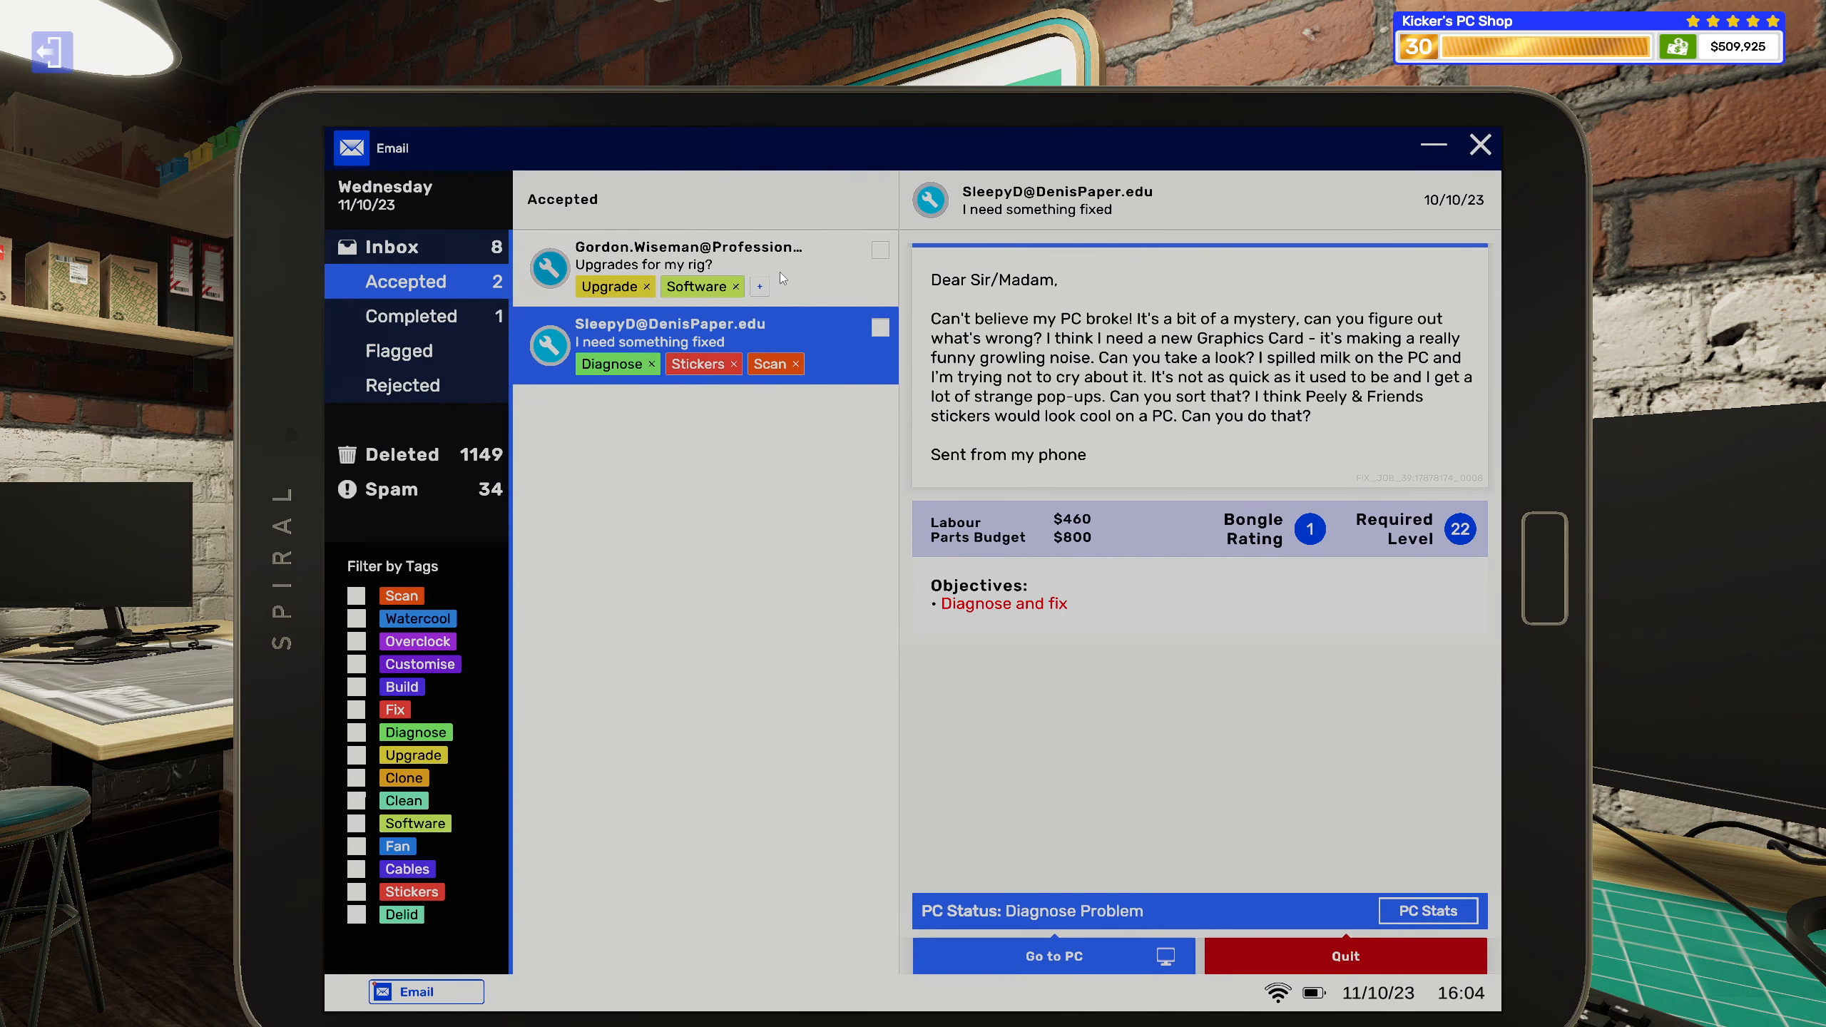
Go to Gordon's upgraded PC from its job email and power it on.
left_click(688, 266)
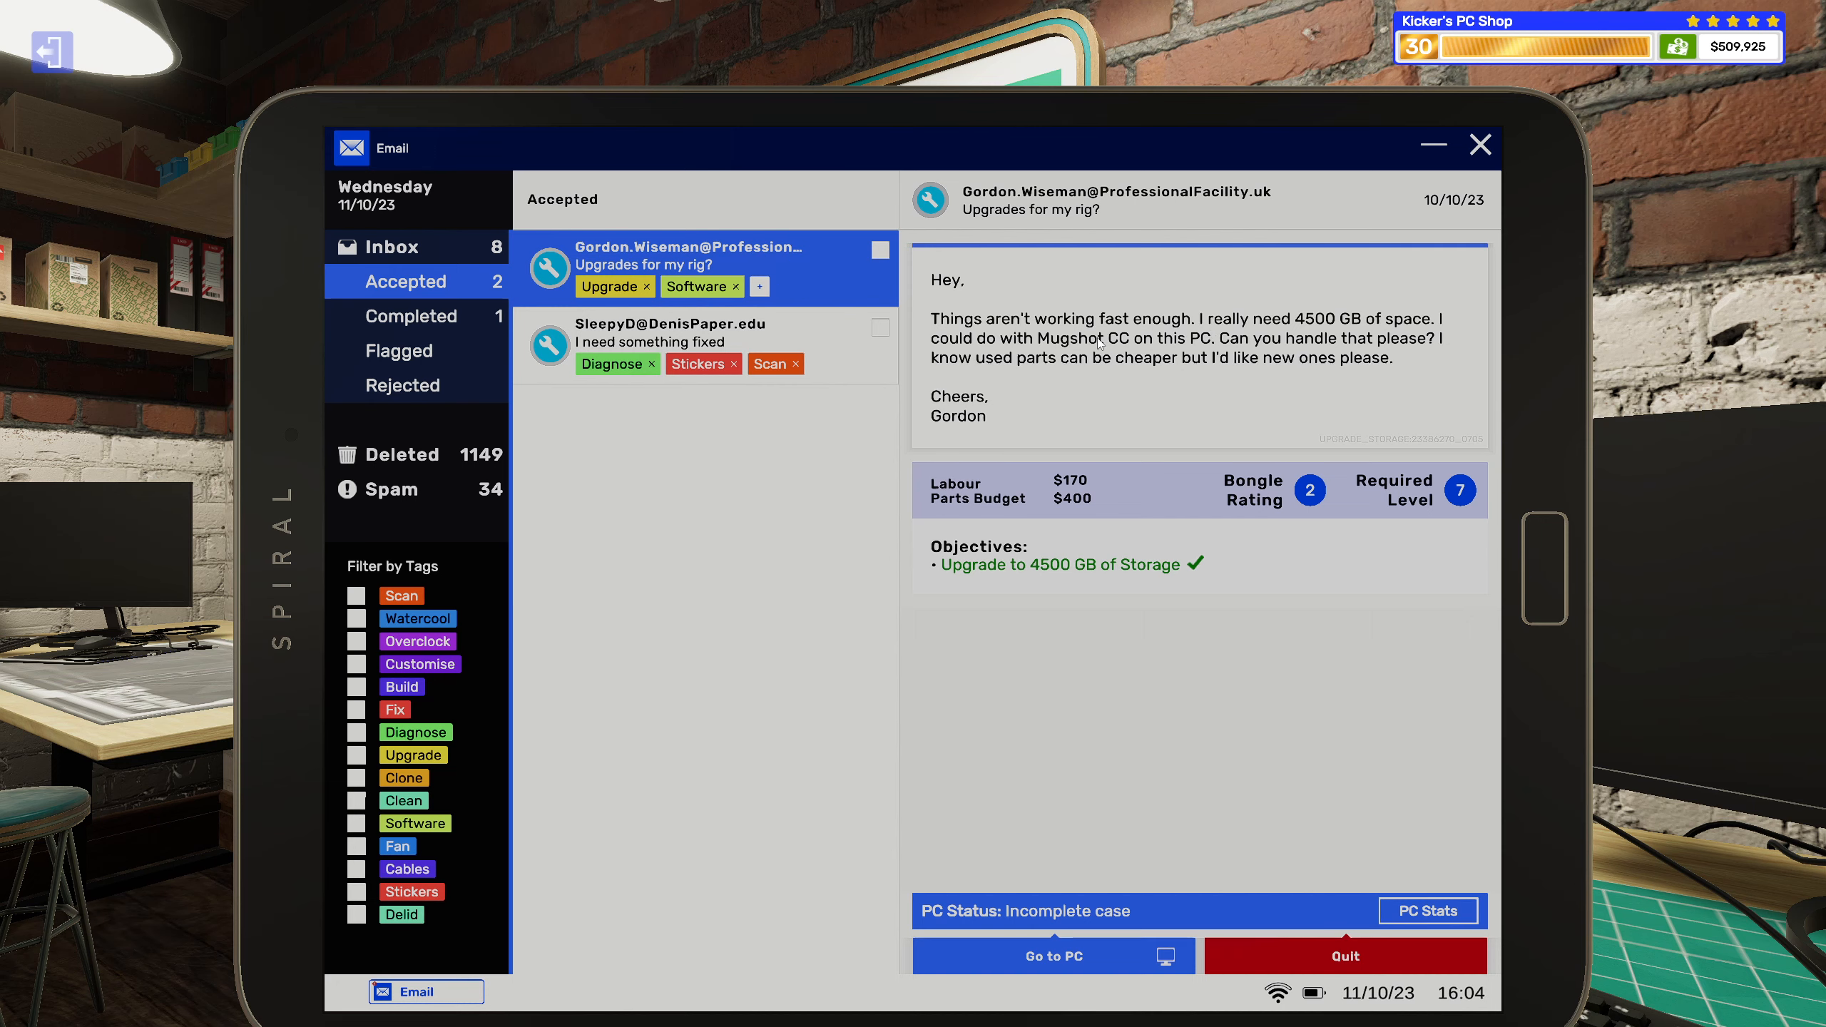
left_click(1051, 955)
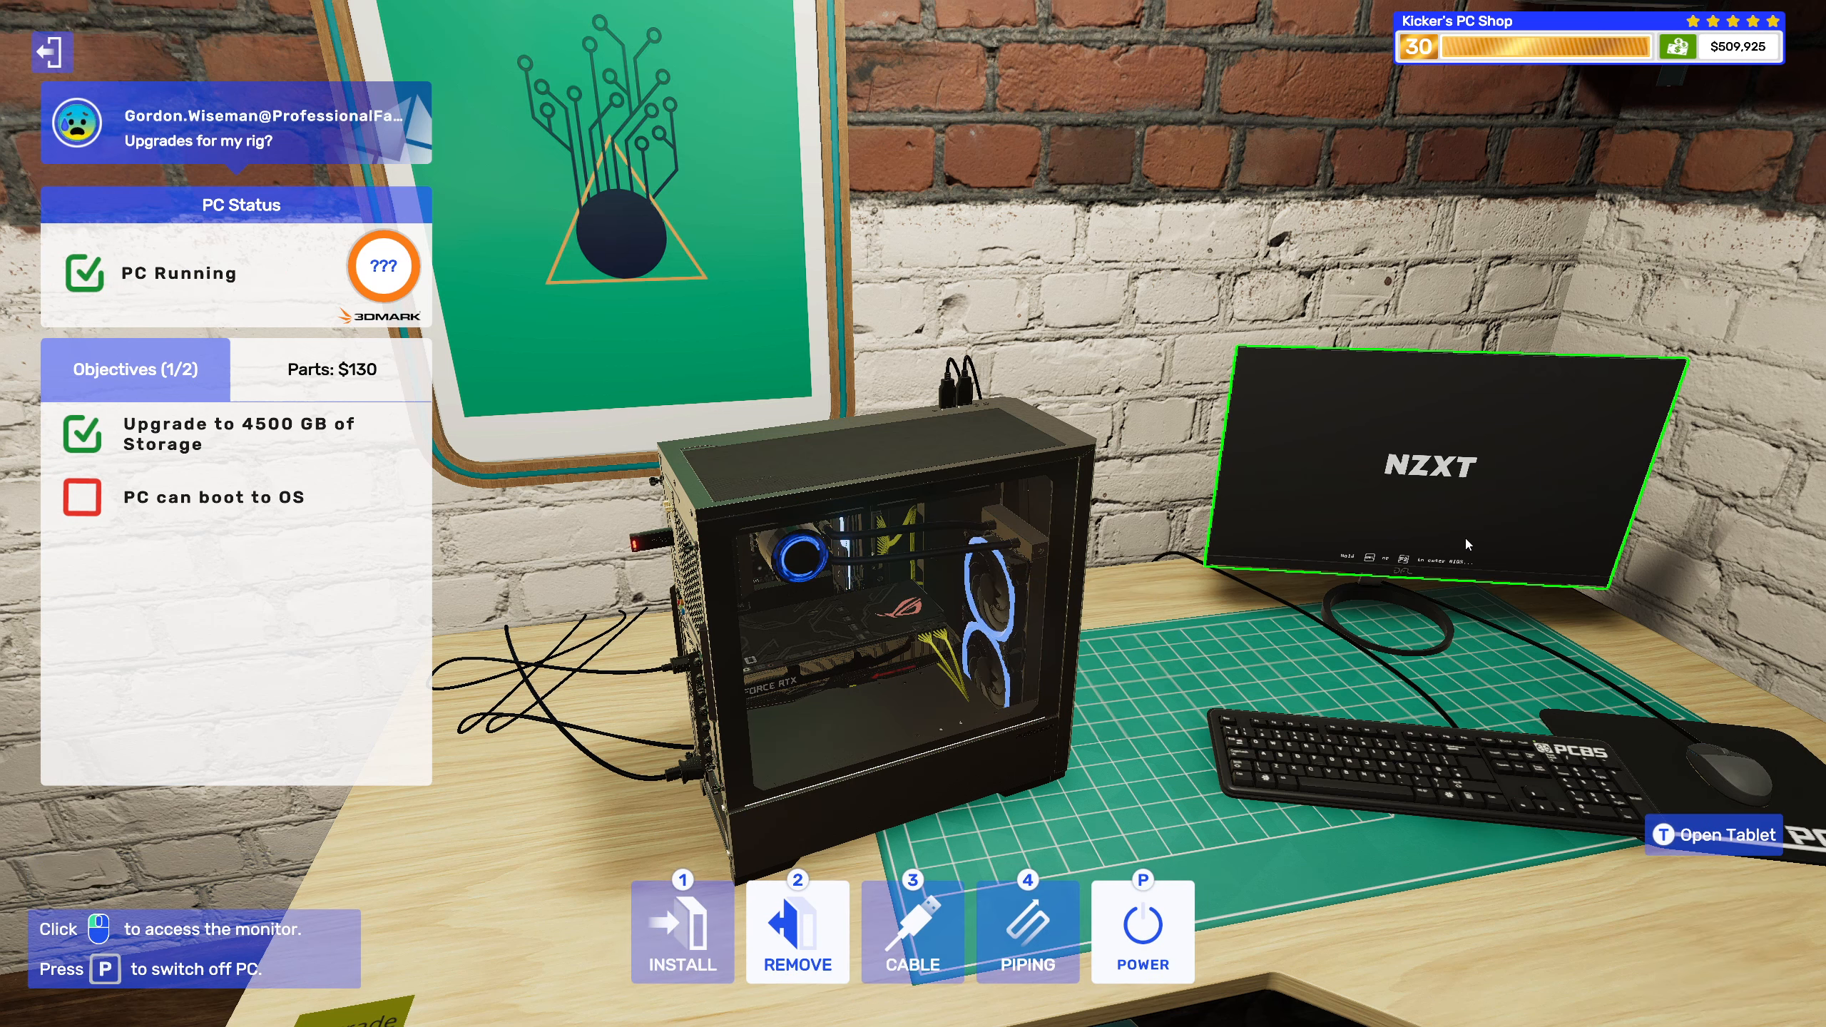
Install Mugshot CC via Add/Remove Programs on the running PC and check the objectives.
left_click(1432, 466)
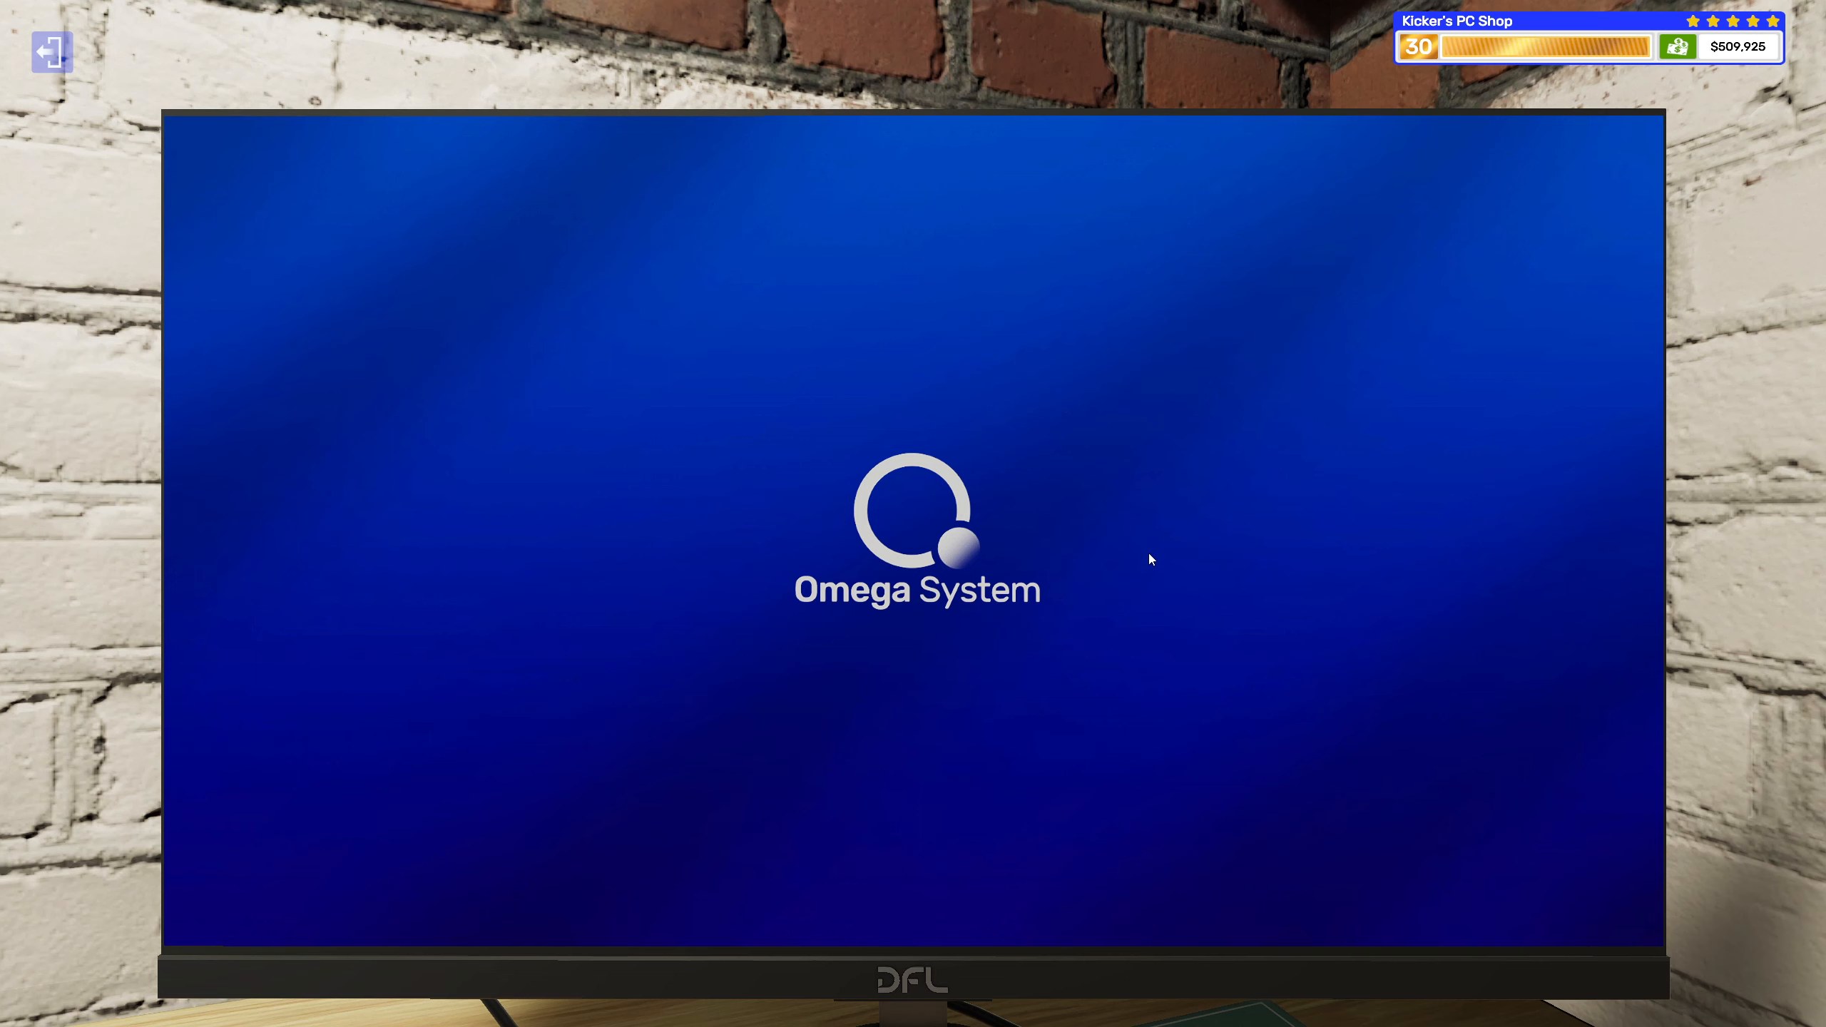
mouse_move(1043, 630)
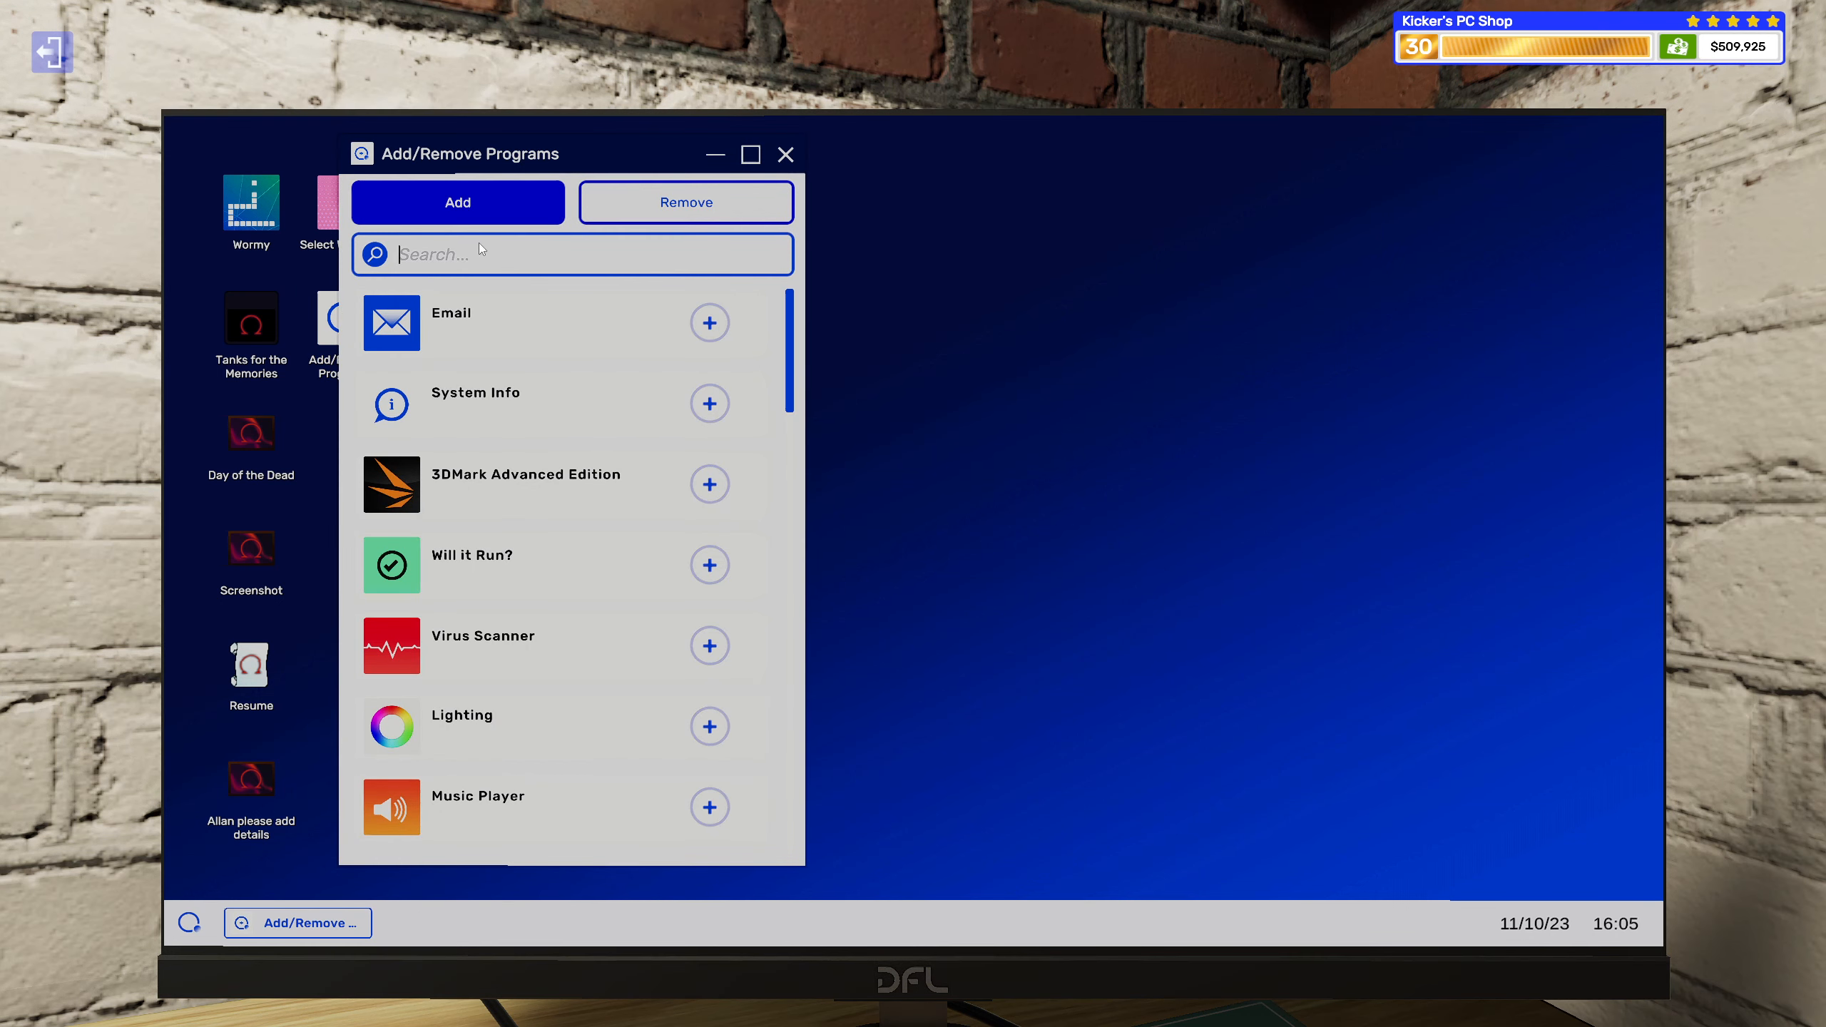
type("mu")
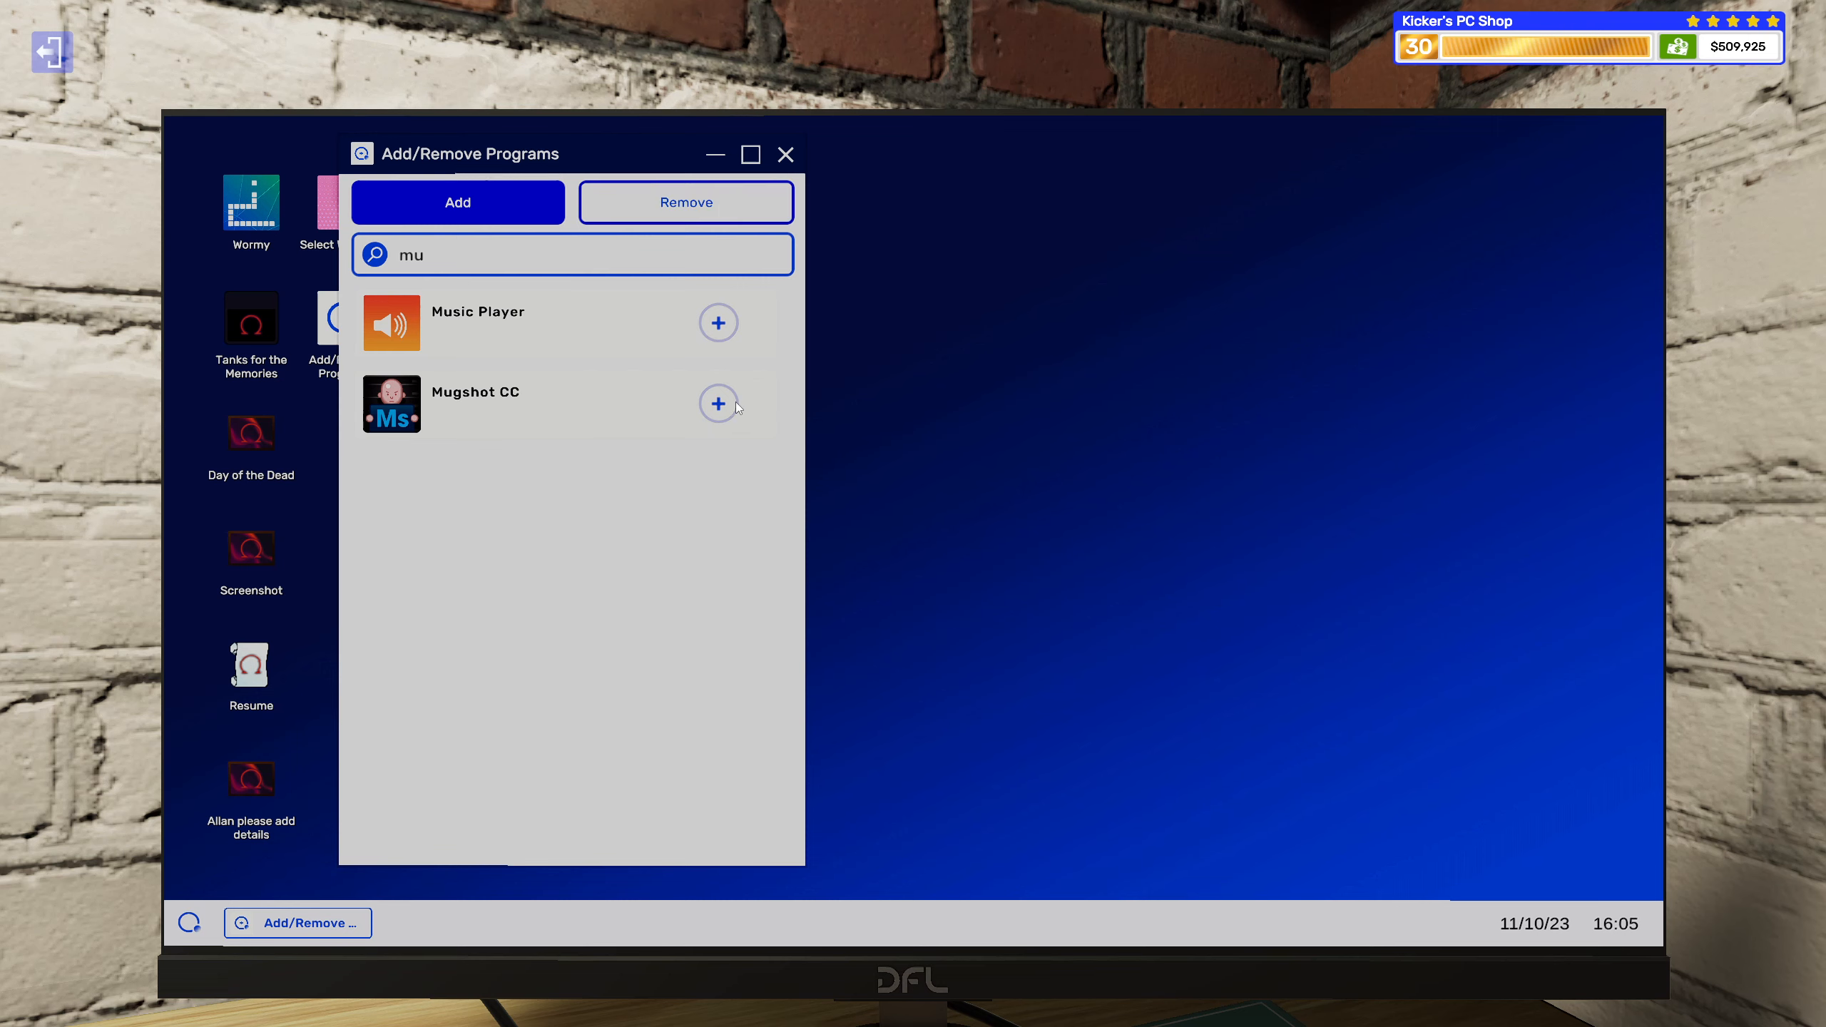
left_click(719, 404)
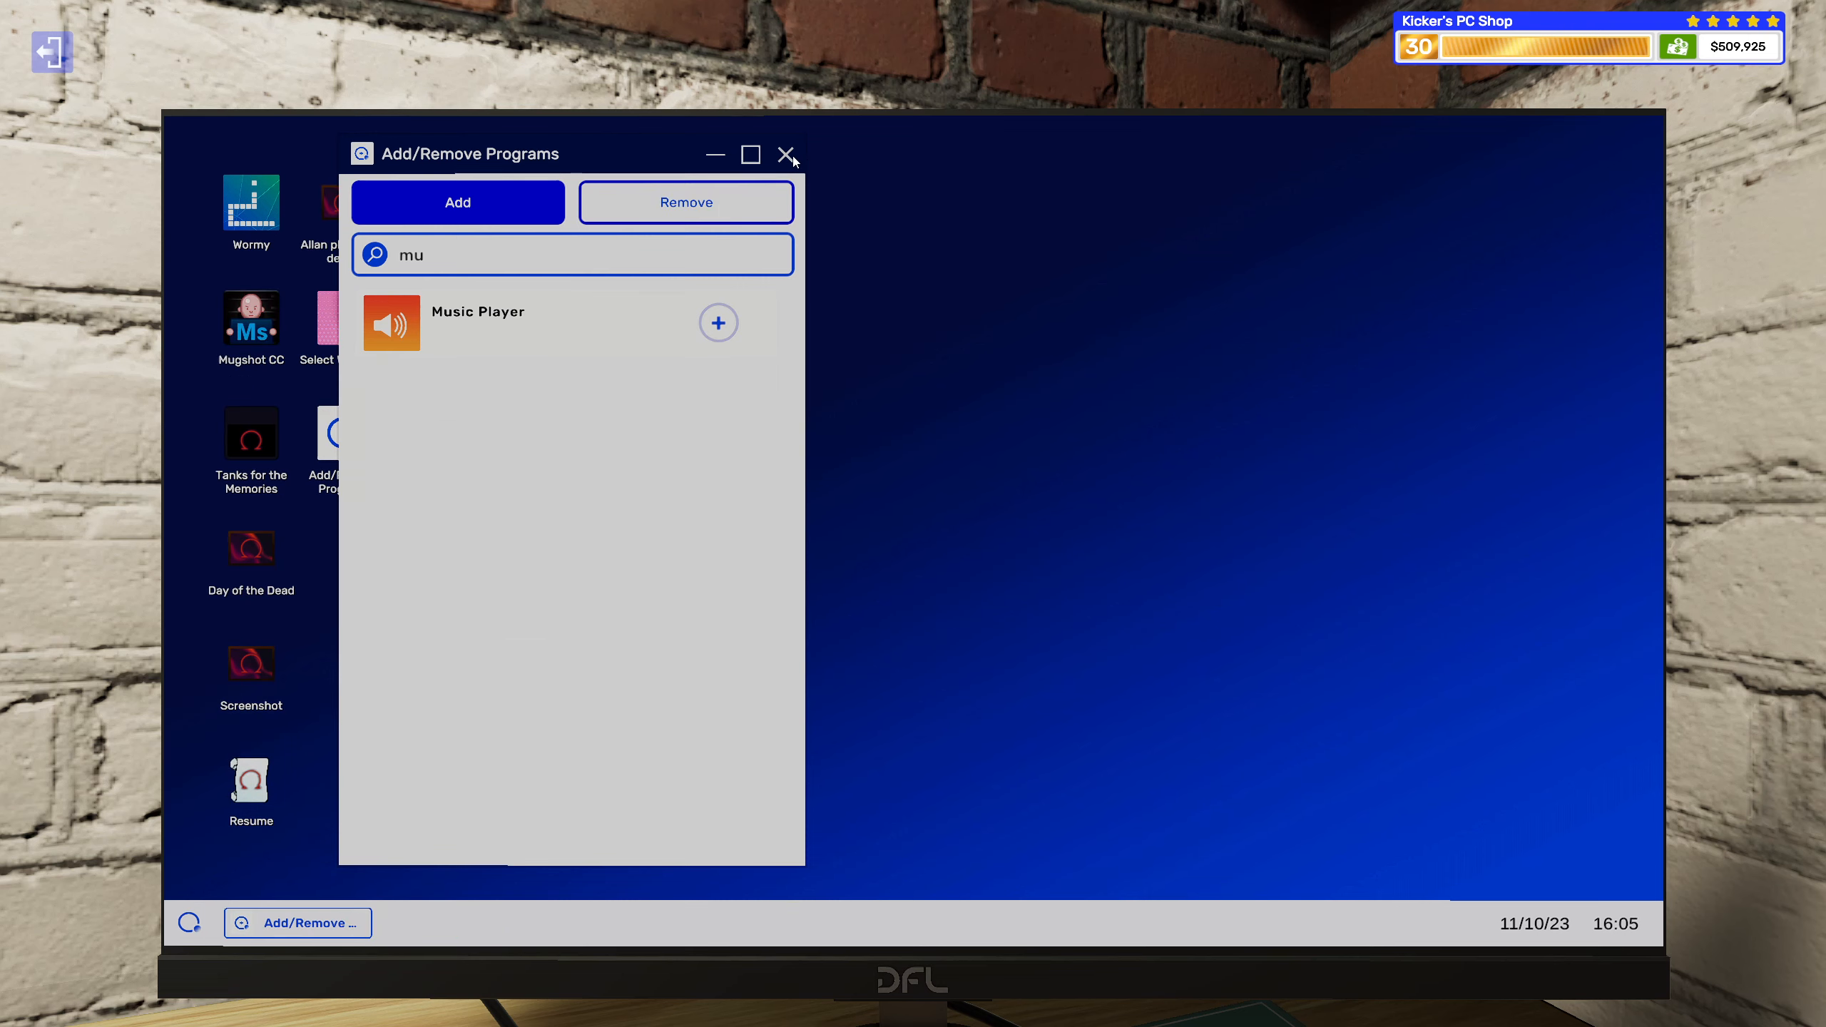
left_click(788, 154)
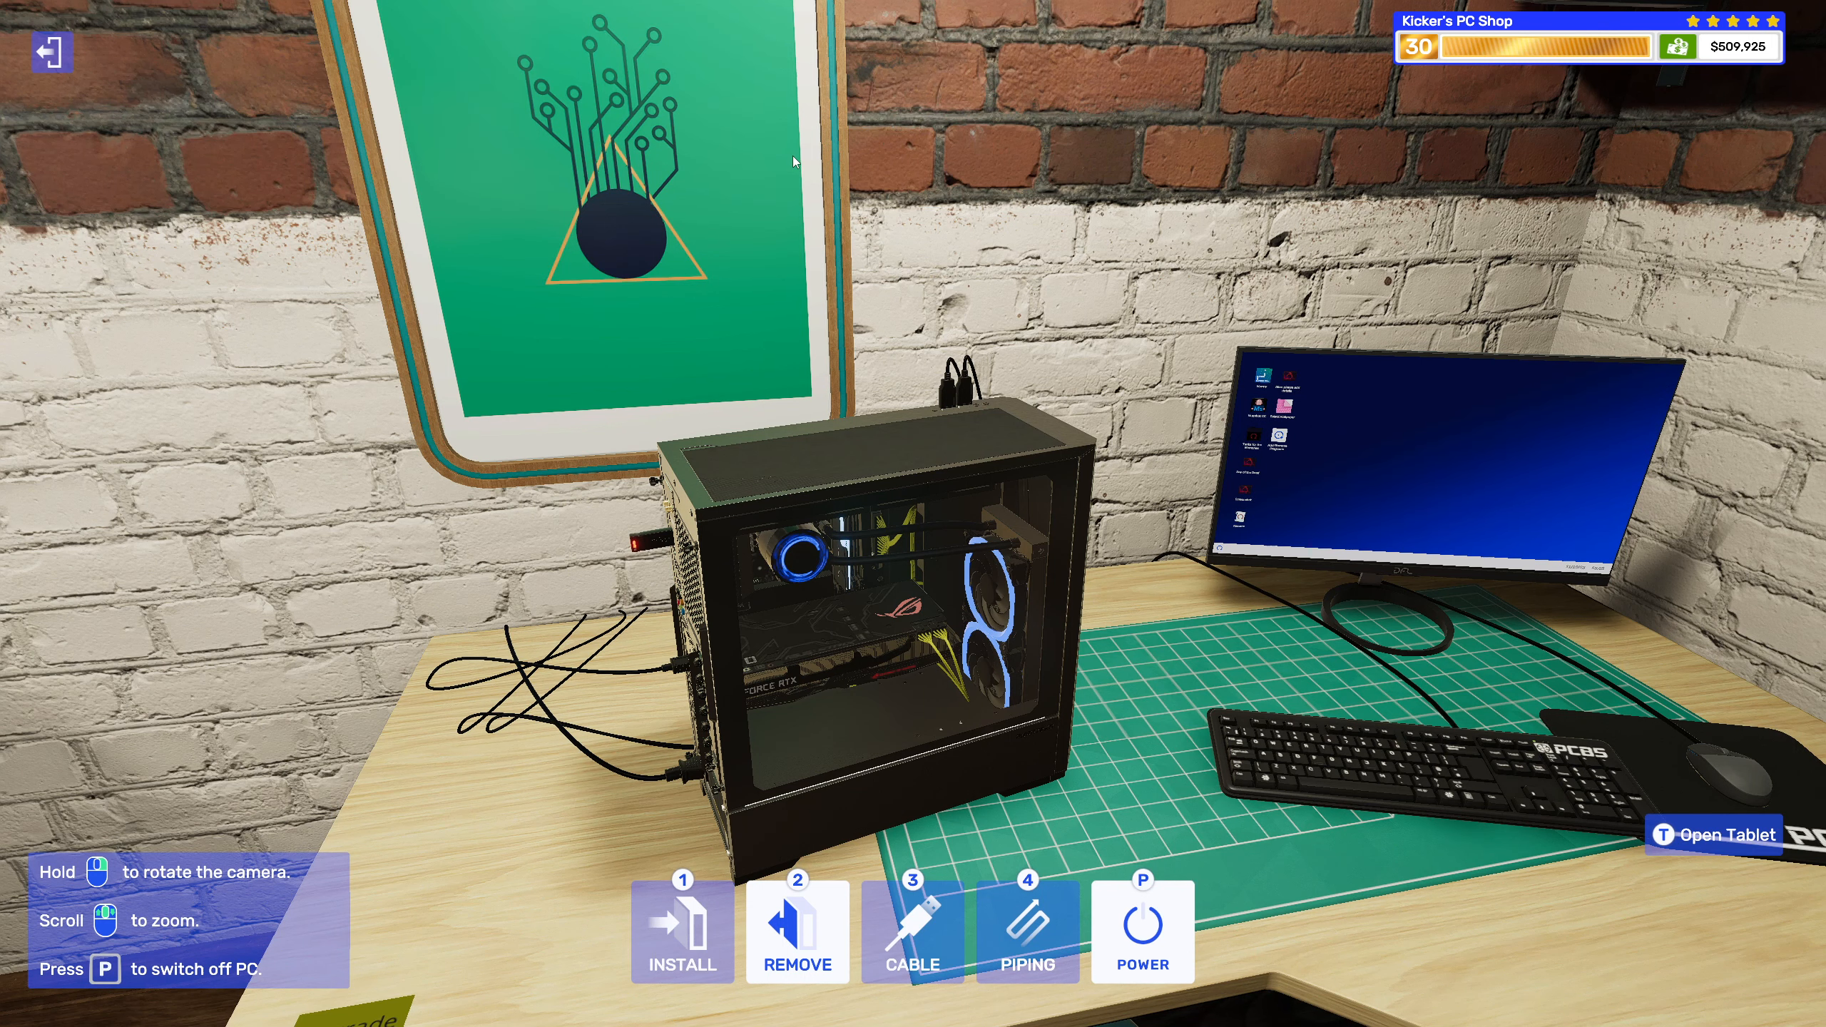
left_click(1727, 834)
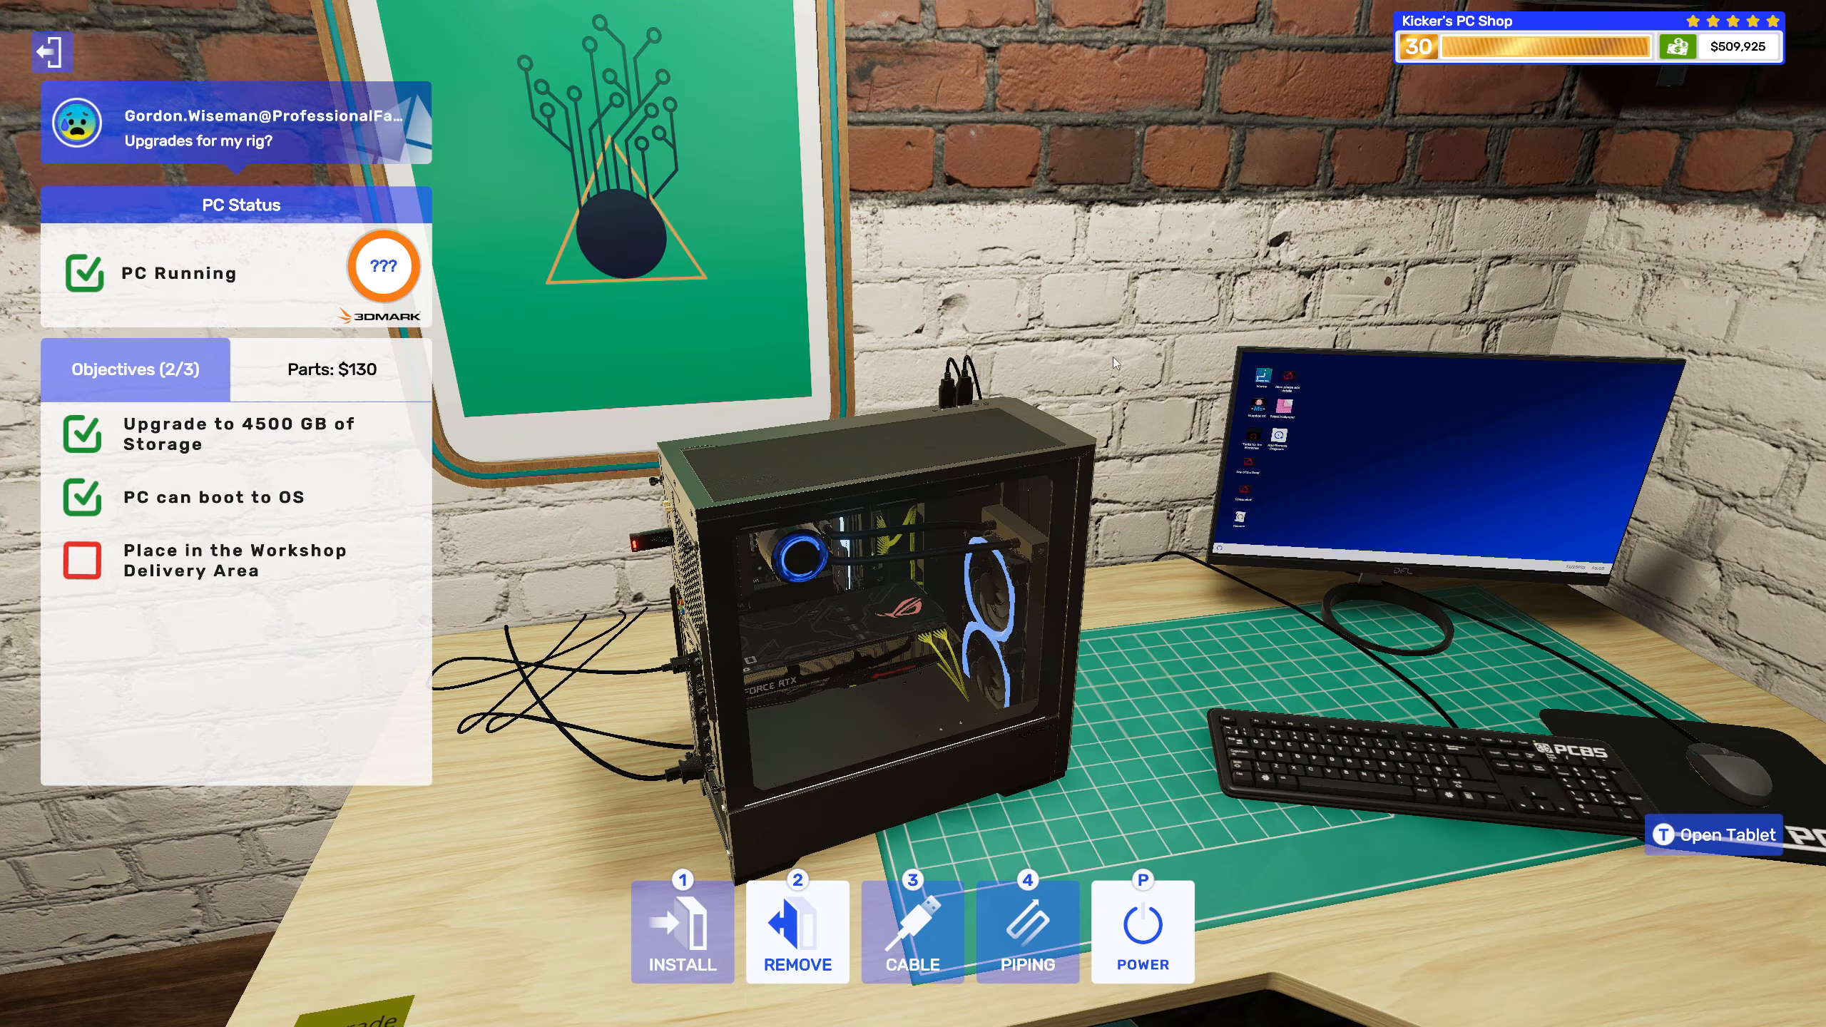
Deliver Gordon's finished upgrade PC and collect the $440 profit with a five-star review.
left_click(1721, 834)
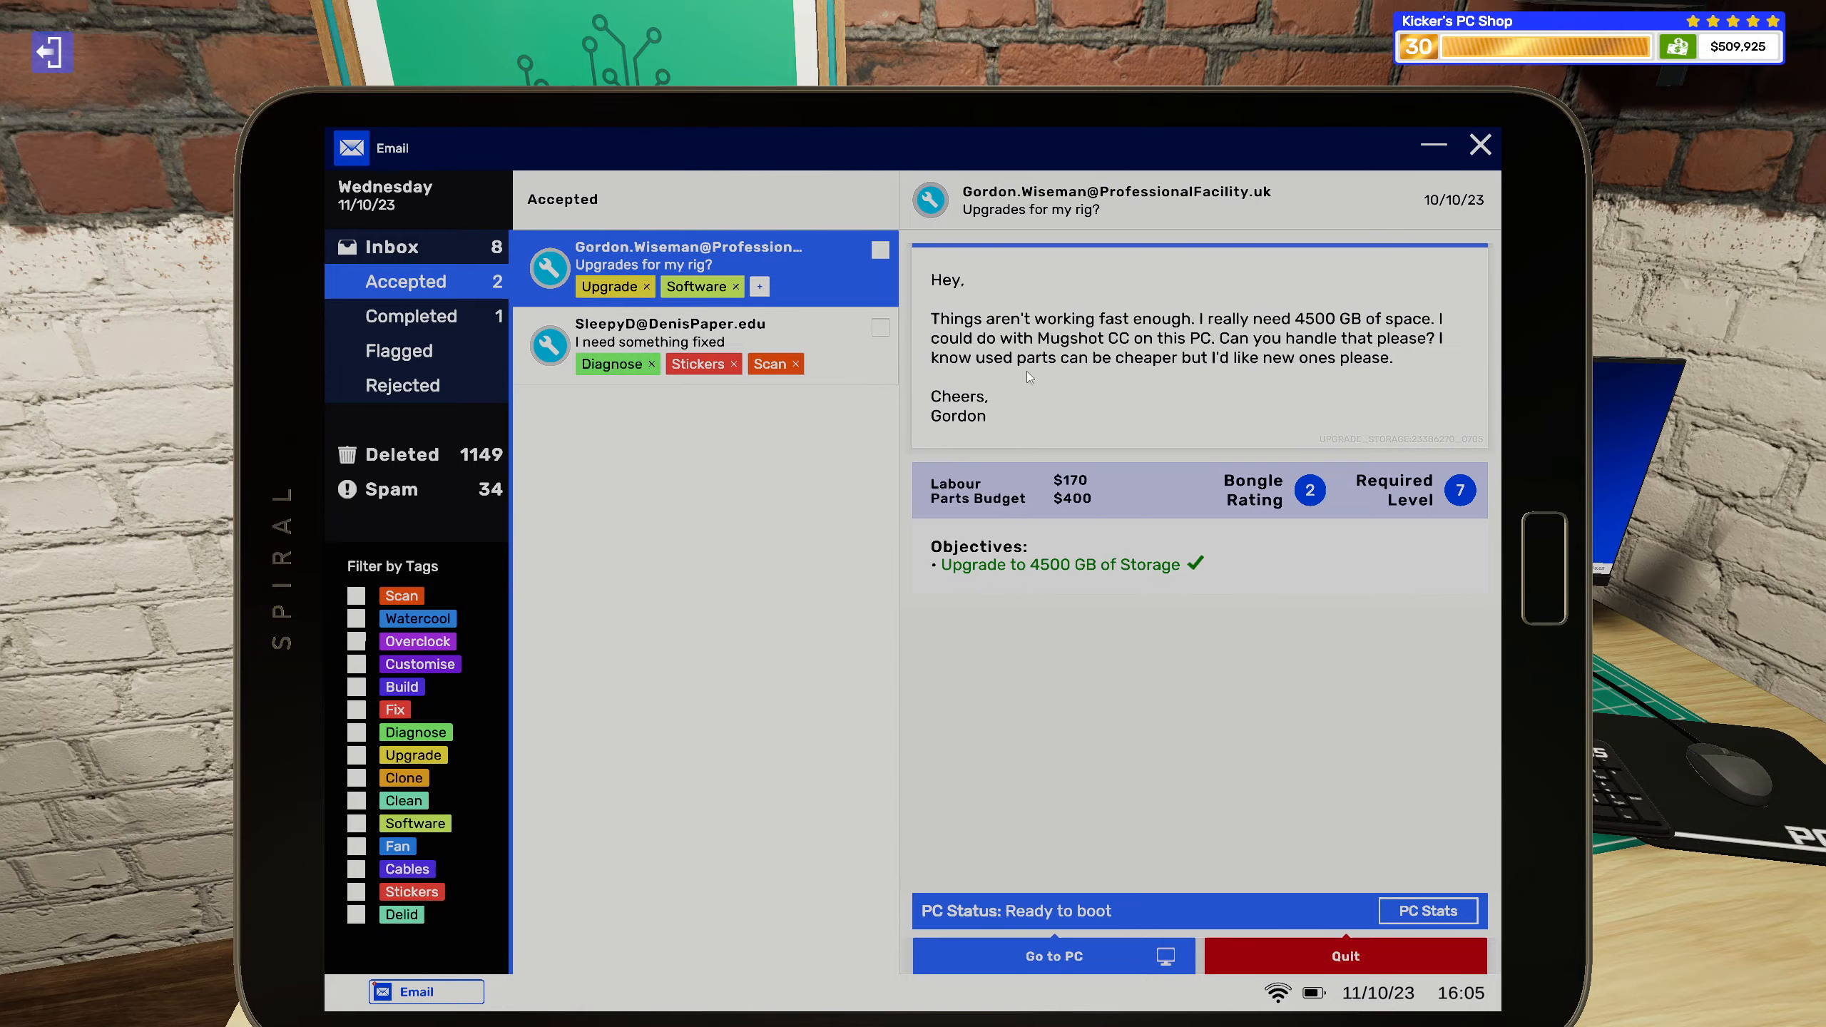
left_click(1051, 955)
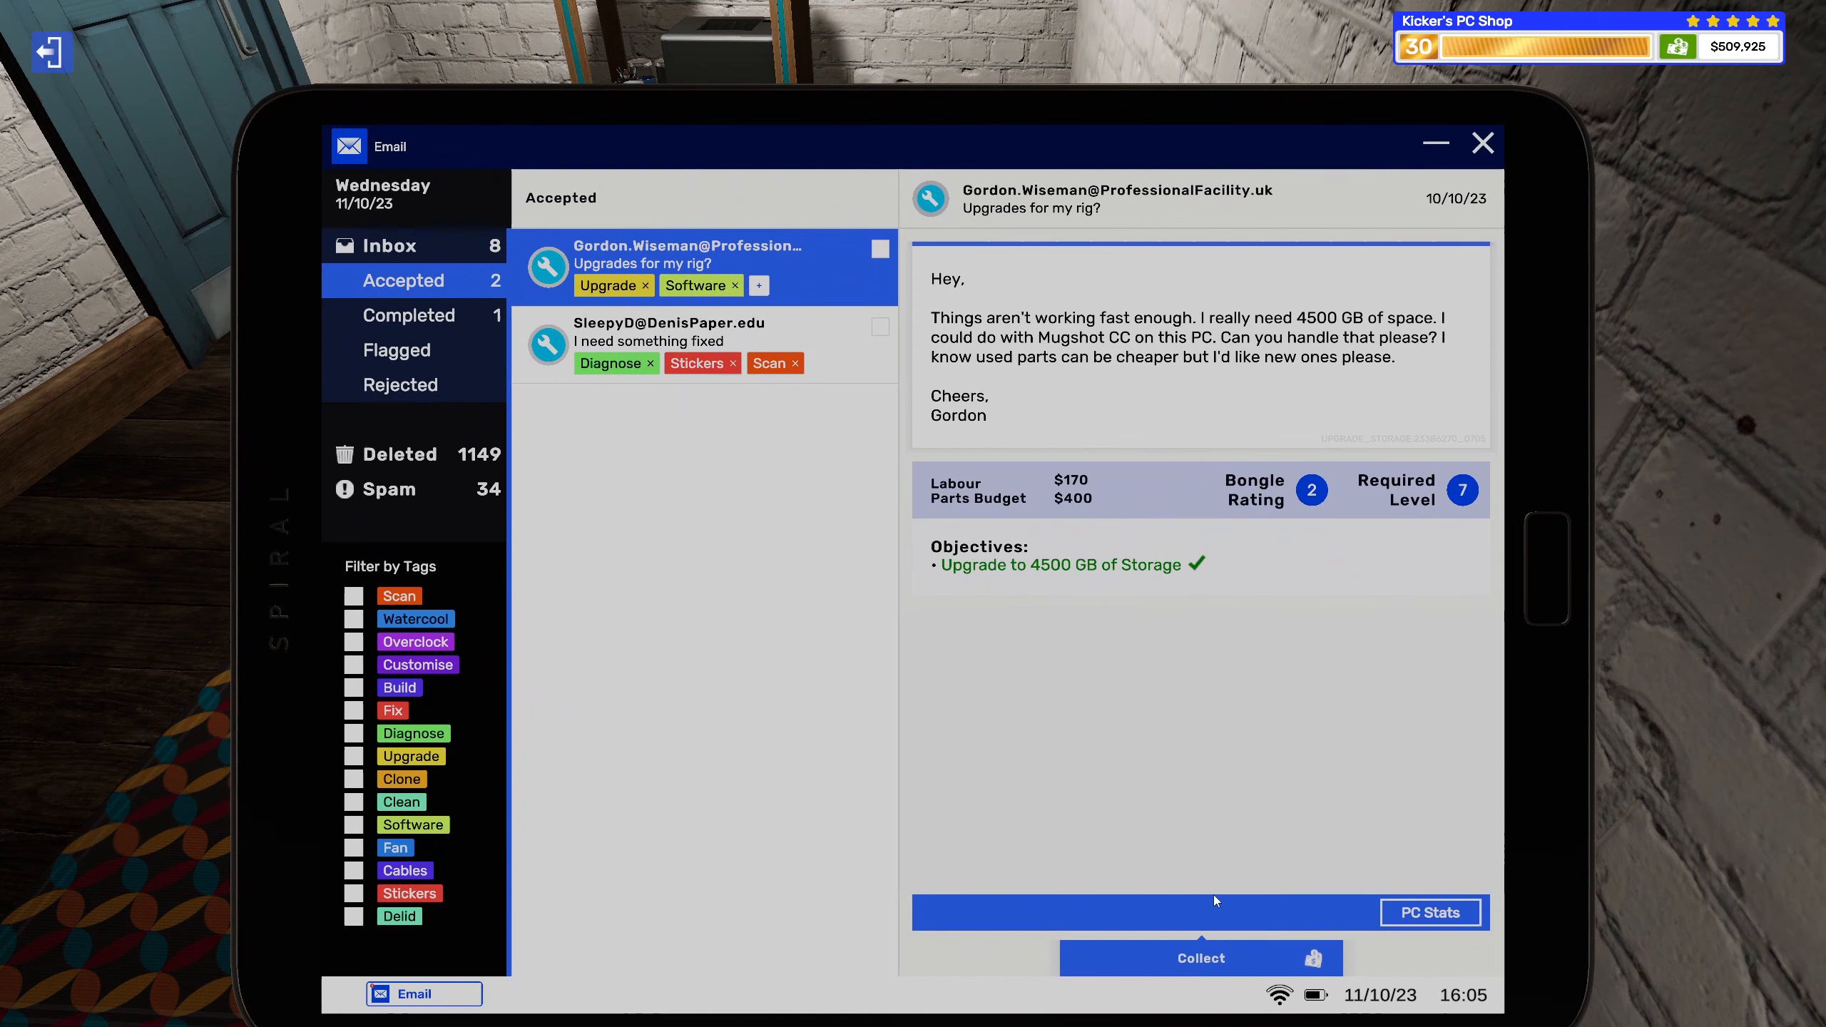
left_click(1201, 957)
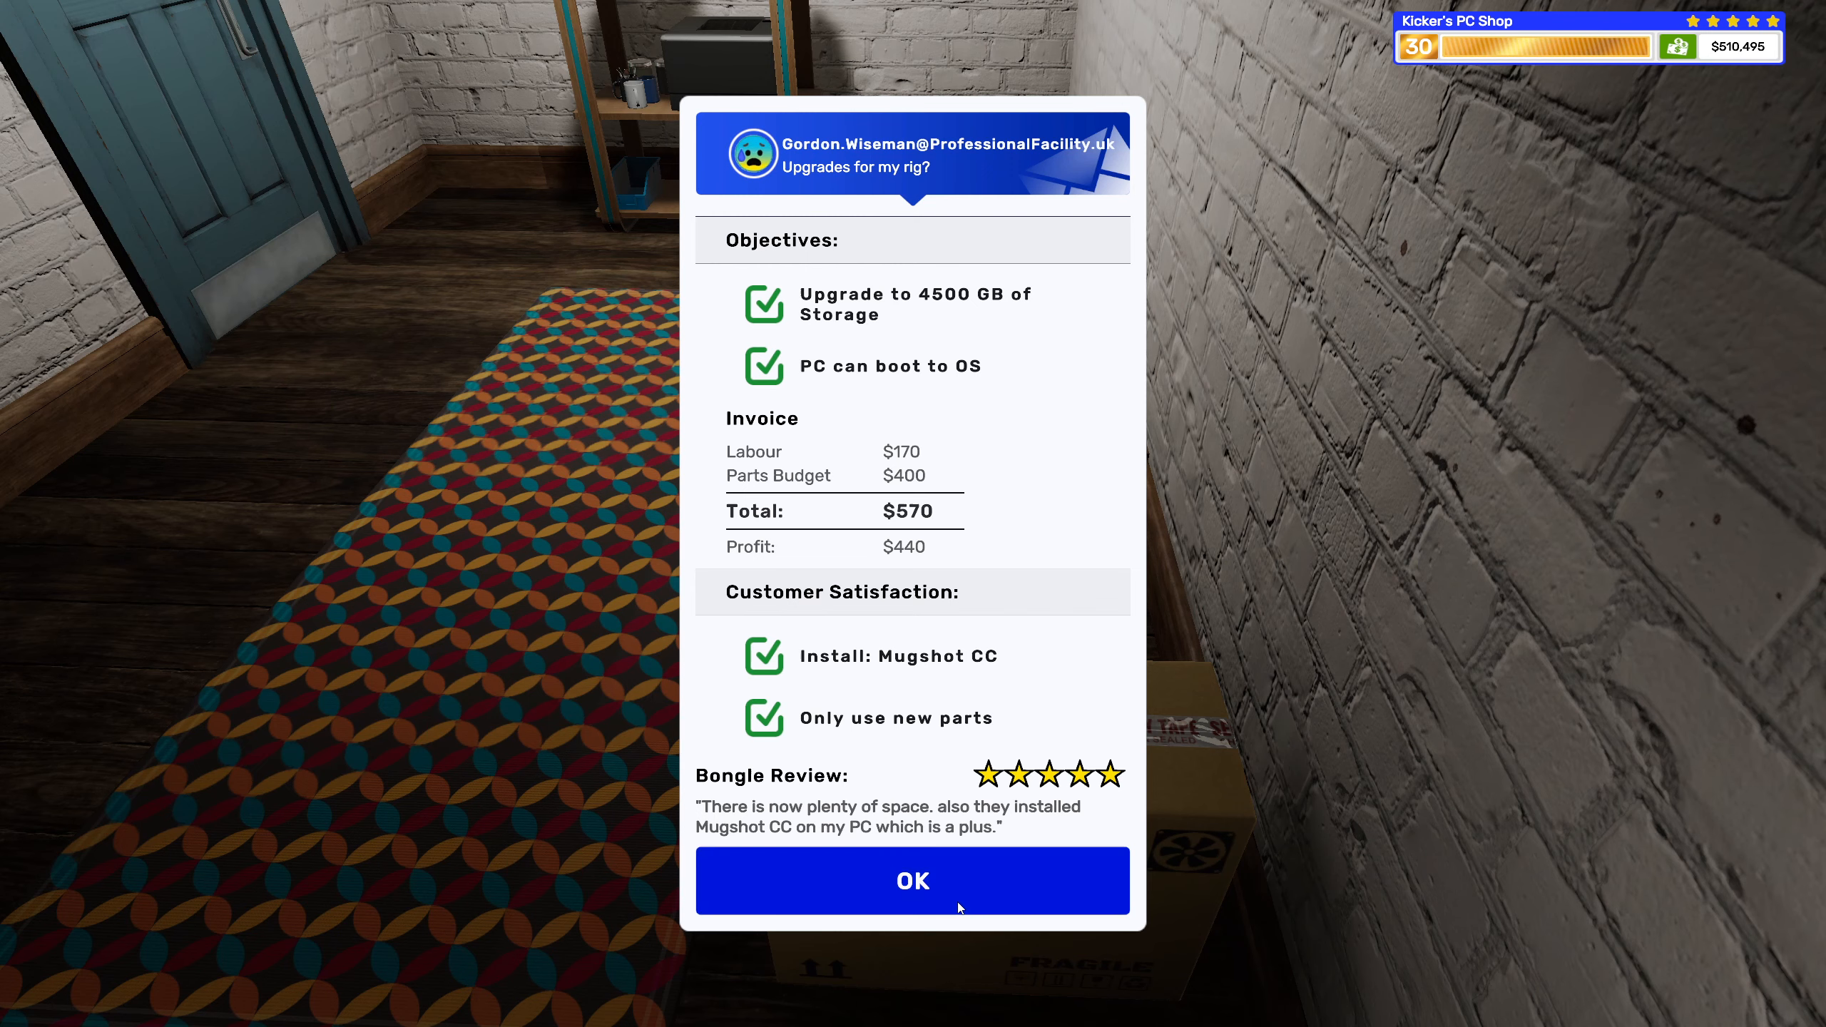
left_click(911, 880)
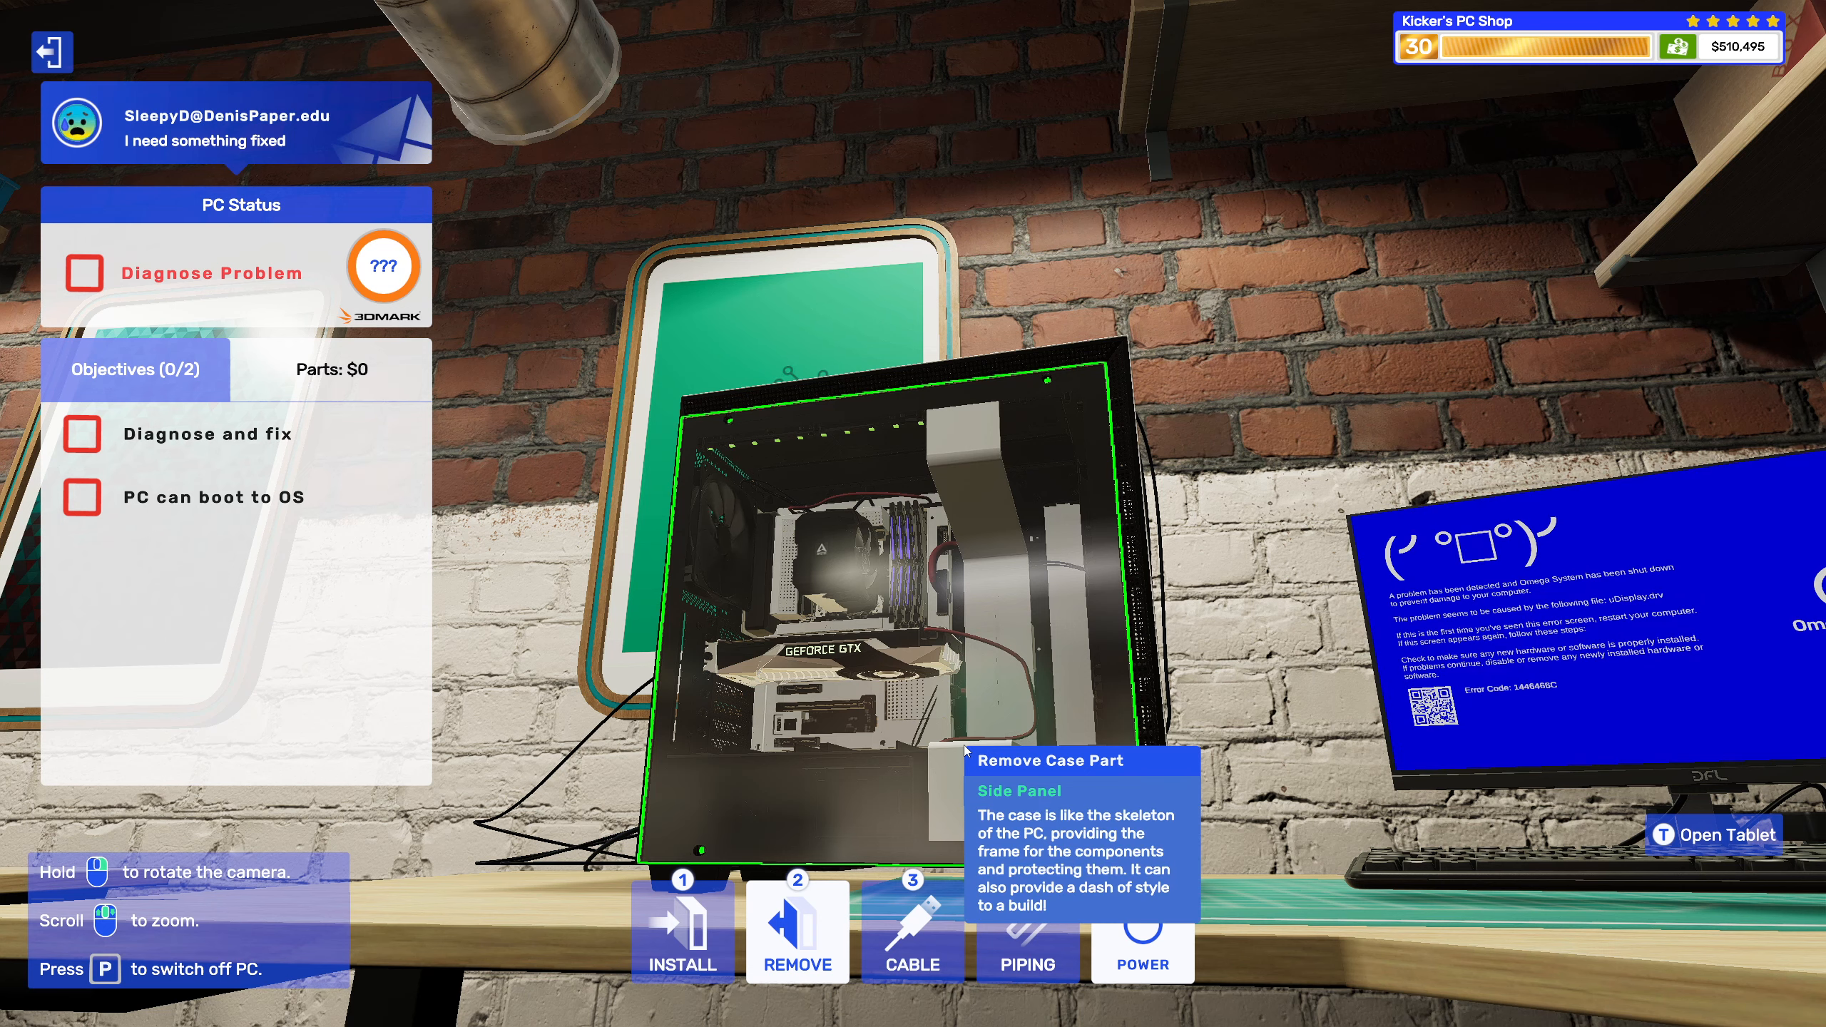
Place SleepyD's repair PC from inventory onto the workbench and start working on it.
left_click(796, 928)
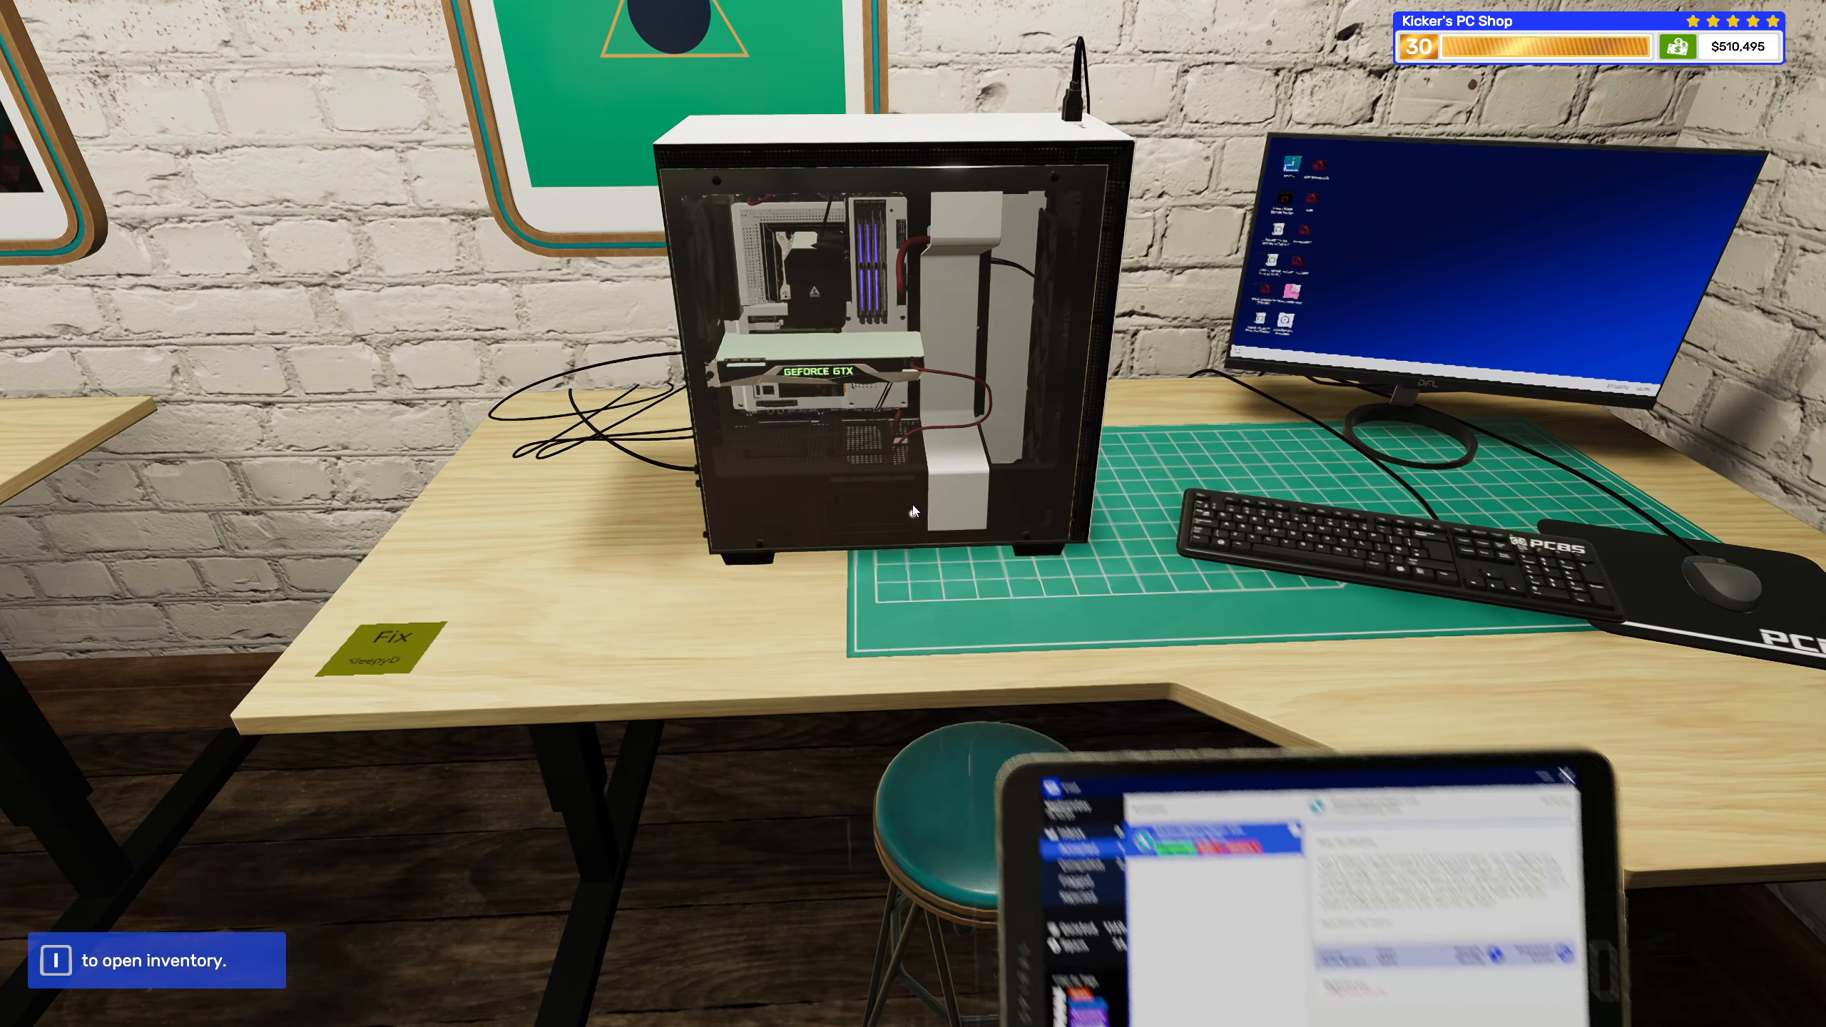
key("i")
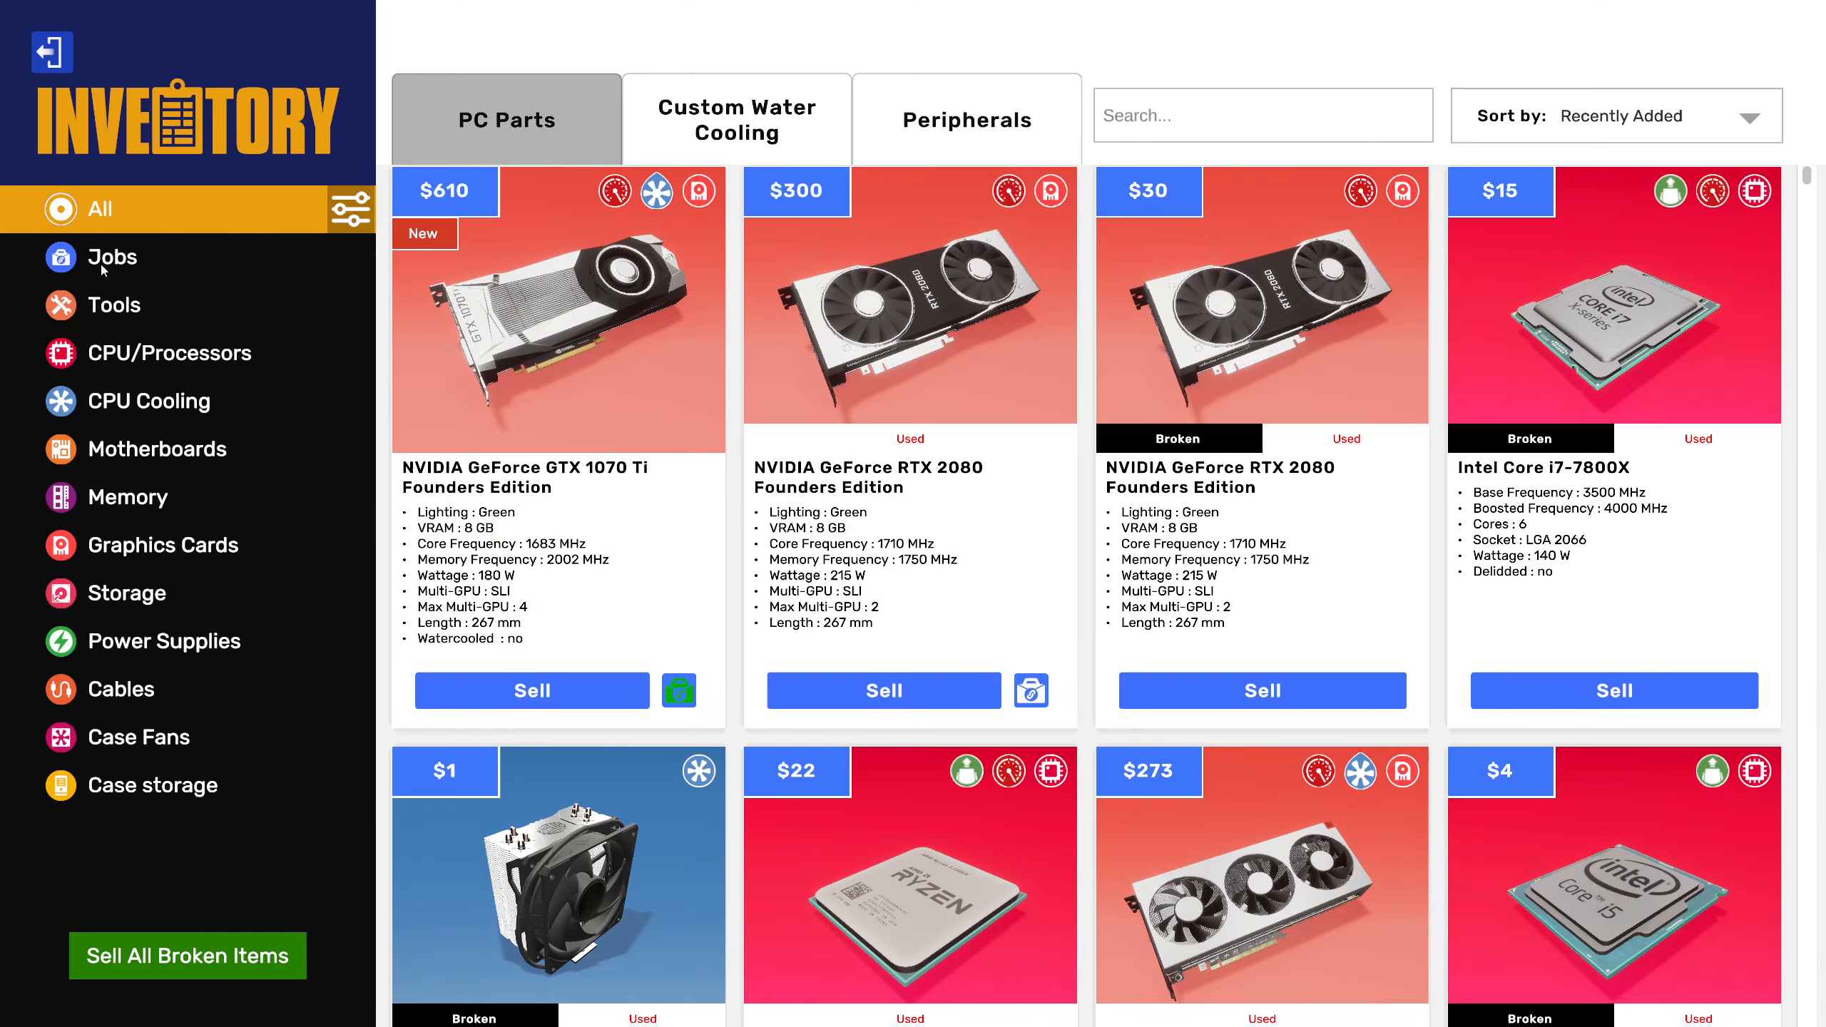
left_click(113, 257)
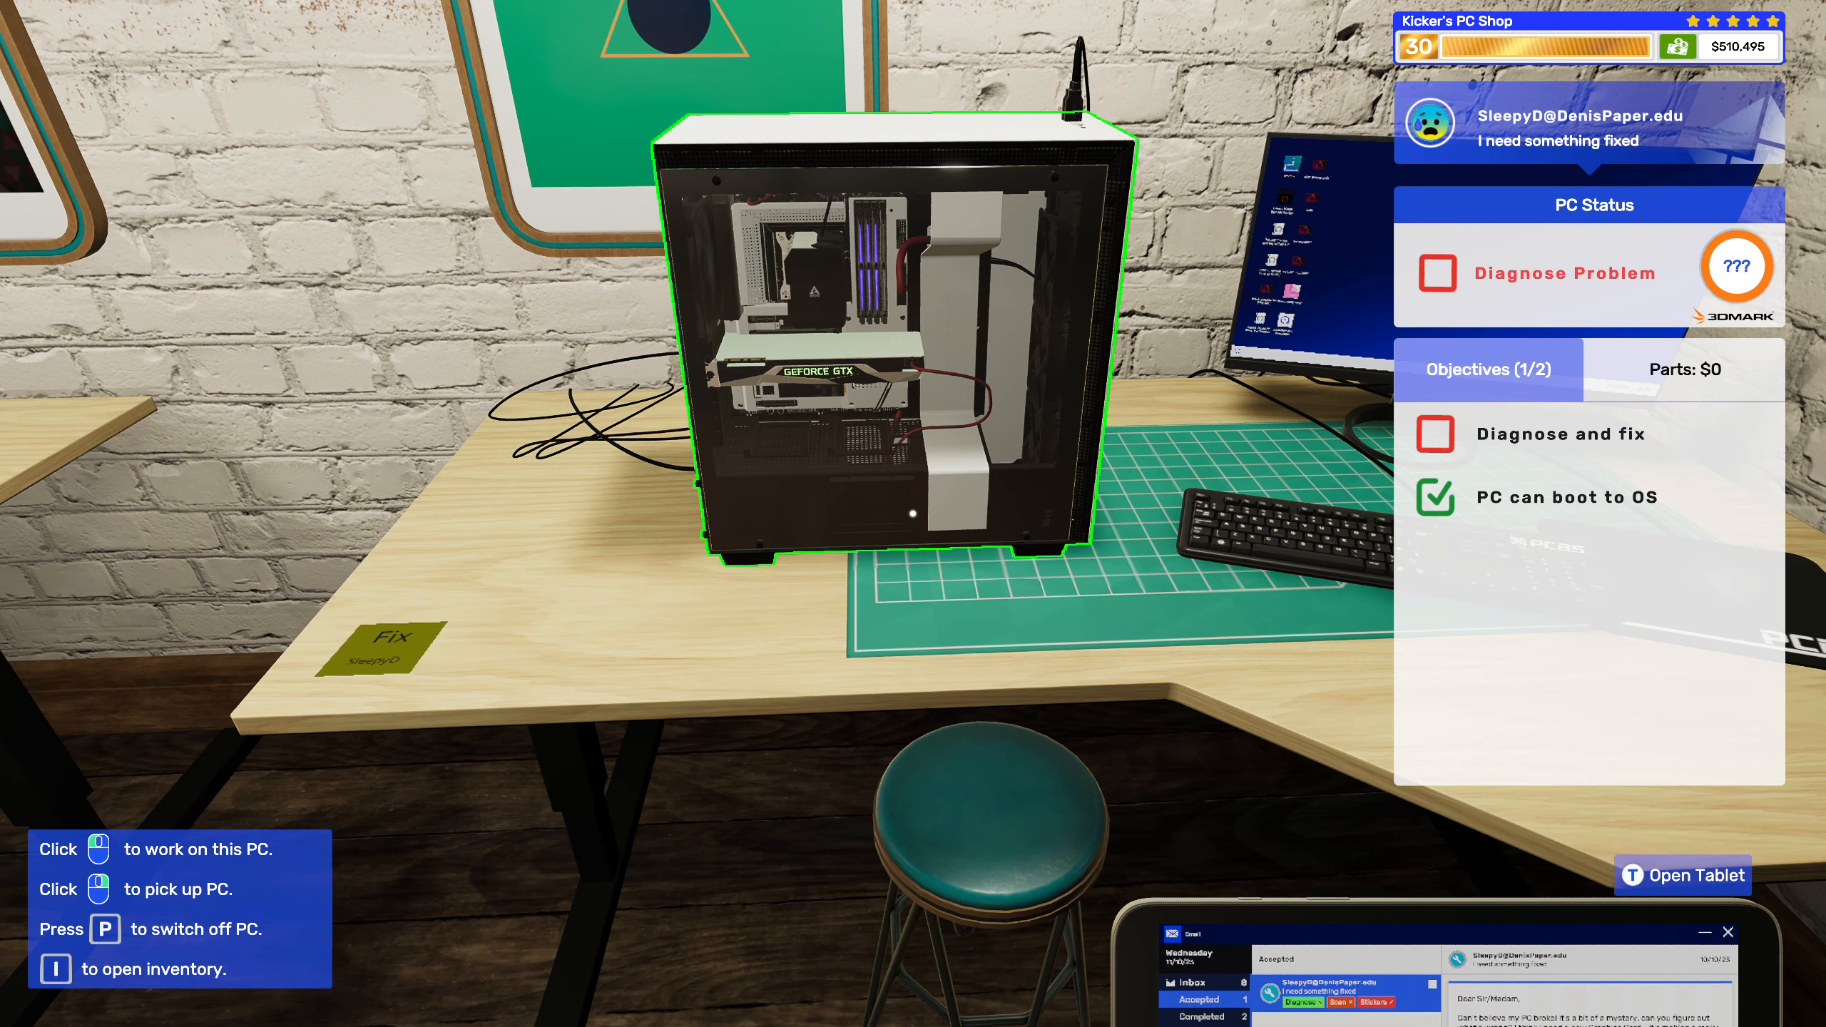
left_click(897, 350)
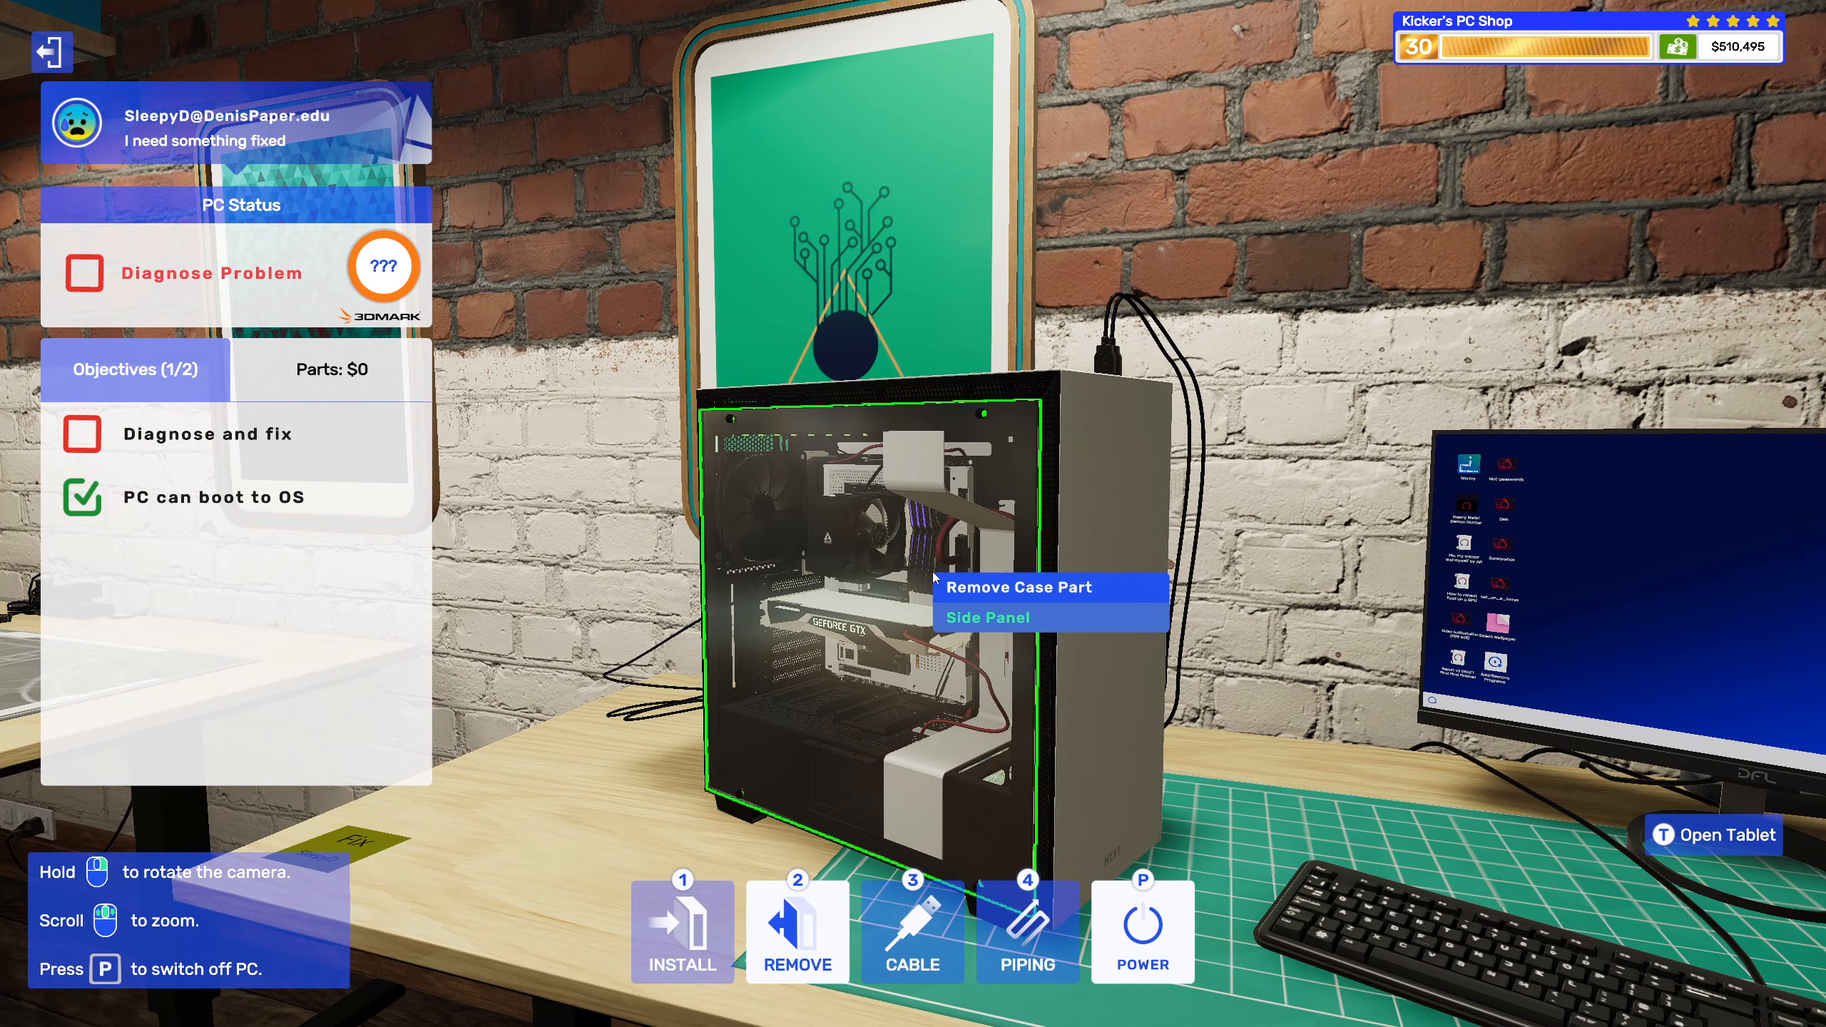
Remove the case side panel and bring up SleepyD's repair job email on the tablet.
left_click(985, 616)
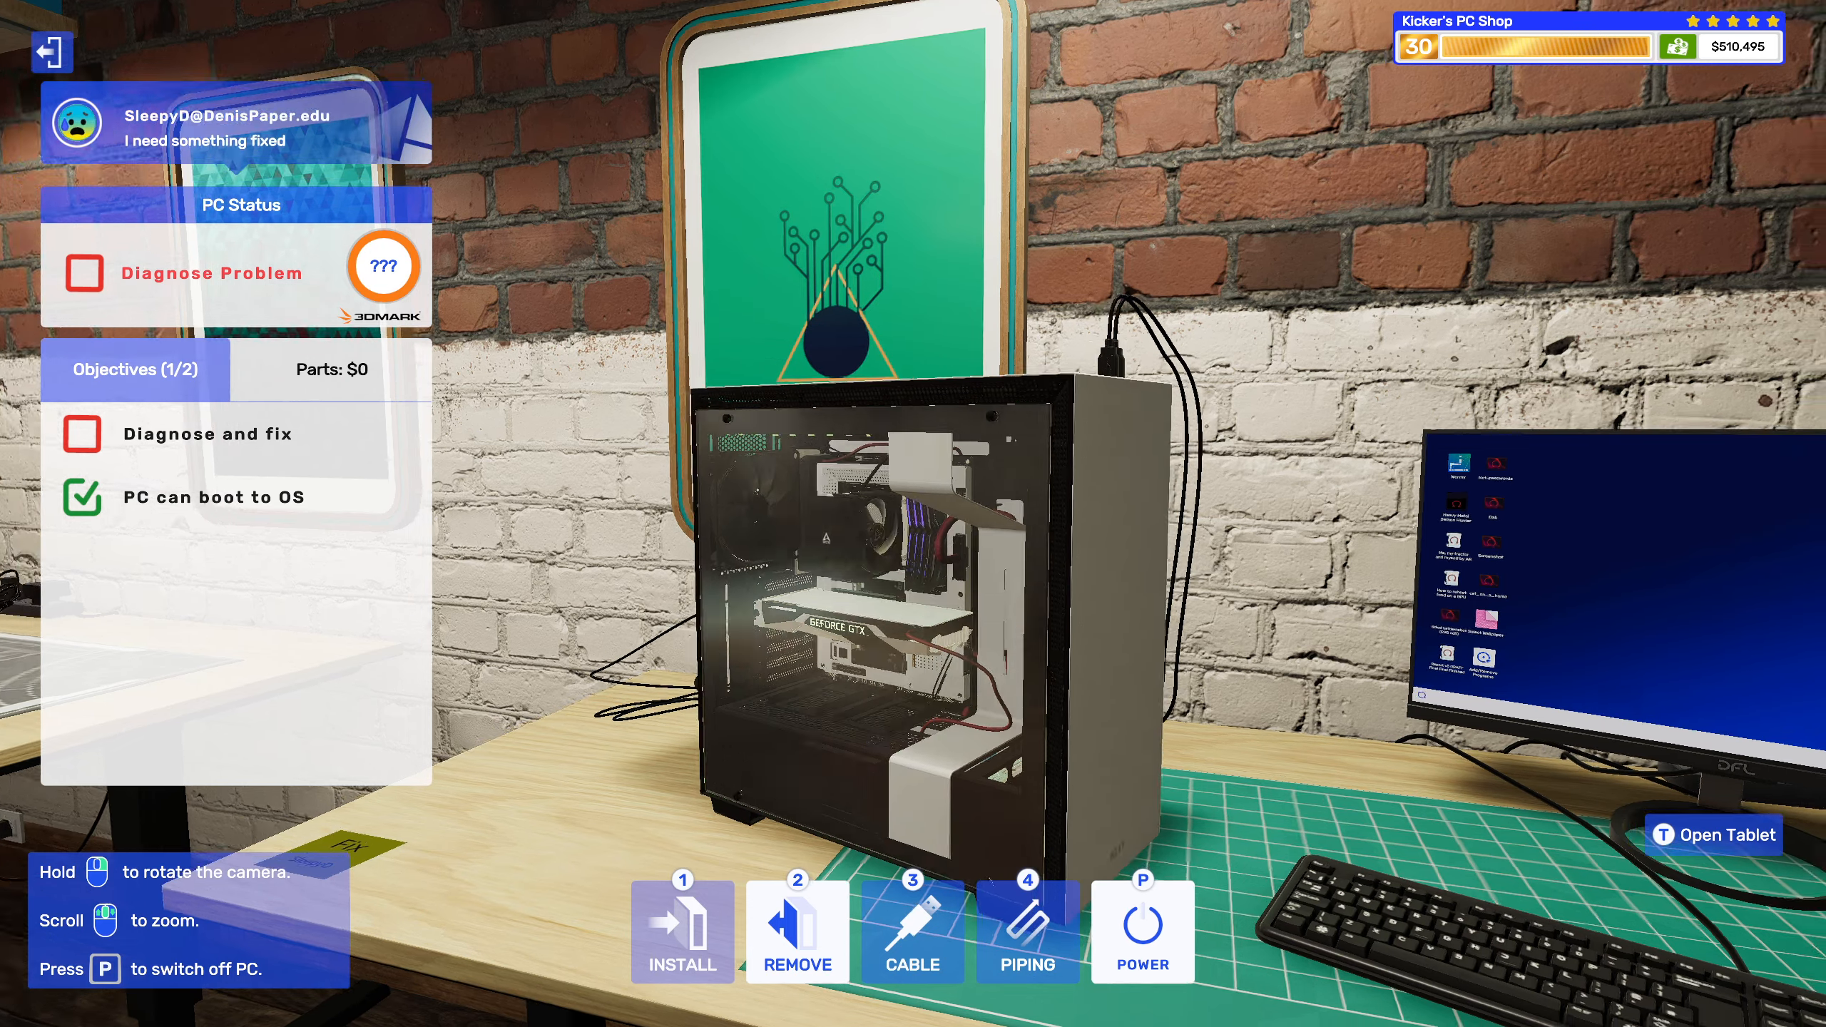
left_click(795, 932)
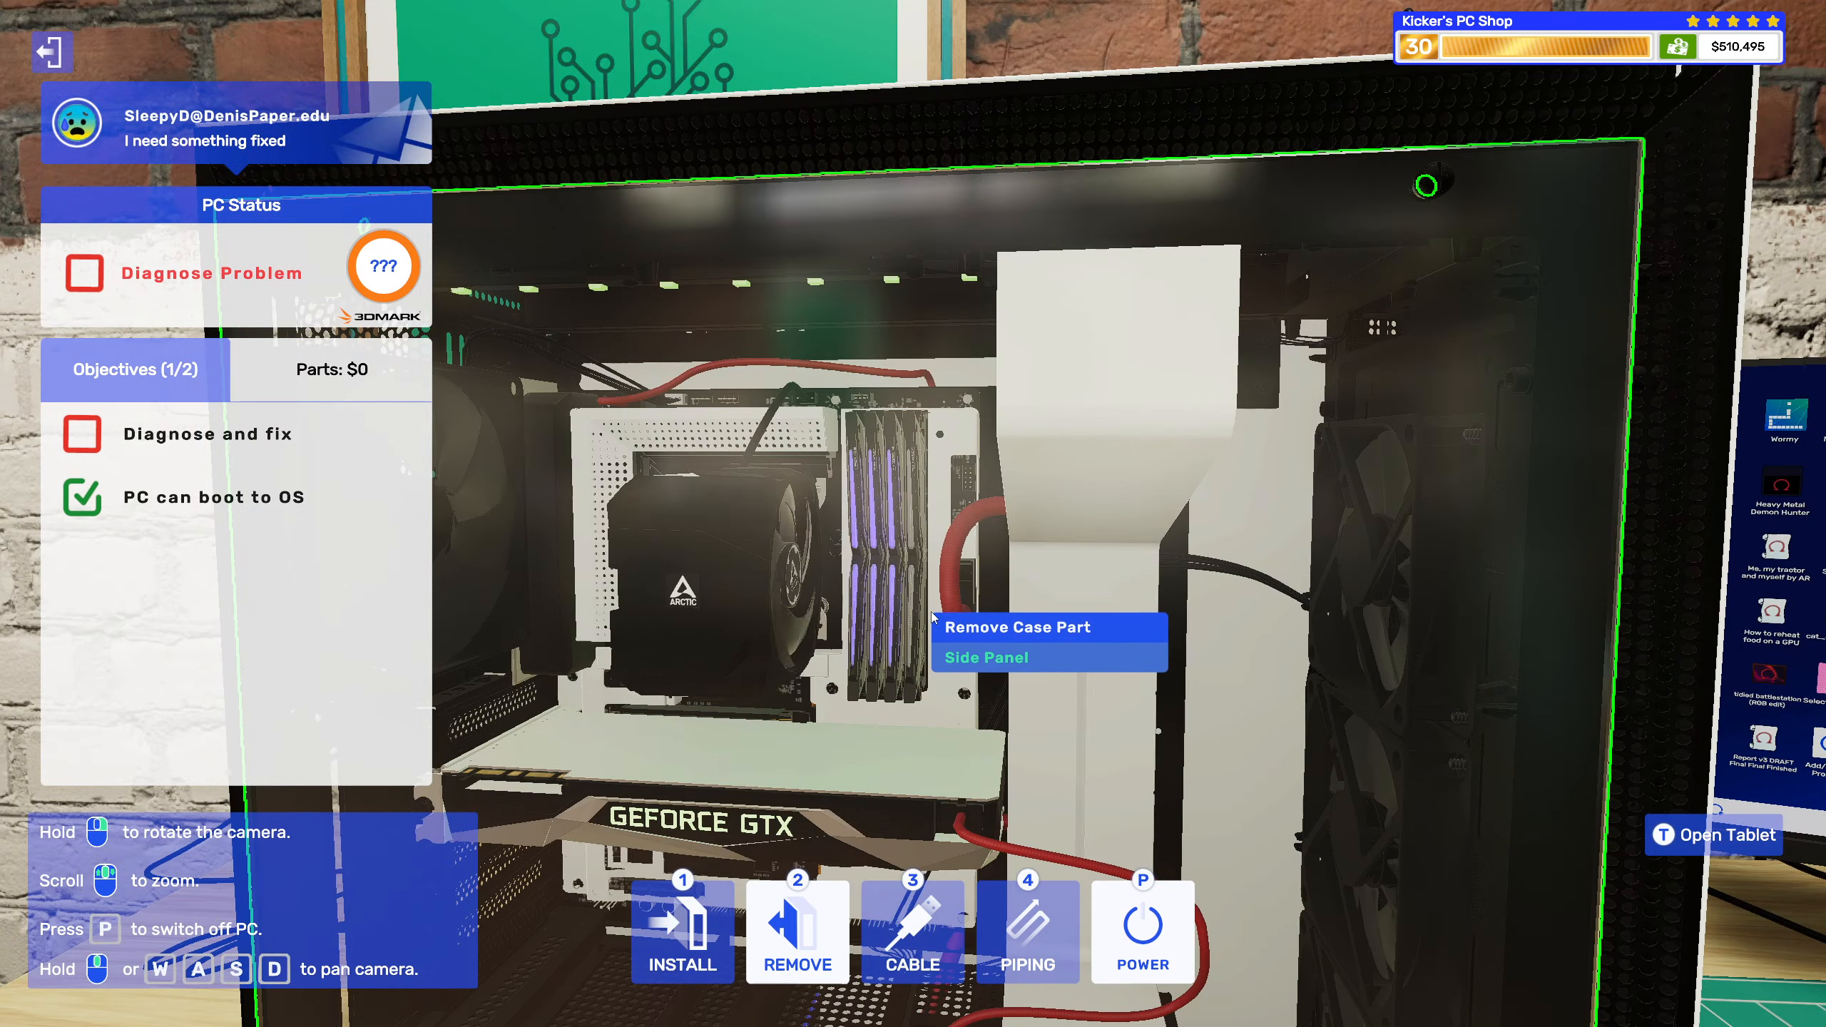
left_click(1714, 834)
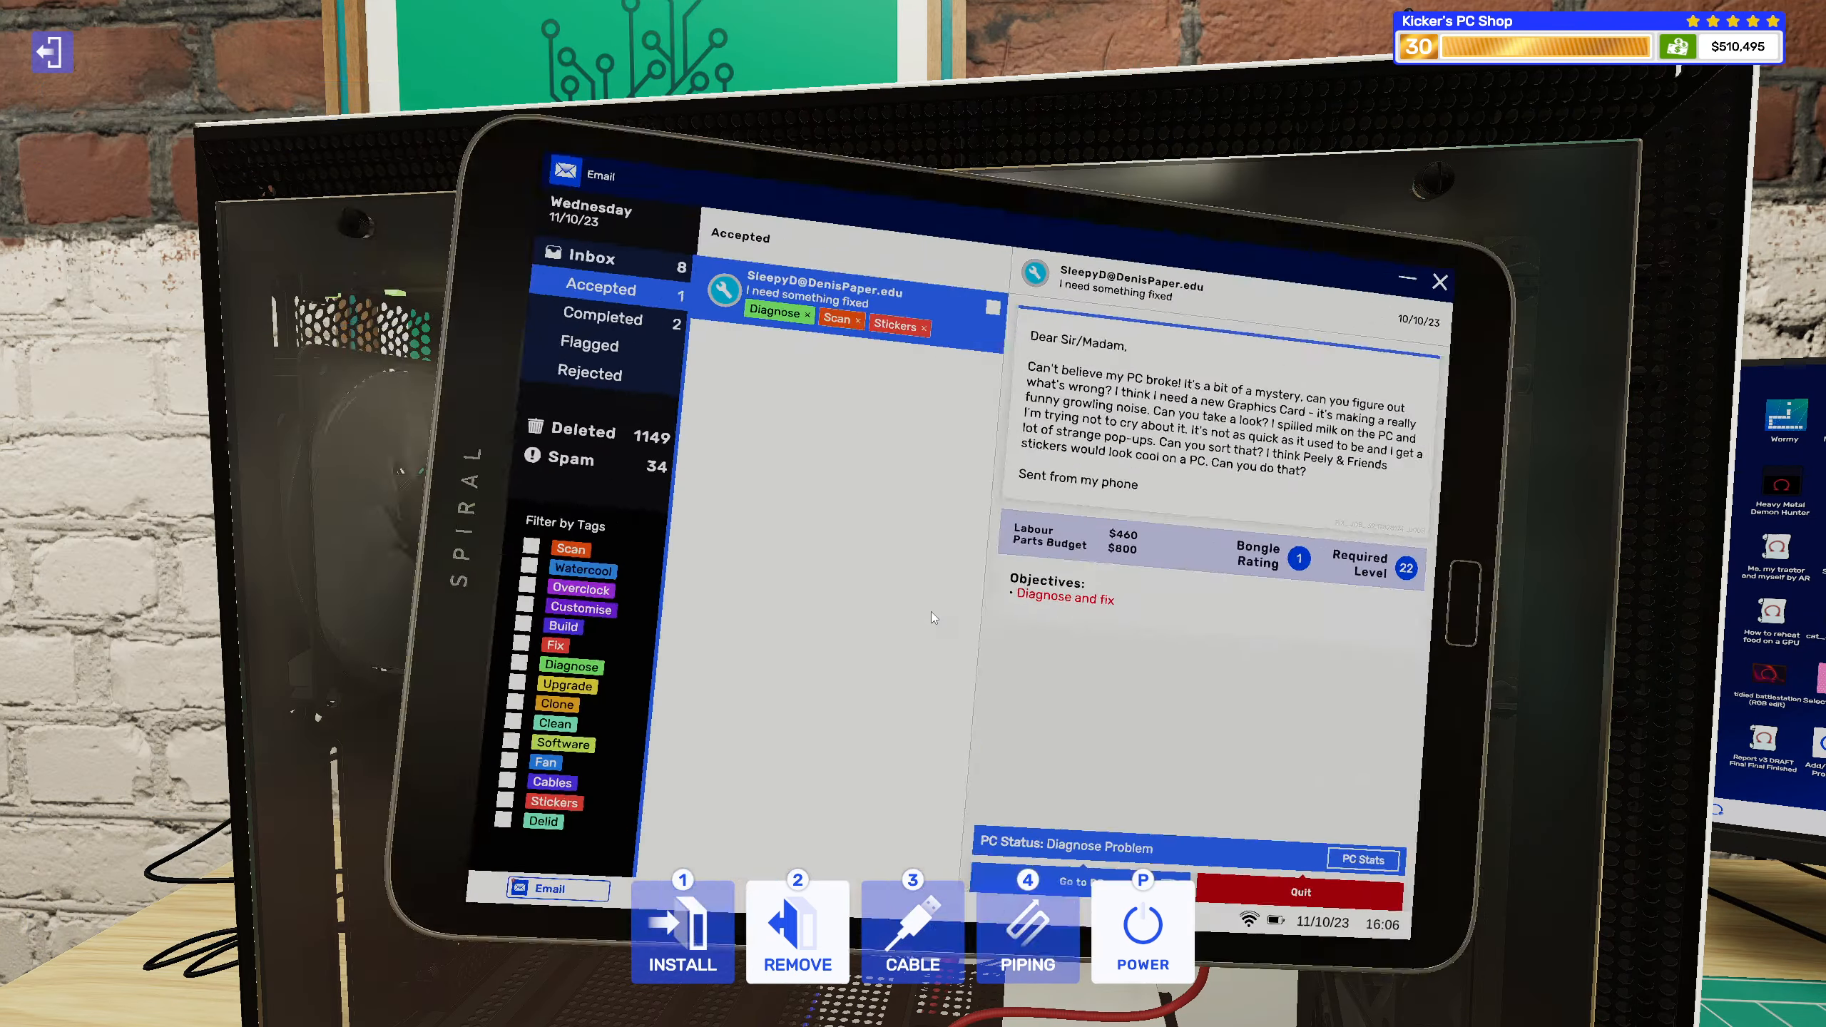
Buy a replacement ARCTIC Freezer cooler from the shop, assigned to SleepyD's repair job.
left_click(1361, 859)
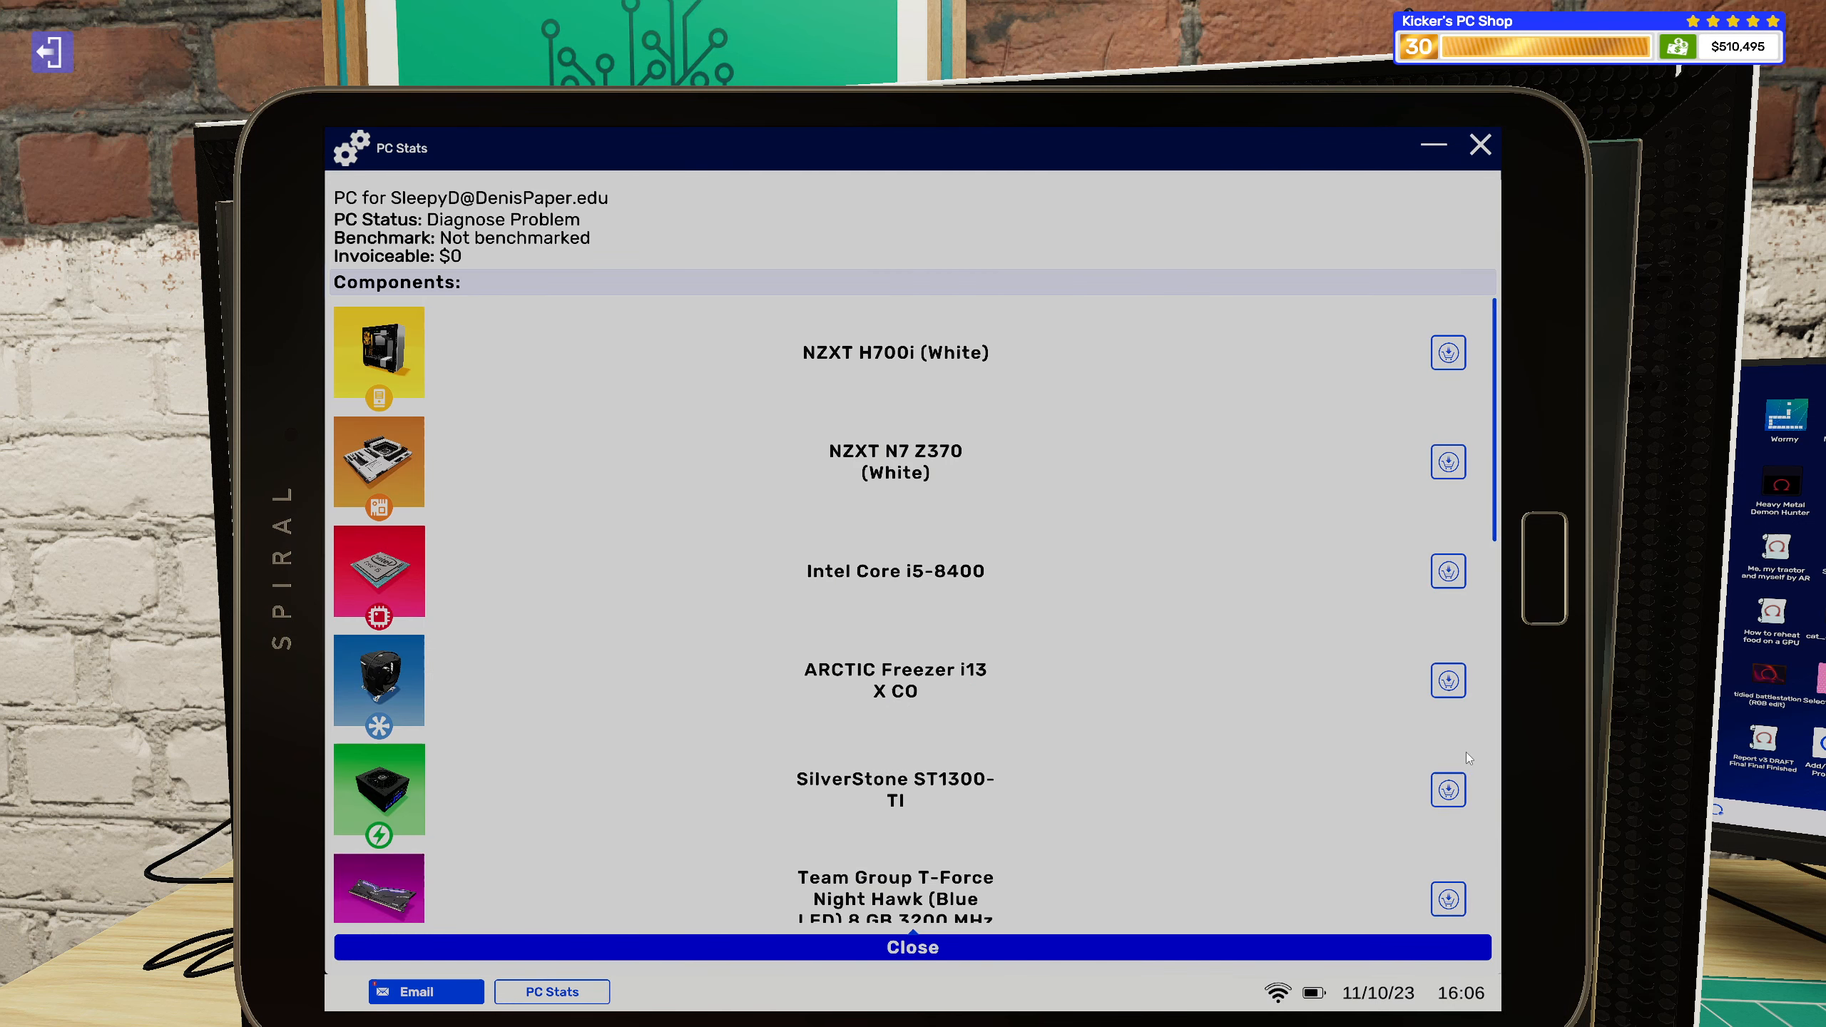
left_click(1448, 680)
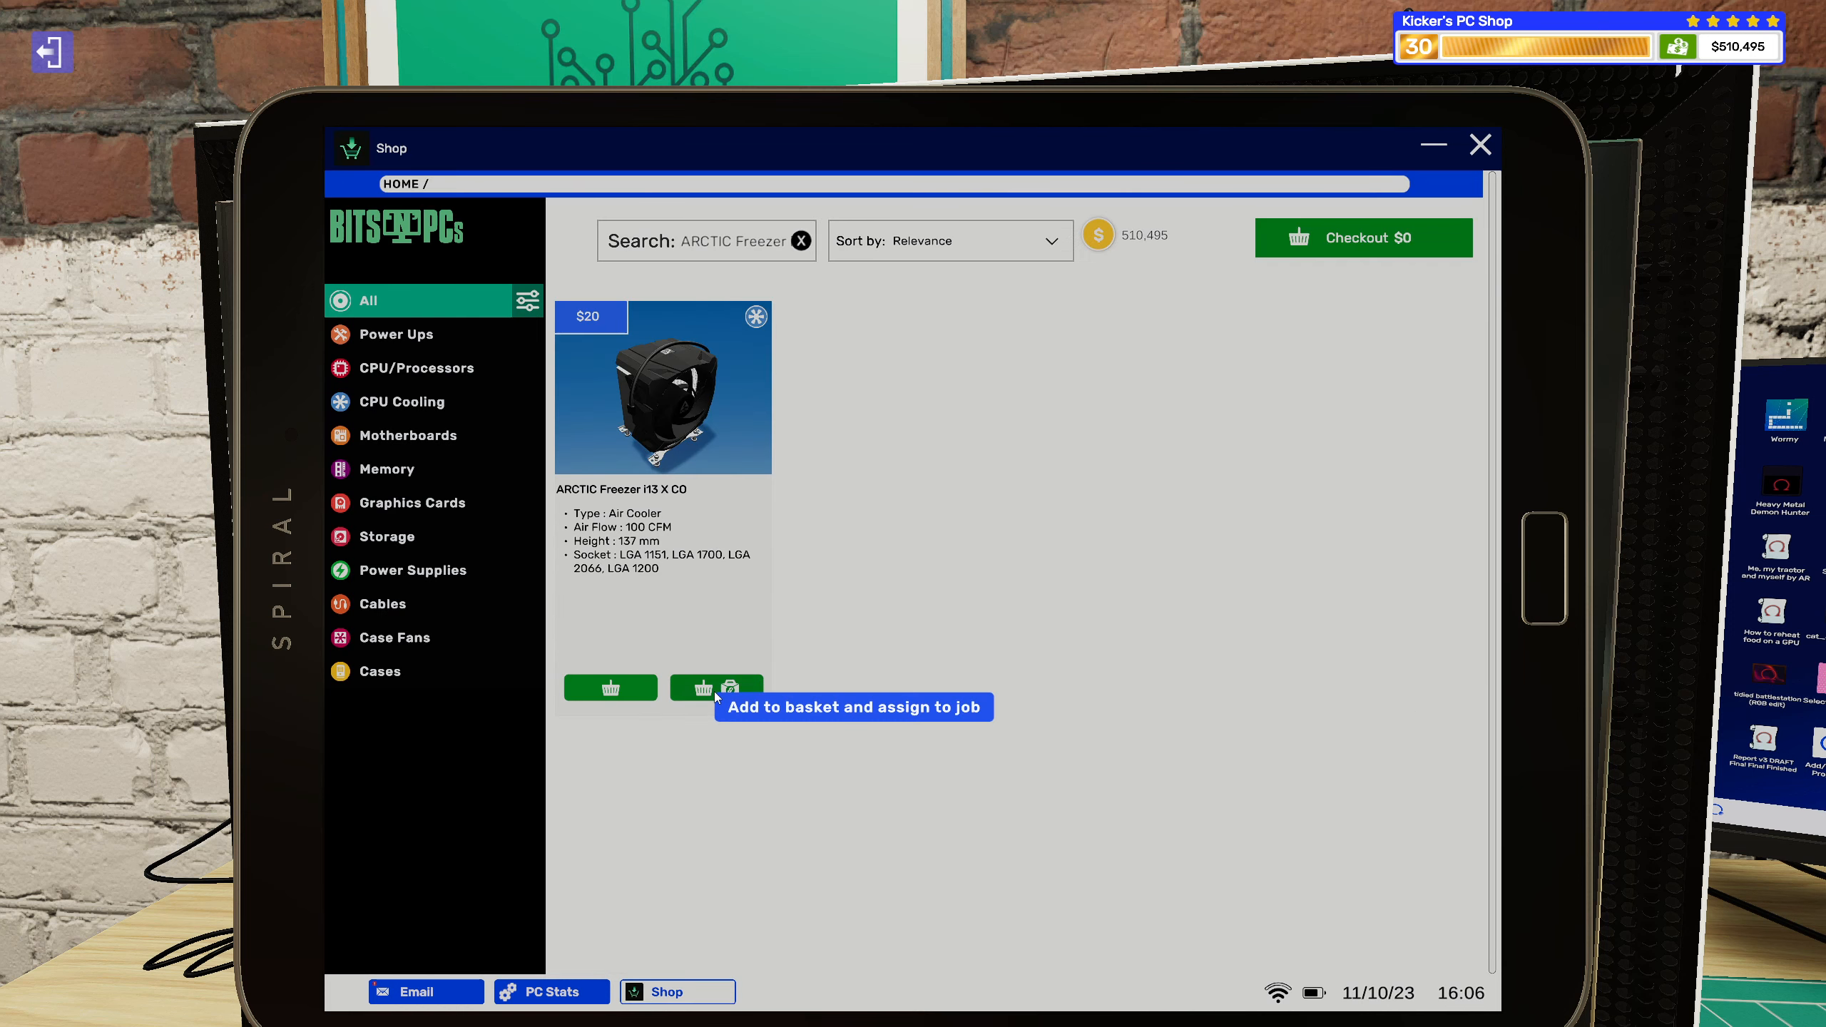
left_click(714, 688)
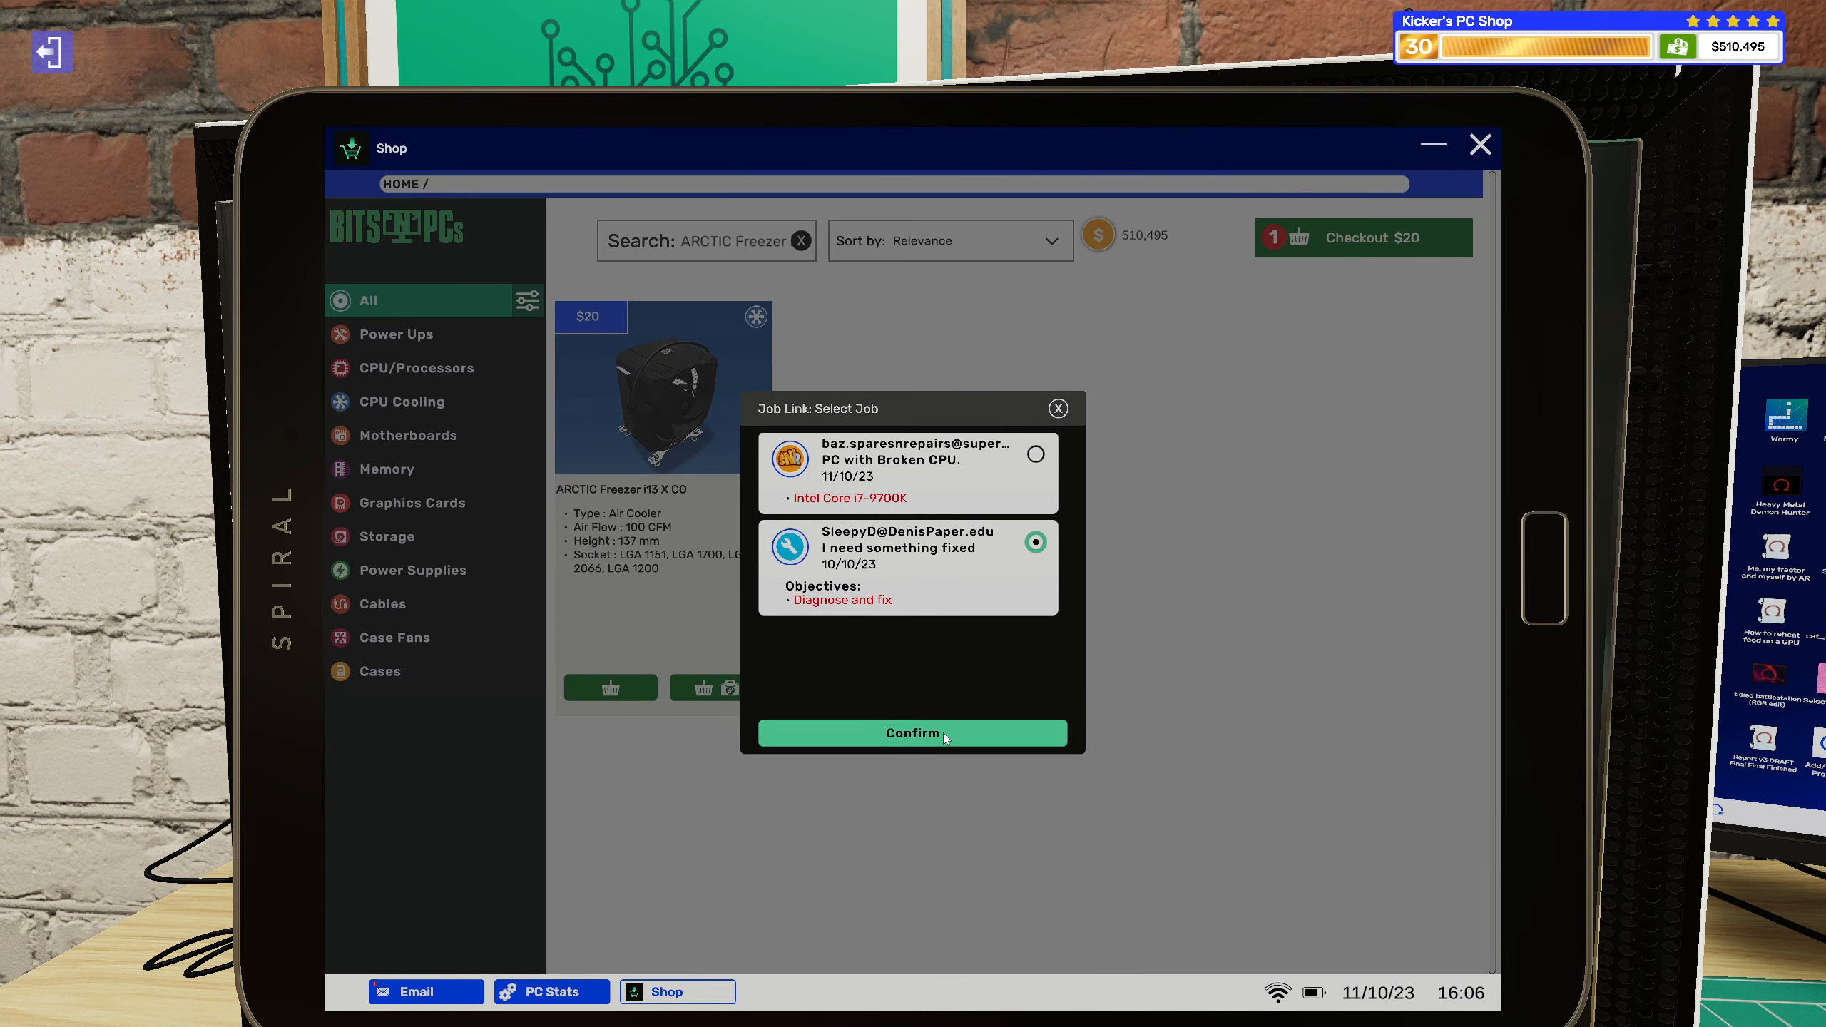
left_click(912, 733)
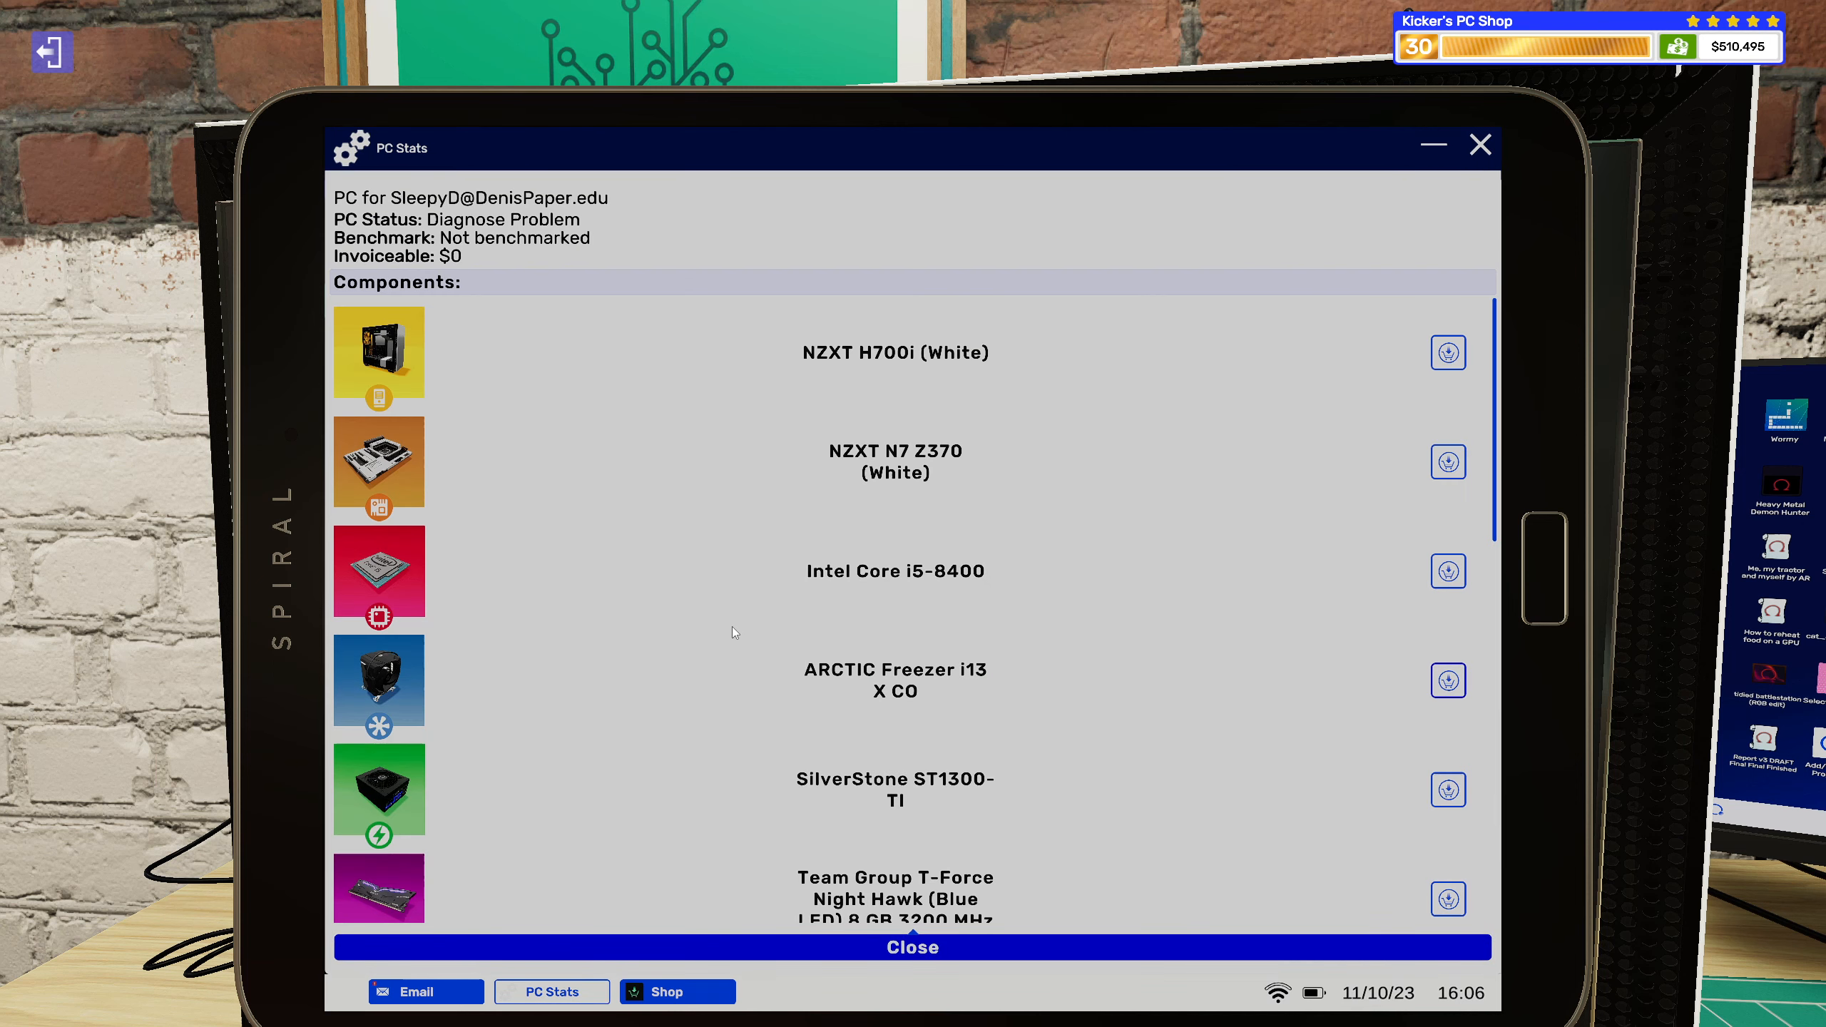
Check the Team Group memory in the shop, review the accepted job email, and go to the PC.
scroll("down", 3)
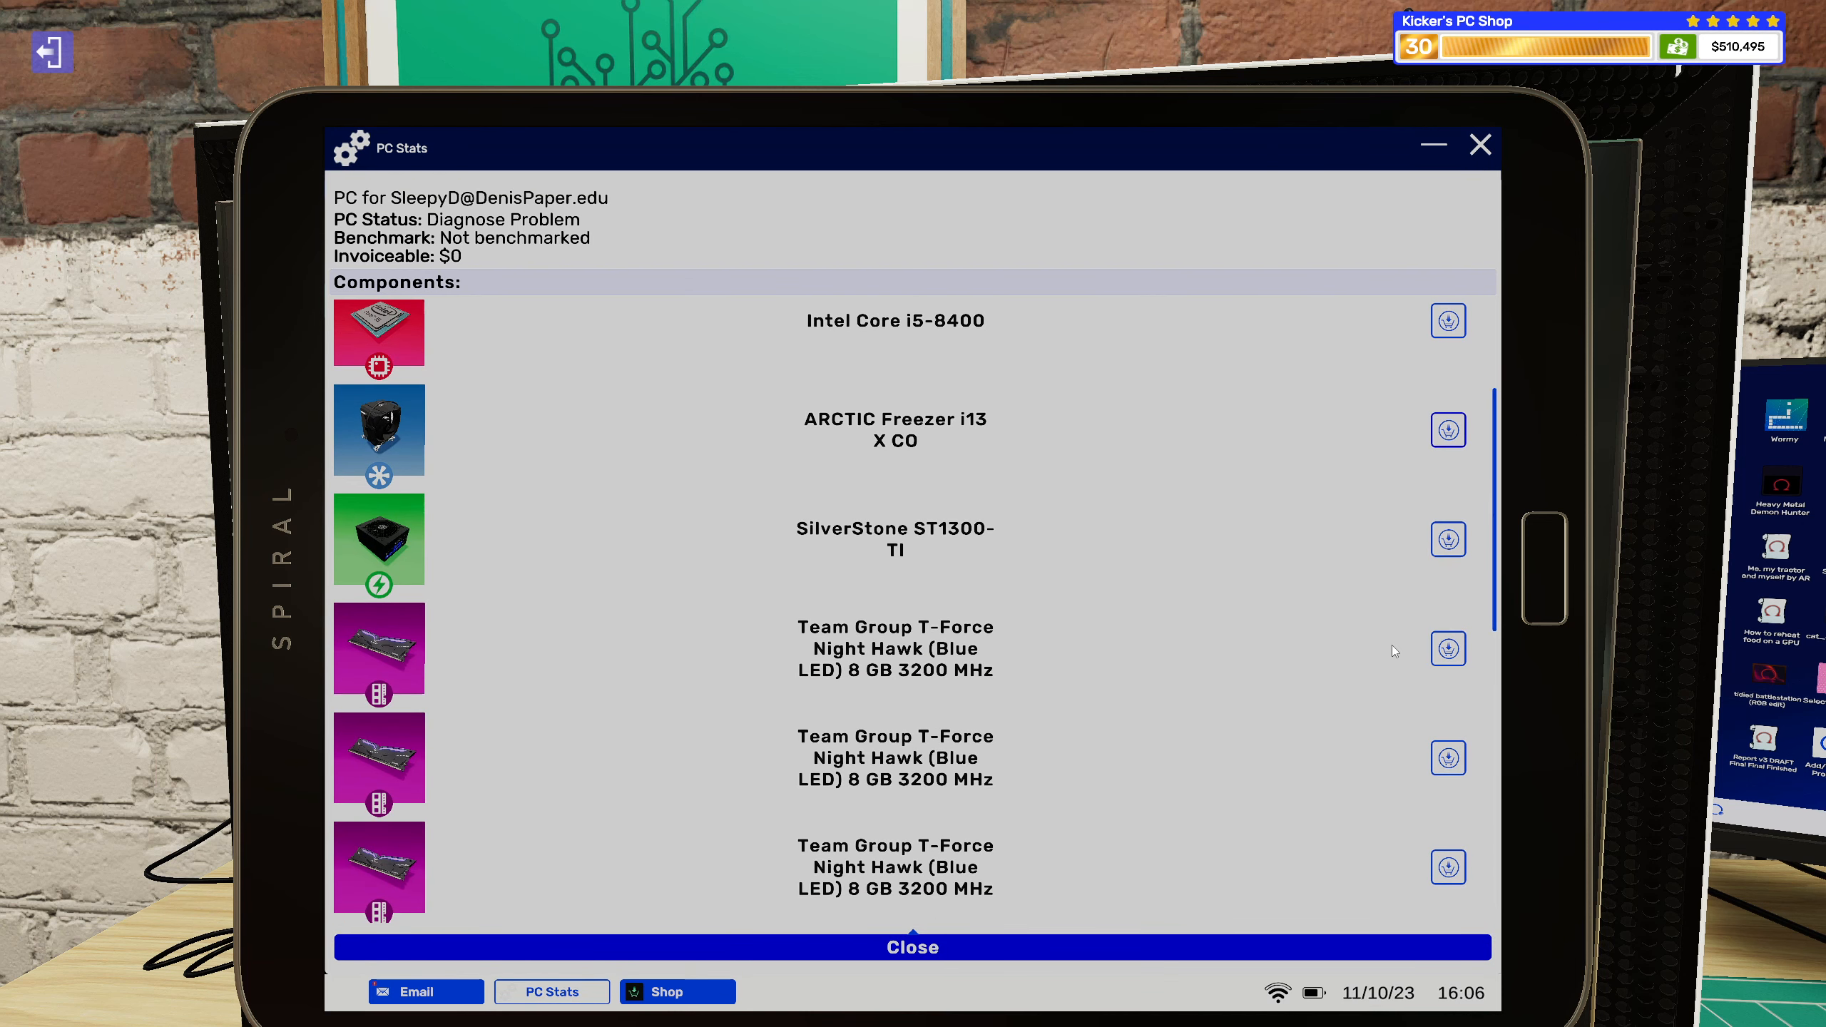
left_click(677, 991)
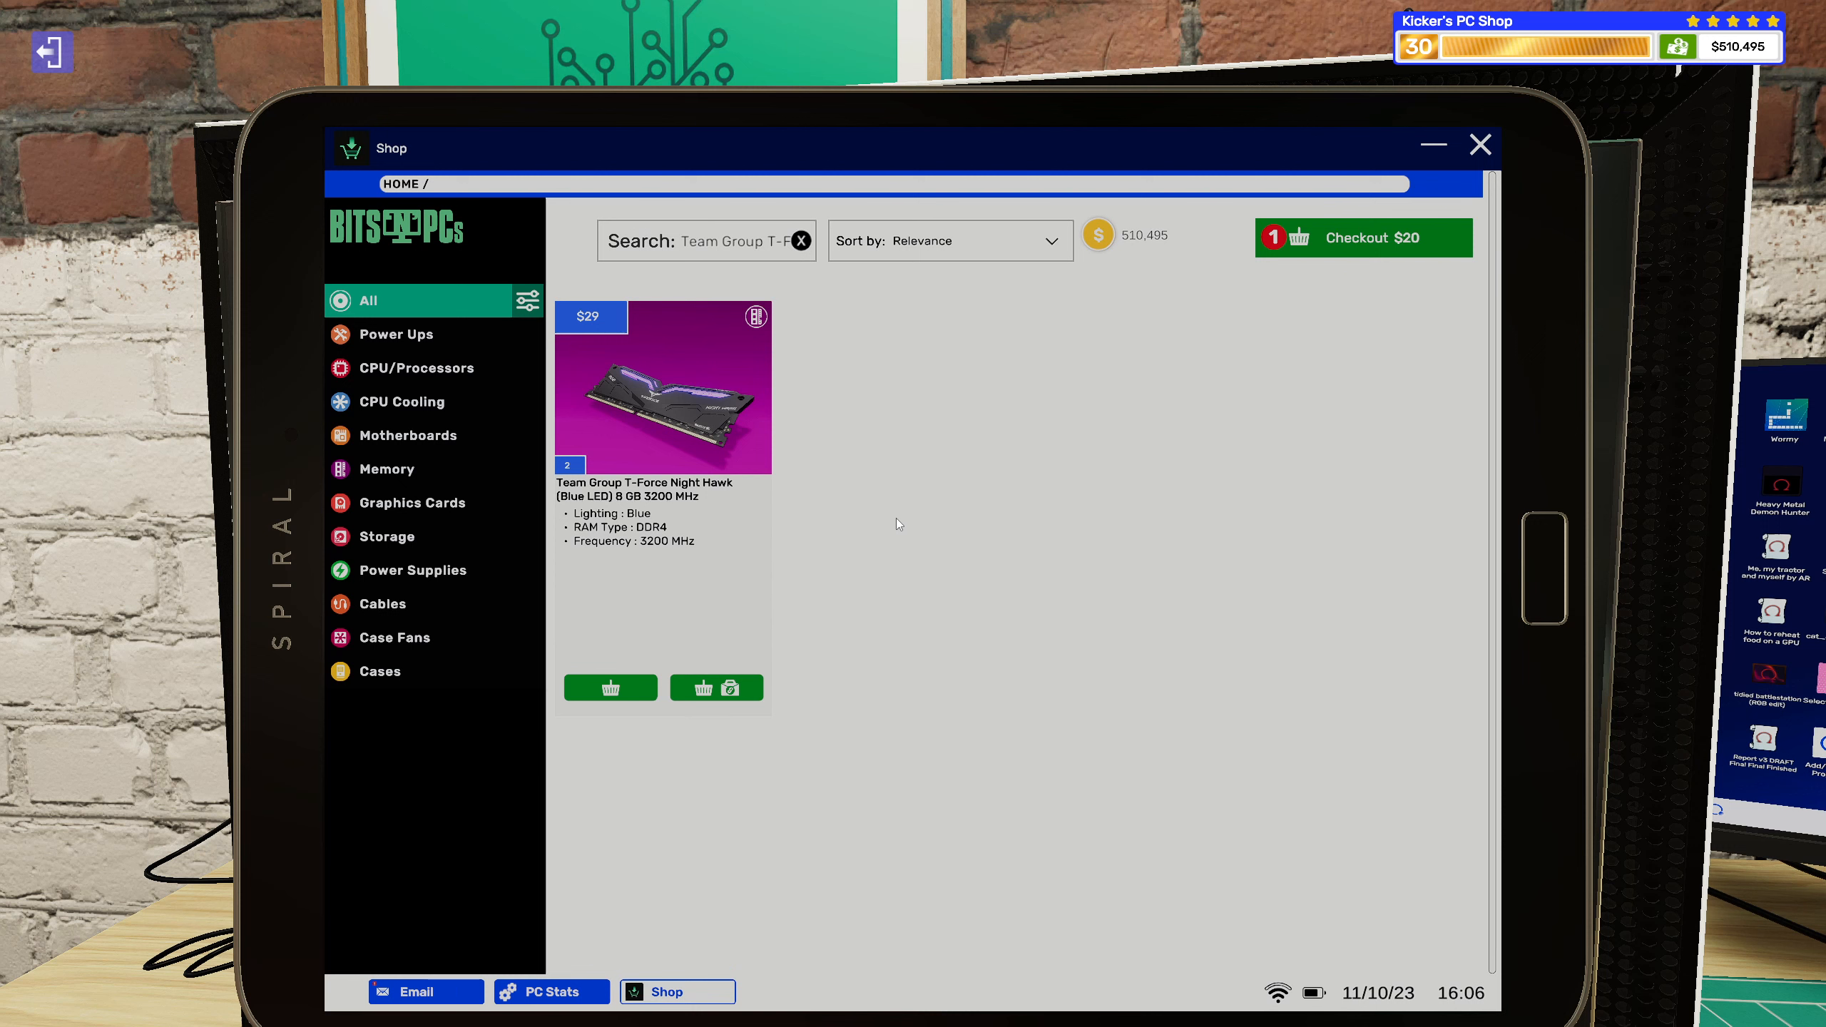
mouse_move(789, 503)
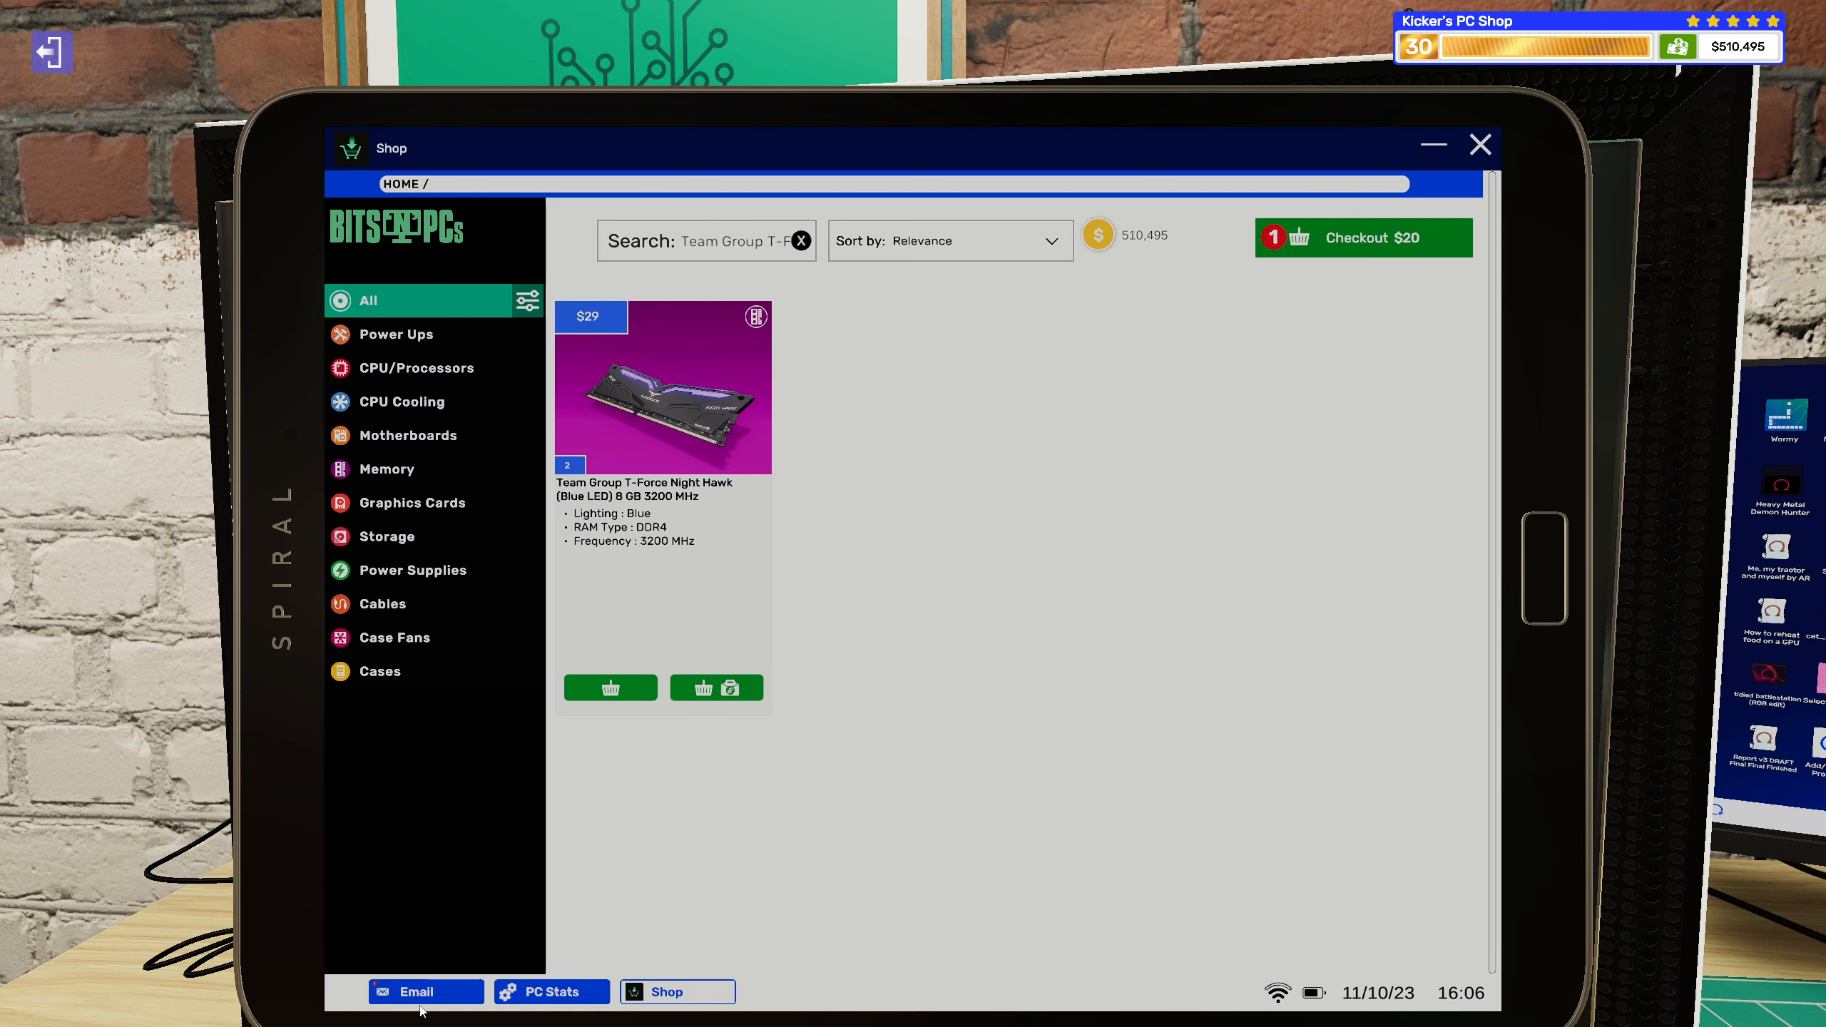
left_click(425, 992)
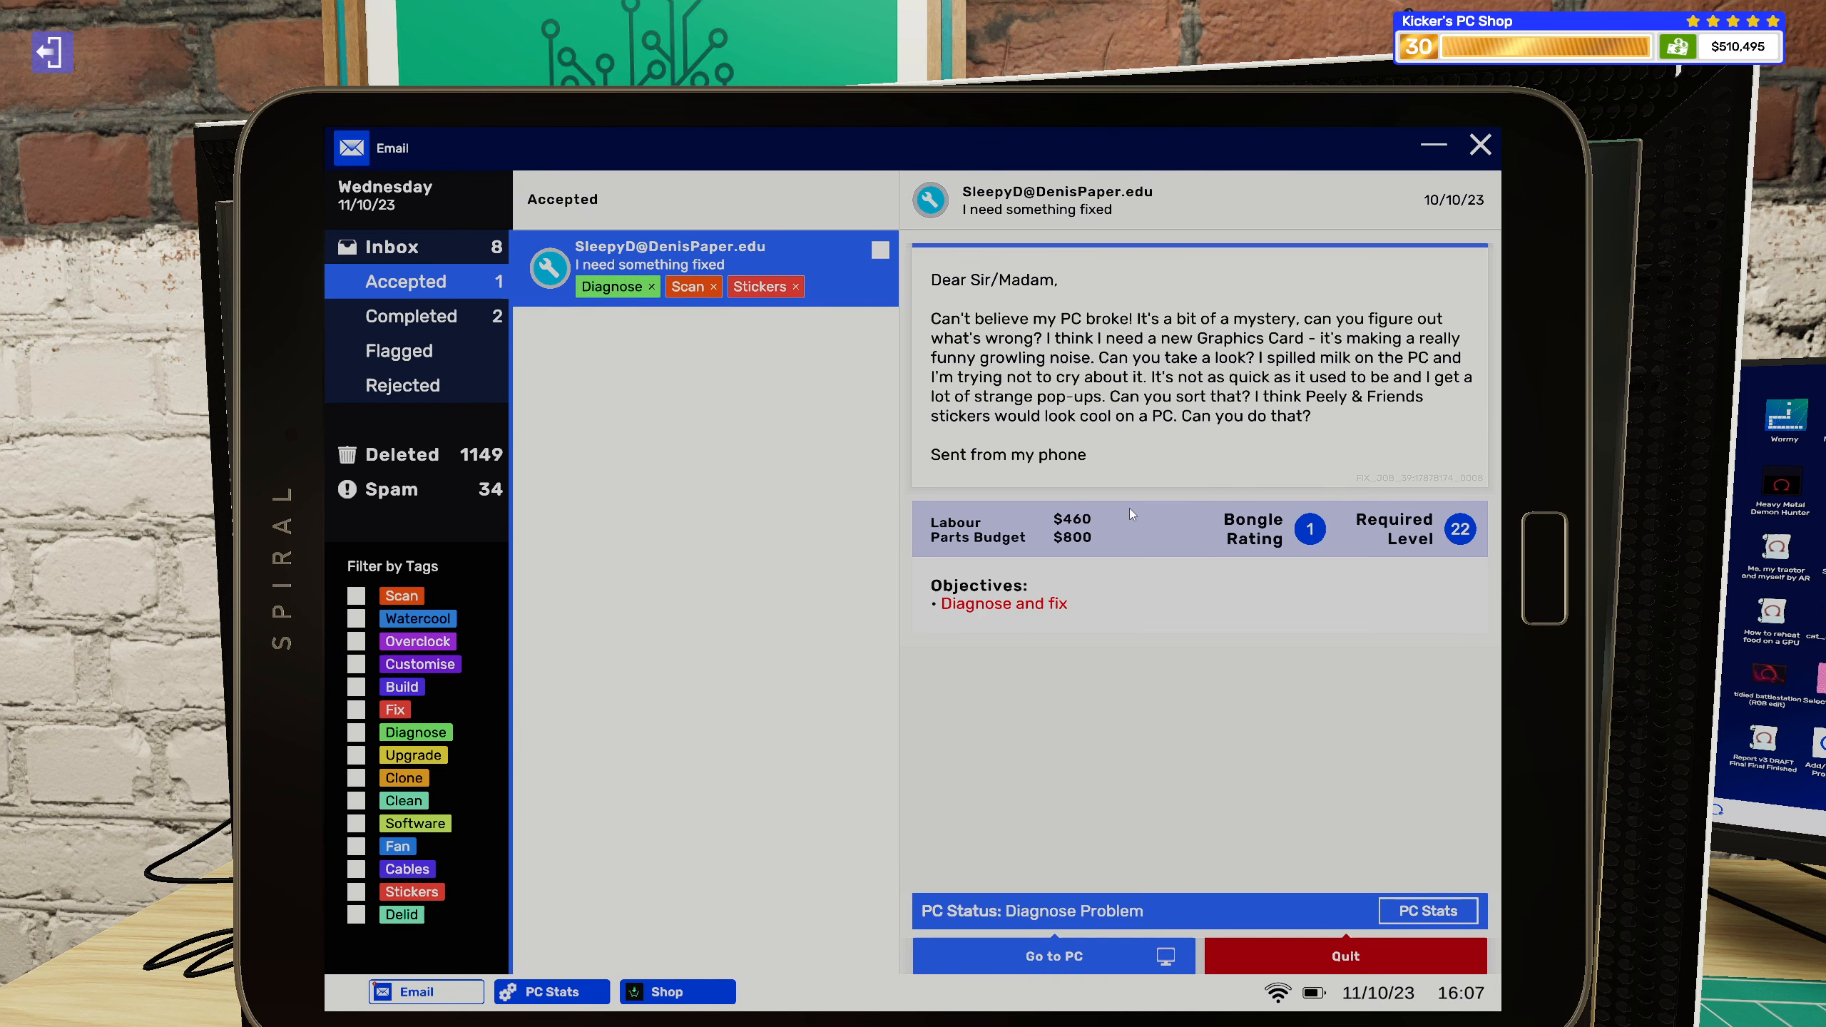
mouse_move(1162, 490)
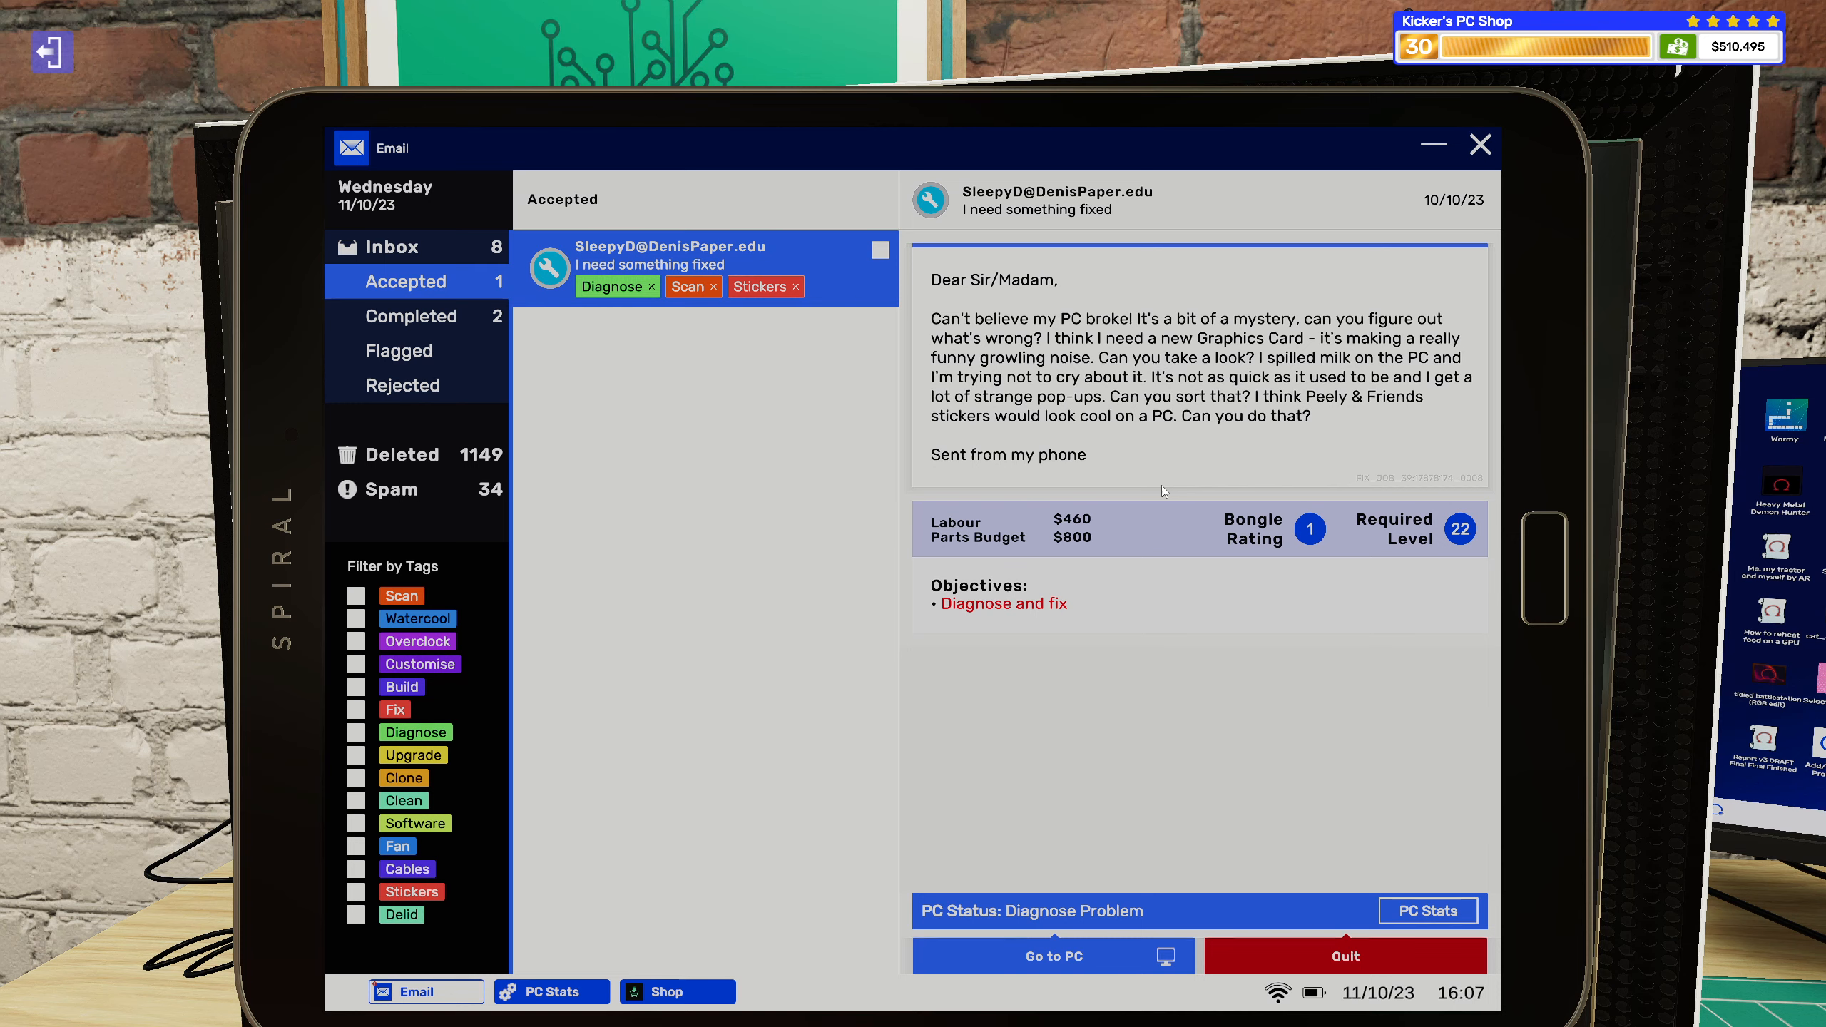
left_click(1051, 954)
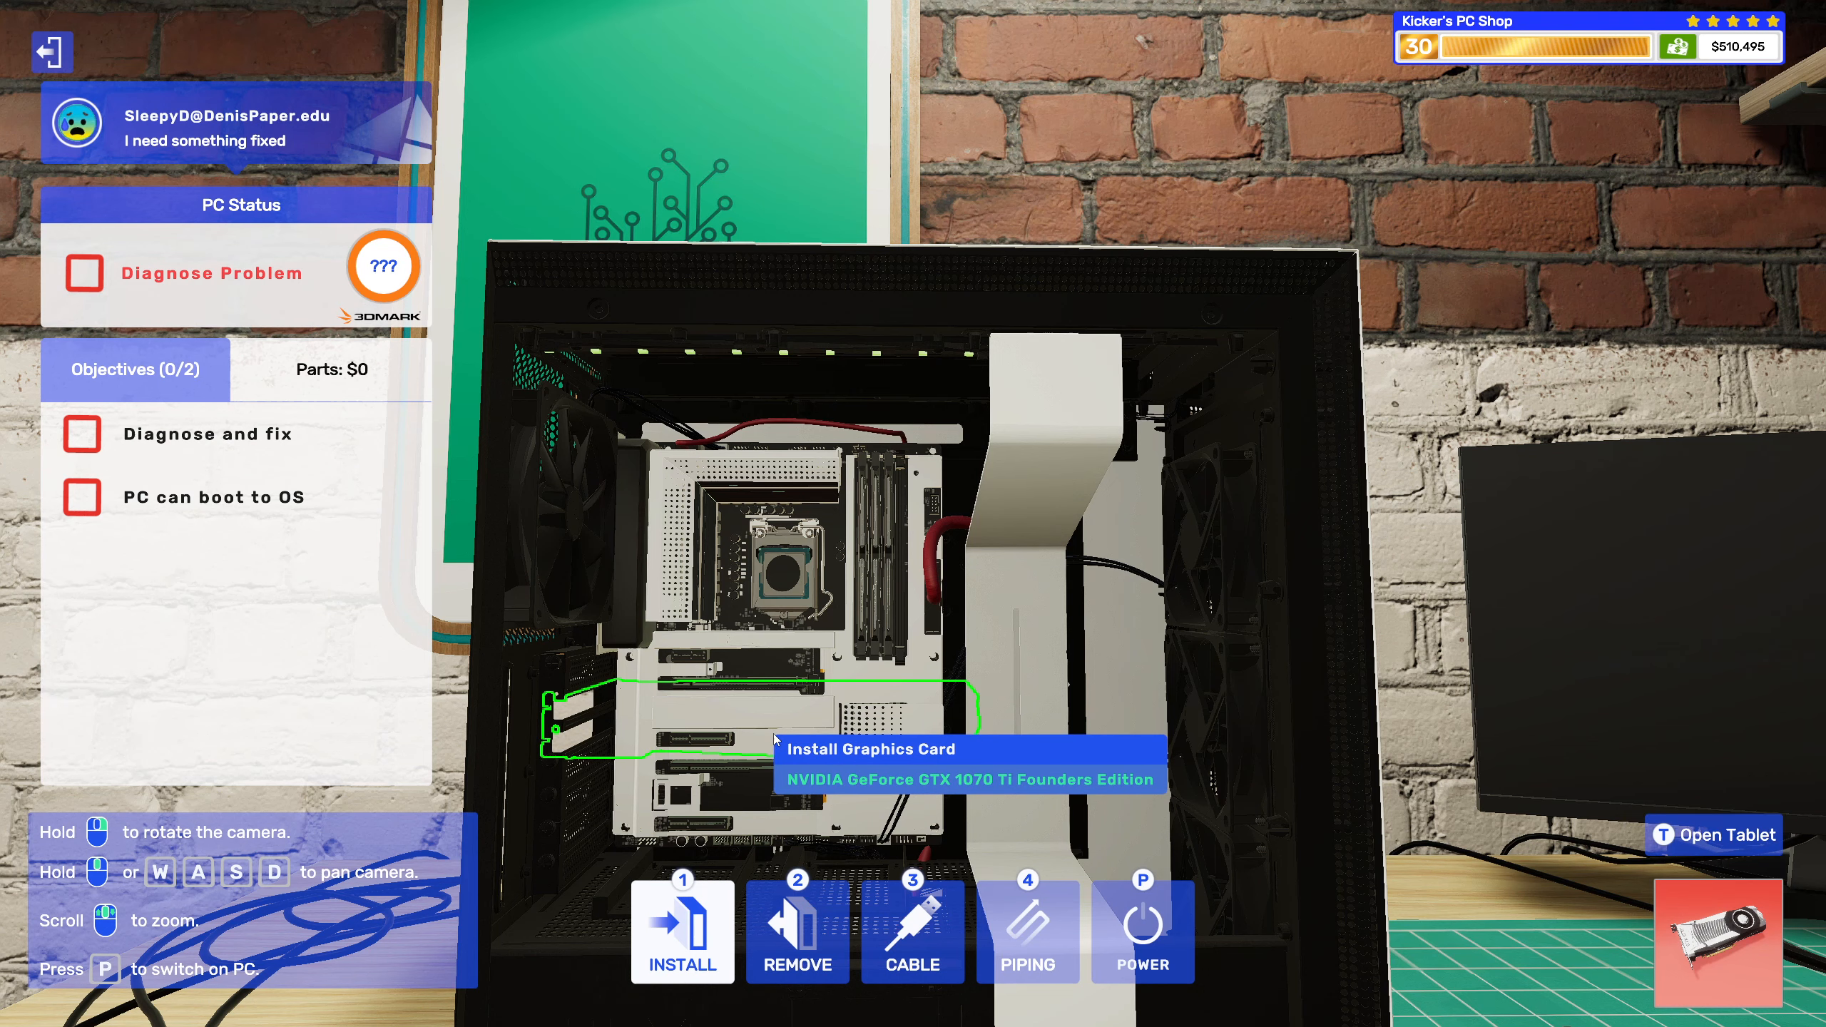
Start installing a part in the graphics card slot, bringing up the inventory.
left_click(682, 930)
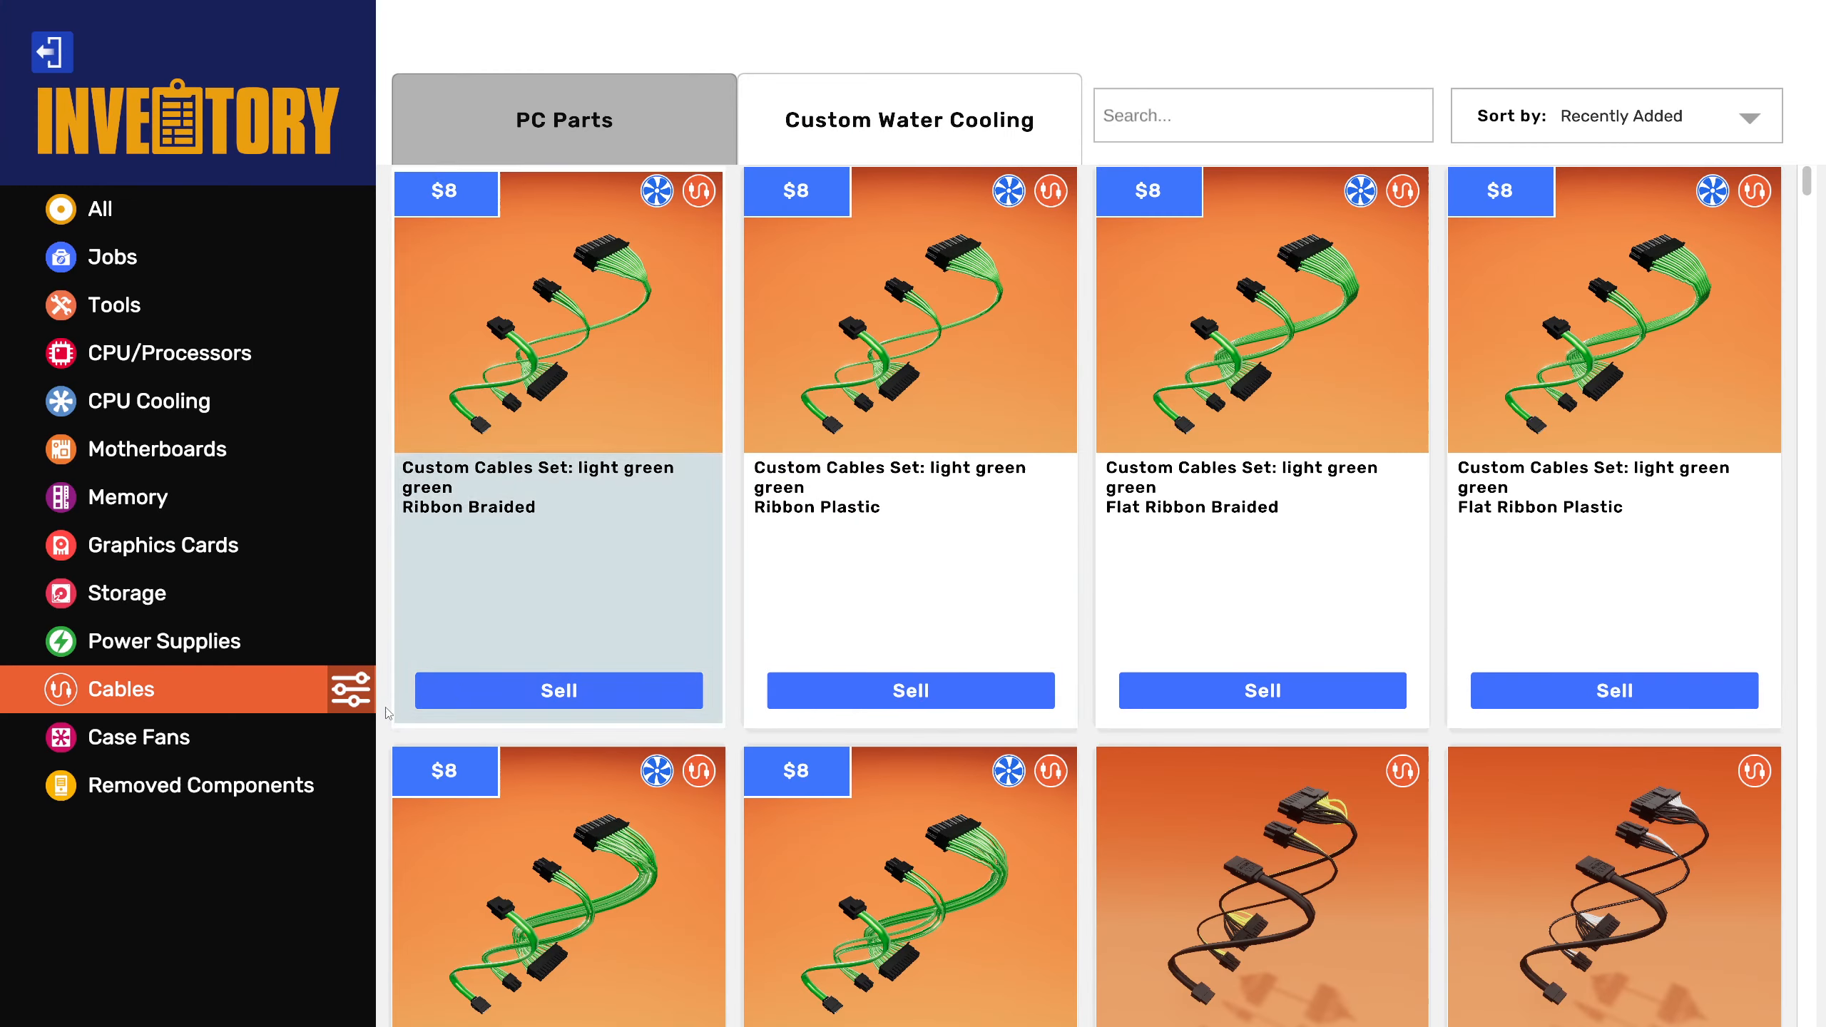
Filter the cable sets to red and browse them, then switch the inventory to memory modules.
left_click(352, 688)
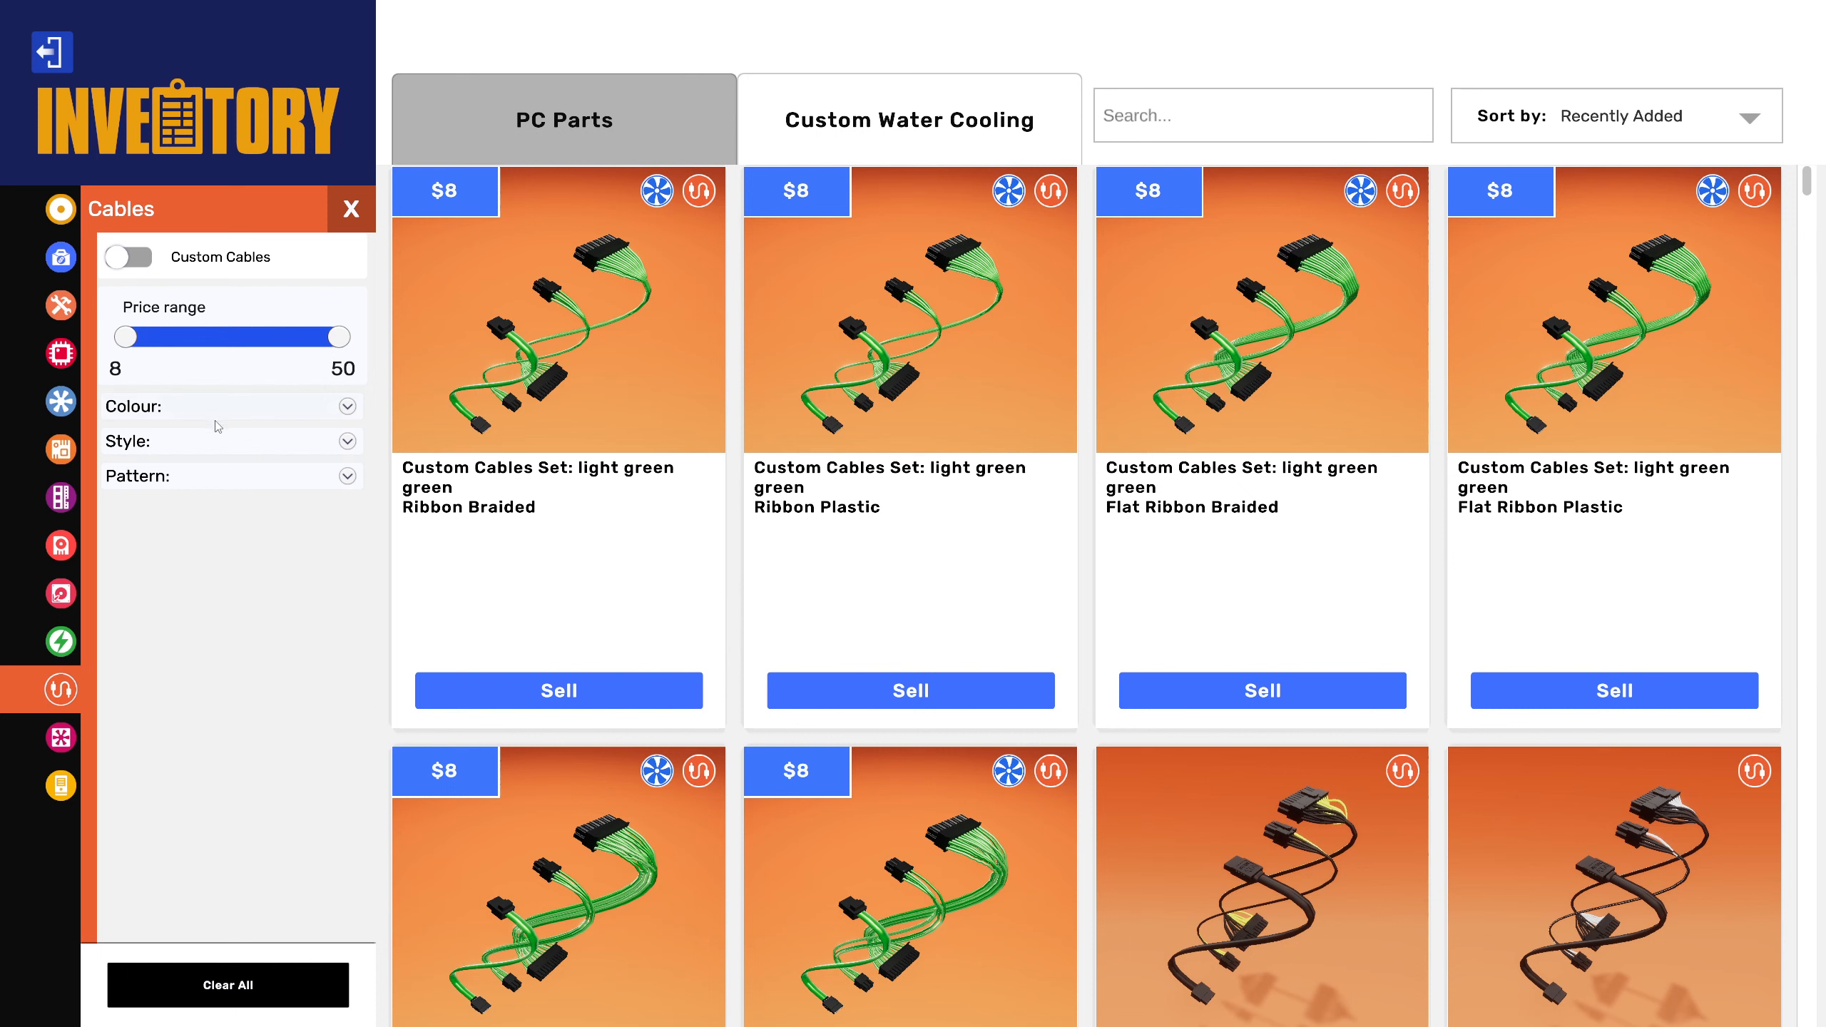
left_click(345, 405)
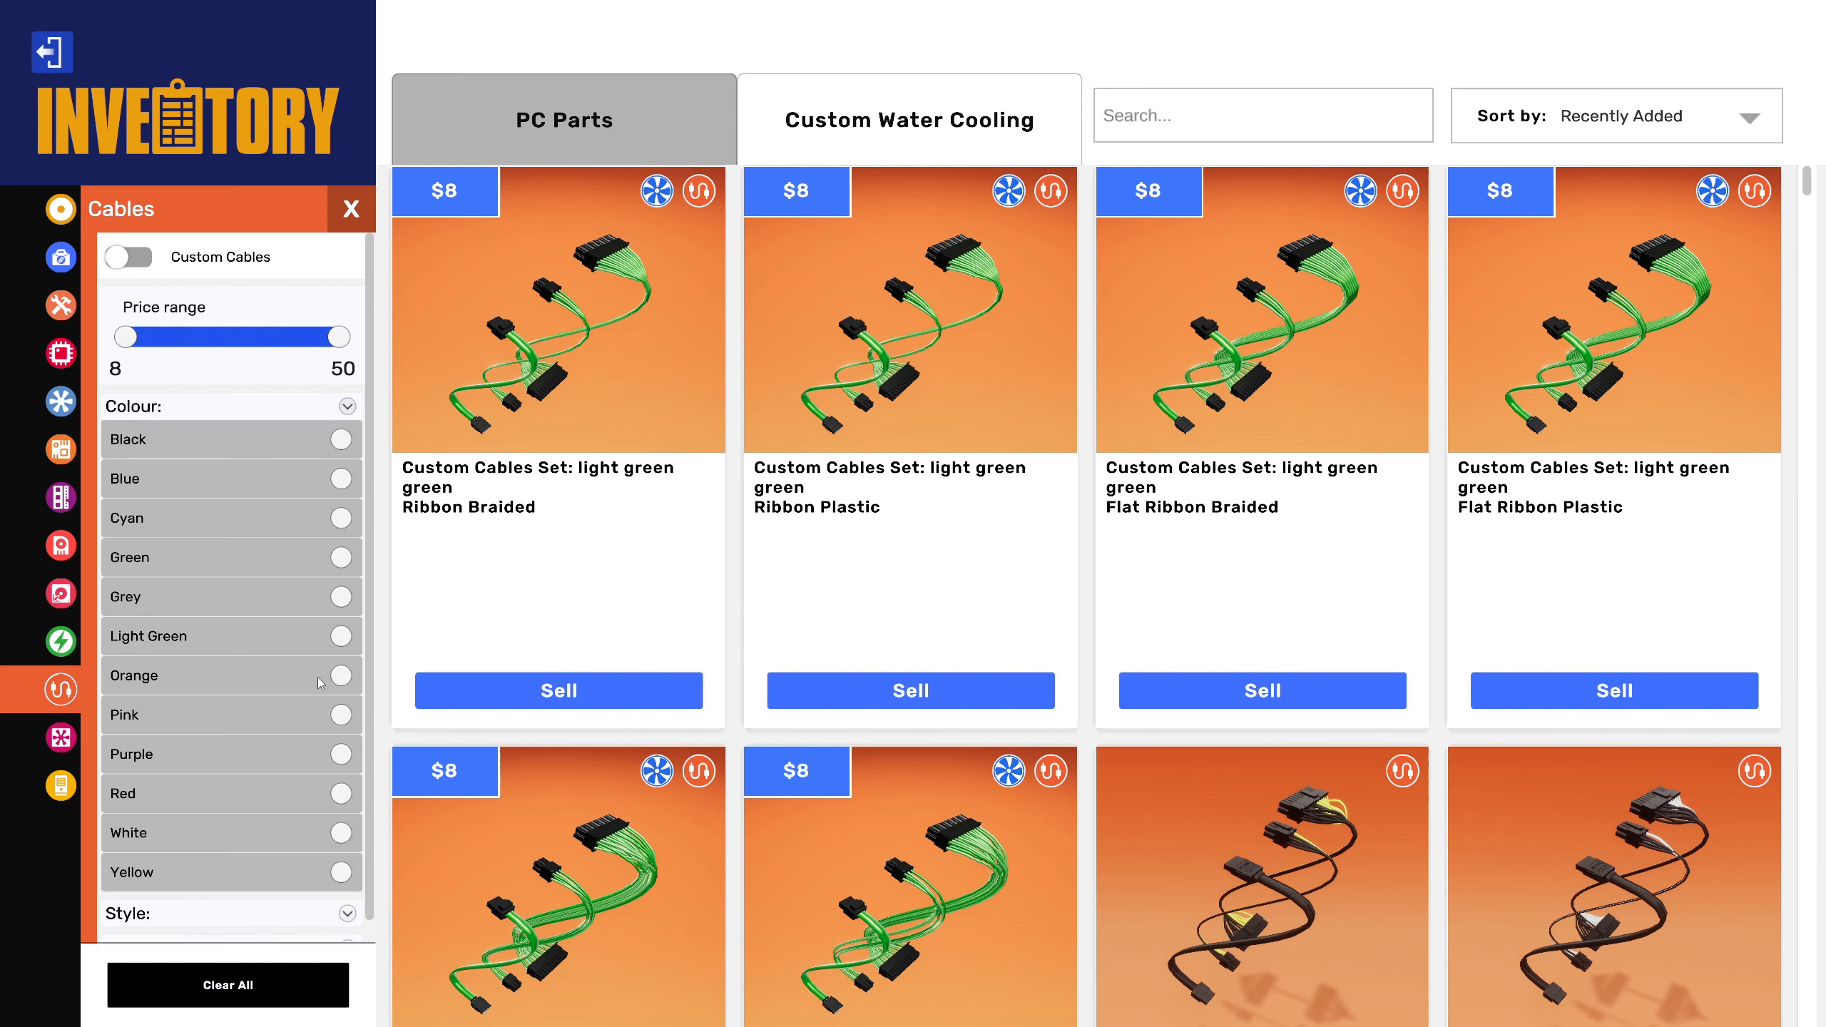
left_click(341, 793)
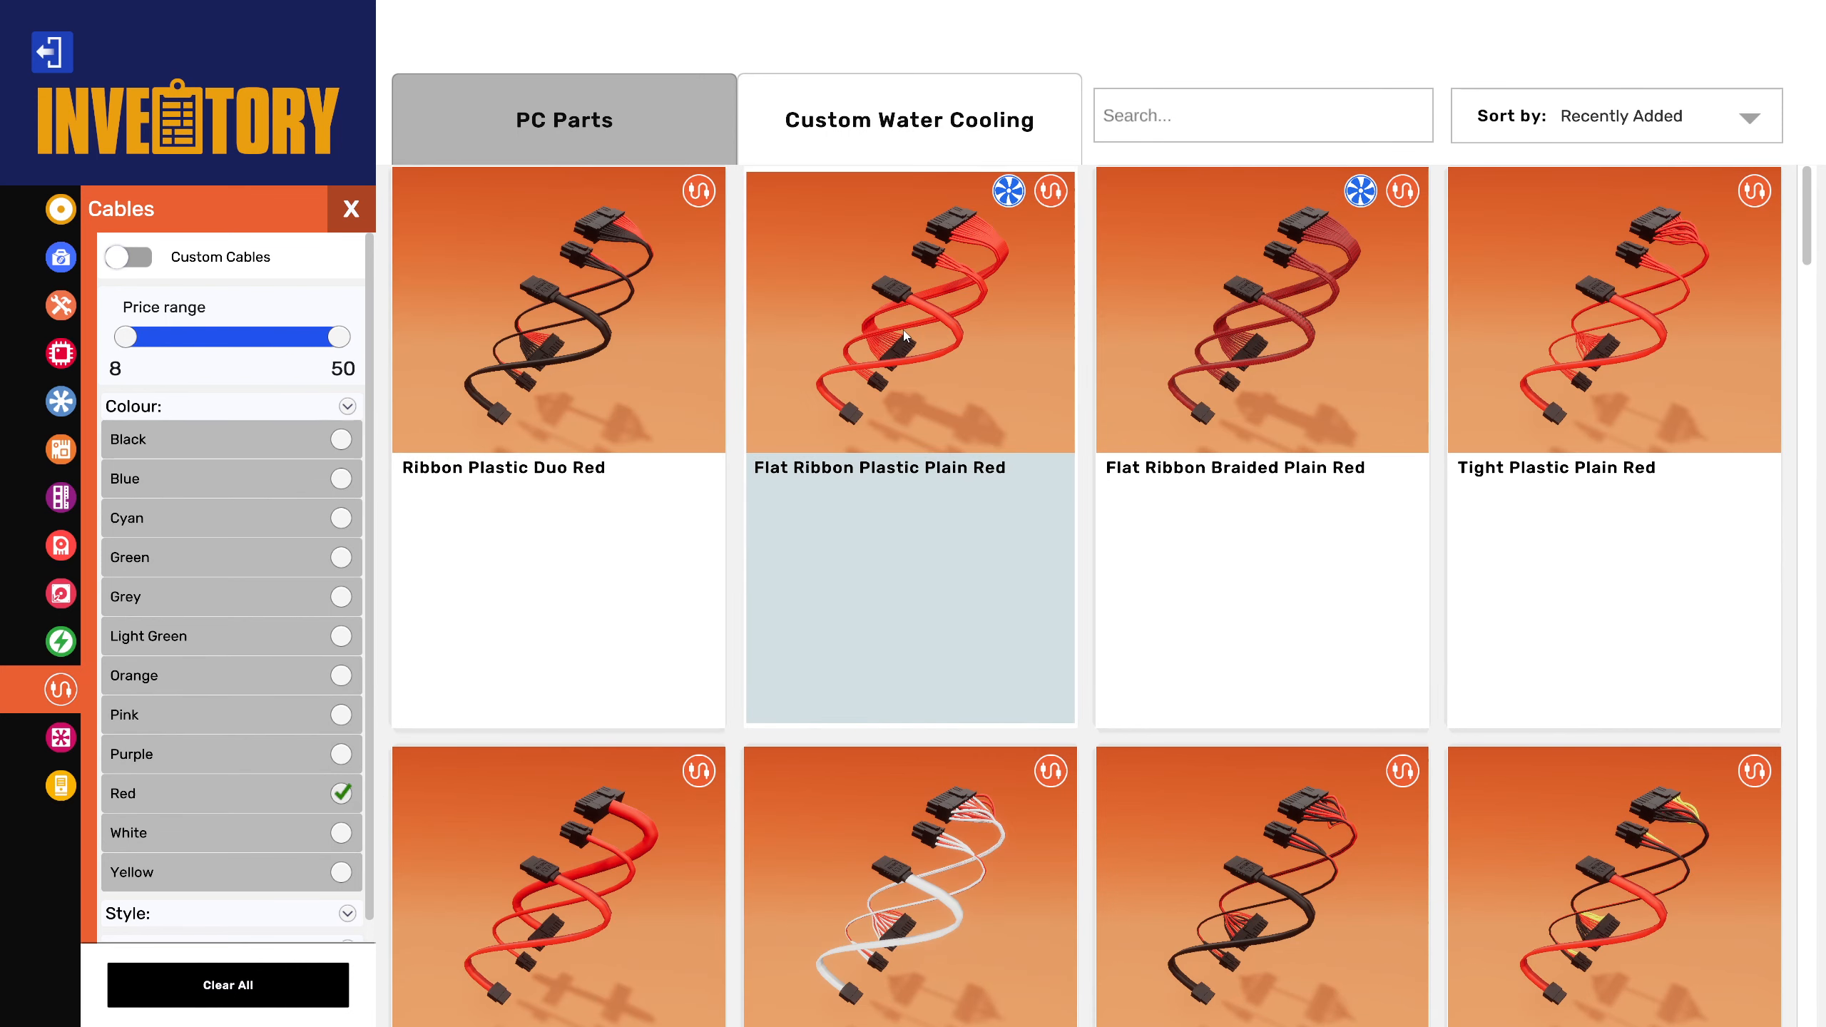
scroll("down", 3)
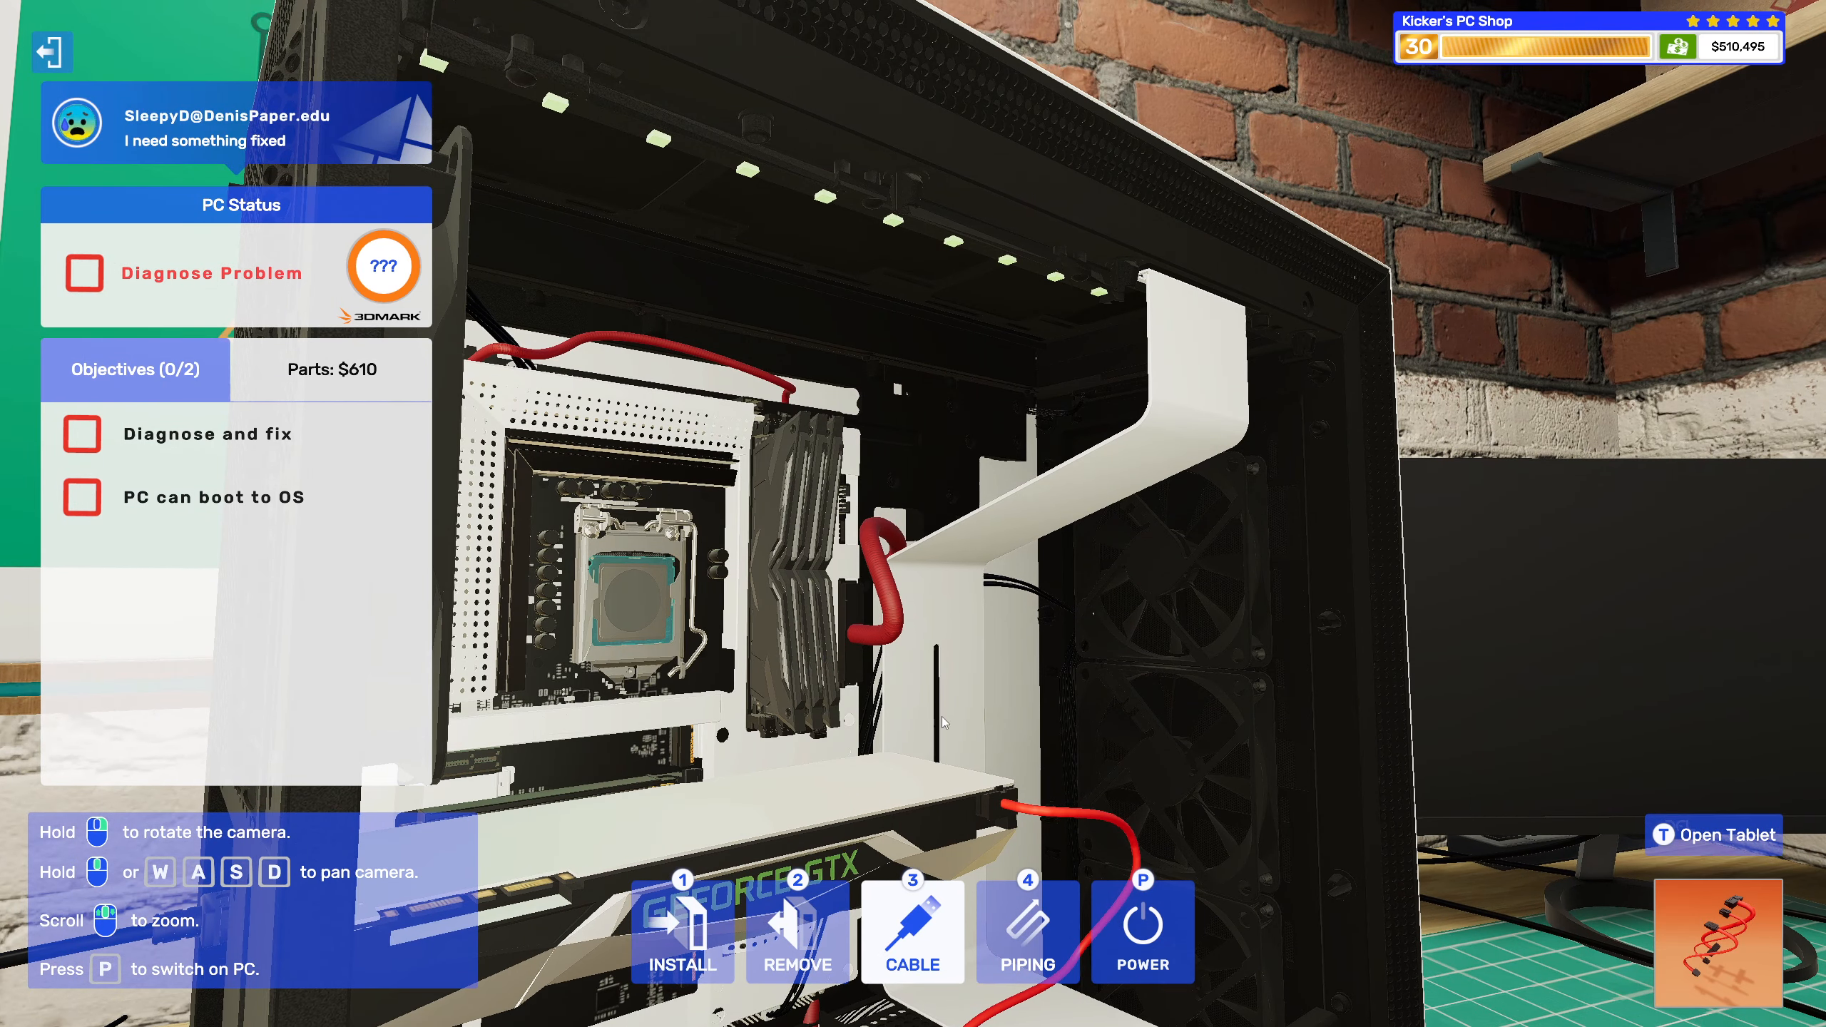
mouse_move(796, 932)
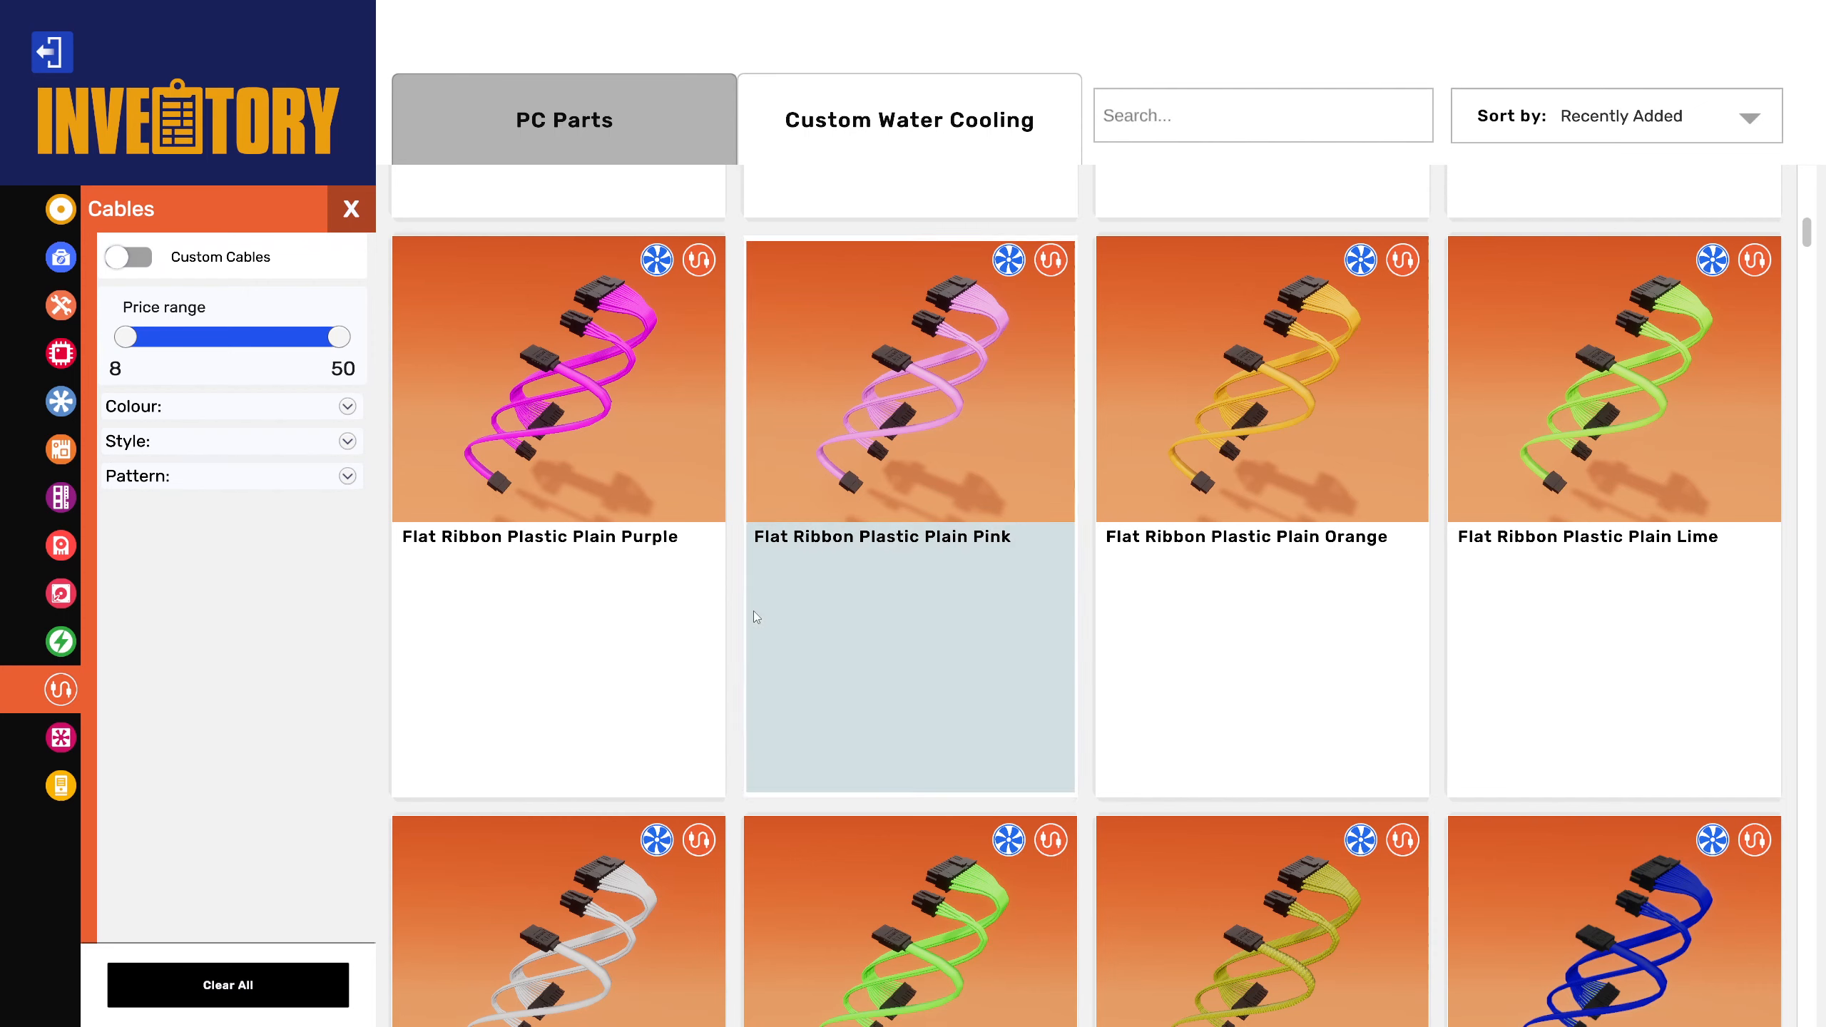
left_click(345, 405)
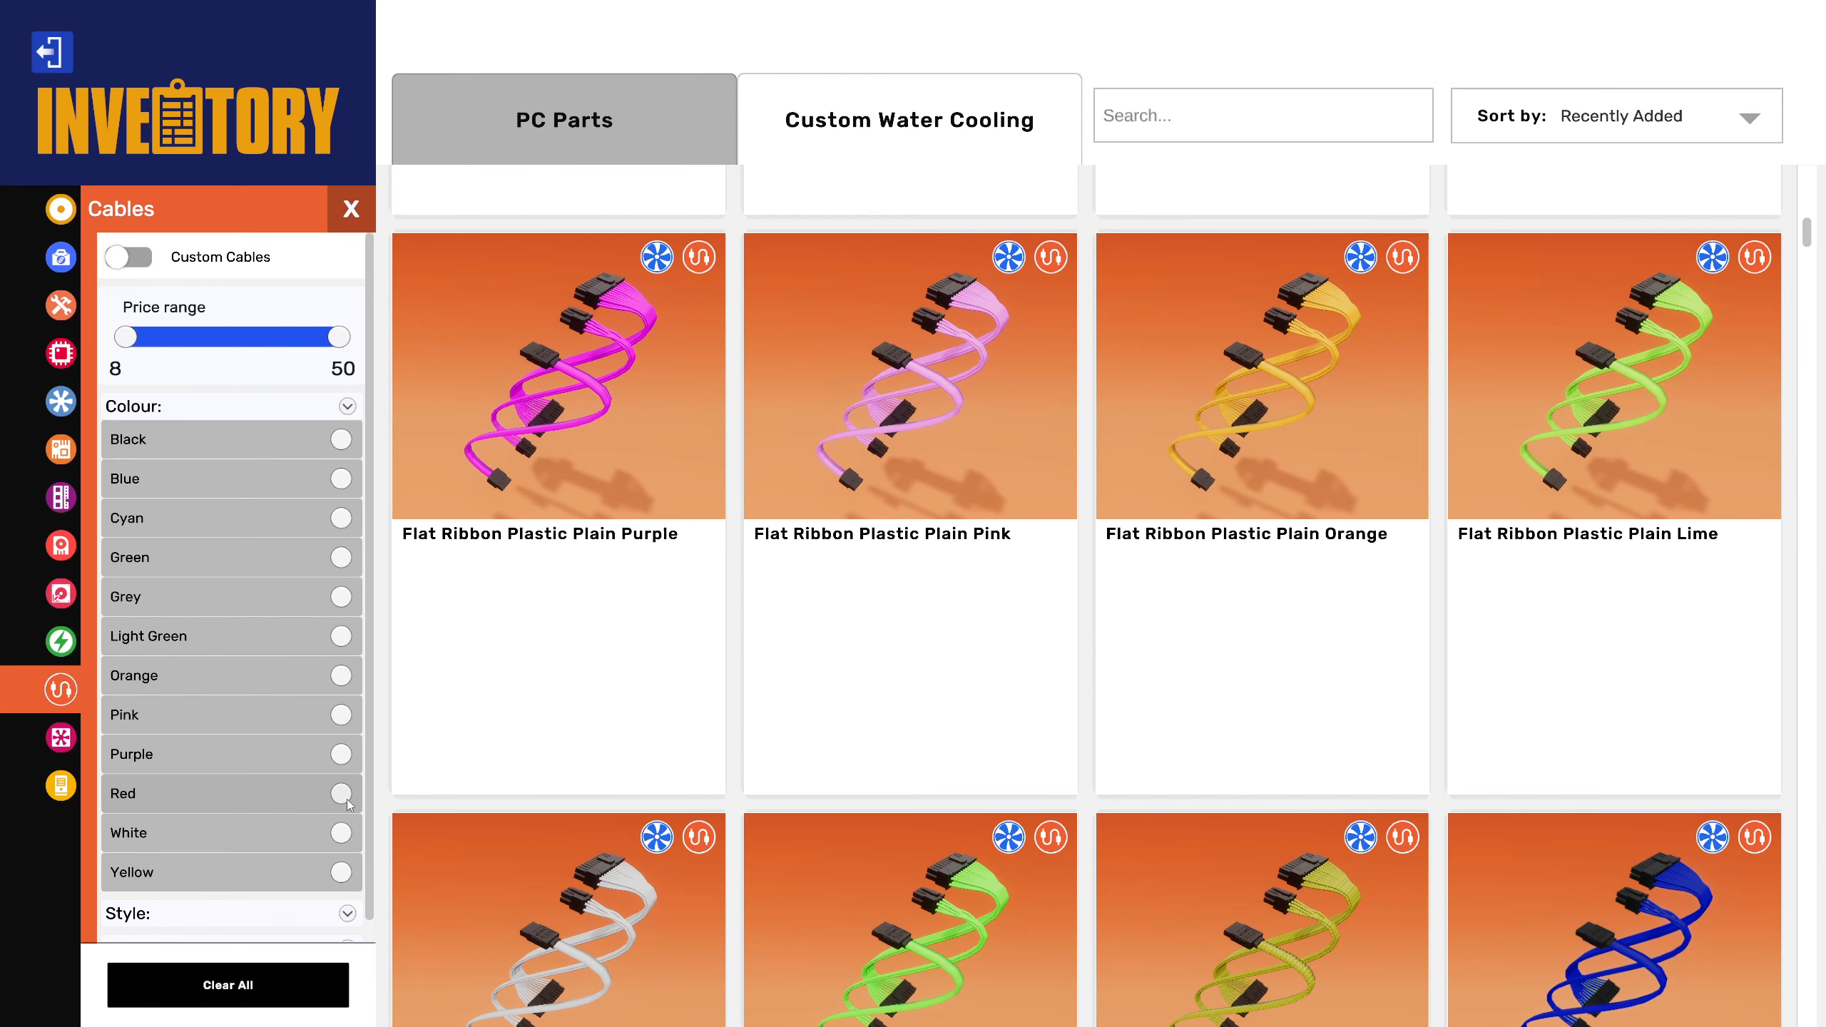
left_click(341, 793)
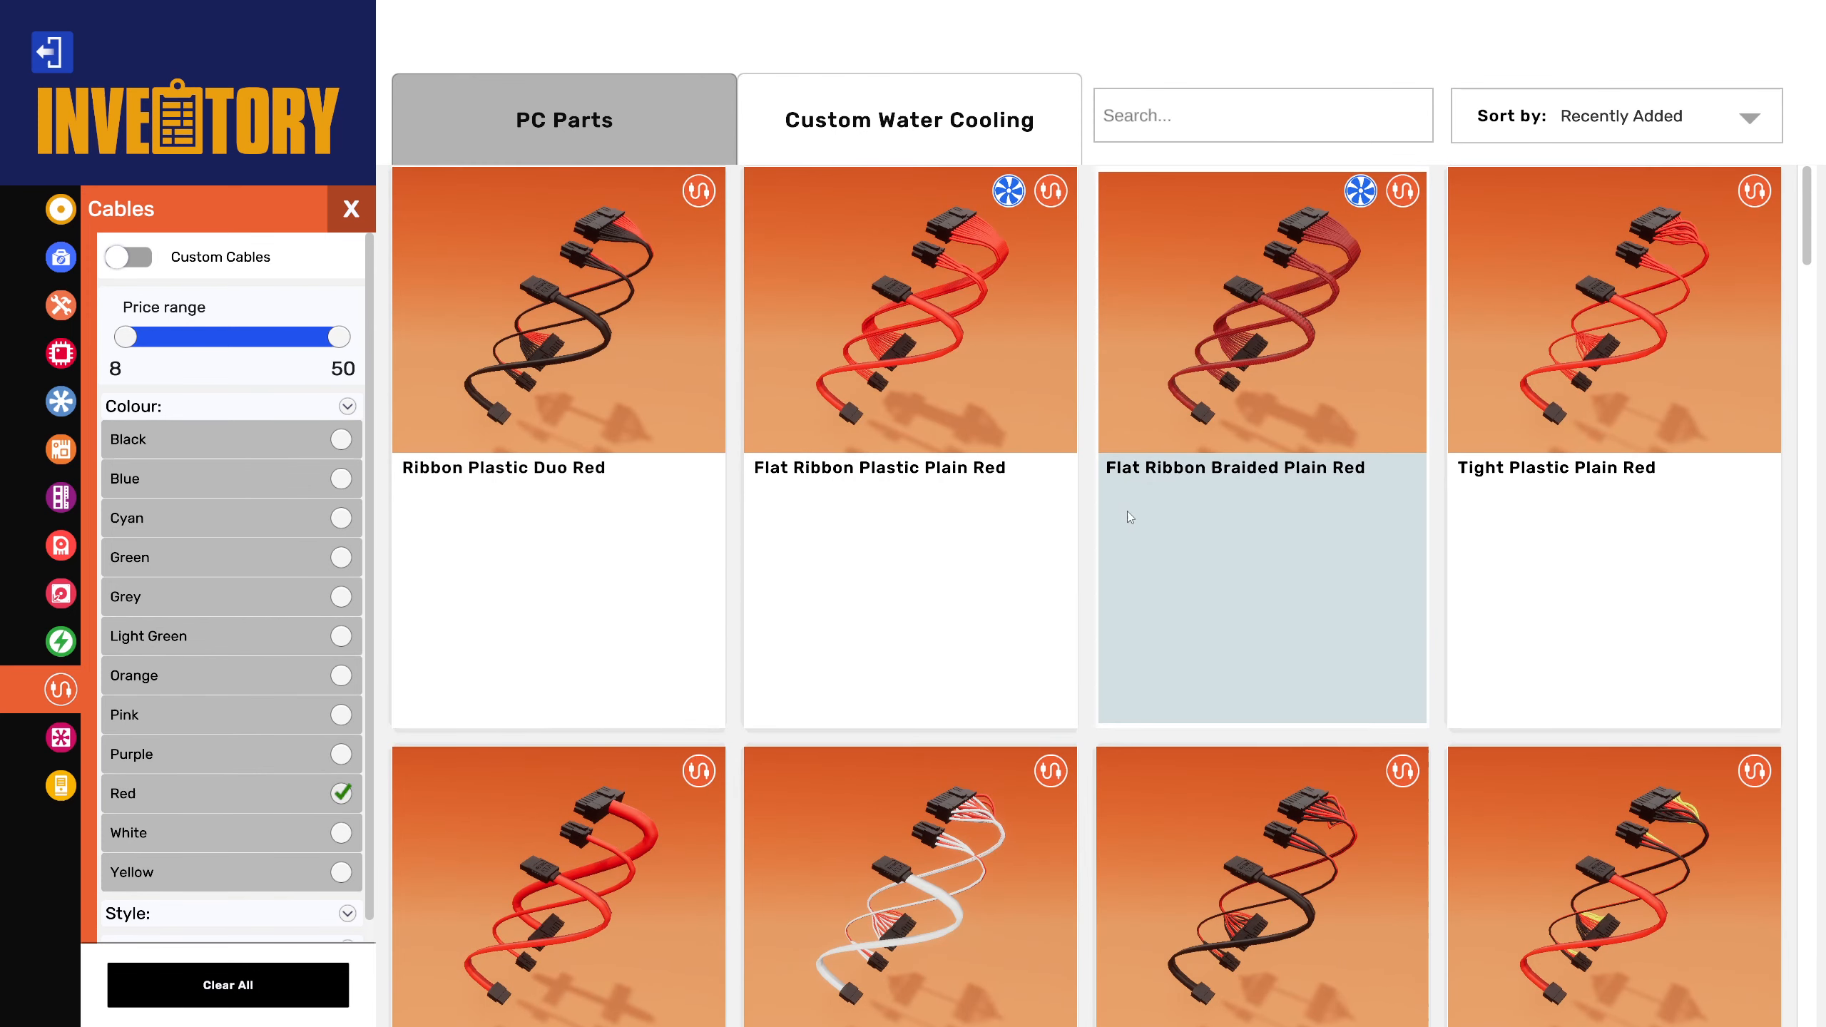
scroll("down", 3)
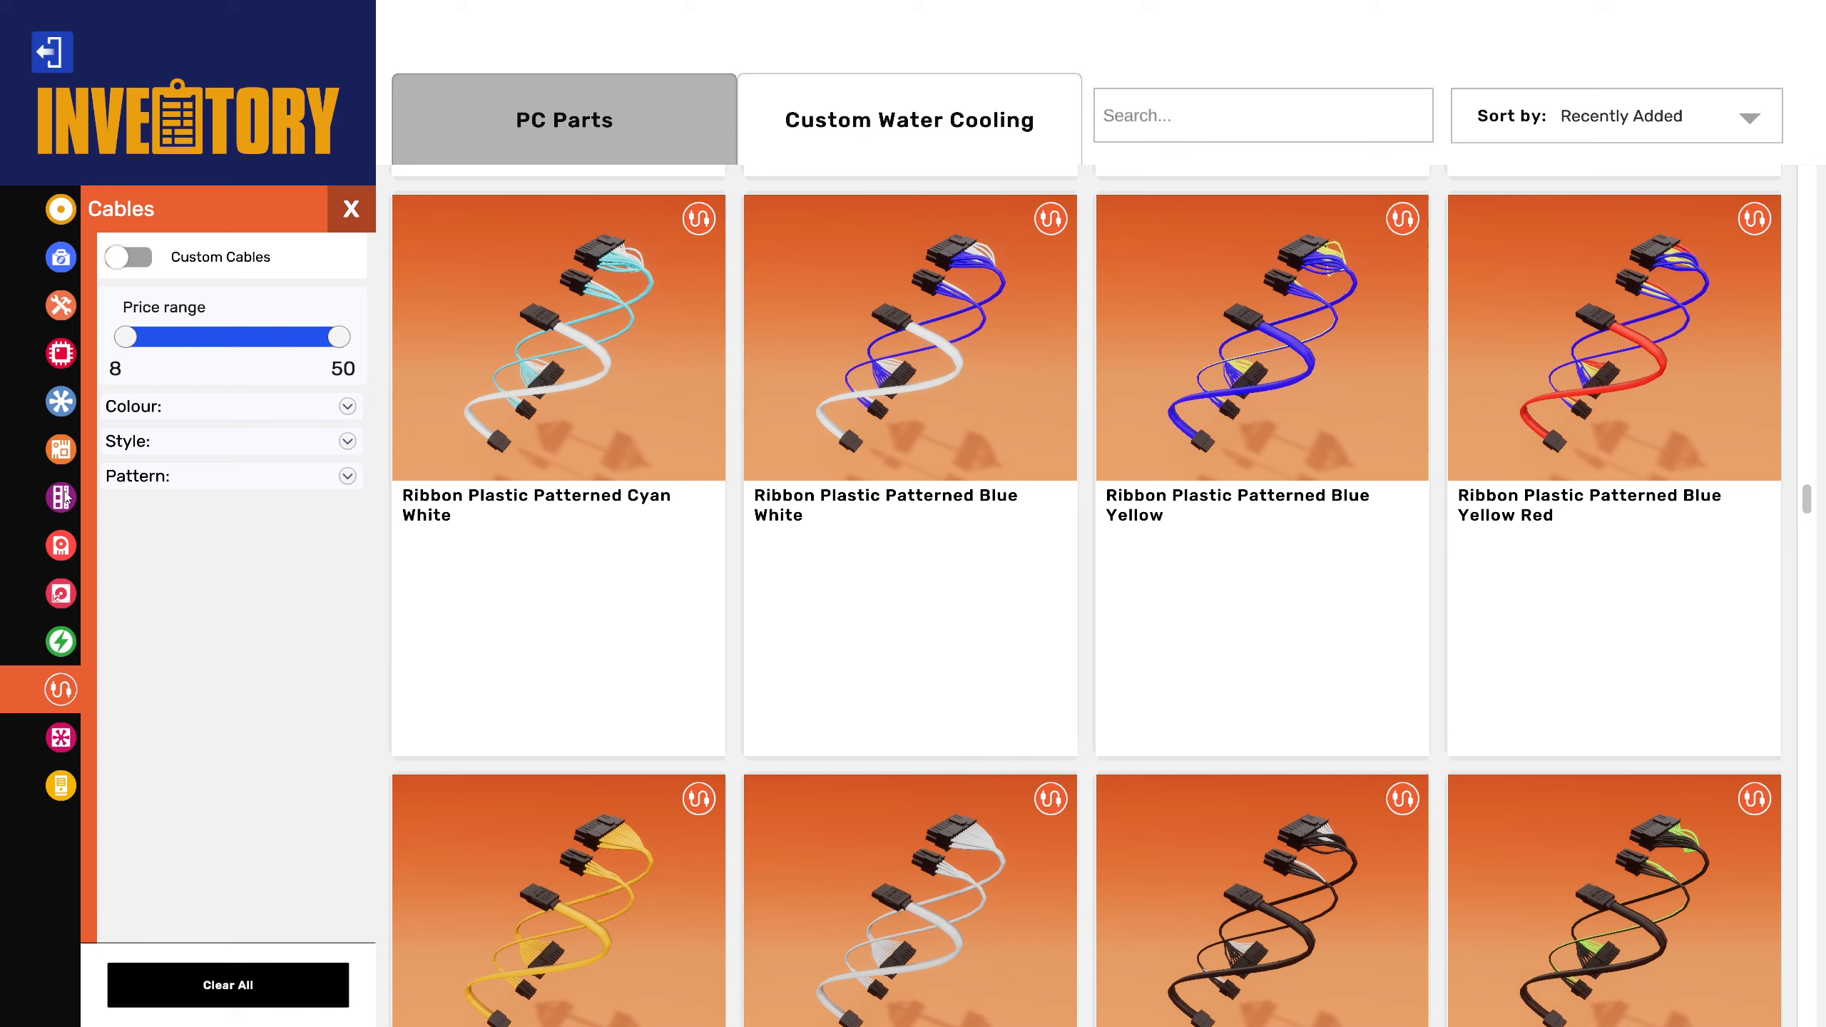
left_click(60, 497)
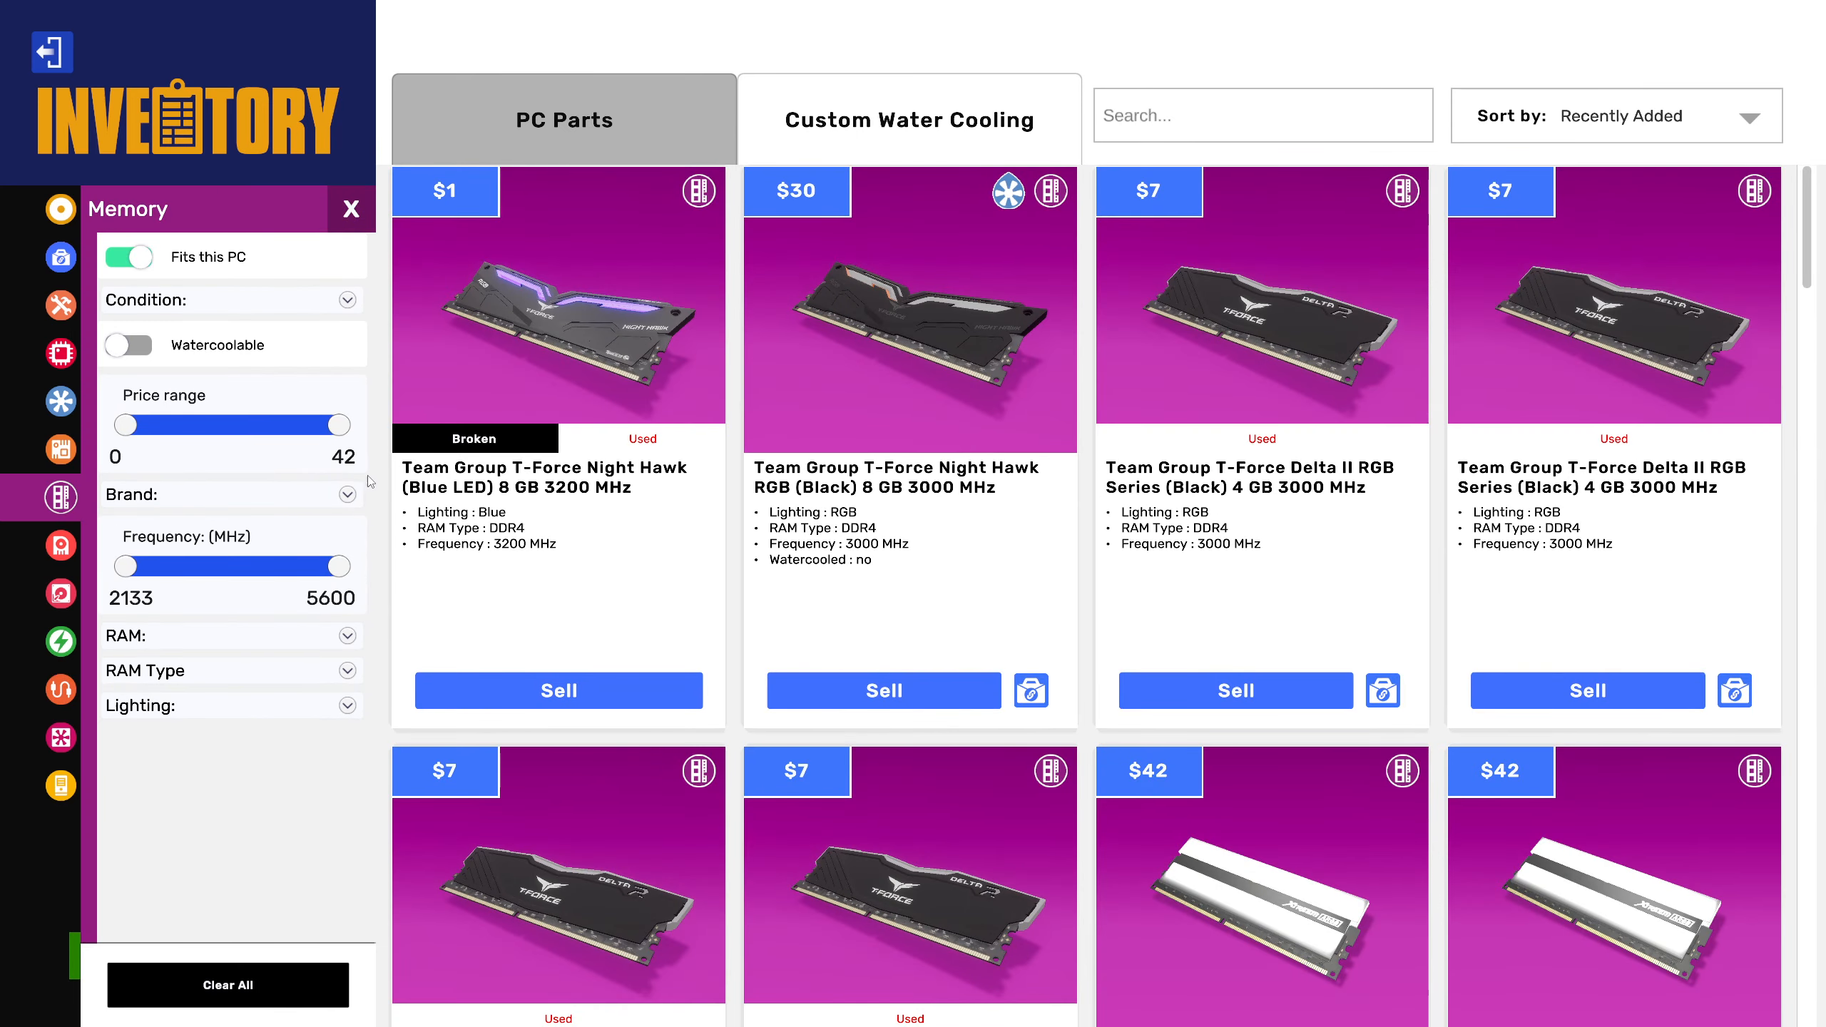
mouse_move(731, 451)
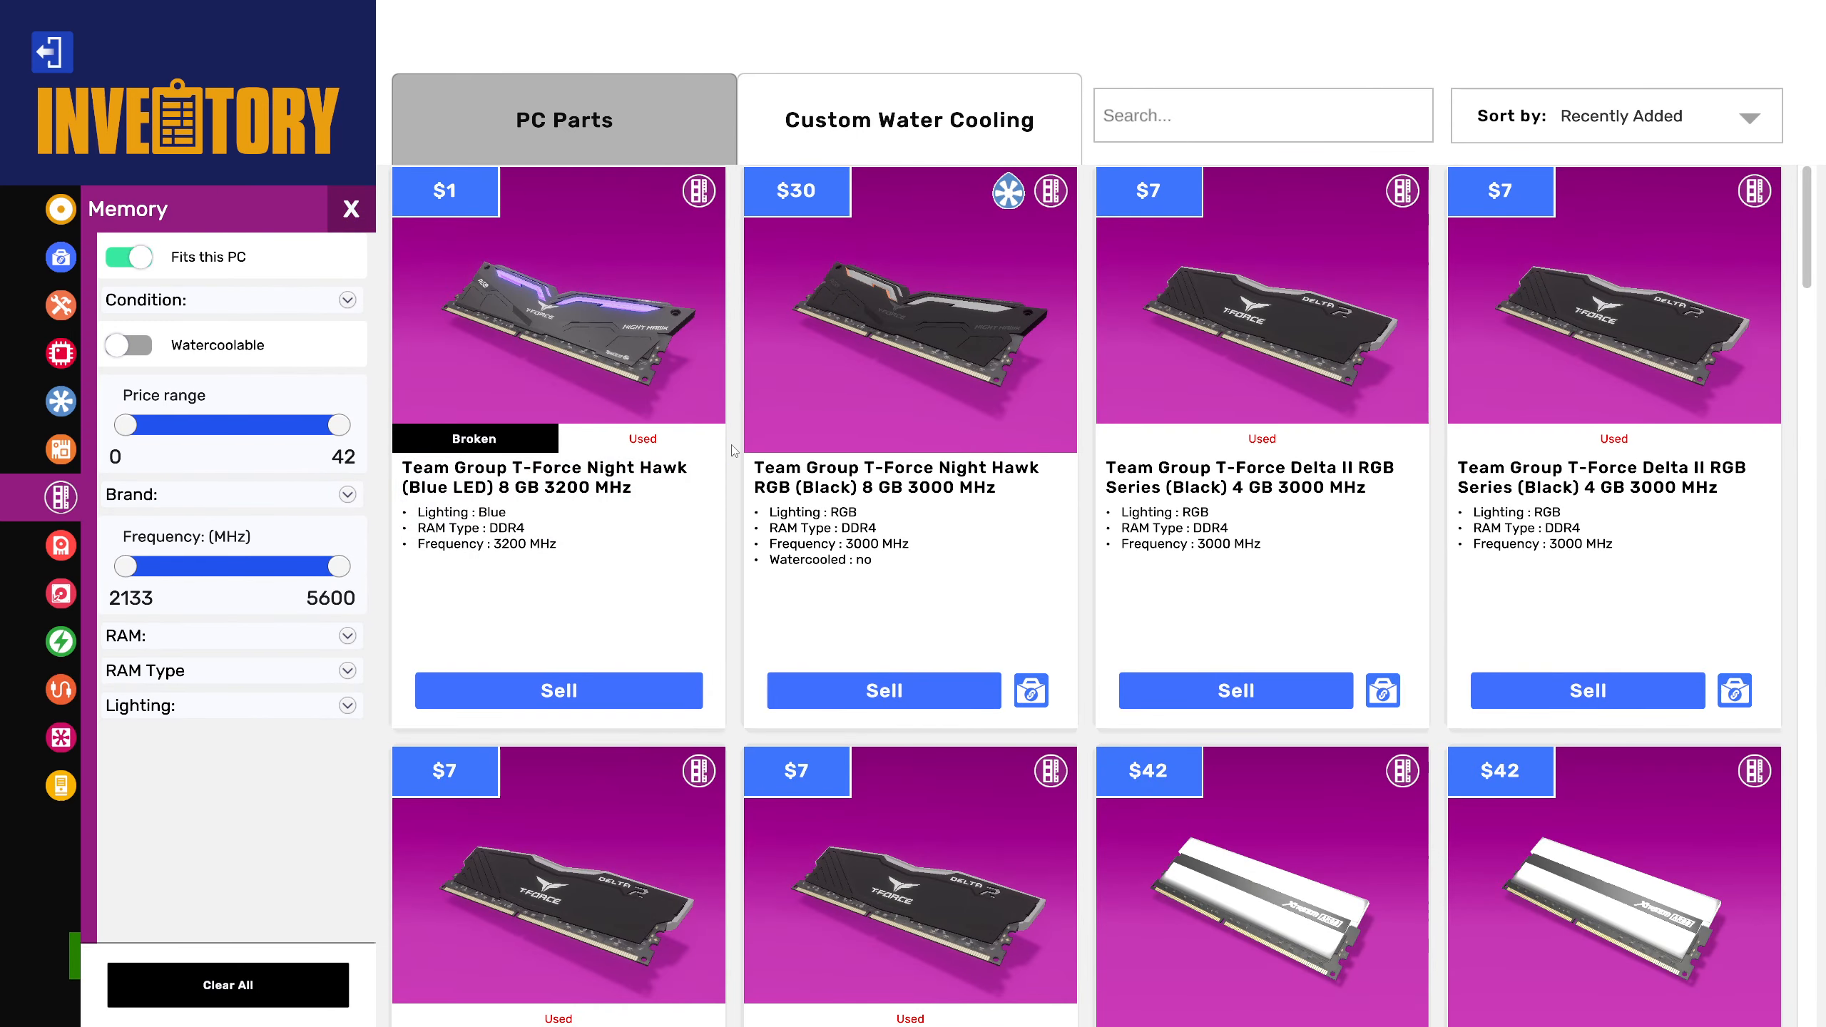
mouse_move(417, 568)
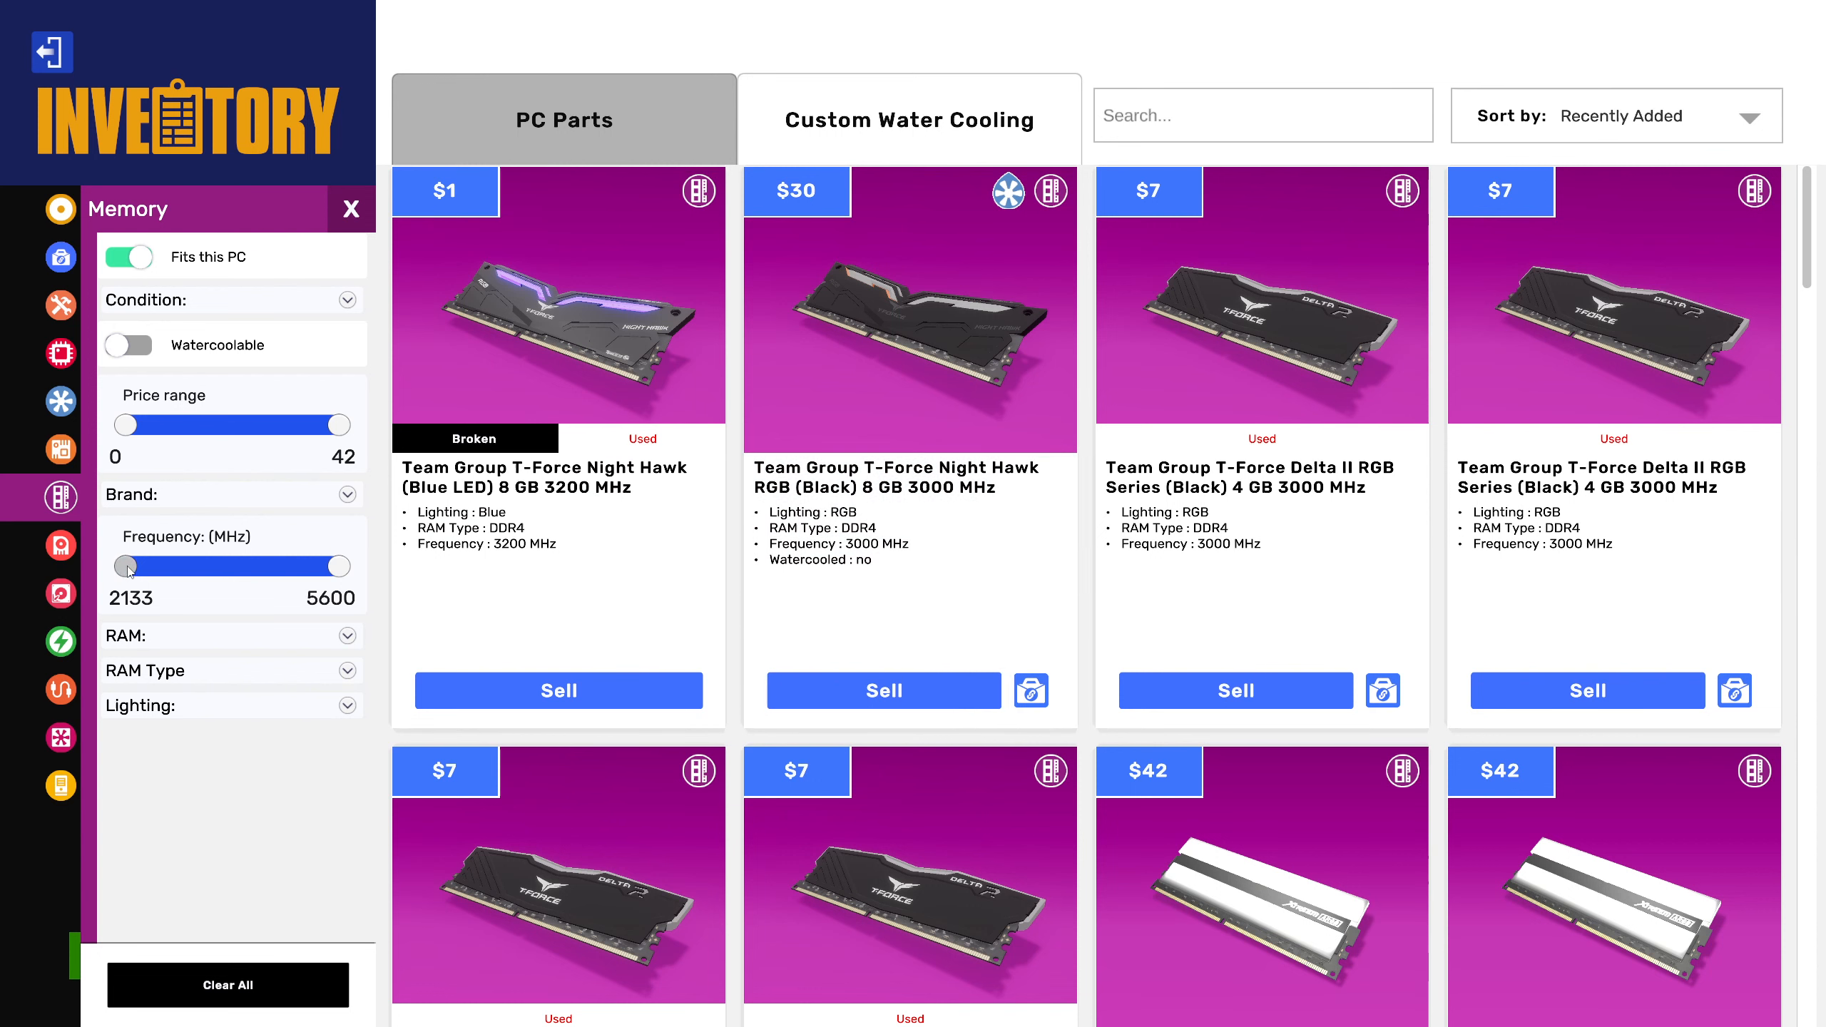
Limit the memory list to 3200 MHz and faster via the Frequency slider.
left_click_drag(127, 568, 168, 568)
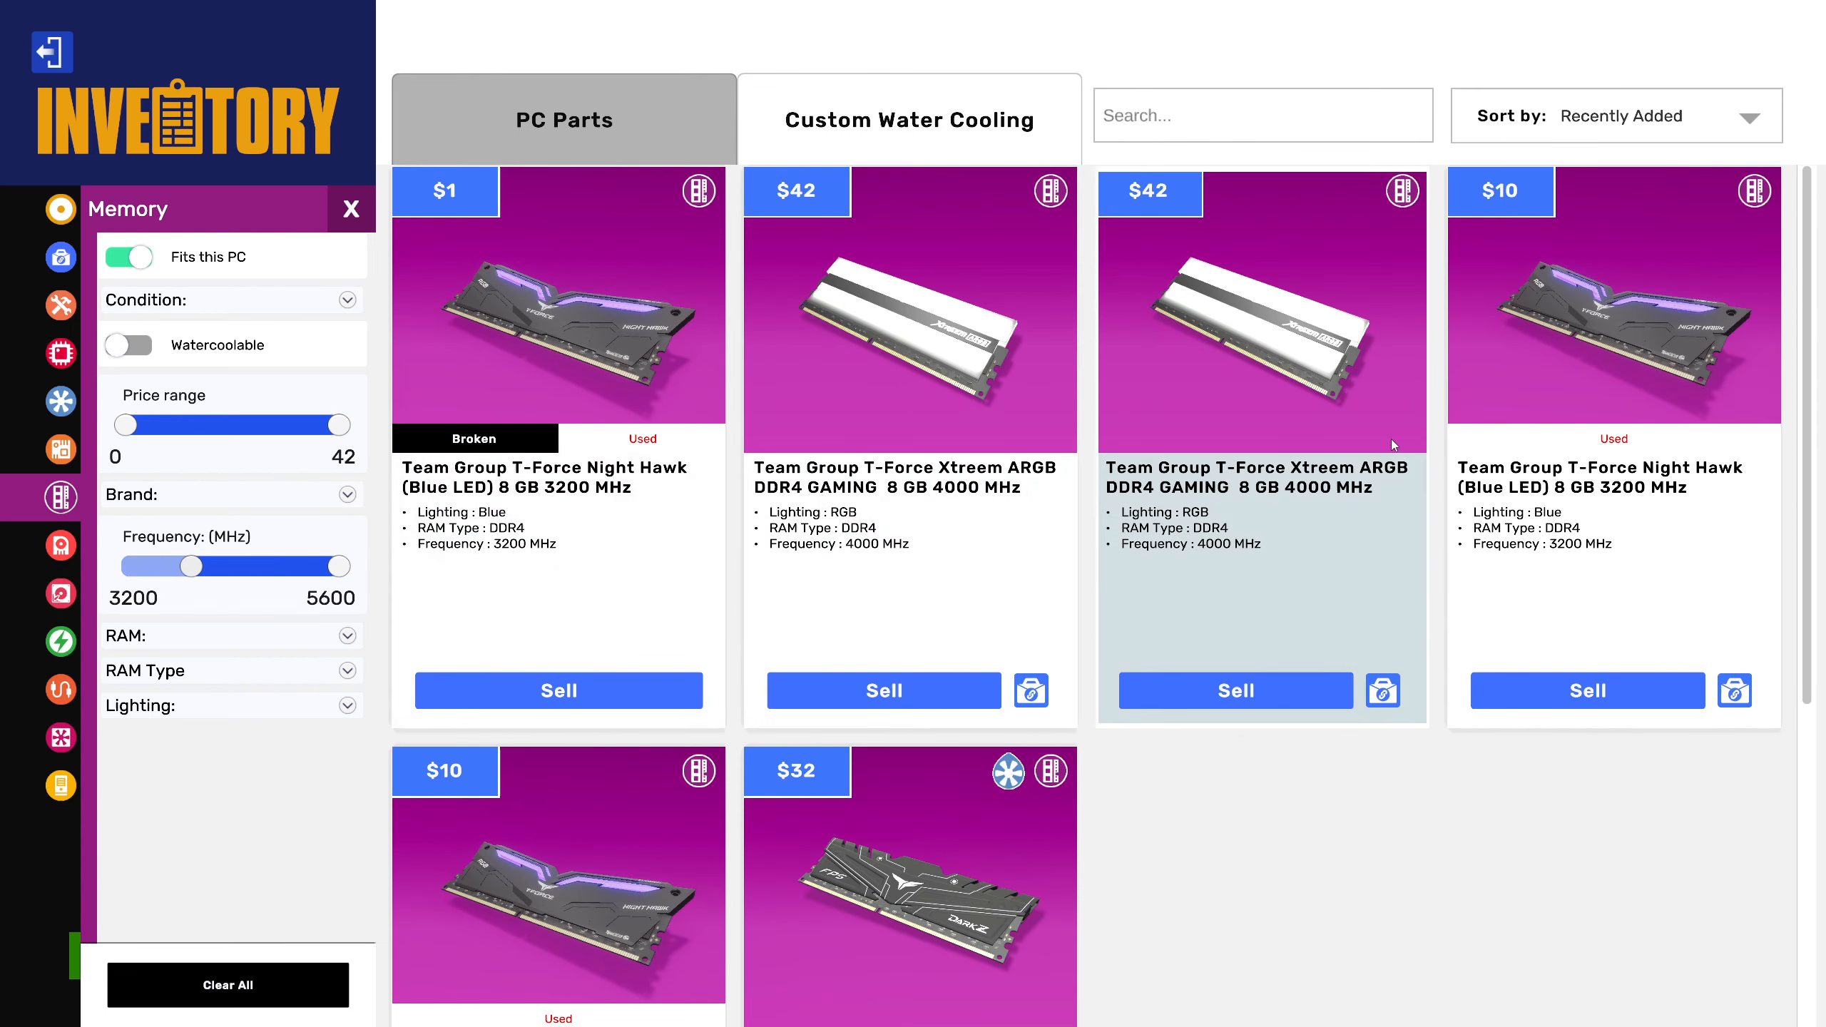
mouse_move(1466, 415)
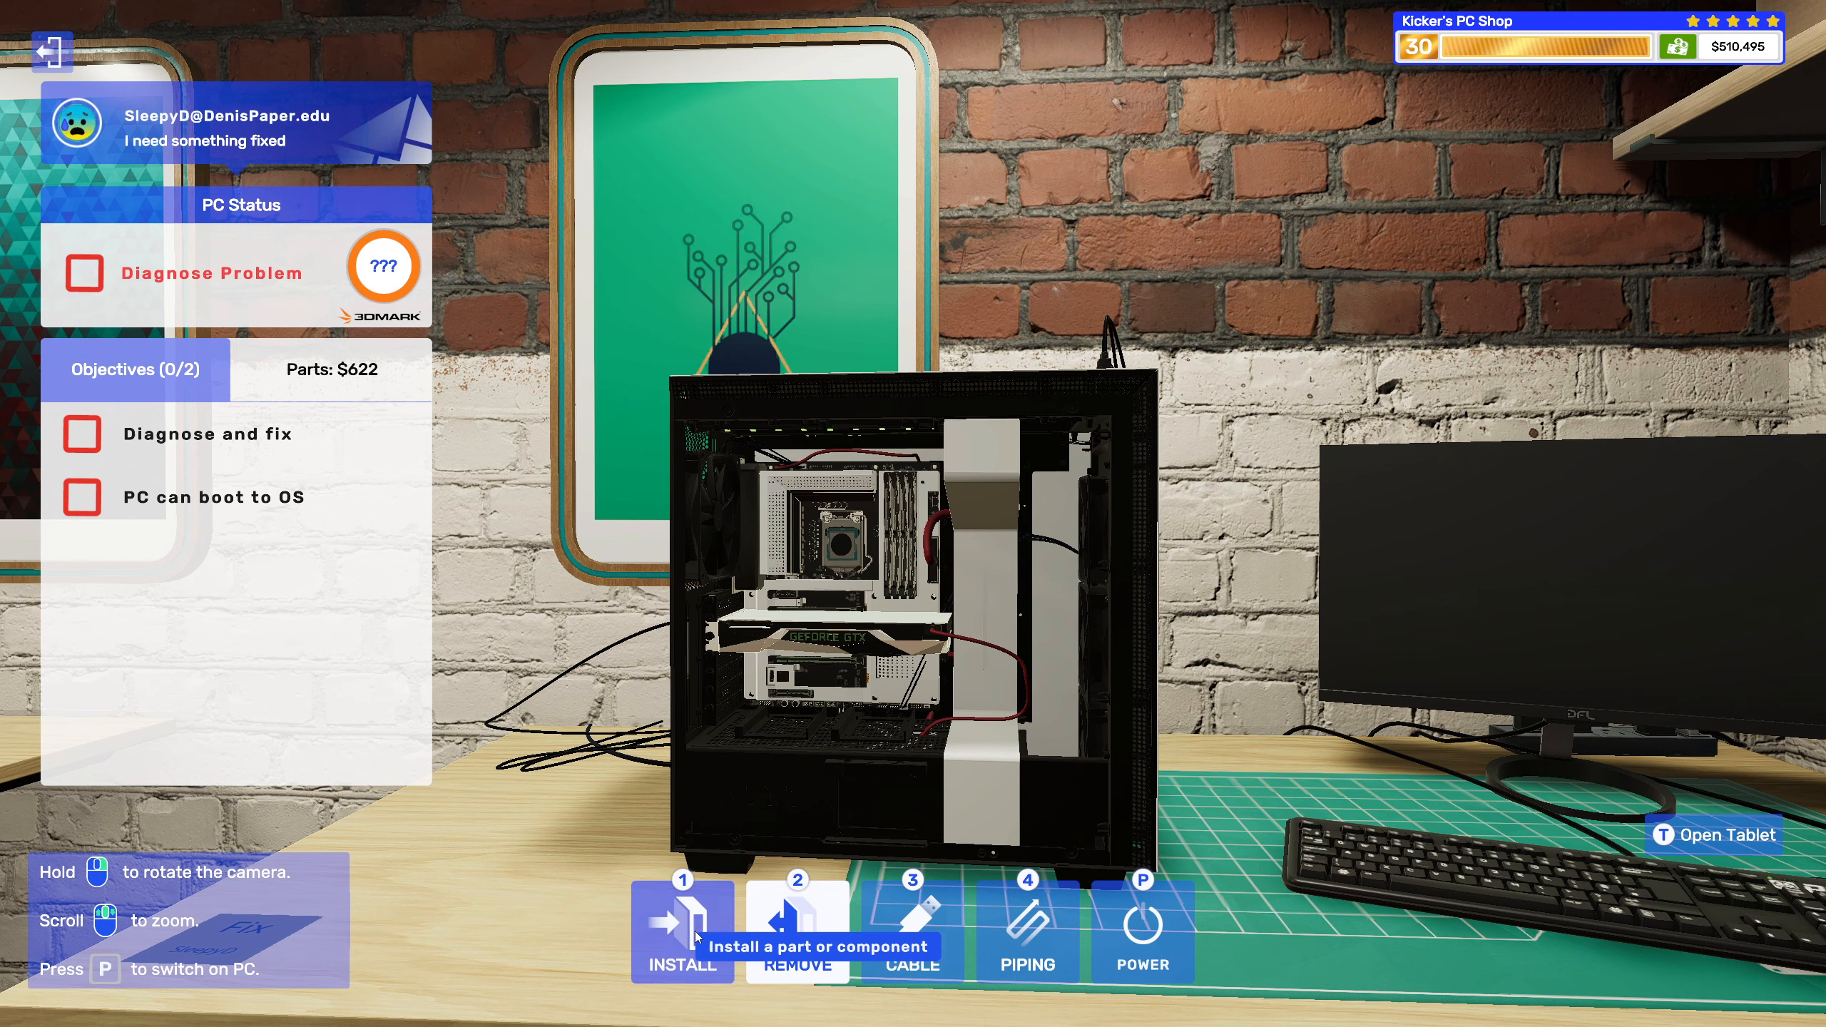
Bring up the inventory of CPU coolers that fit SleepyD's PC.
left_click(682, 932)
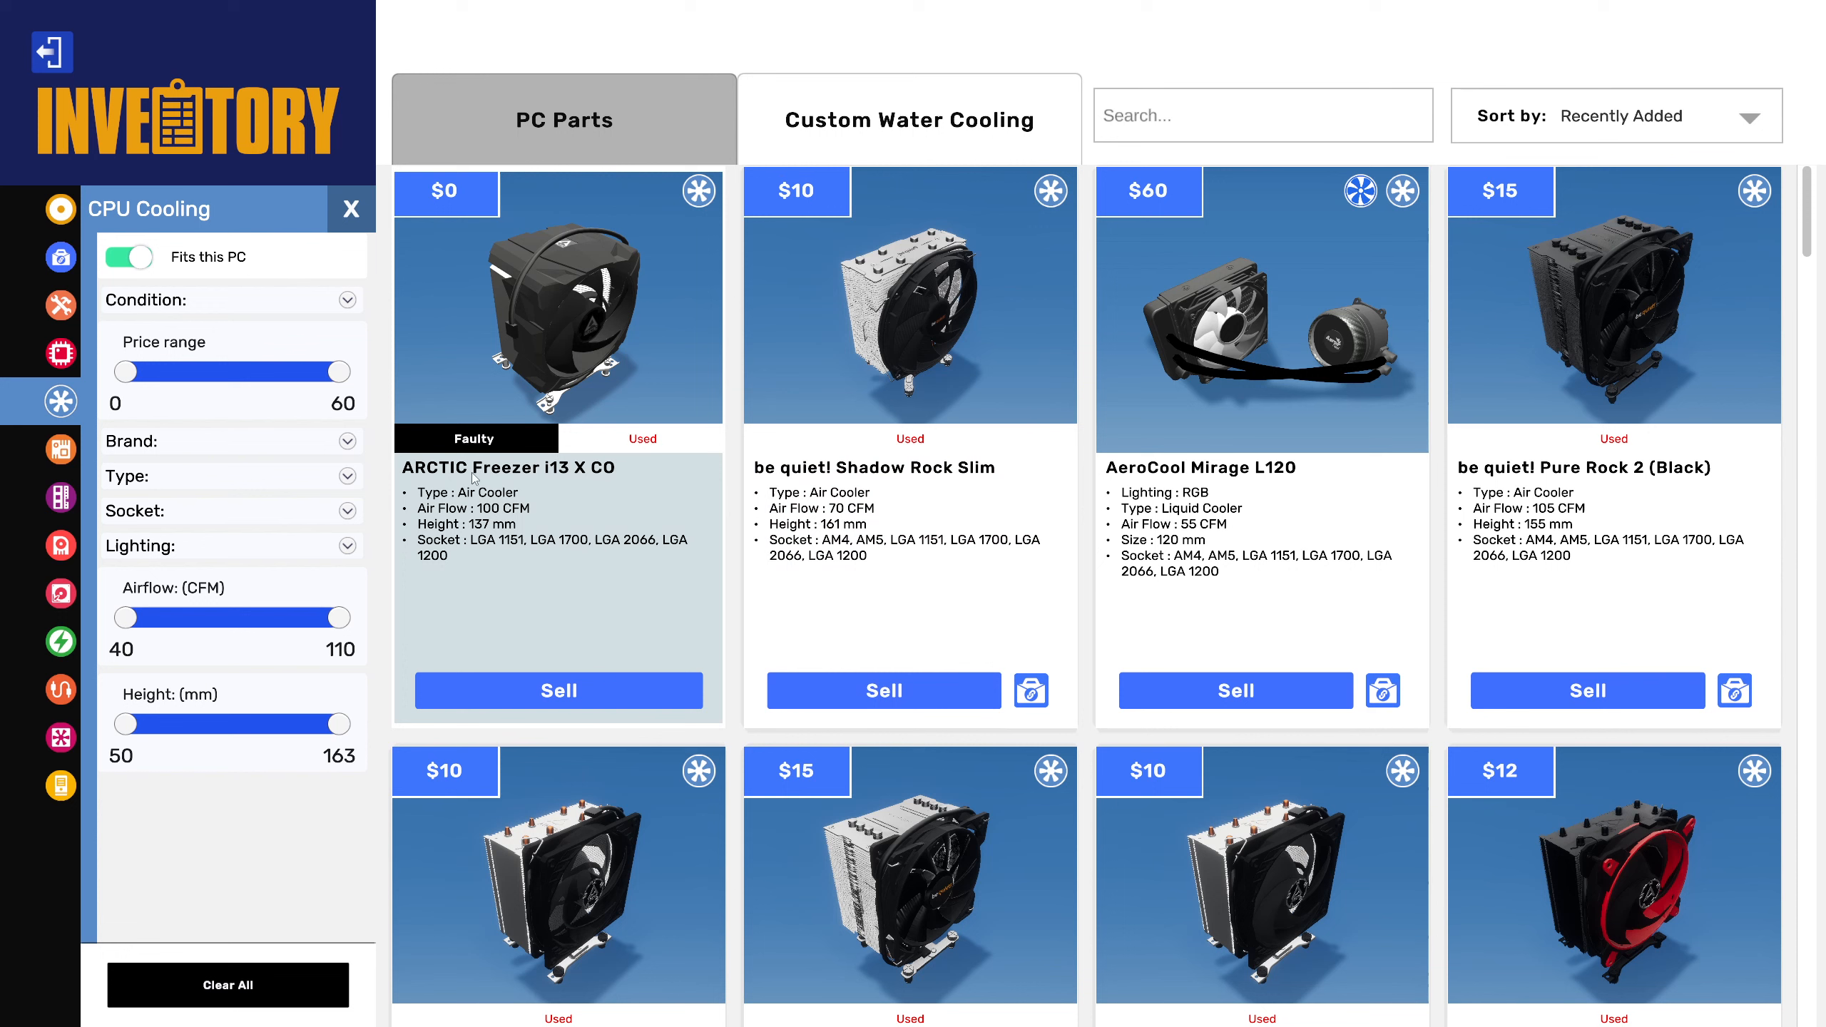
Filter the coolers to the ARCTIC brand and scroll through the fitting models.
left_click(346, 441)
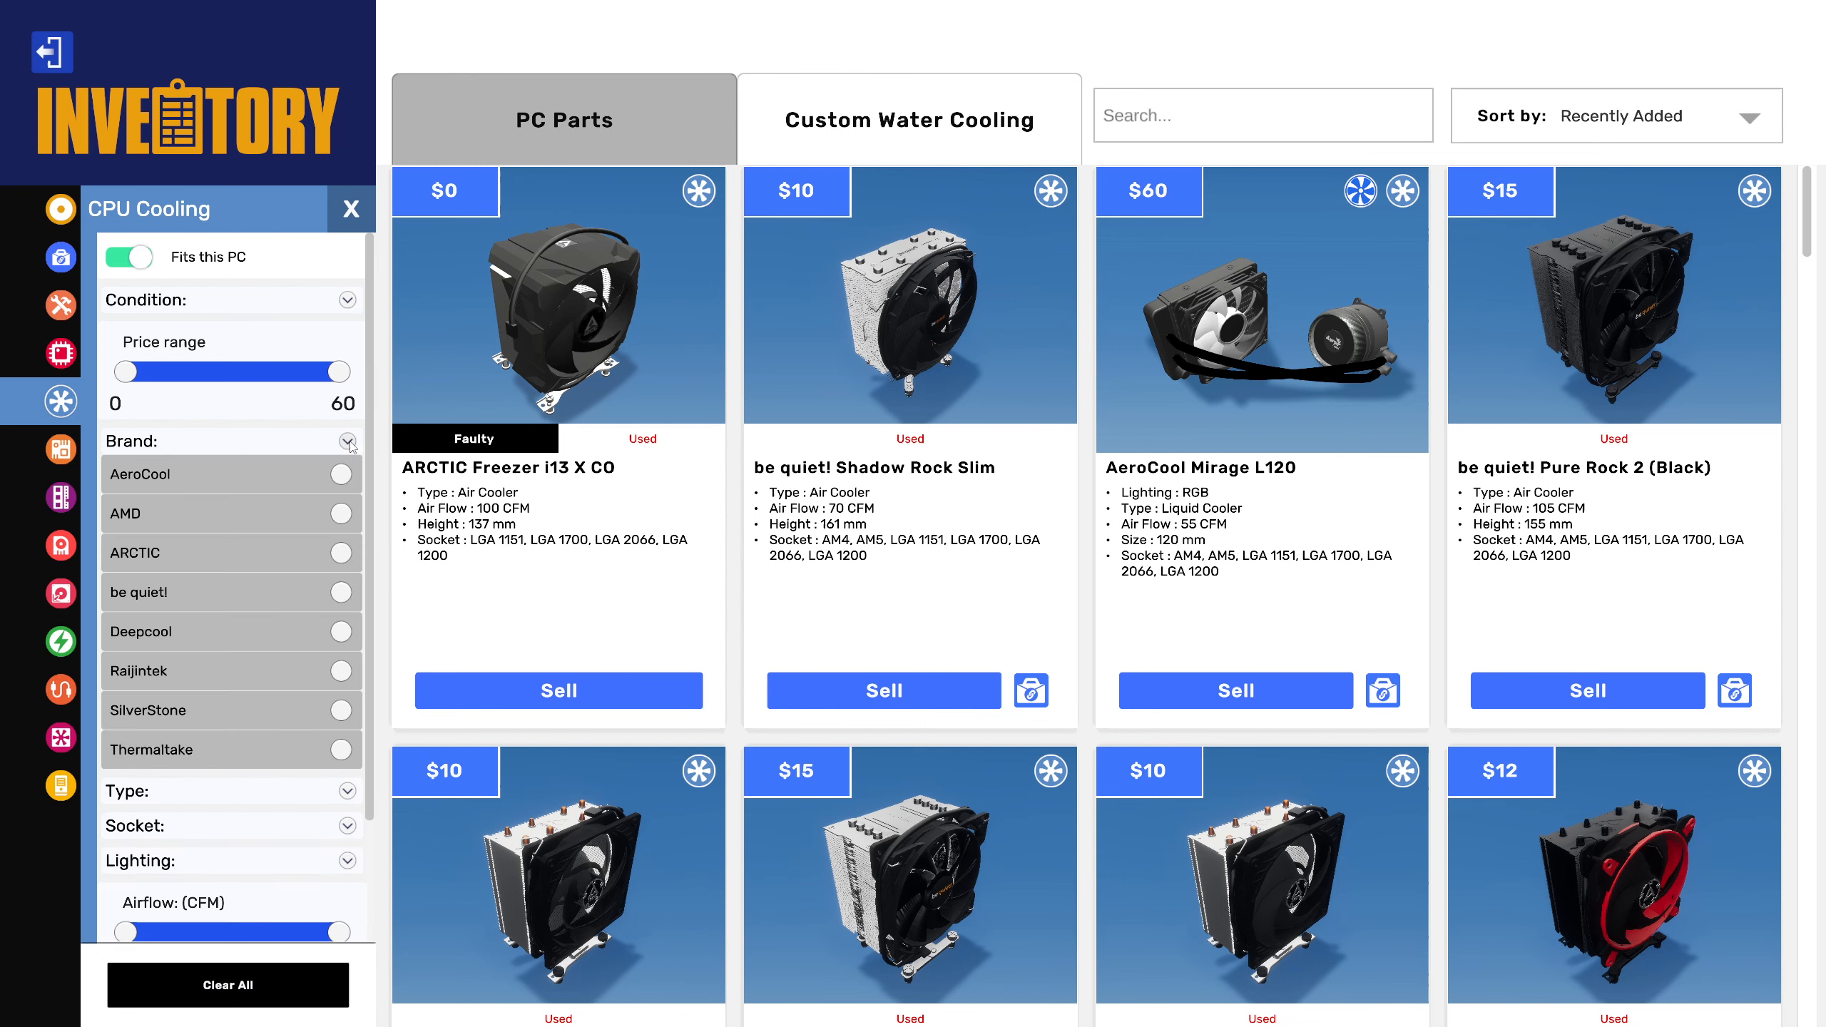
mouse_move(333, 540)
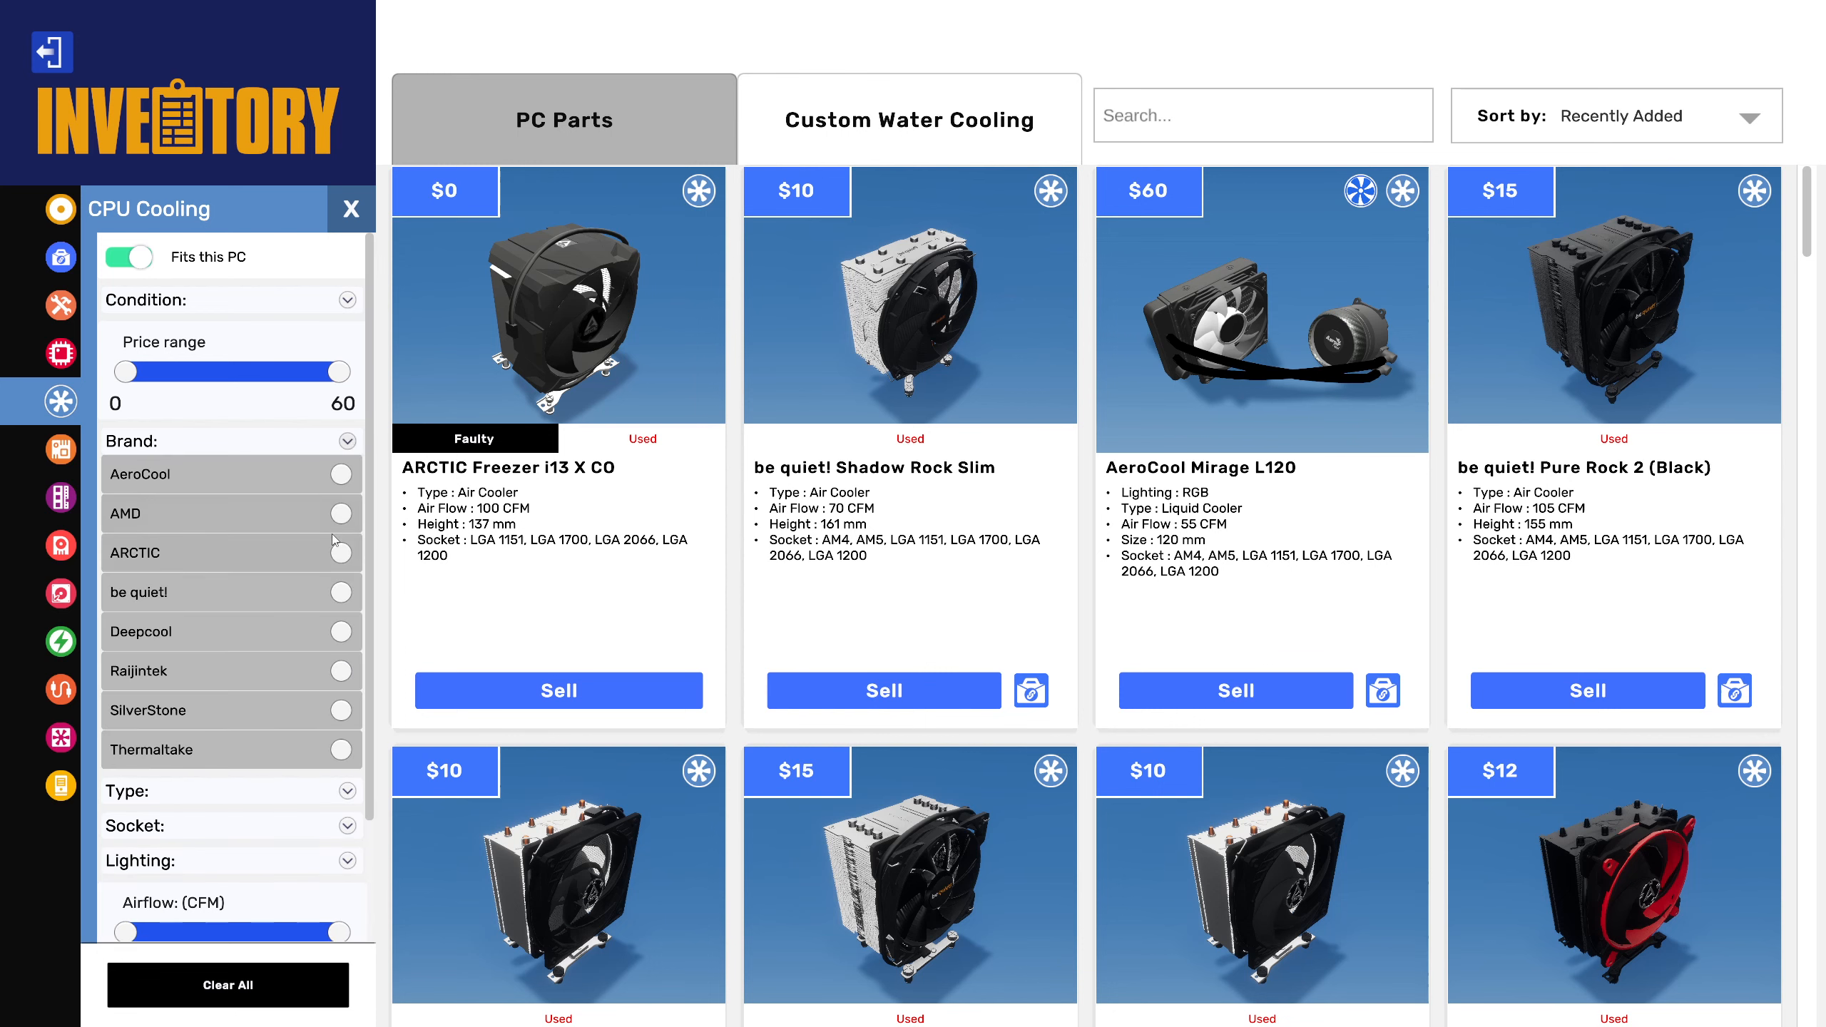
left_click(339, 552)
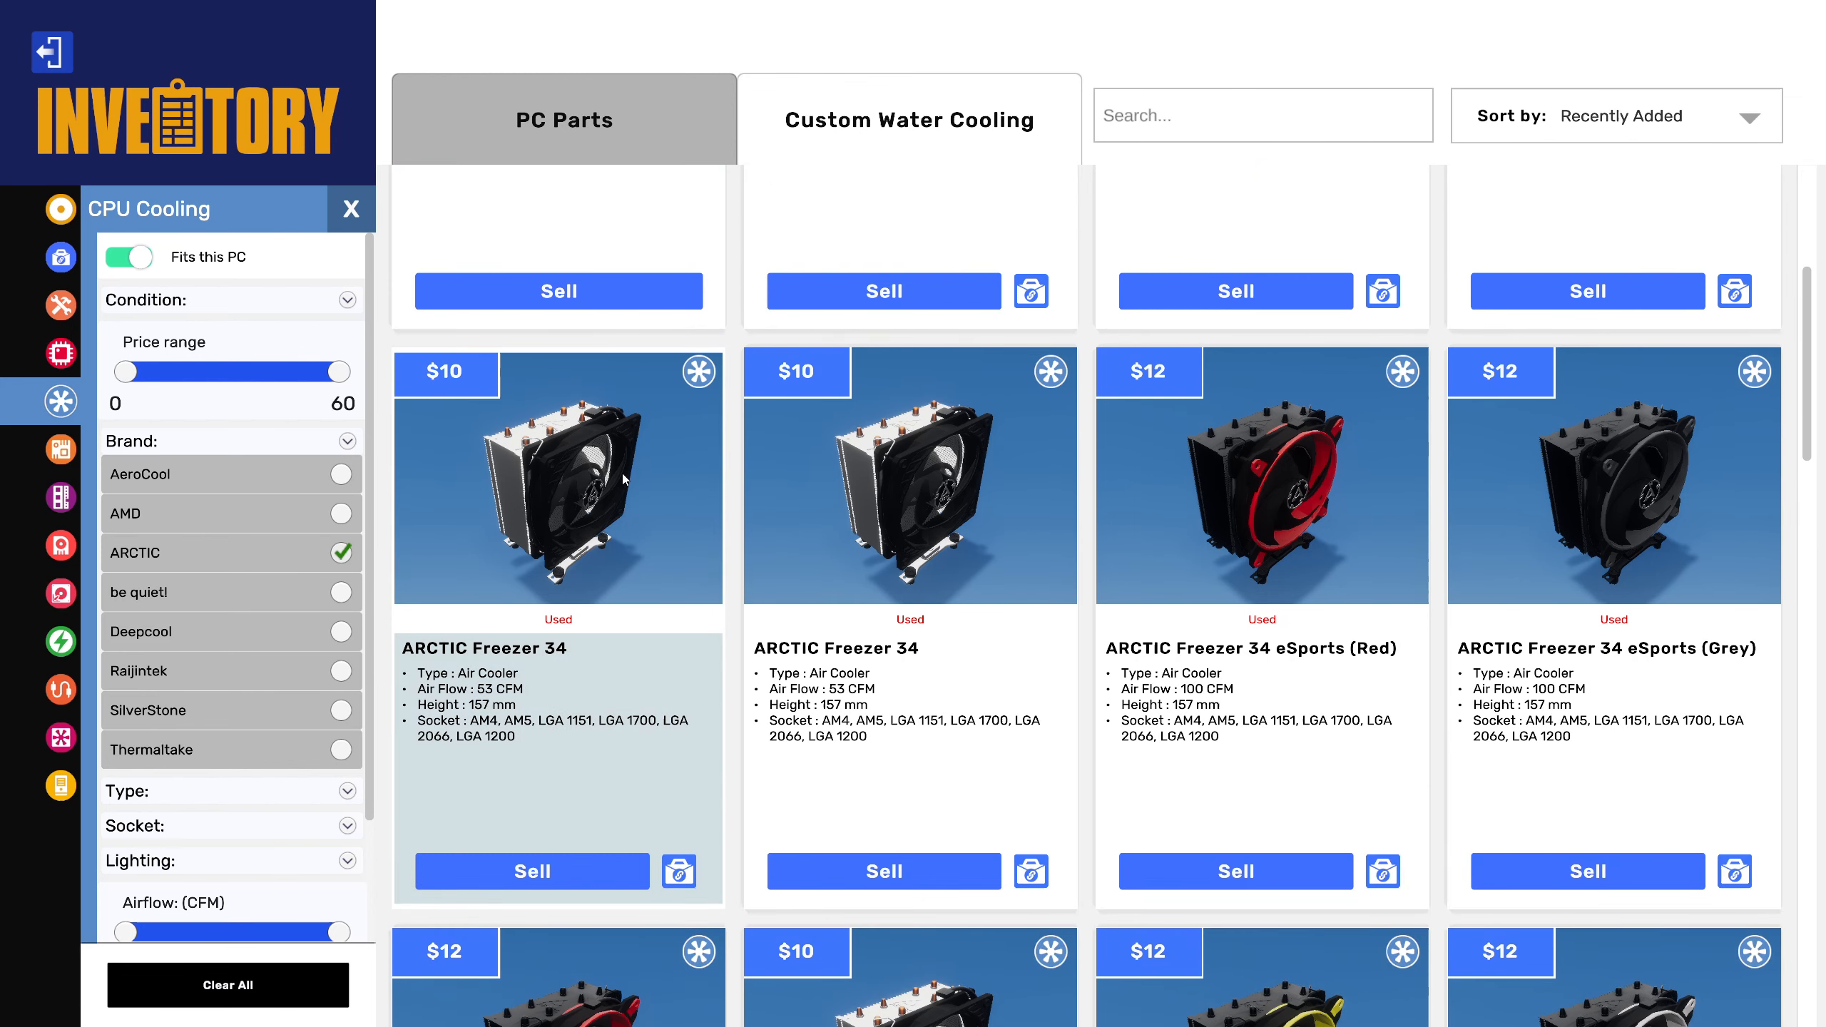
scroll("down", 3)
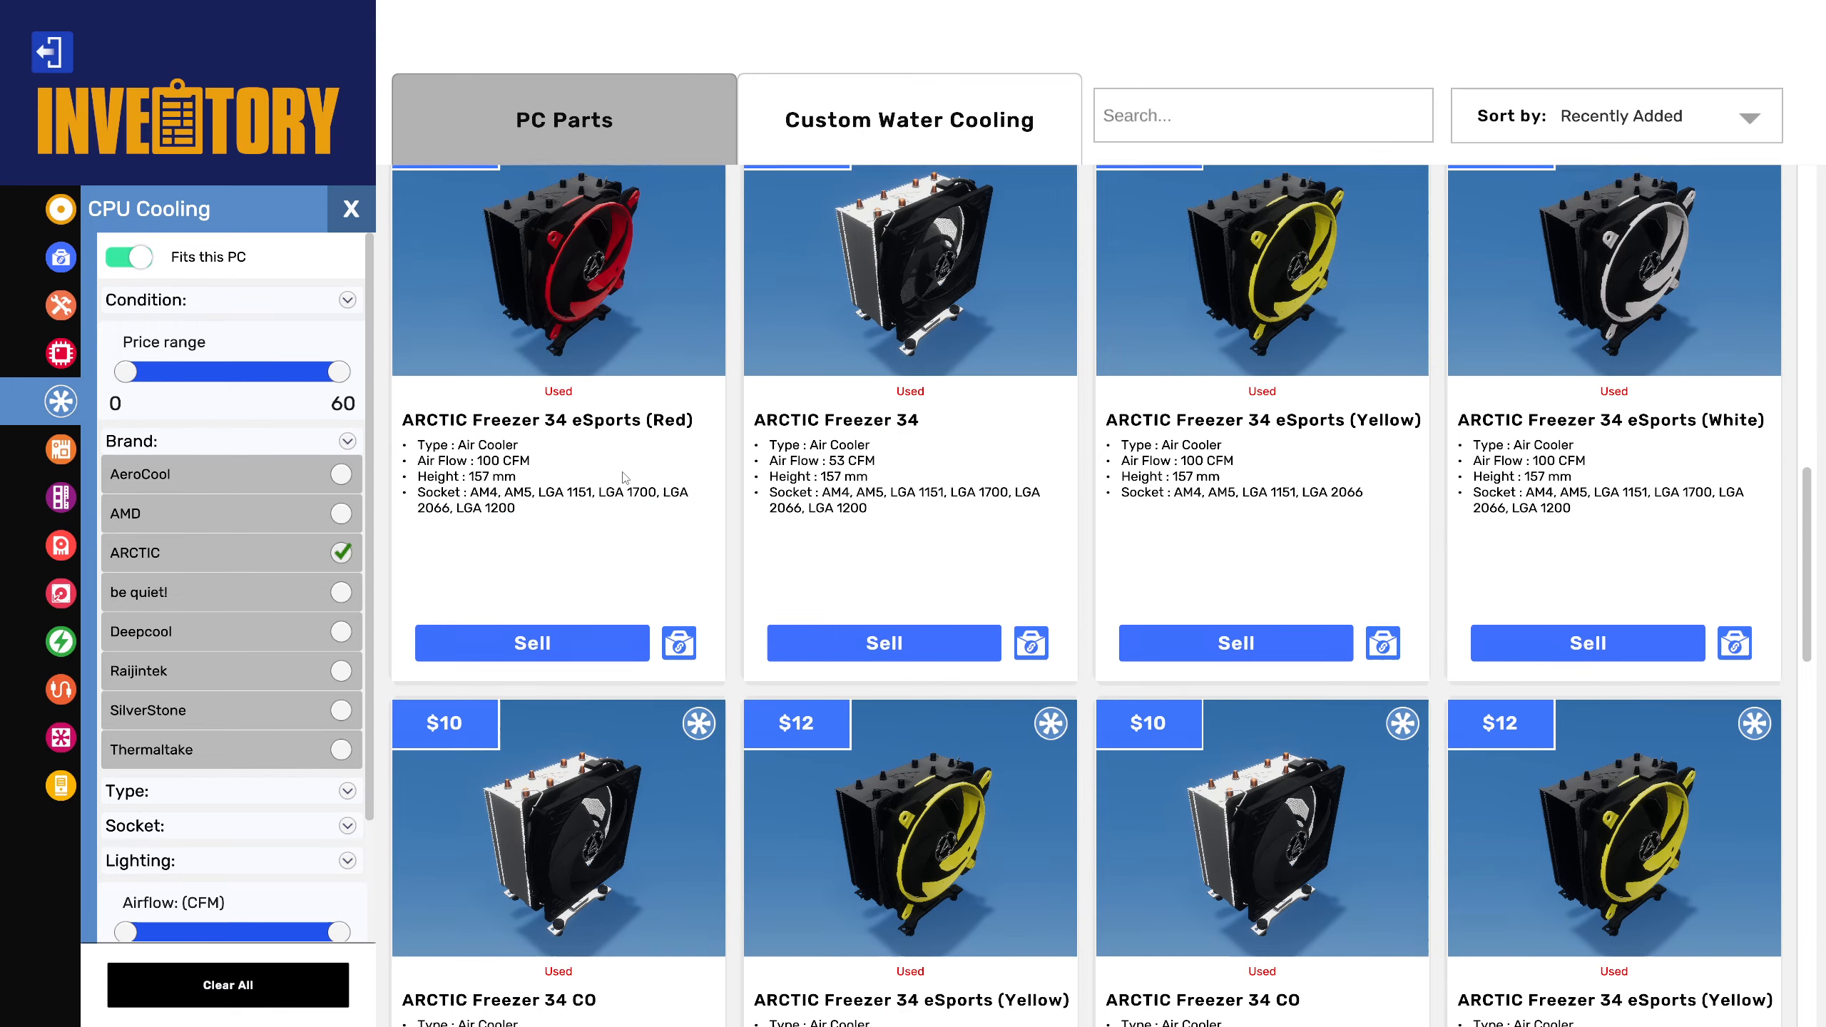
scroll("down", 3)
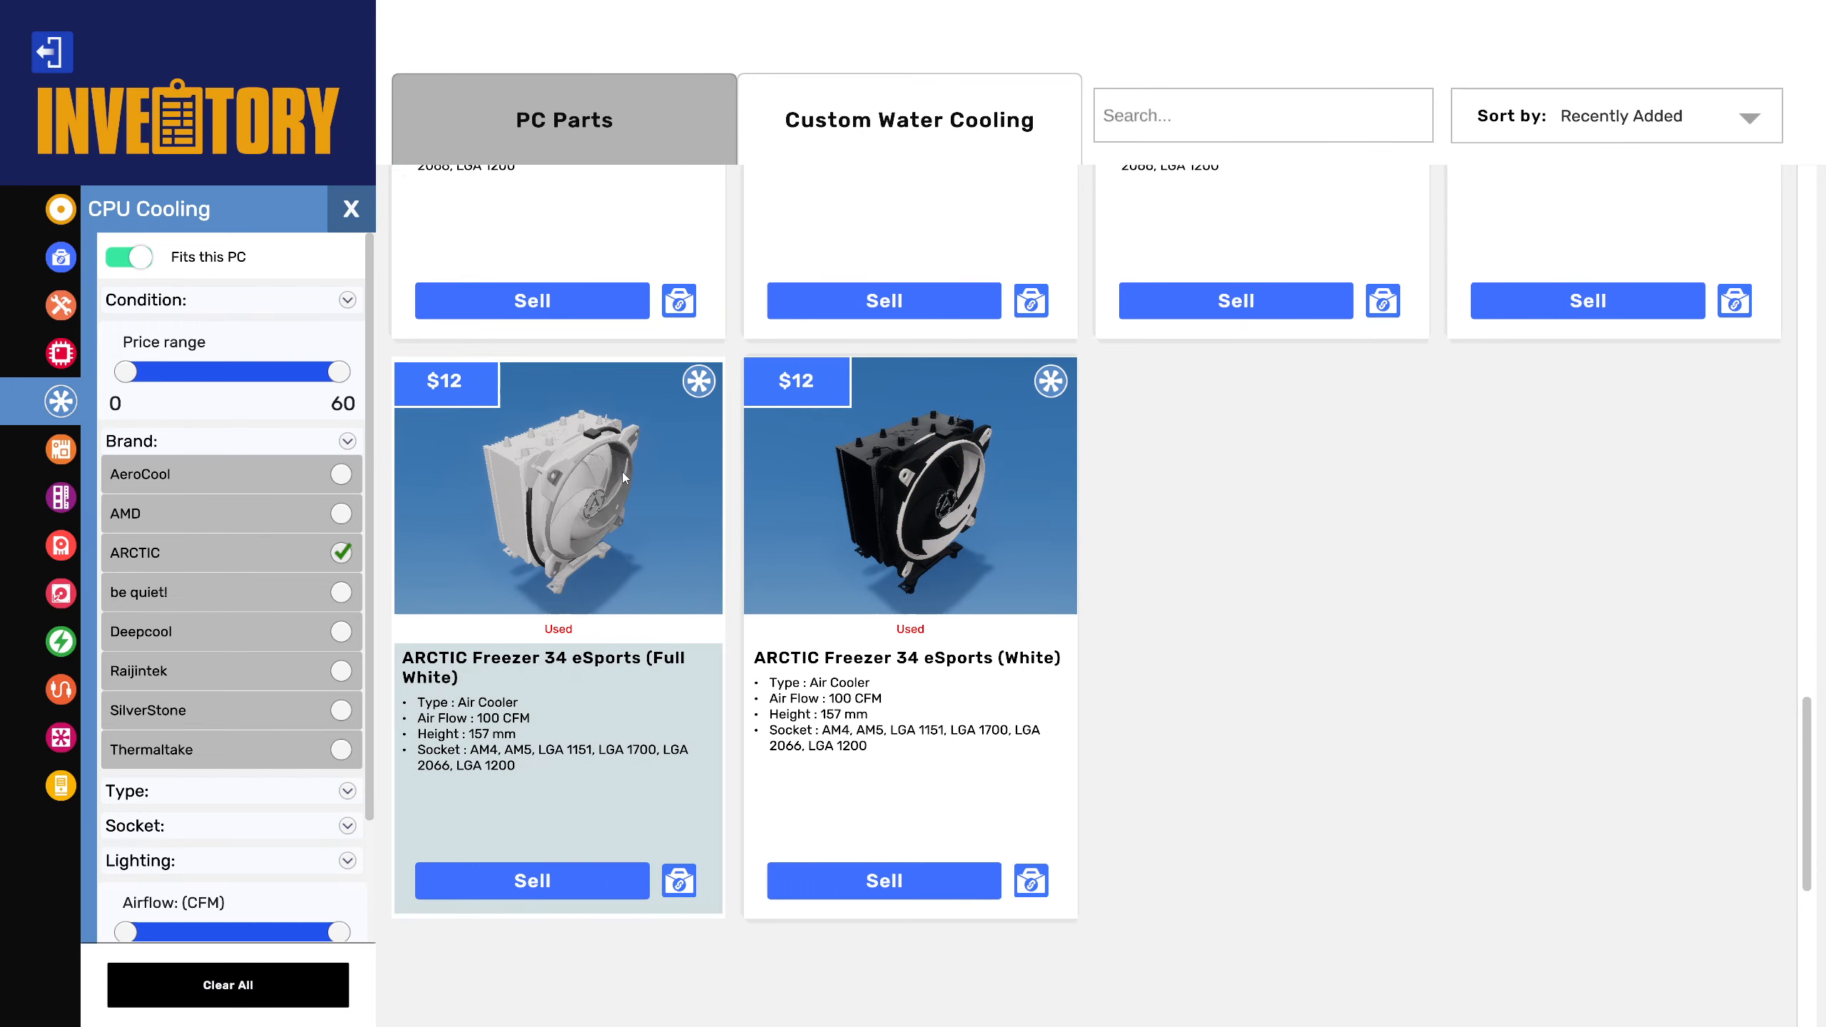
scroll("down", 3)
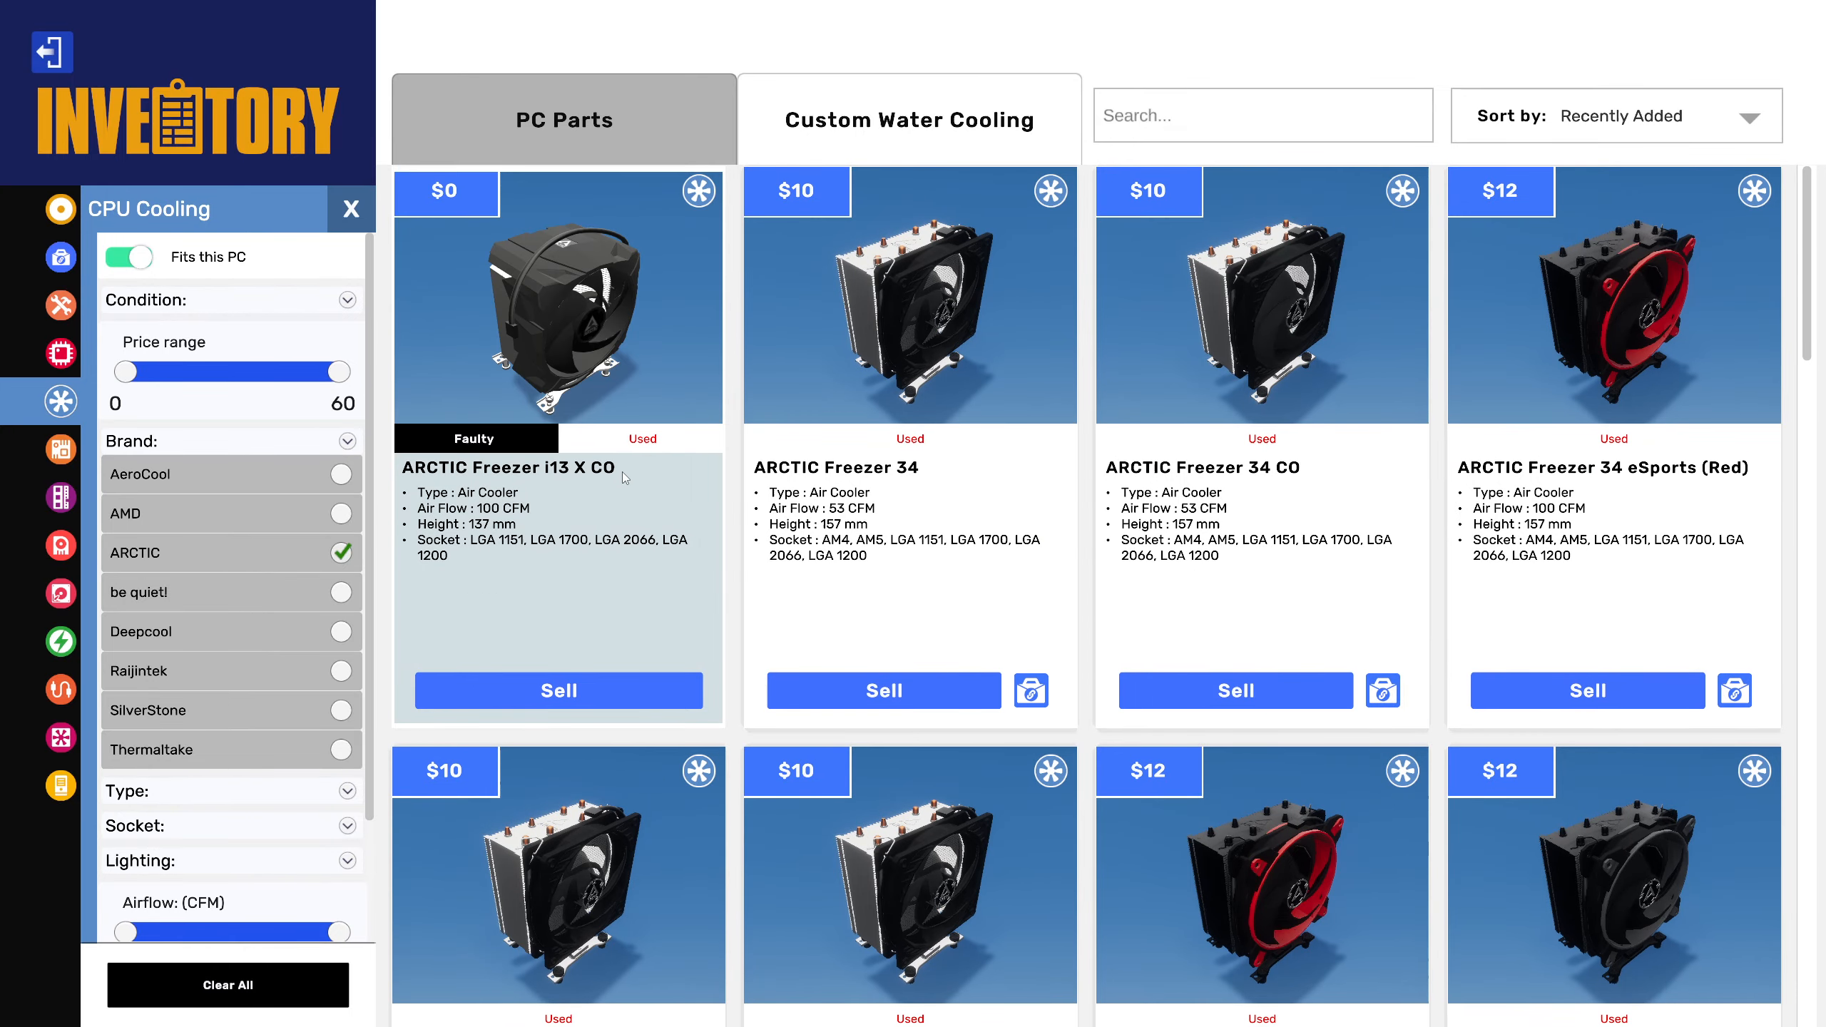
scroll("down", 3)
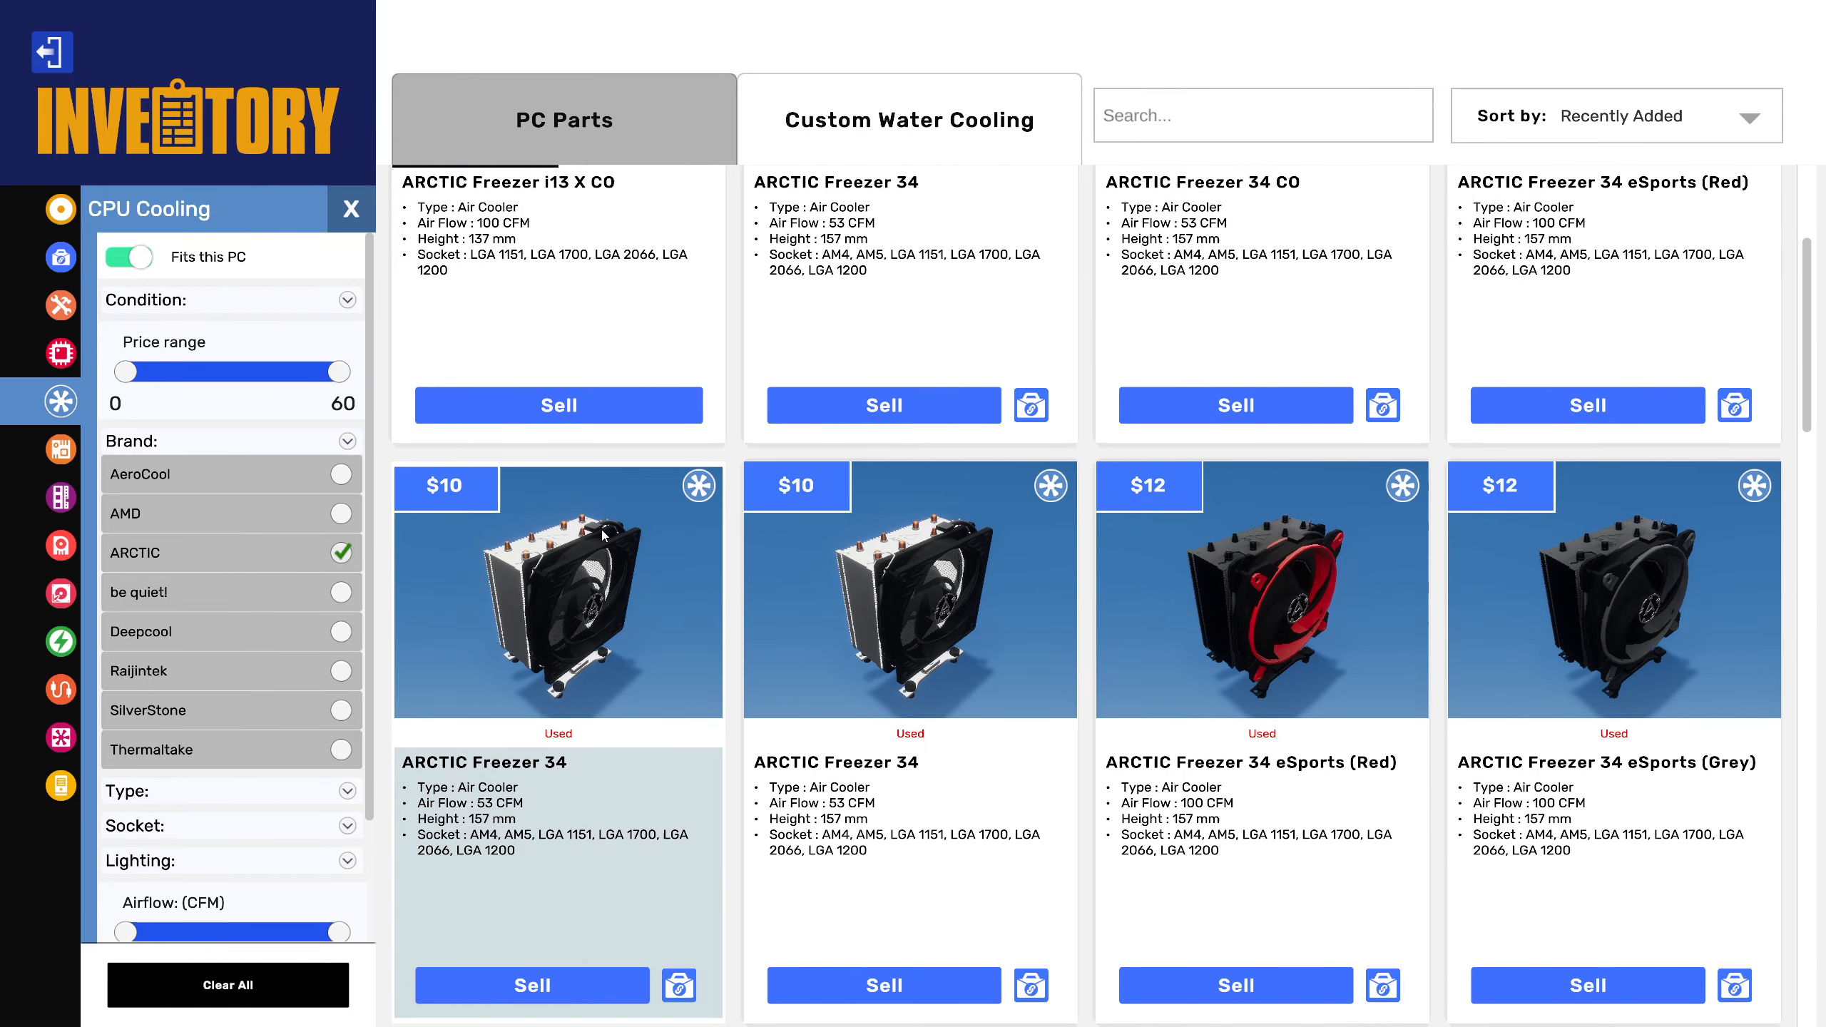
scroll("down", 3)
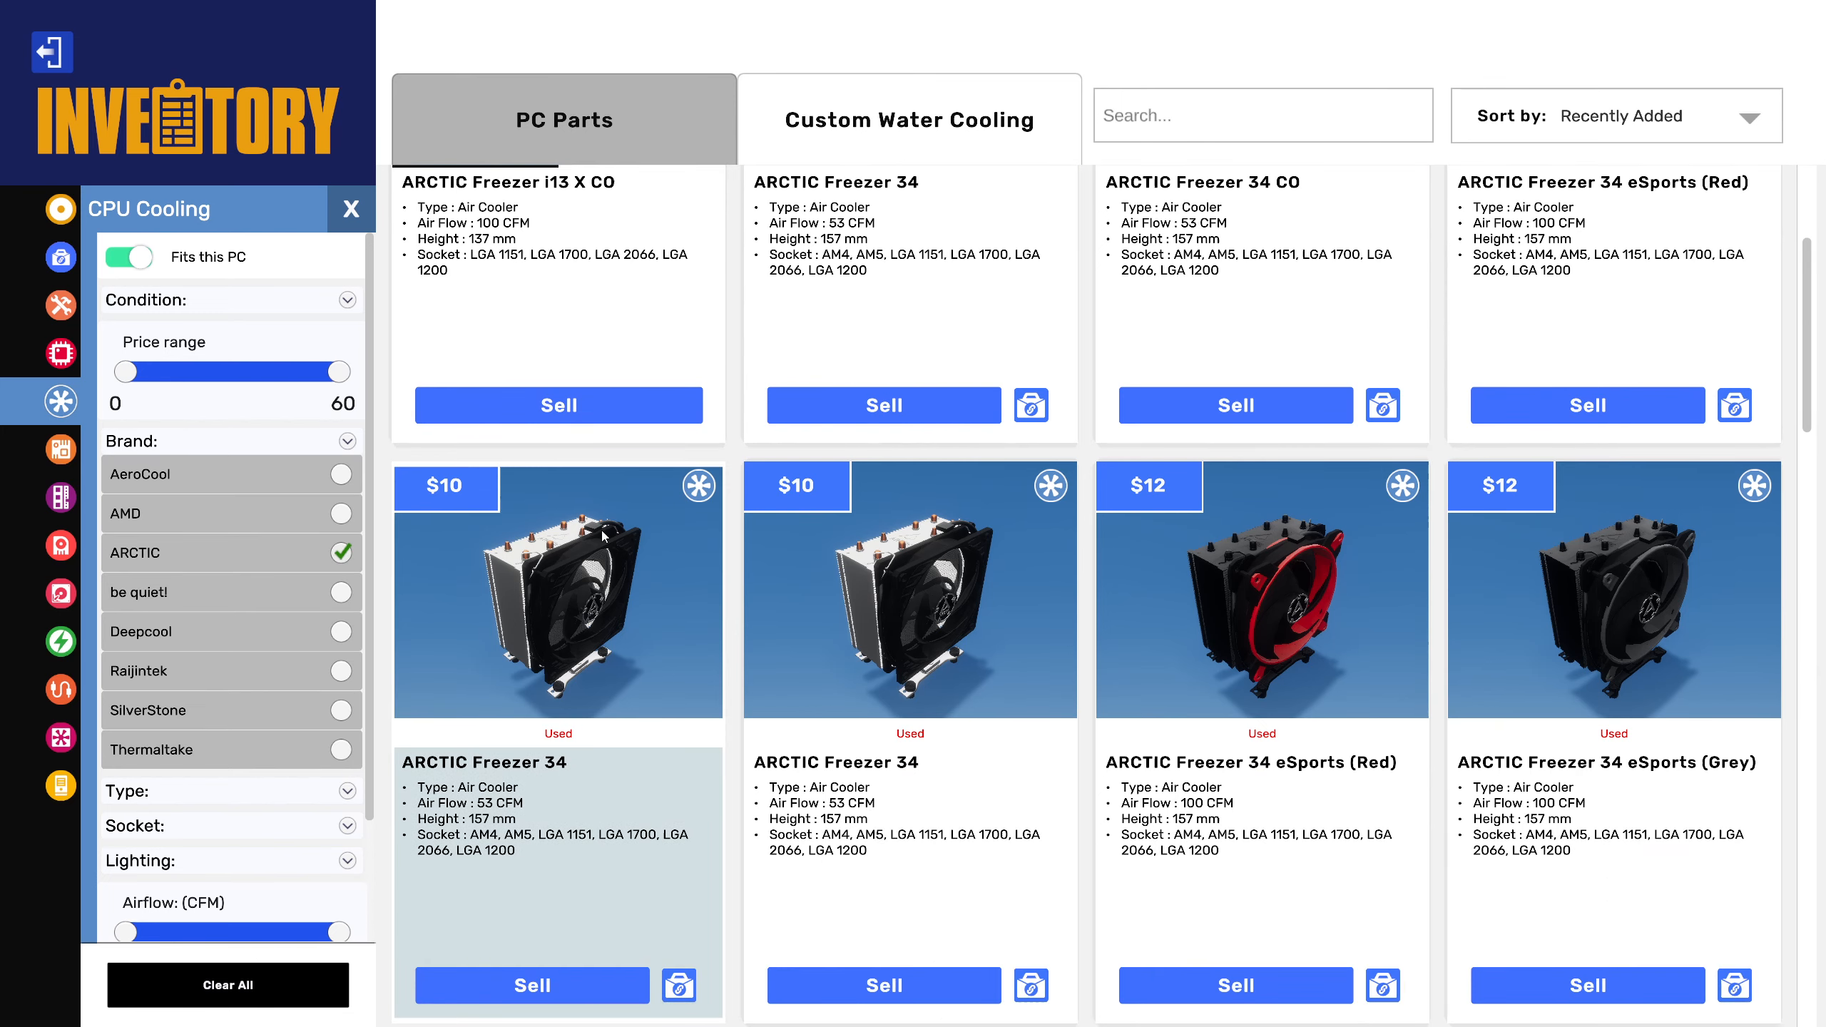
mouse_move(602, 532)
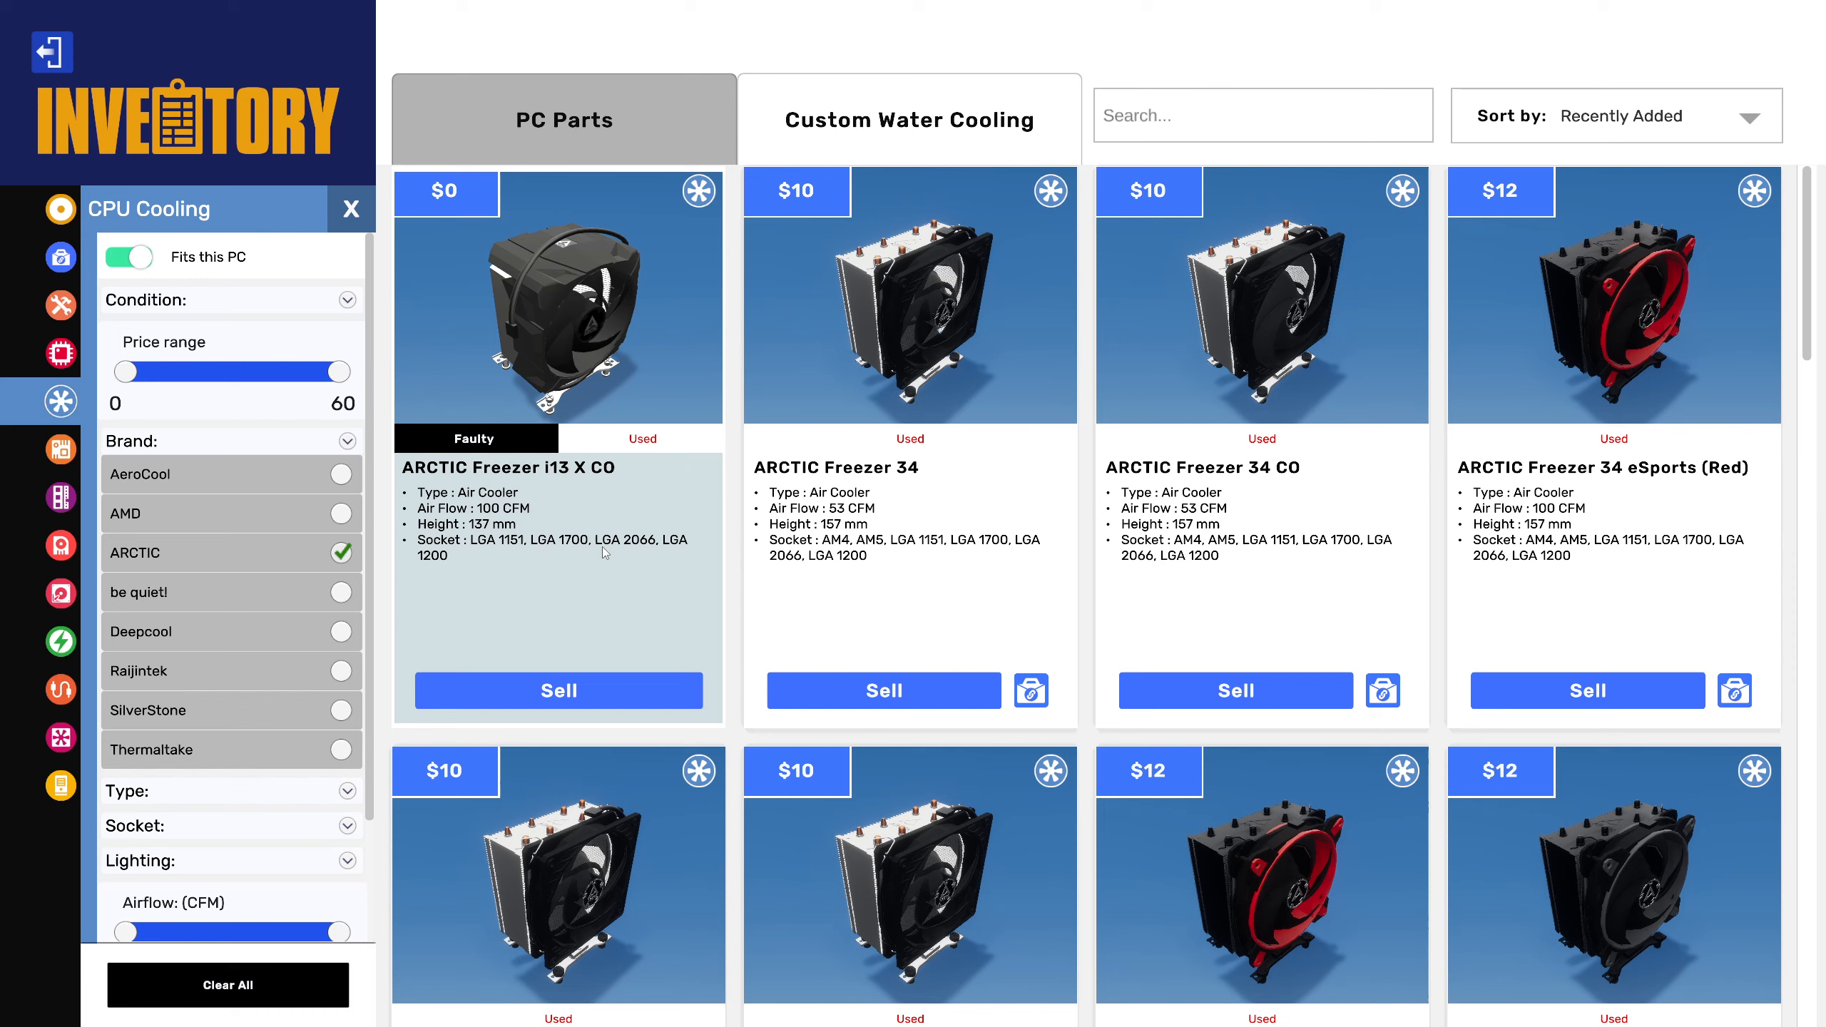
scroll("down", 3)
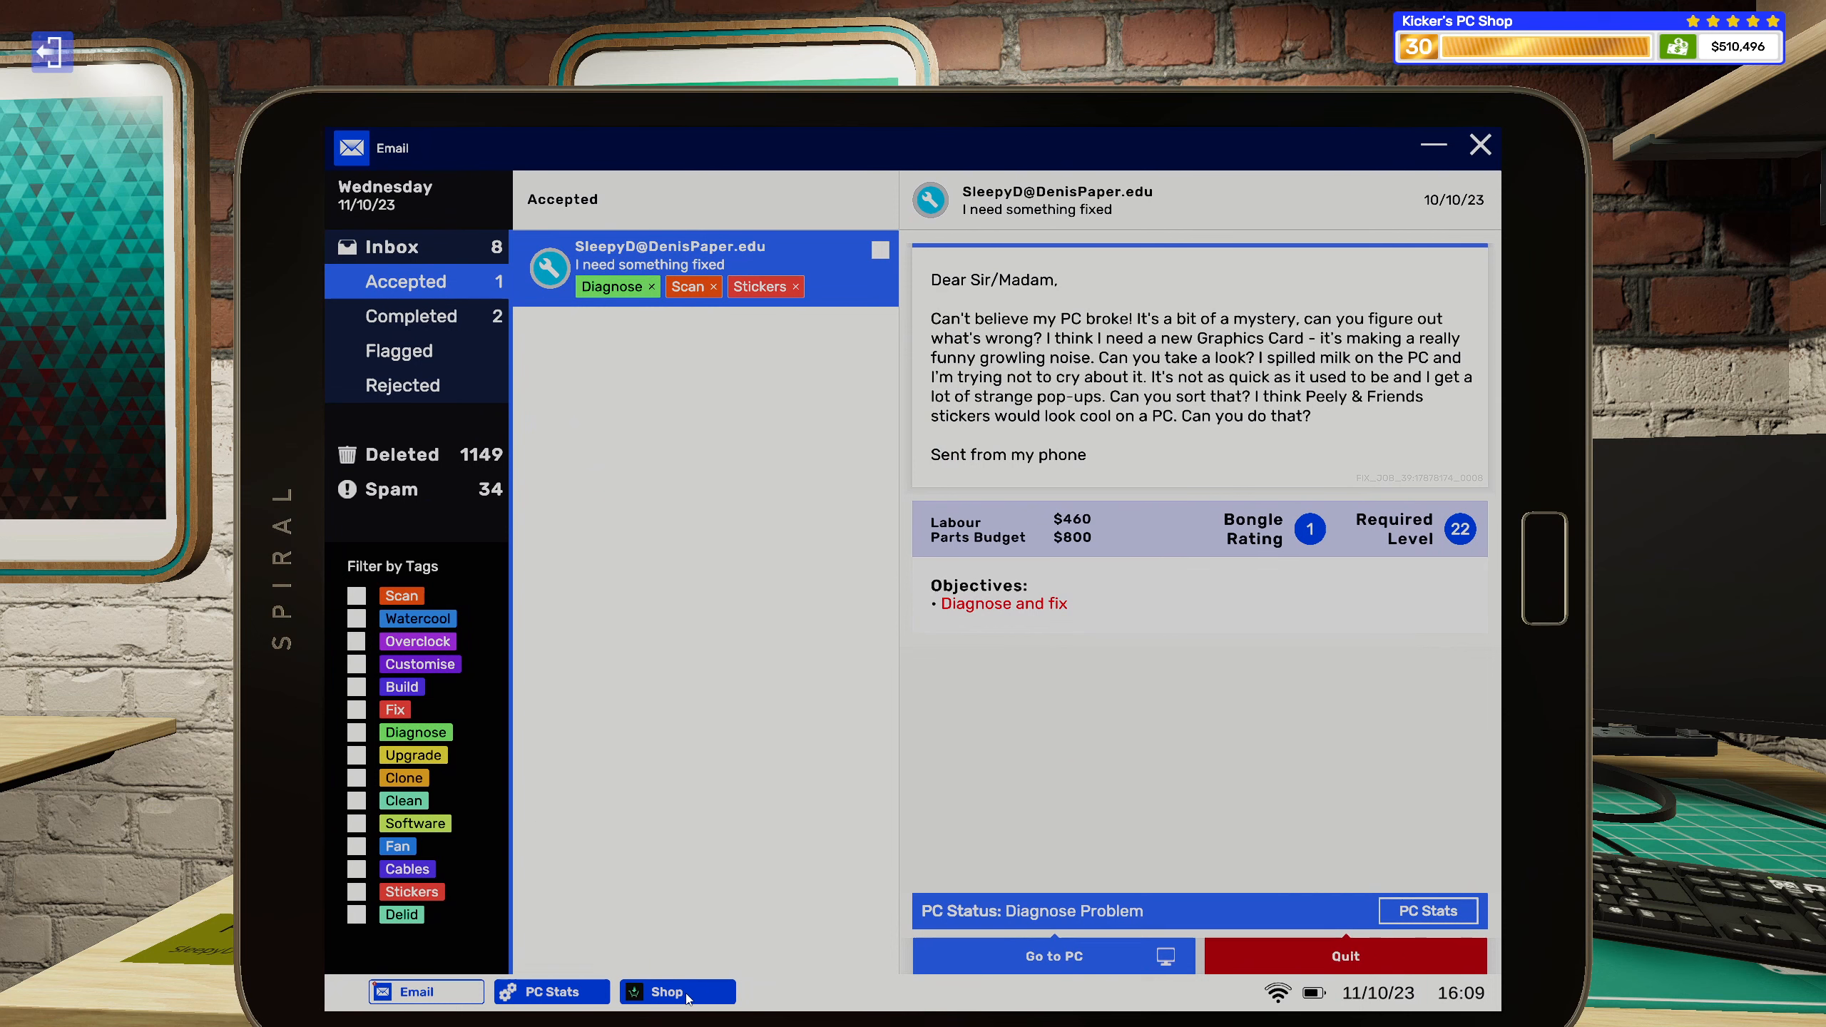
From PC Stats, browse shop coolers matching the ARCTIC Freezer i13 X CO.
left_click(1427, 910)
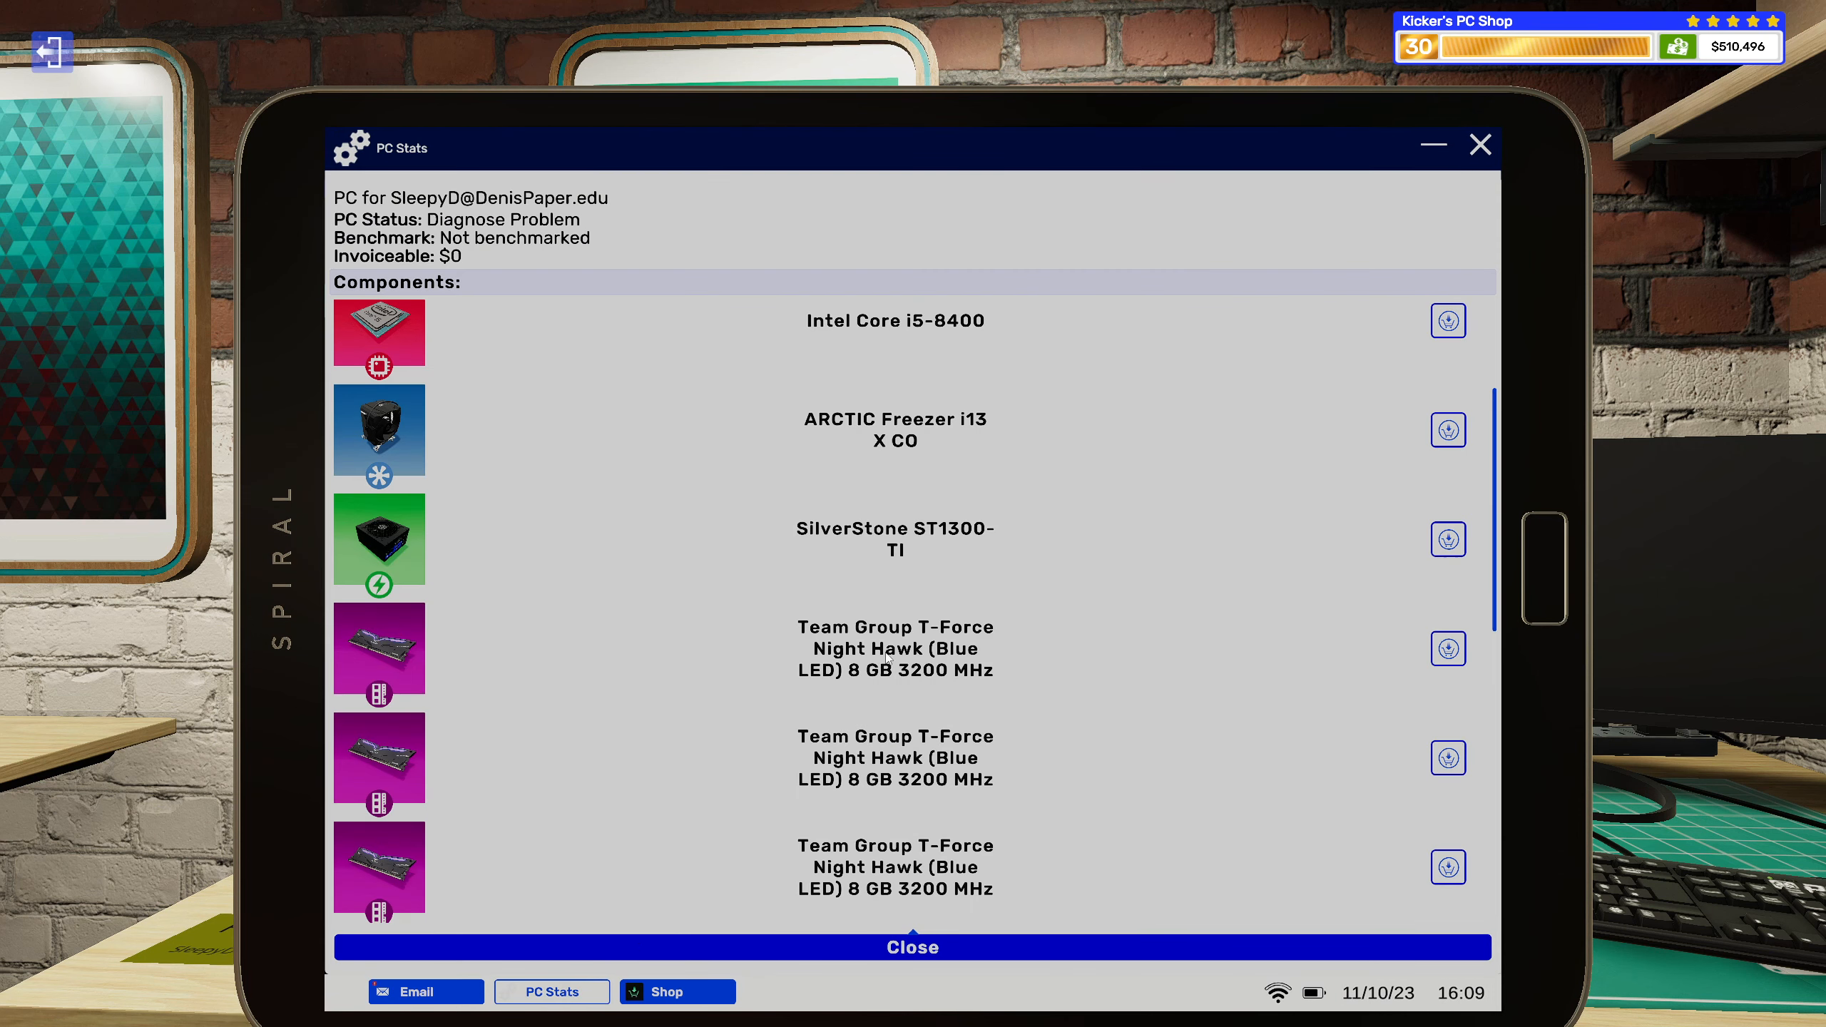
mouse_move(1448, 429)
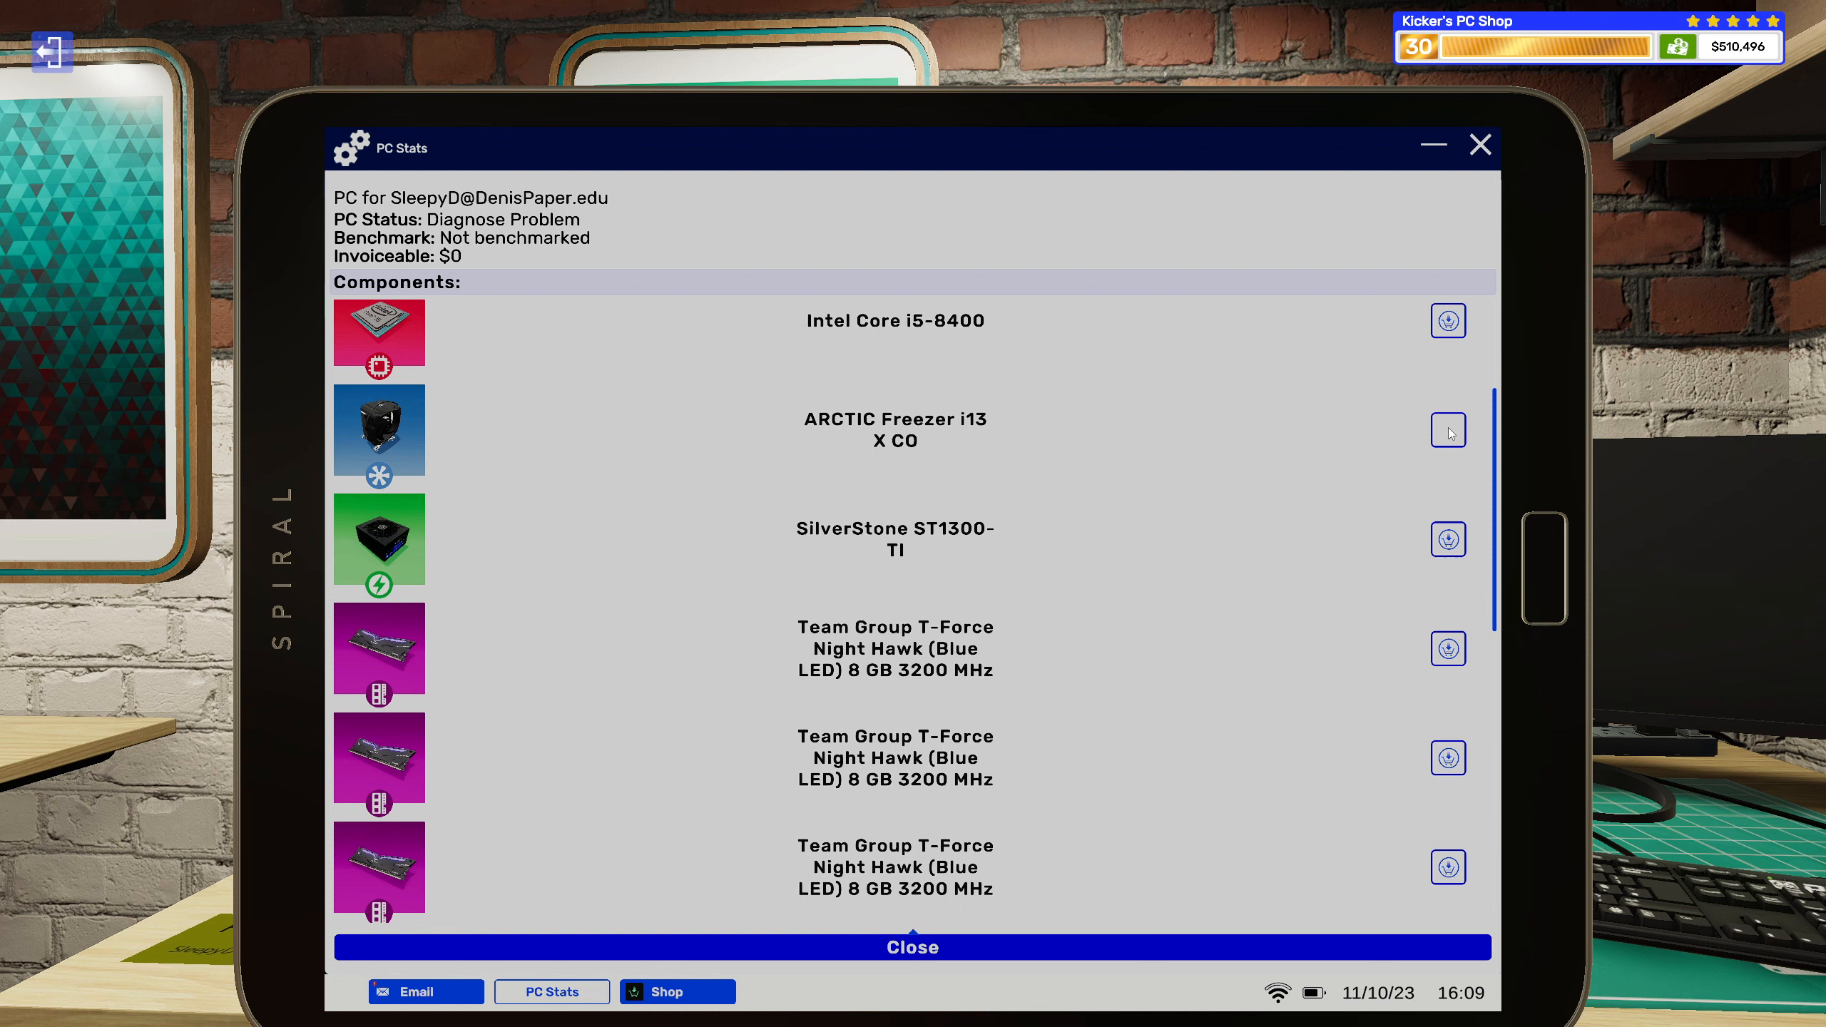
left_click(1447, 431)
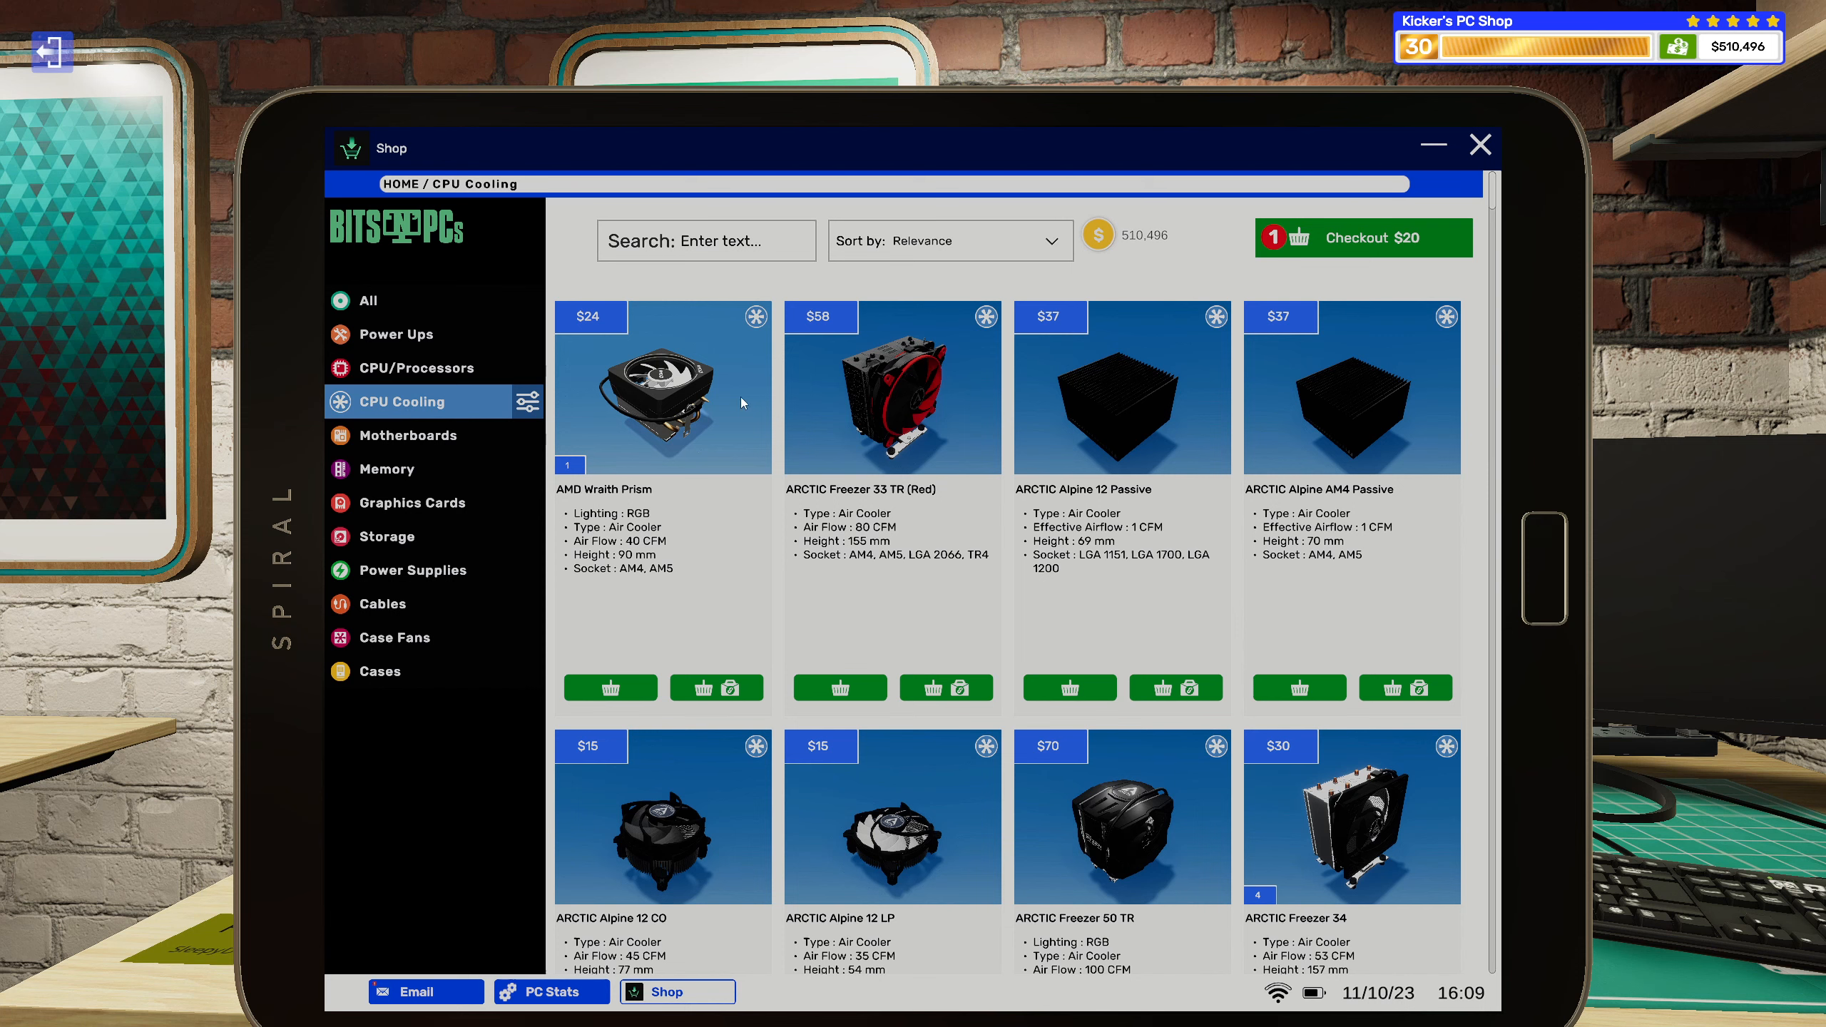
Sort the CPU coolers by price ascending, look through them, and put the tablet away.
left_click(949, 240)
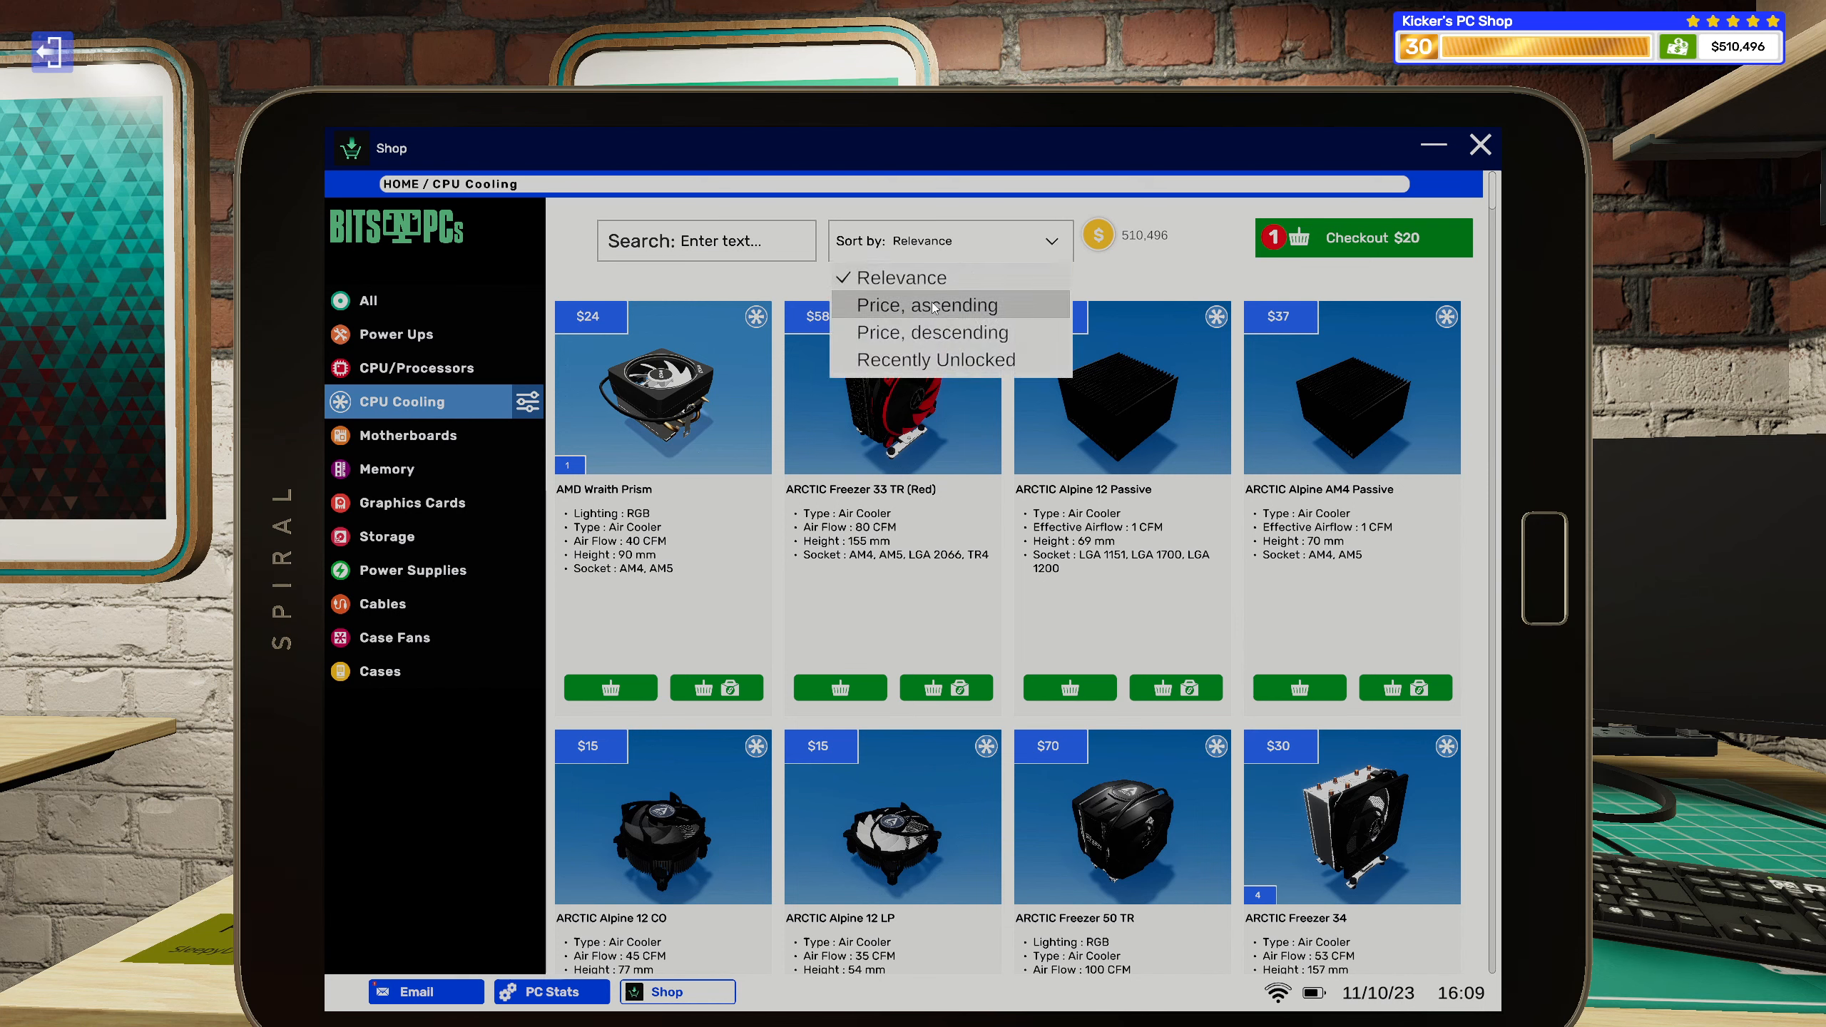
left_click(926, 304)
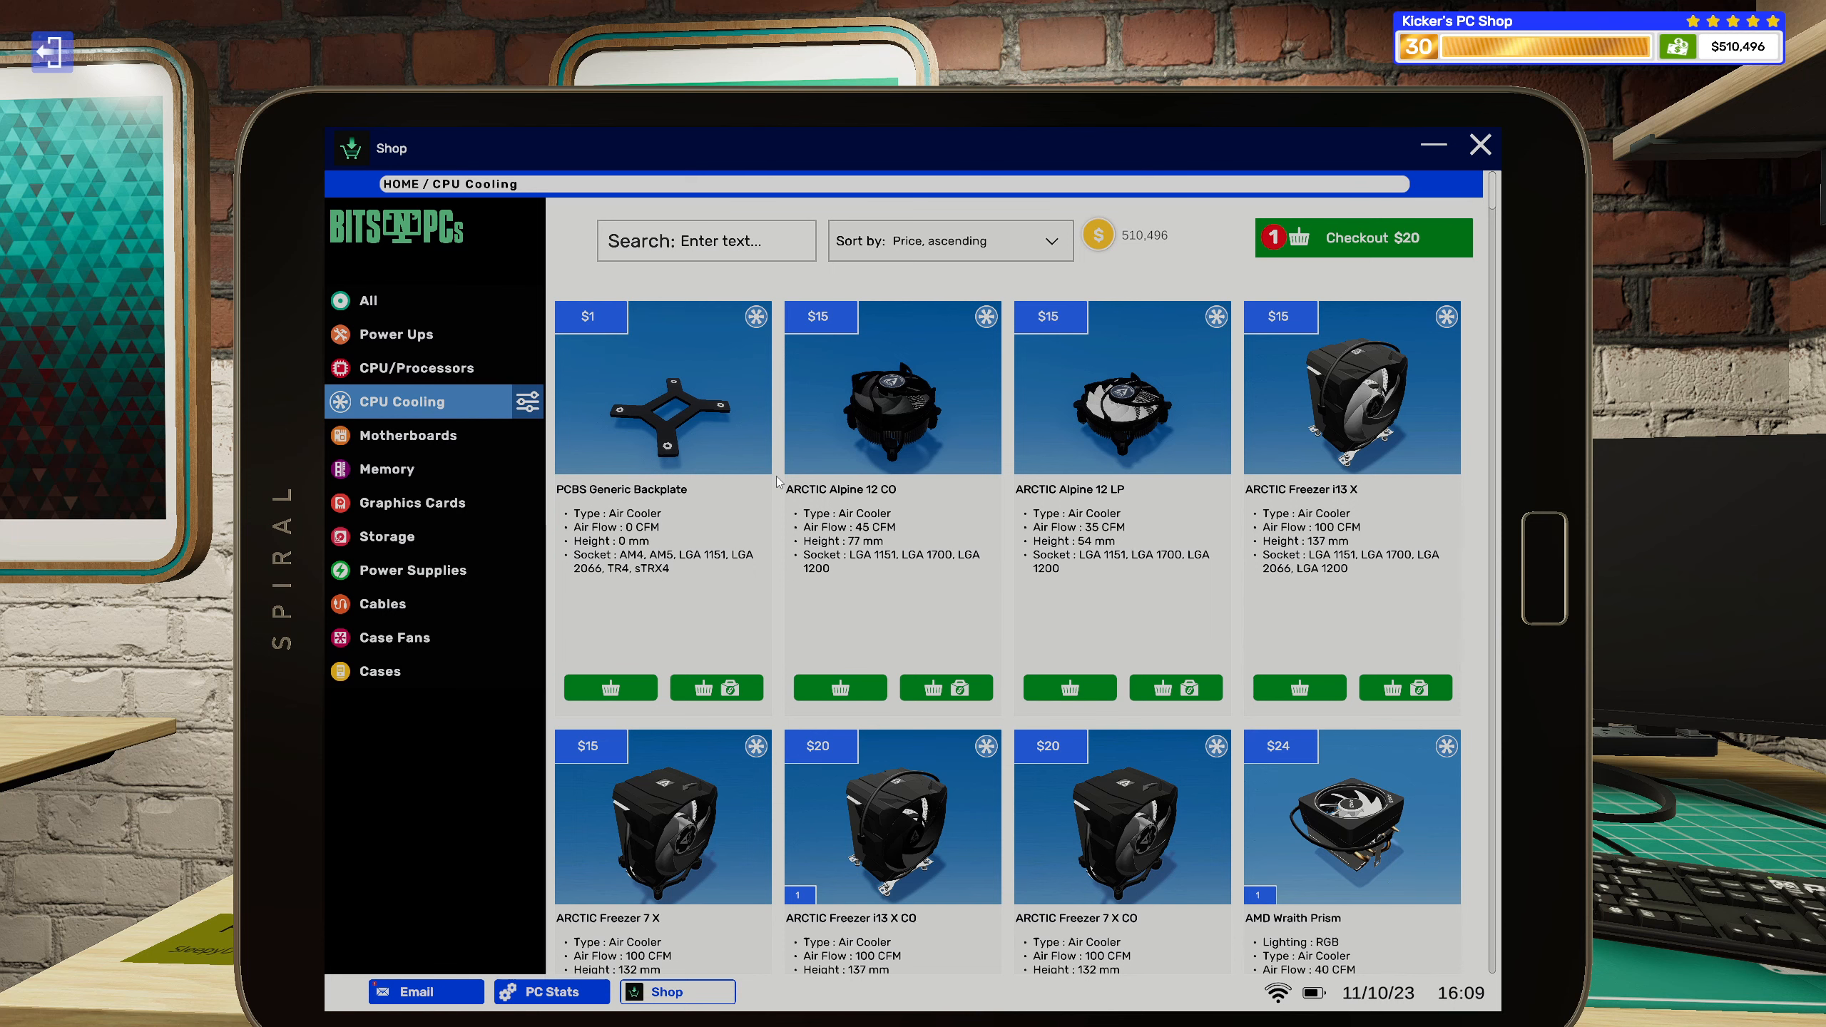
scroll("down", 3)
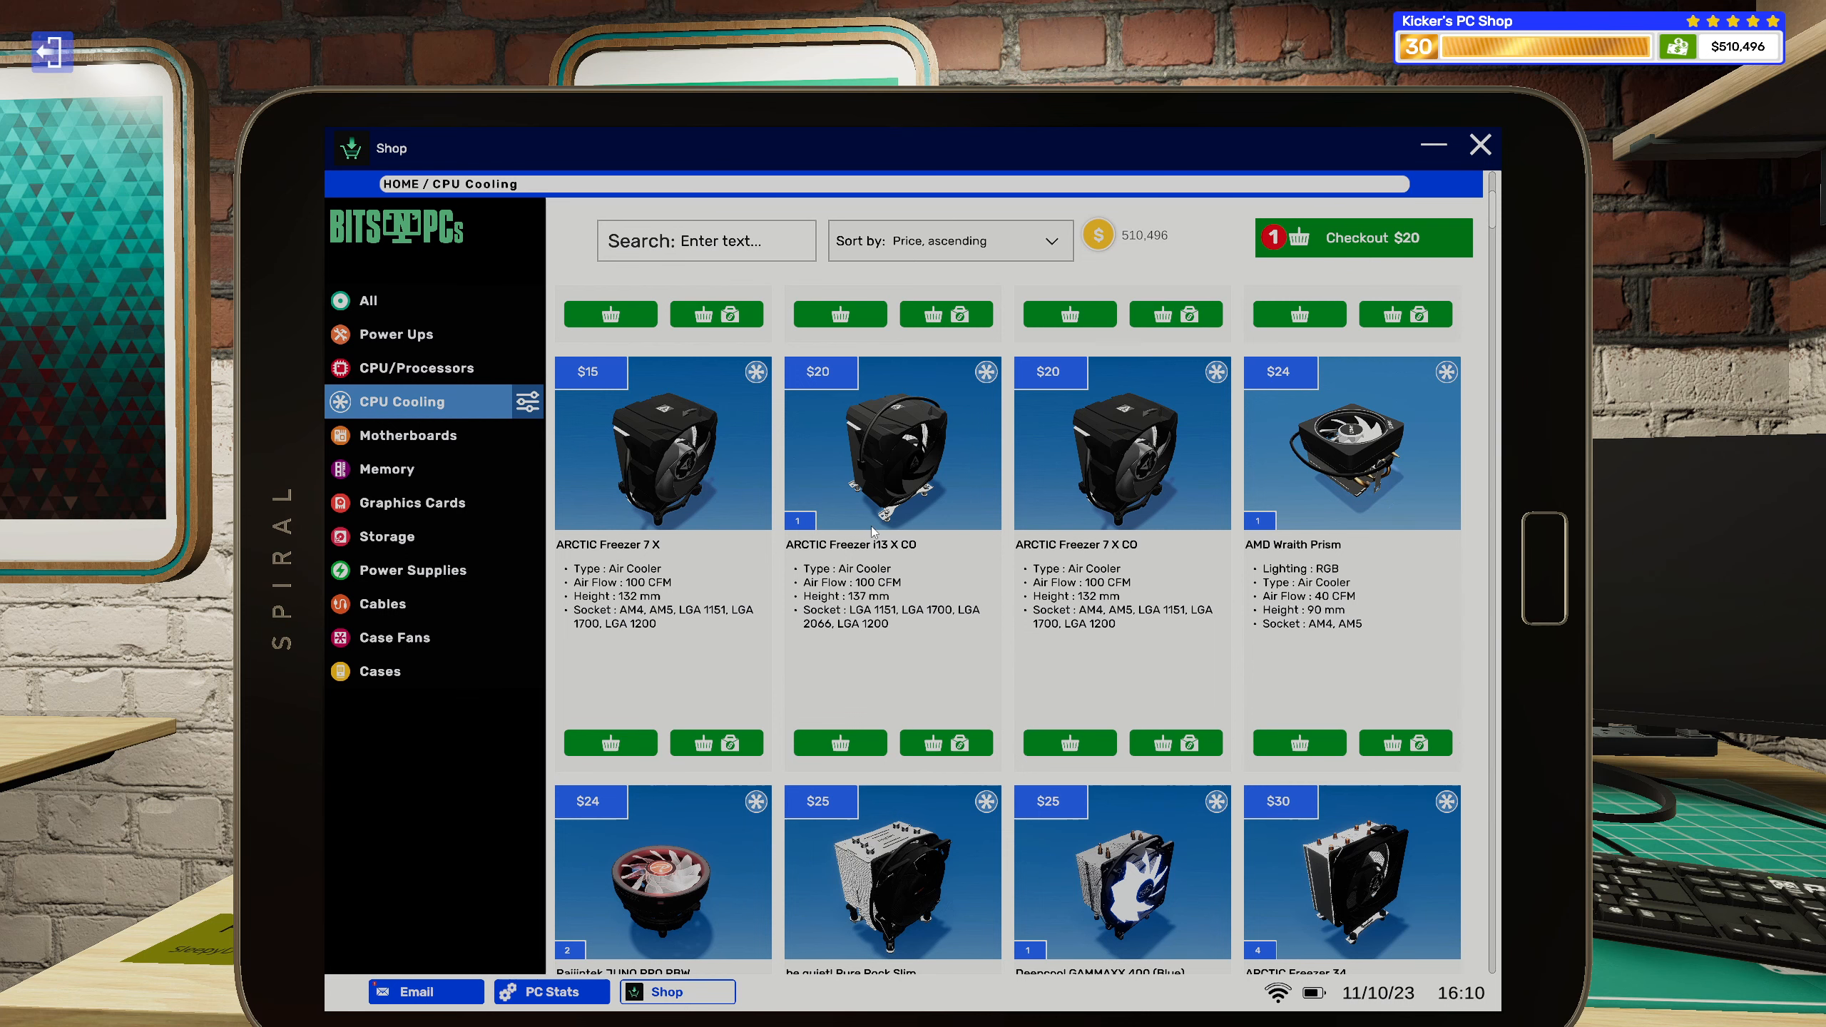
scroll("down", 3)
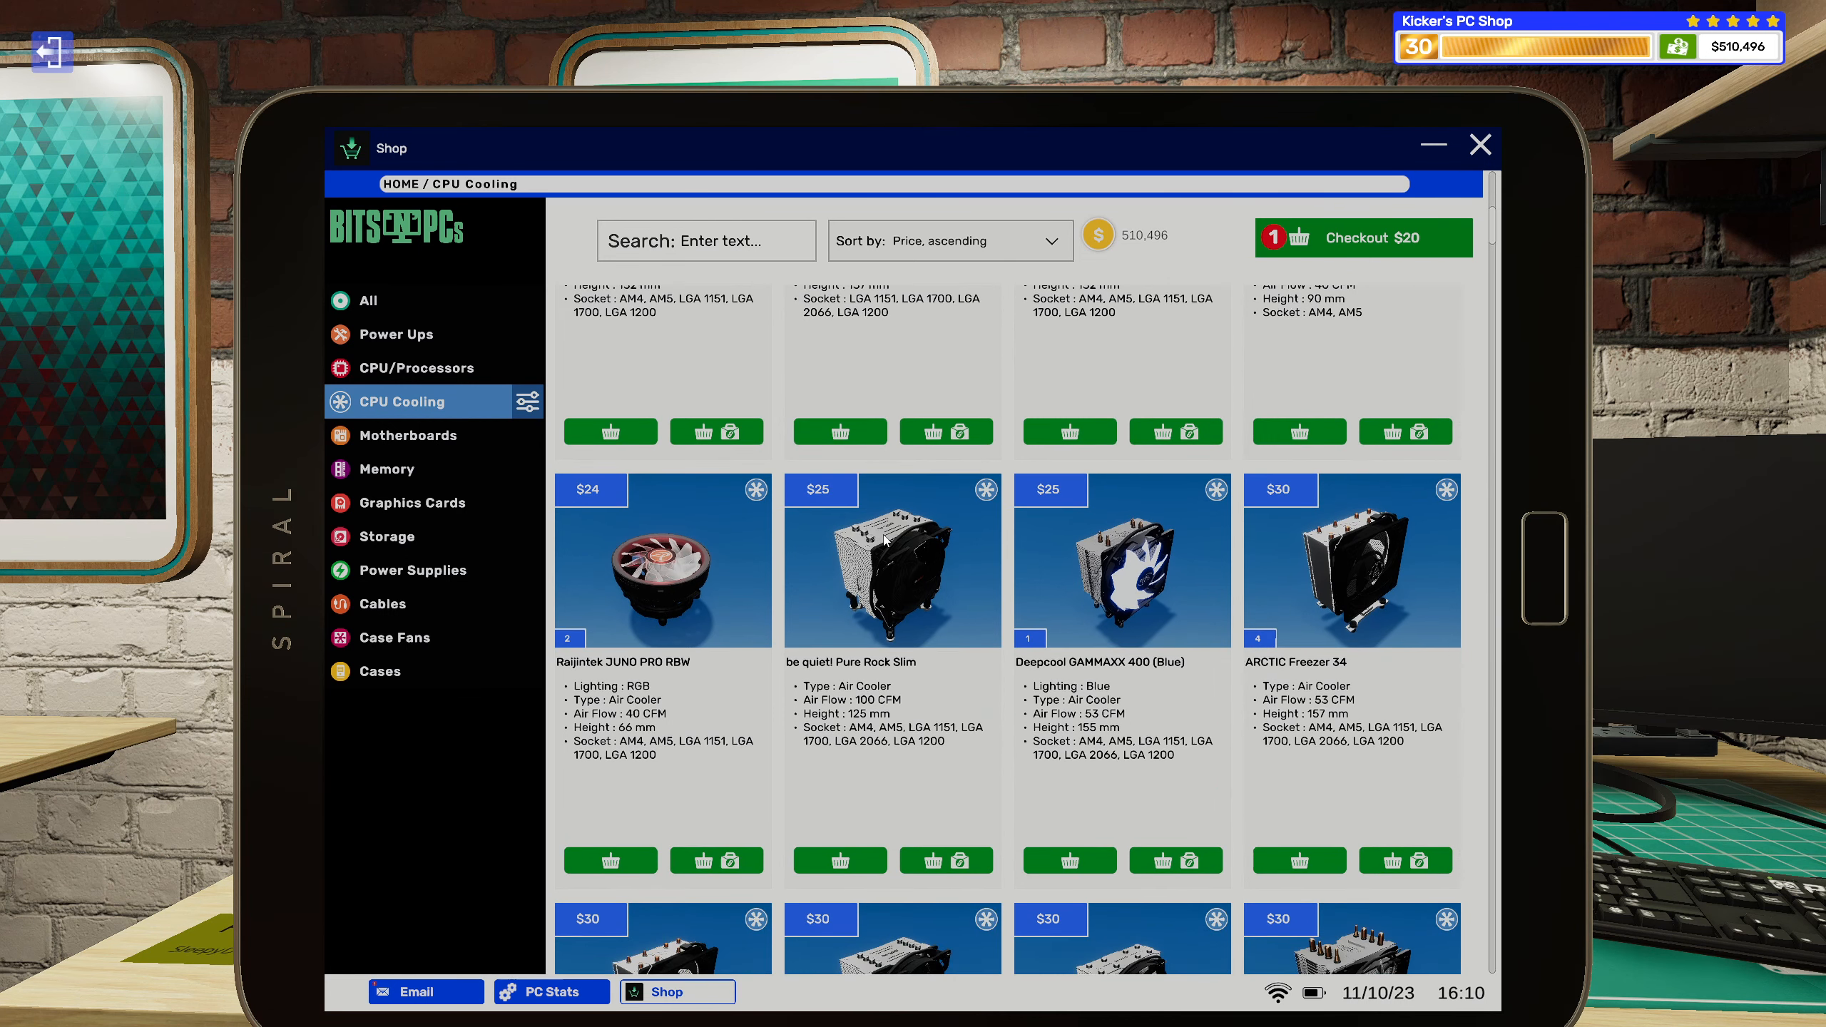
scroll("down", 3)
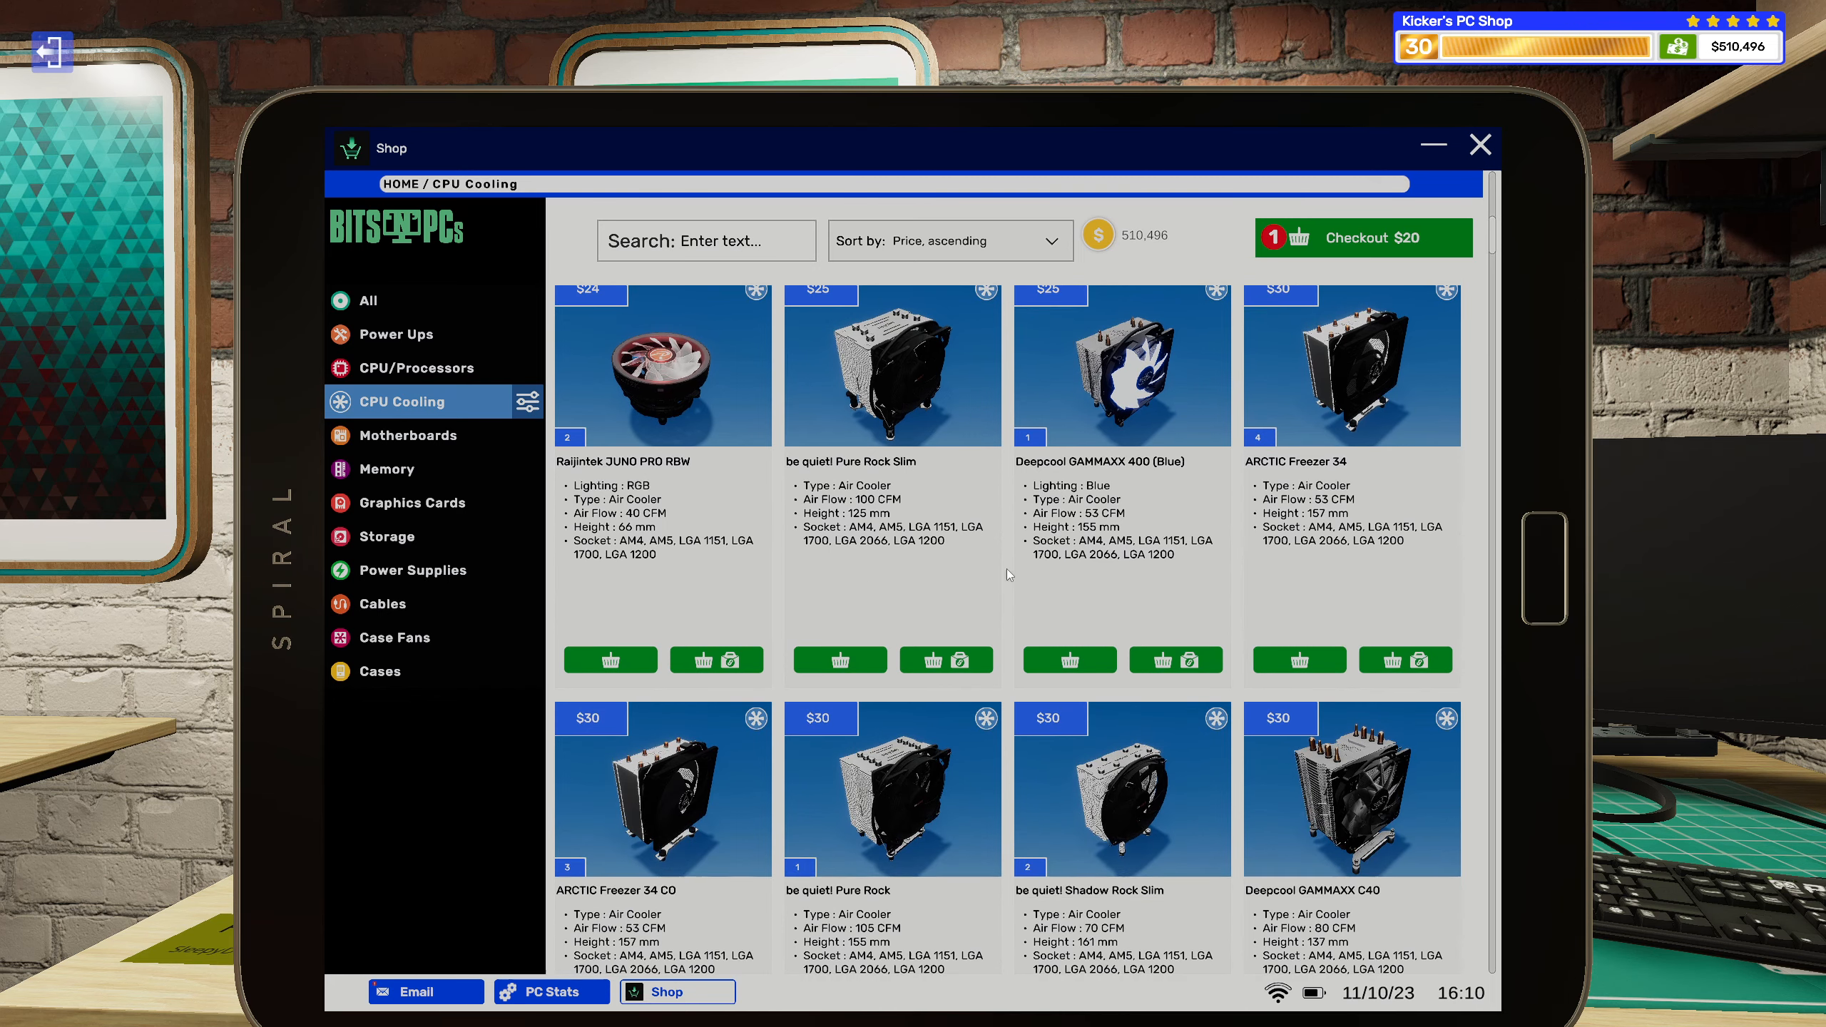
scroll("down", 3)
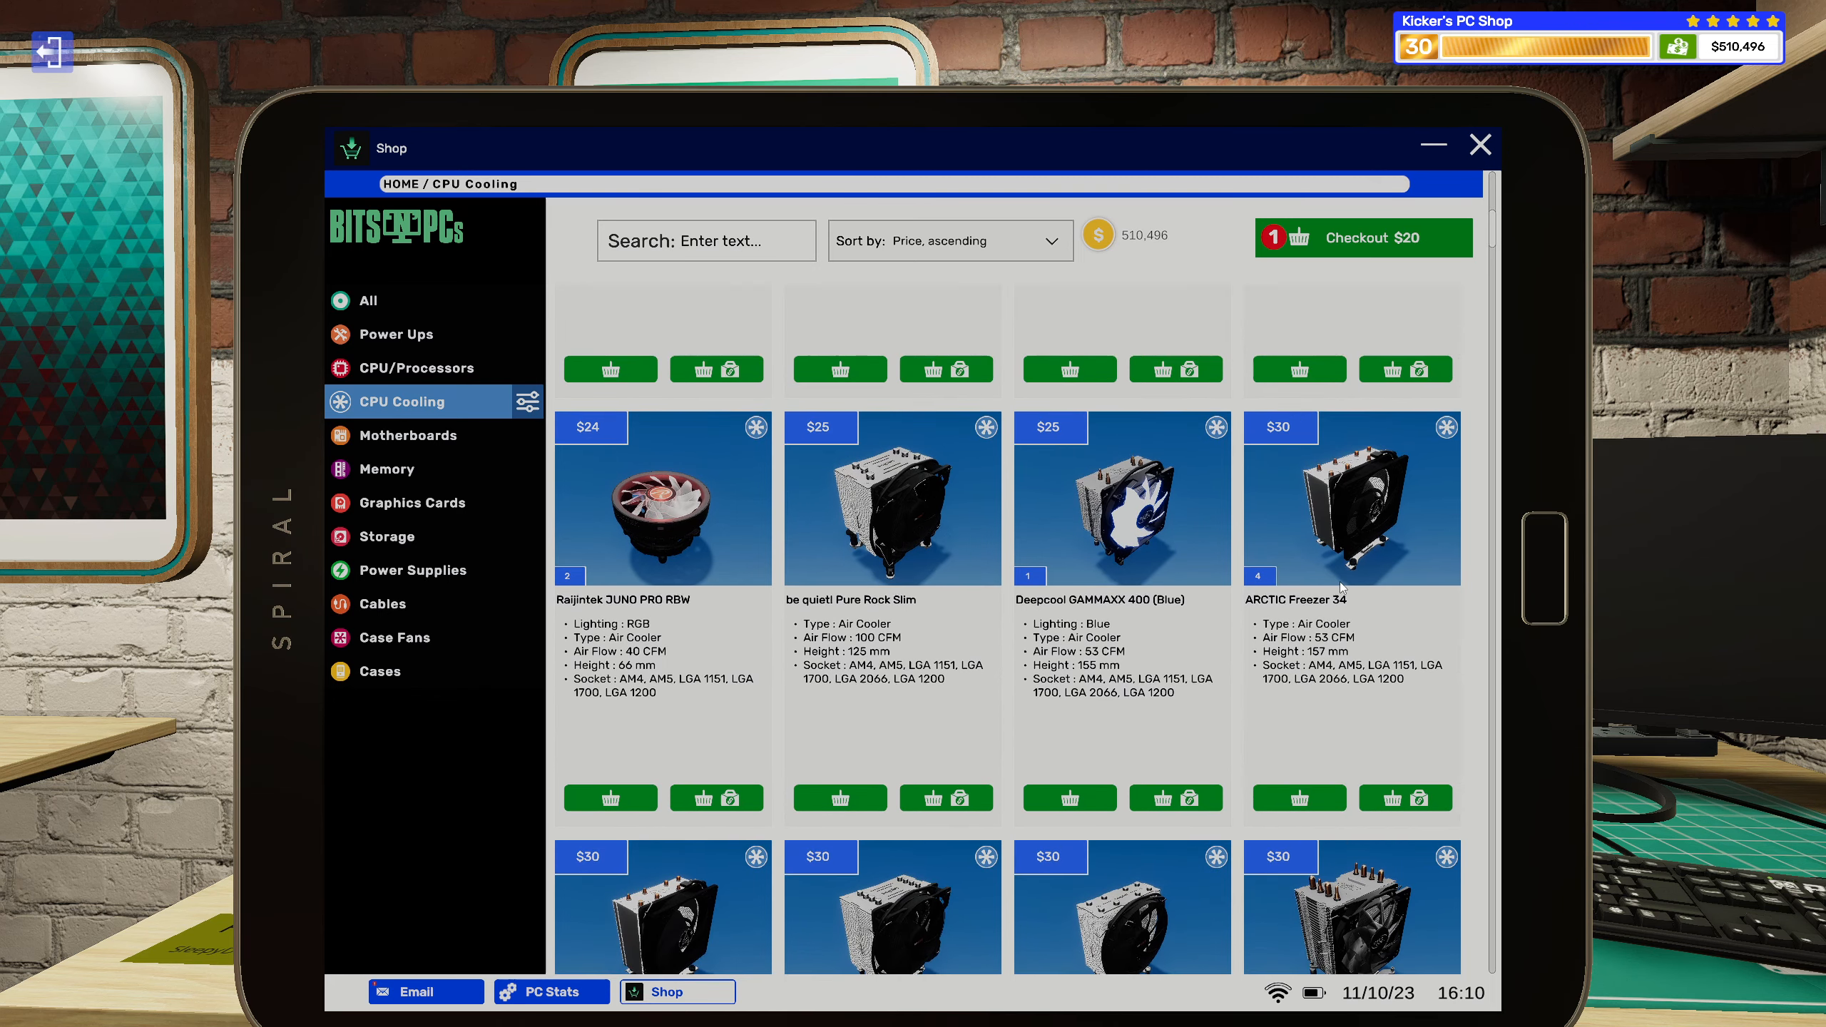
left_click(1480, 144)
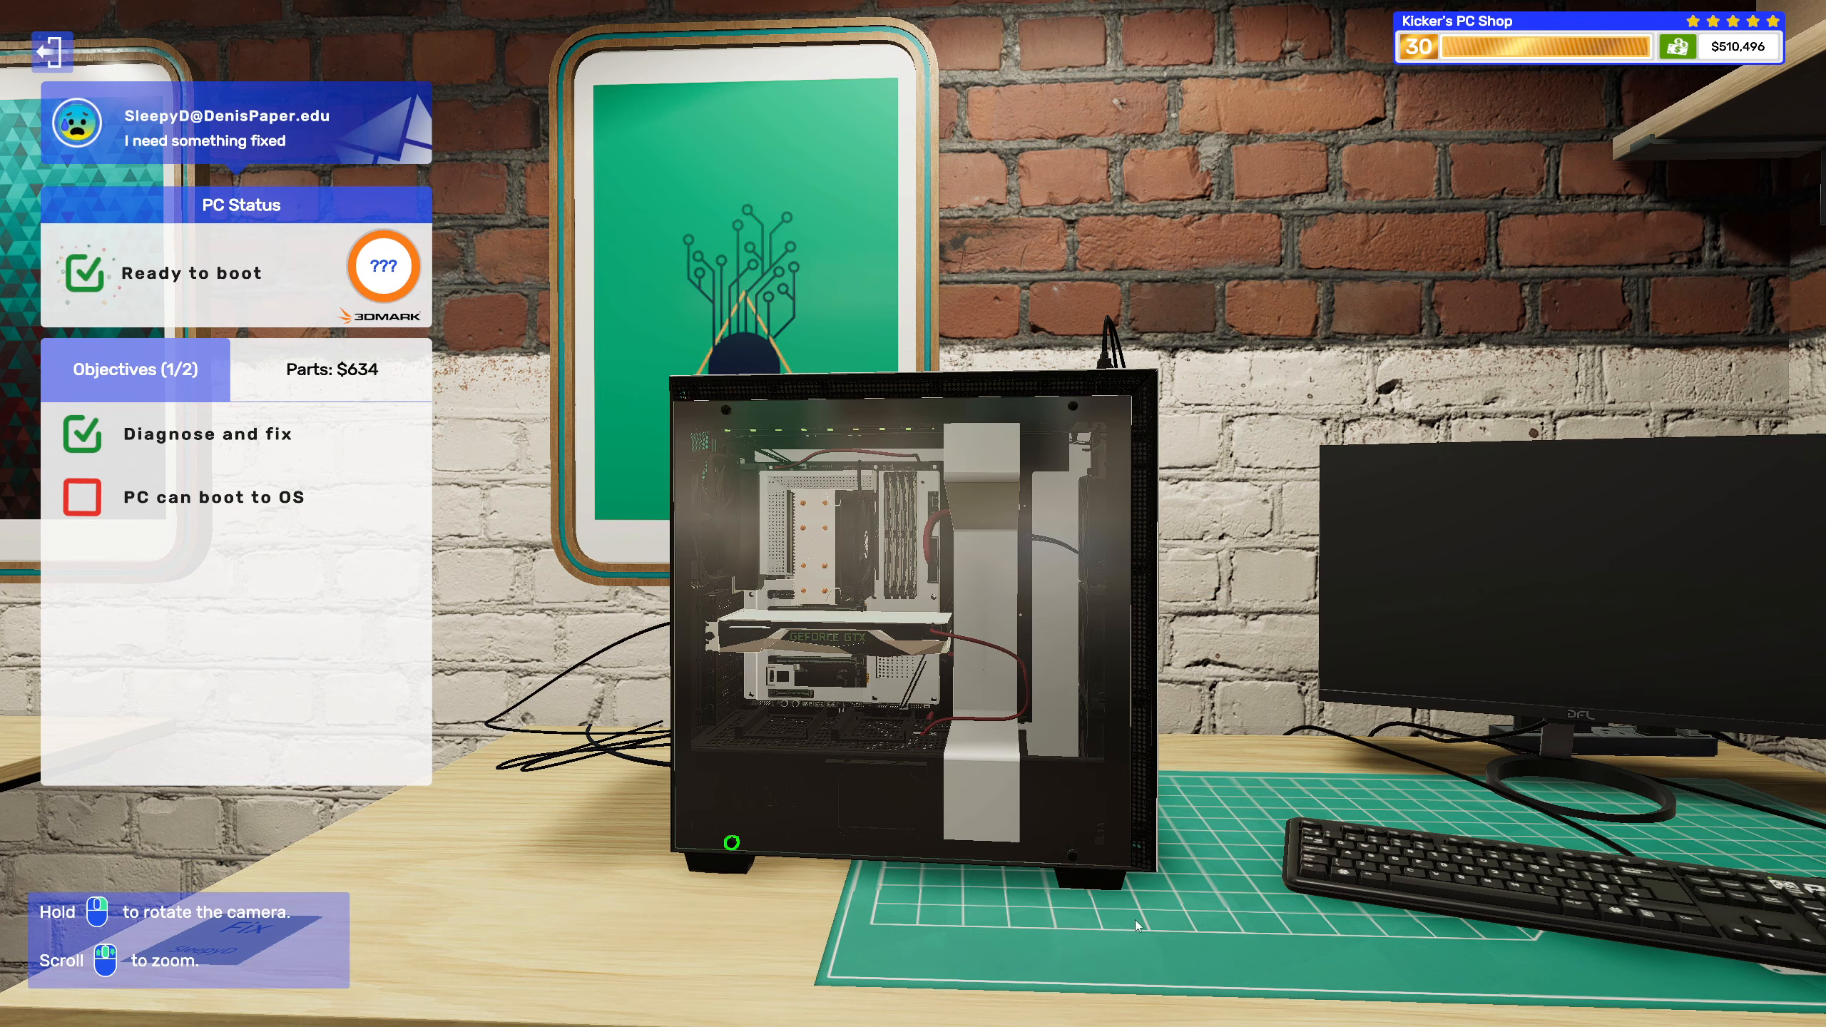
Power on SleepyD's repaired PC and go to its booted OS desktop via the email app.
left_click(909, 617)
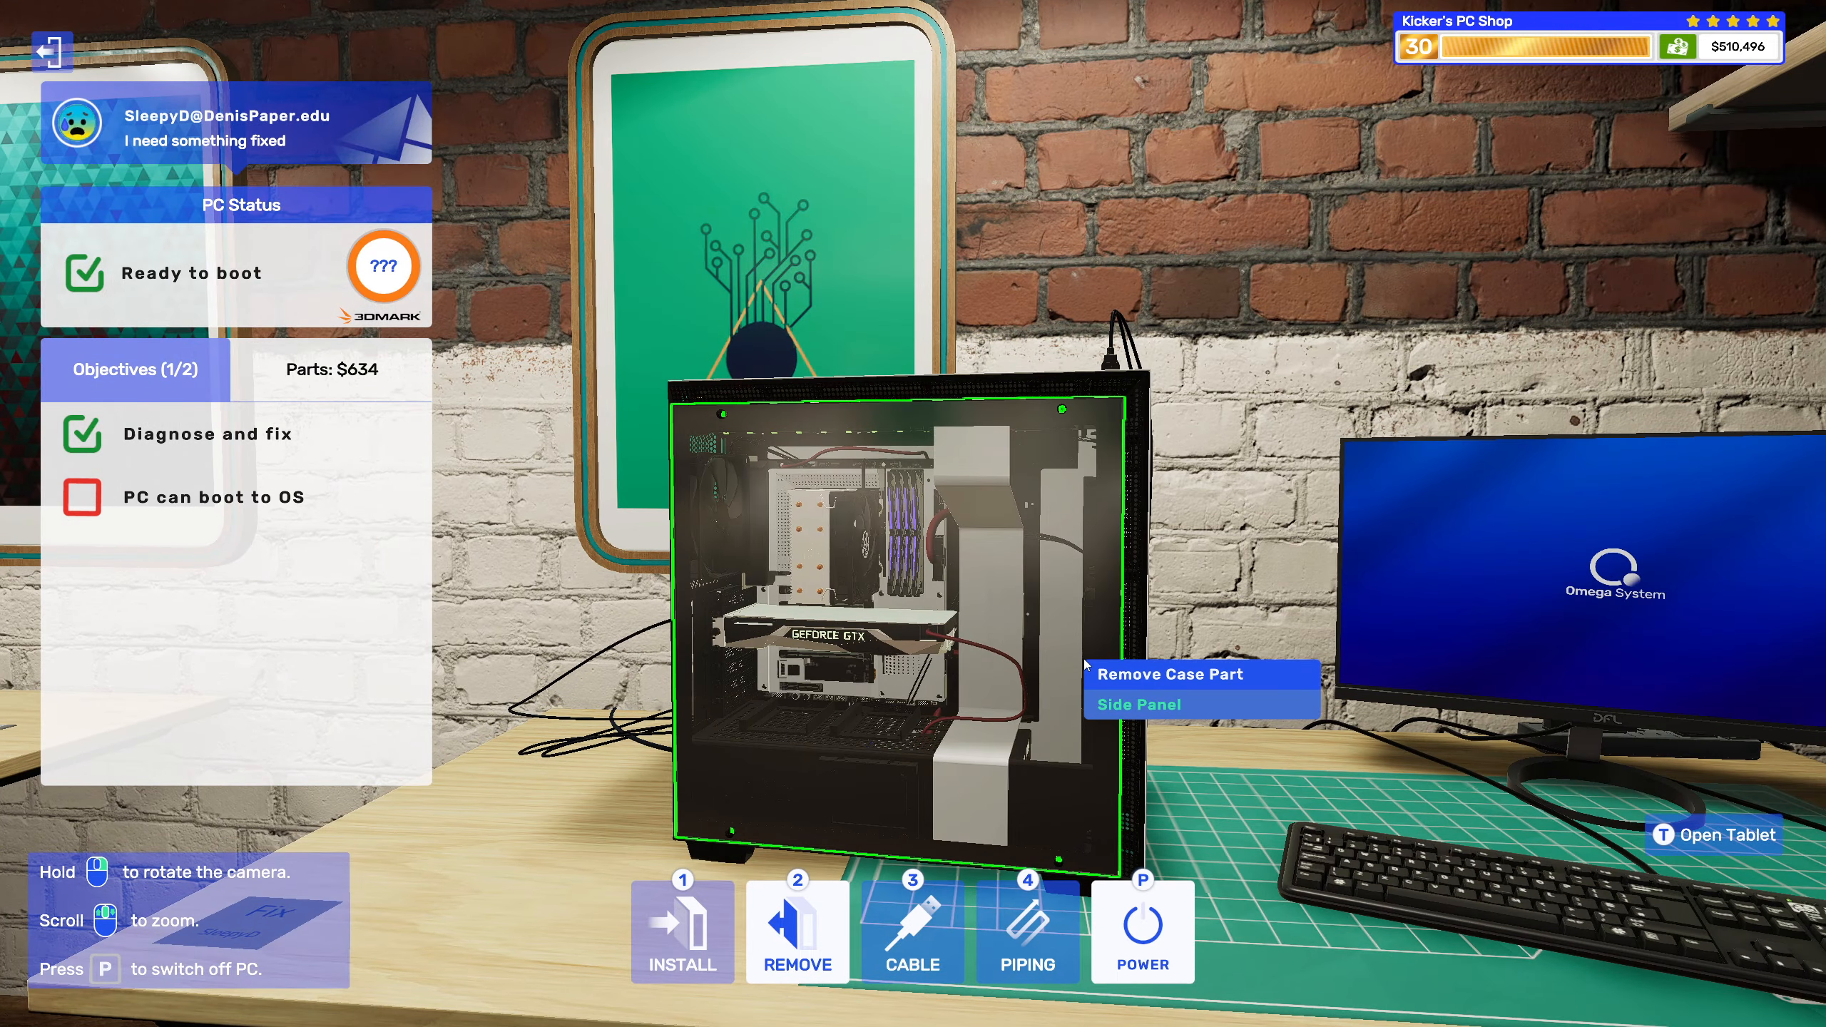
left_click(1712, 834)
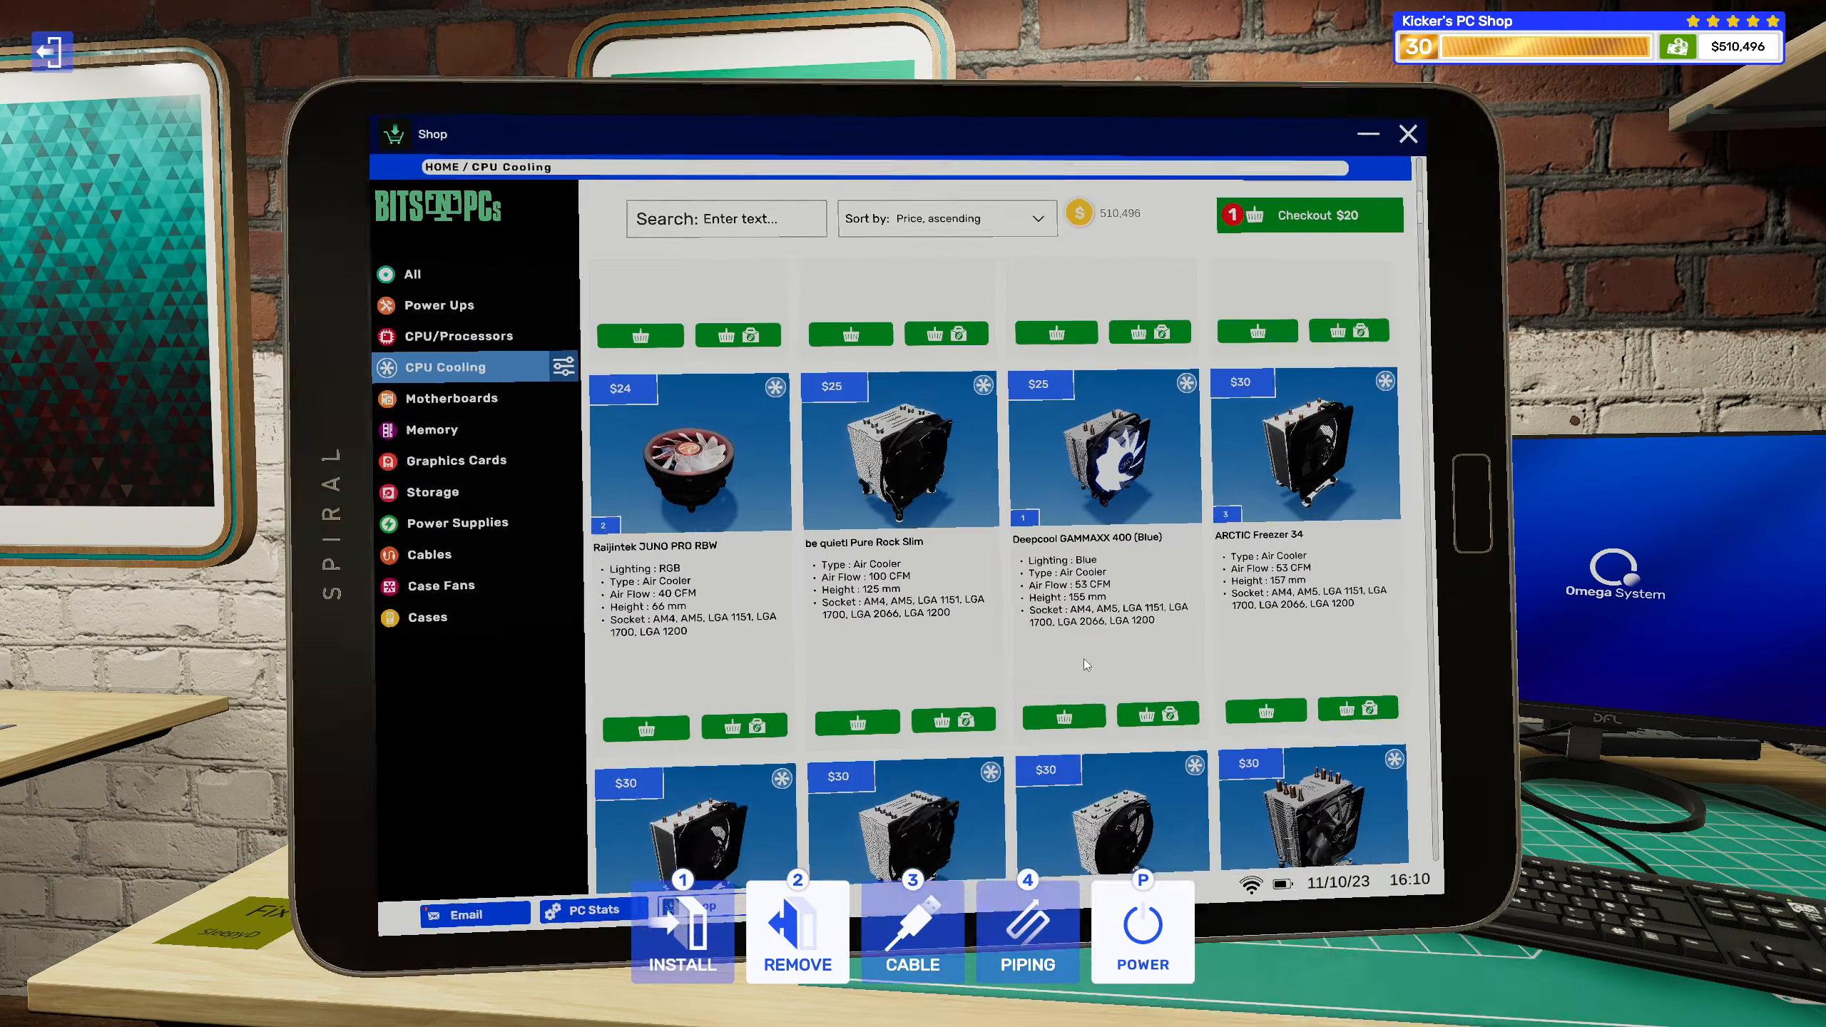
left_click(590, 909)
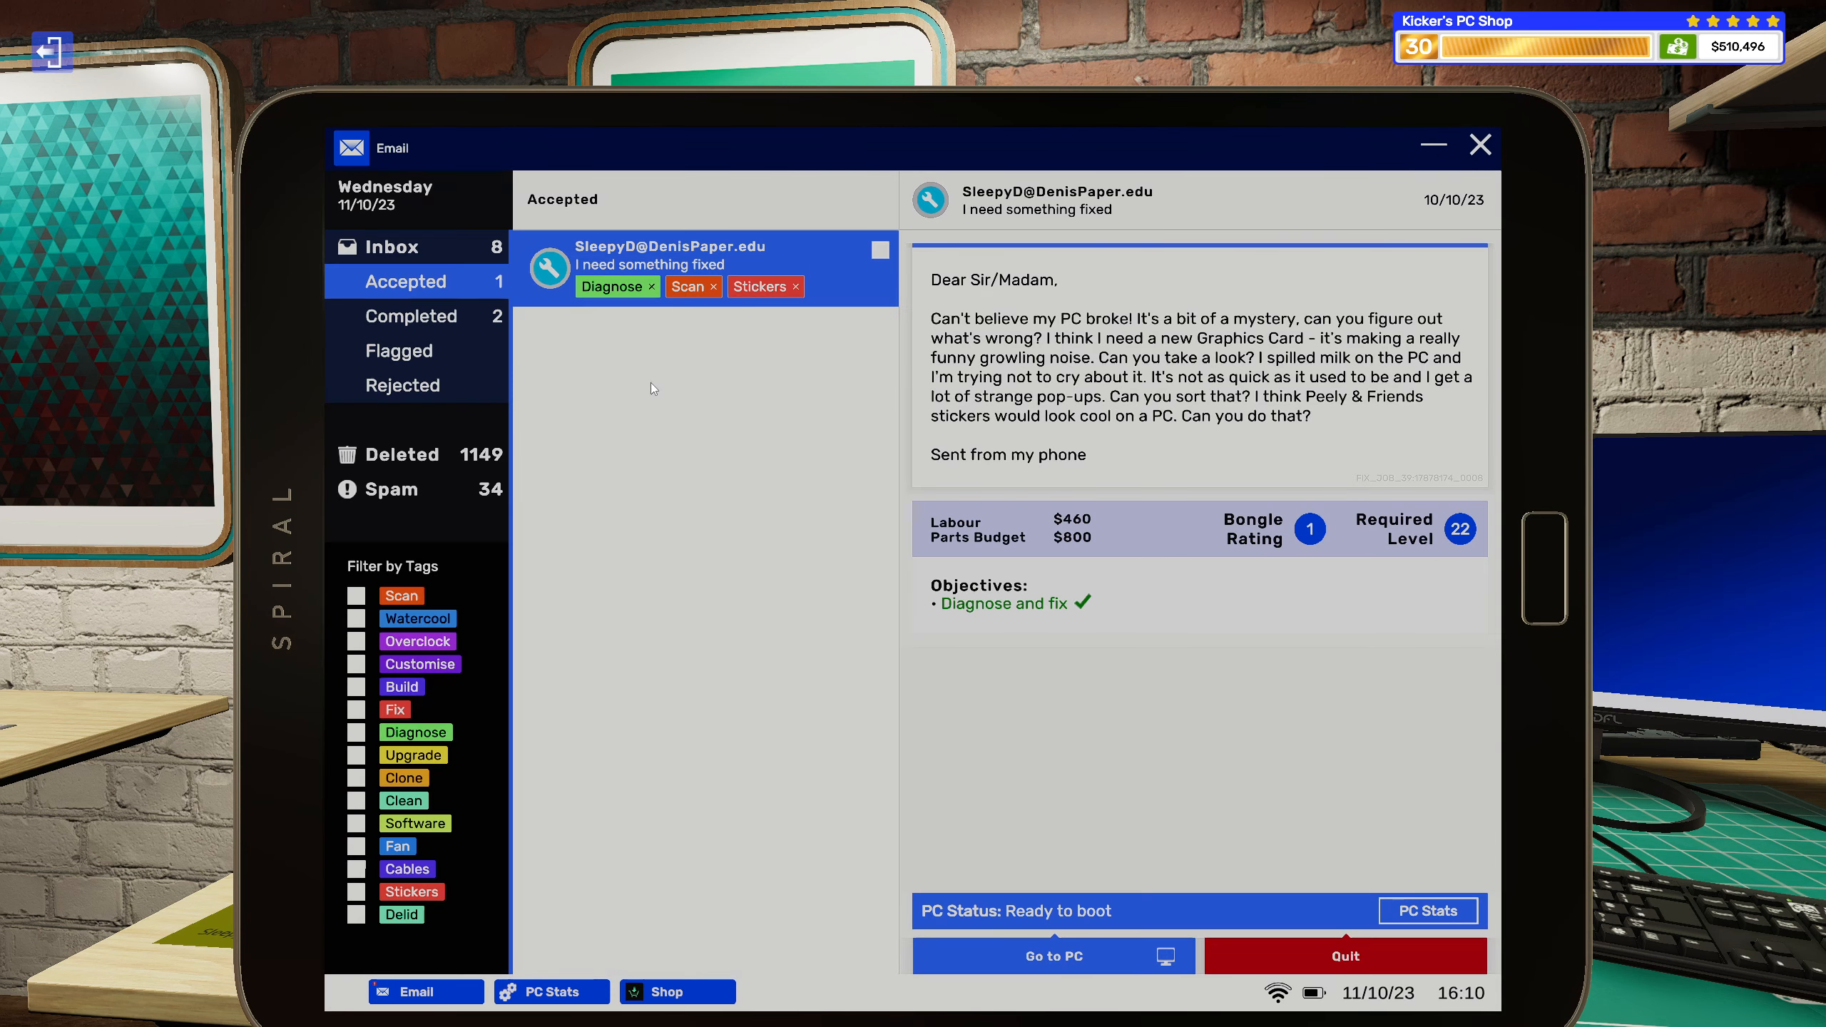
left_click(1051, 954)
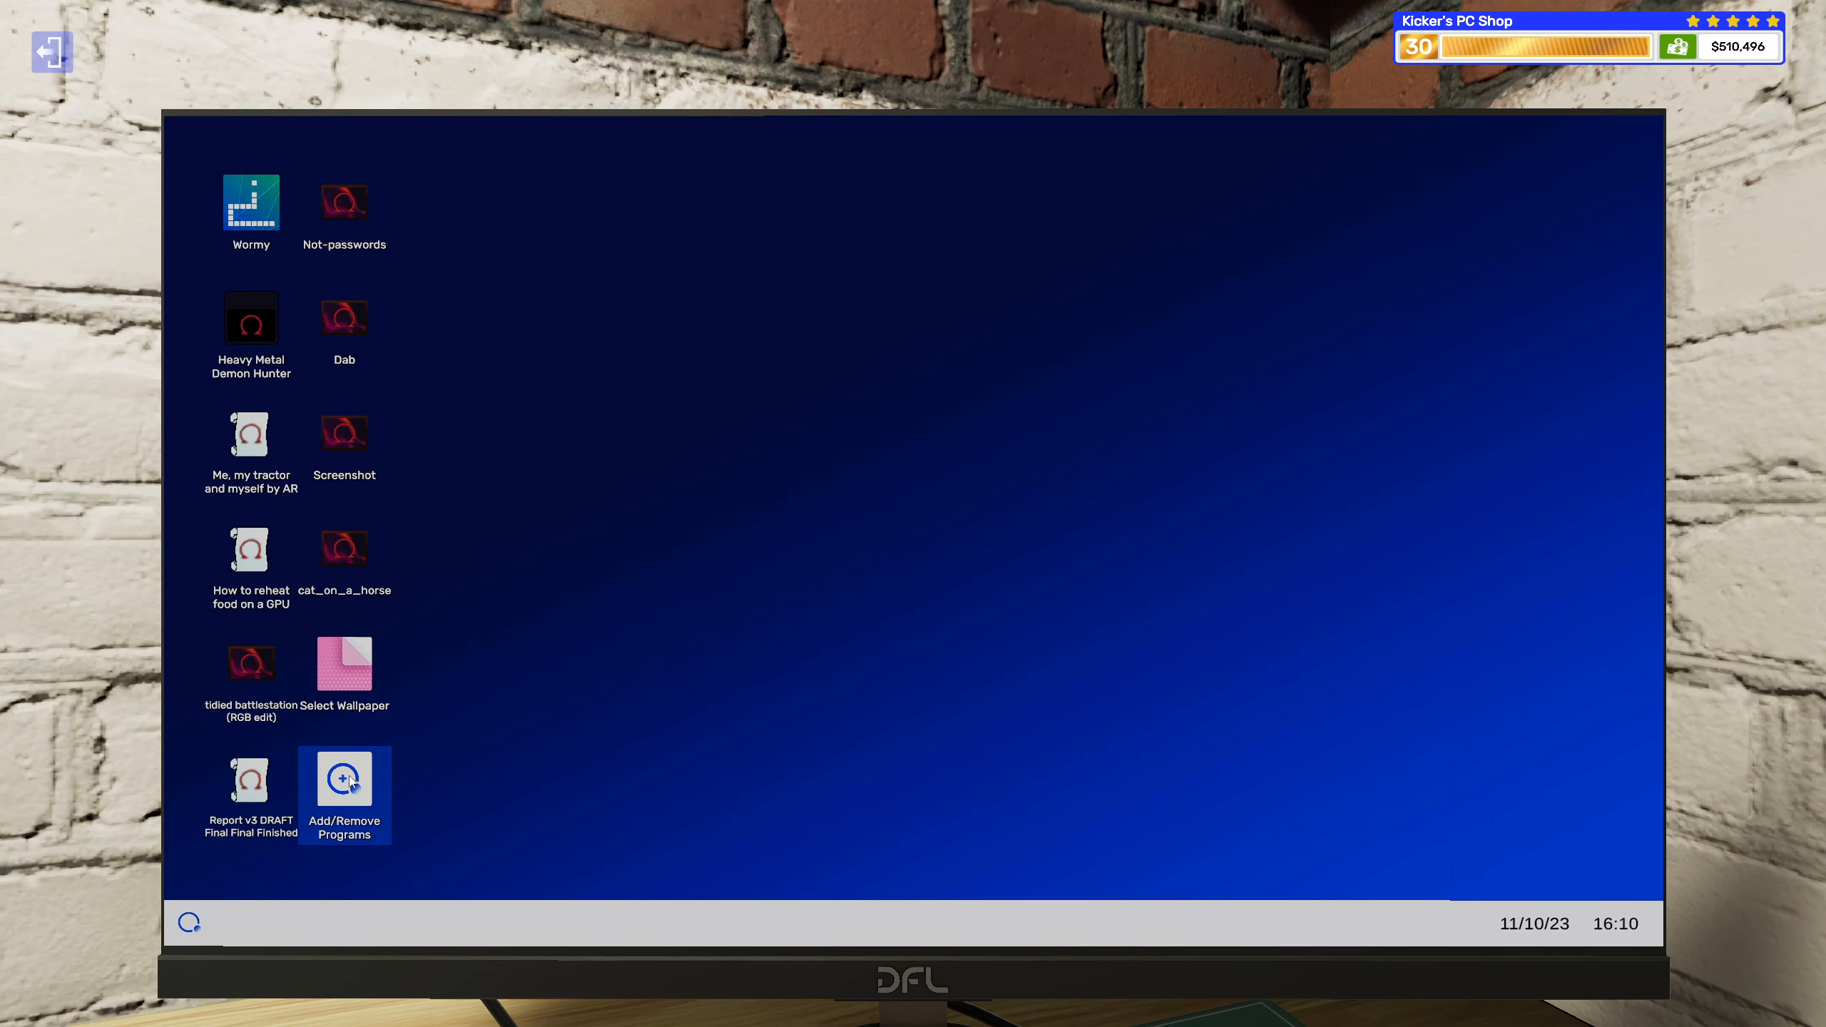
Install Virus Scanner from Add/Remove Programs and start scanning the PC.
double_click(344, 780)
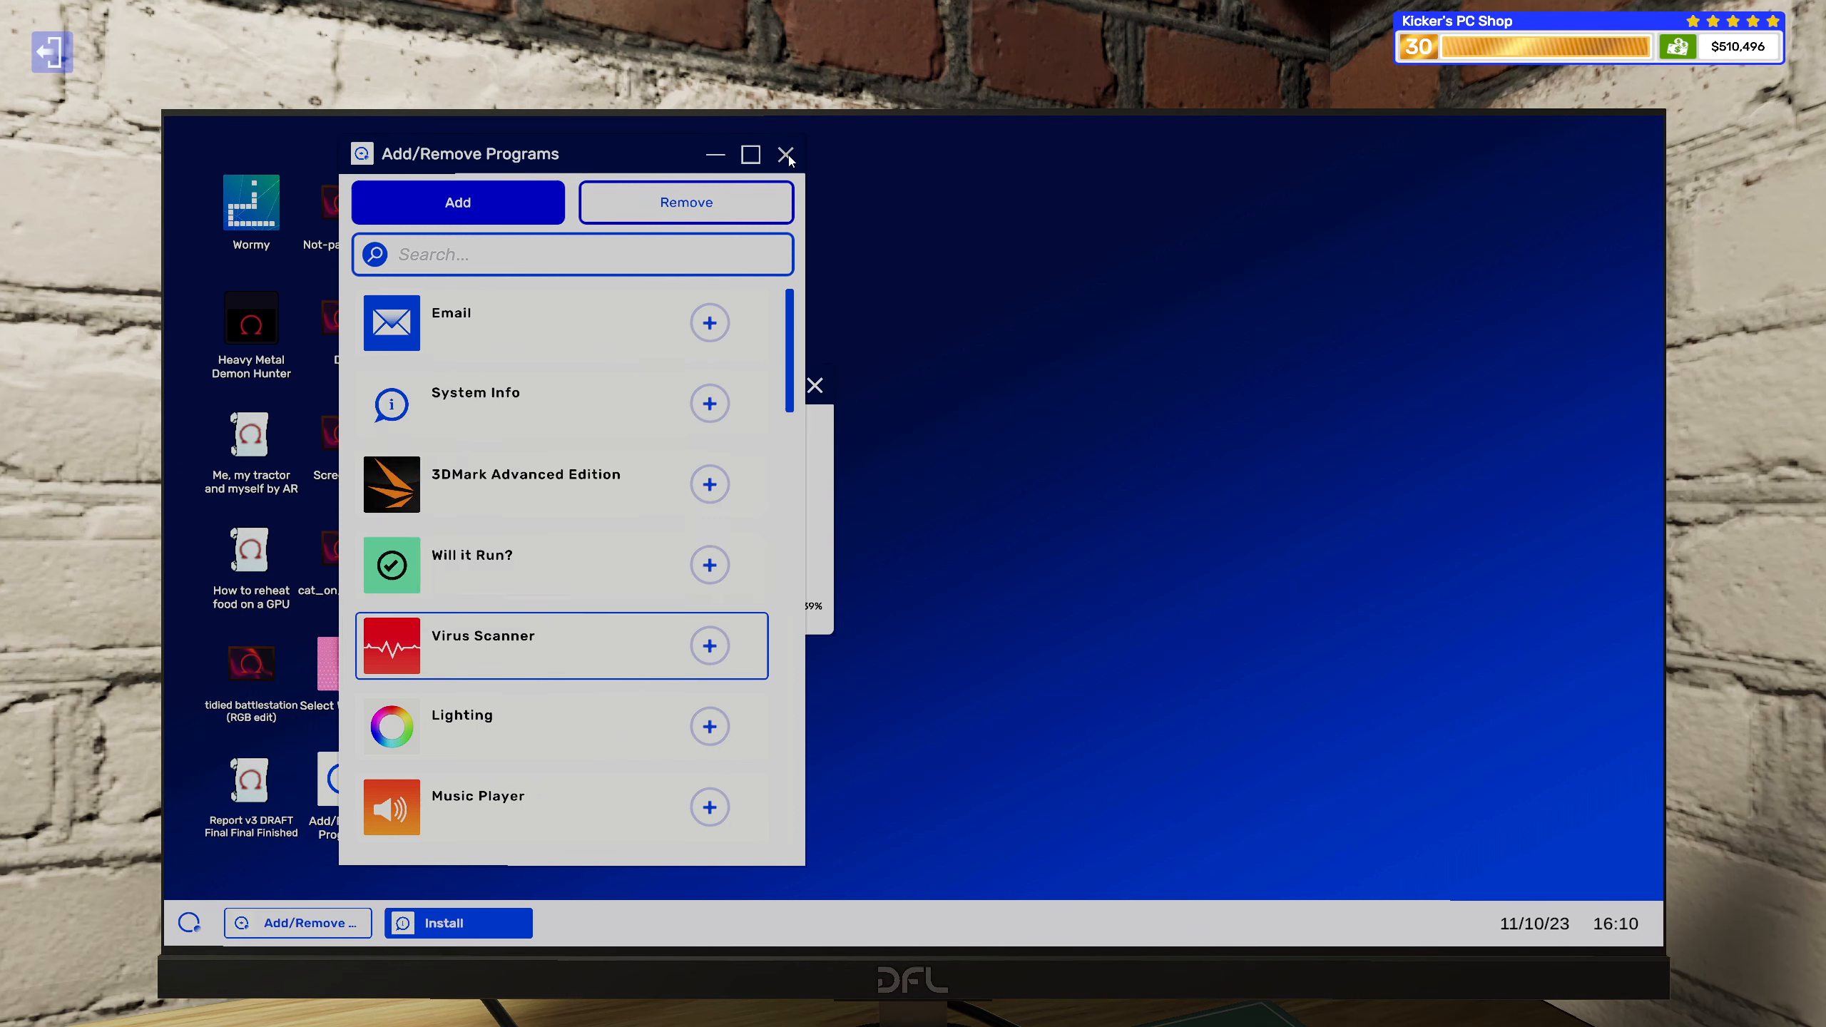
left_click(787, 154)
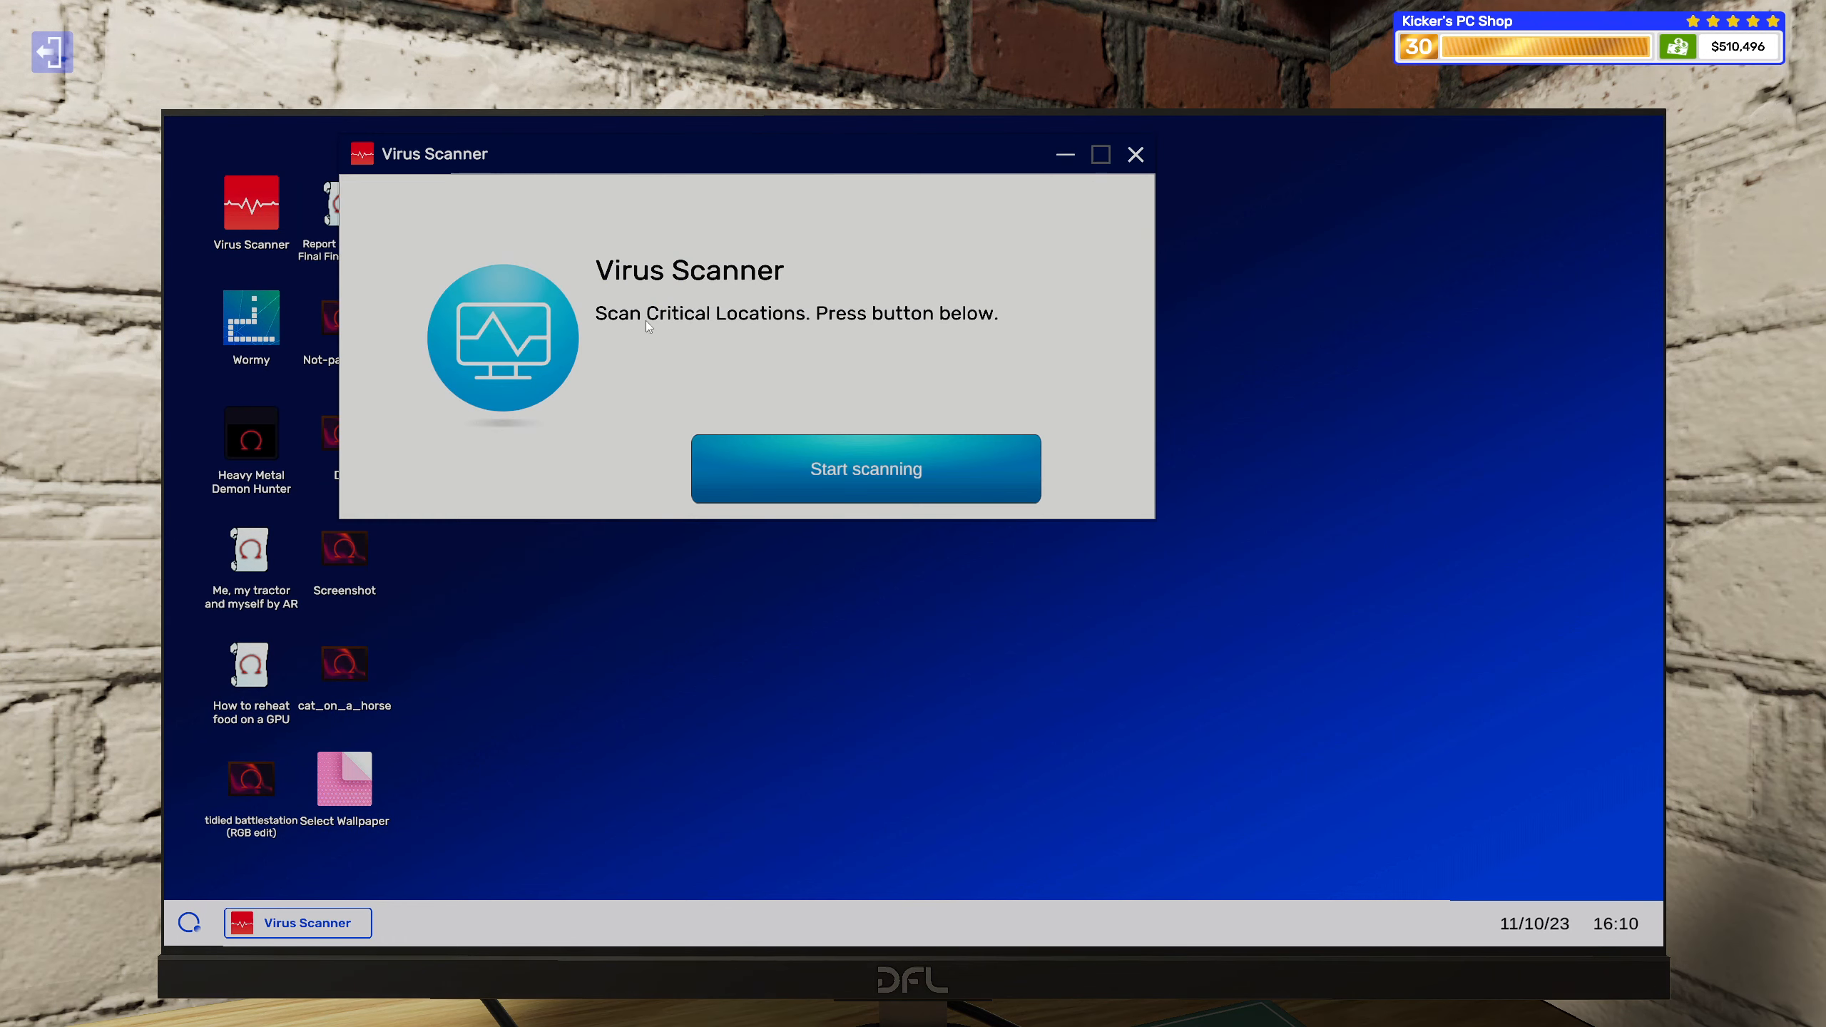
left_click(866, 467)
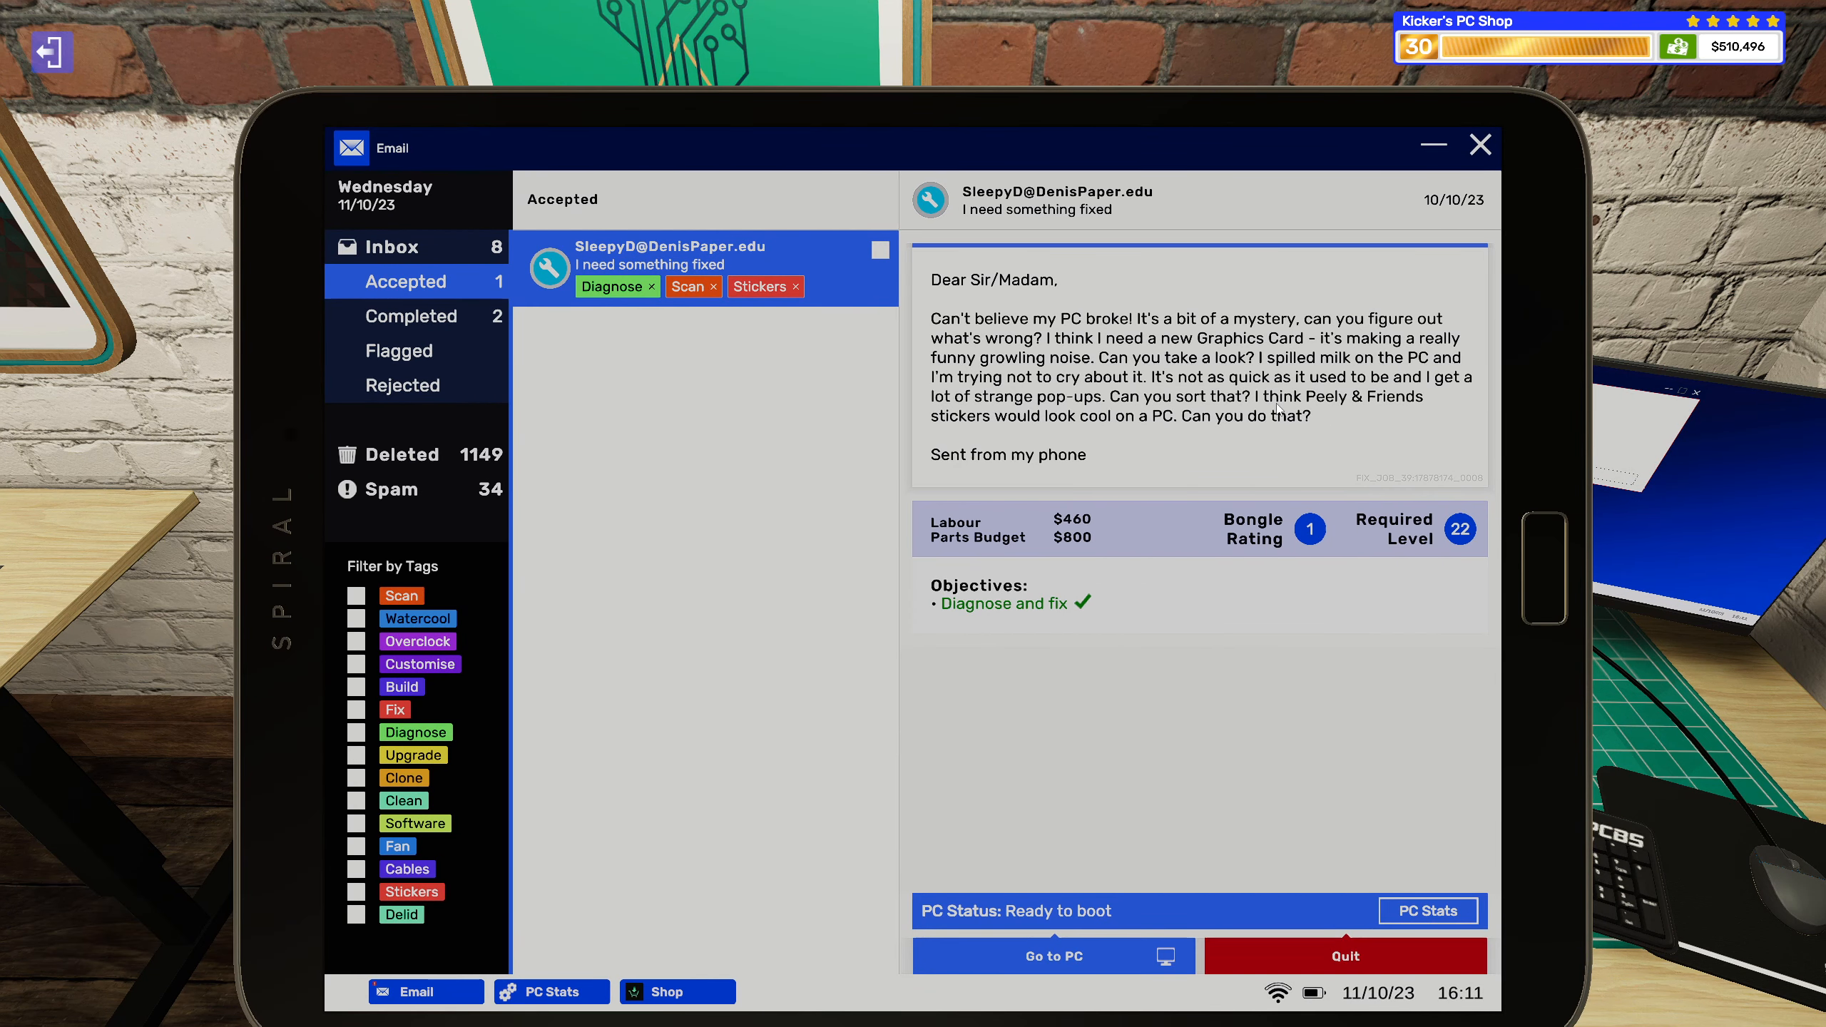
At the sticker bench, apply the Peely & Friends Llama sticker to the case side.
left_click(1051, 954)
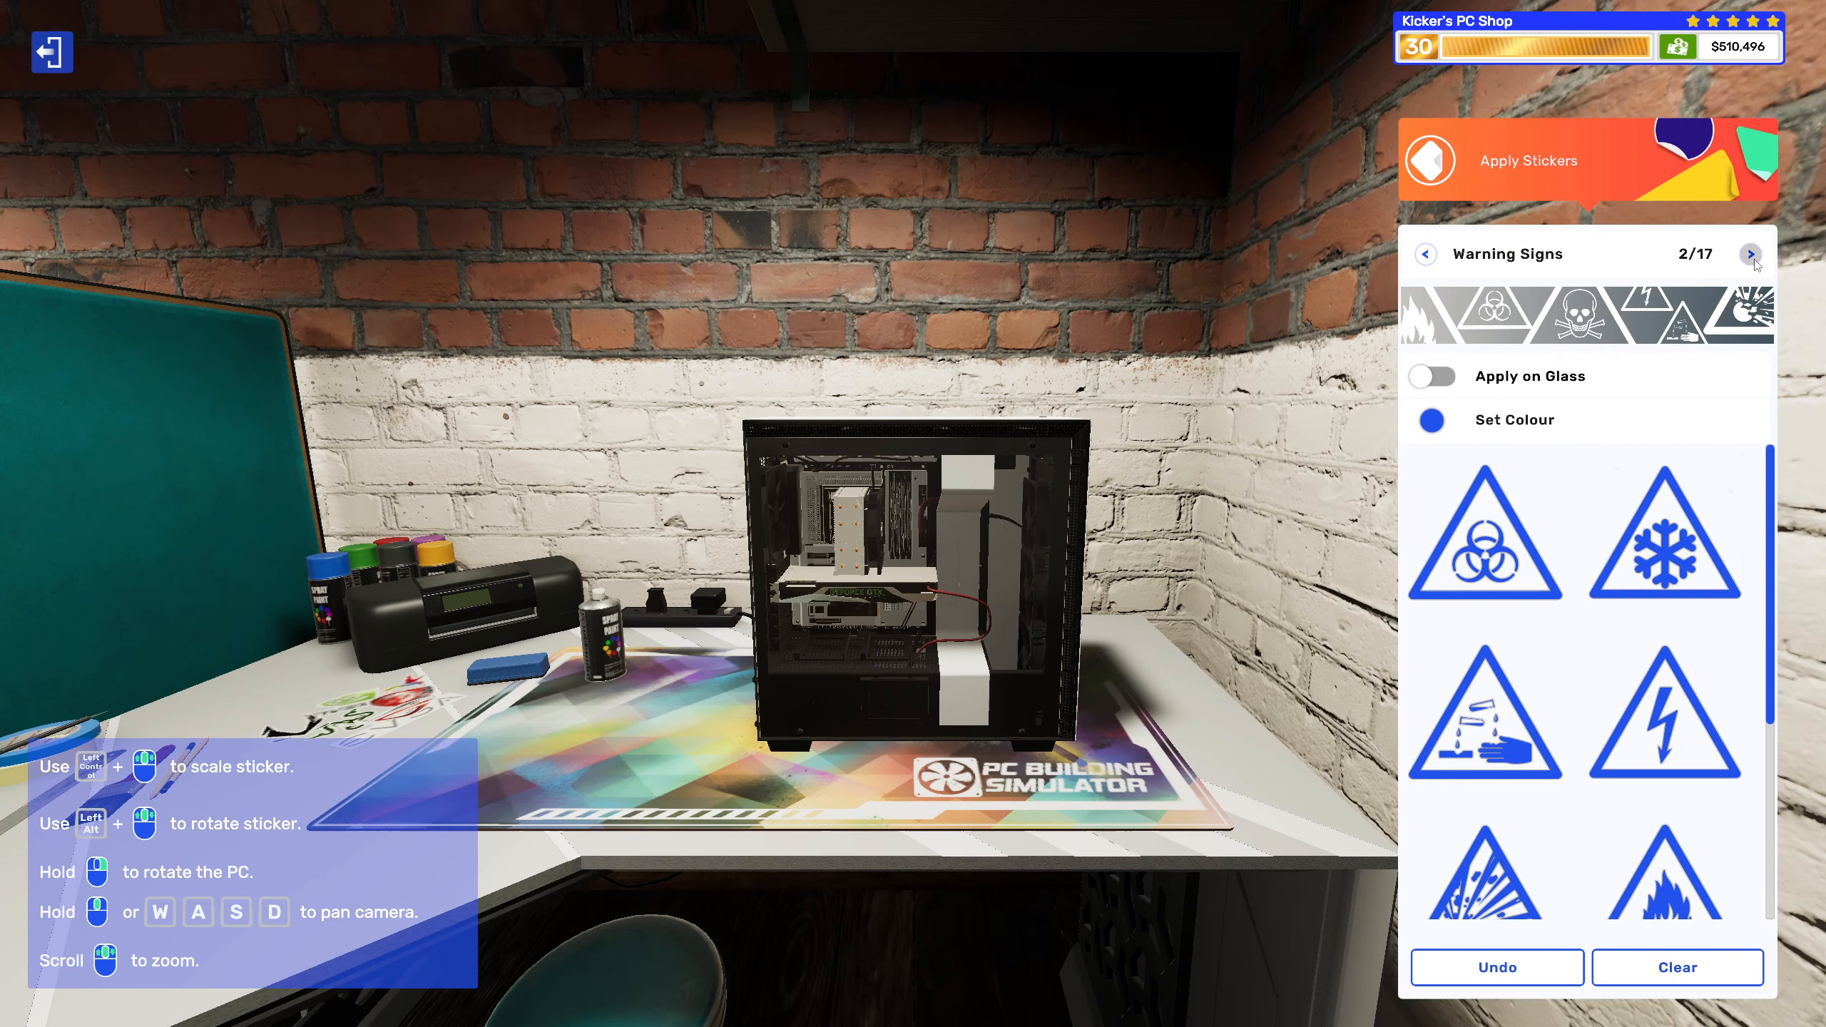
left_click(1750, 254)
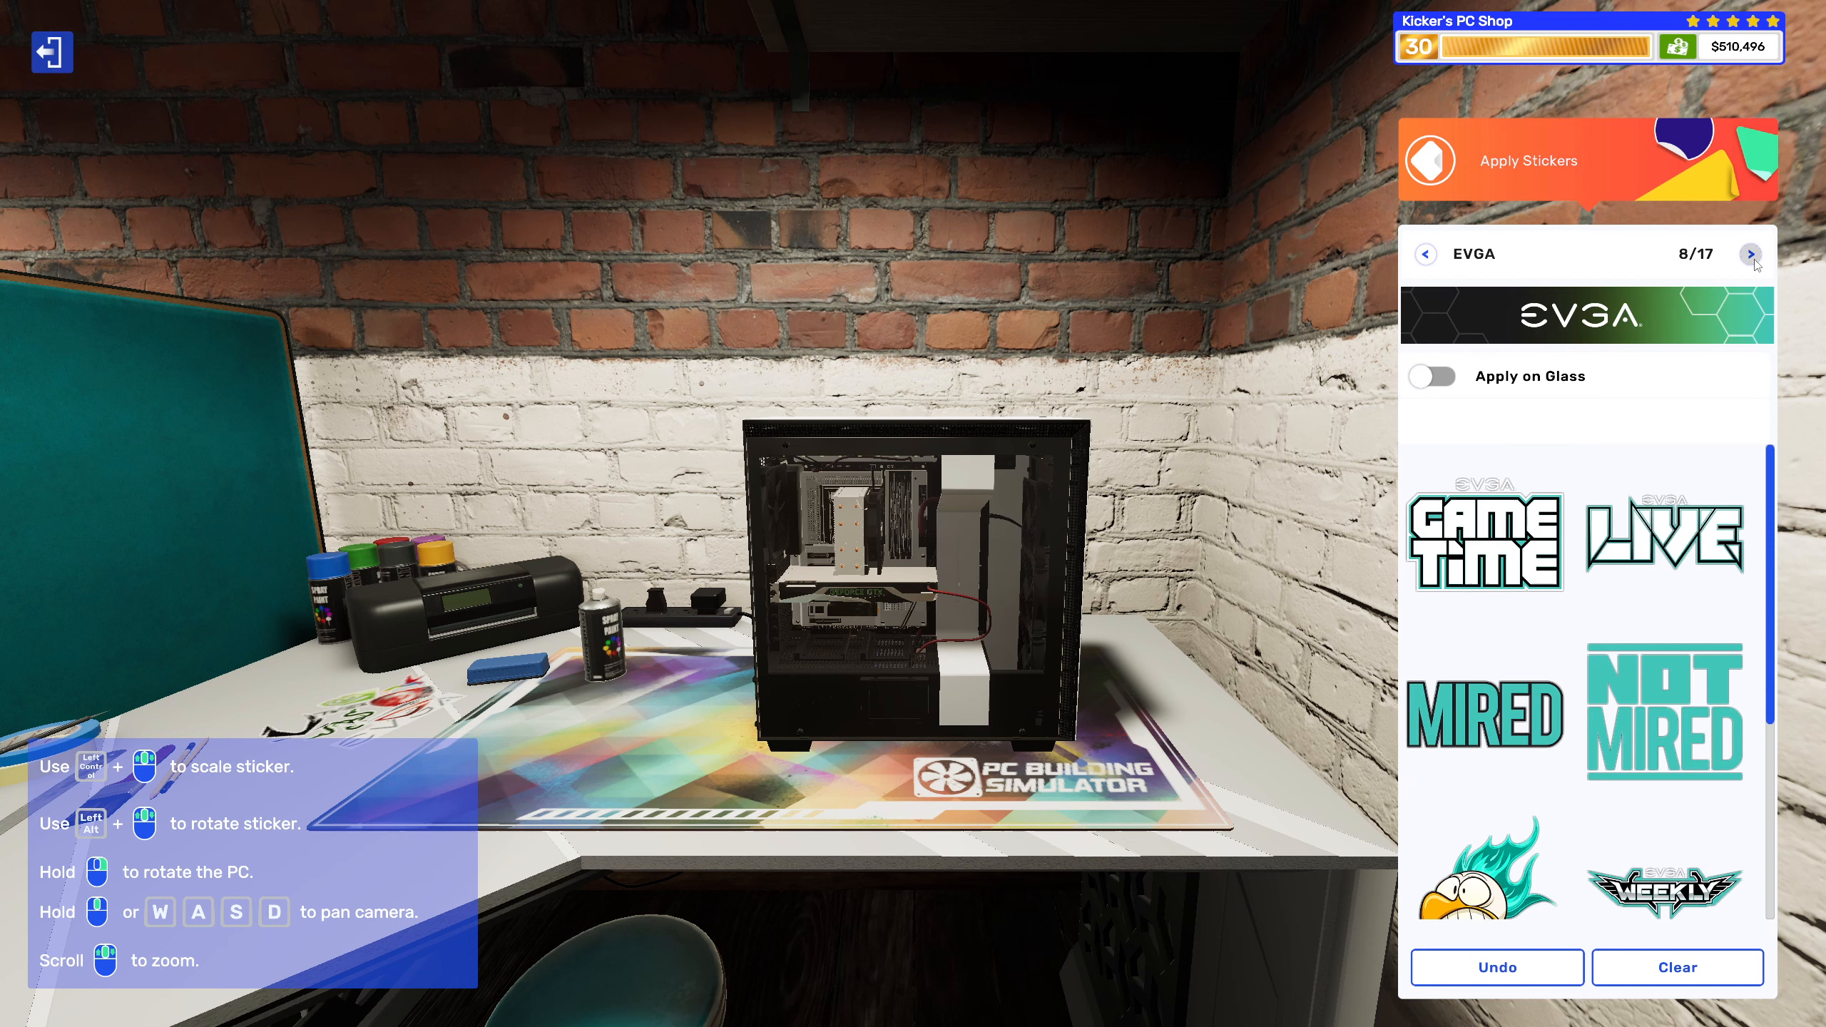
left_click(1749, 254)
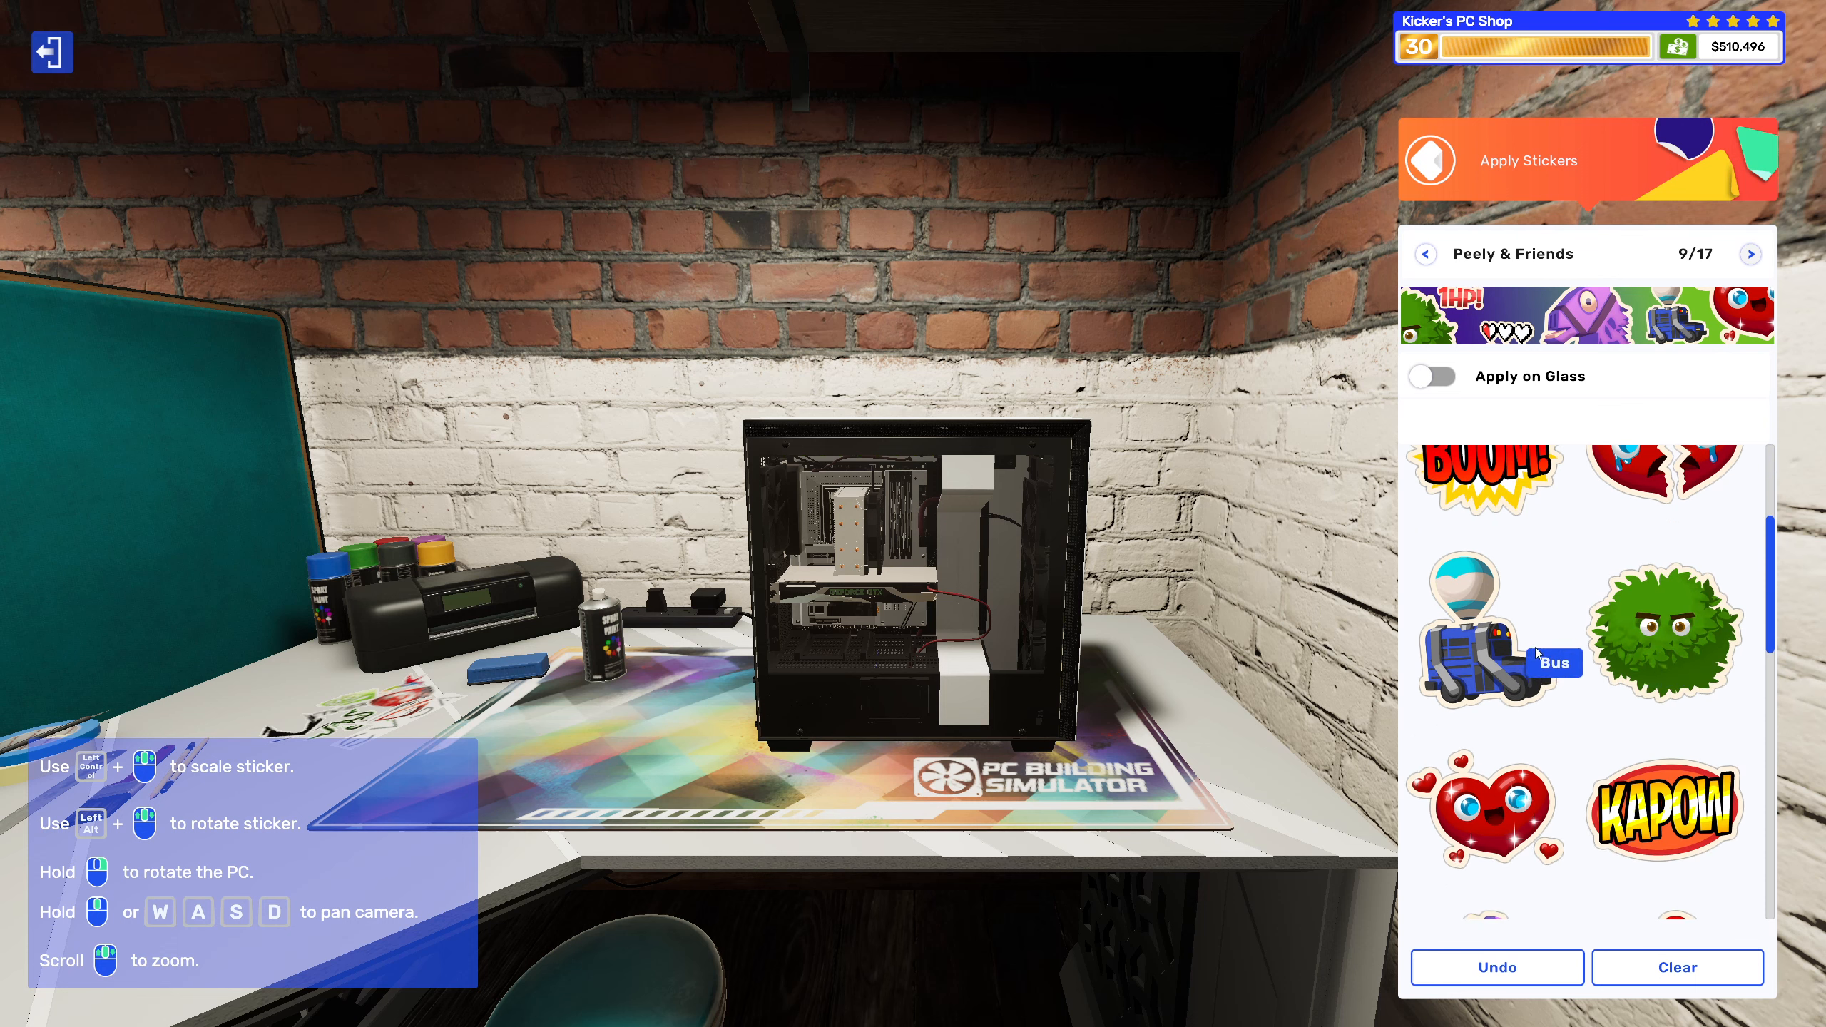
scroll("down", 3)
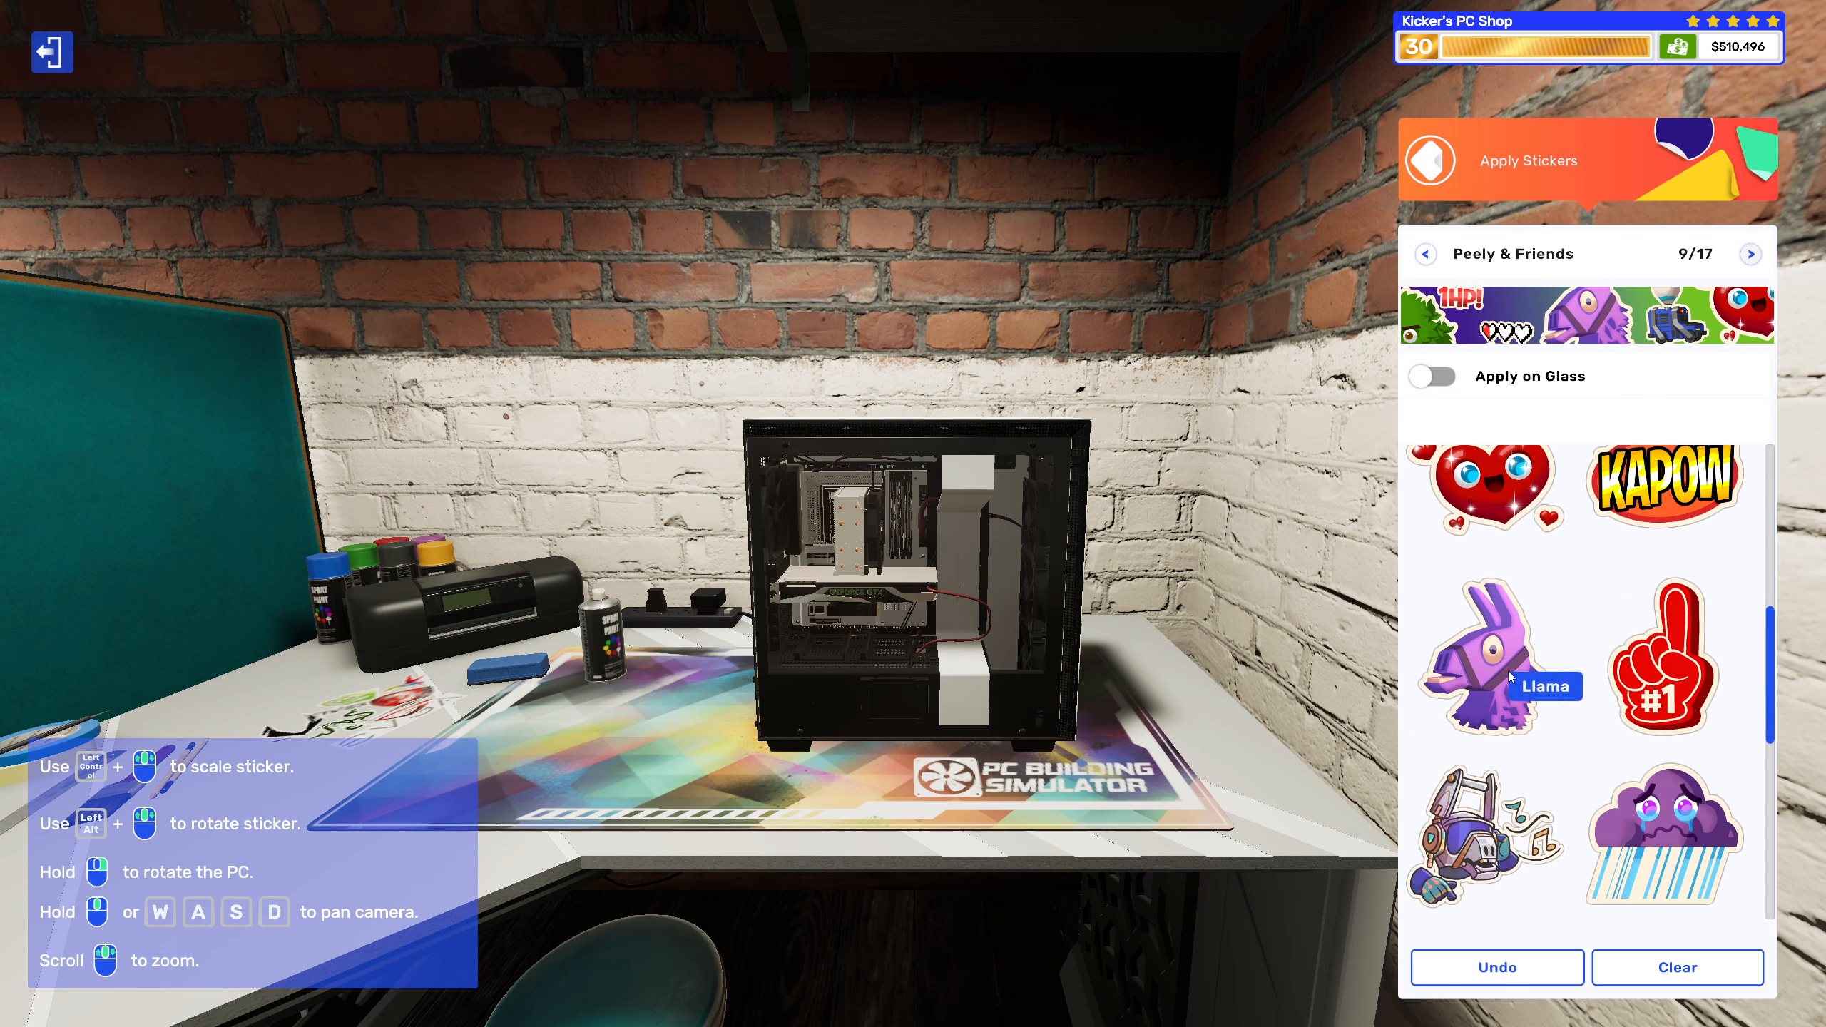
left_click(1494, 656)
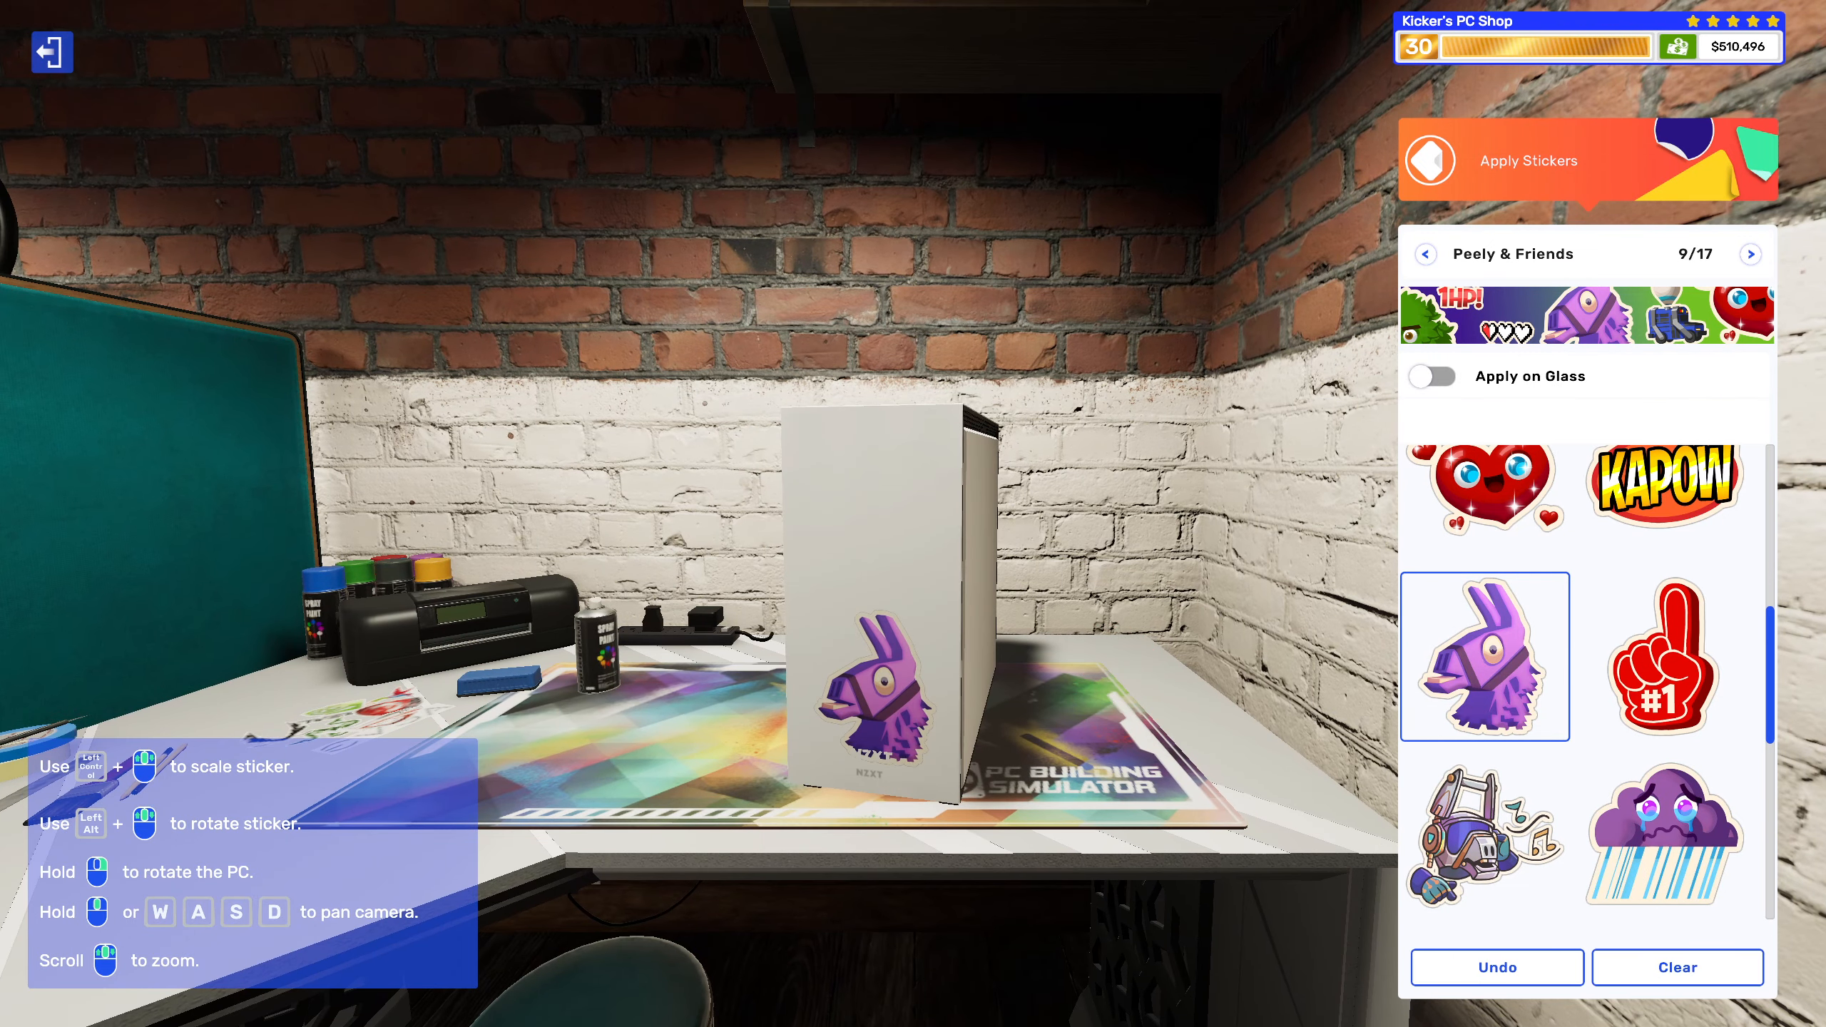
left_click(1662, 656)
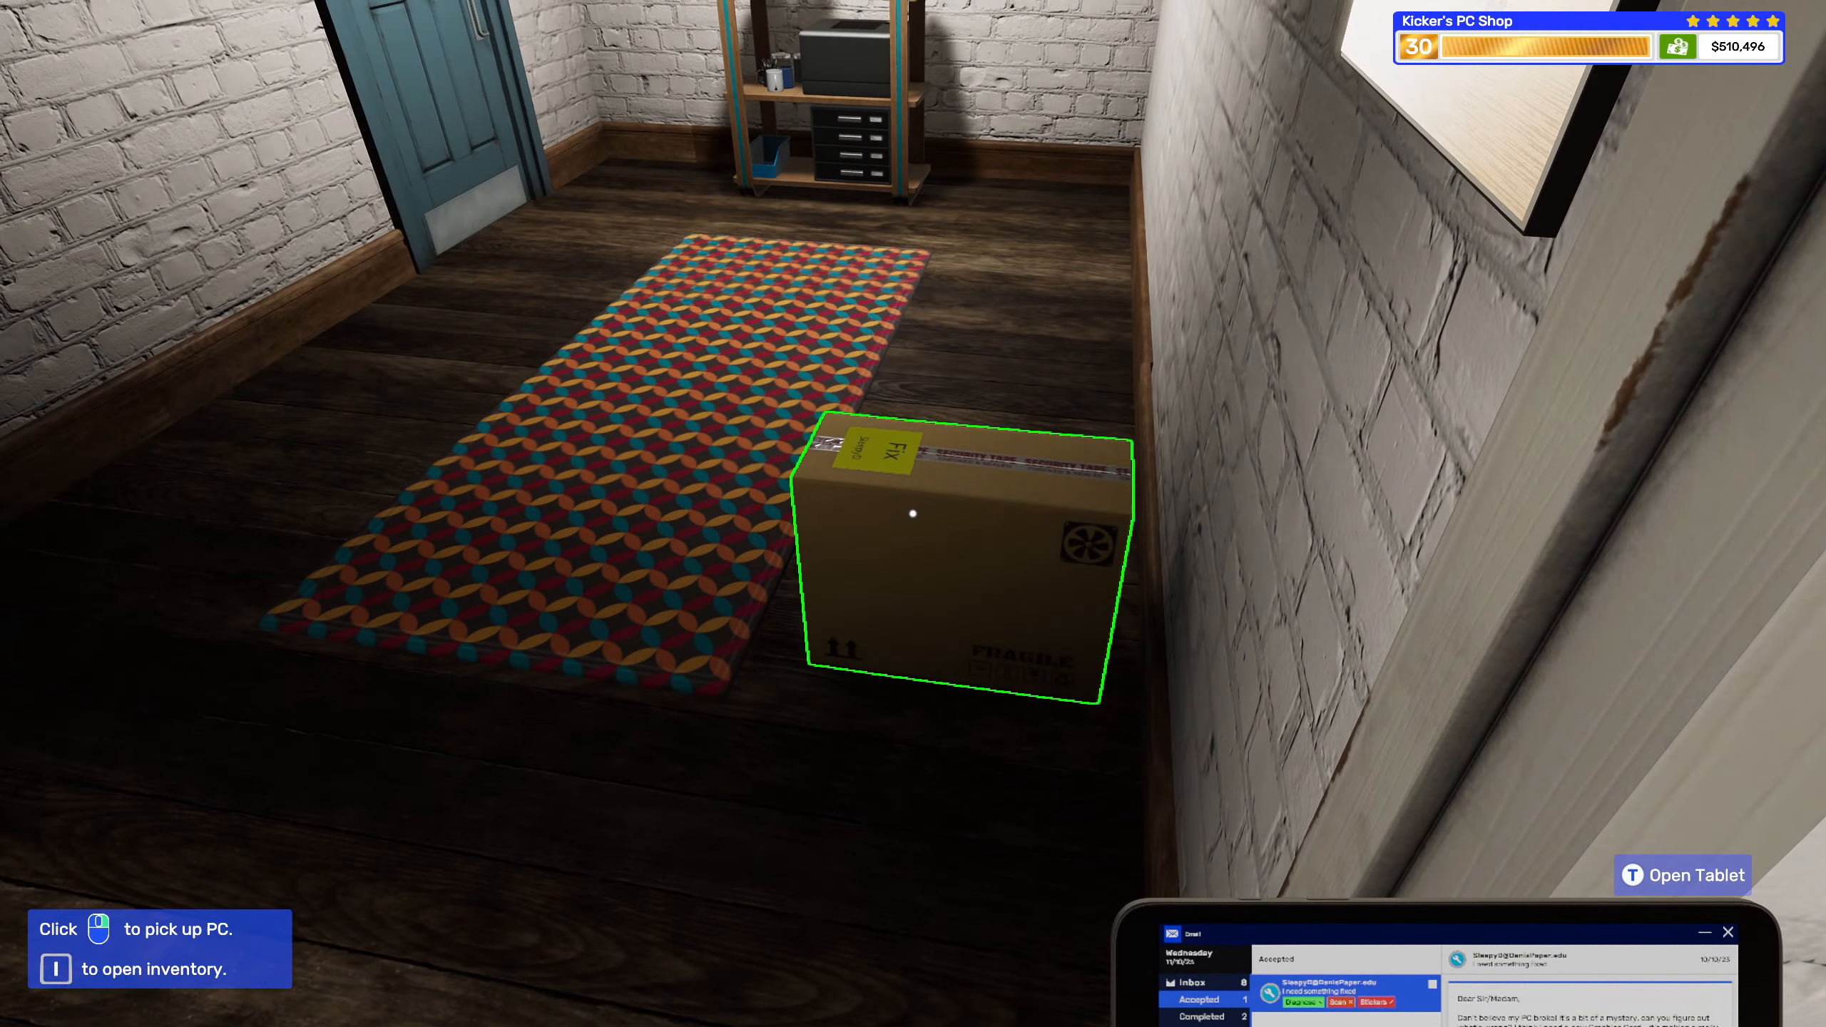
Collect payment for SleepyD's boxed PC and dismiss the five-star $626 invoice summary.
left_click(1682, 875)
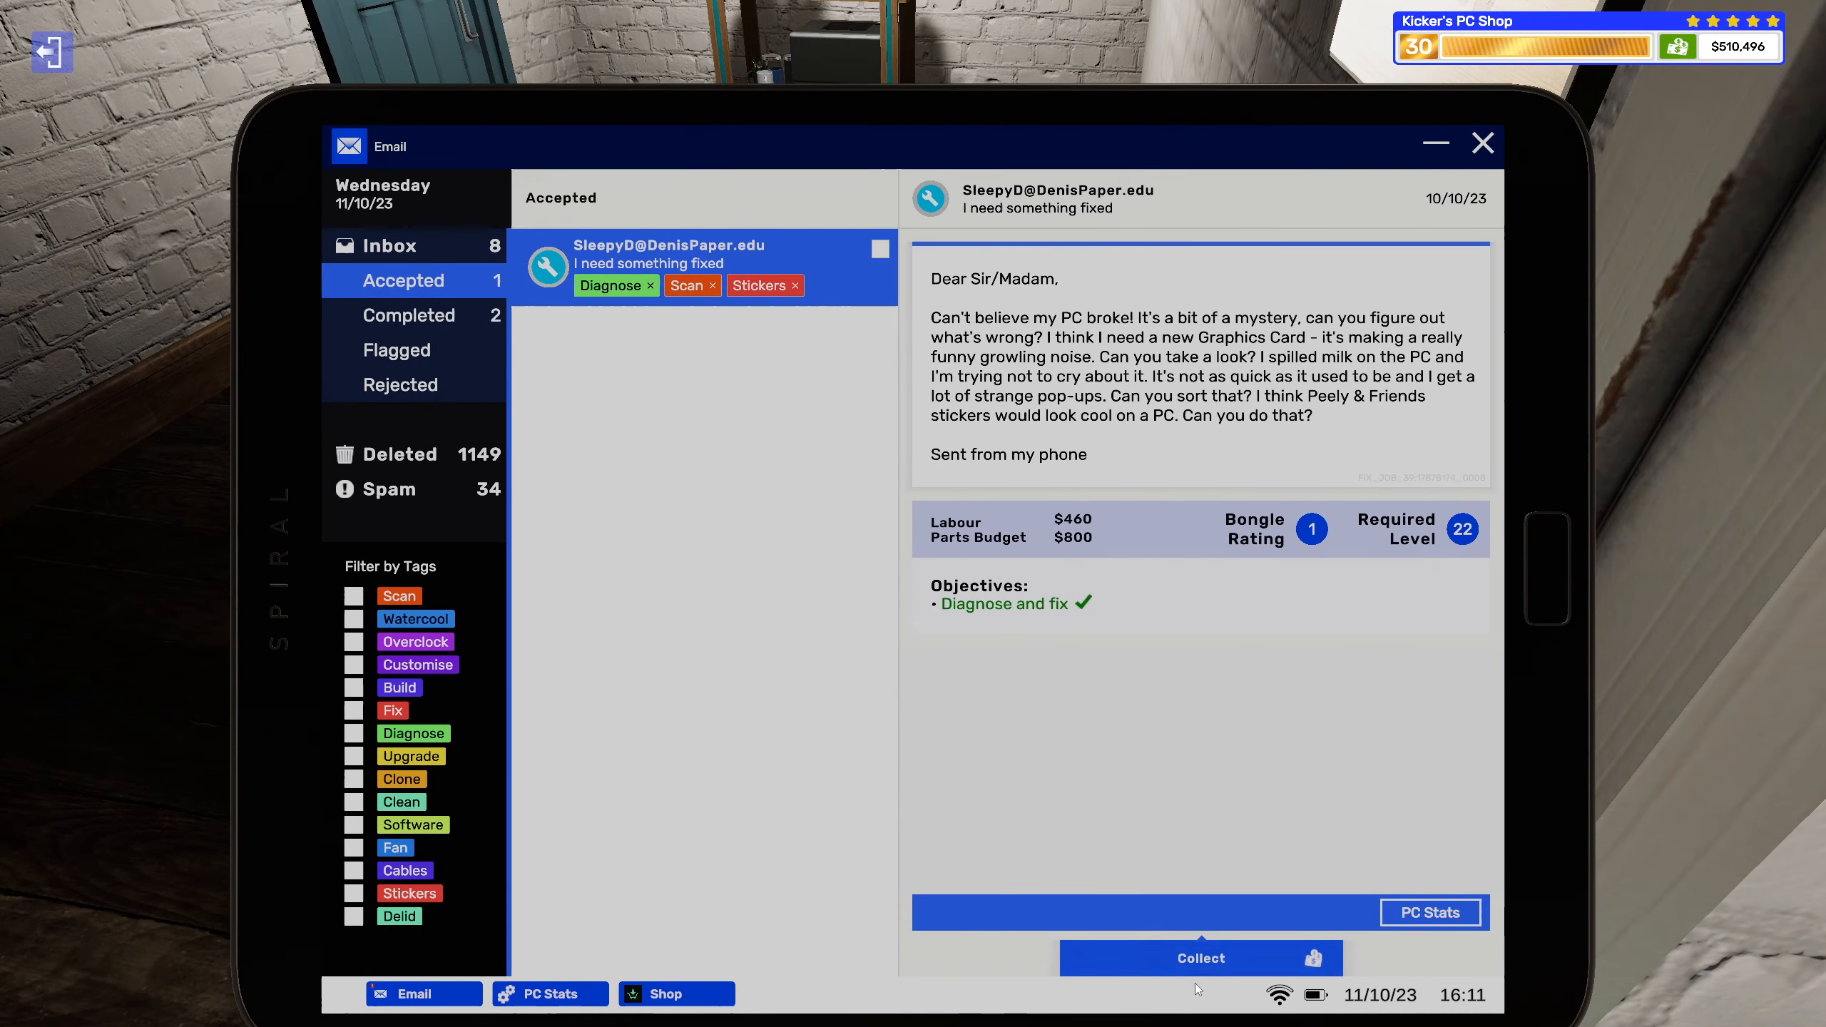
left_click(1199, 957)
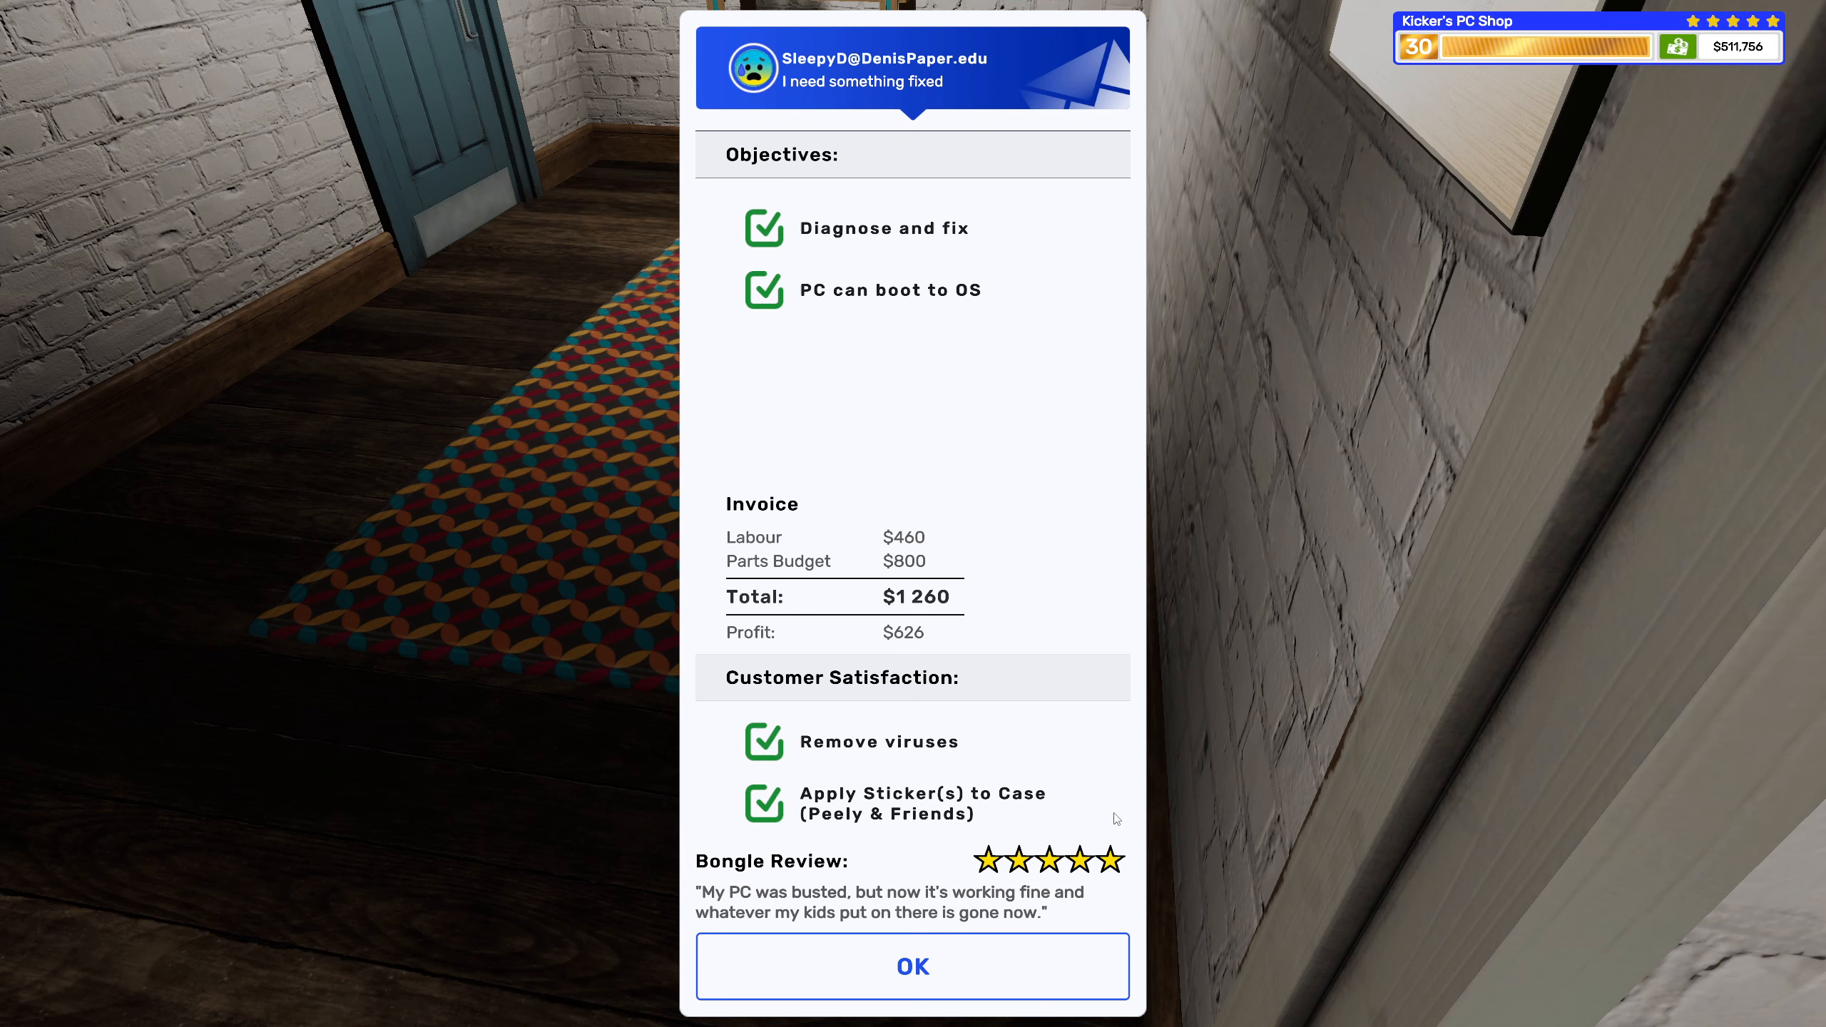
mouse_move(971, 916)
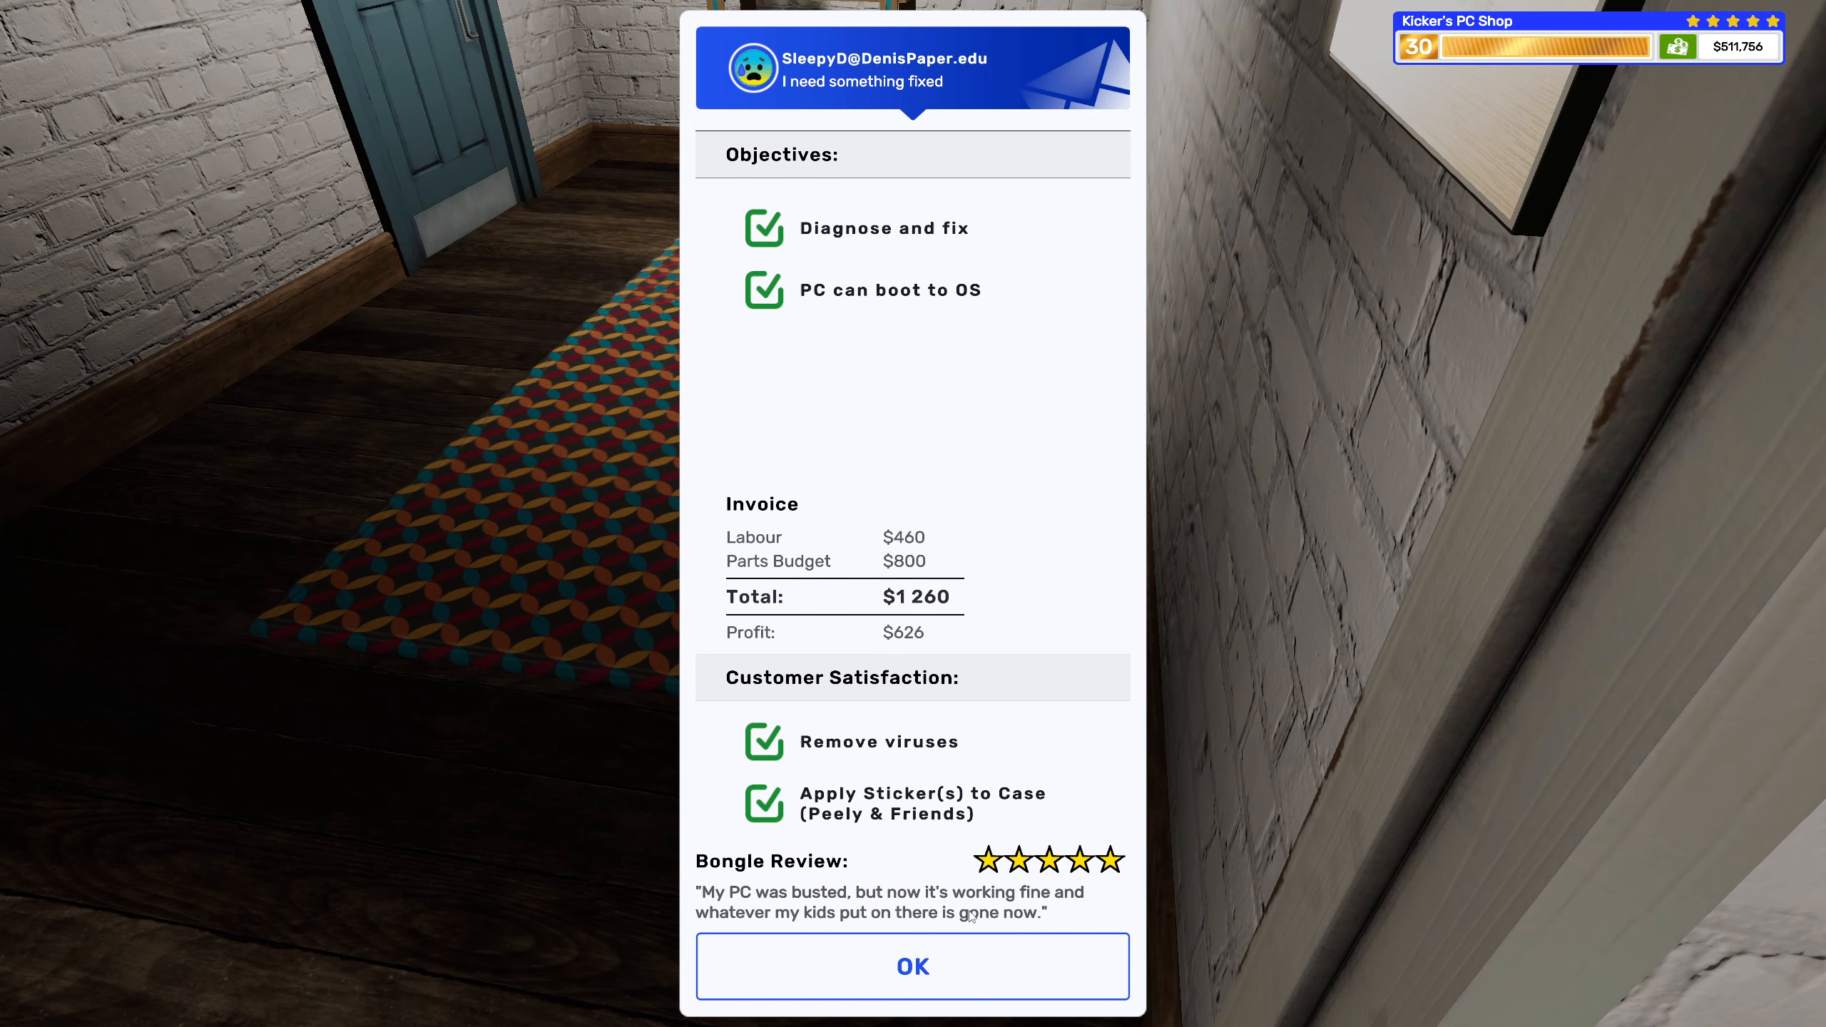
left_click(911, 967)
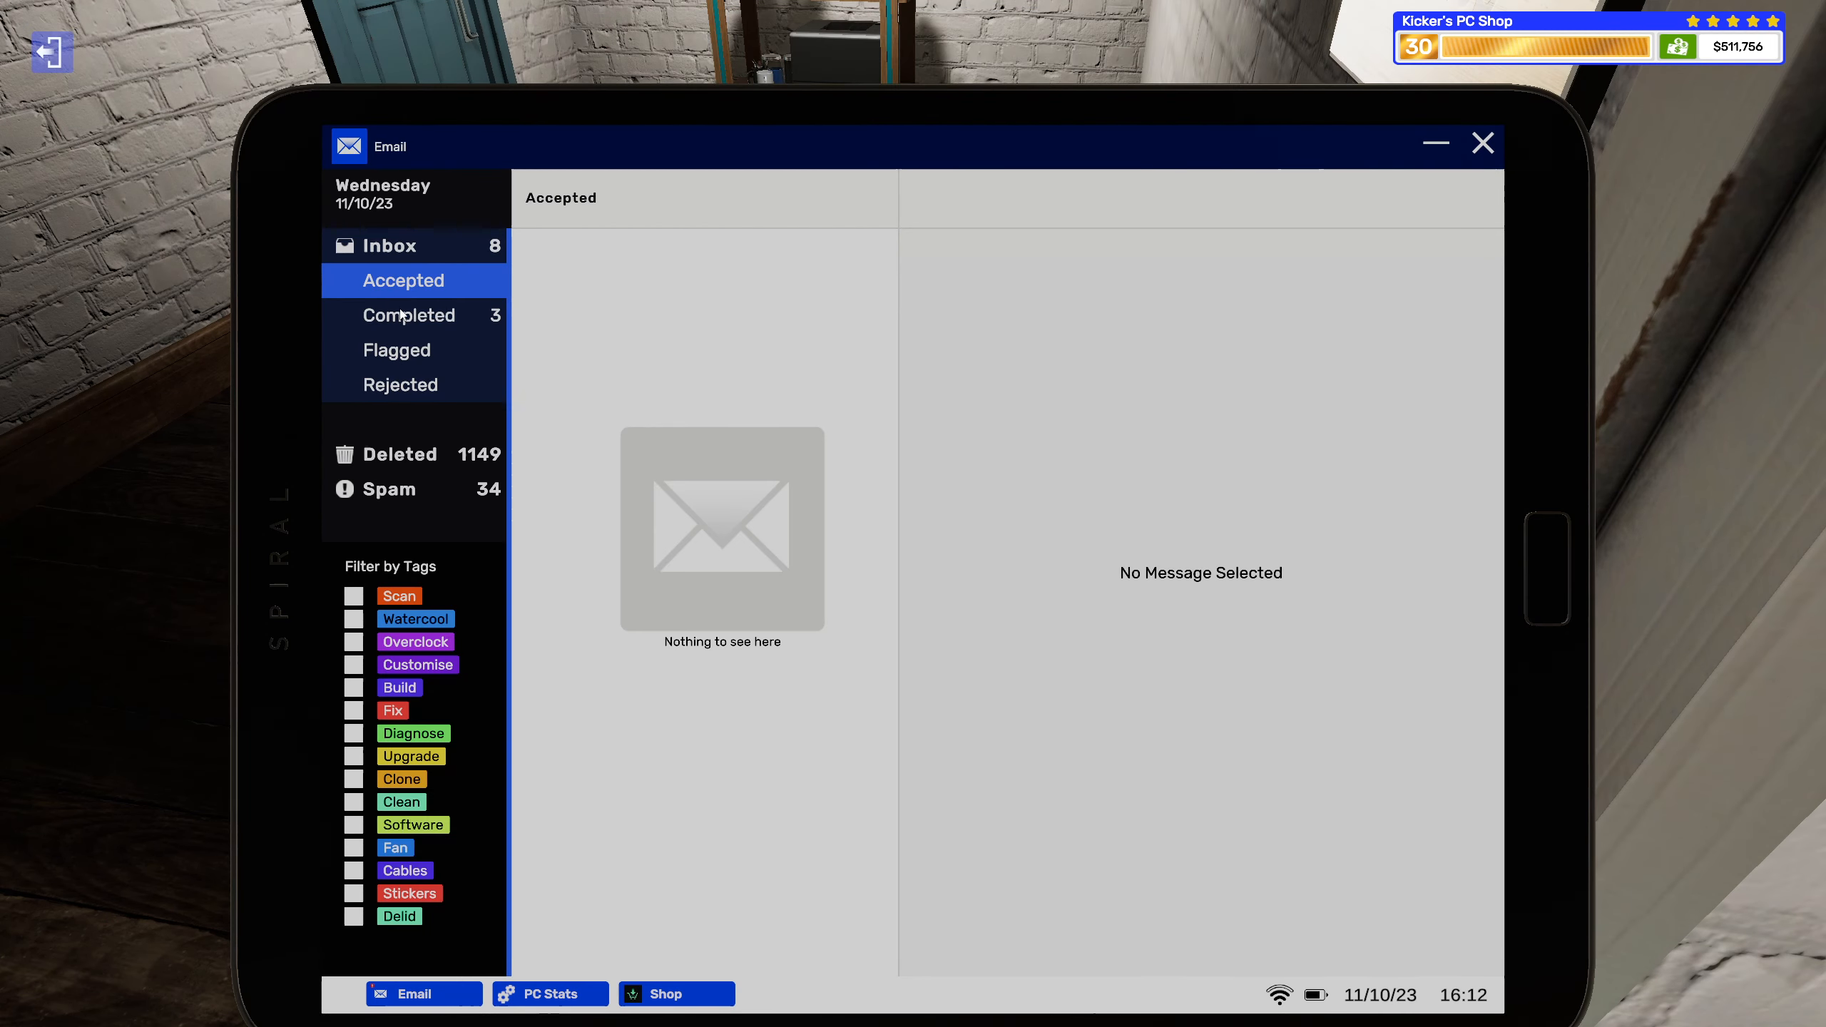
Delete the completed job emails and open the 'Your Purchase: PC with broken CPU.' receipt.
left_click(410, 314)
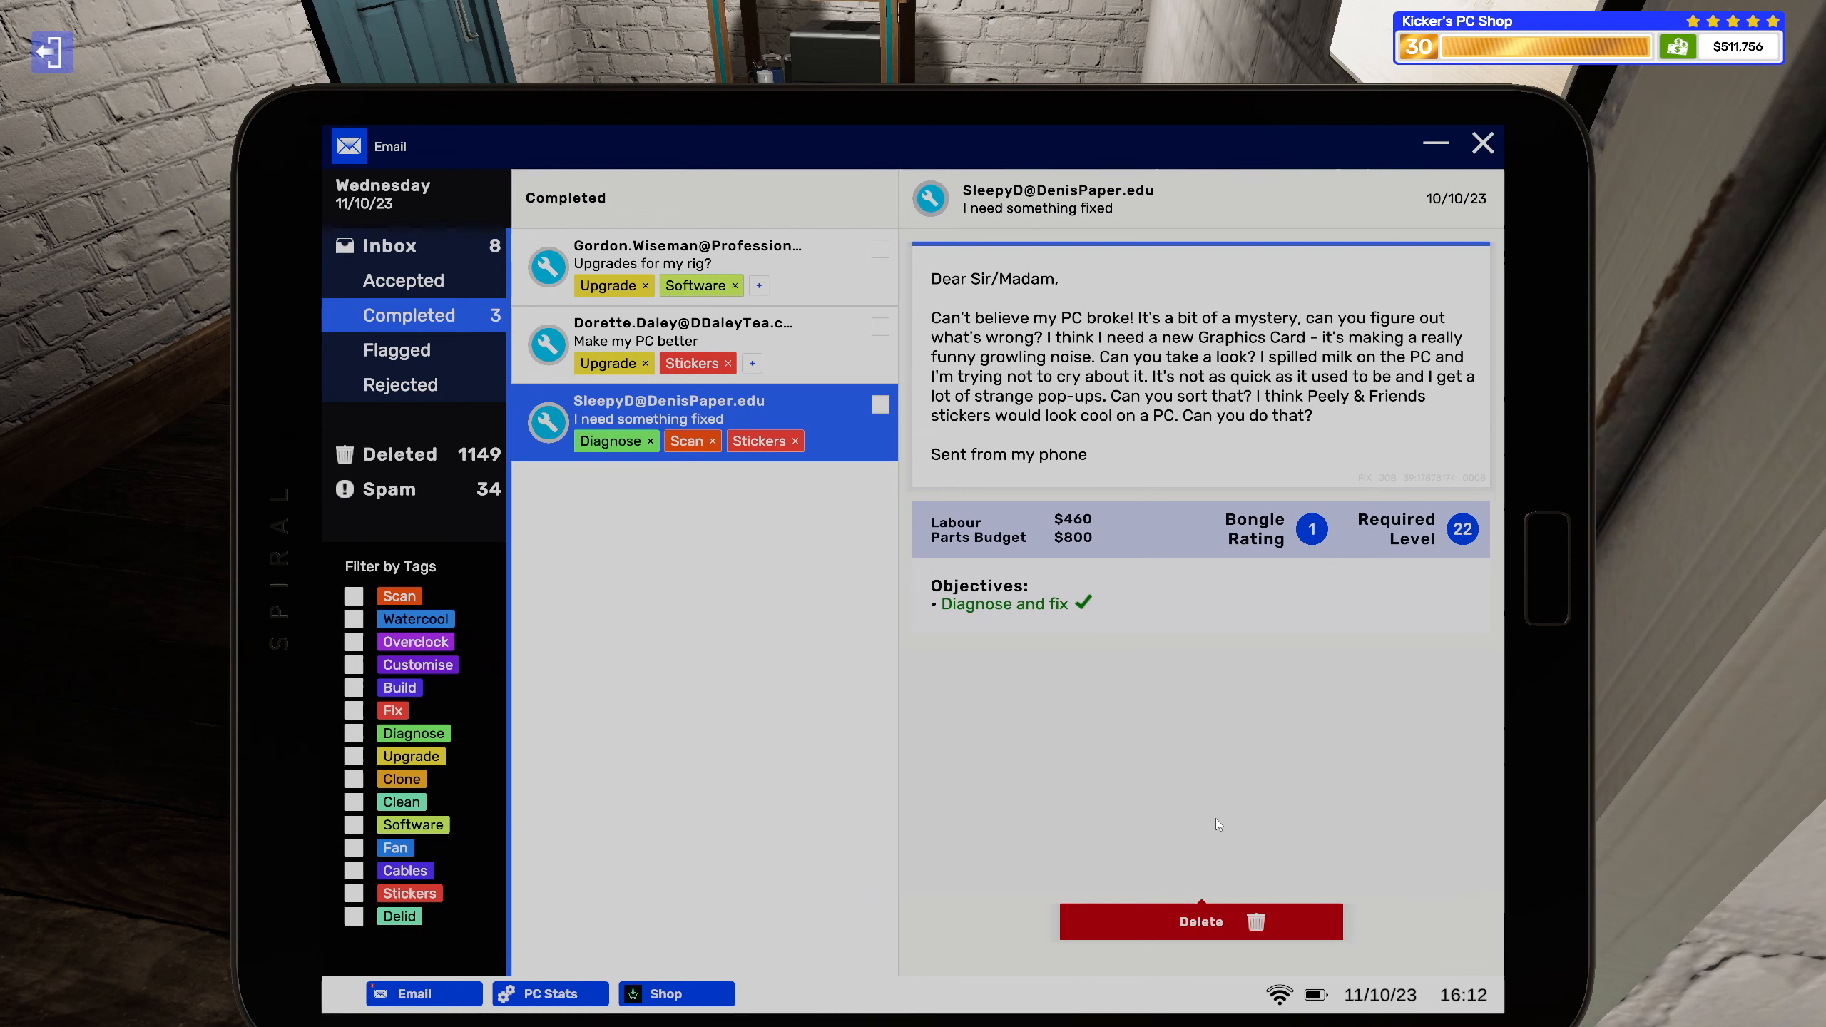
left_click(1200, 922)
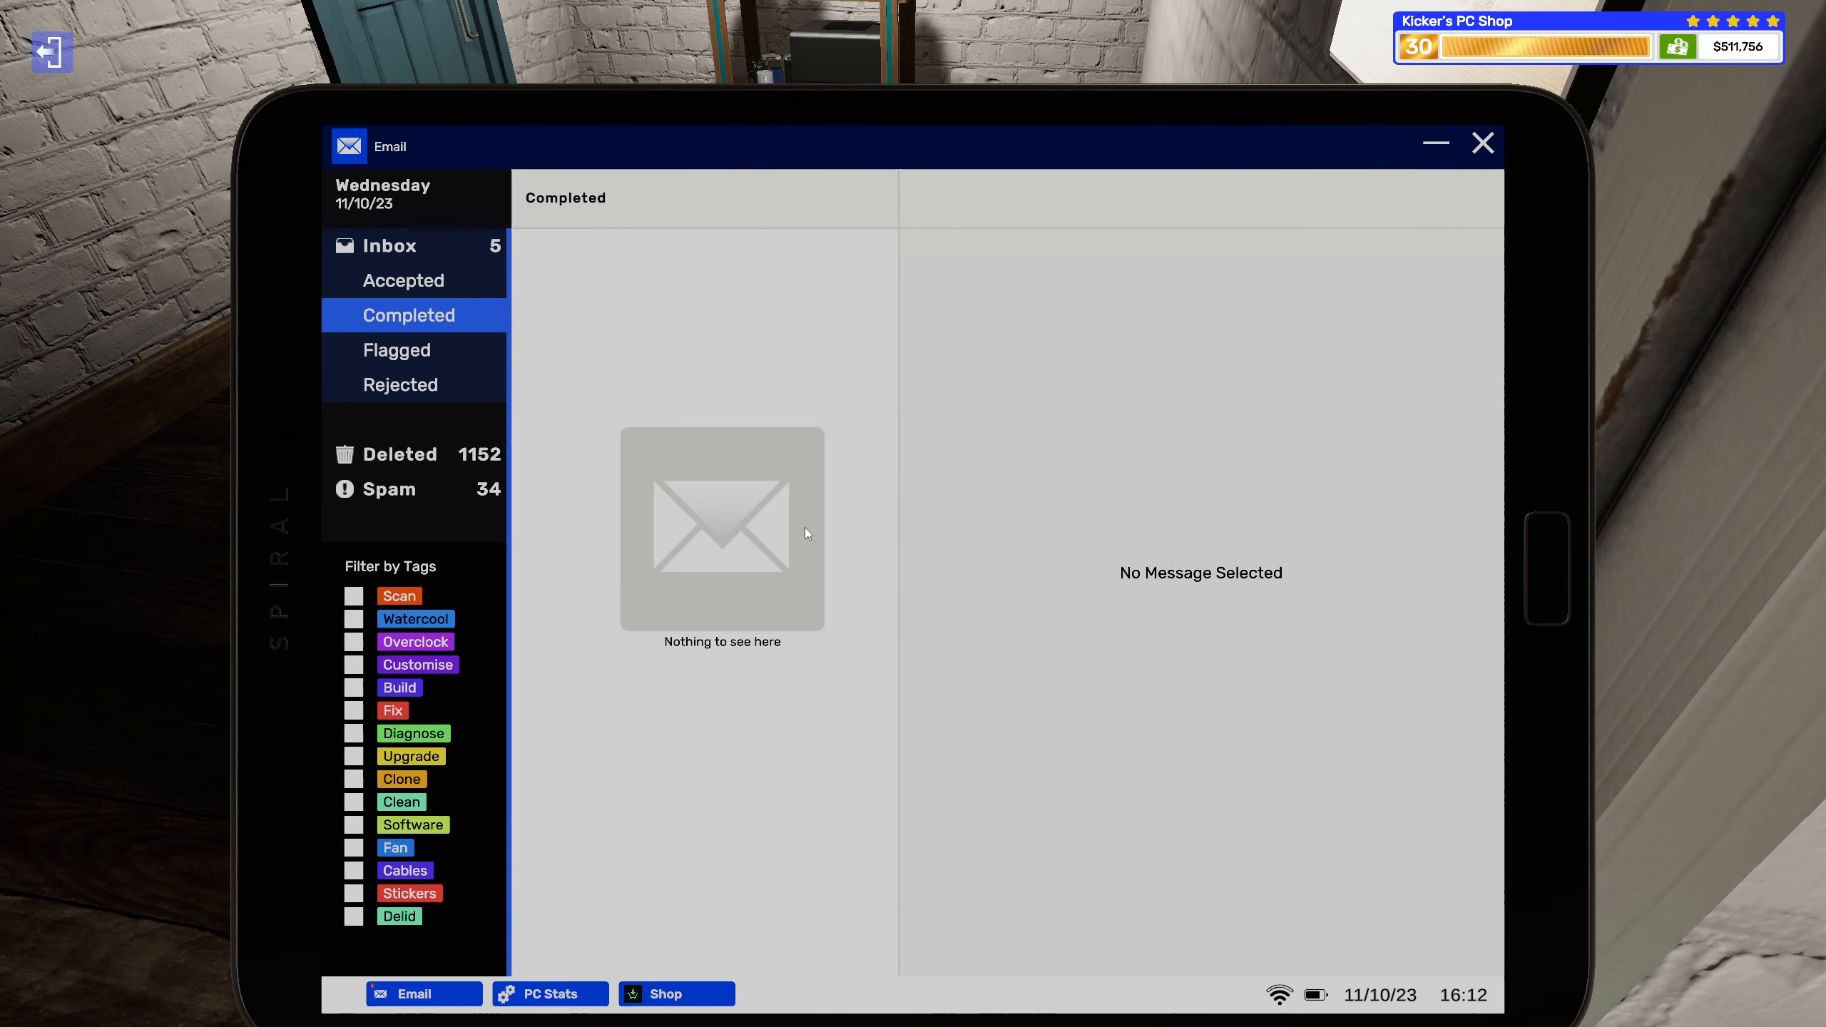
left_click(389, 245)
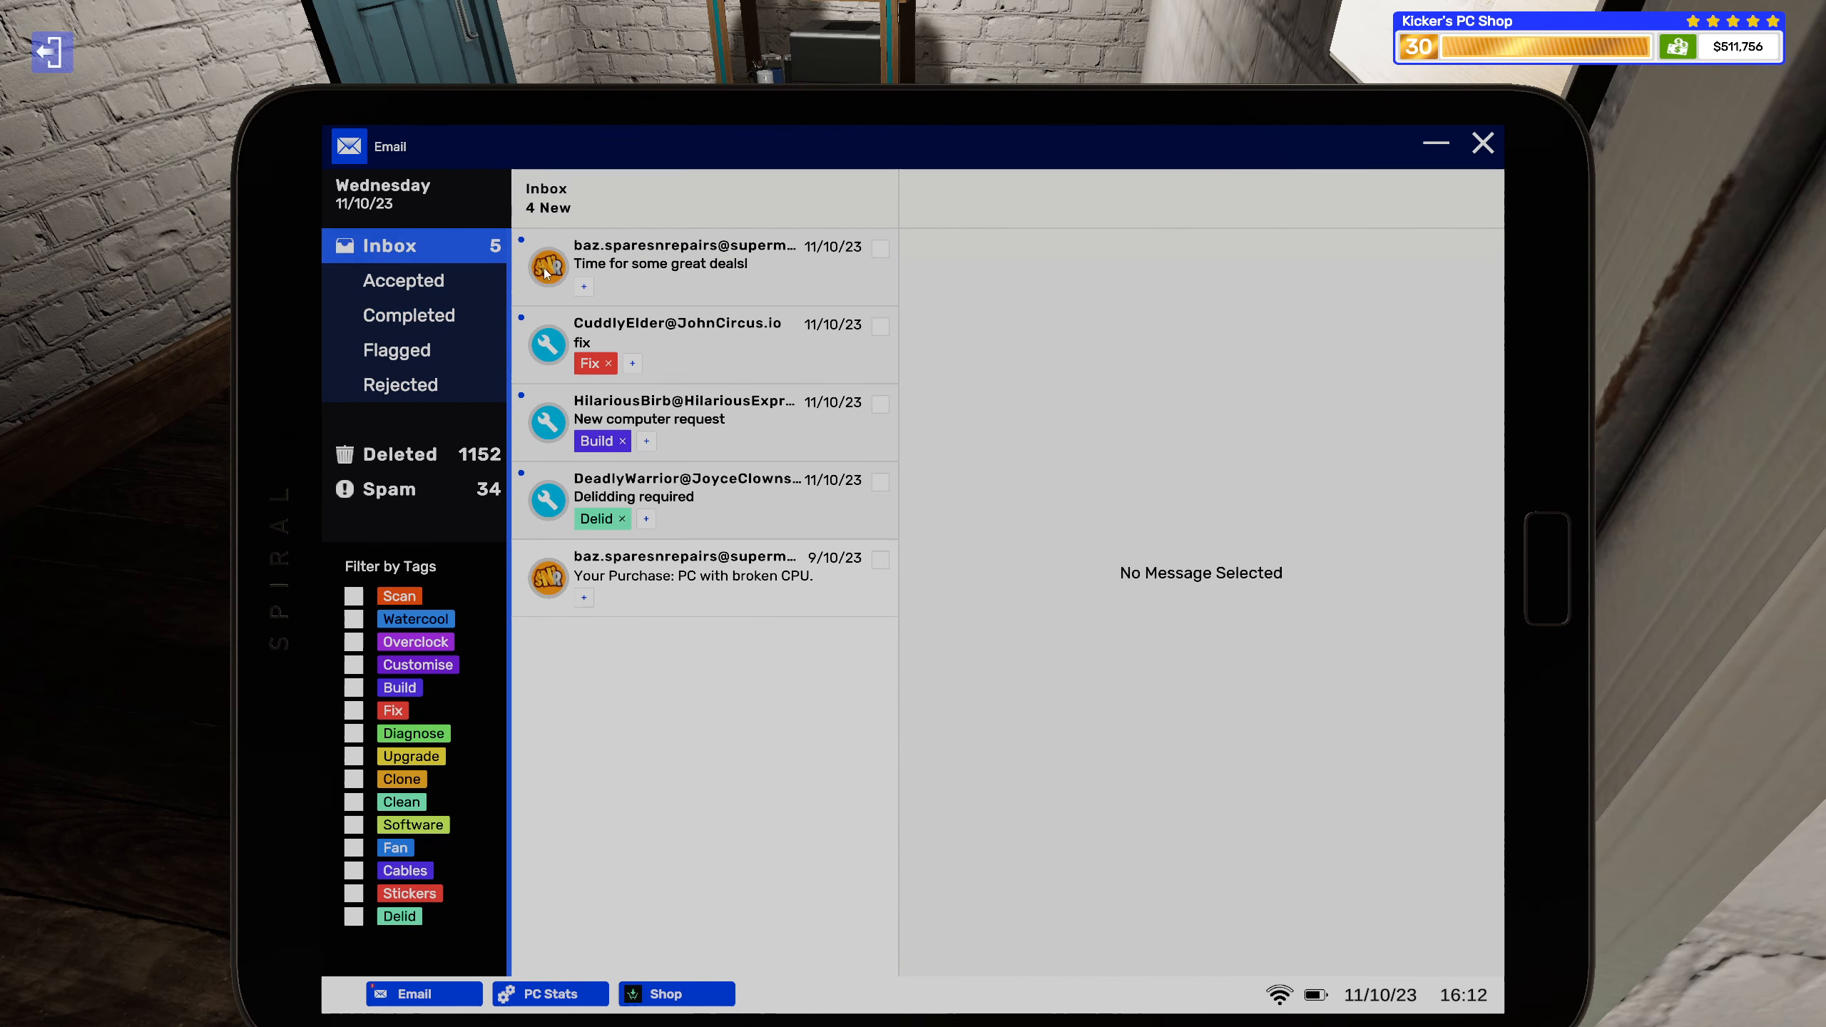
left_click(693, 575)
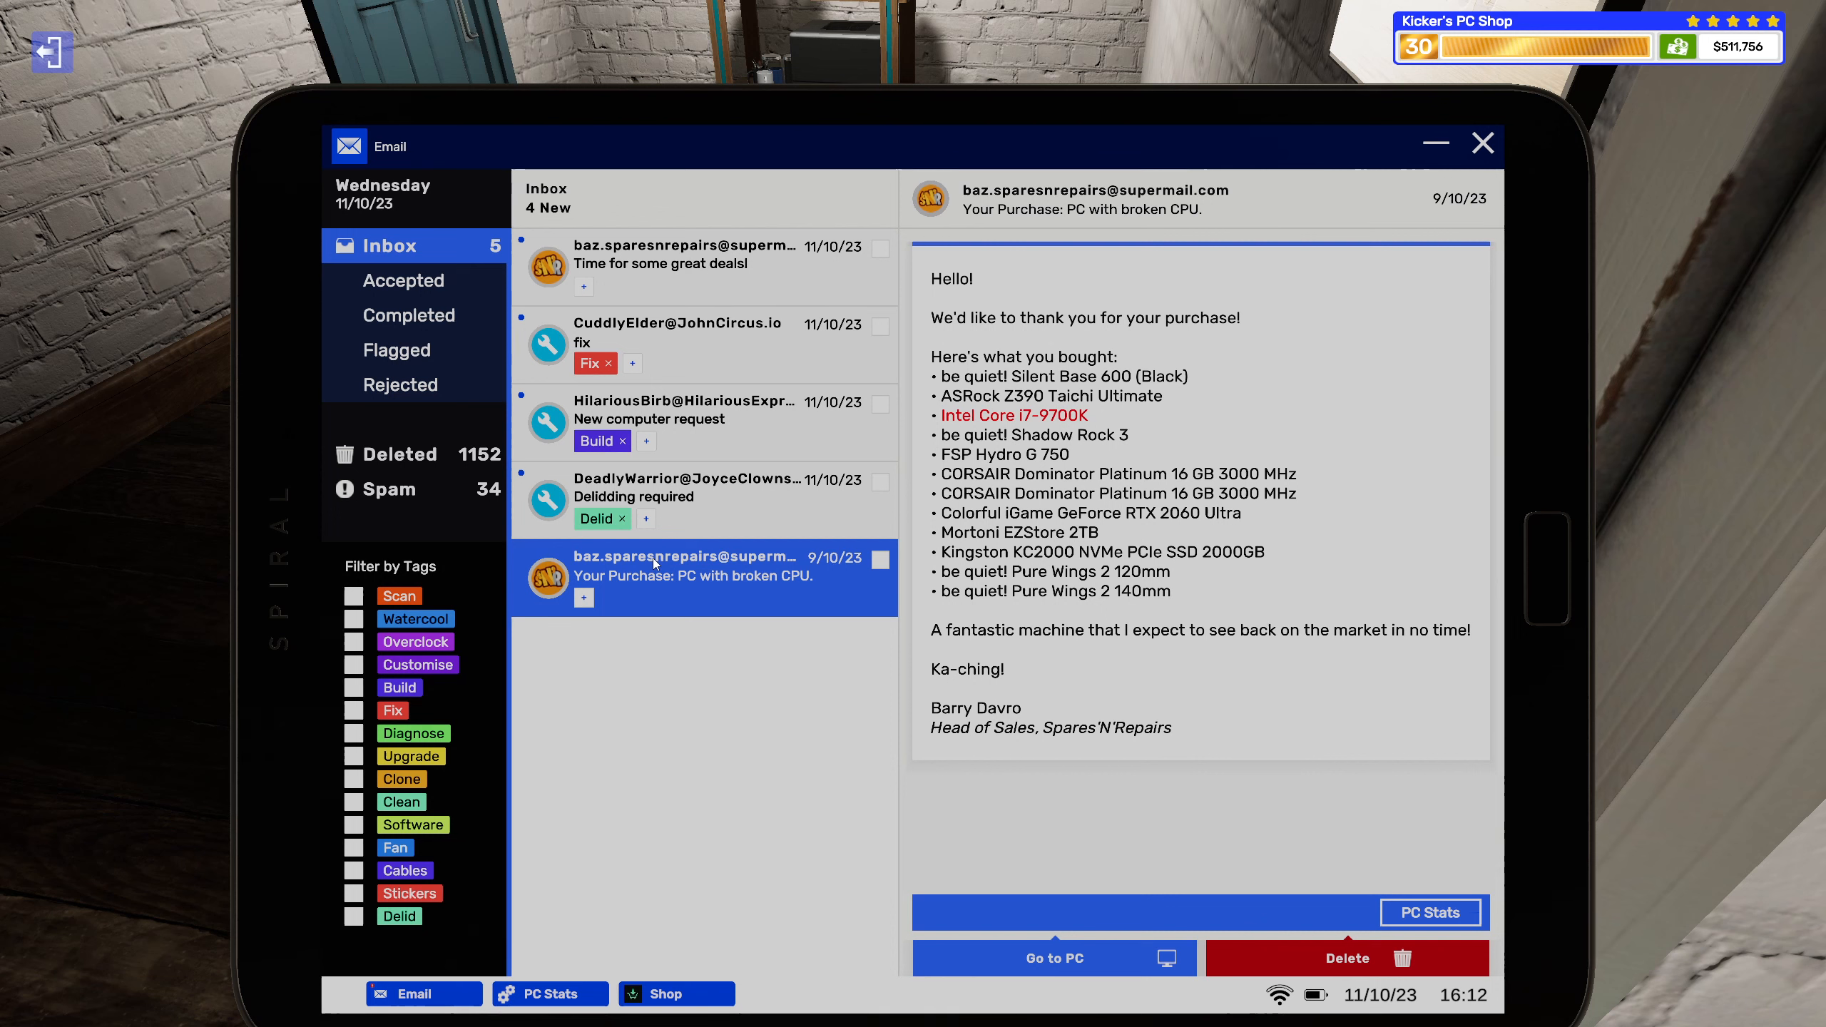
Tag DeadlyWarrior's delidding request with Stickers and accept the job.
left_click(687, 498)
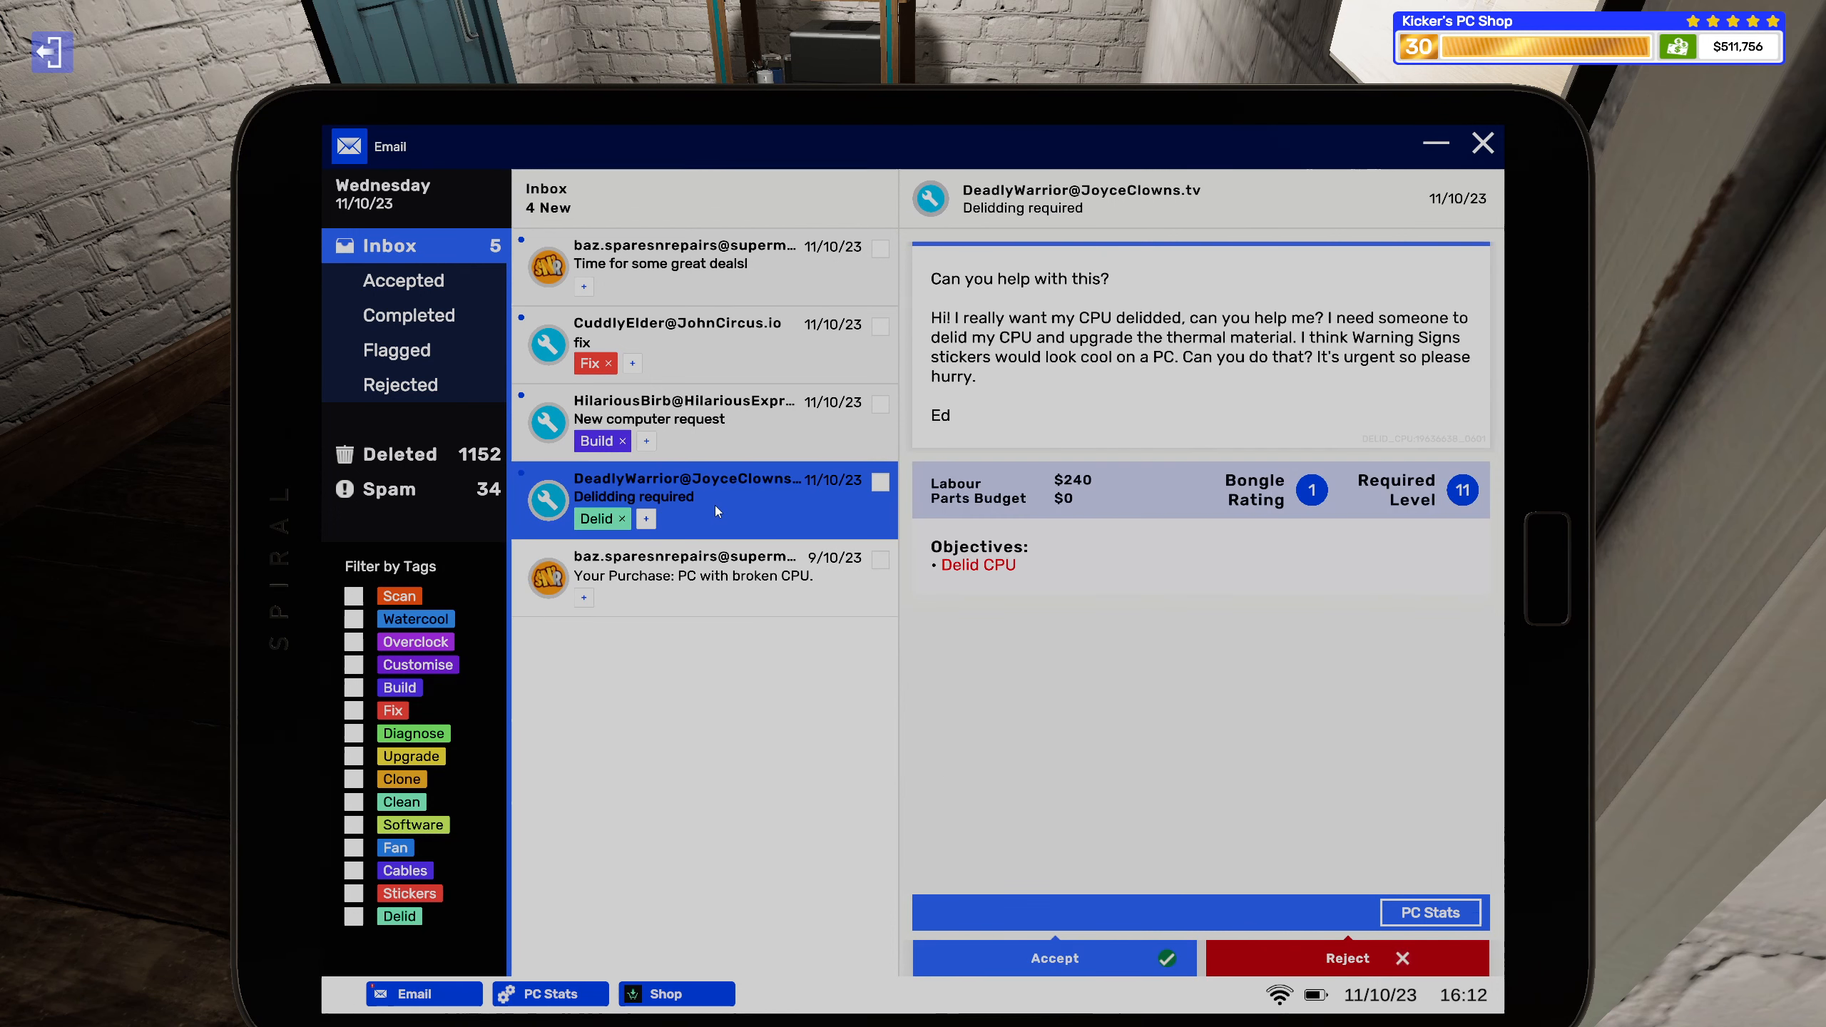
left_click(698, 489)
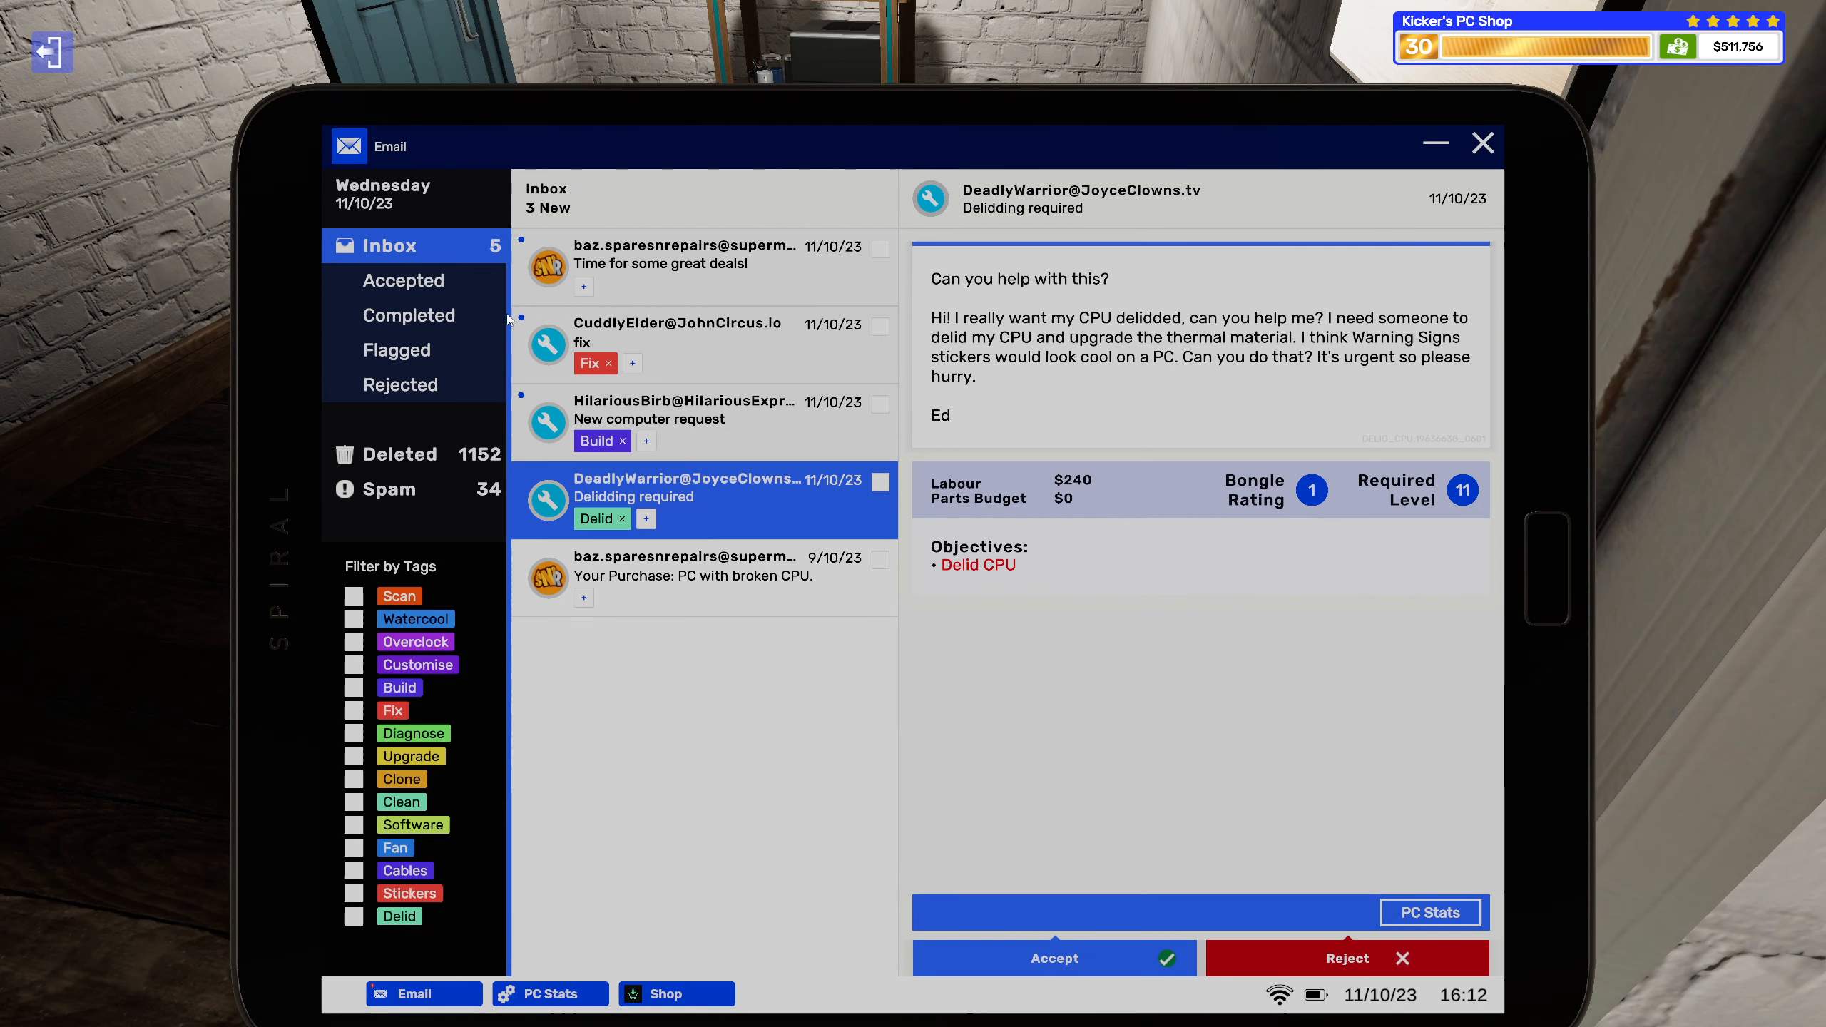
left_click(647, 518)
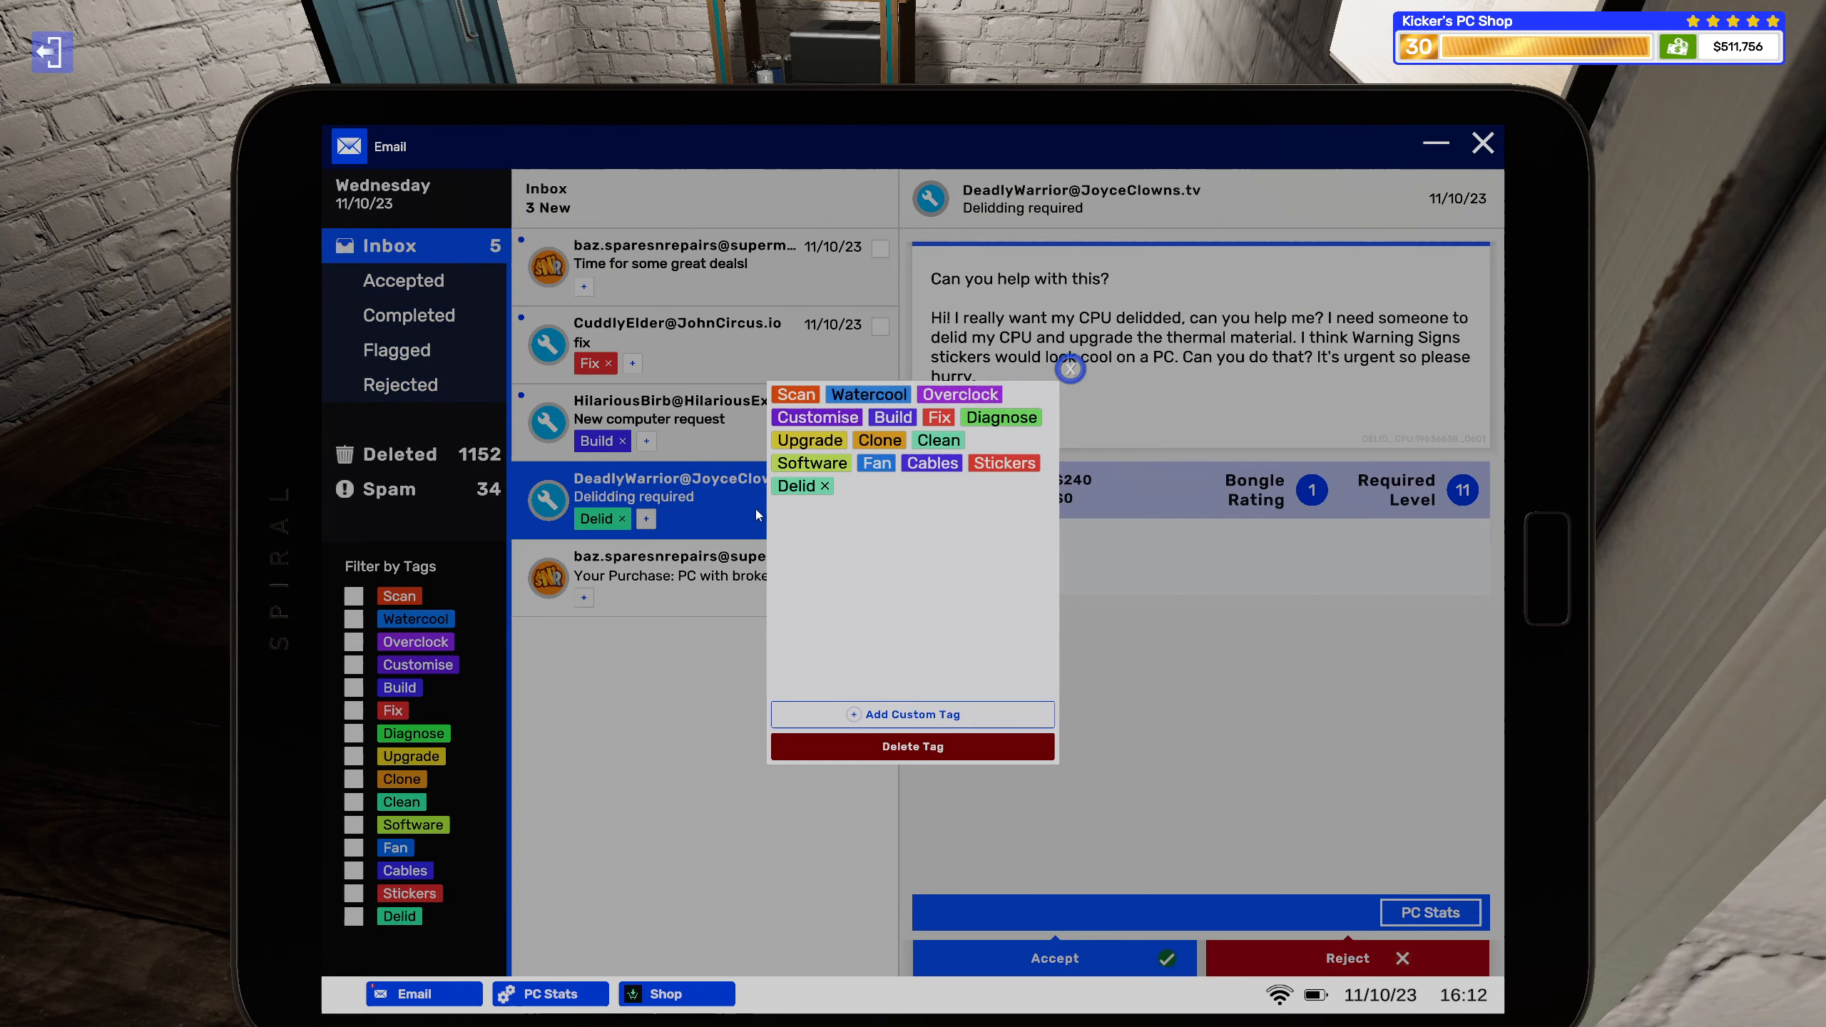
left_click(1004, 462)
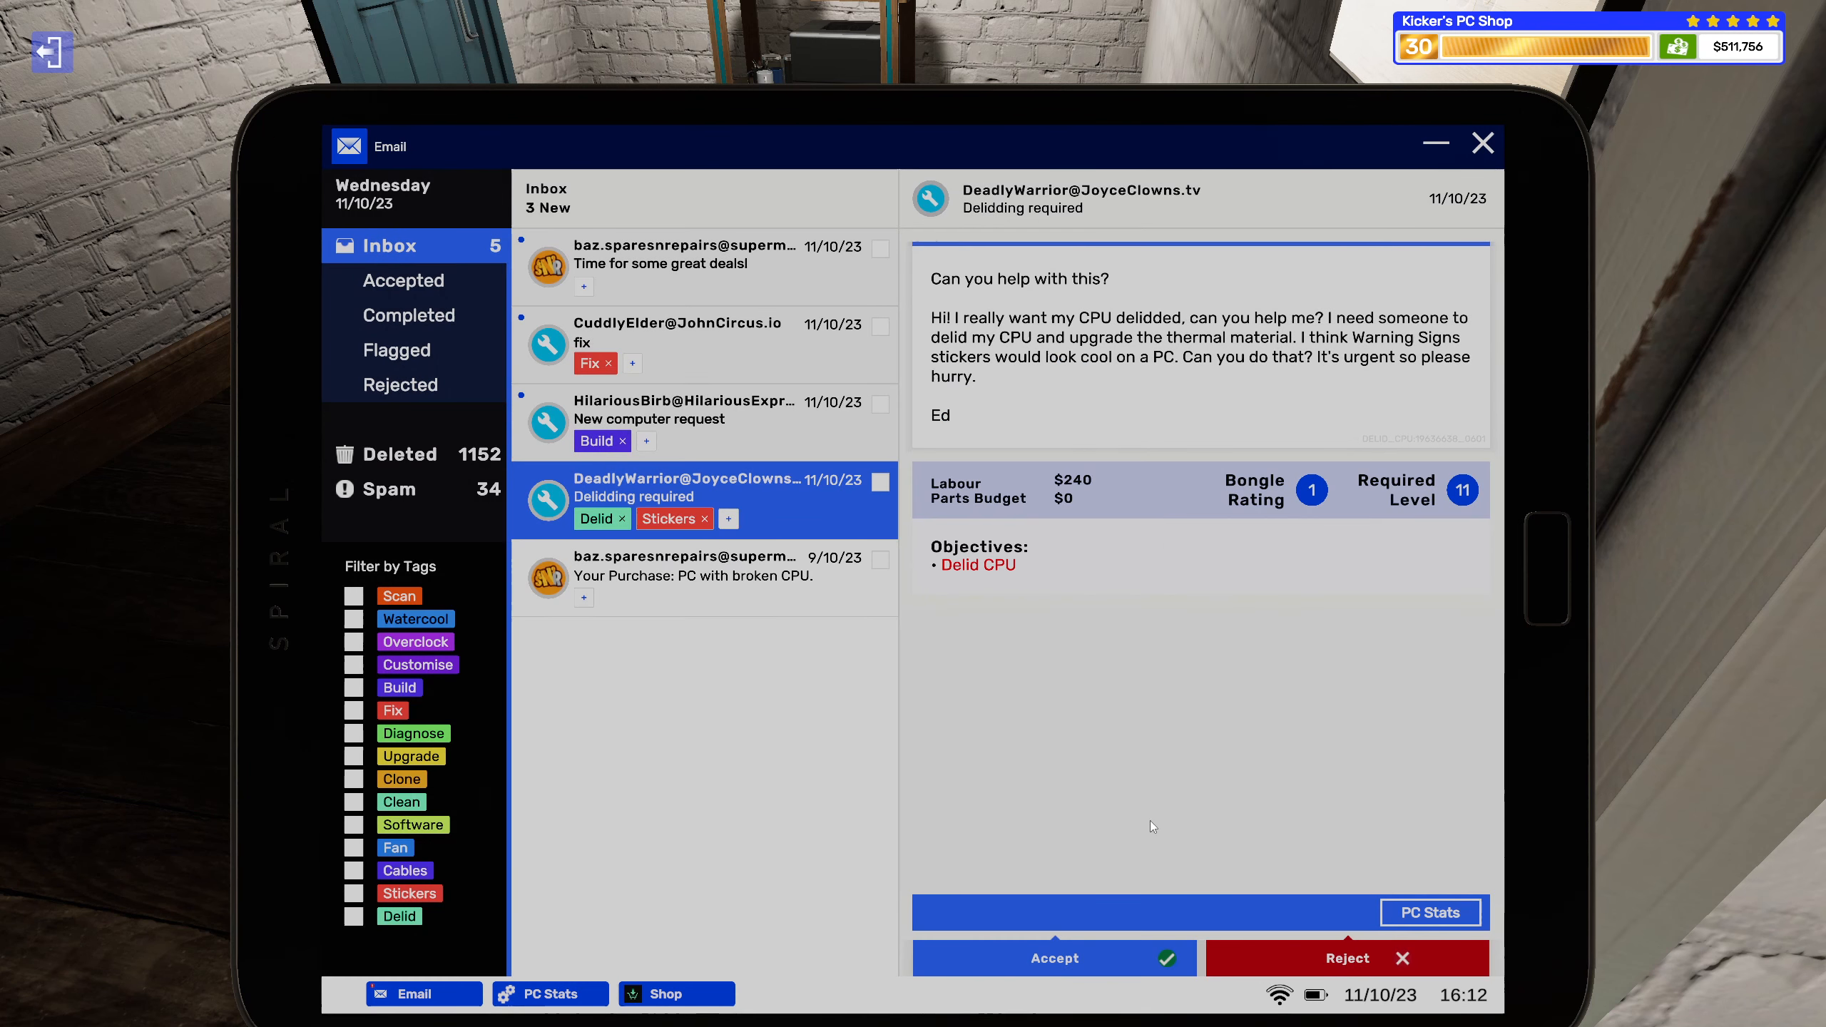
left_click(1051, 957)
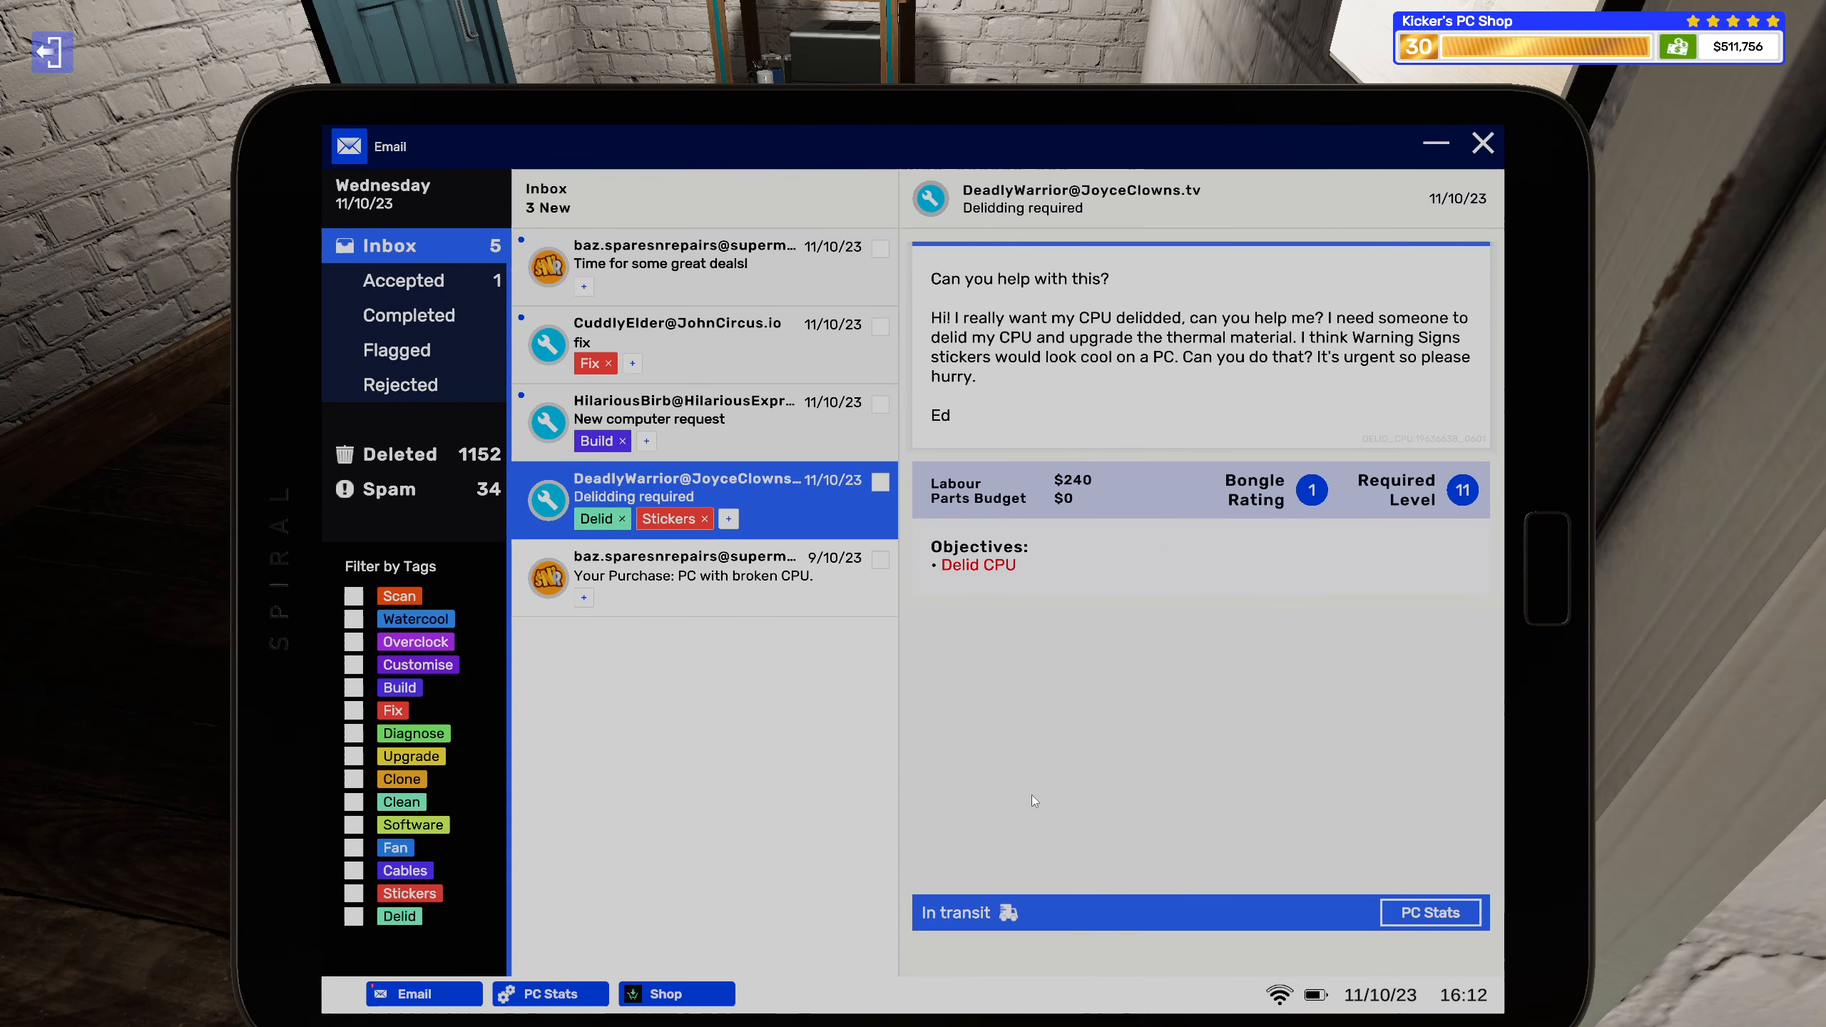
Accept HilariousBirb's two-GPU new computer request and head to the parts shop.
left_click(682, 410)
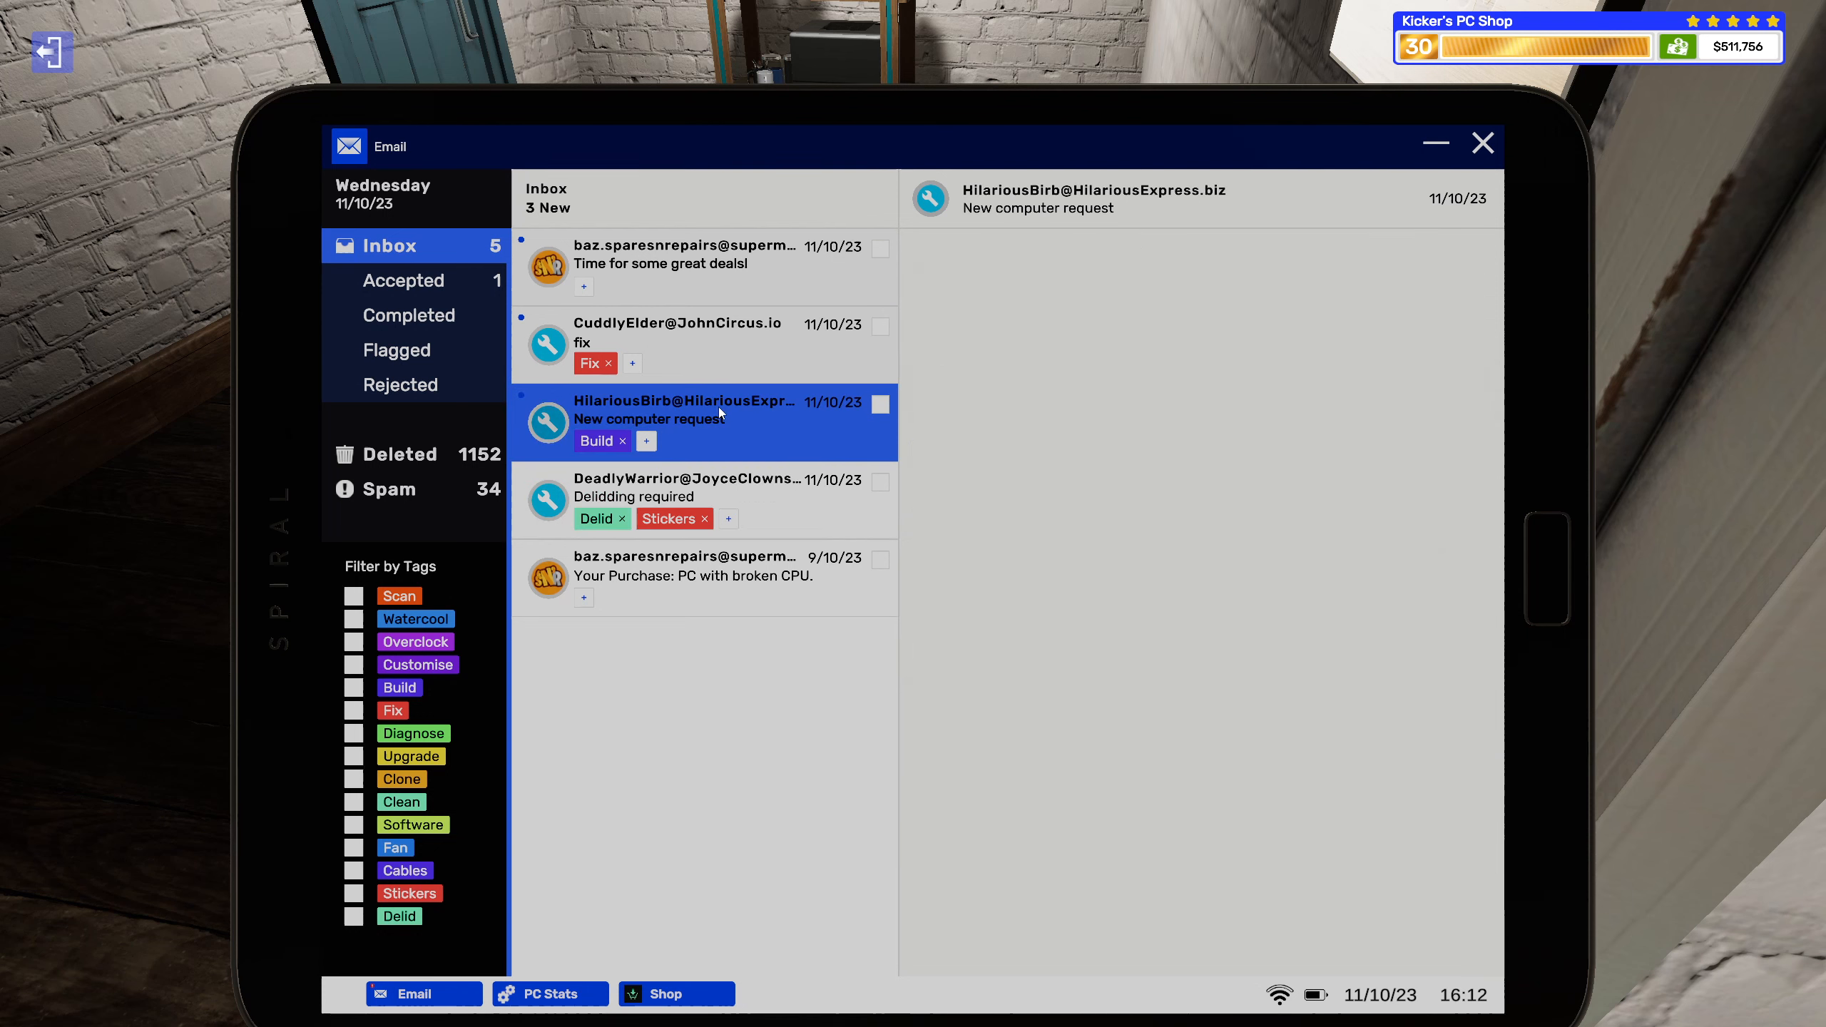
left_click(703, 422)
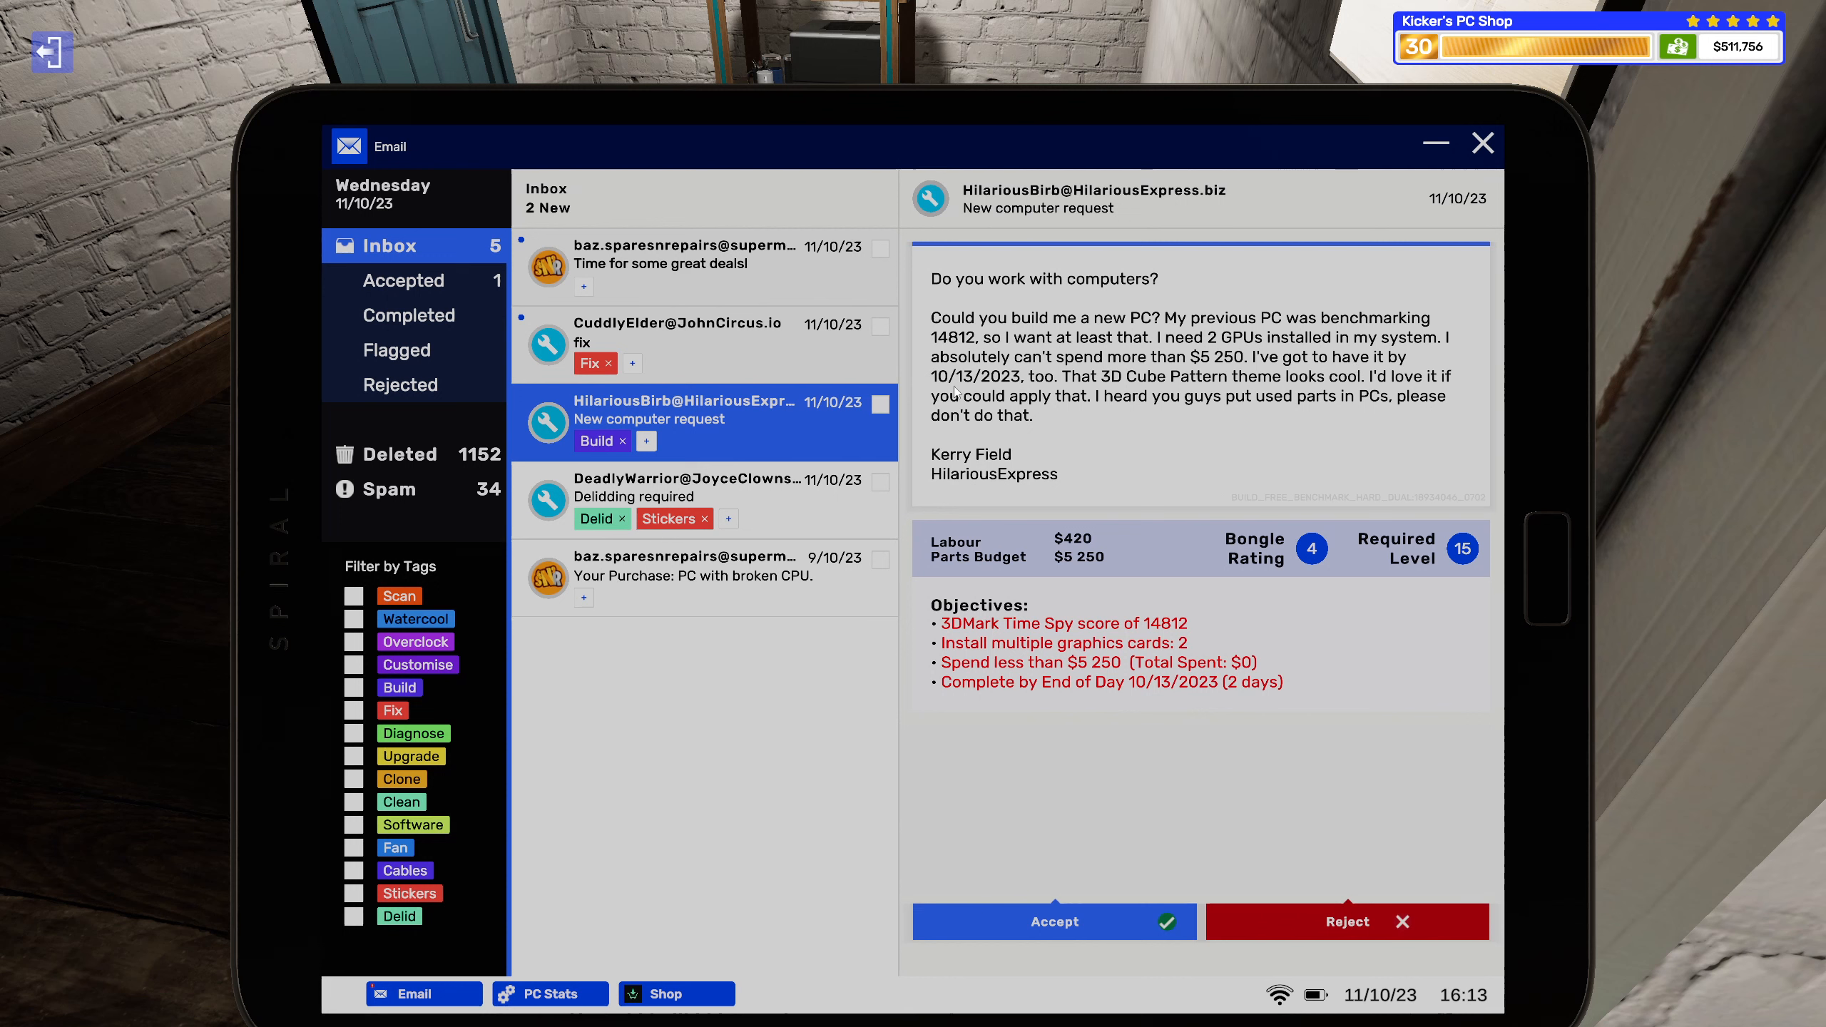
mouse_move(1030, 389)
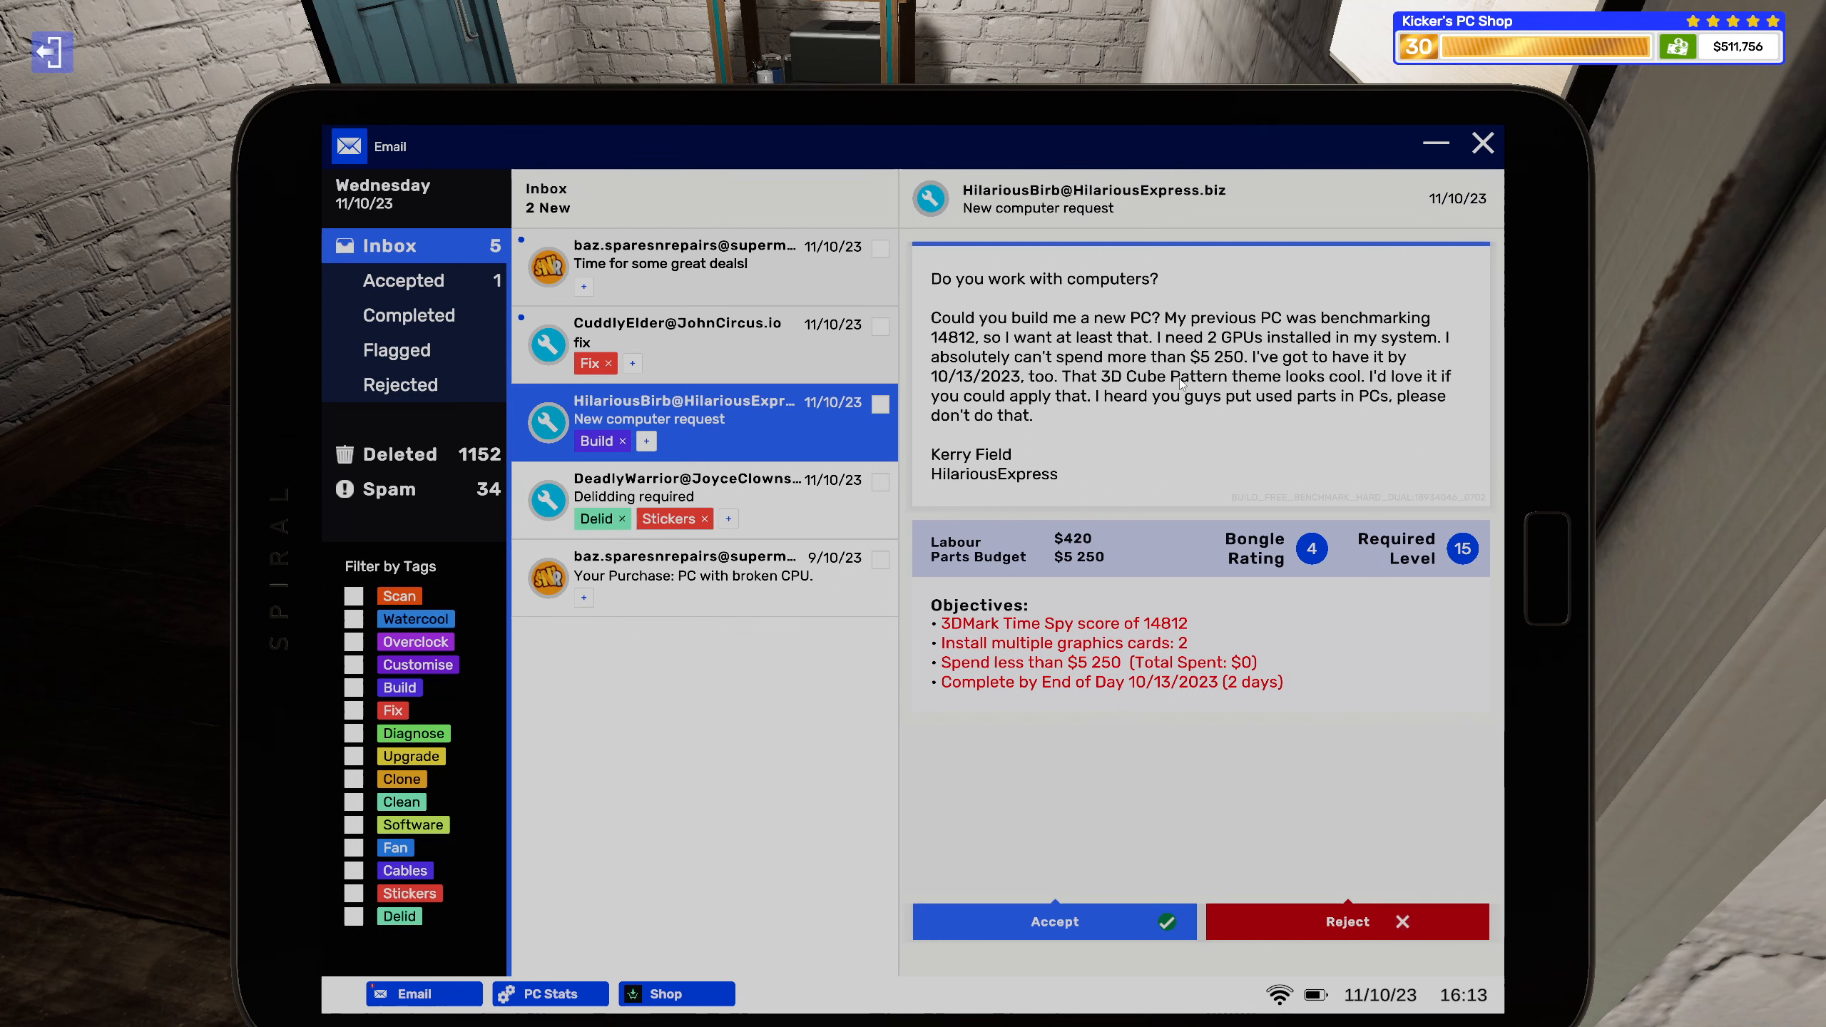
mouse_move(1372, 385)
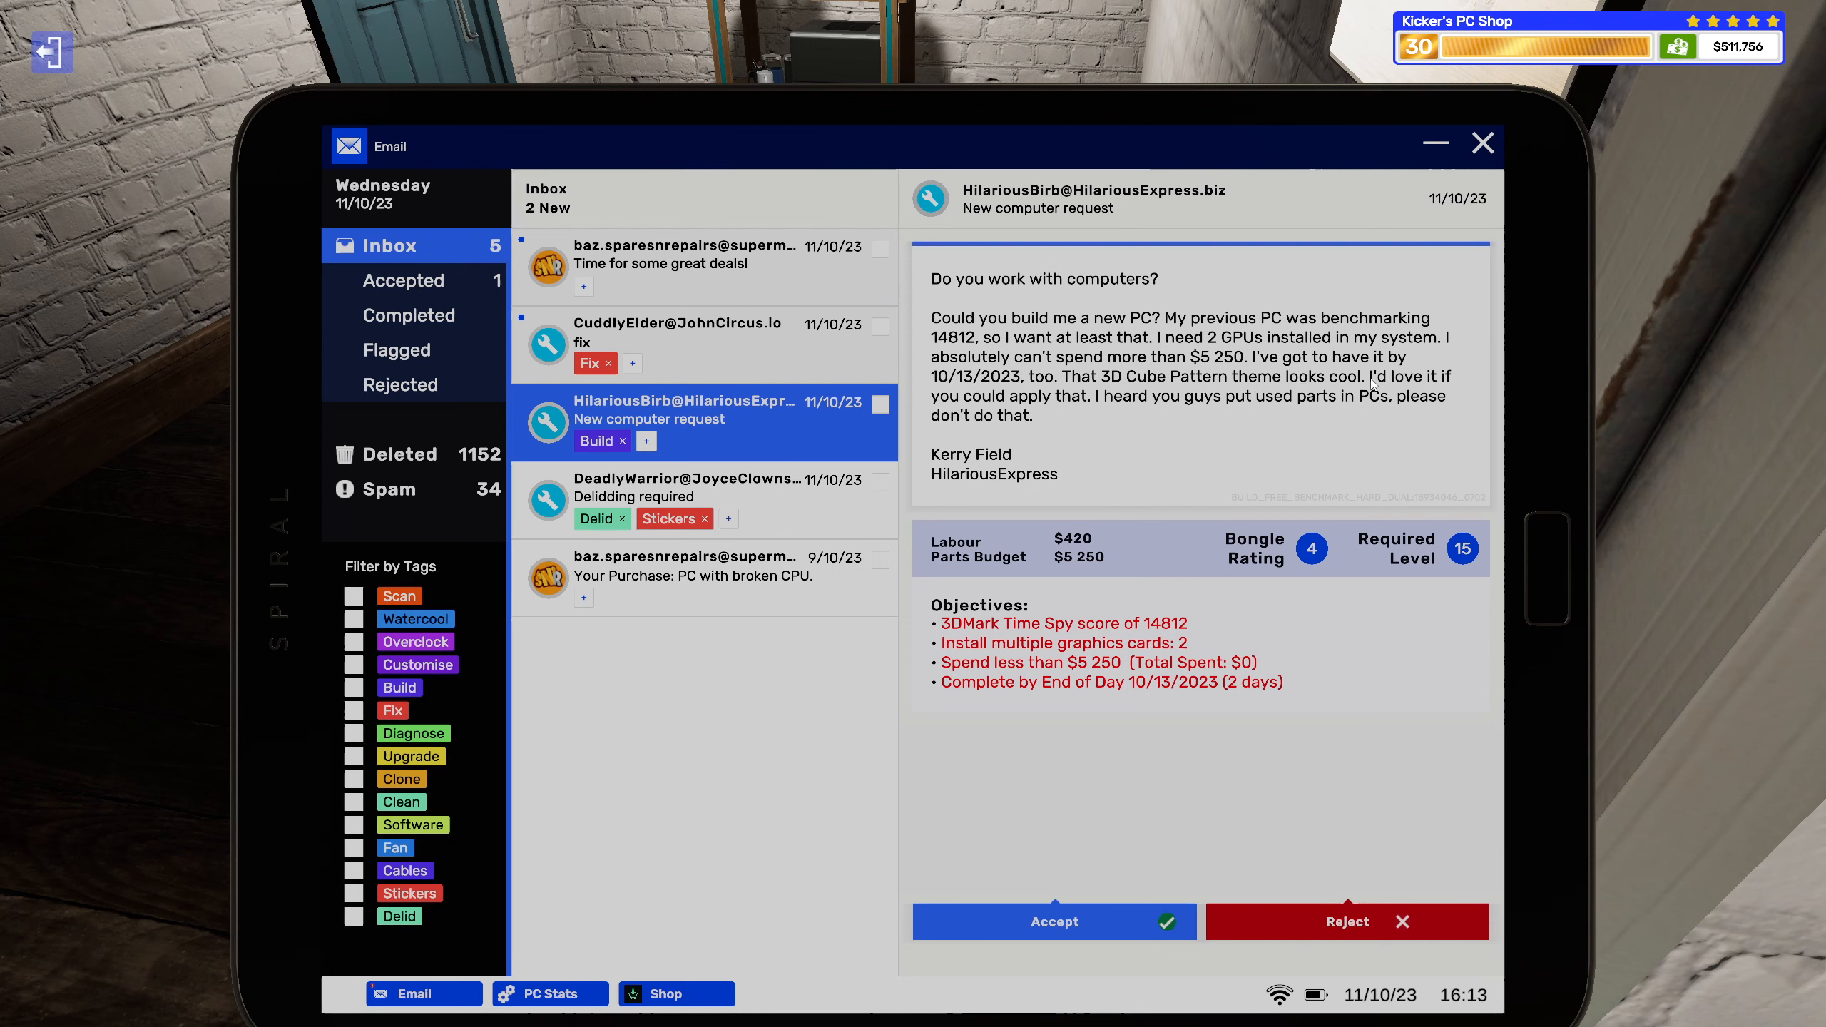
mouse_move(1106, 408)
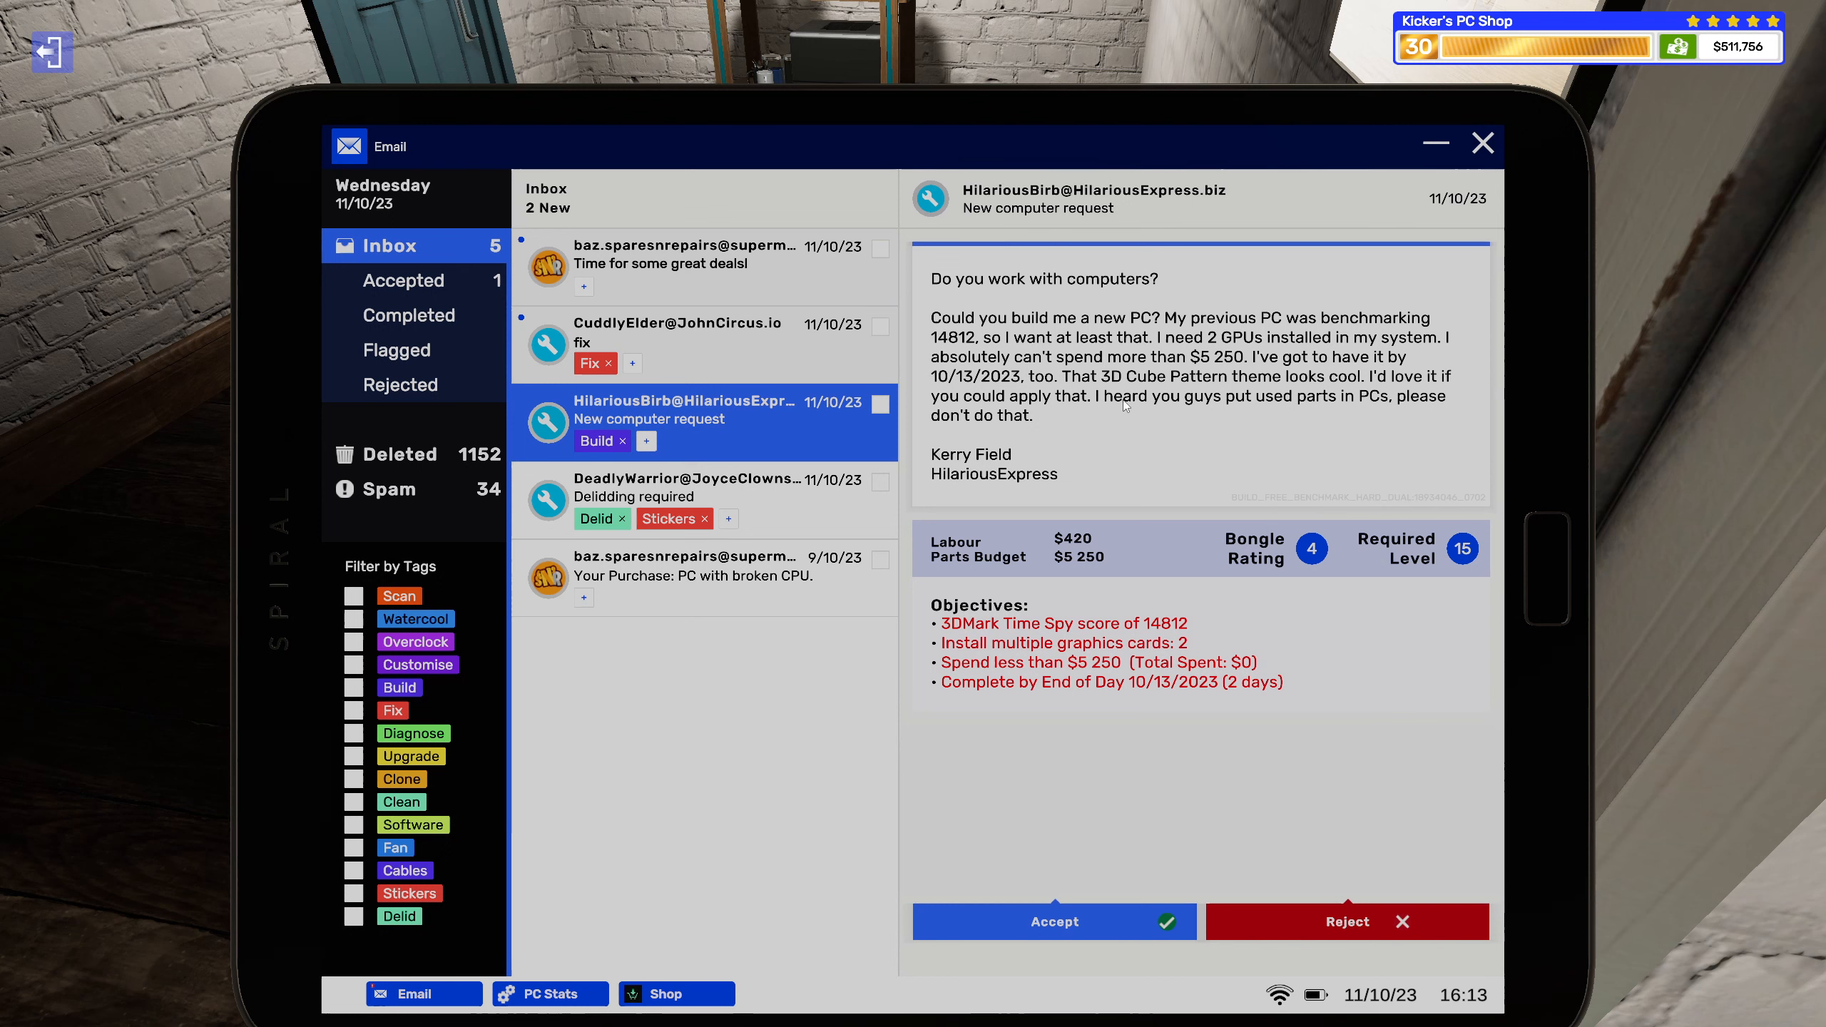
mouse_move(1255, 410)
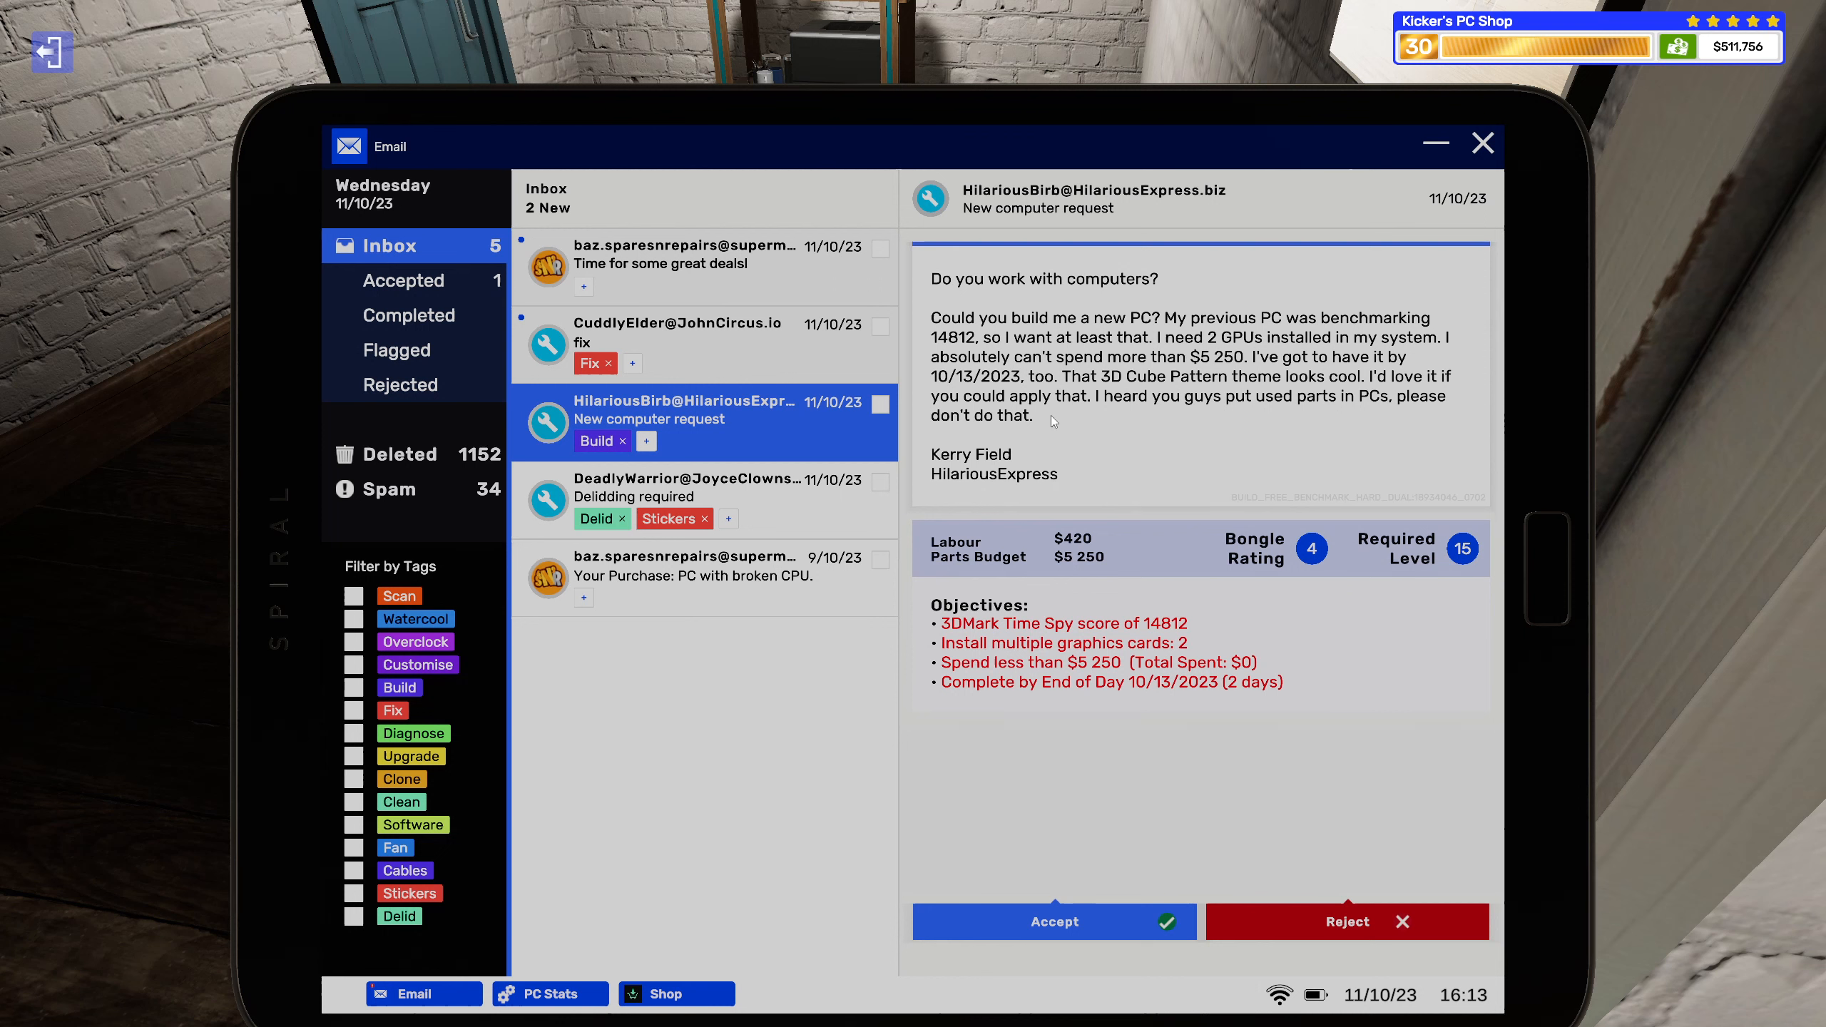
mouse_move(1037, 468)
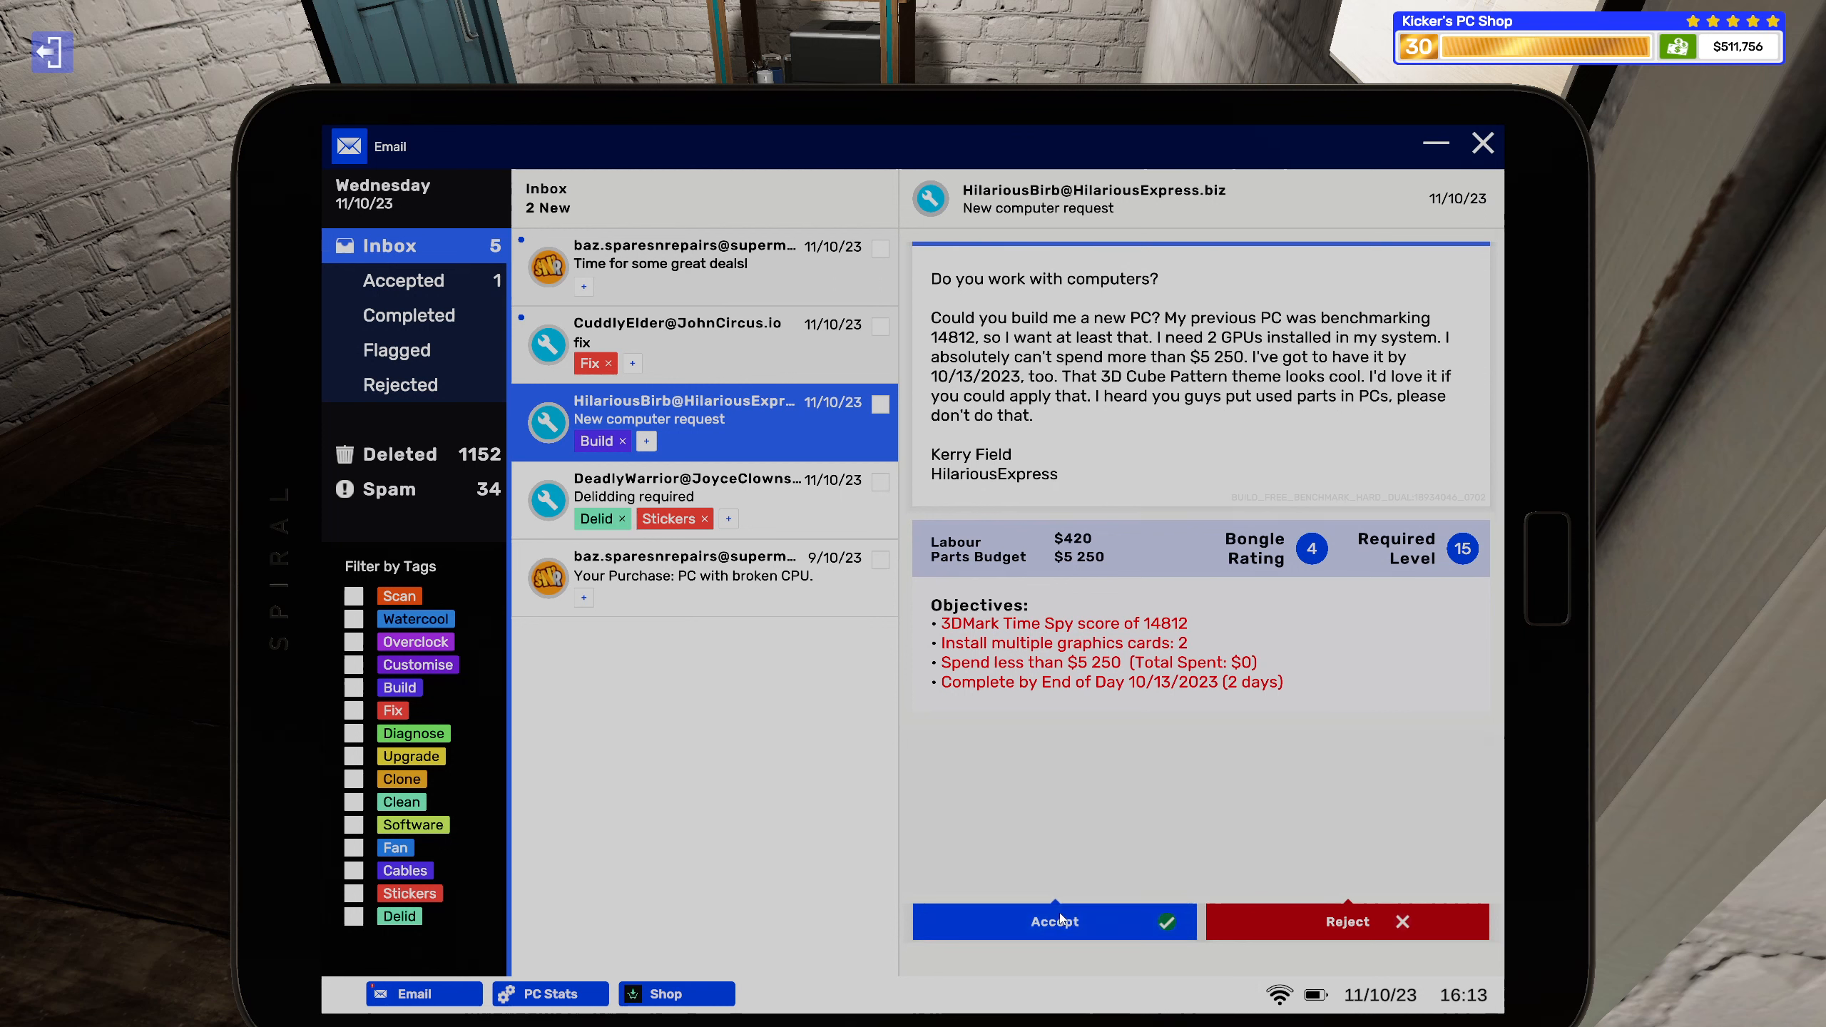
left_click(1053, 922)
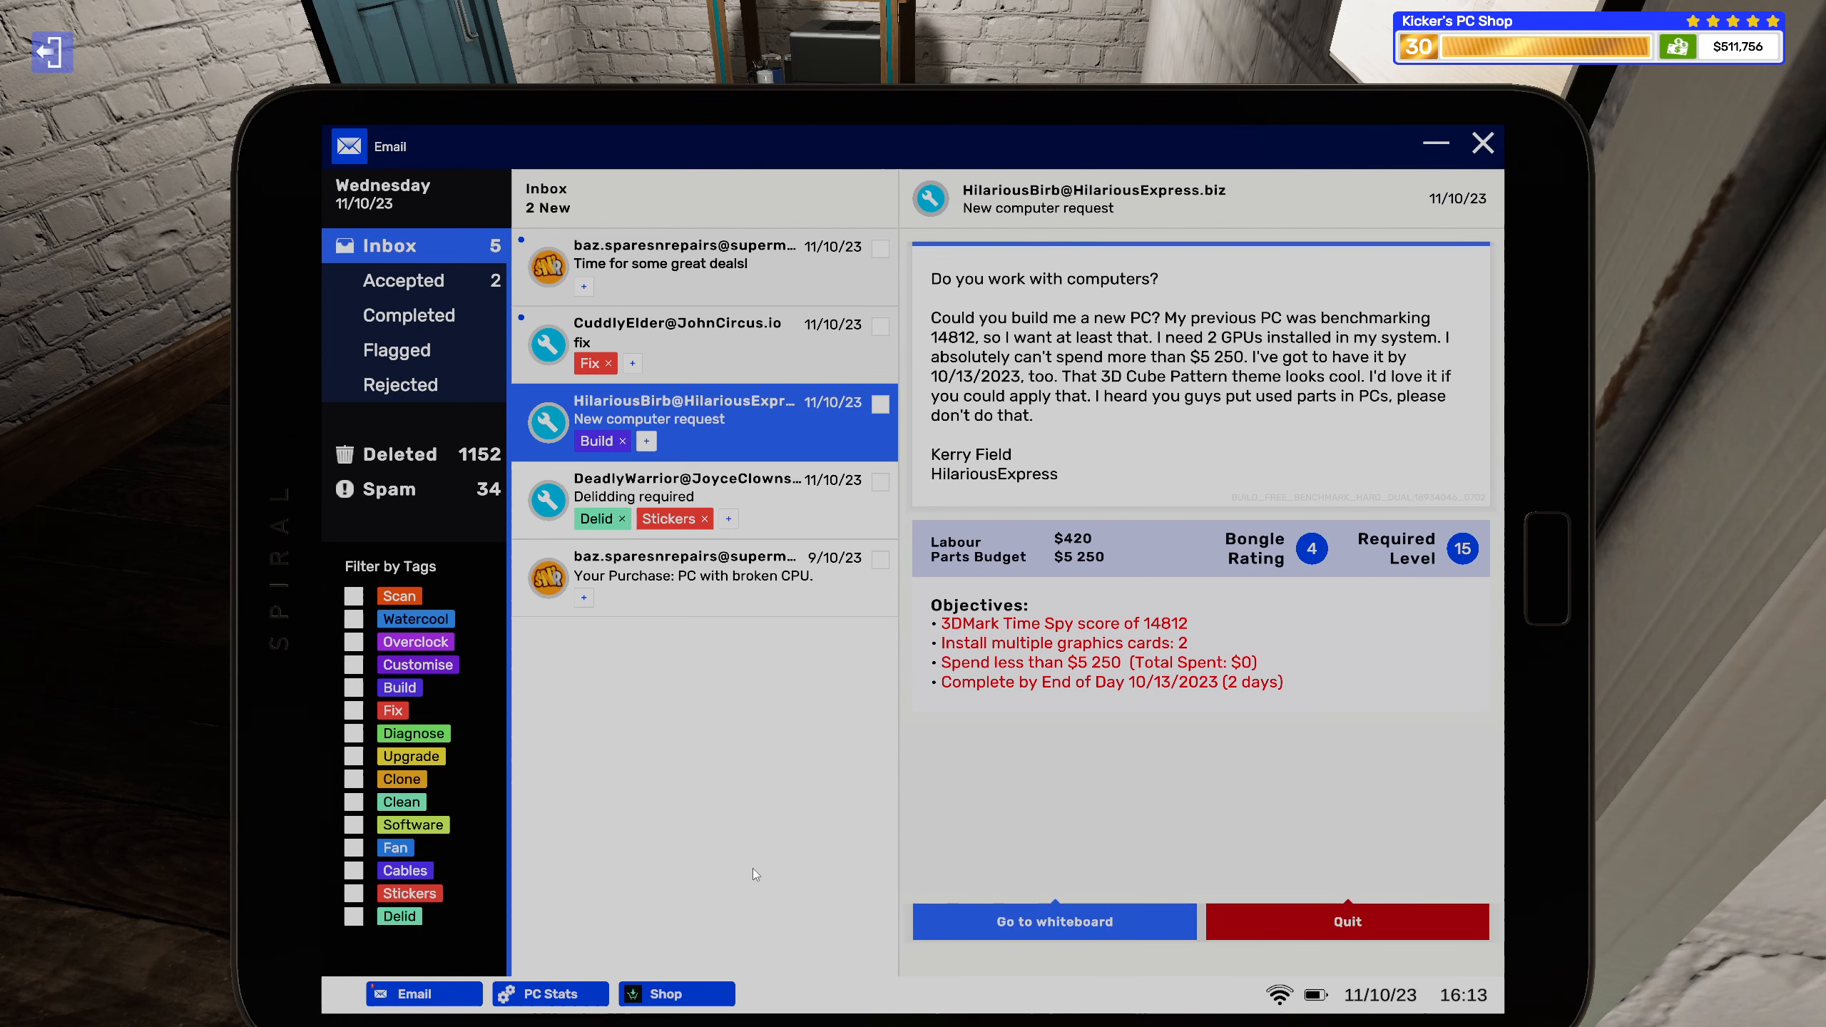
left_click(674, 993)
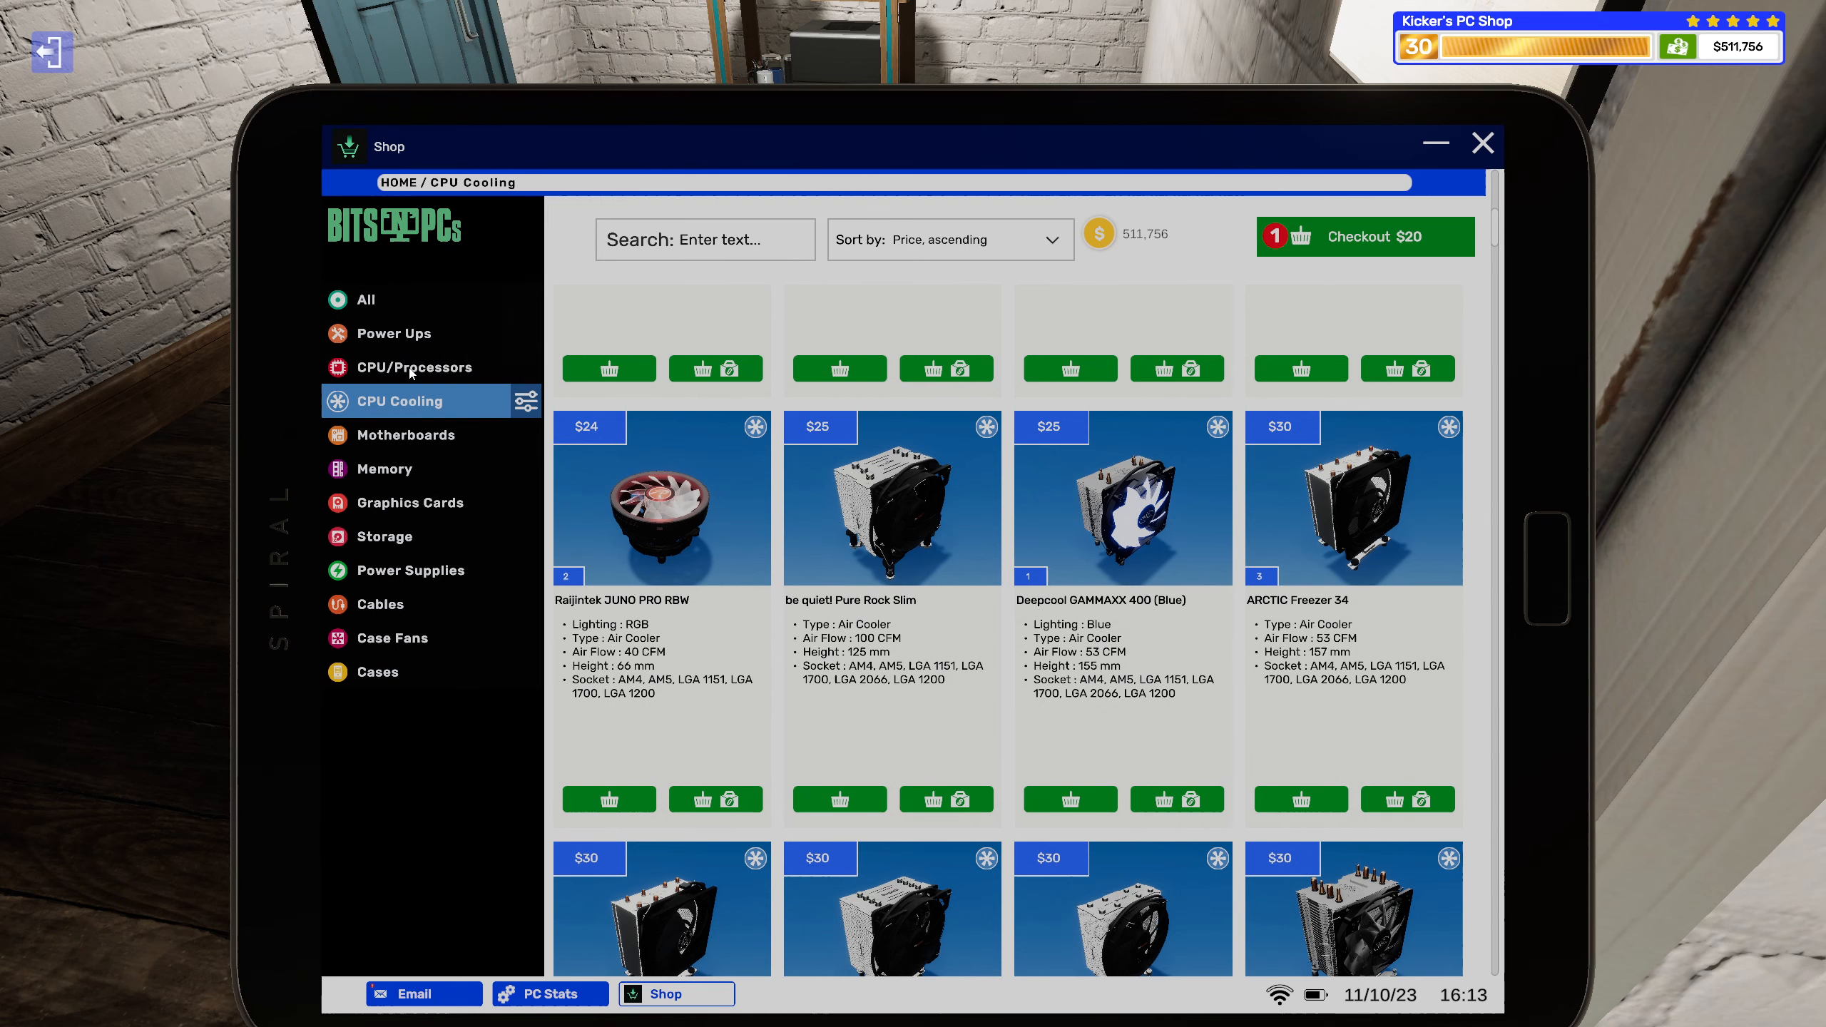
Filter processors to Socket AM5 and add the Ryzen 5 7600X assigned to the build job.
left_click(412, 366)
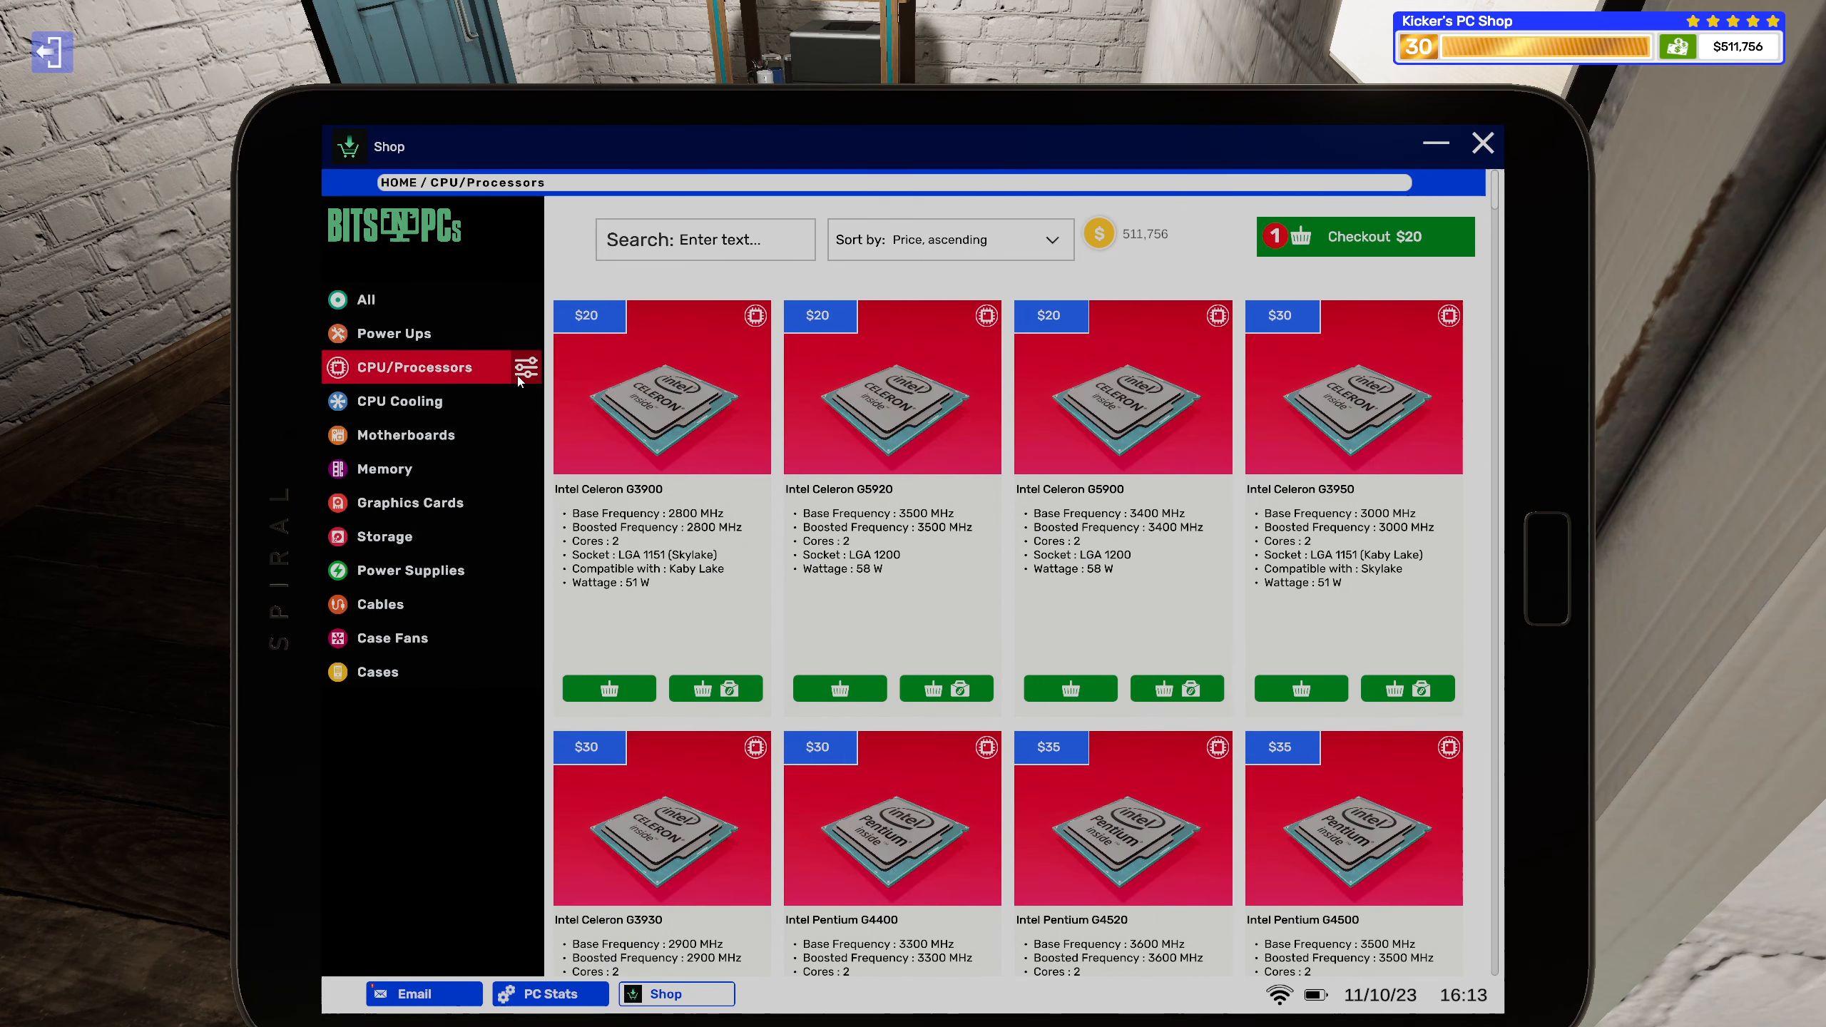
left_click(531, 367)
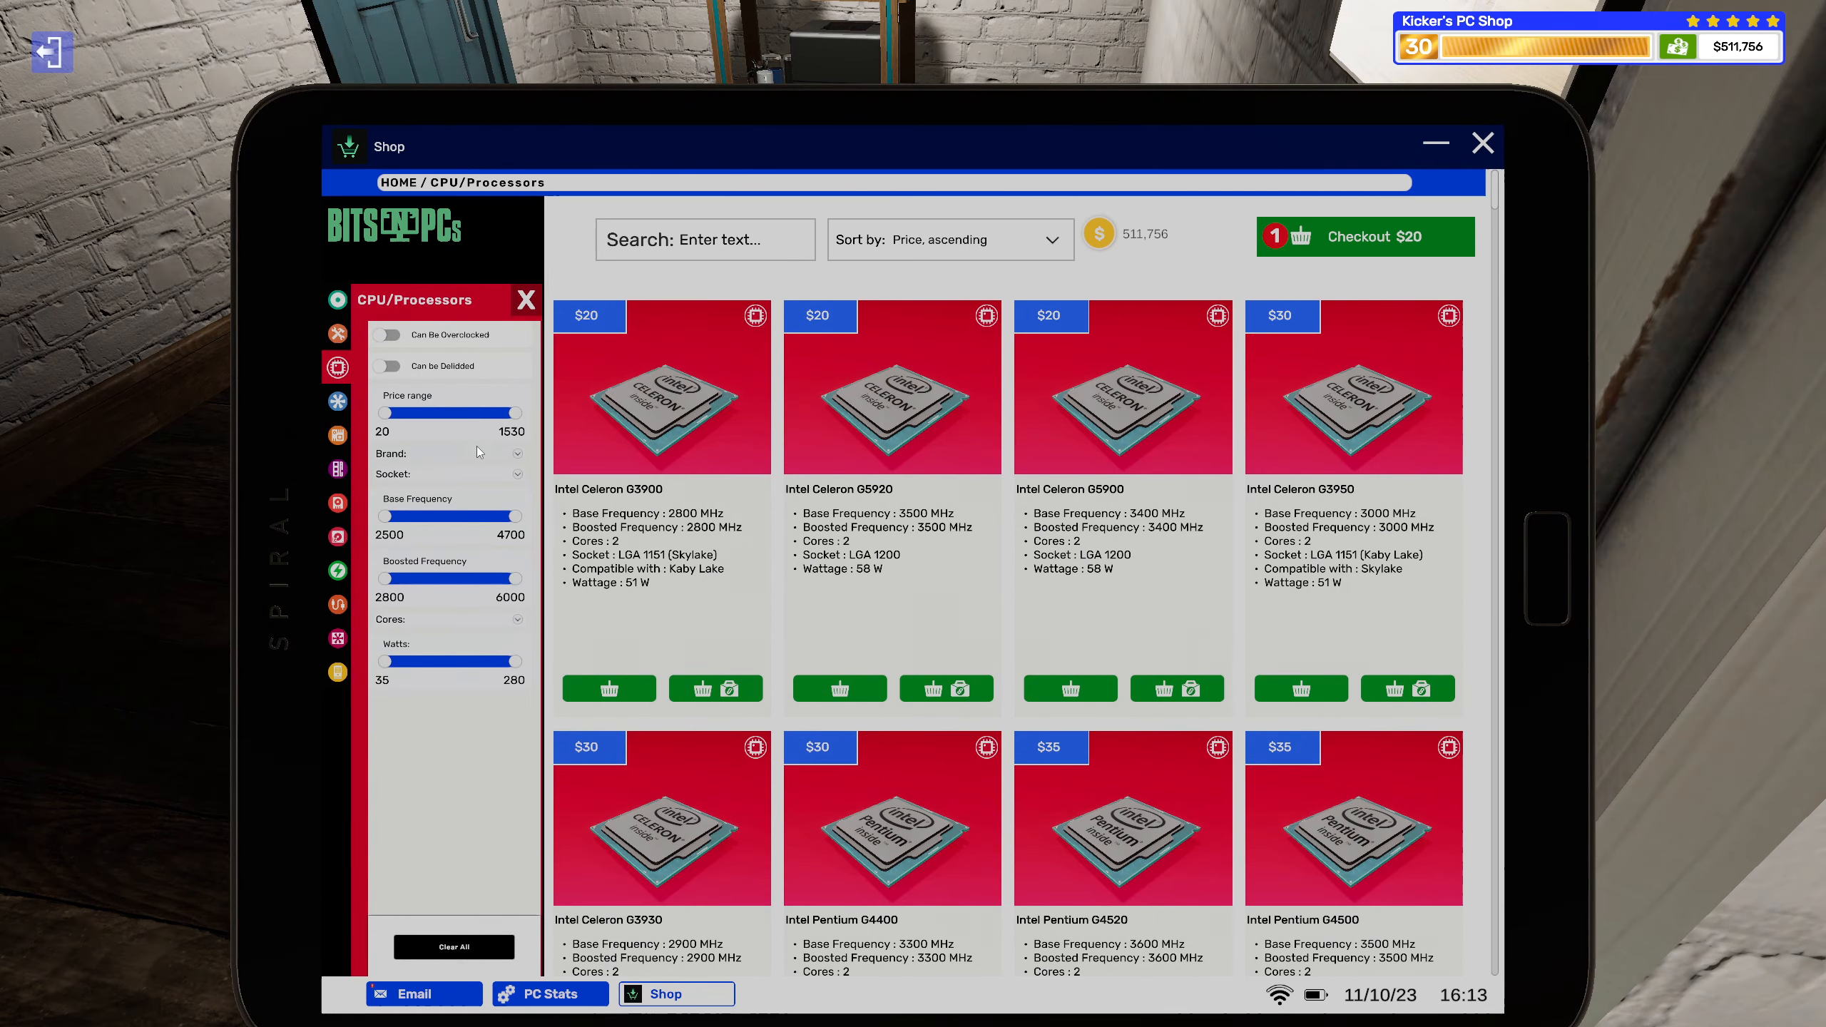
left_click(448, 472)
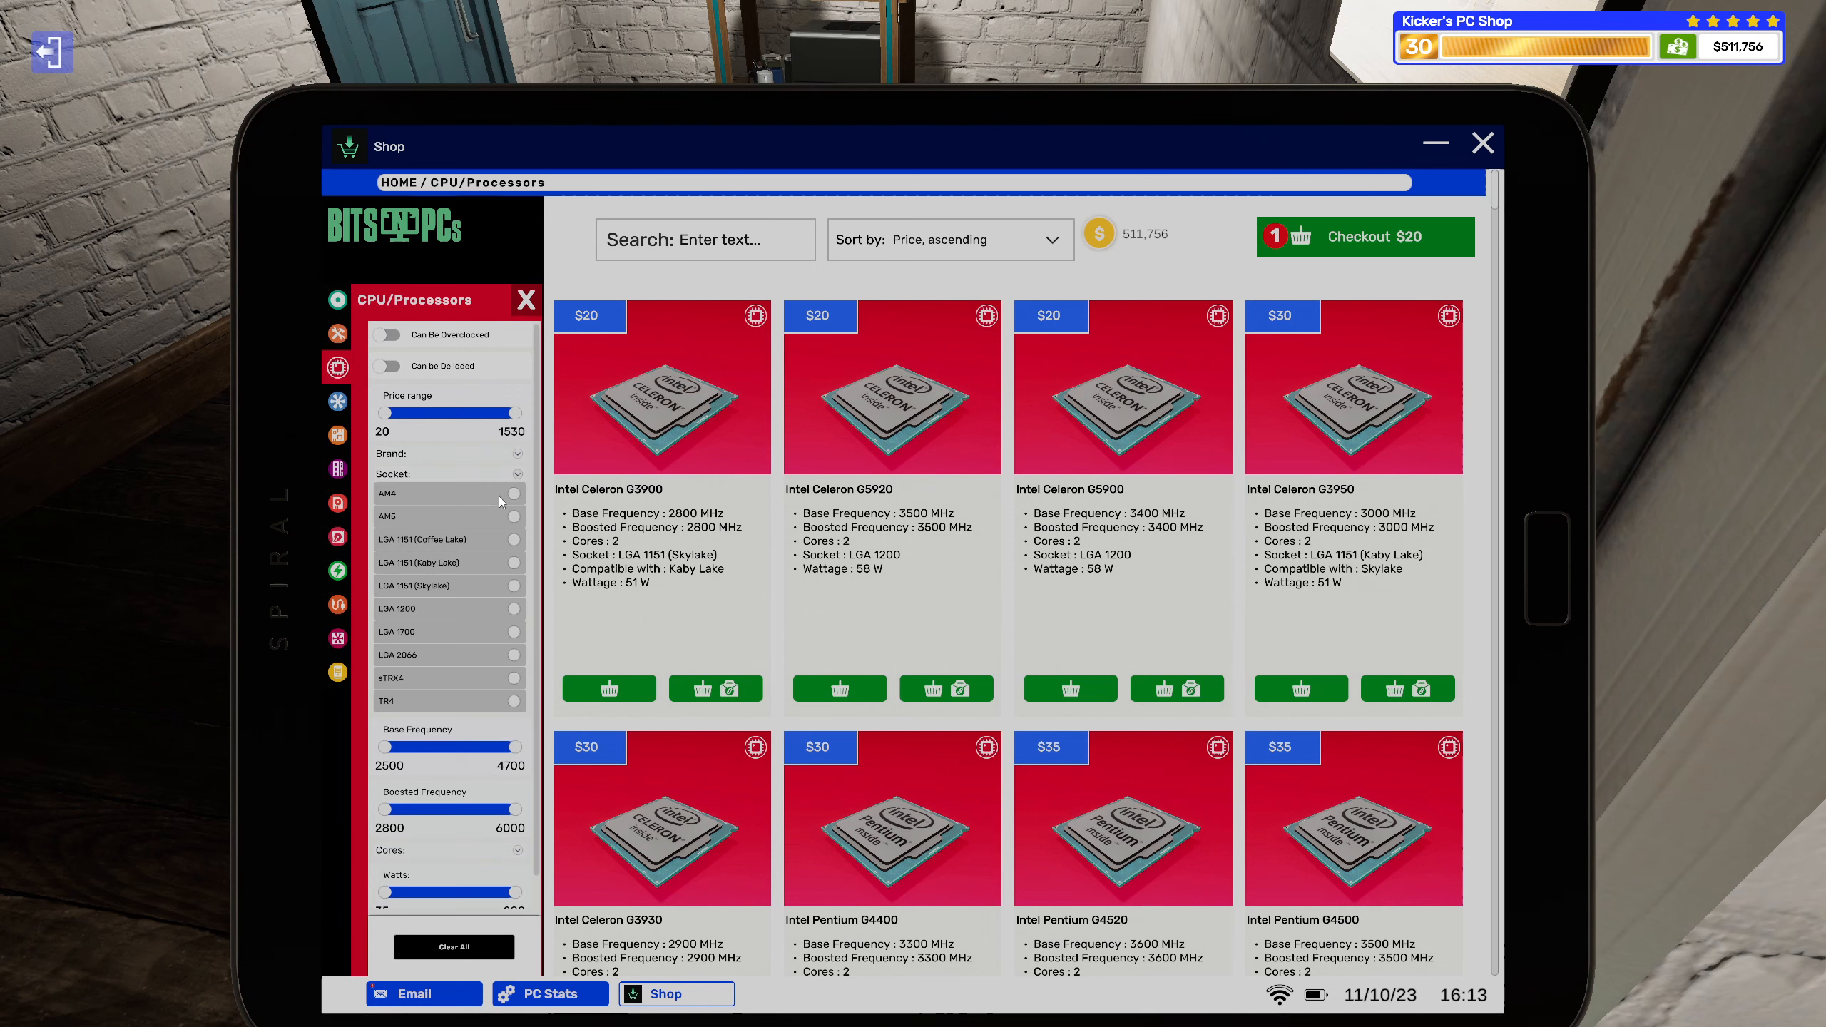
left_click(520, 516)
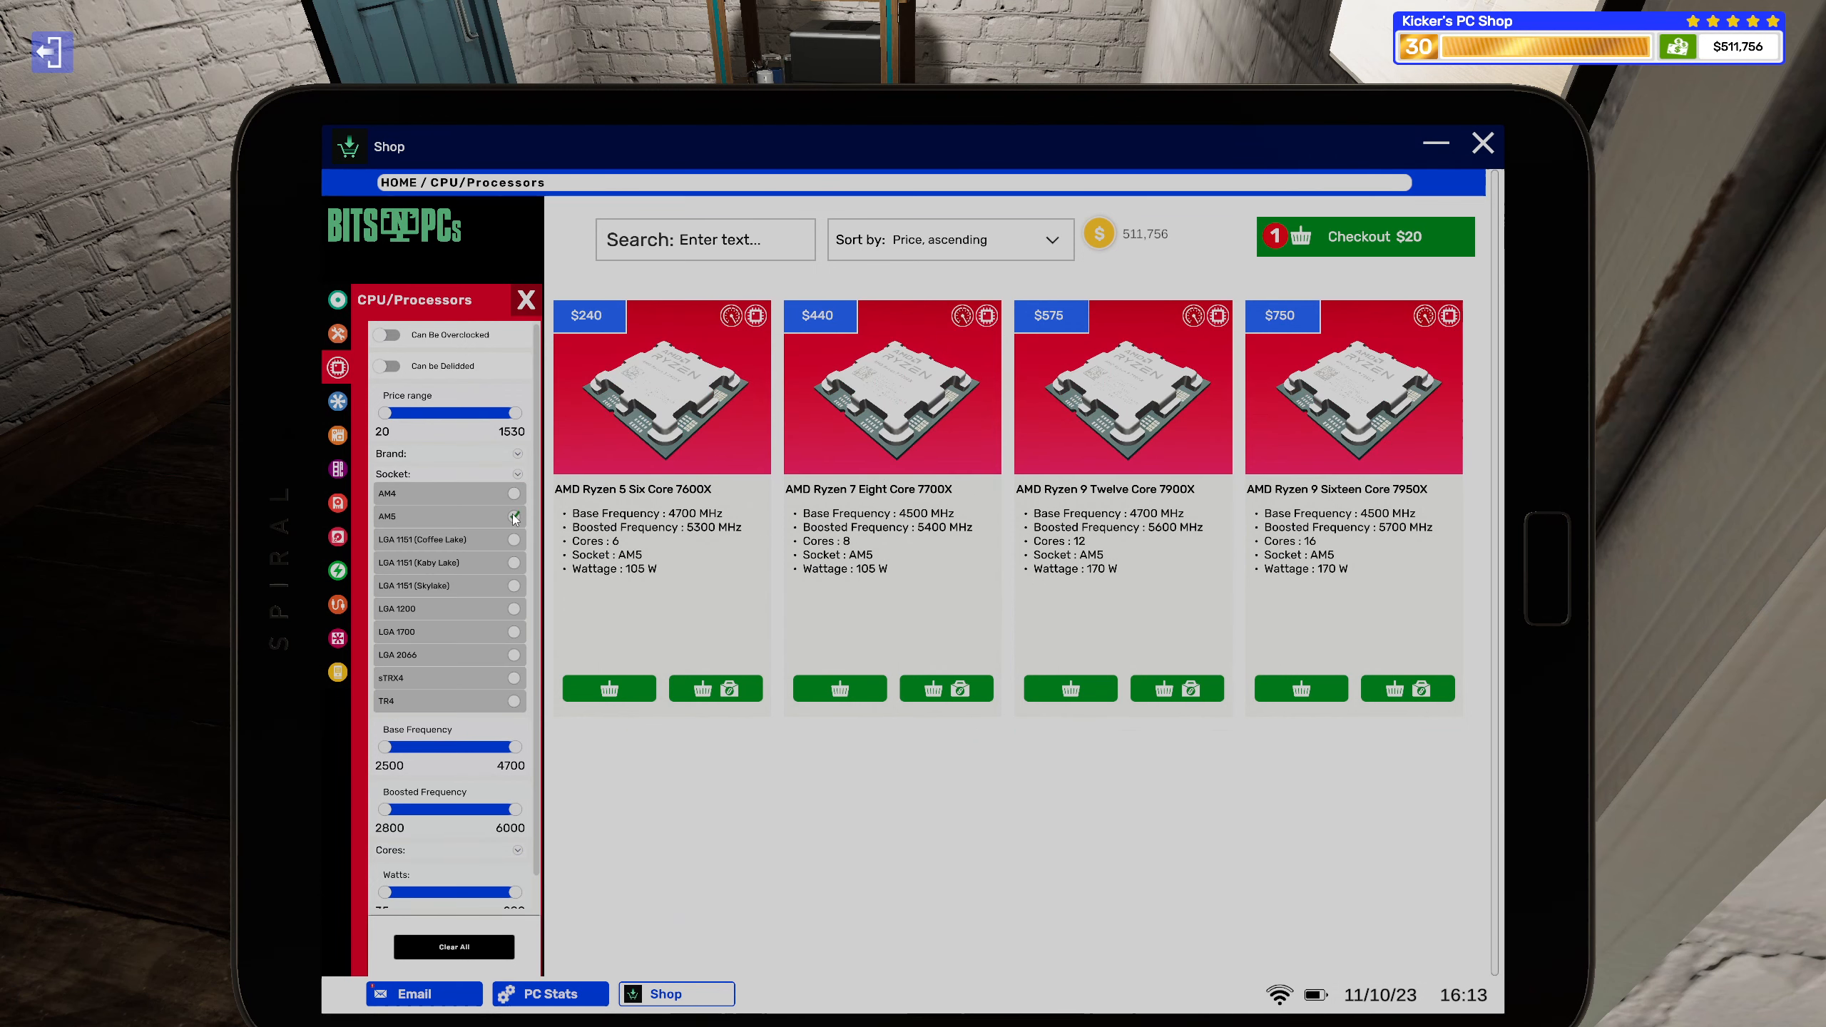
left_click(949, 239)
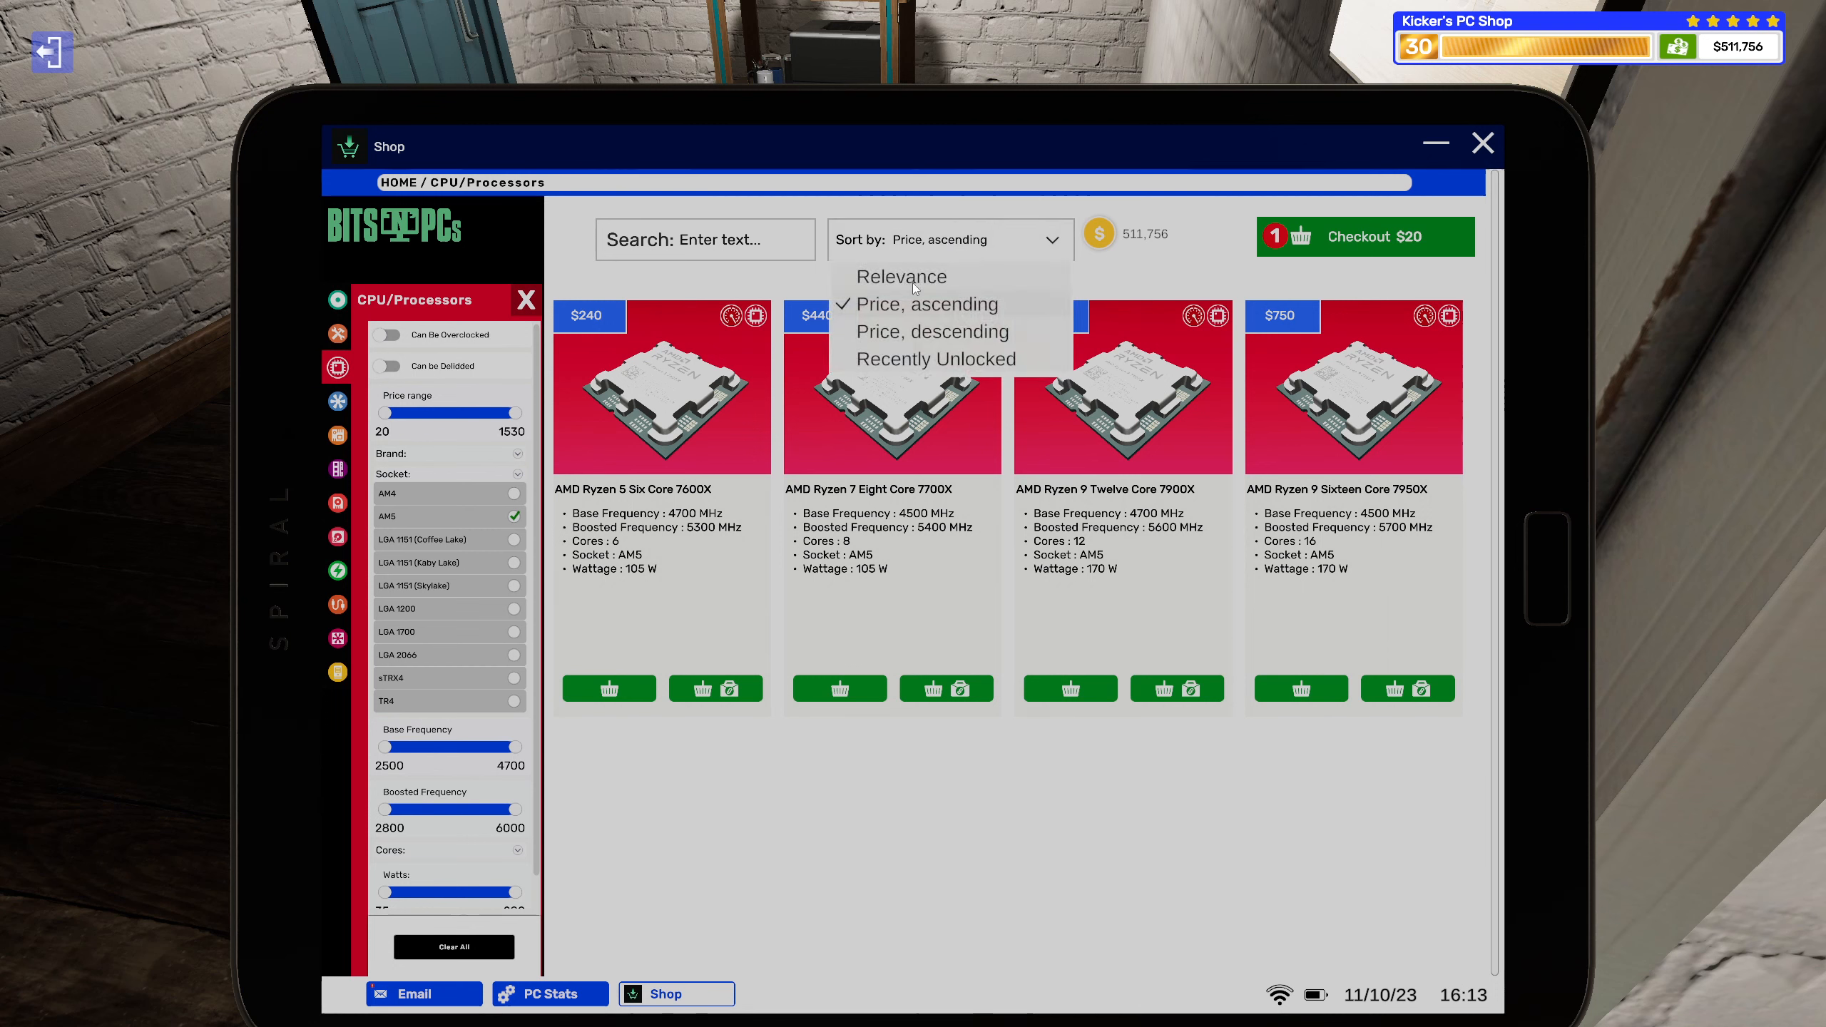
mouse_move(960, 213)
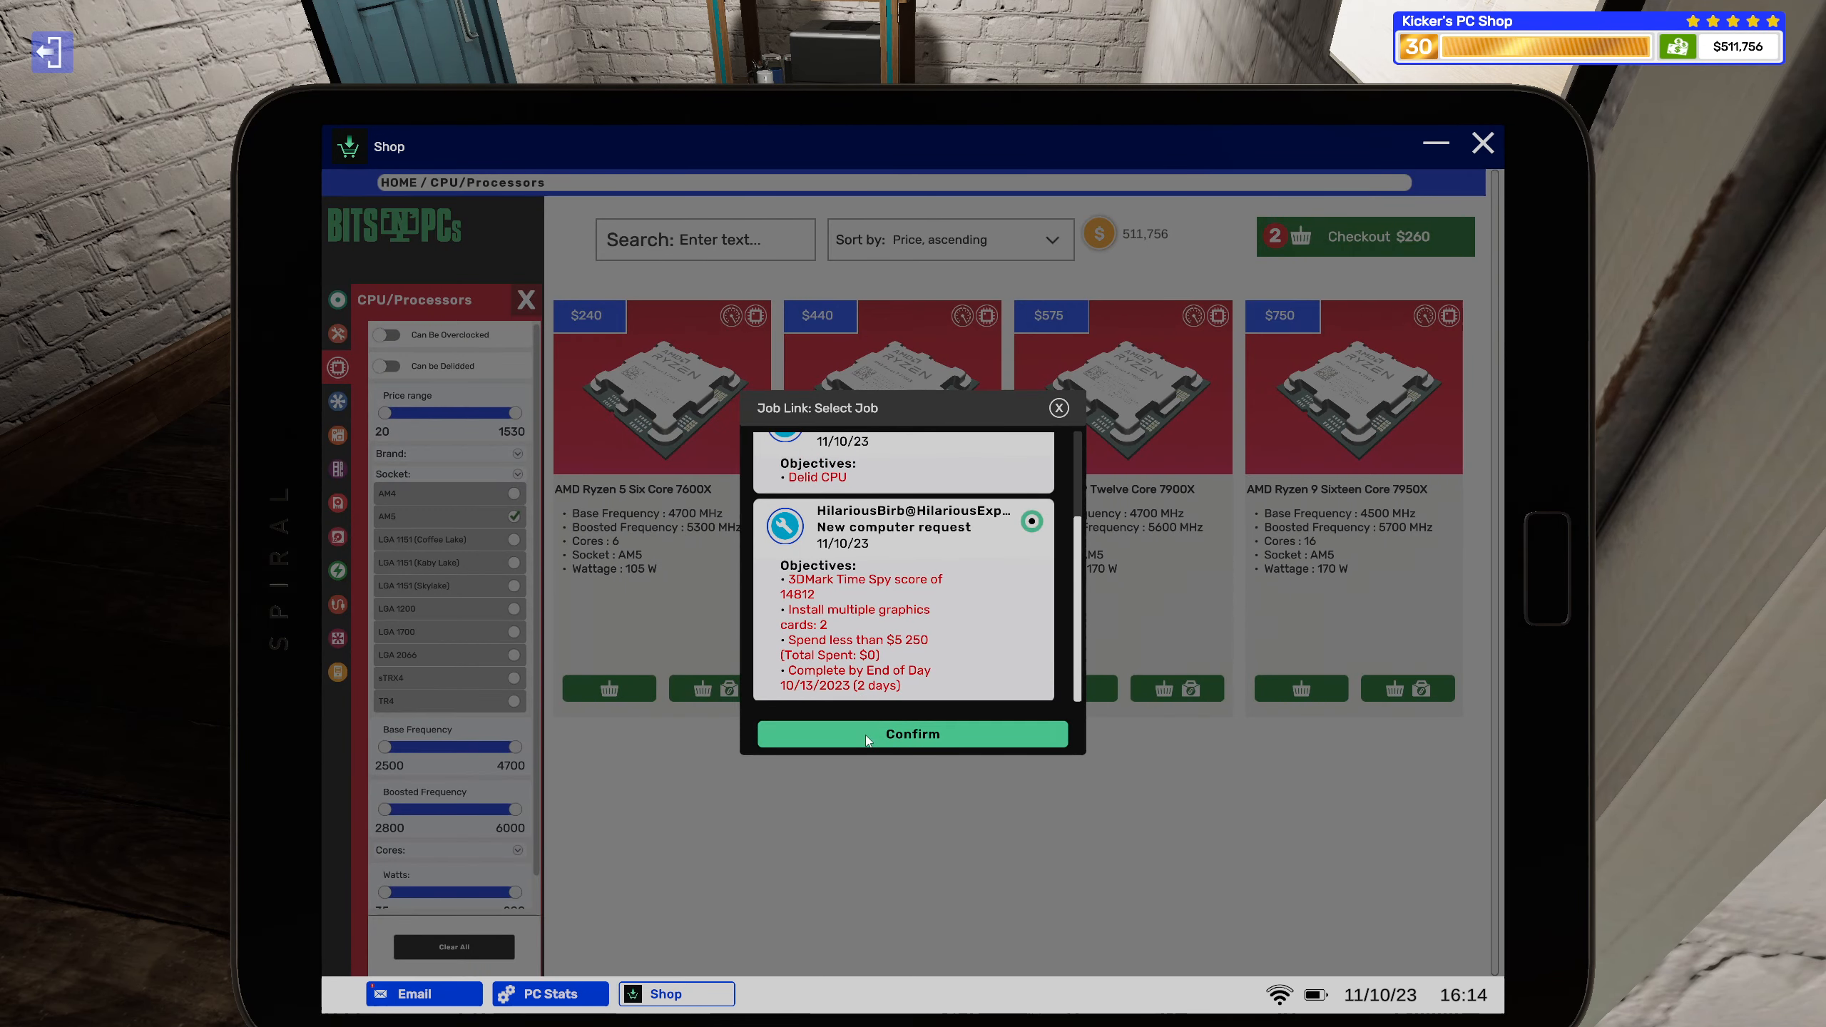
left_click(911, 733)
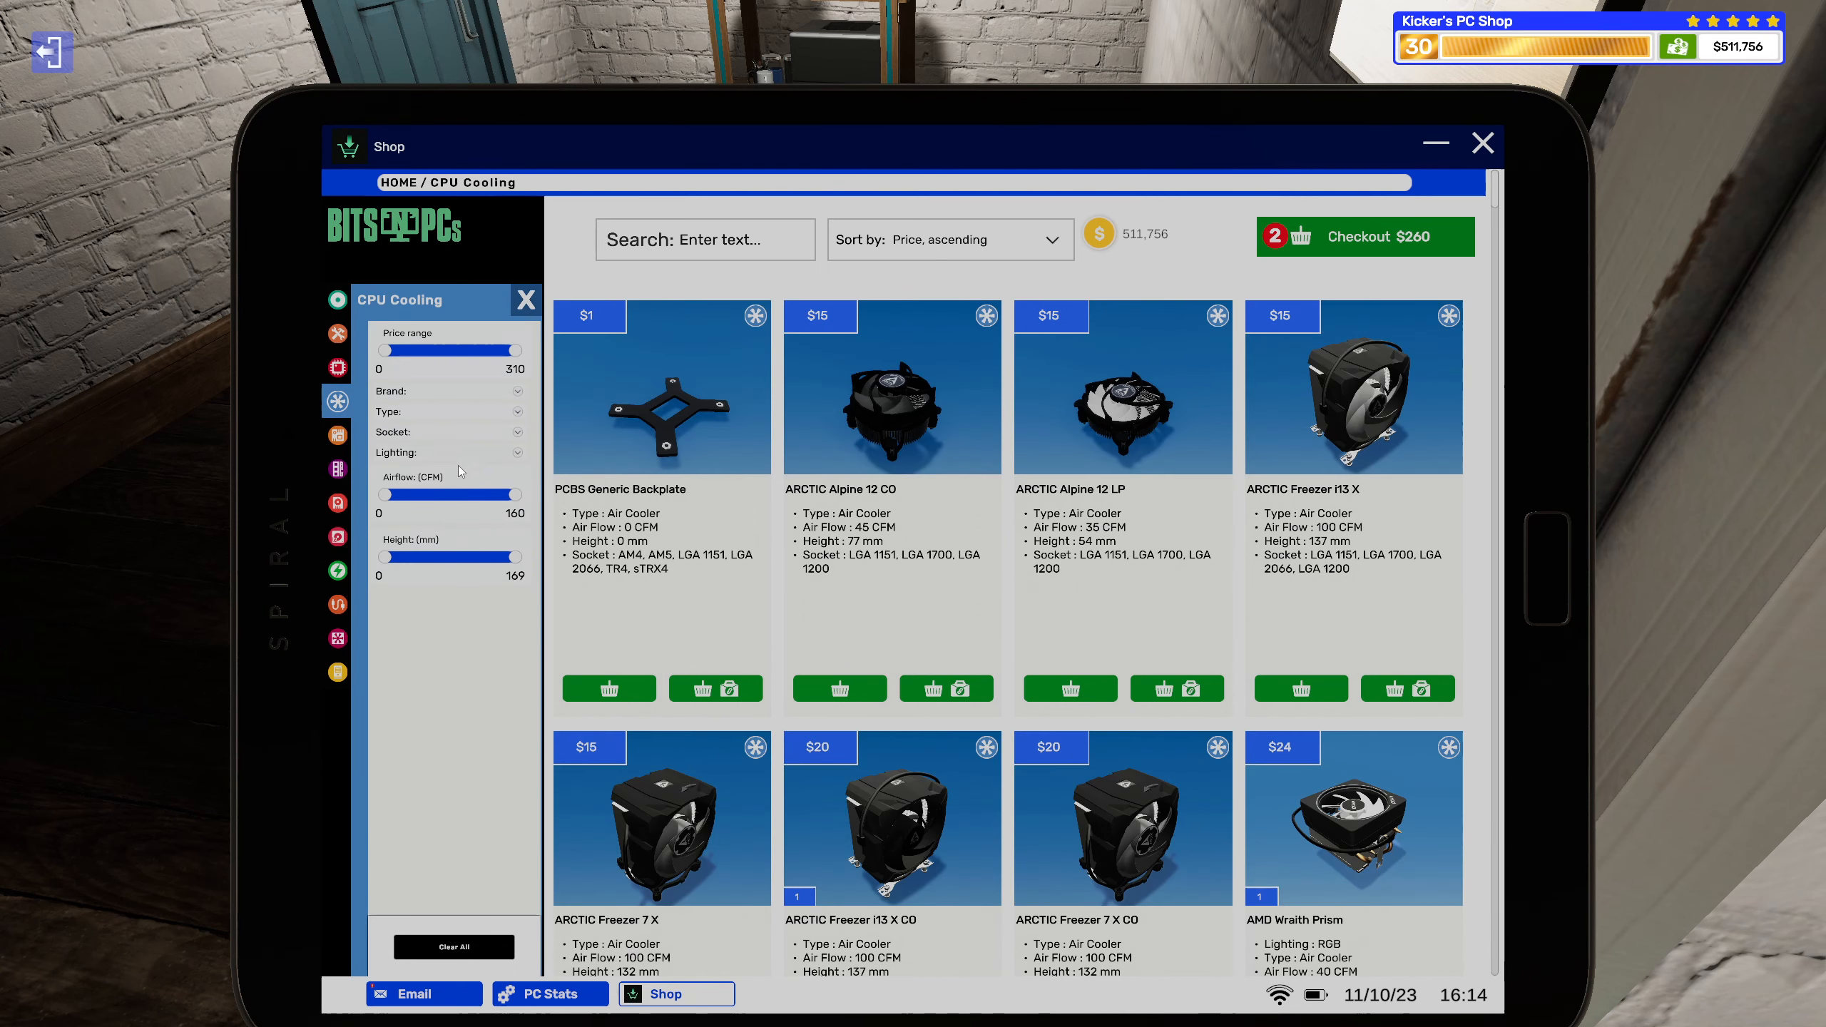
Filter coolers to AM5 and add a $15 cooler assigned to the build job.
left_click(446, 432)
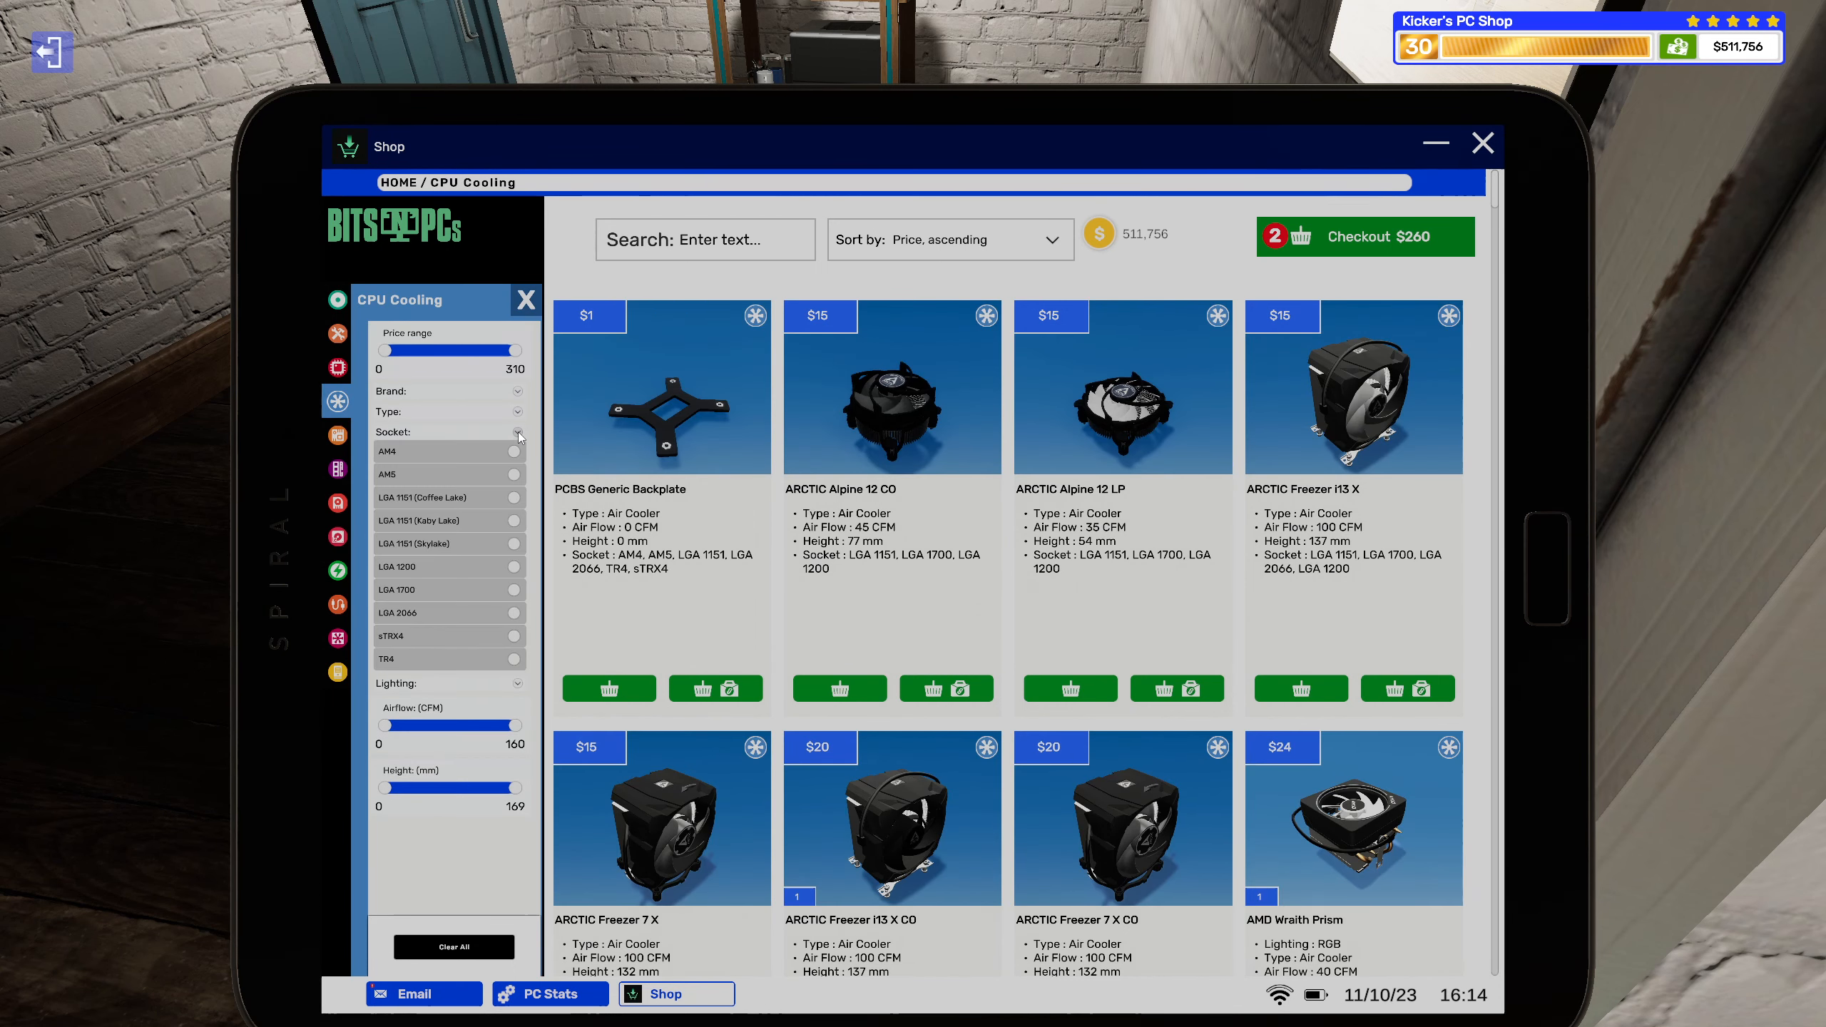
left_click(515, 474)
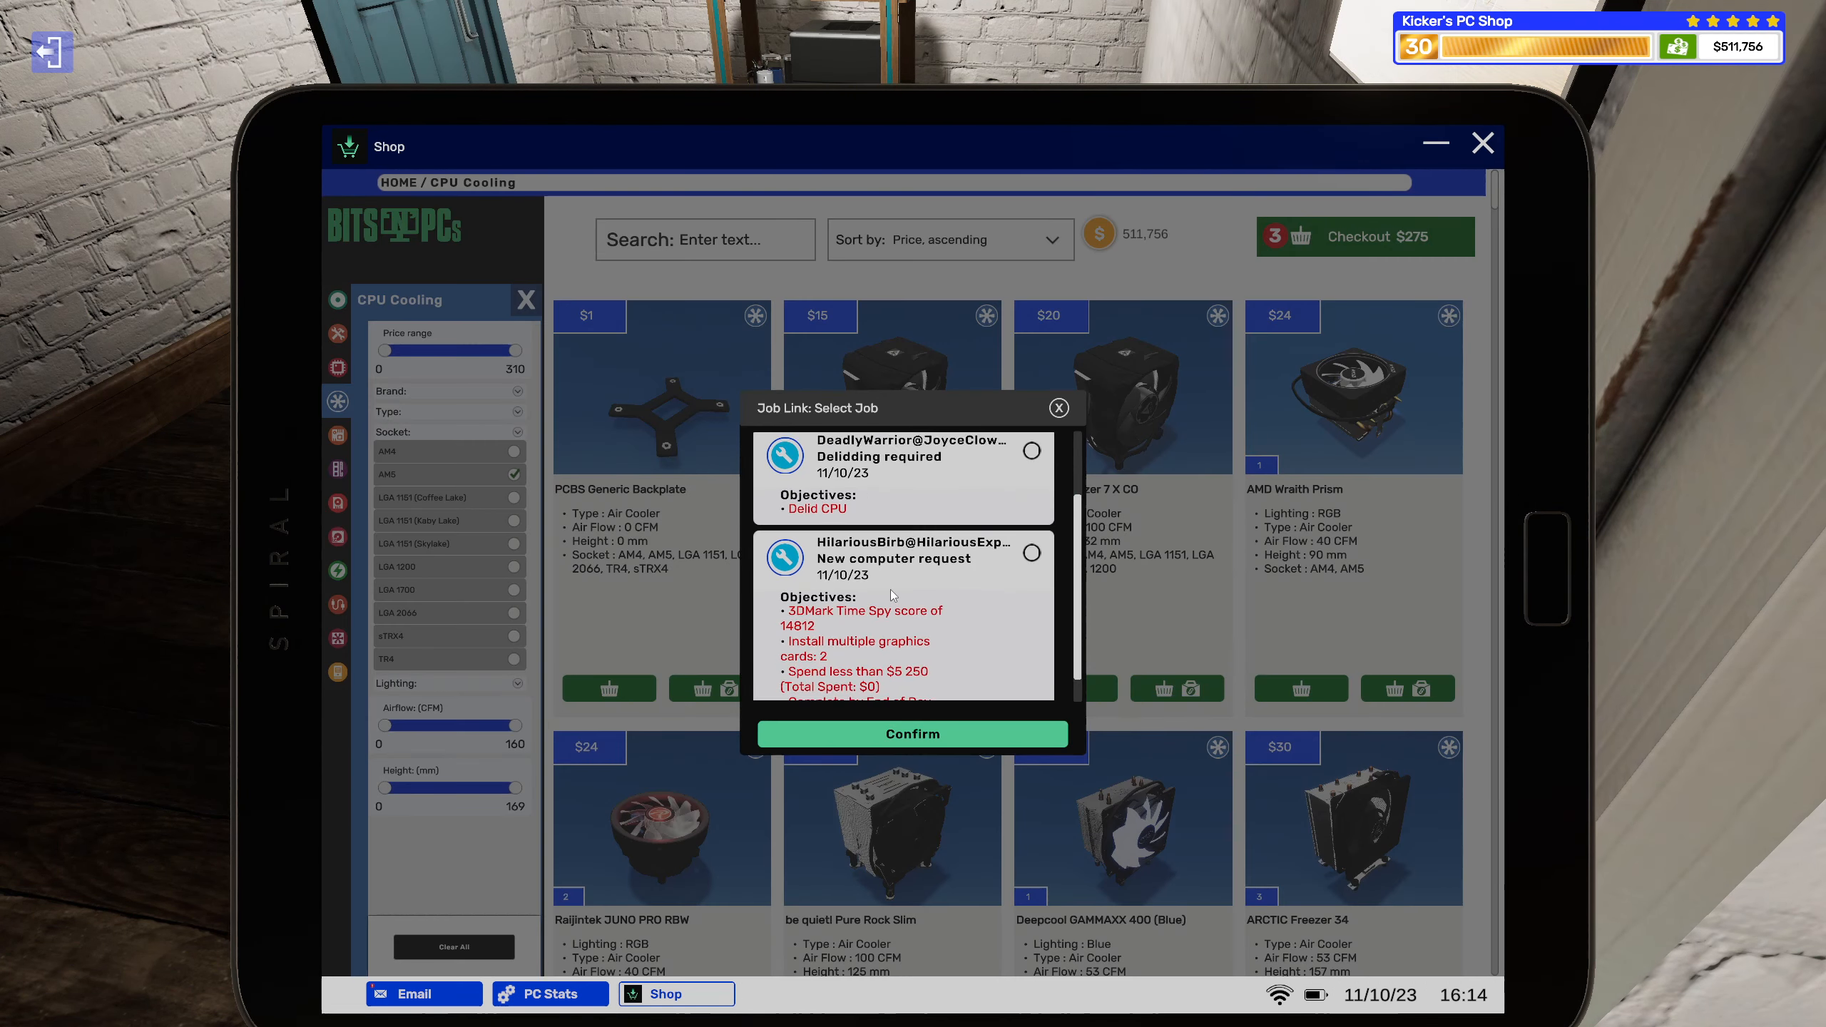
left_click(1057, 408)
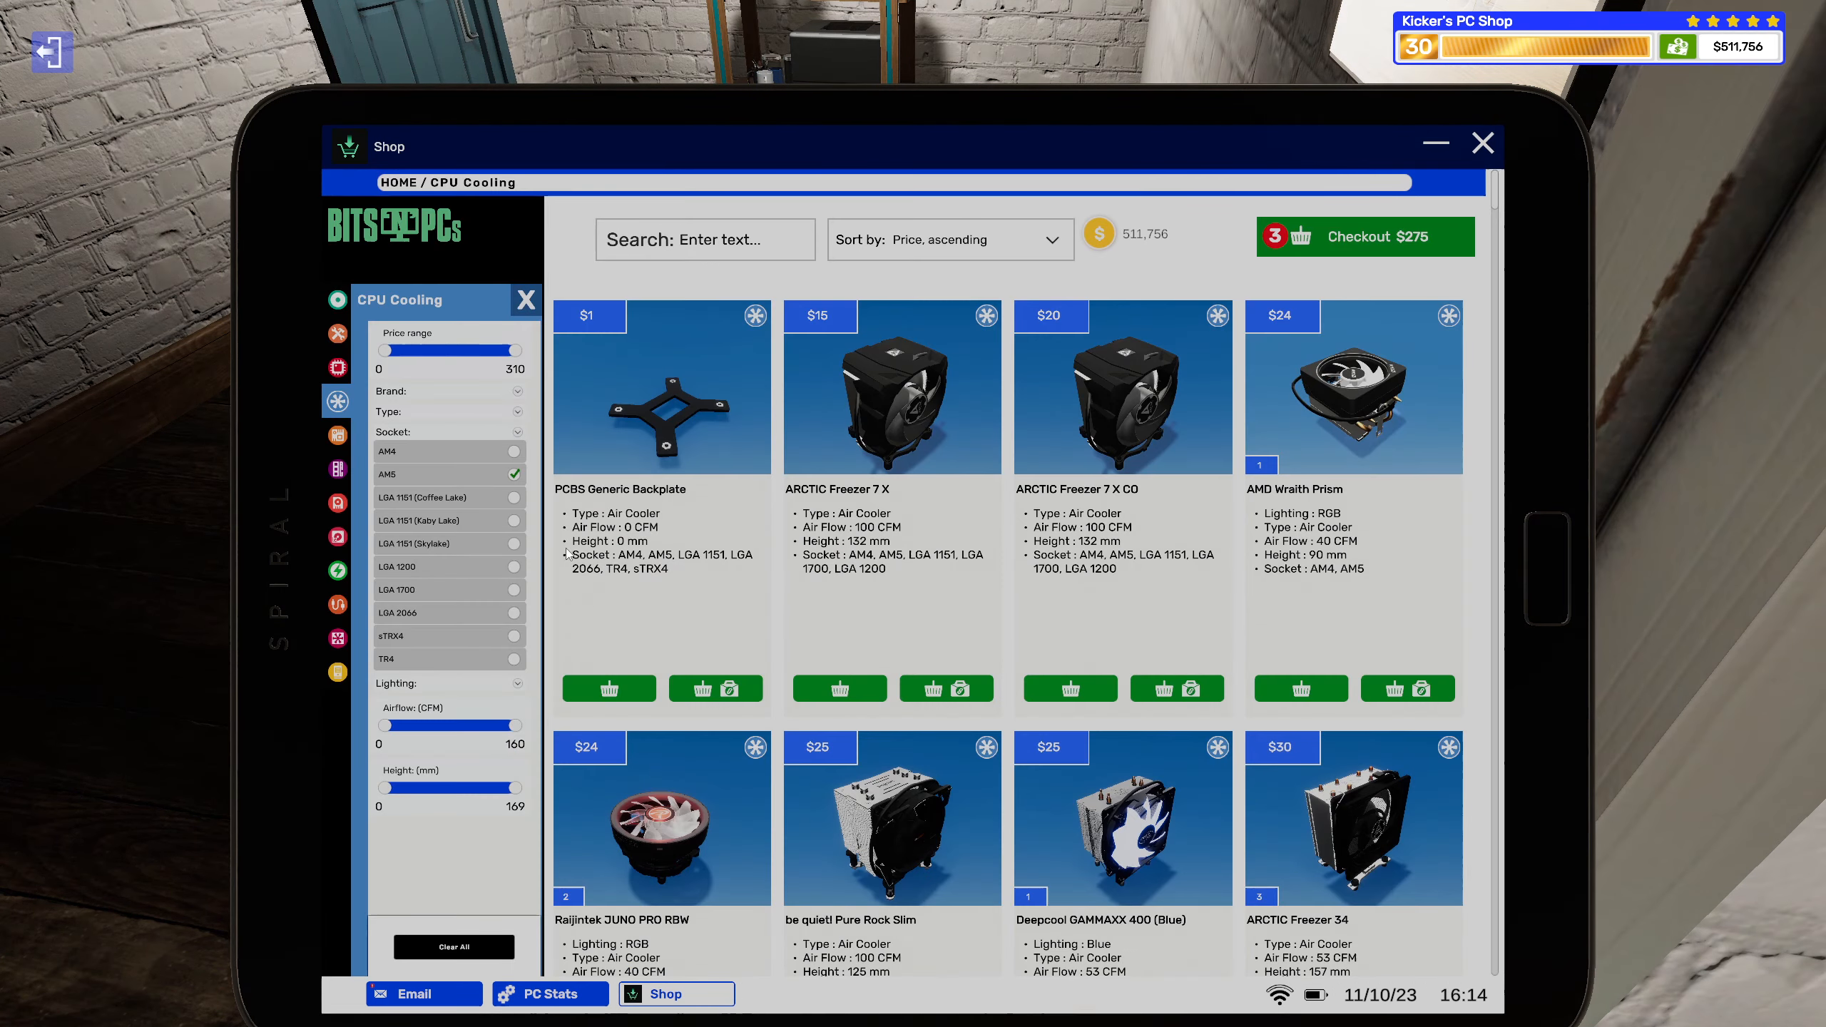
left_click(336, 434)
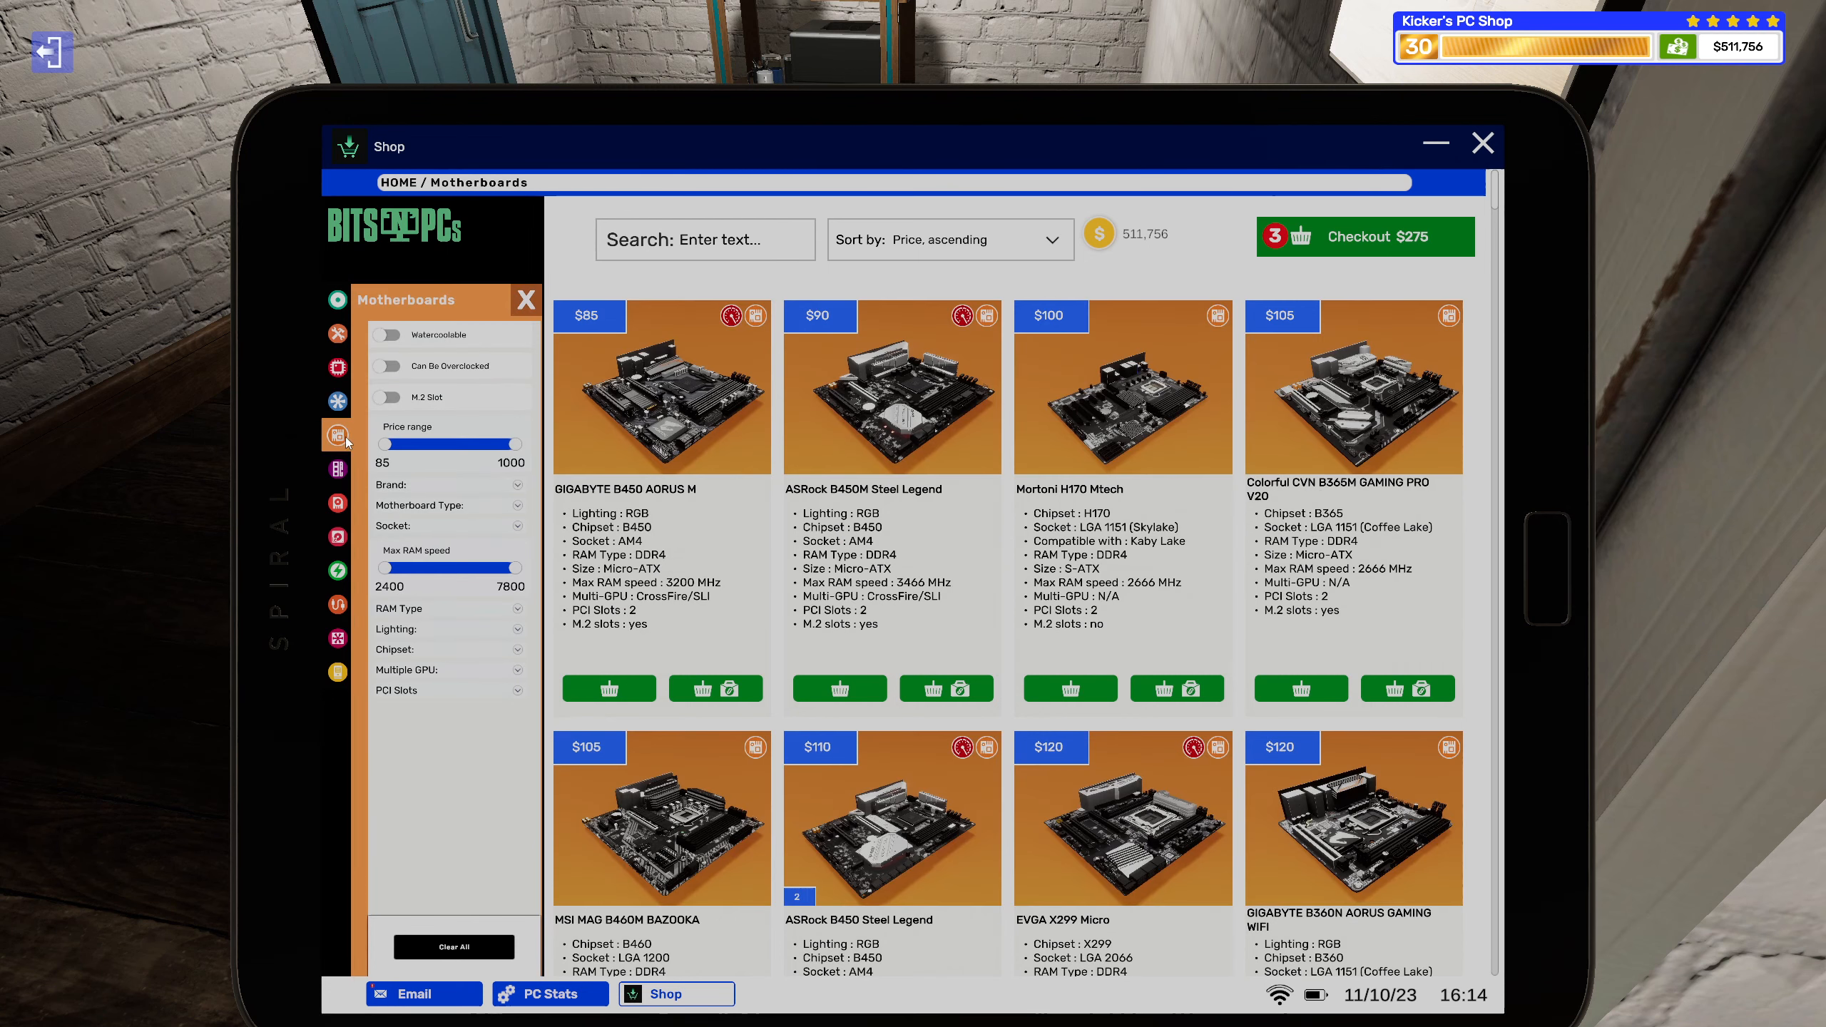
mouse_move(522, 528)
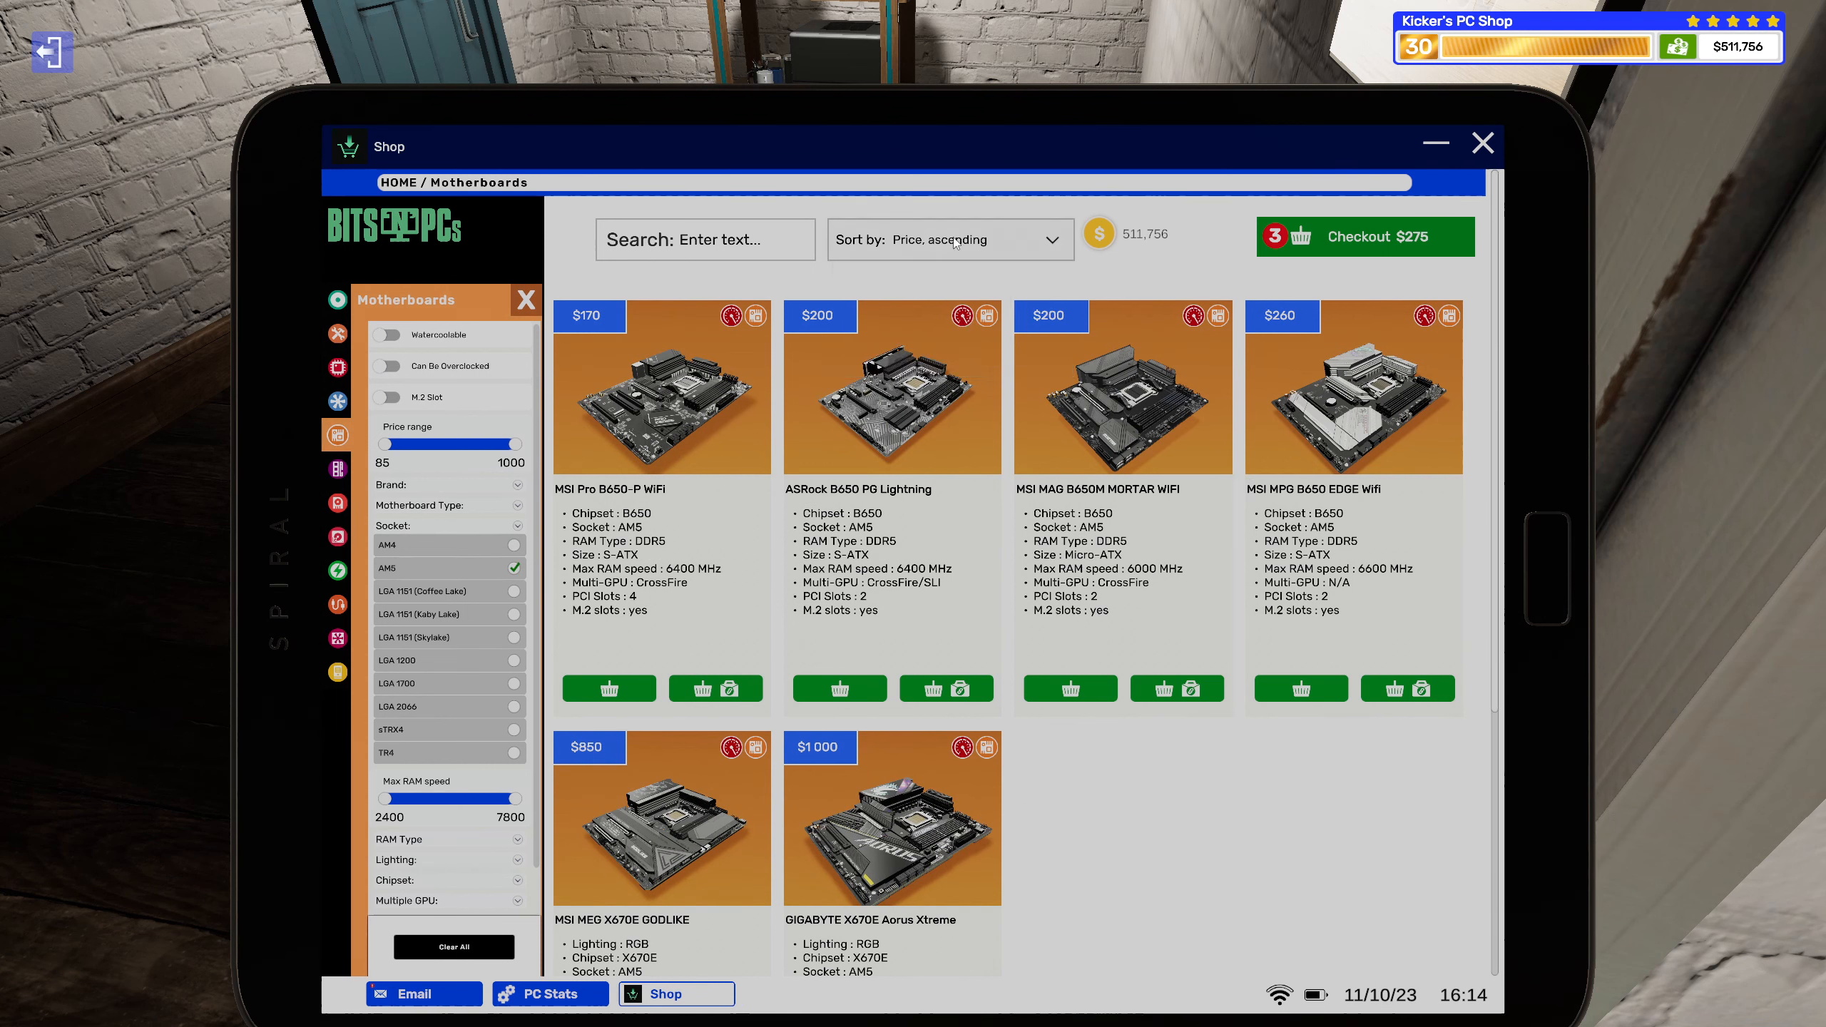
mouse_move(648, 550)
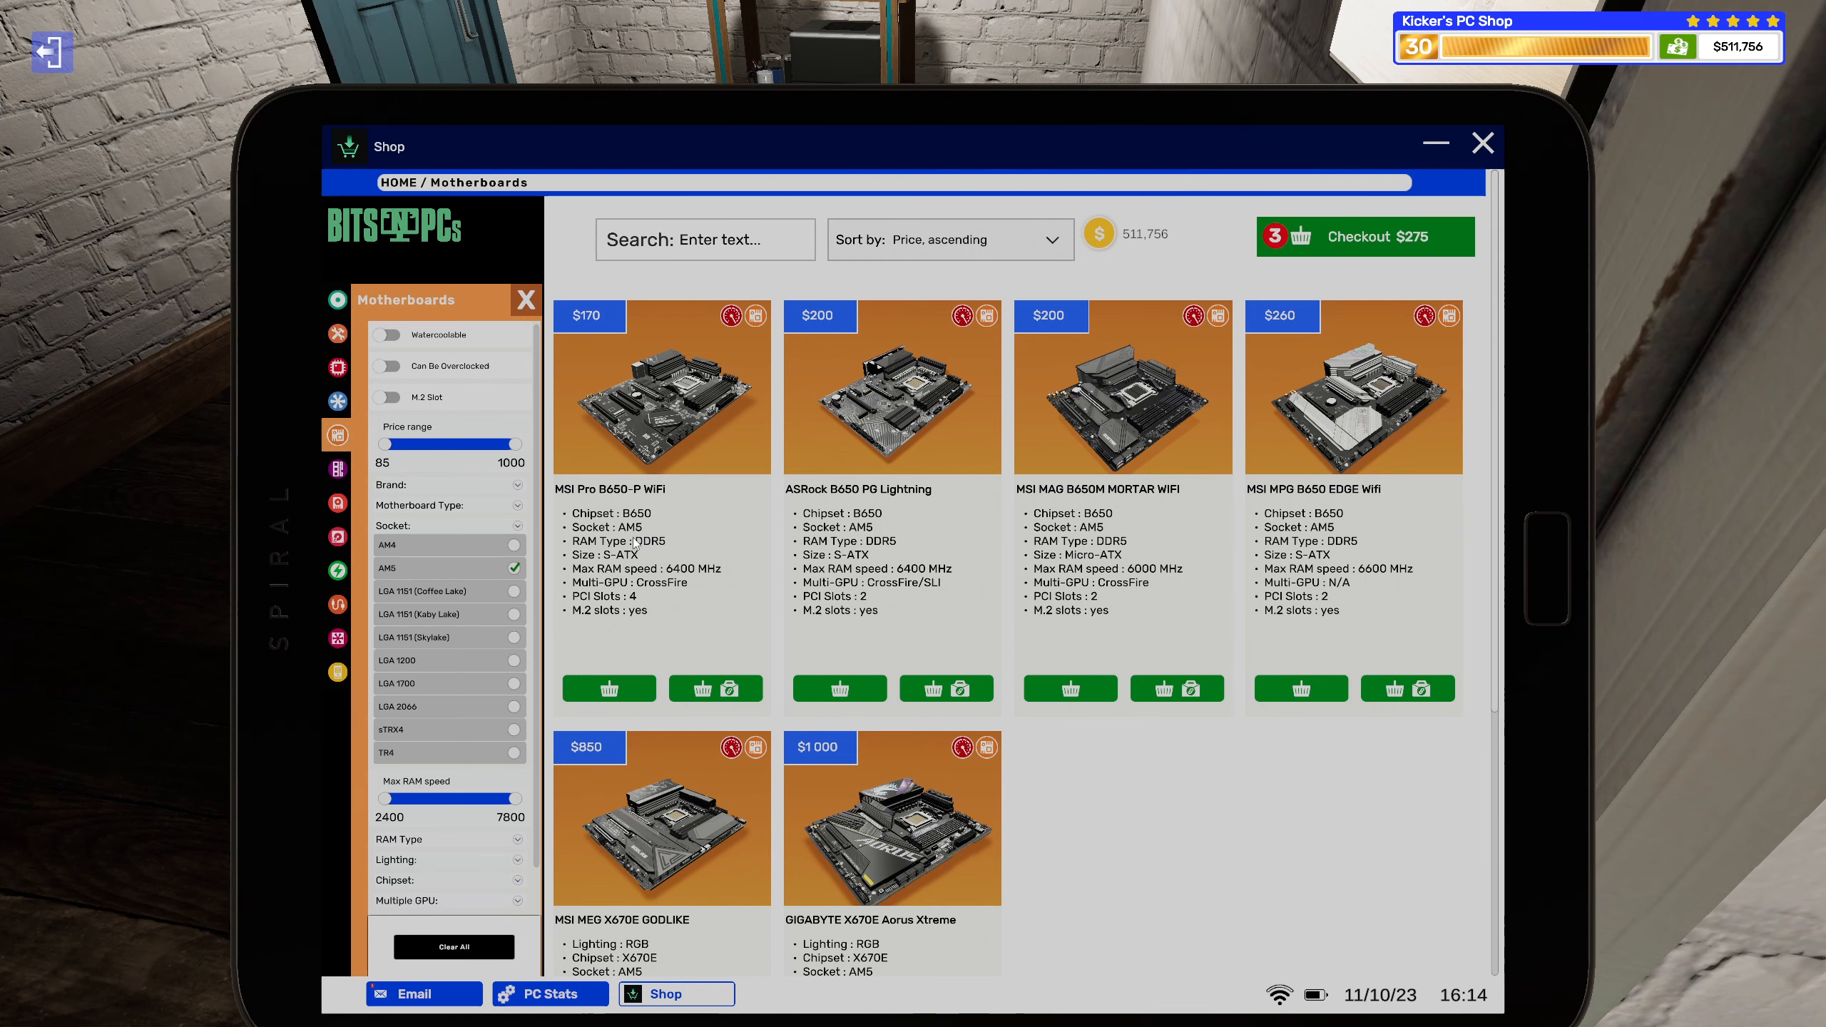
mouse_move(959, 687)
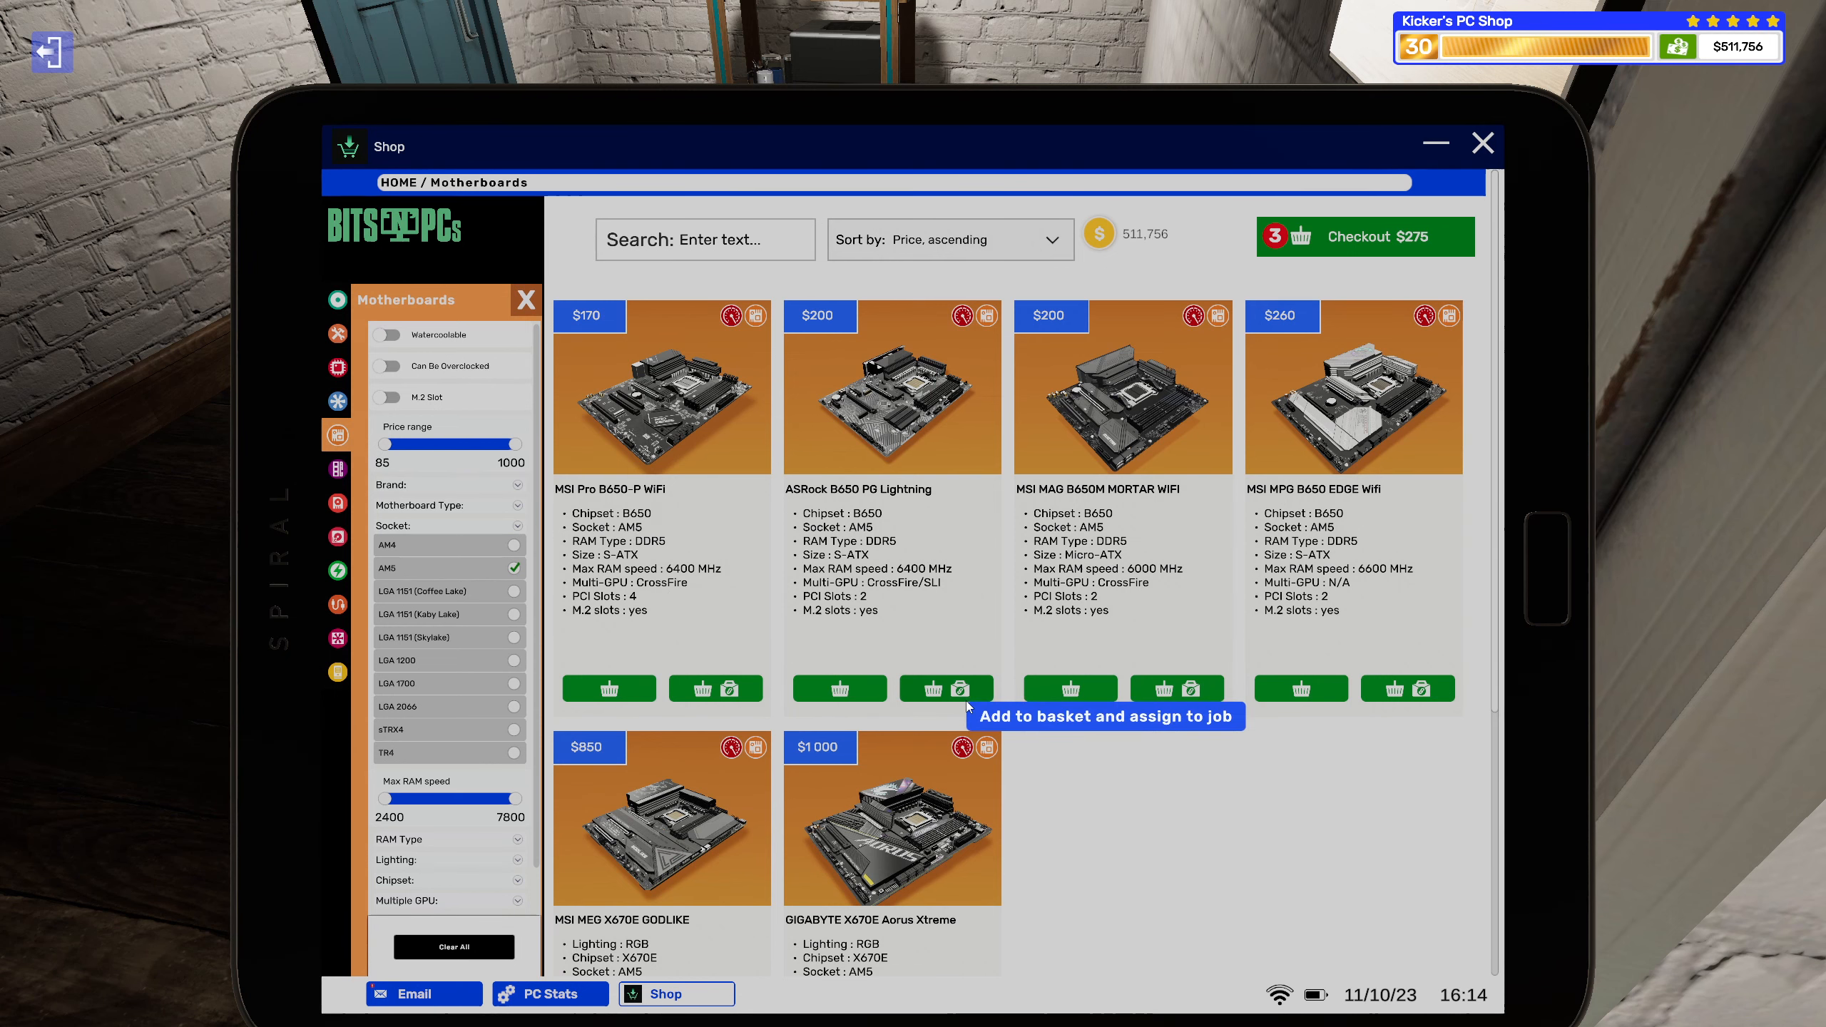
Add the $200 AM5 B650 motherboard and a $45 DDR5 memory kit, both assigned to the job.
left_click(962, 688)
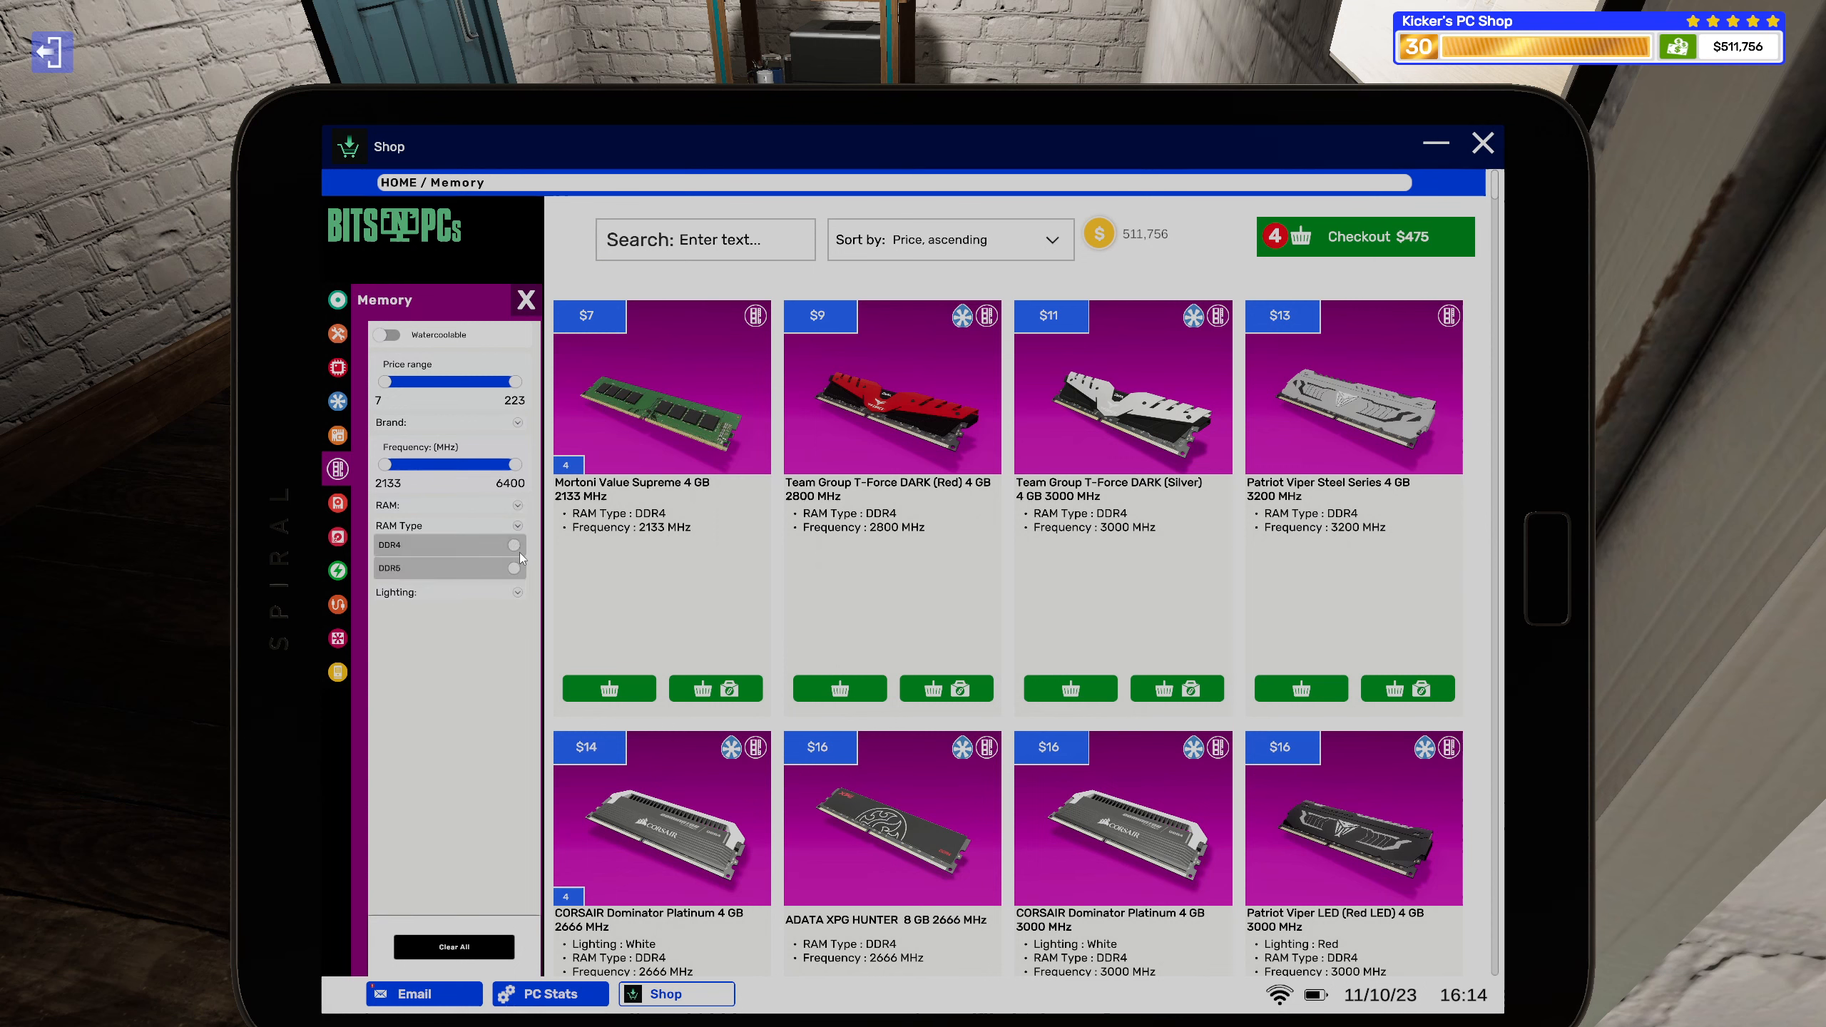
left_click(512, 568)
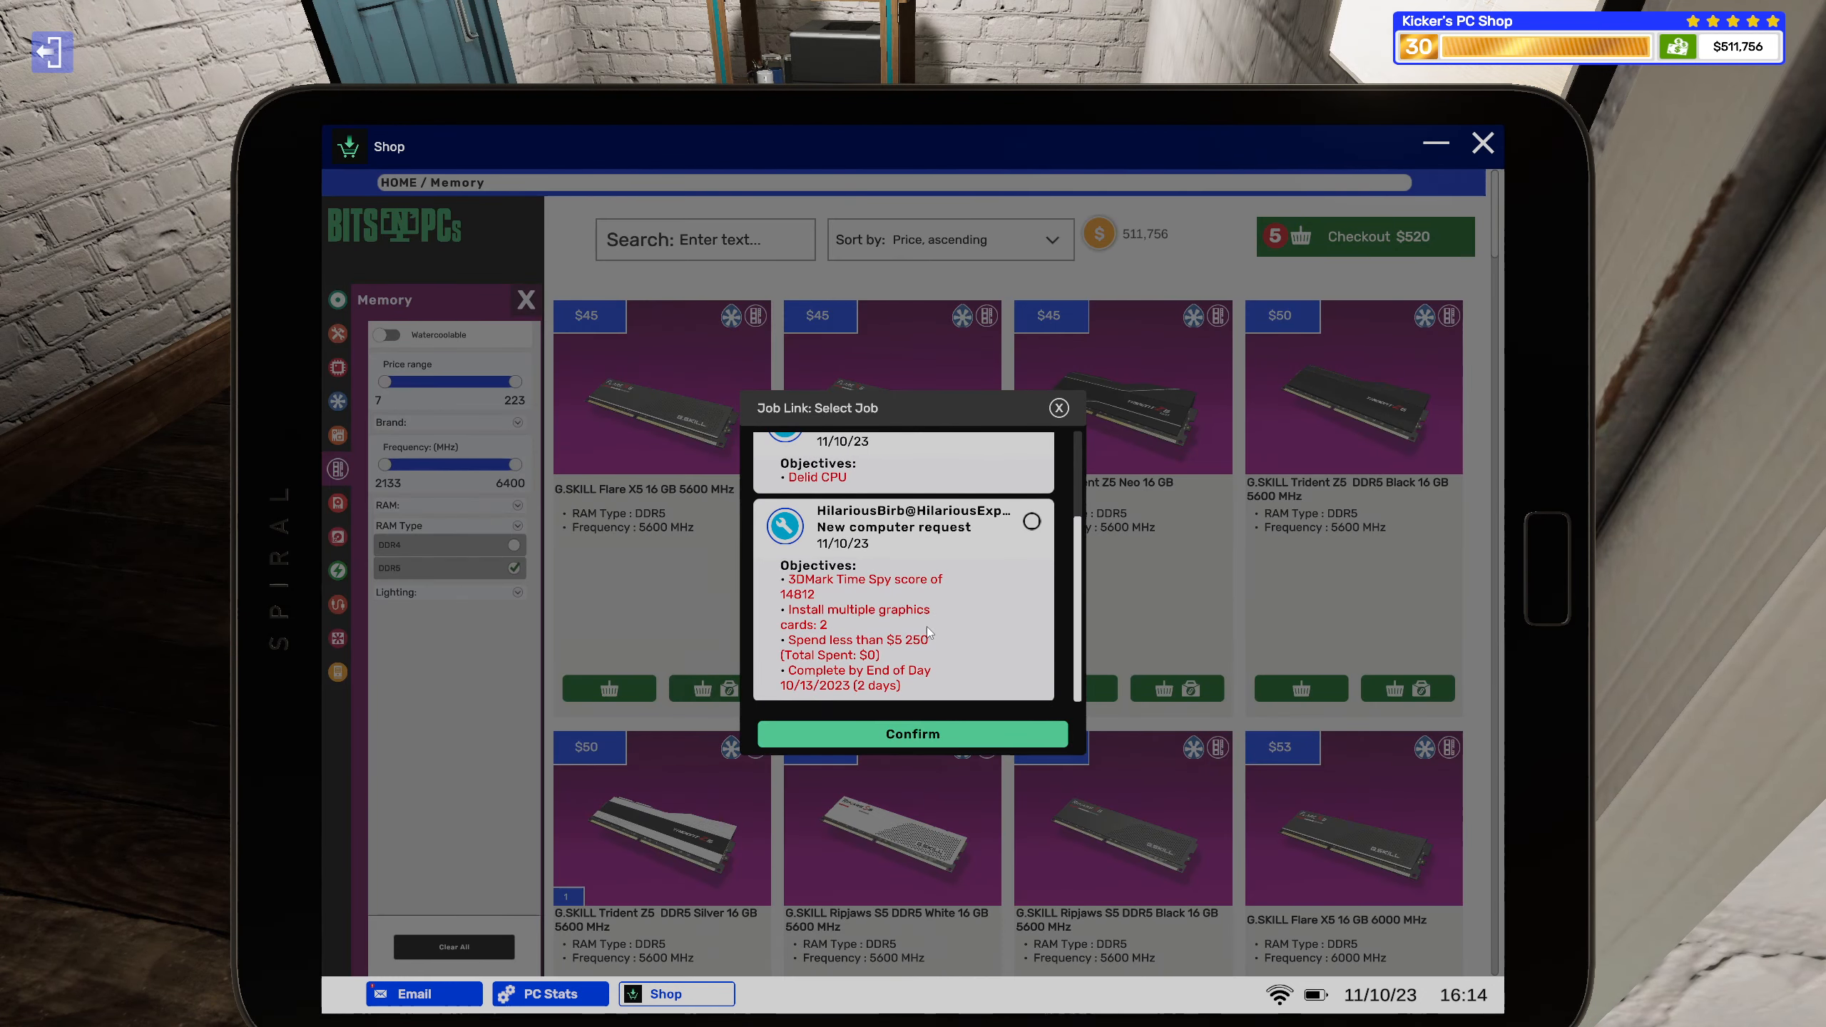
left_click(1057, 408)
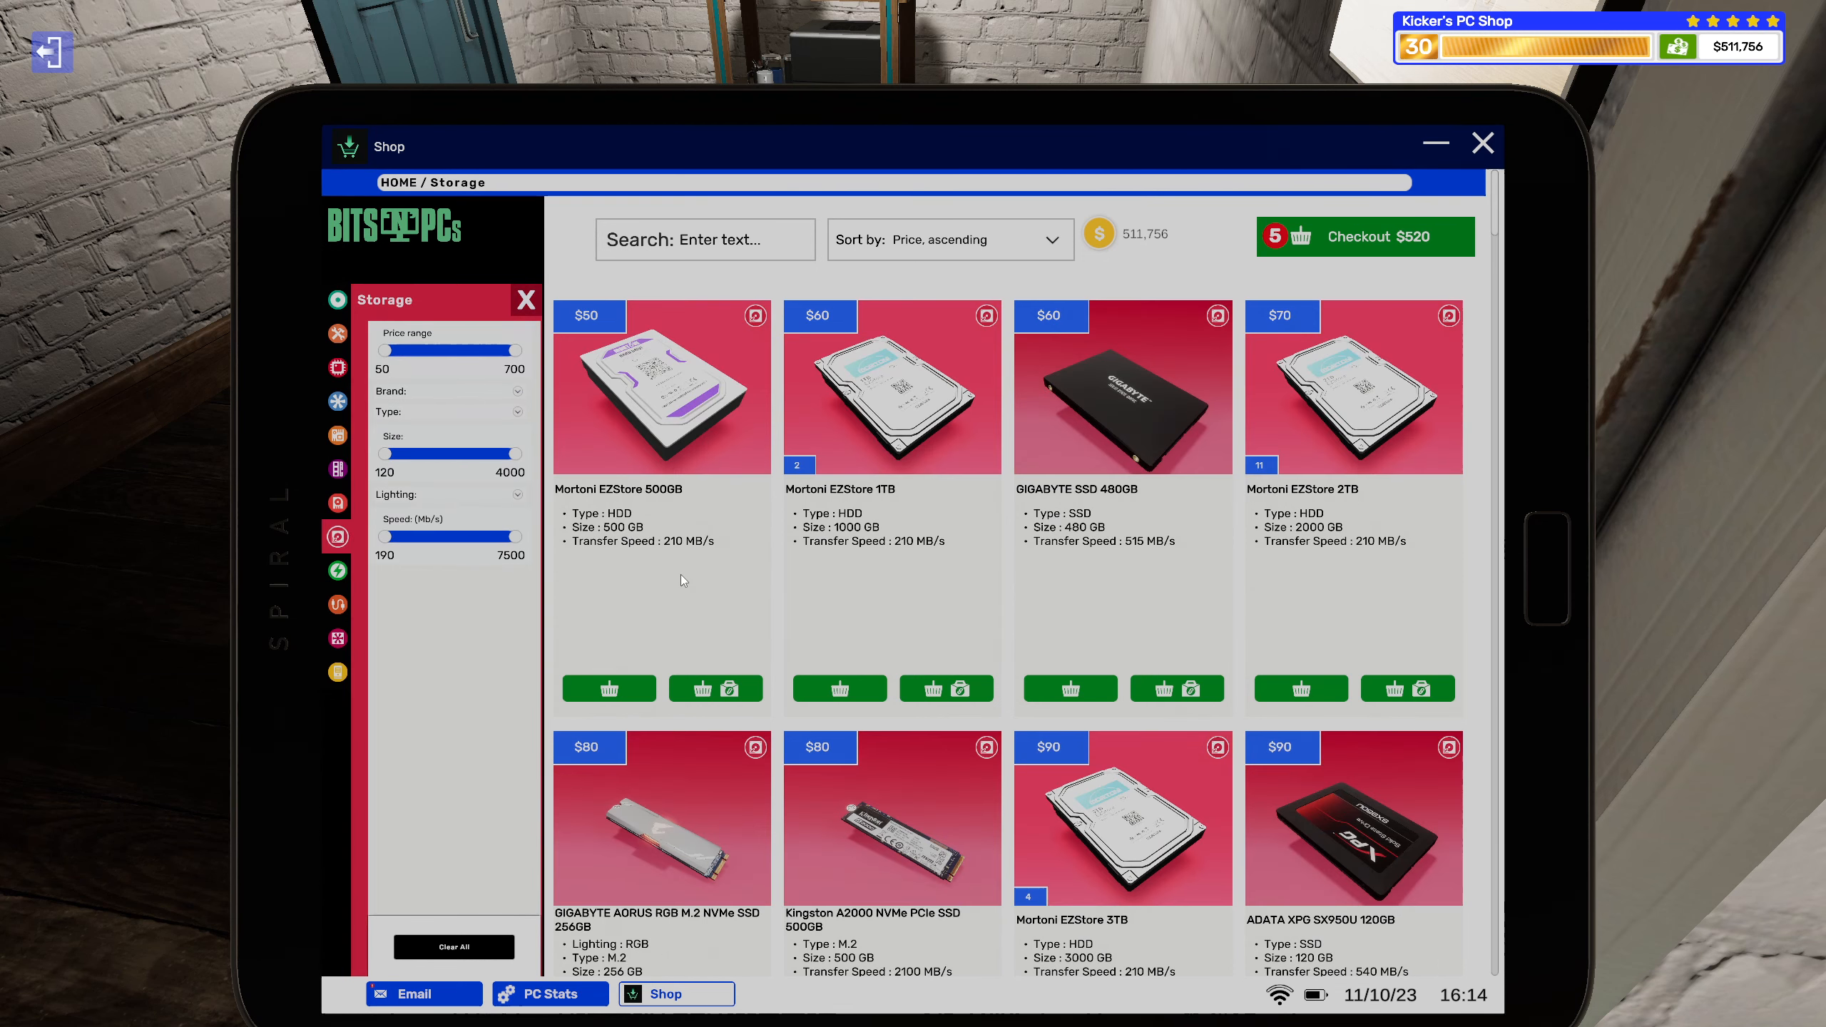
Add the Kingston A2000 SSD, SilverStone ST1500-TI PSU and black Kolink Stronghold case to the HilariousExpress job.
scroll("down", 3)
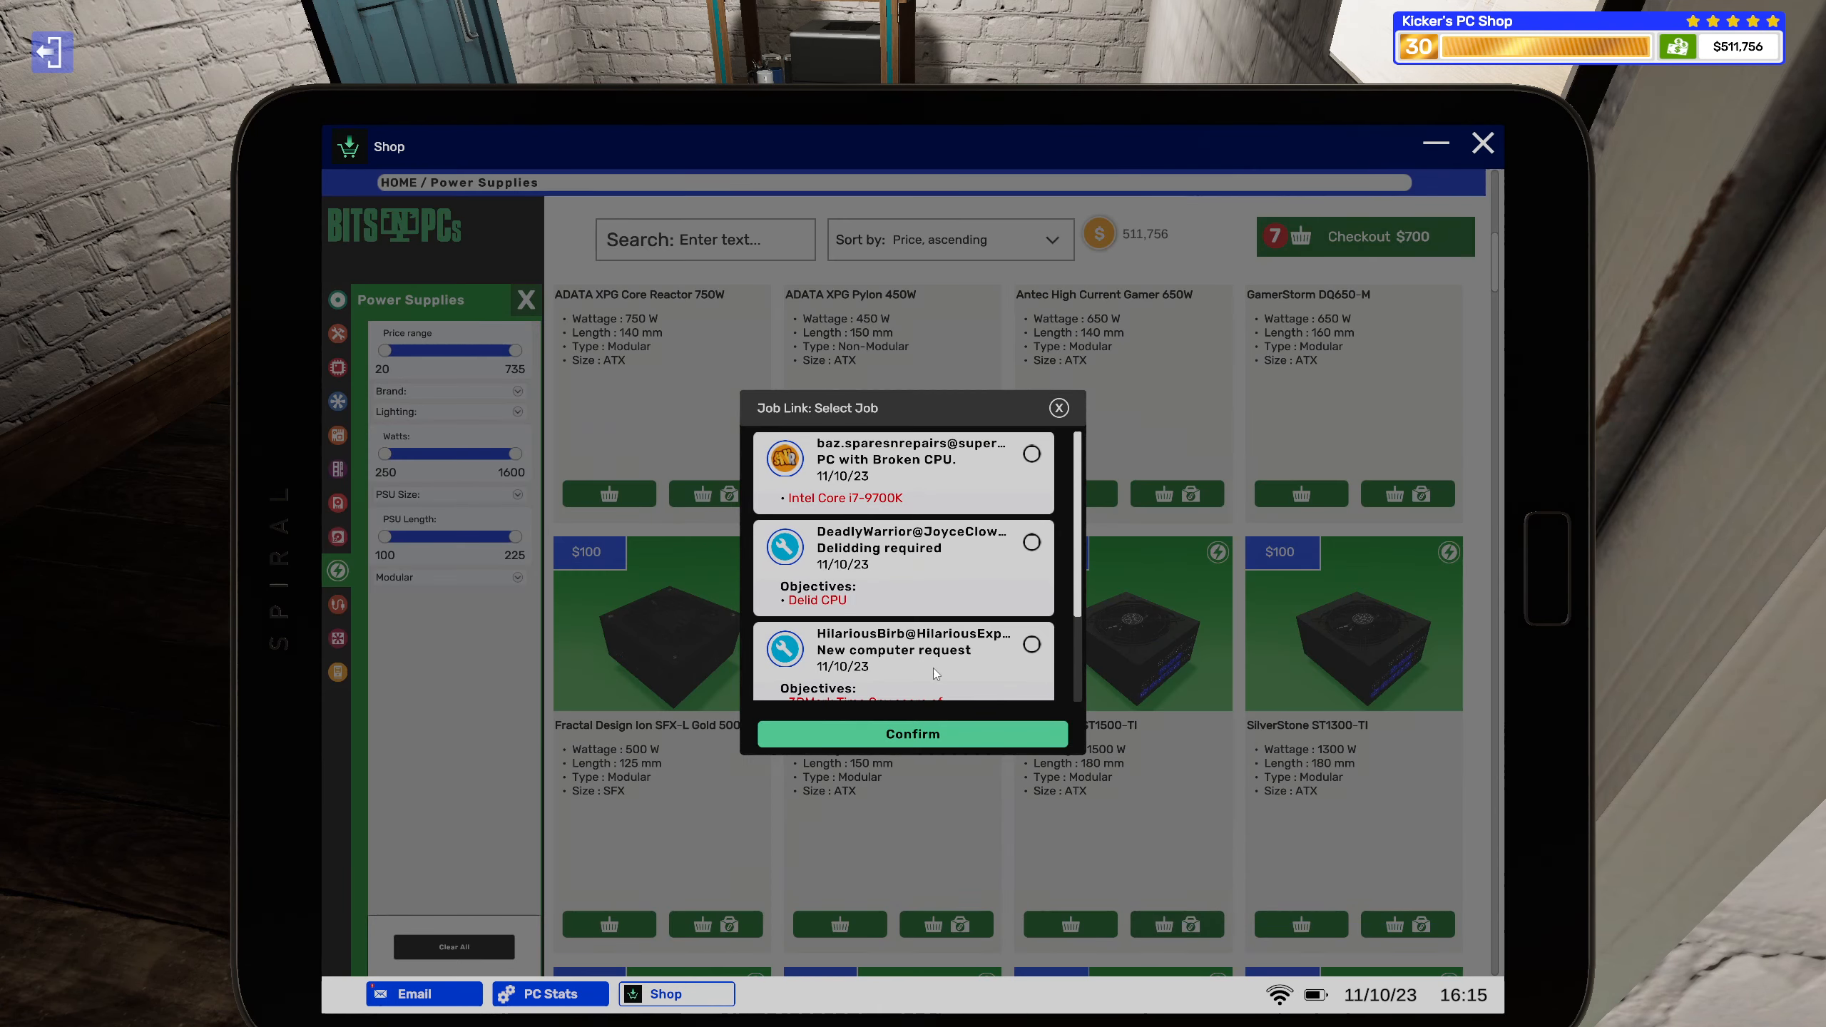
left_click(1057, 408)
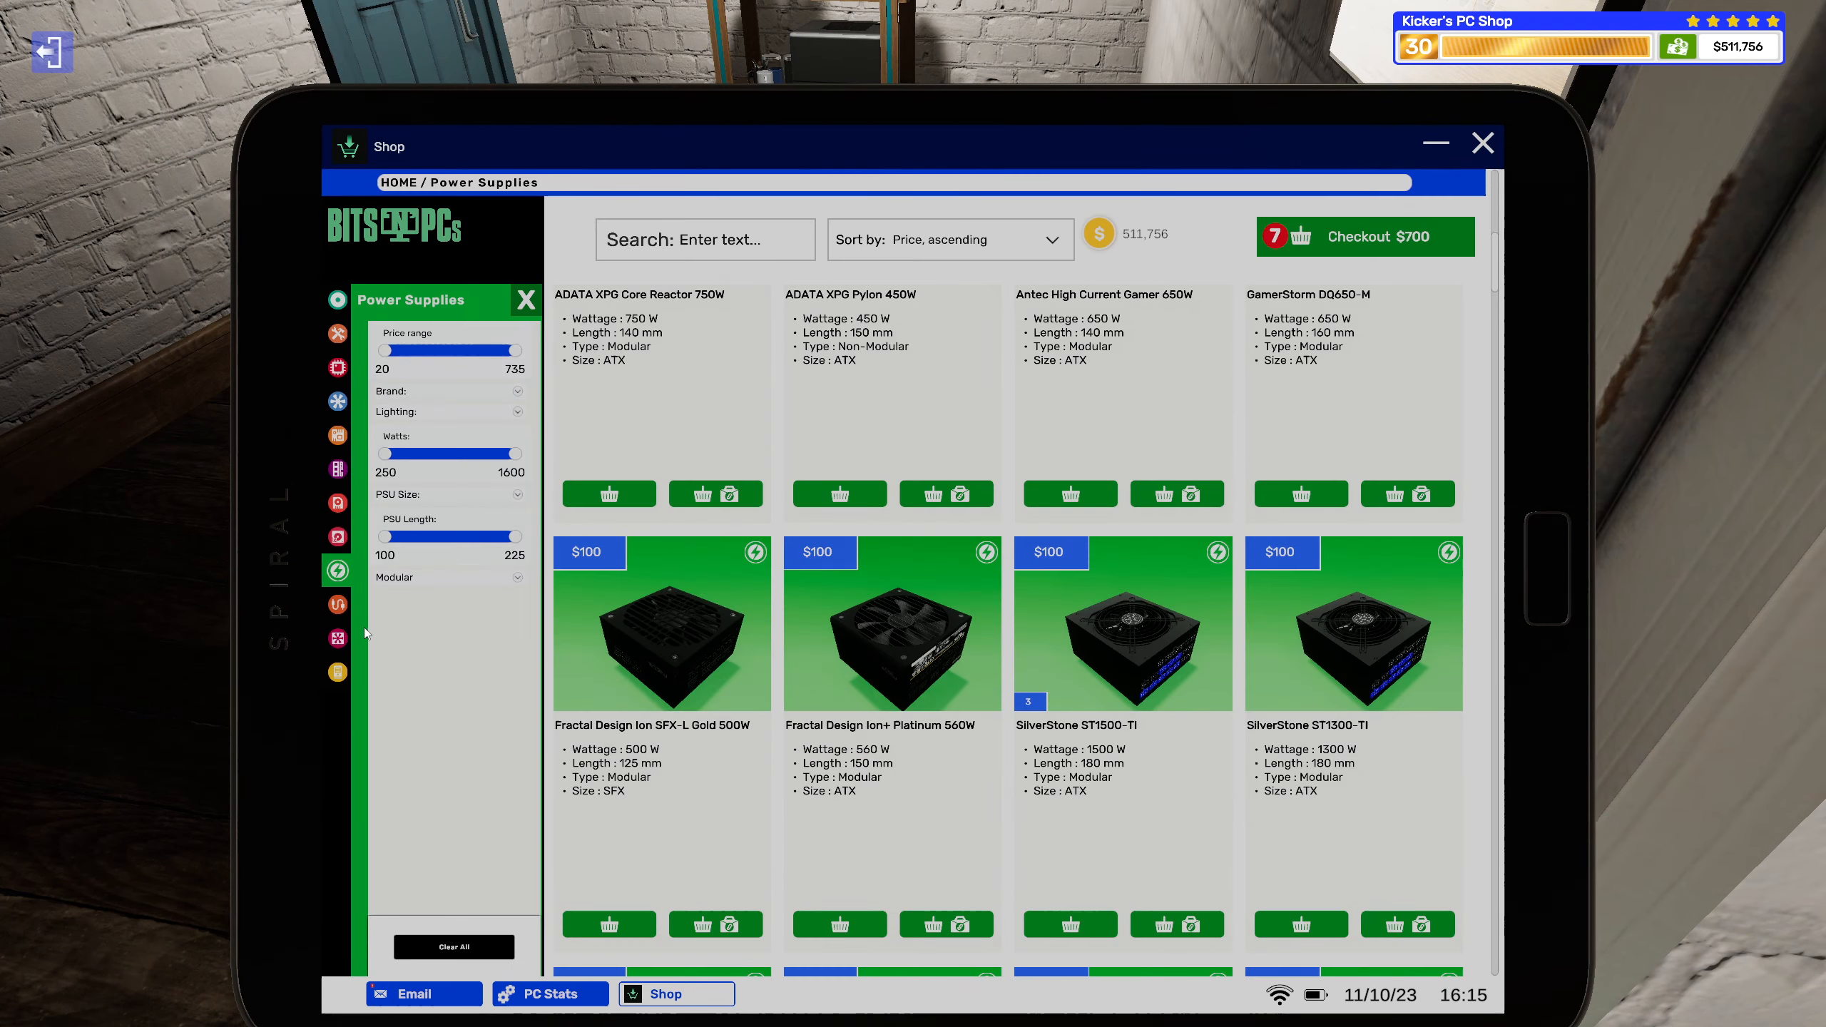
mouse_move(340, 675)
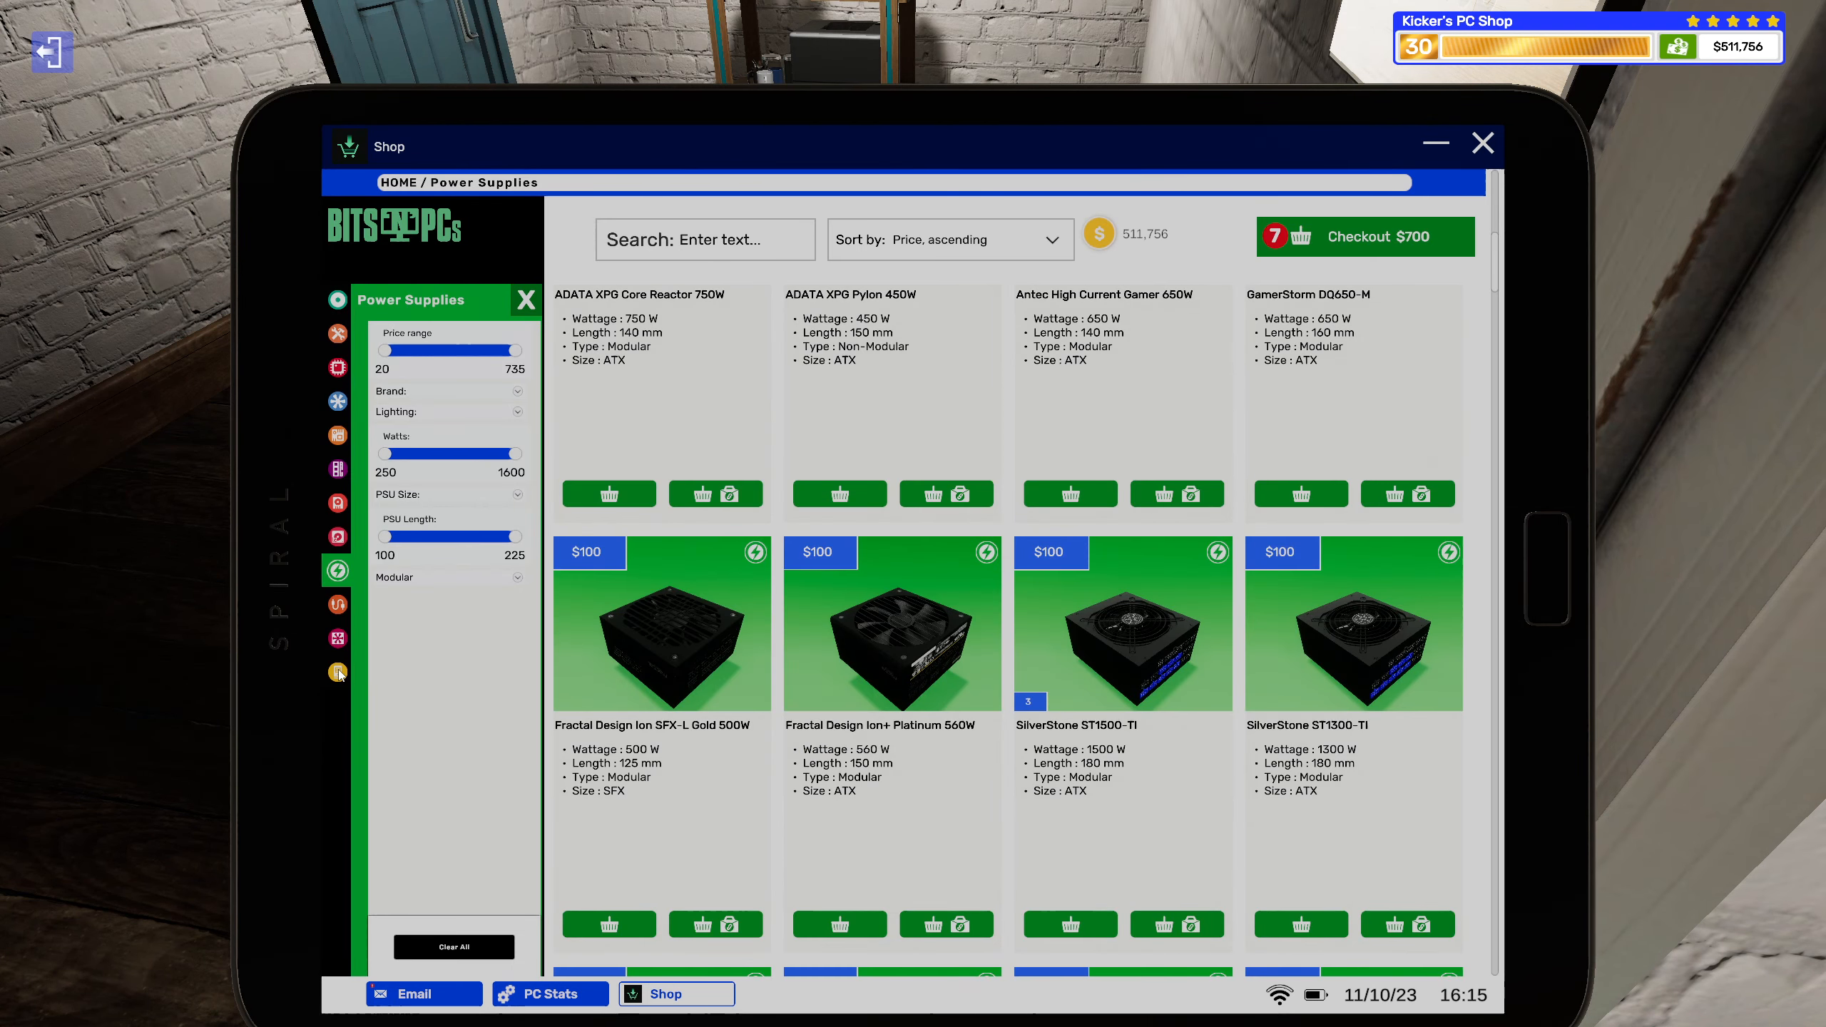
left_click(338, 671)
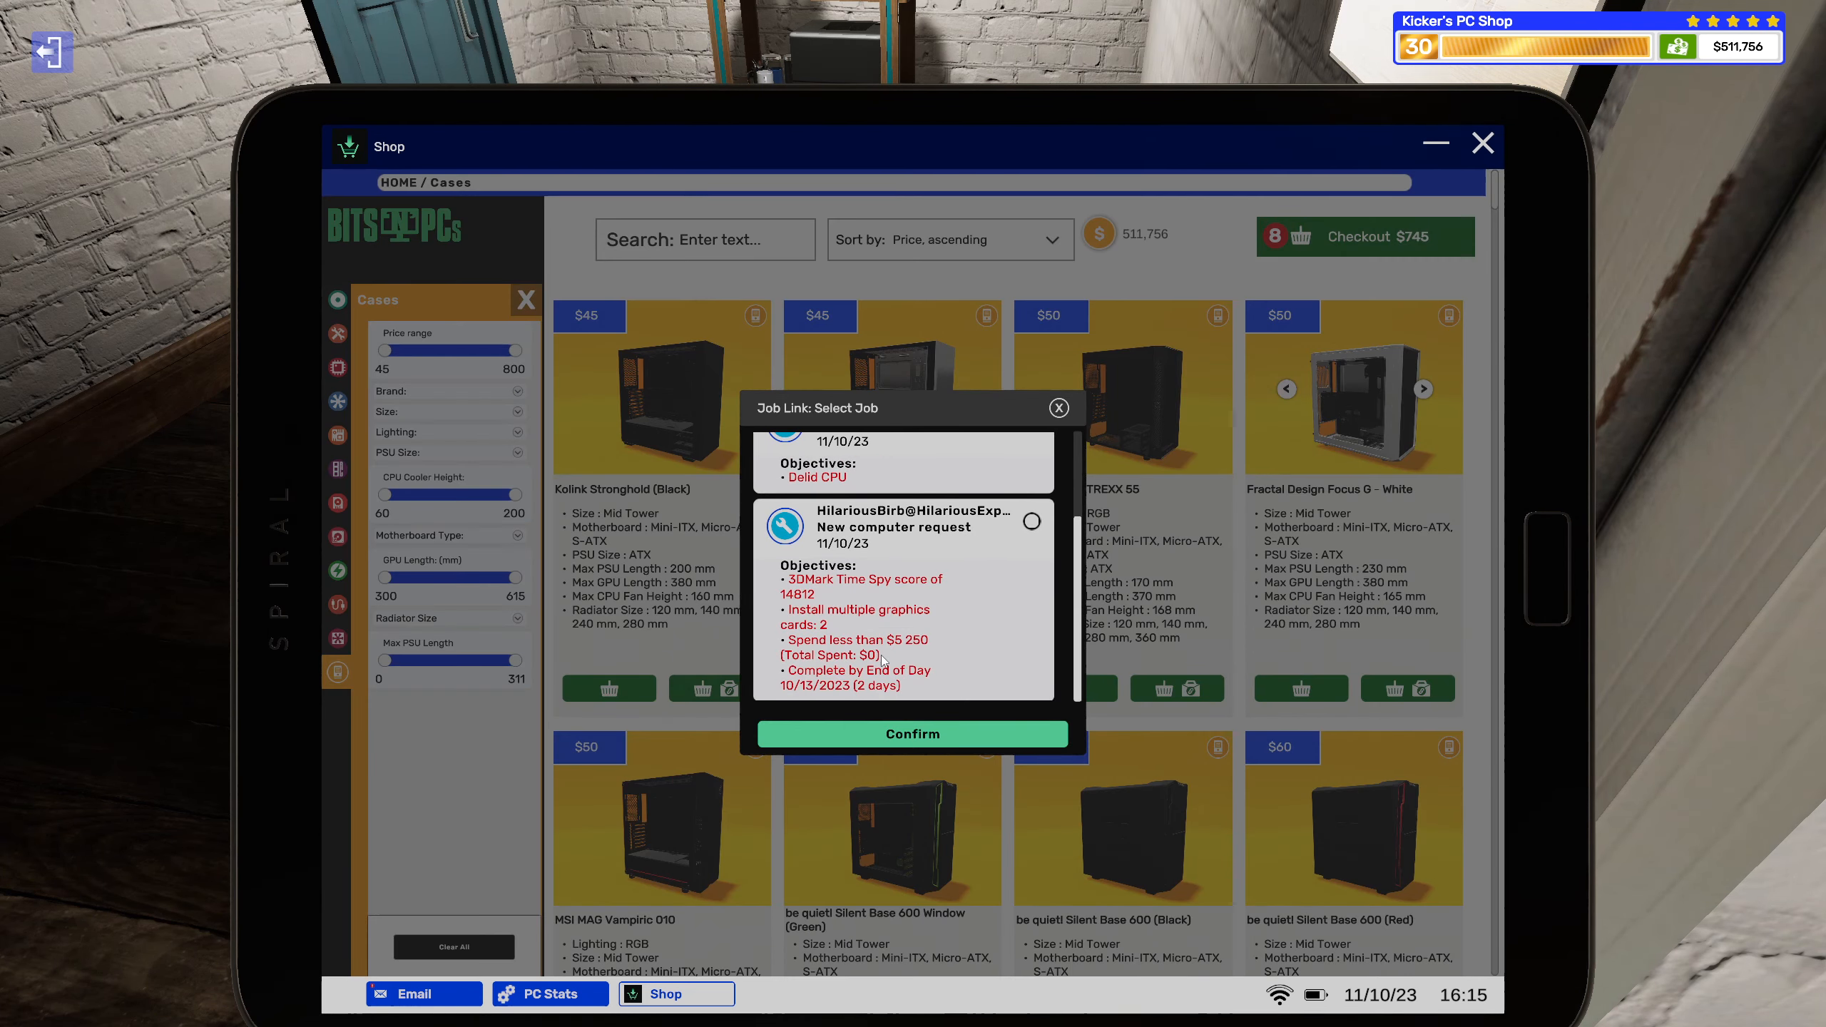
left_click(1057, 408)
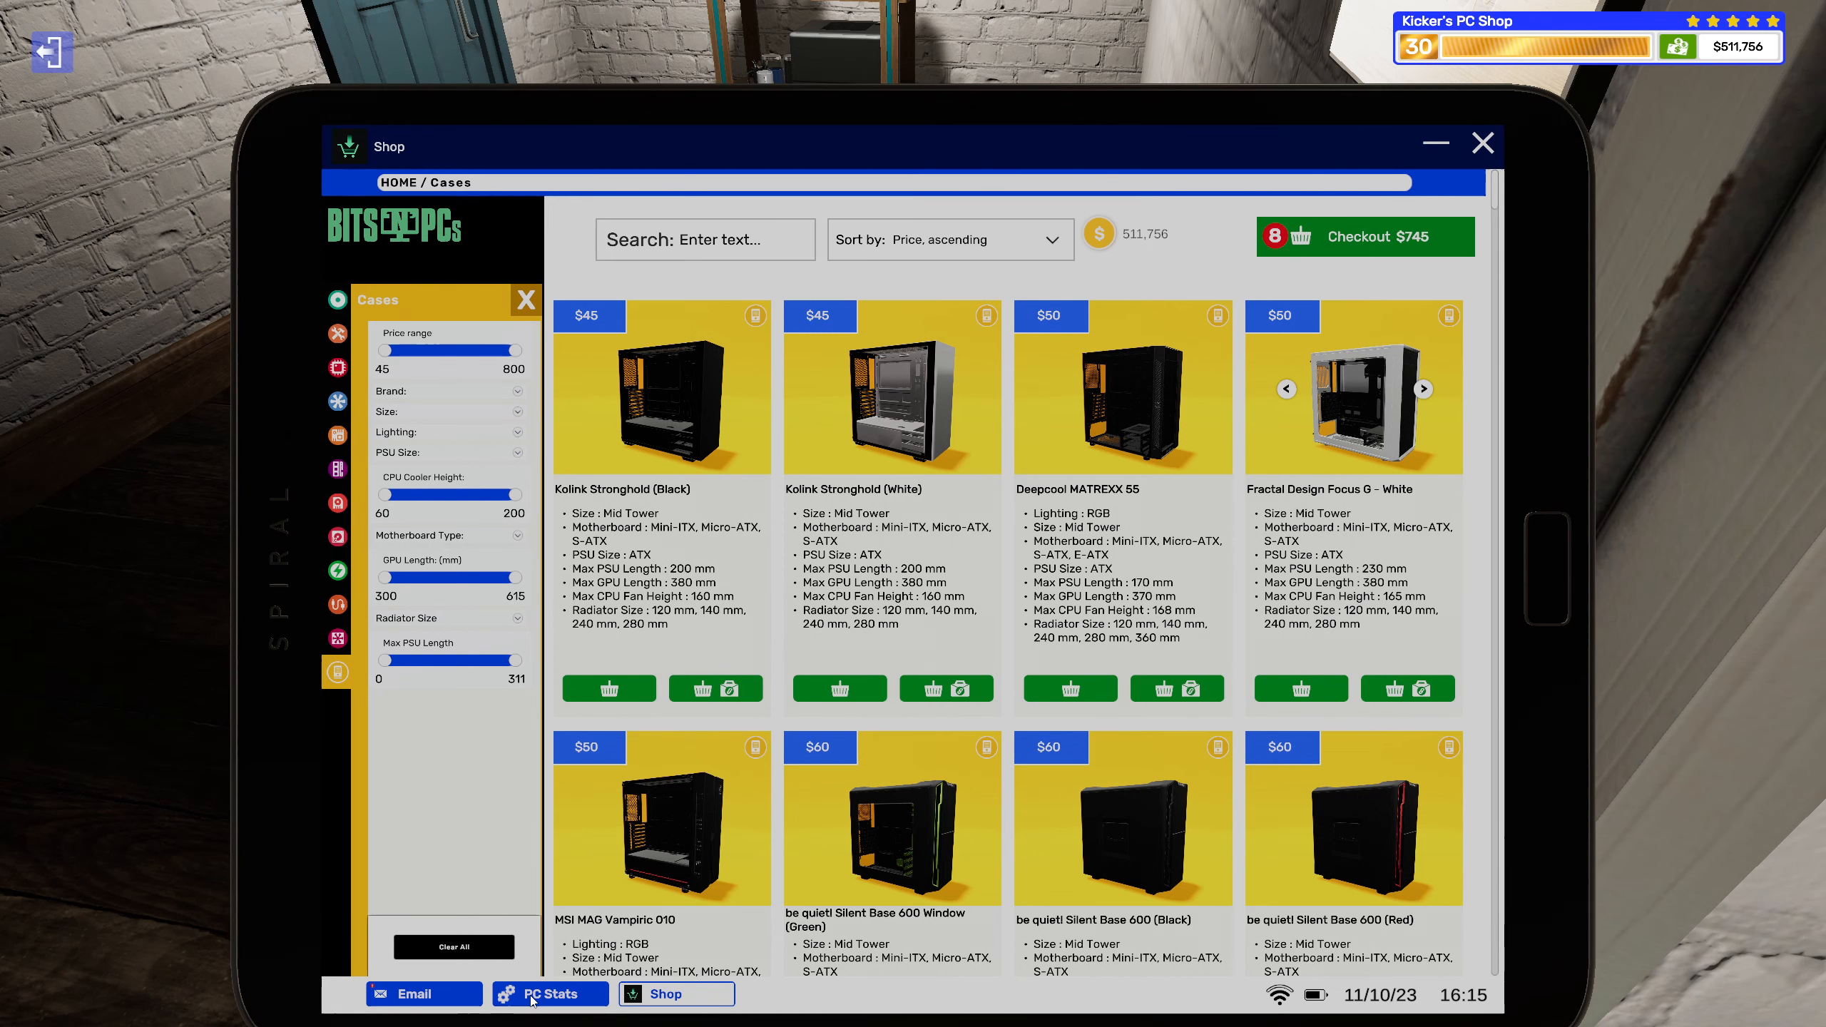
Open the HilariousExpress 'New computer request' email to review objectives and budget.
left_click(411, 992)
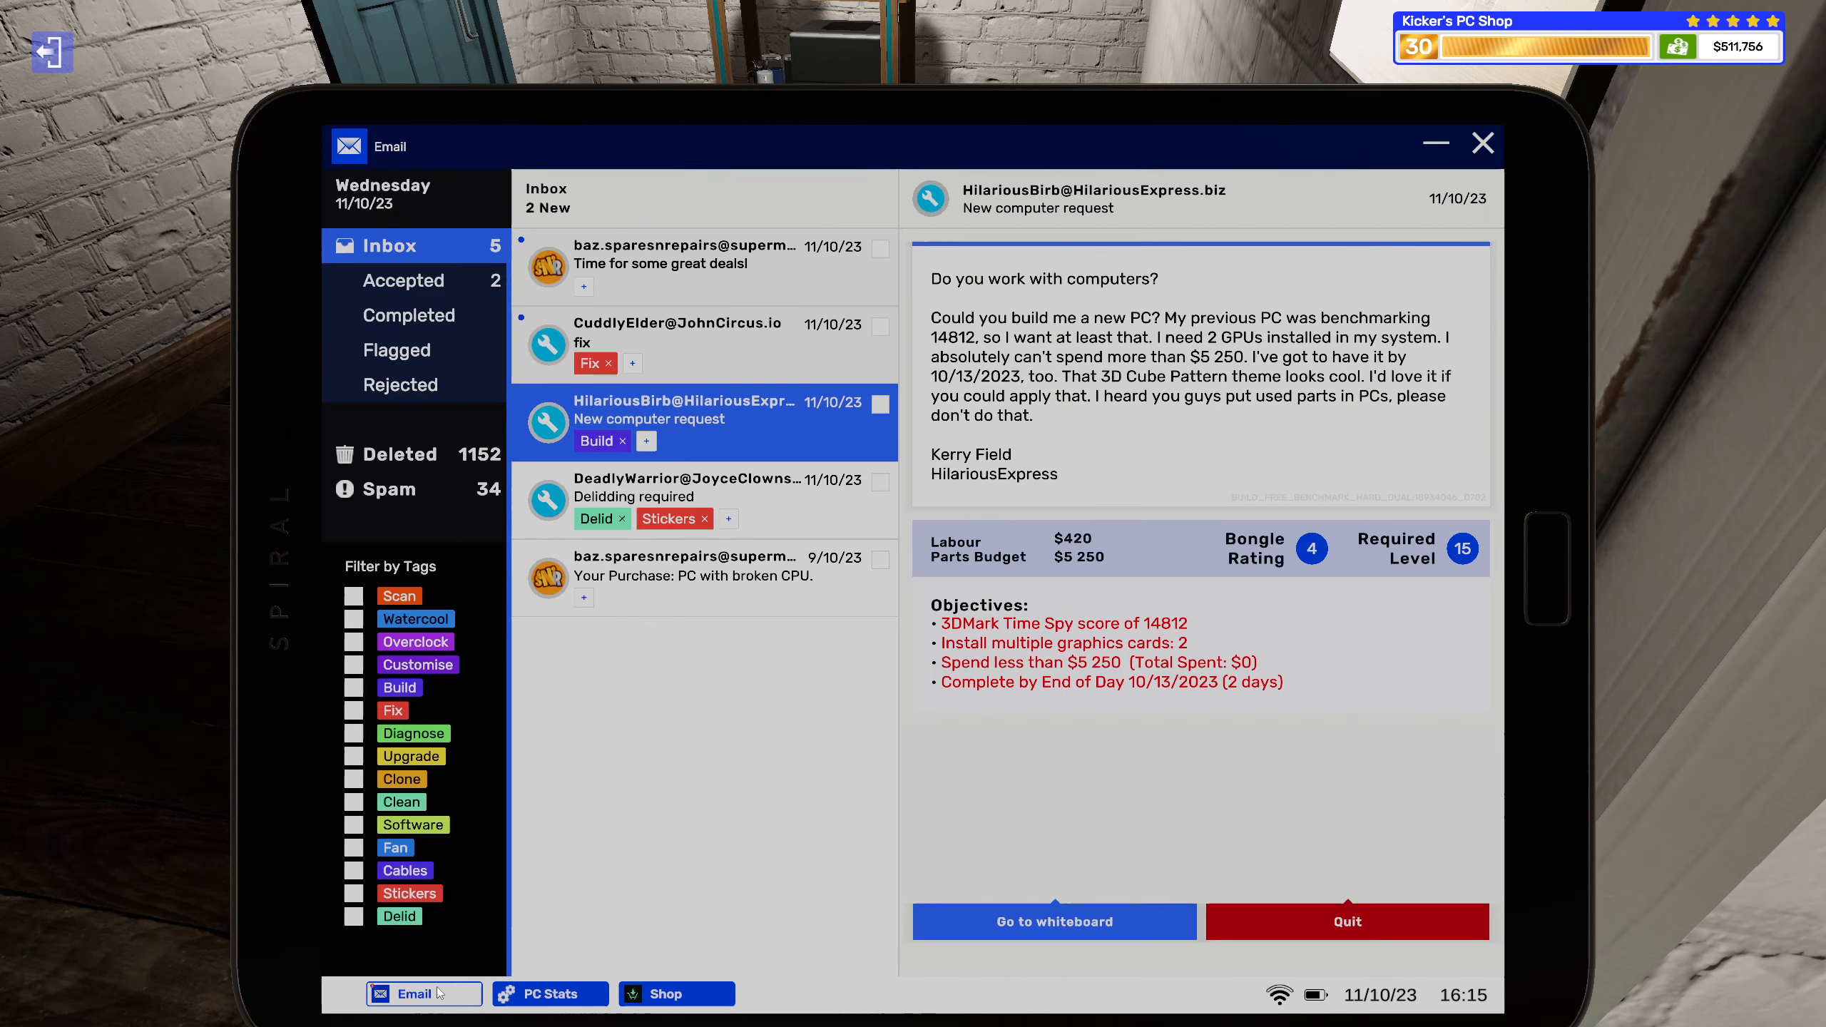
mouse_move(1140, 575)
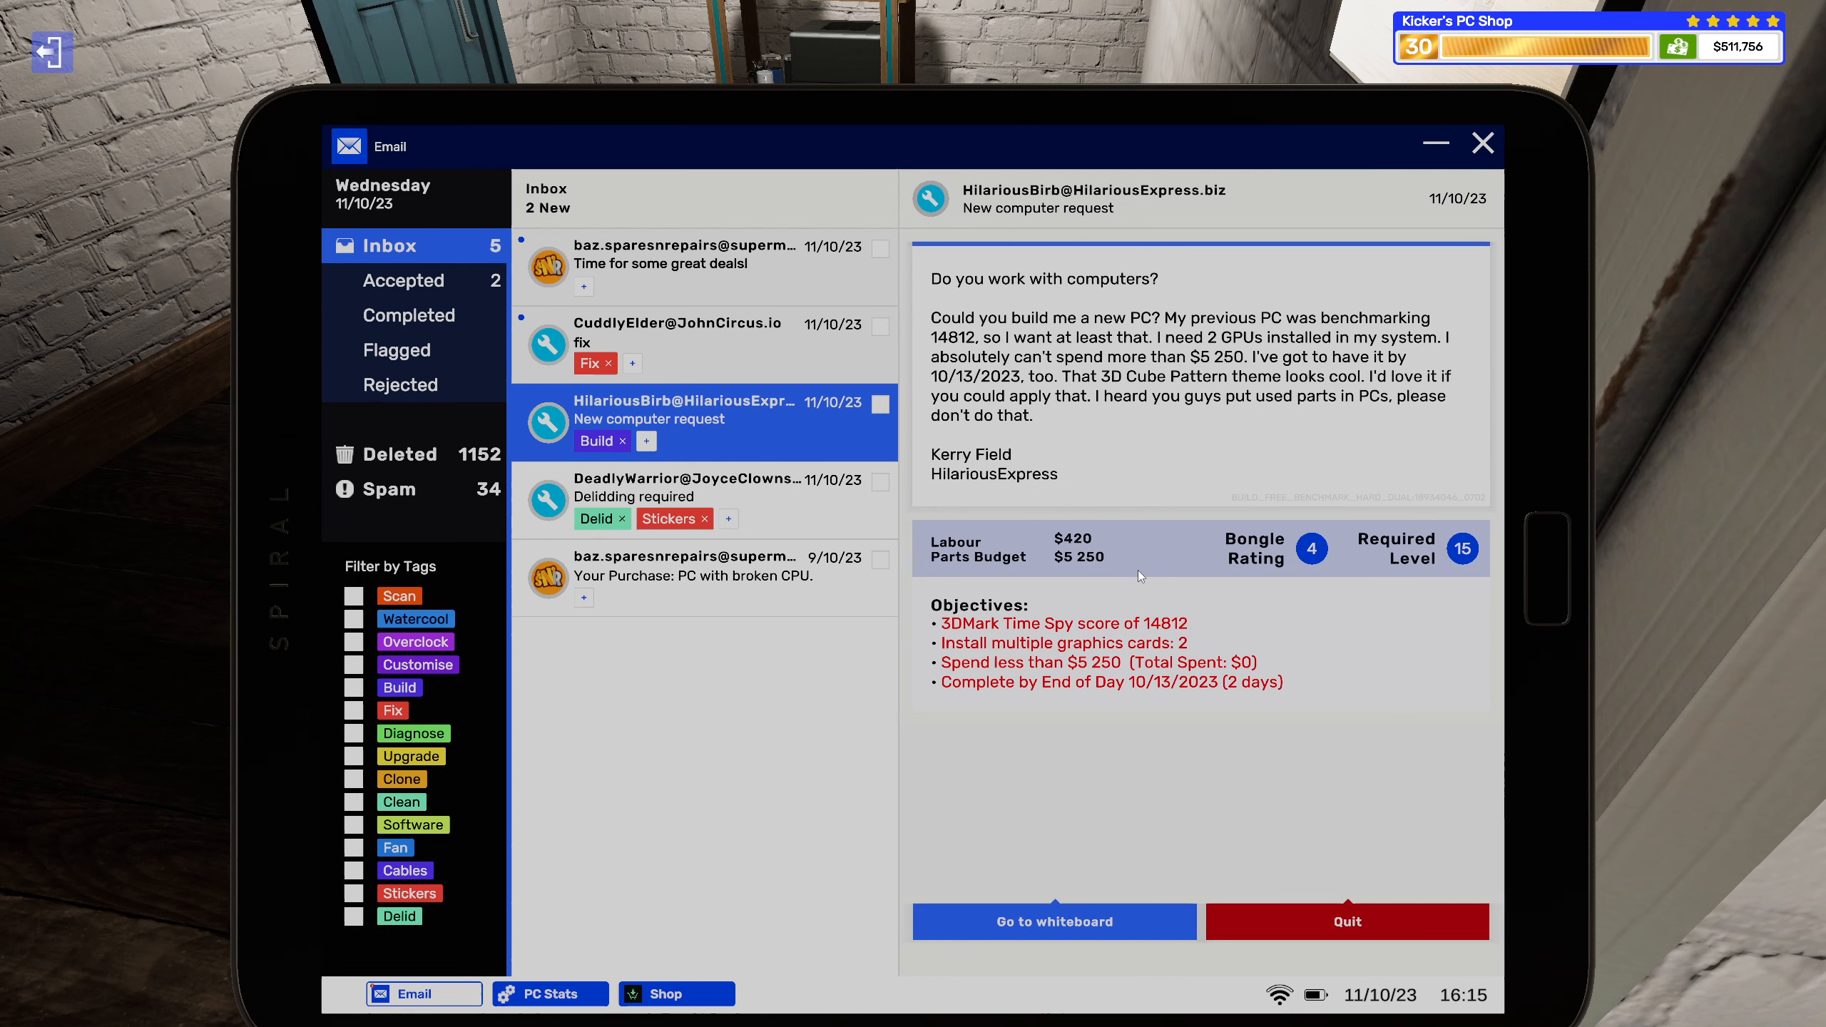
mouse_move(907, 978)
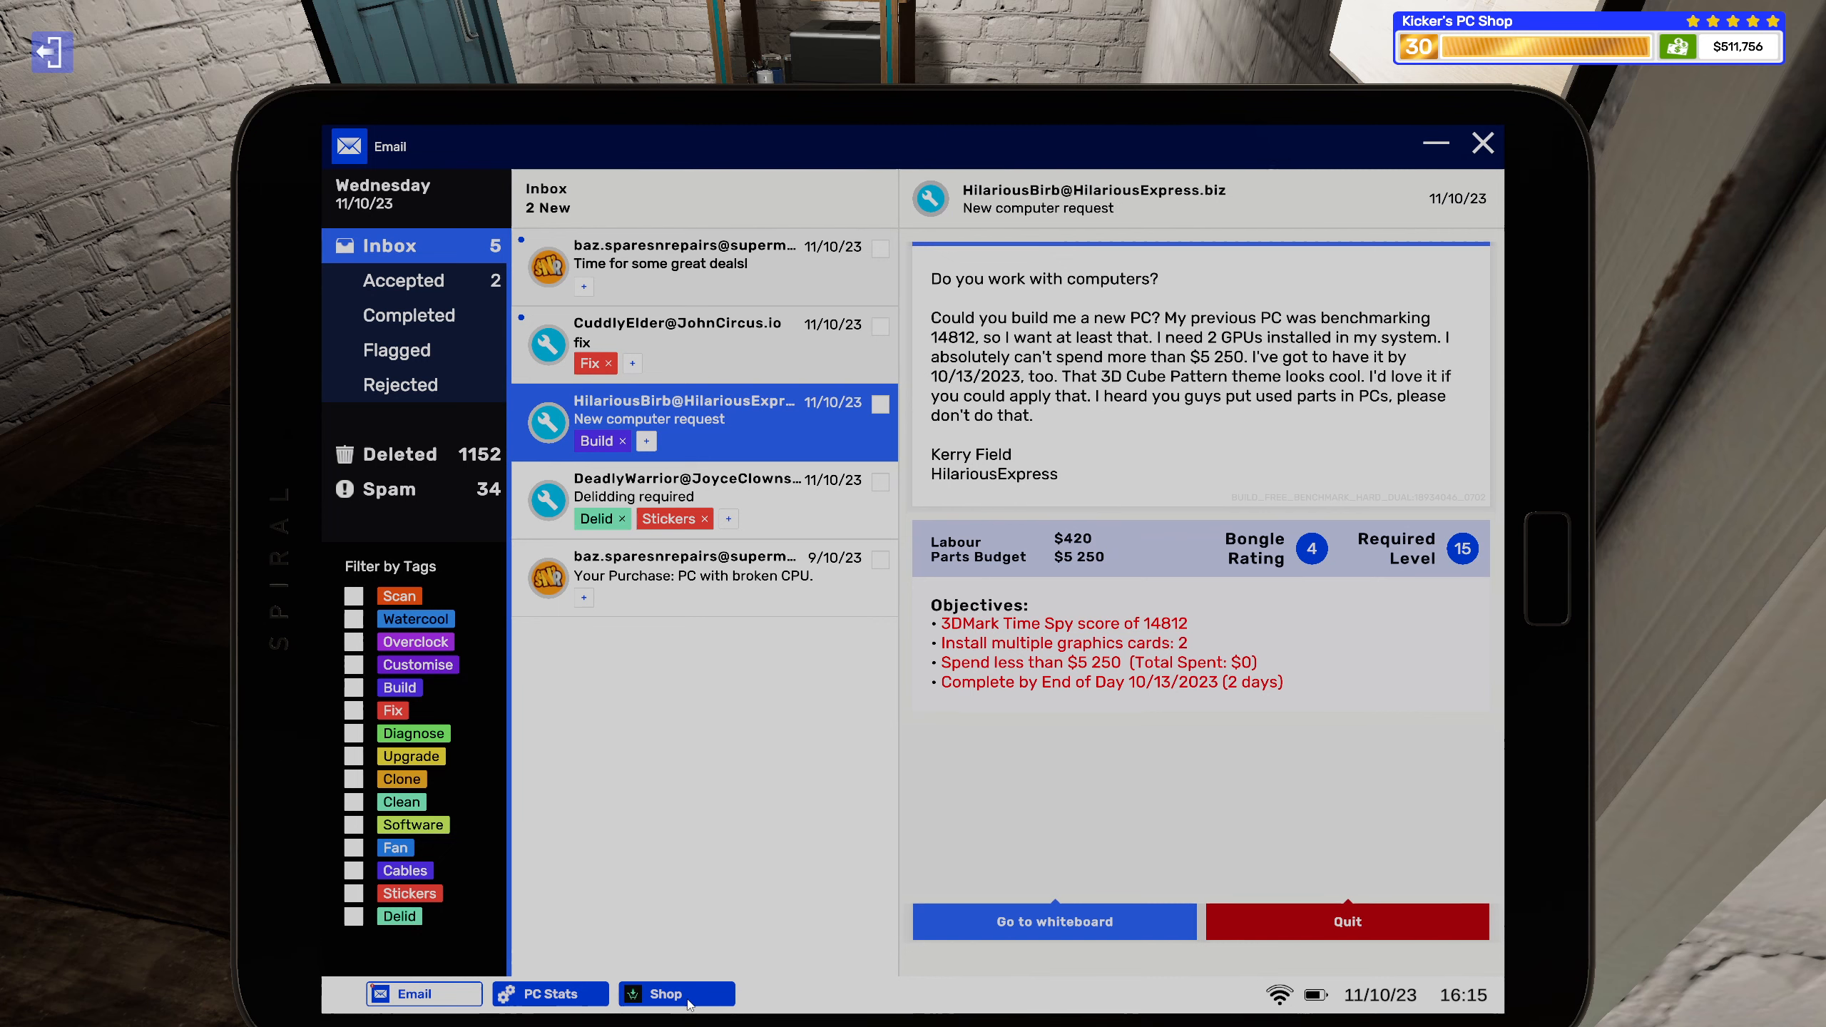
Filter graphics cards to multi-GPU, sort by price descending, and assign the ASUS ROG Strix RTX 3090 to the build job.
left_click(675, 993)
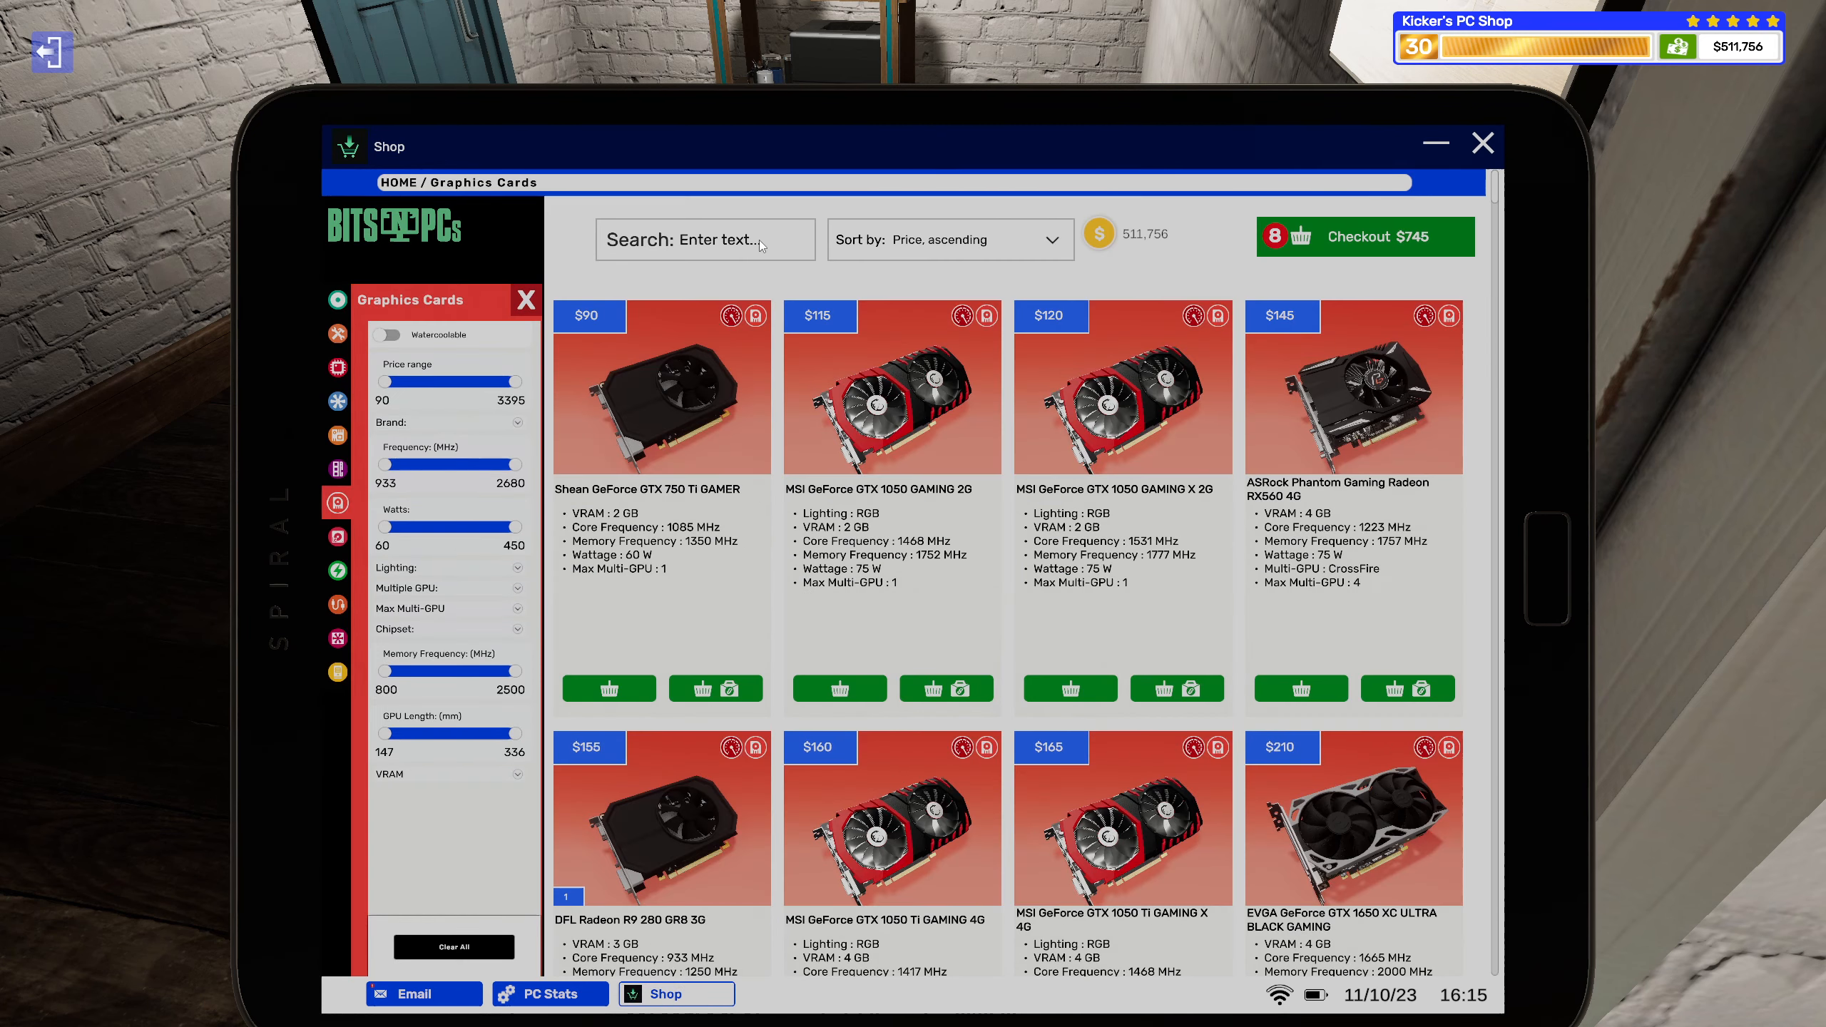
left_click(704, 240)
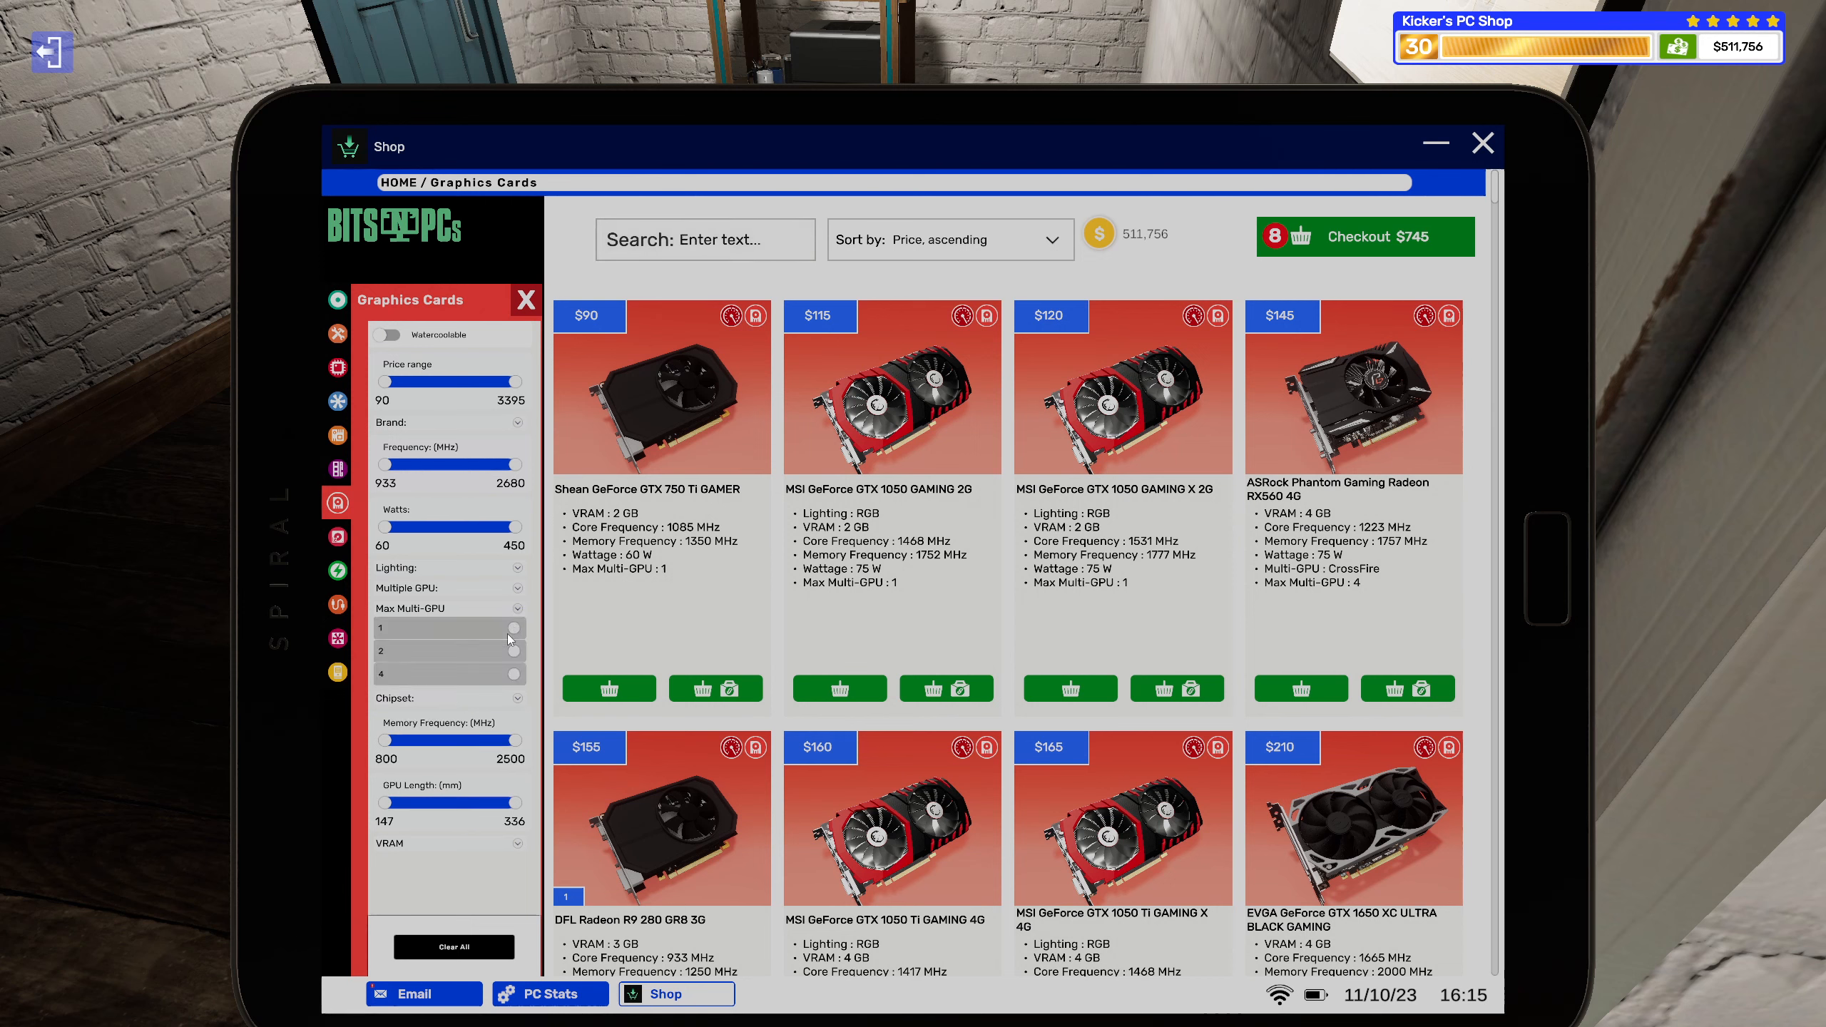
left_click(506, 650)
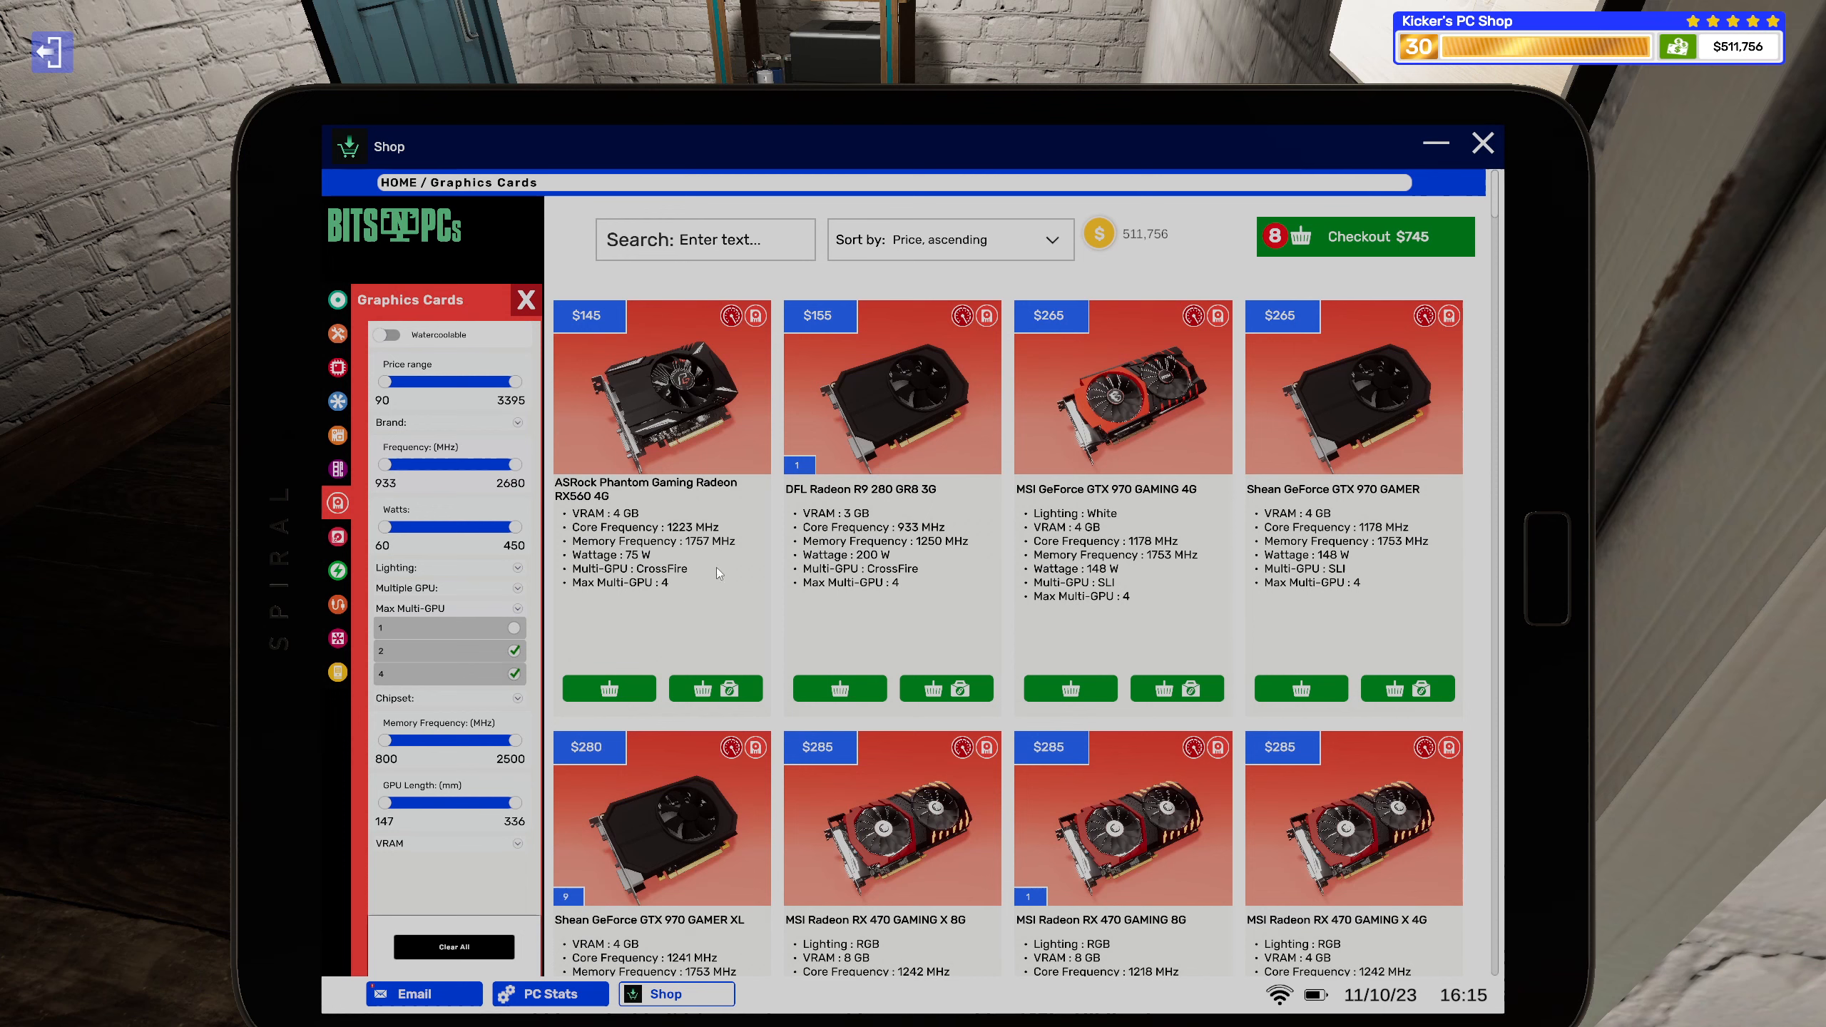
left_click(947, 240)
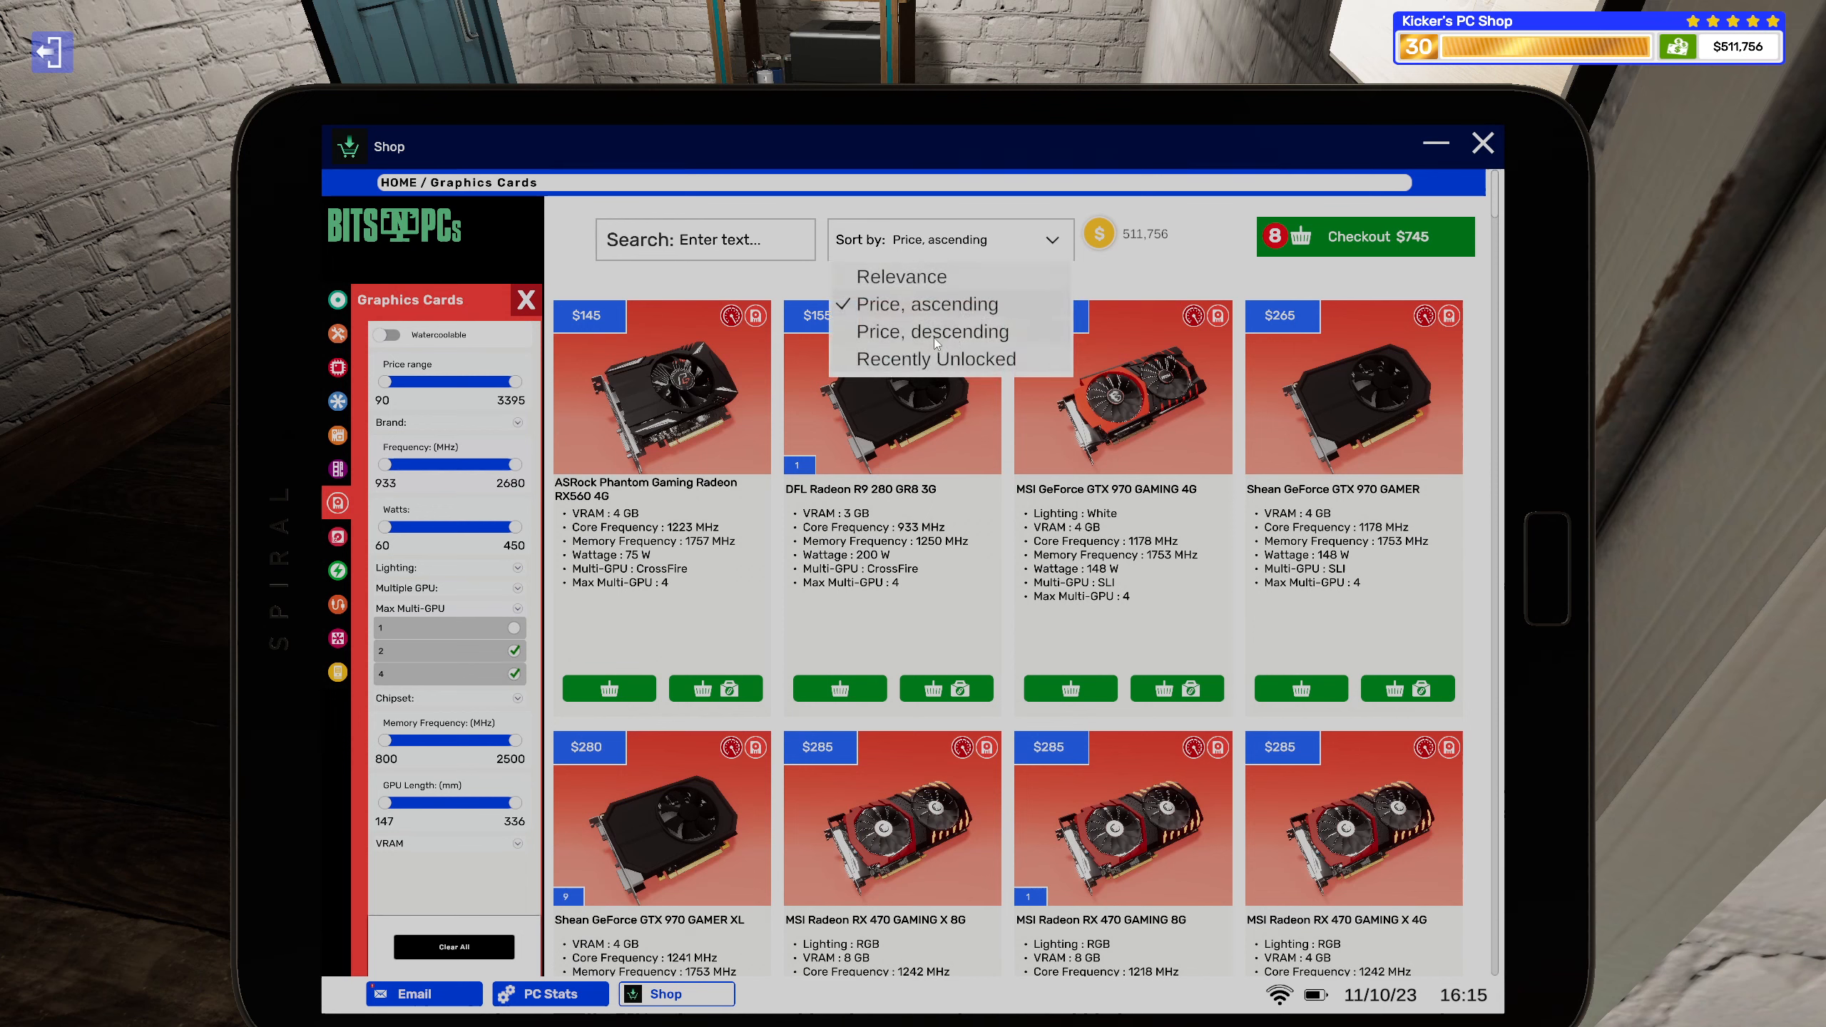
left_click(930, 331)
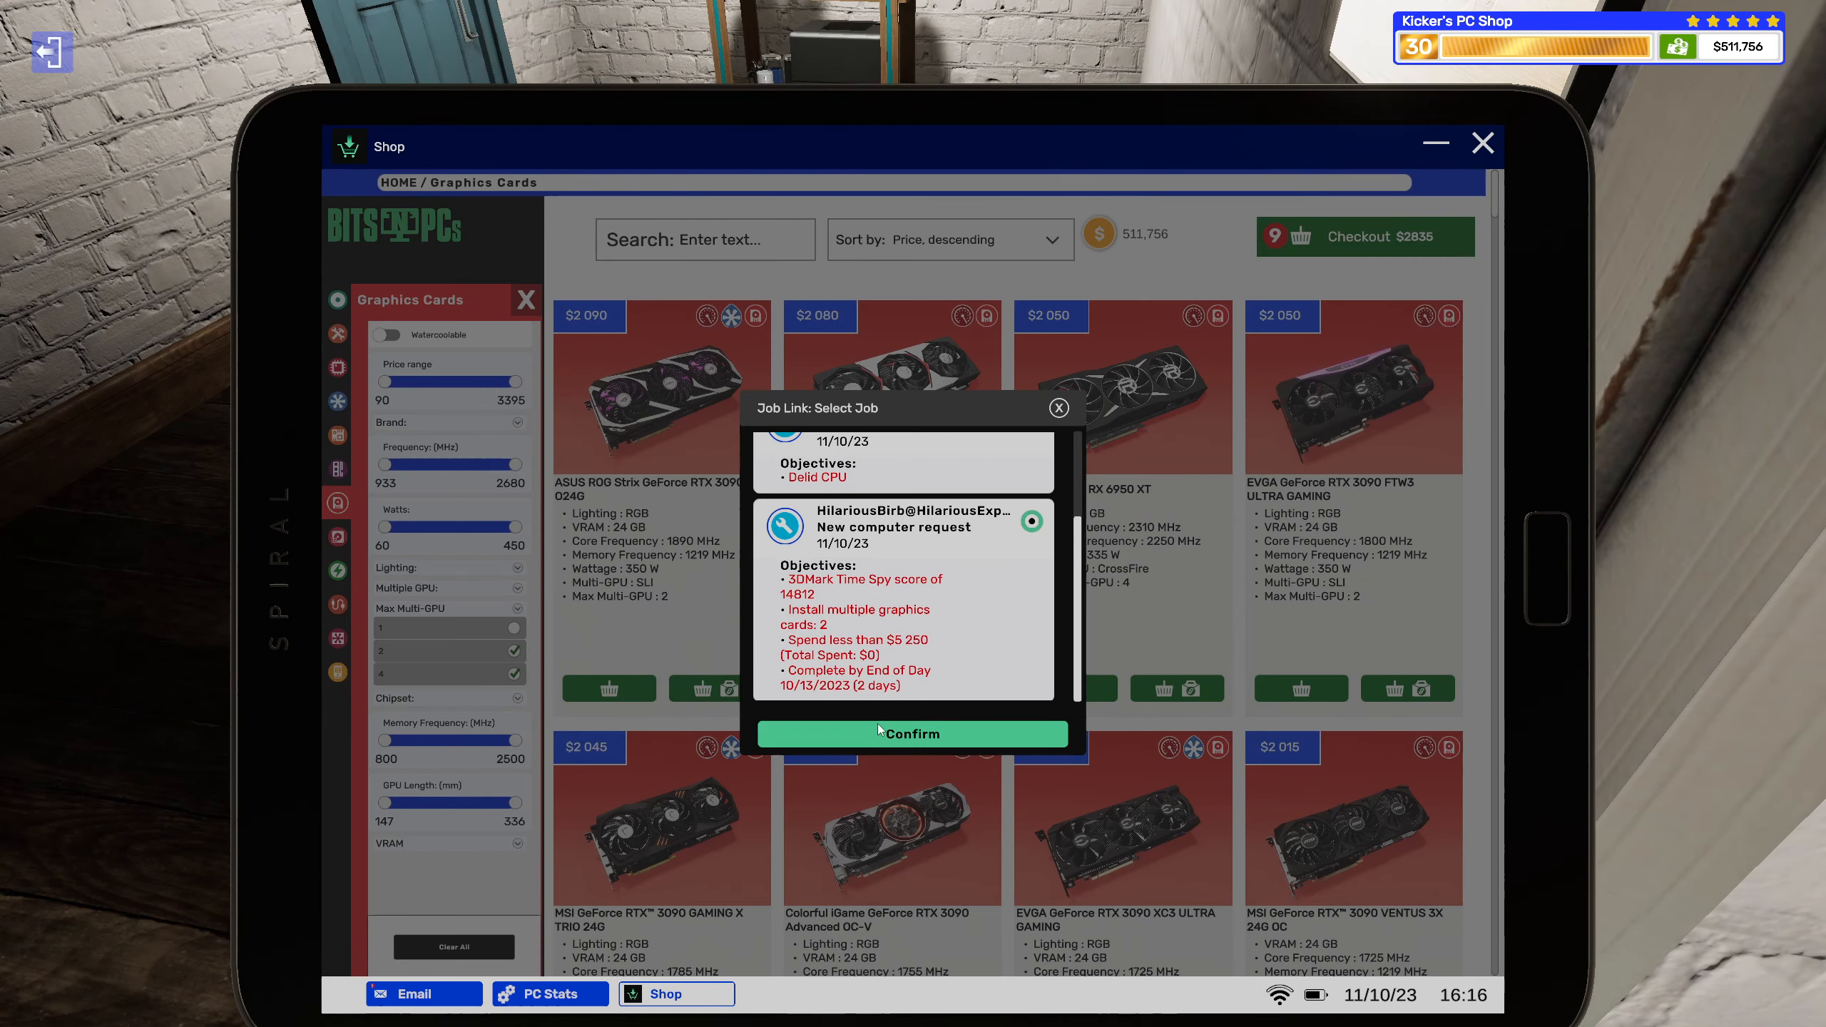
left_click(911, 733)
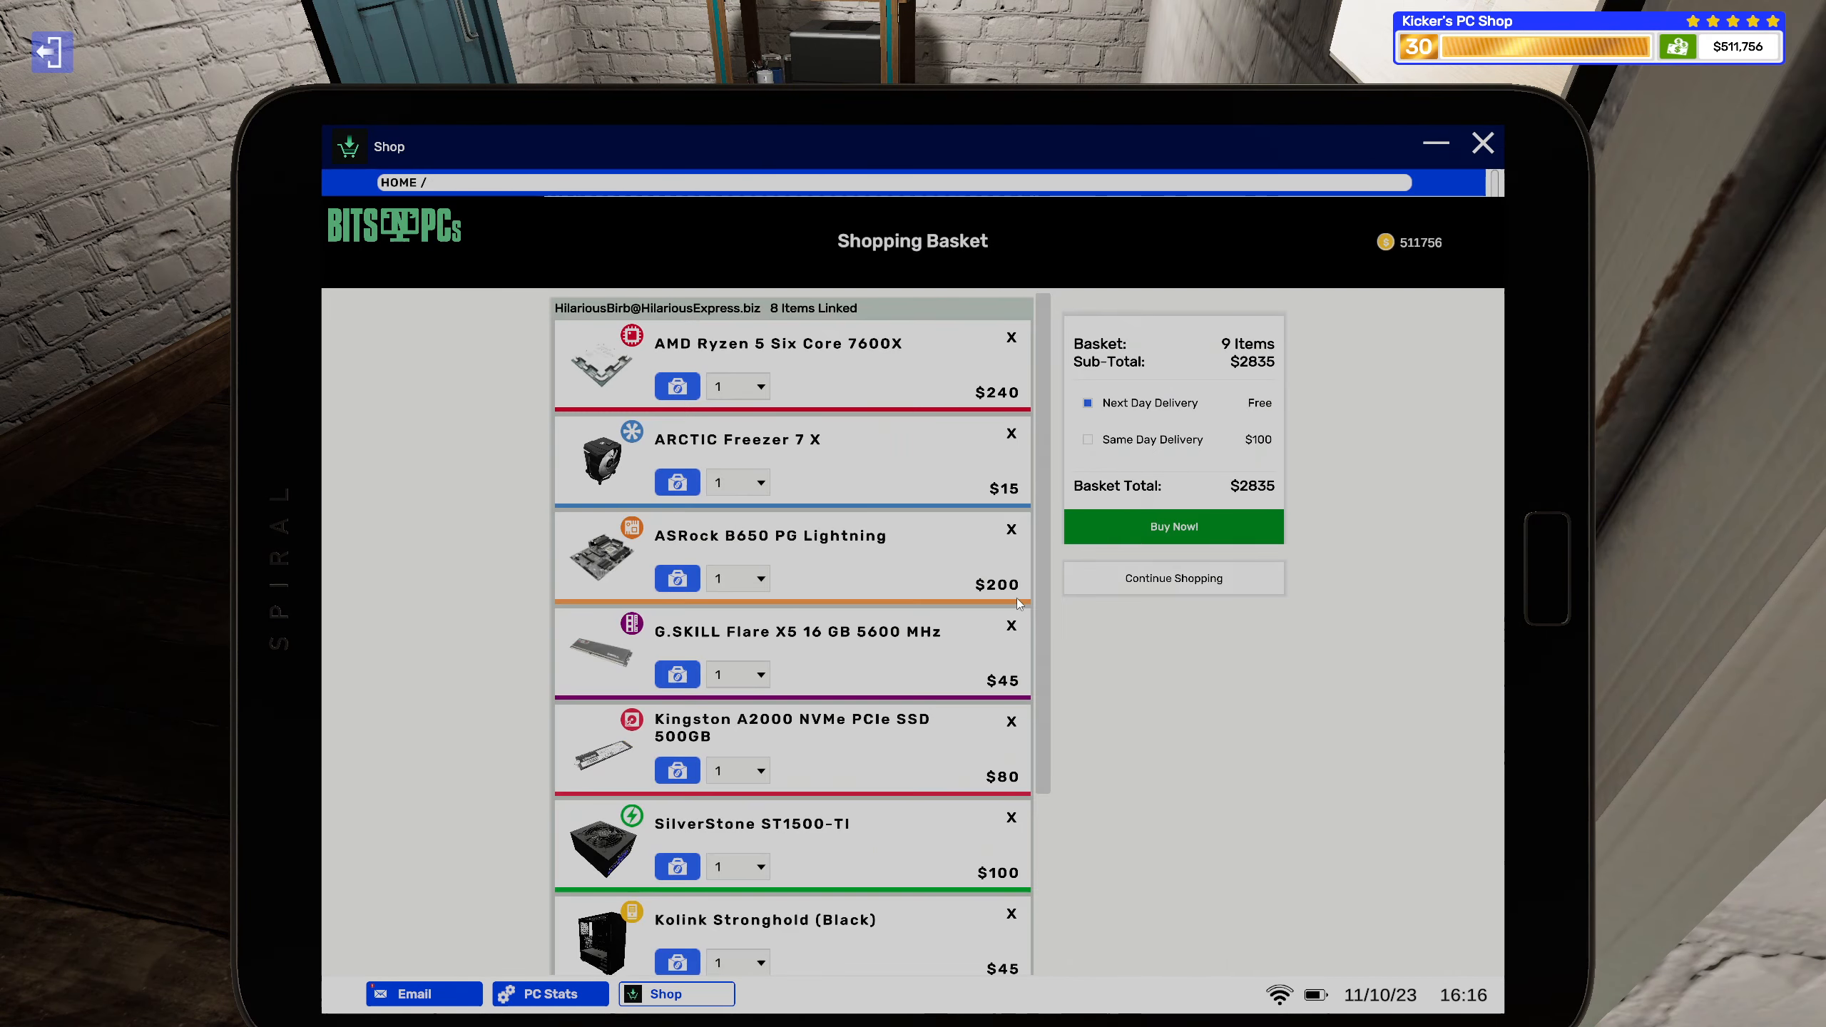
Set the RTX 3090 quantity to 2 and drop the ARCTIC Freezer i13 X CO from the basket.
scroll("down", 3)
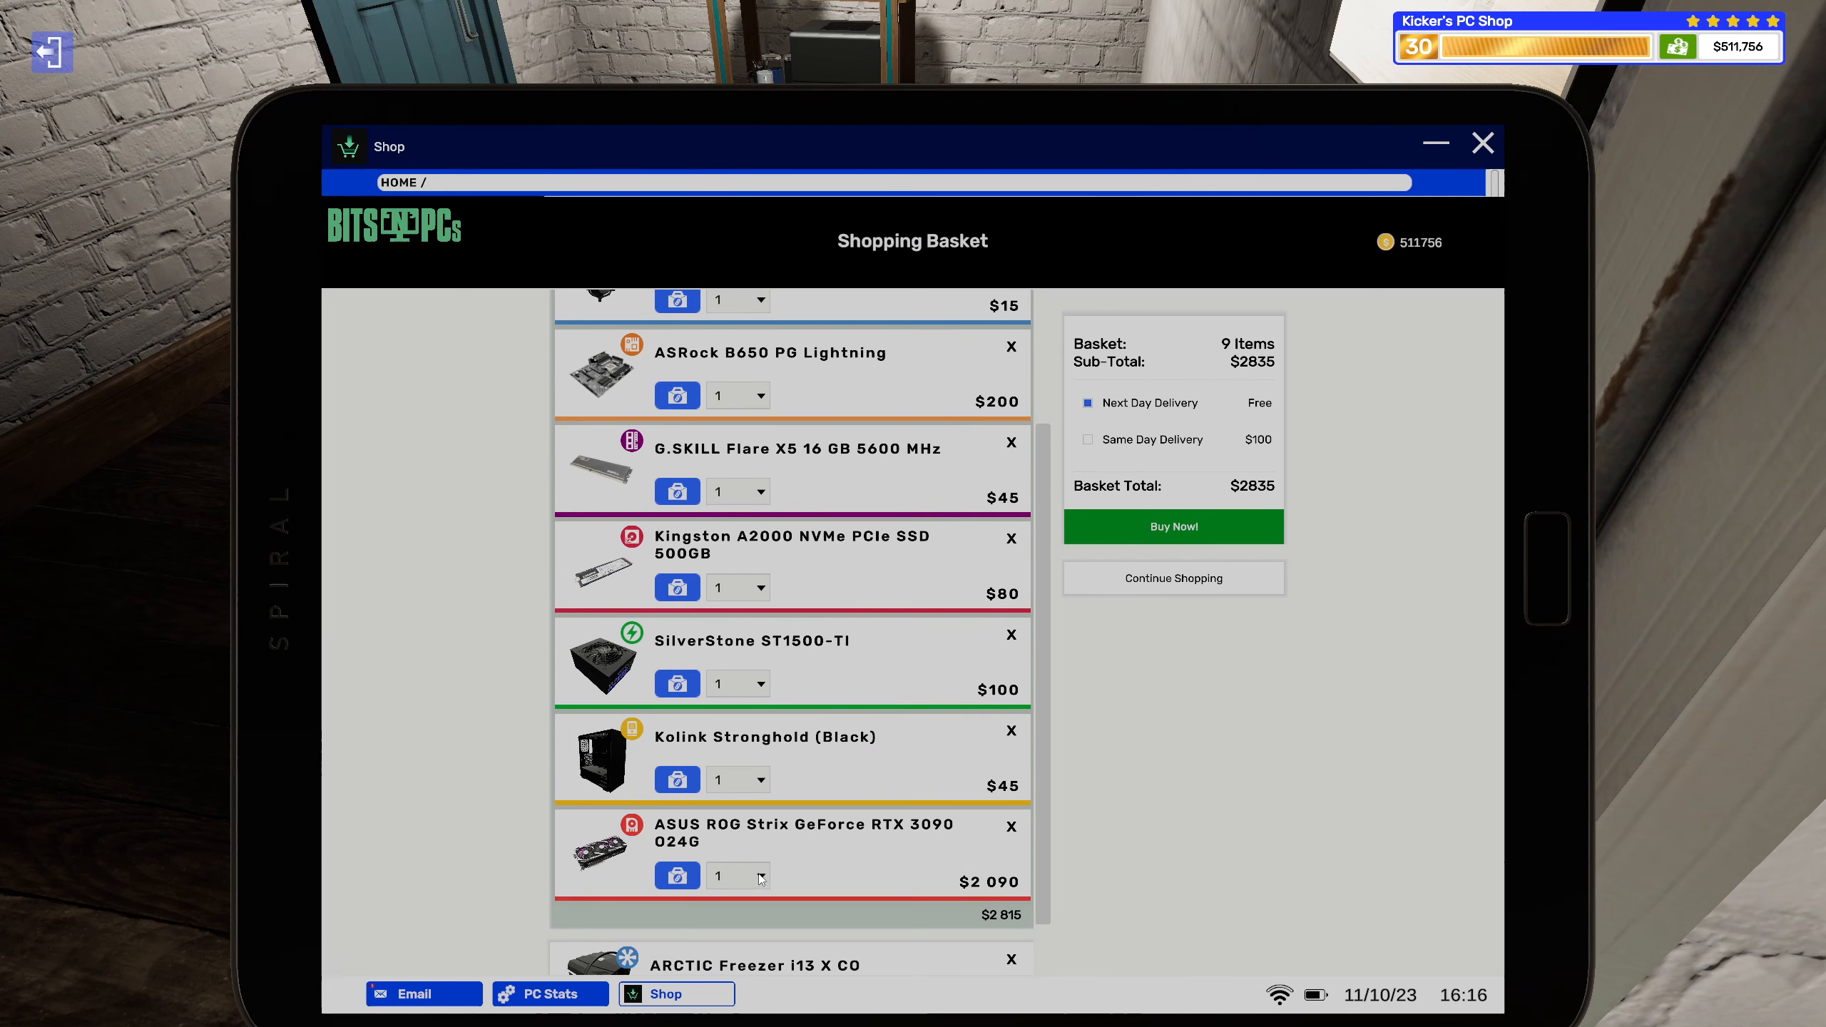
scroll("down", 3)
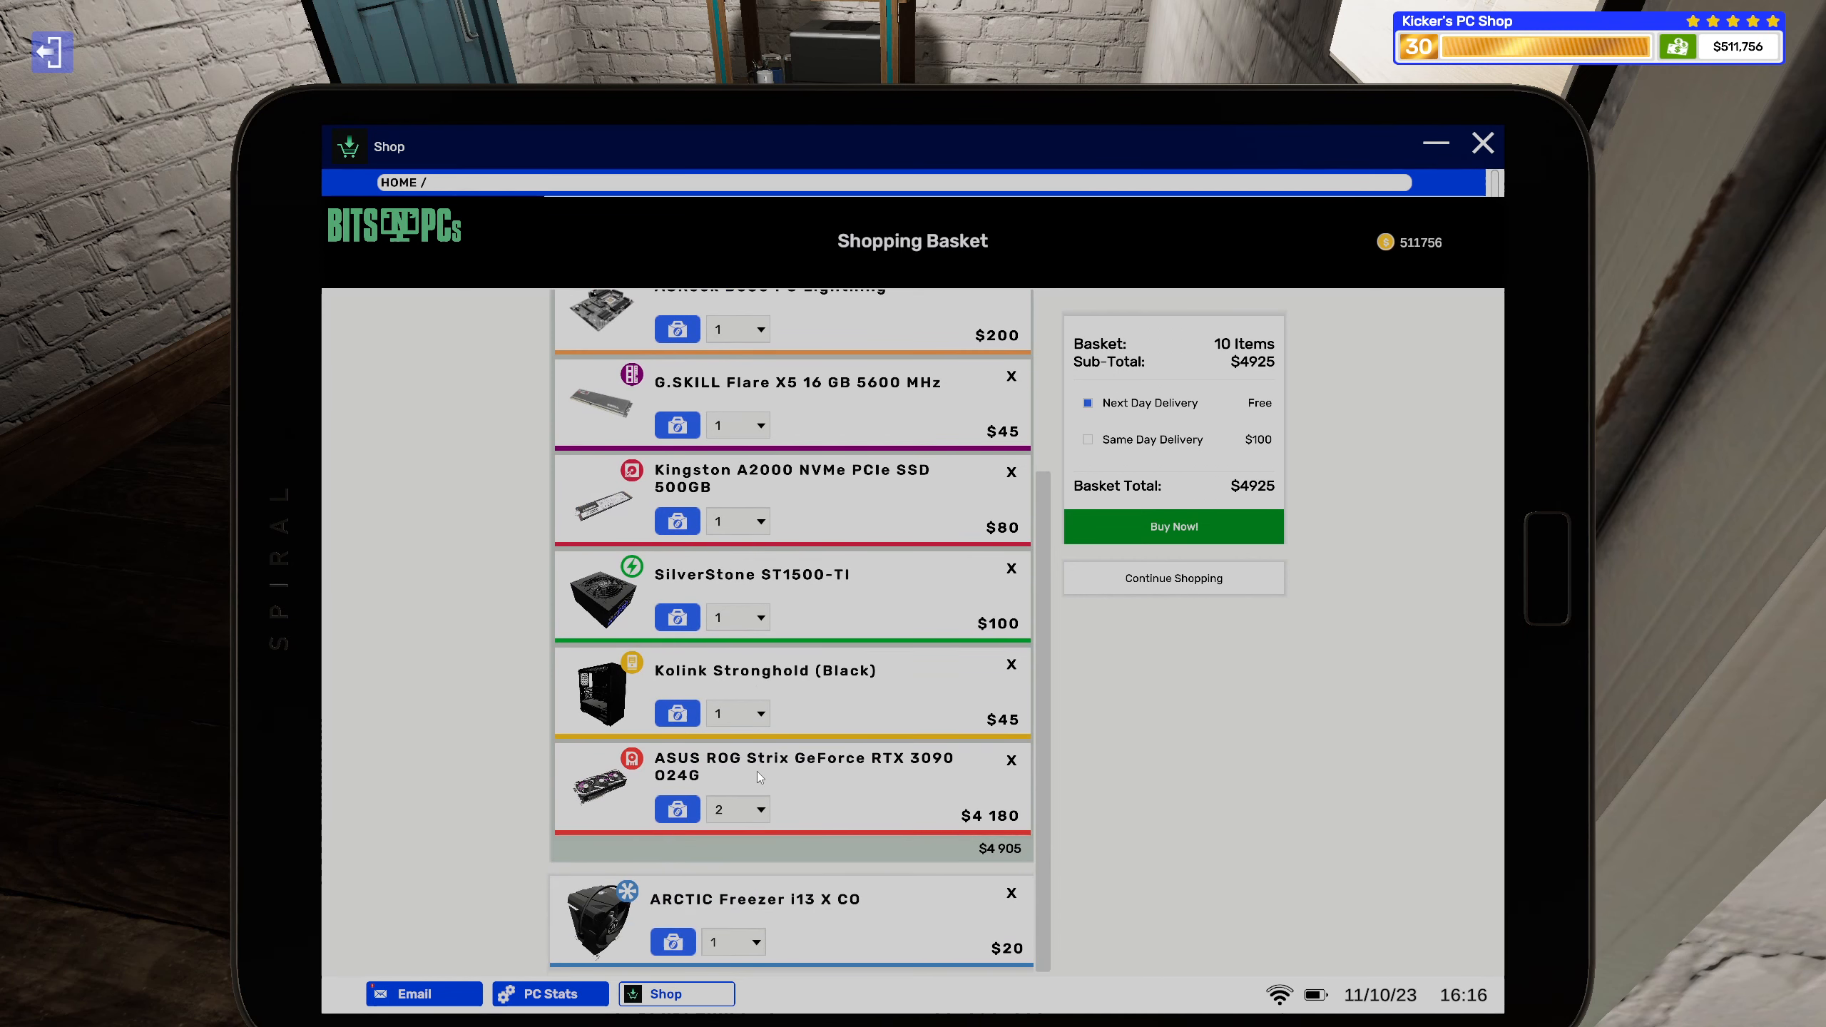
mouse_move(1013, 900)
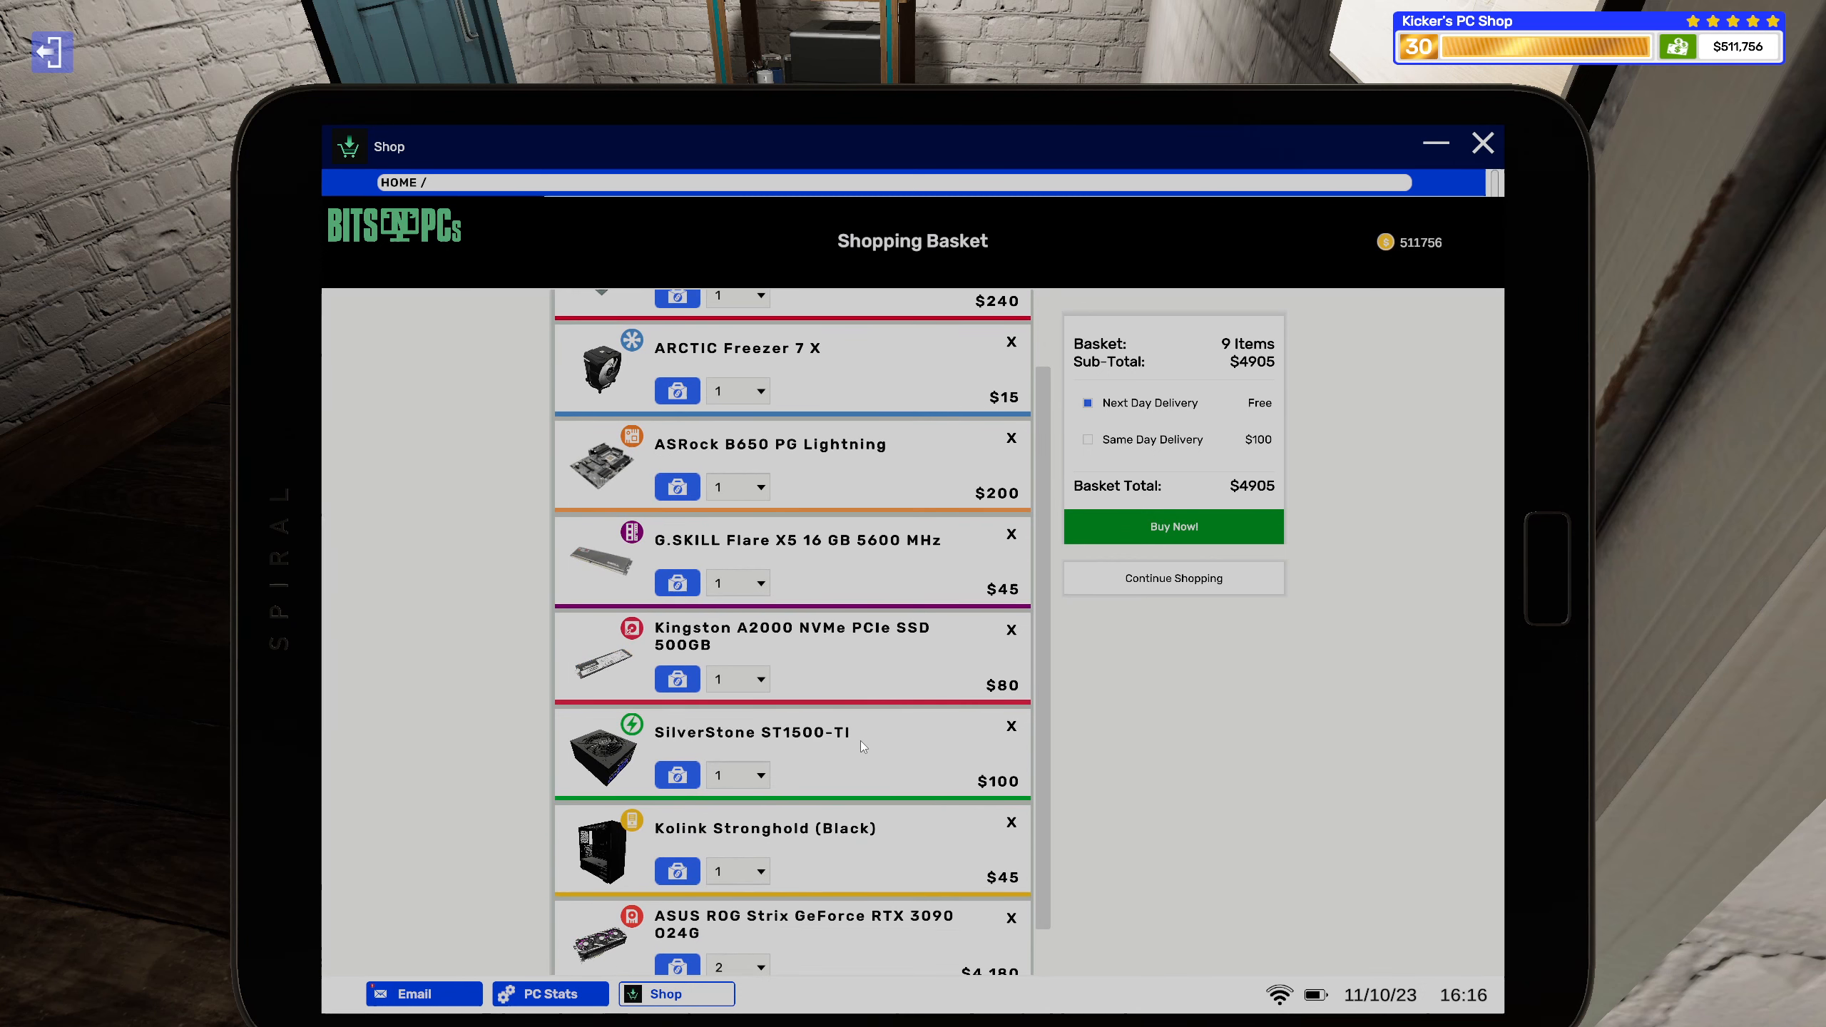
scroll("down", 3)
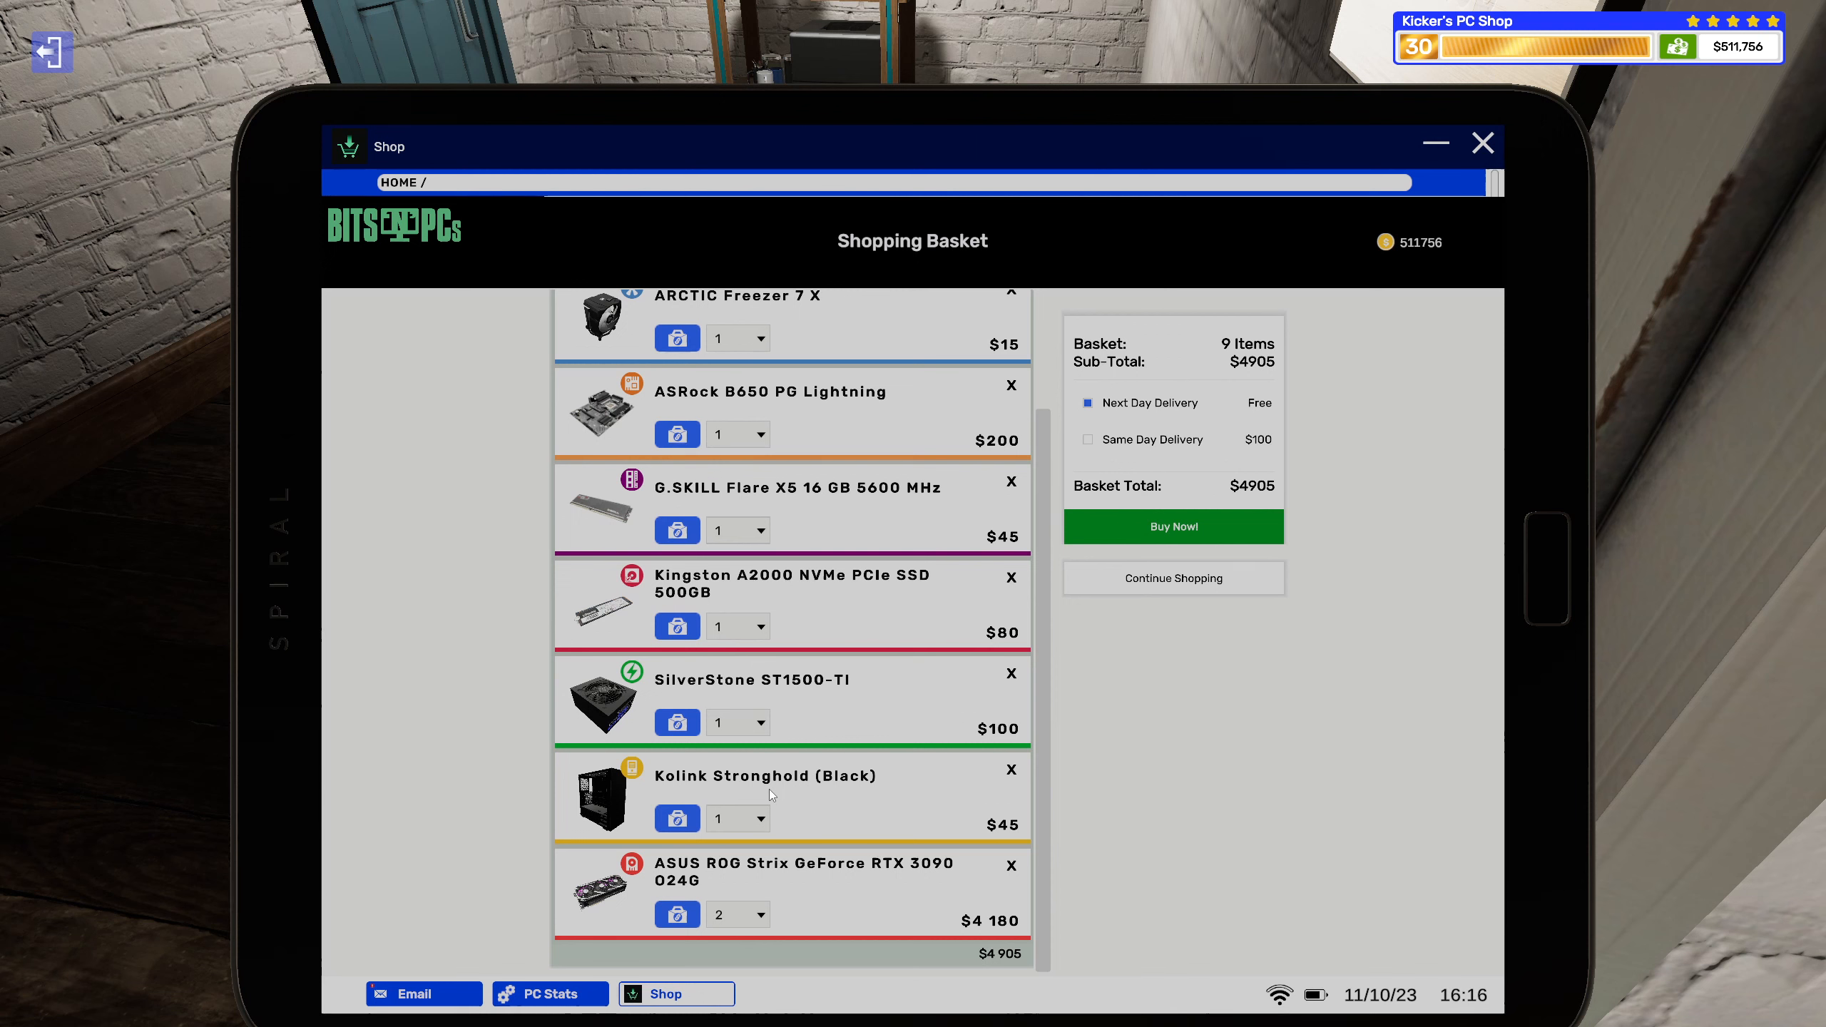
mouse_move(757, 752)
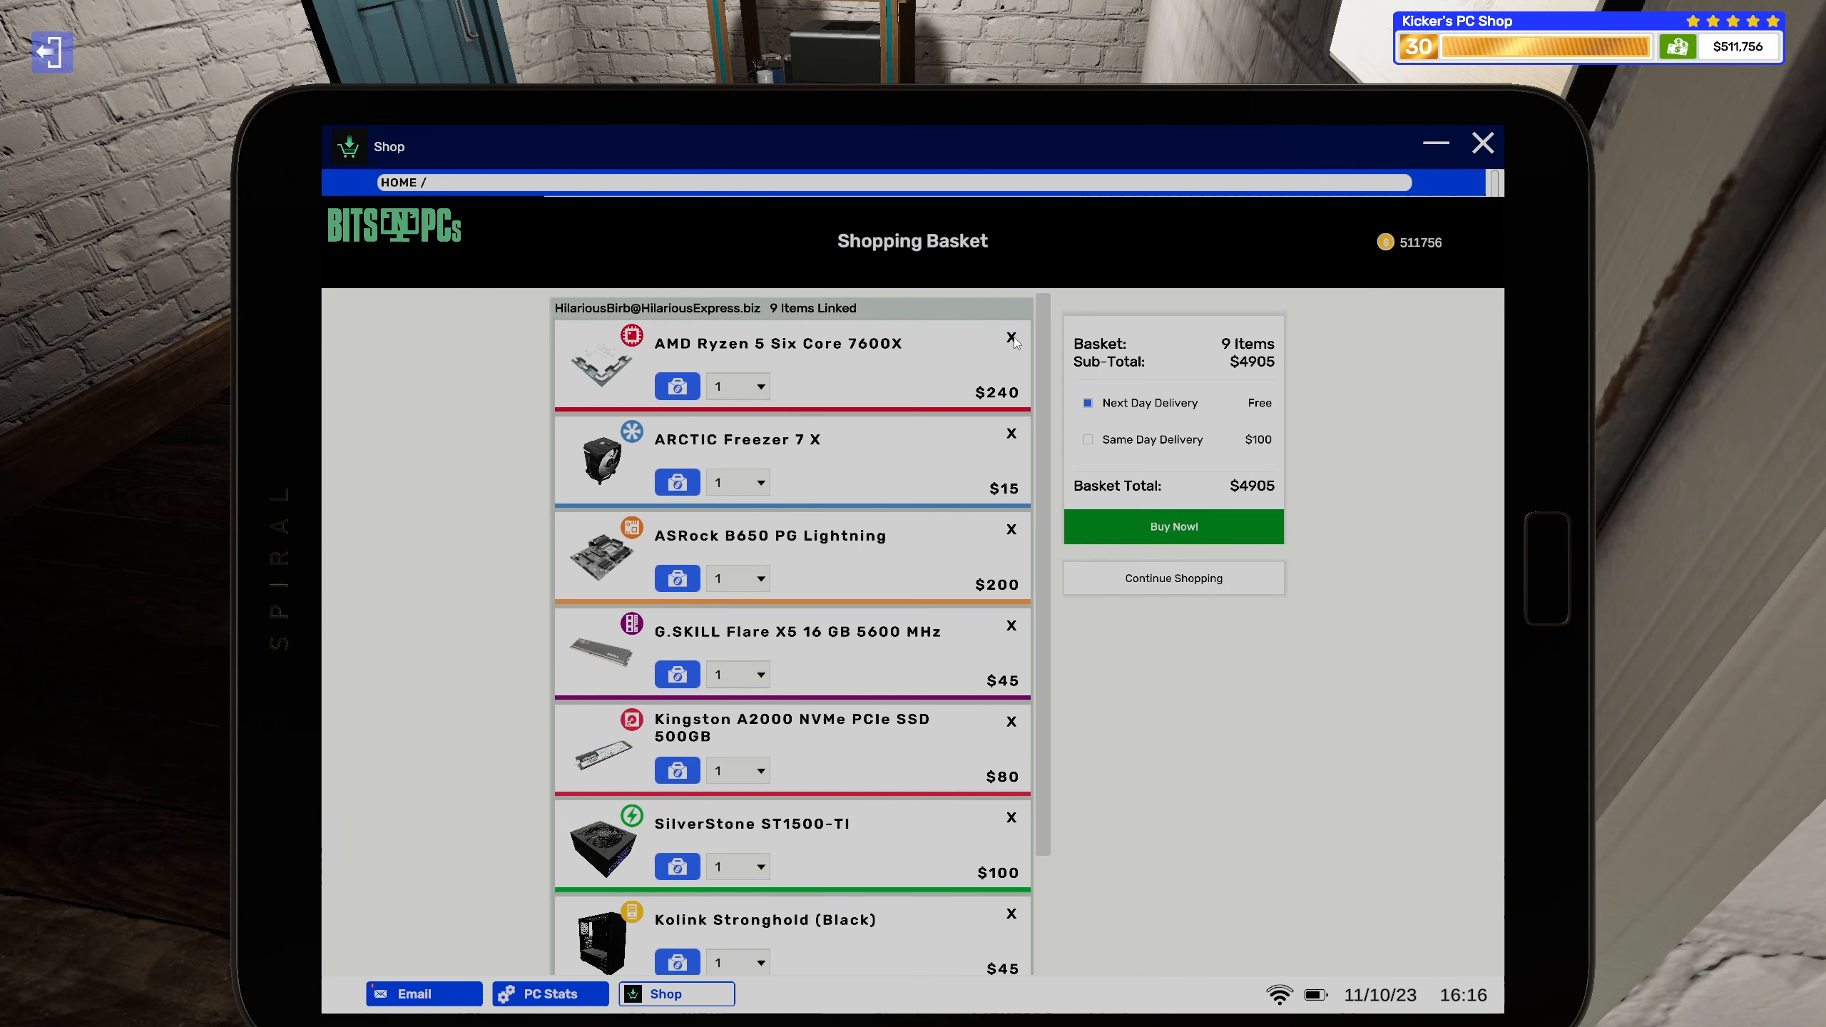
Remove the AMD Ryzen 5 7600X from the basket and continue shopping.
left_click(1011, 340)
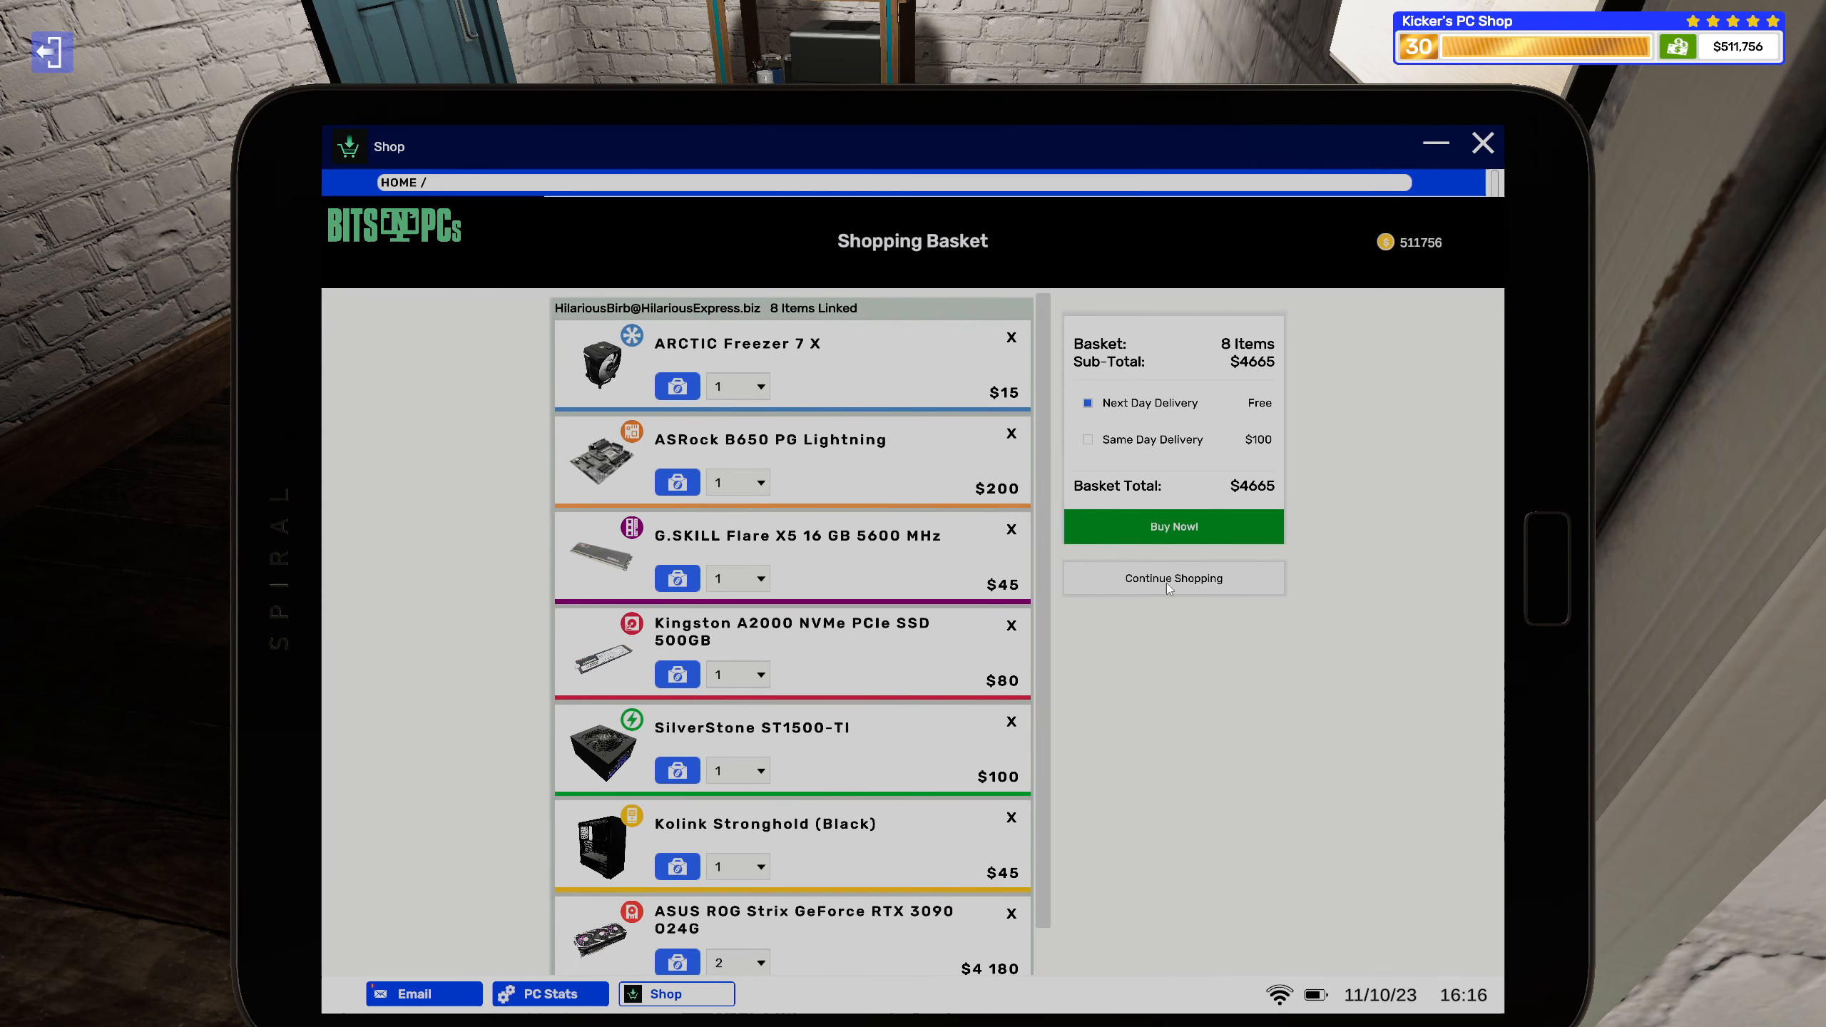
left_click(1172, 577)
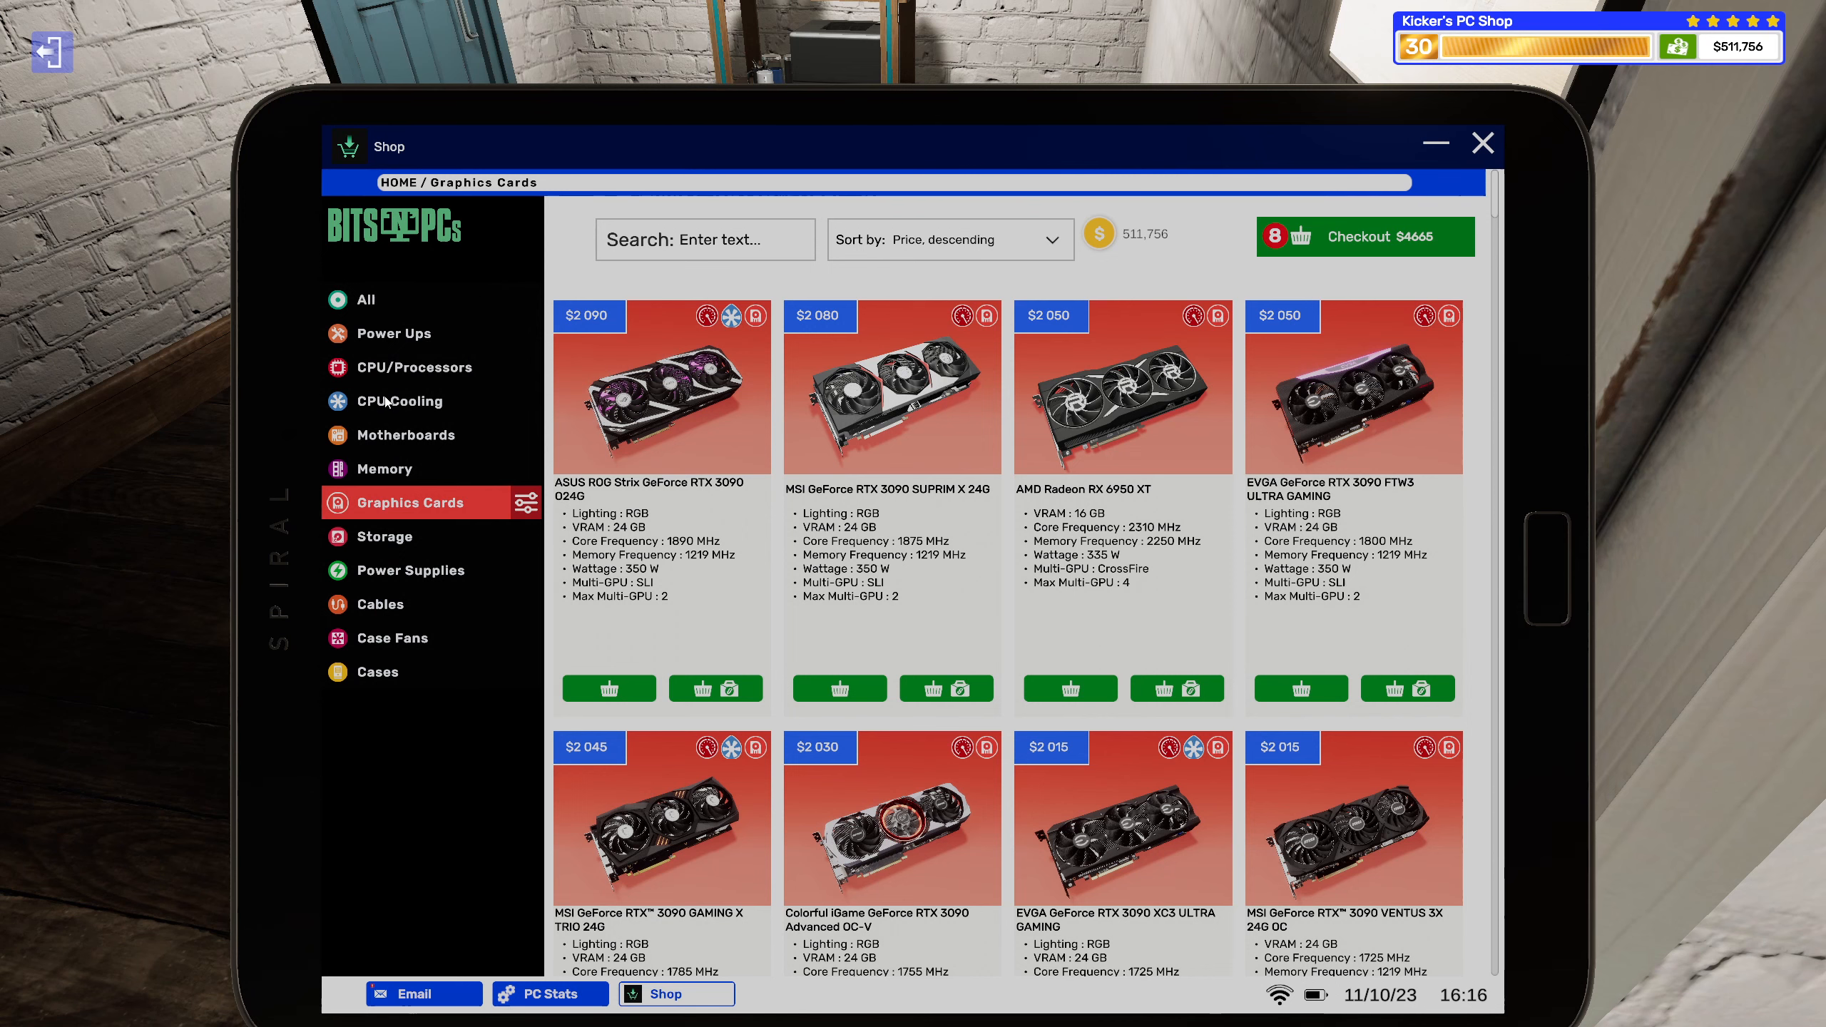
Browse Processors and add the AMD Ryzen 9 Twelve Core 7900X to the basket for job assignment.
left_click(411, 367)
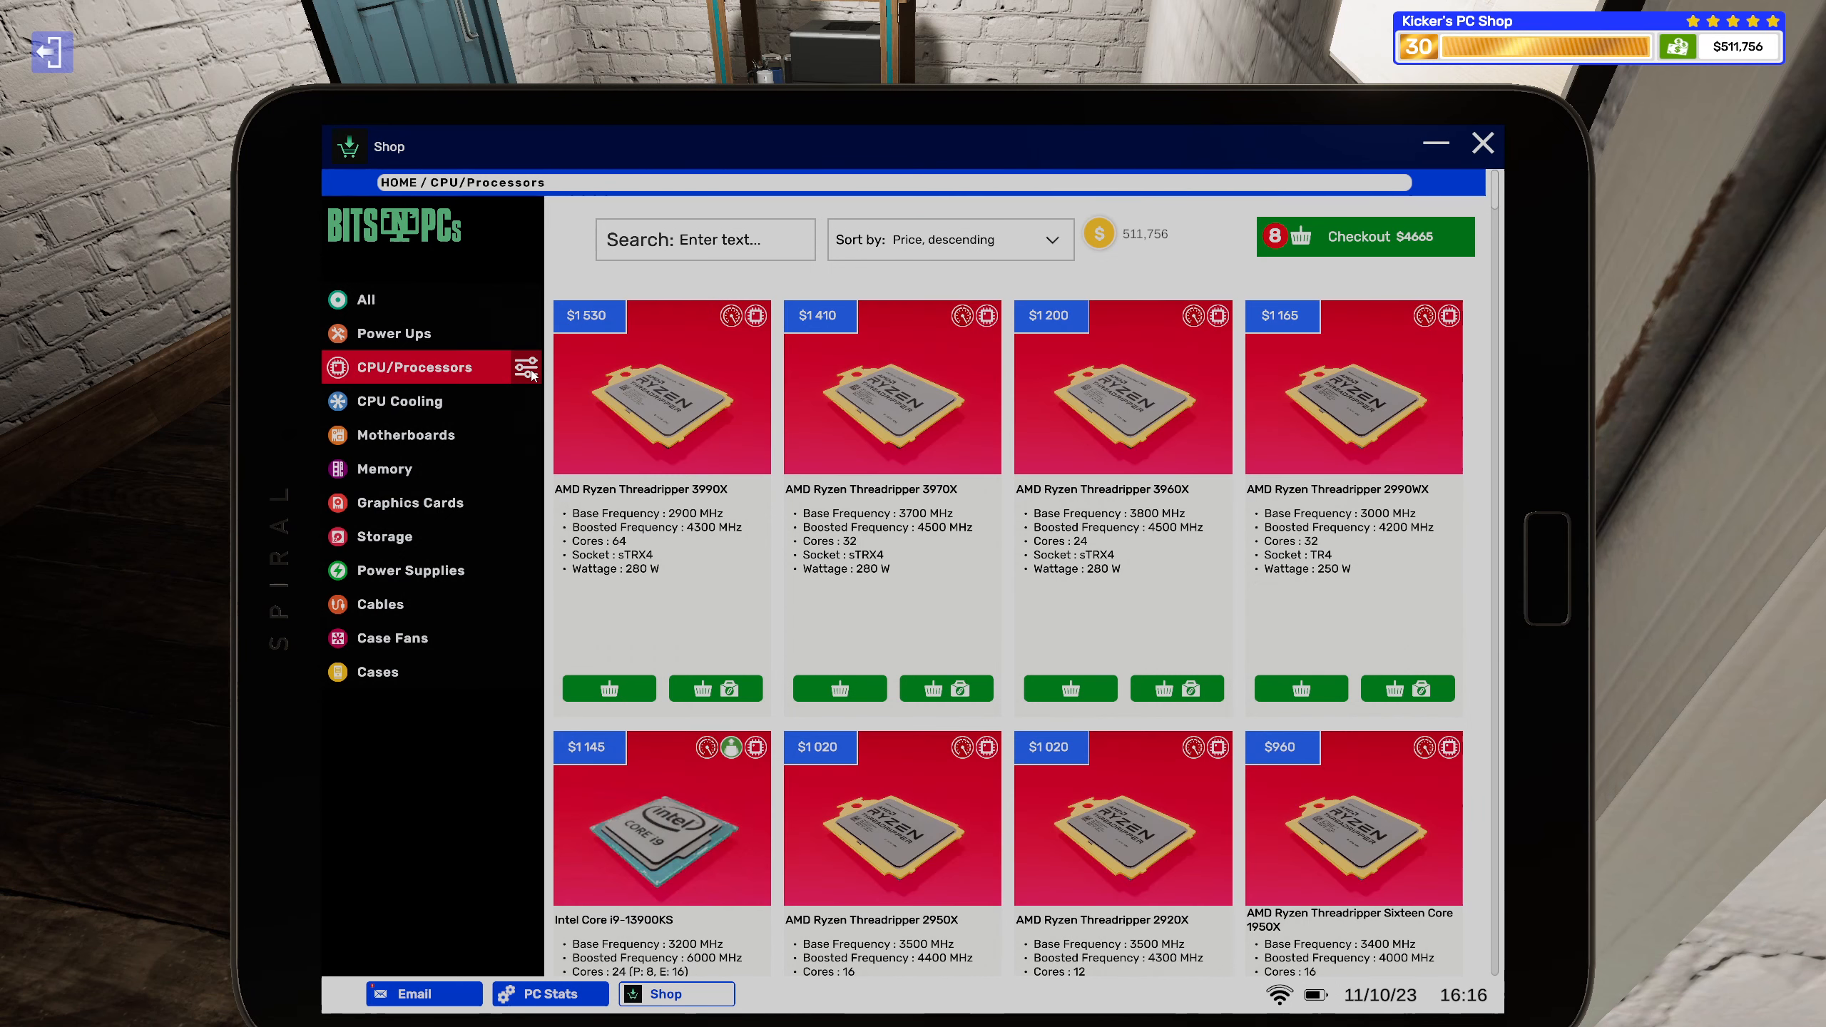
left_click(530, 366)
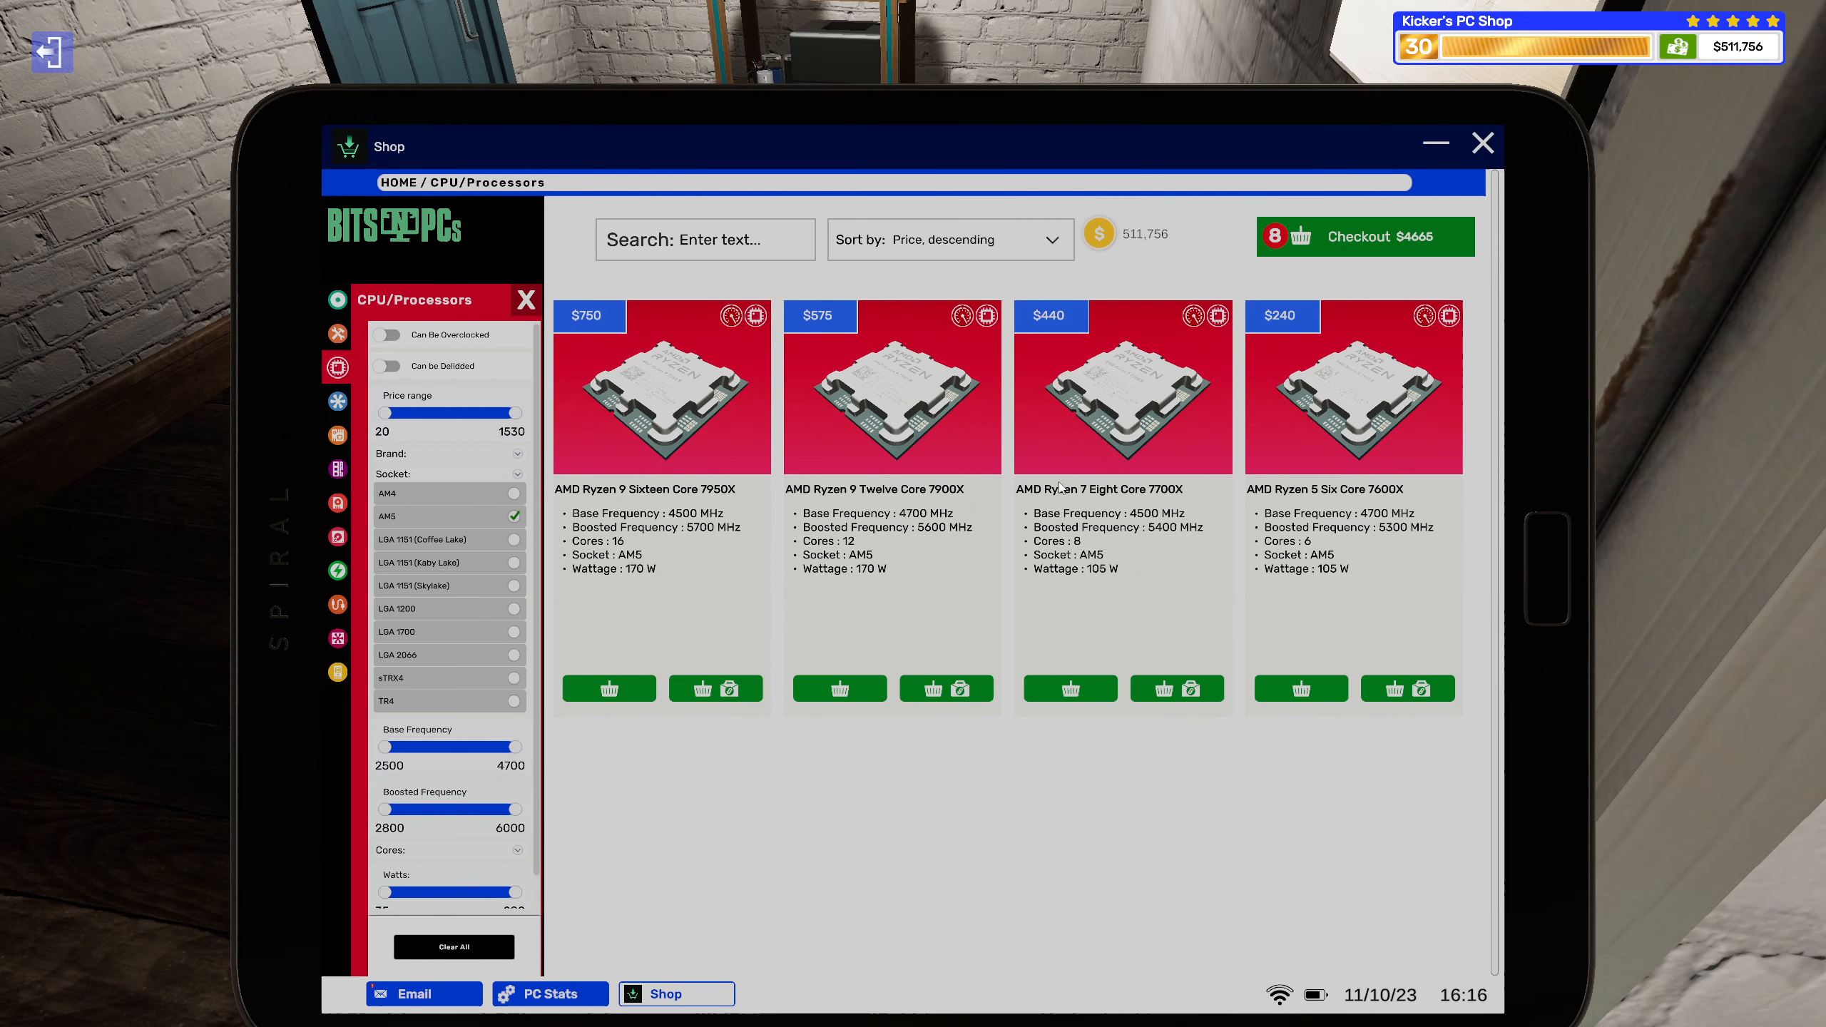
mouse_move(1201, 441)
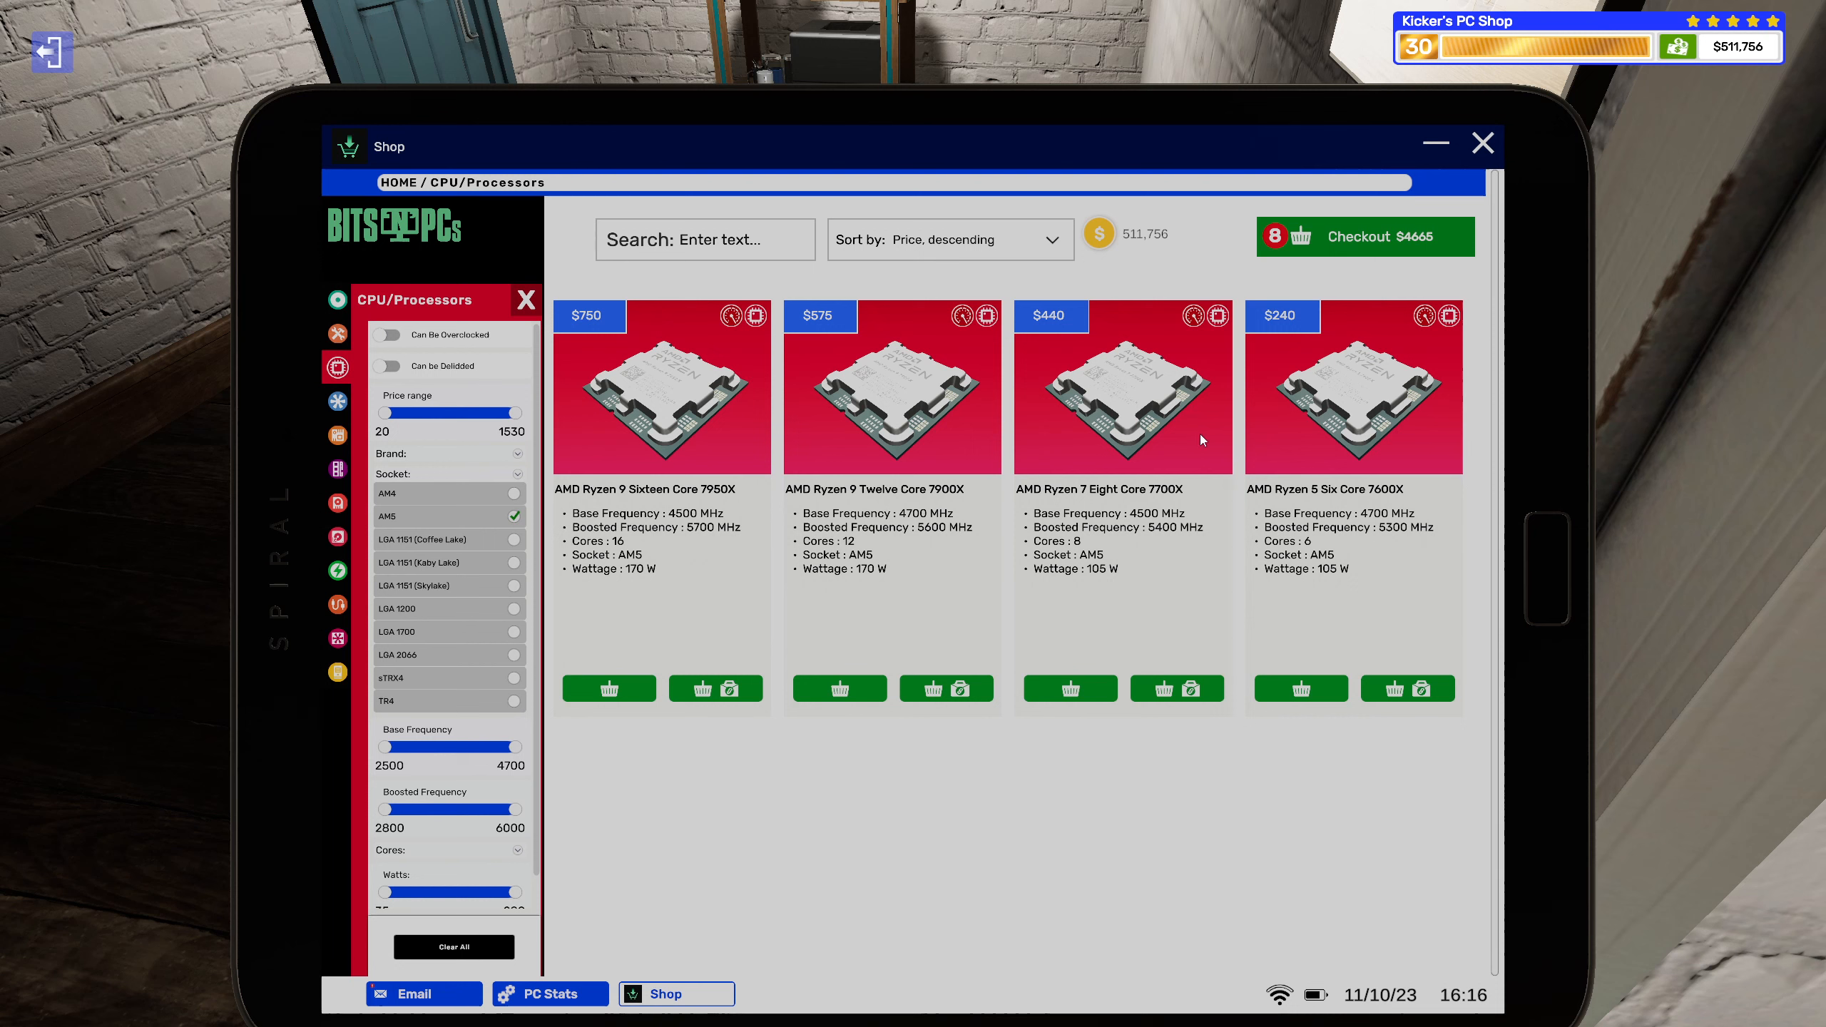
mouse_move(1118, 486)
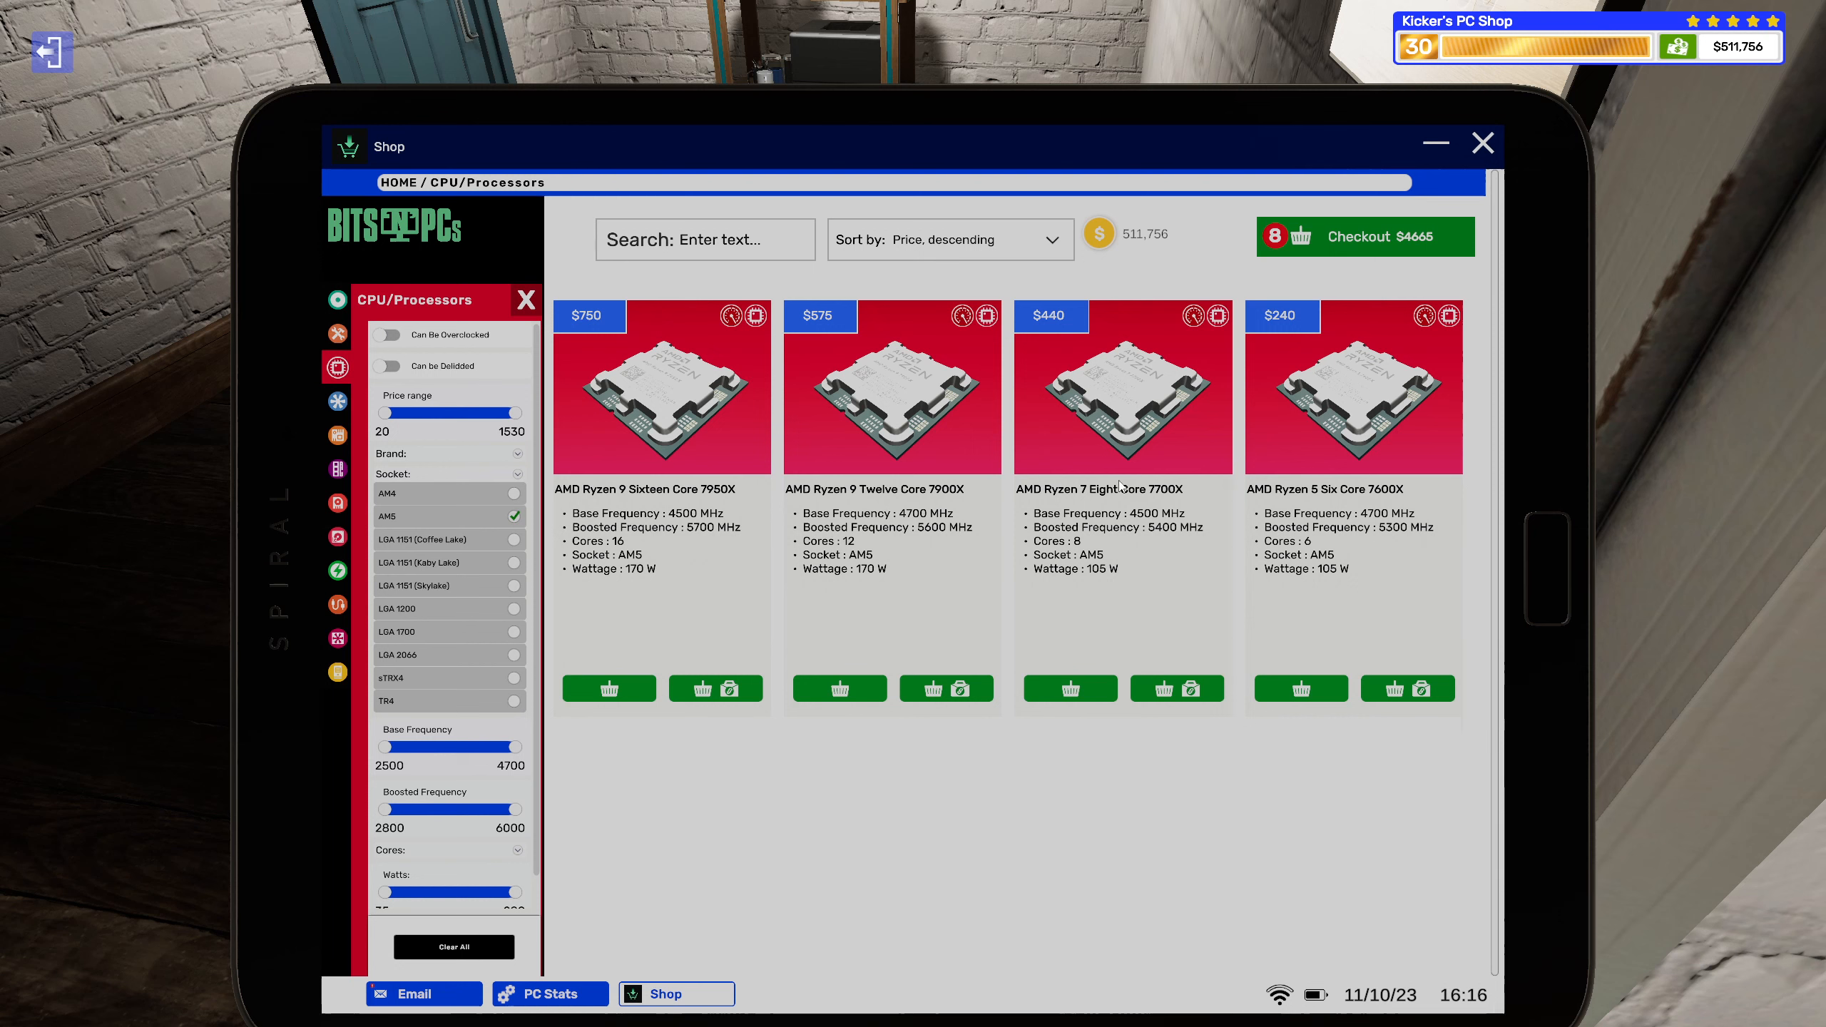
mouse_move(960, 688)
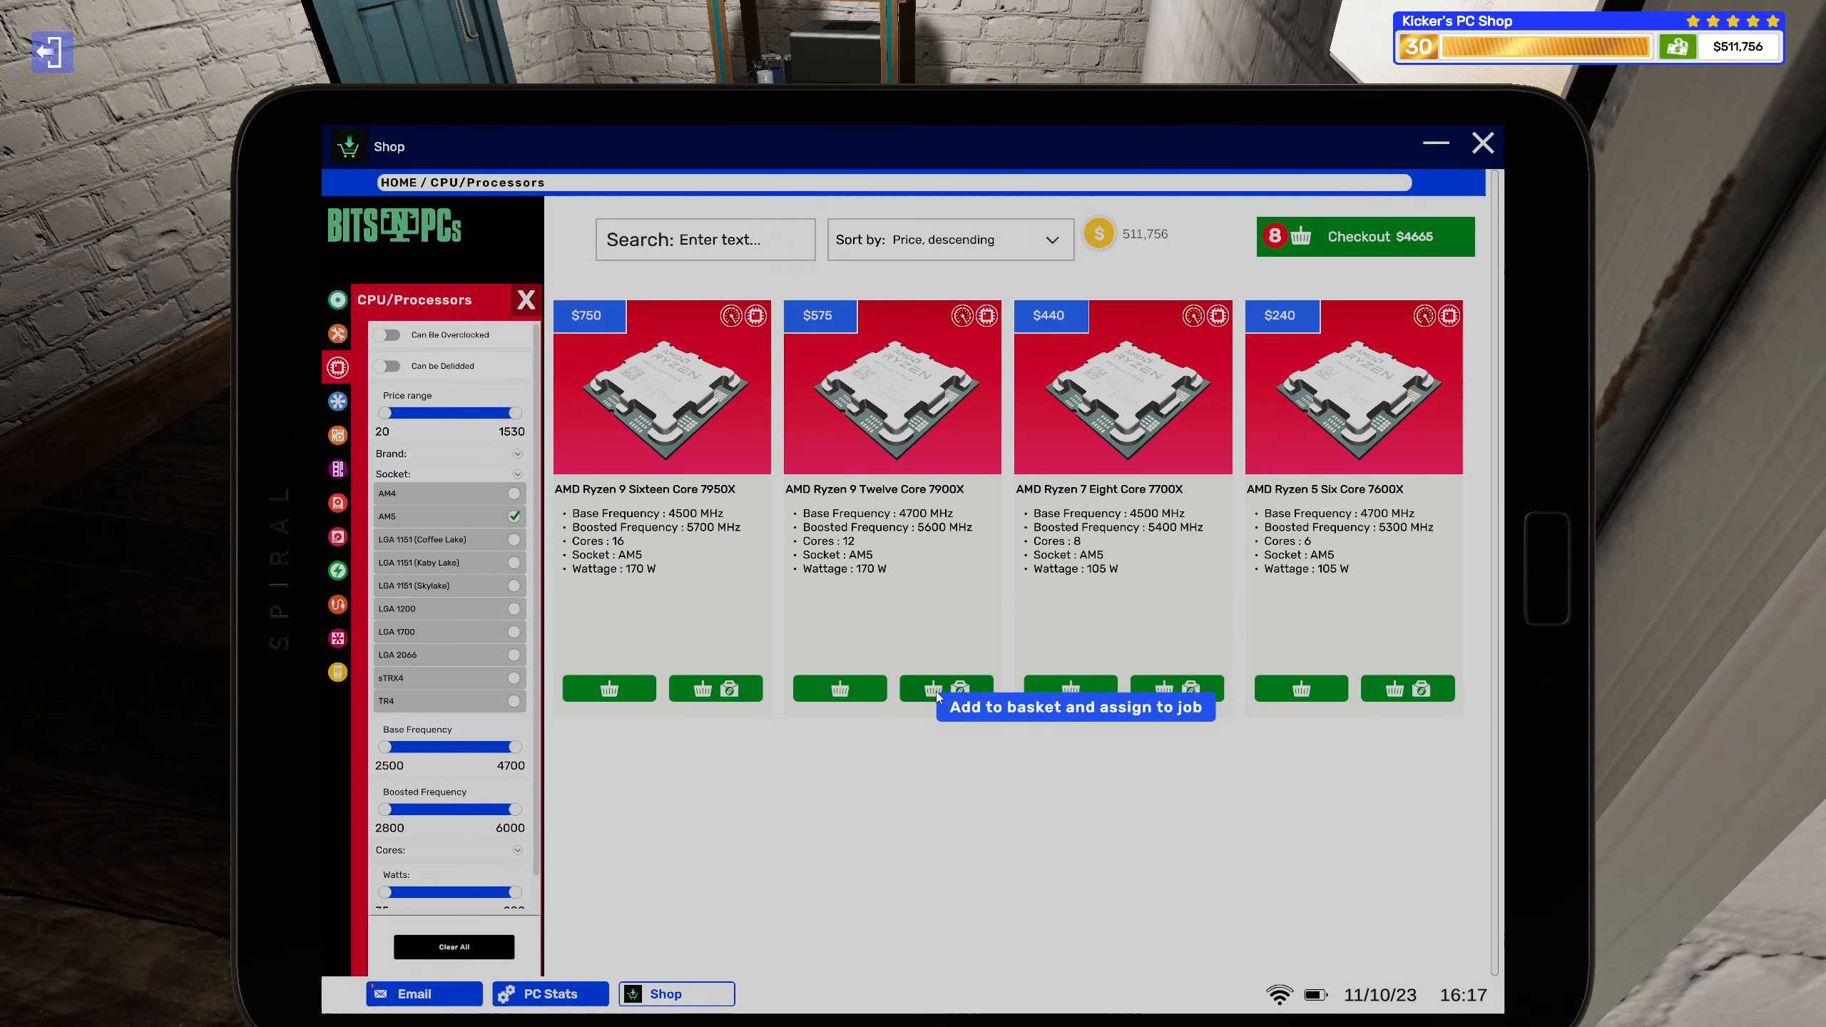
left_click(1362, 236)
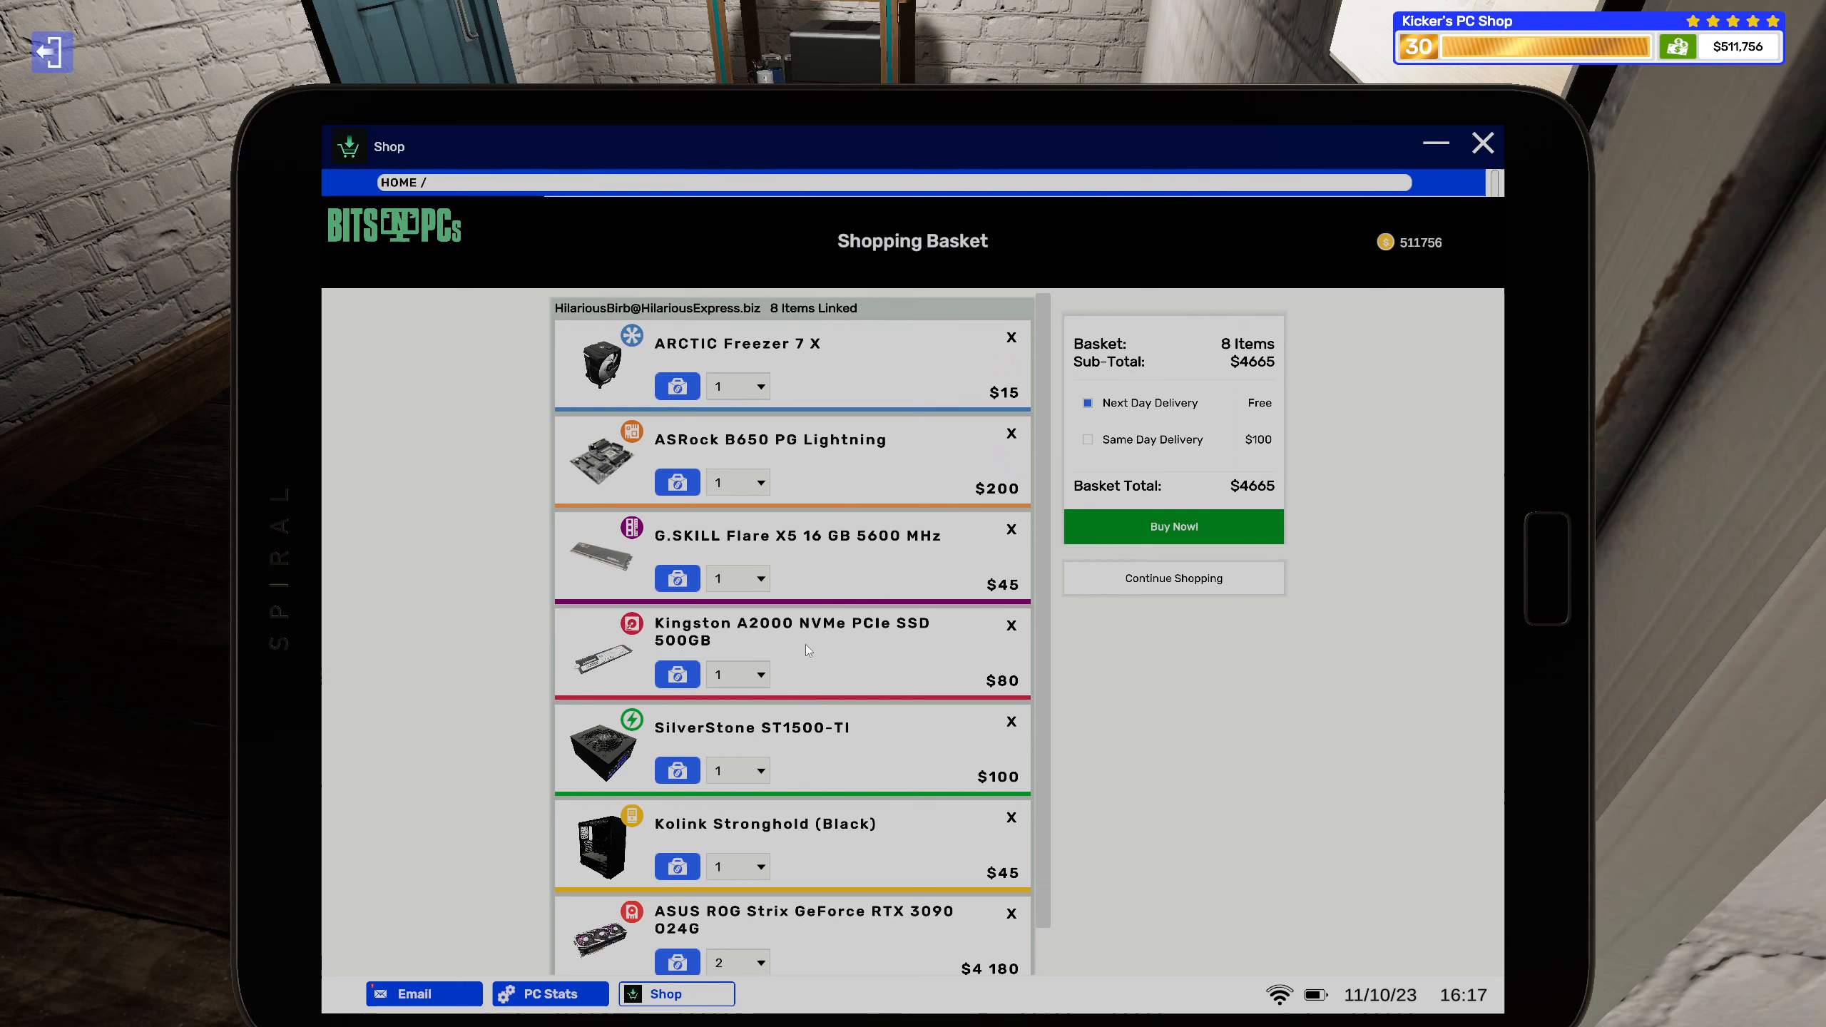
scroll("down", 3)
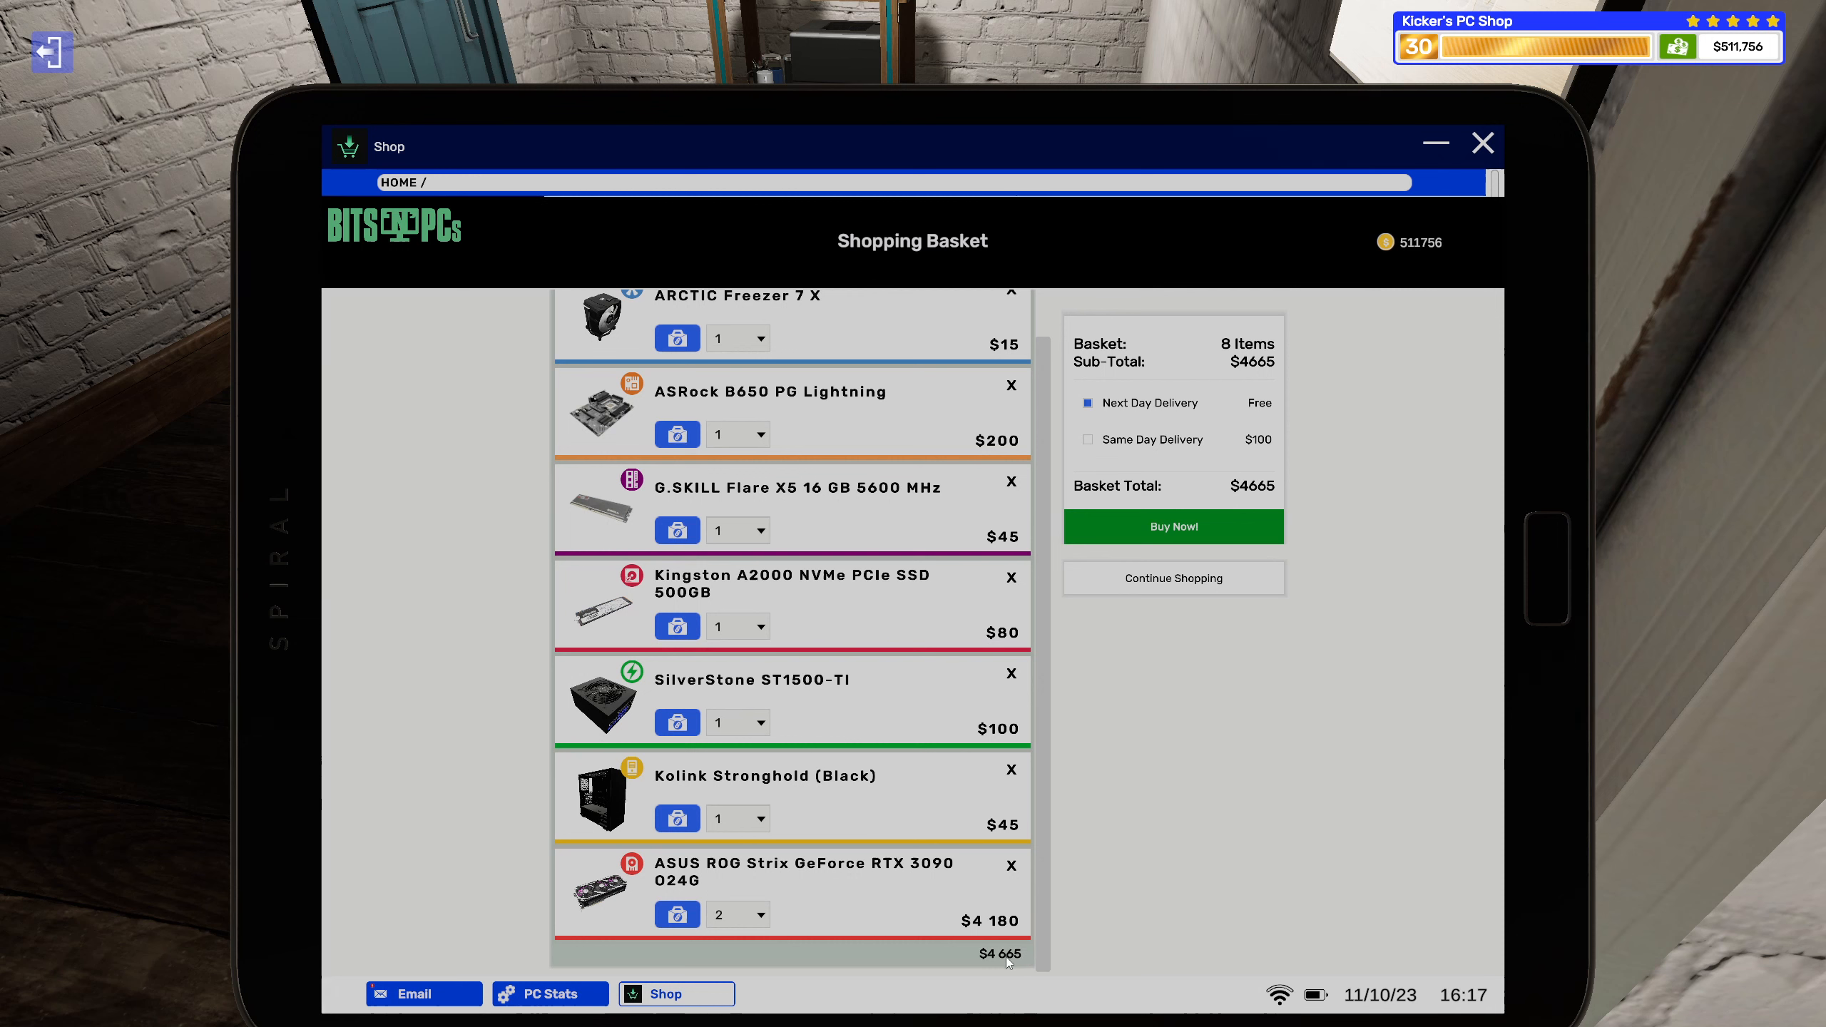
mouse_move(1004, 978)
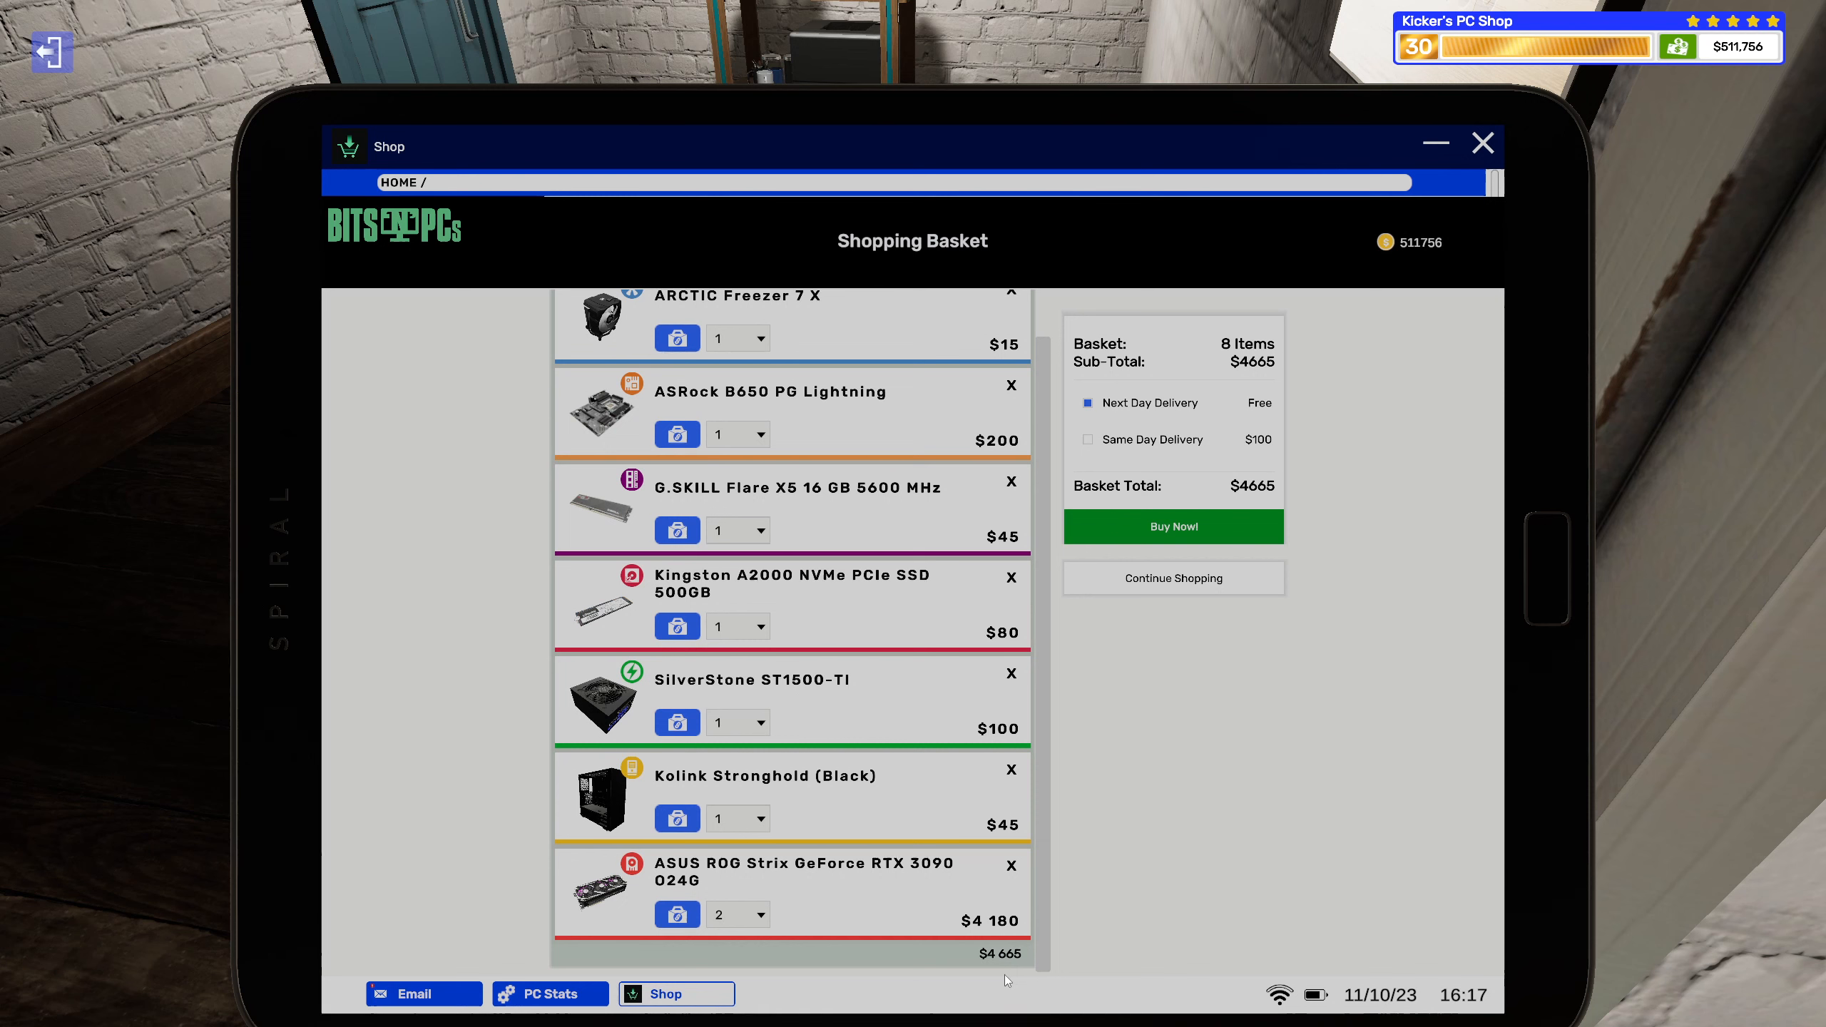
mouse_move(1196, 598)
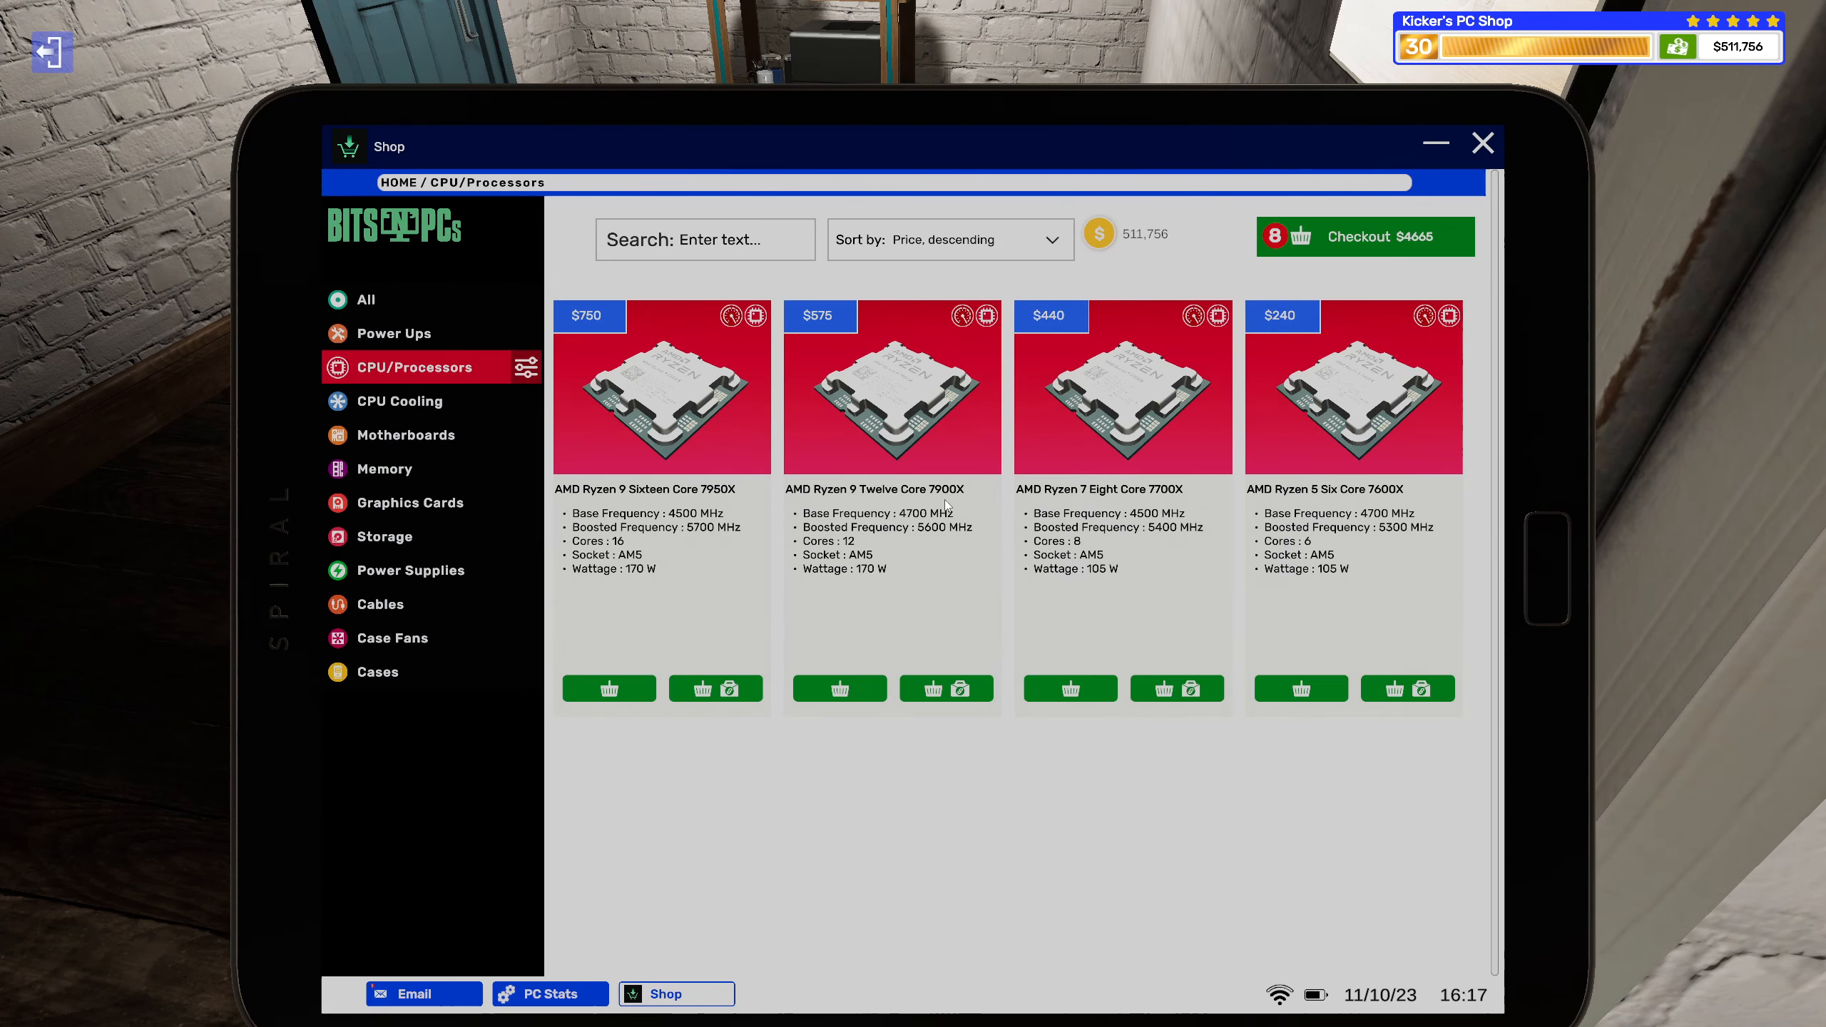
mouse_move(960, 688)
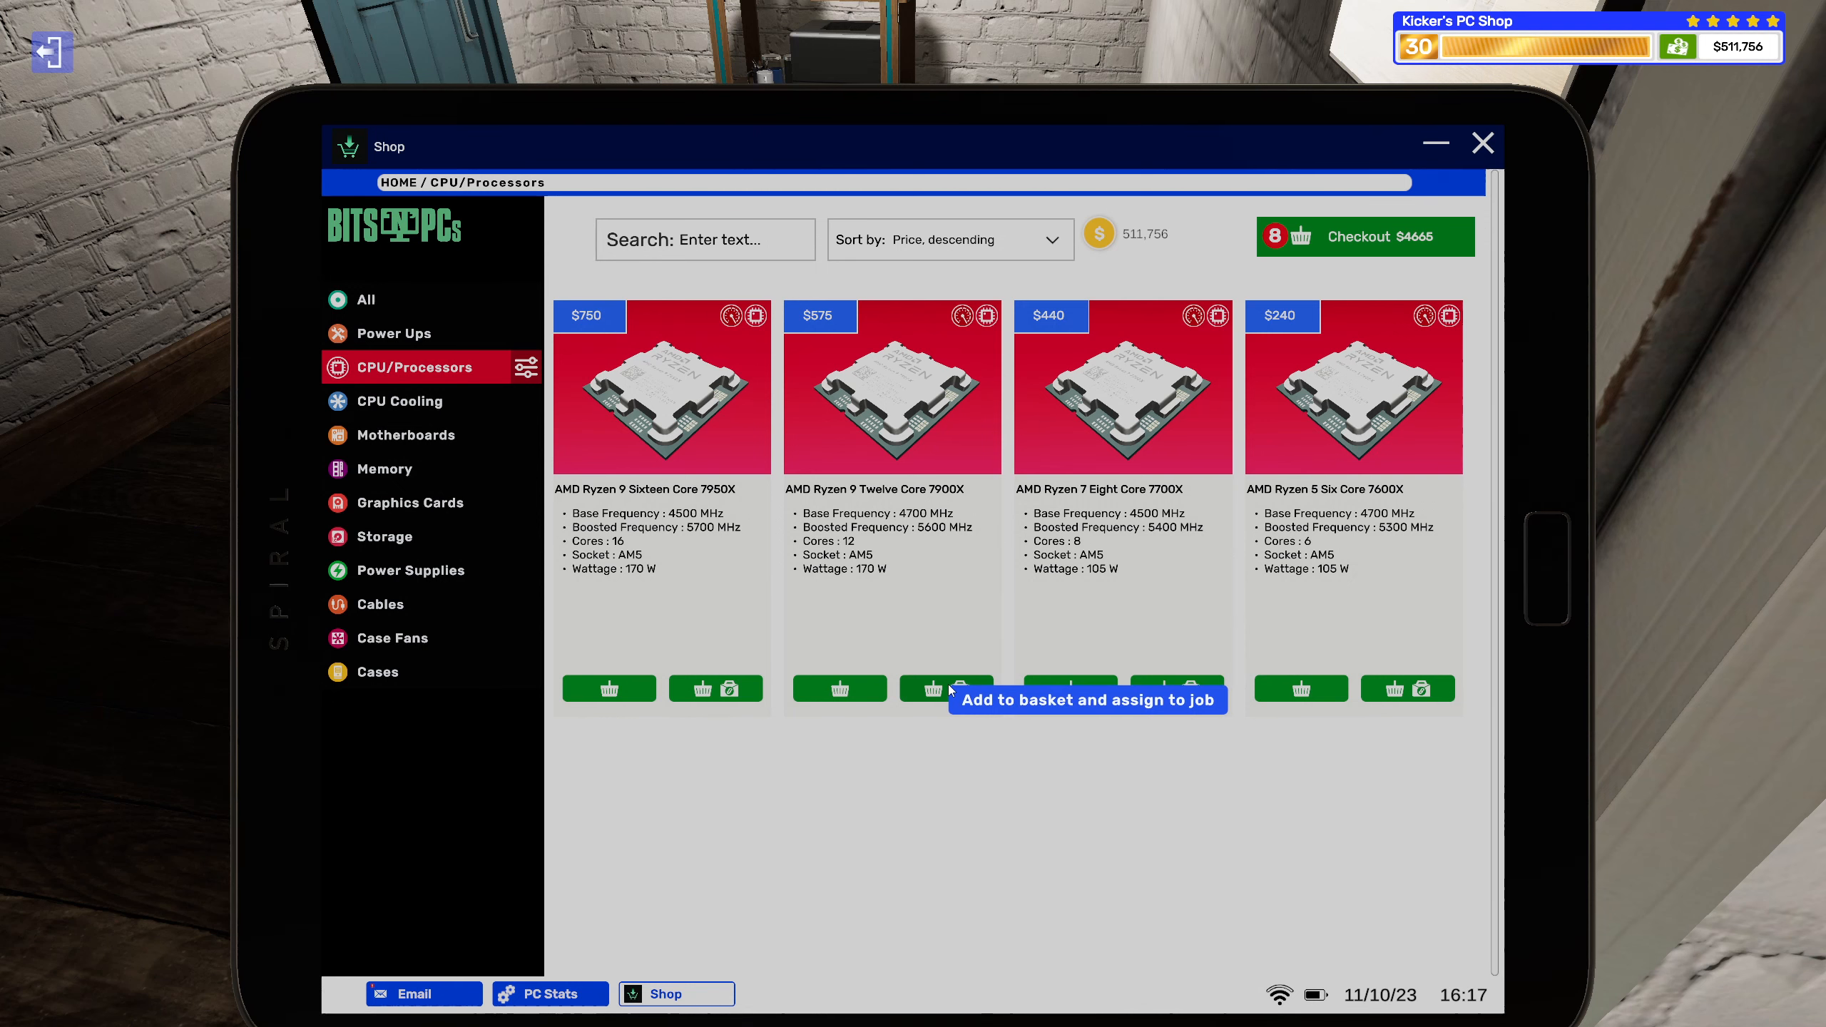
left_click(944, 687)
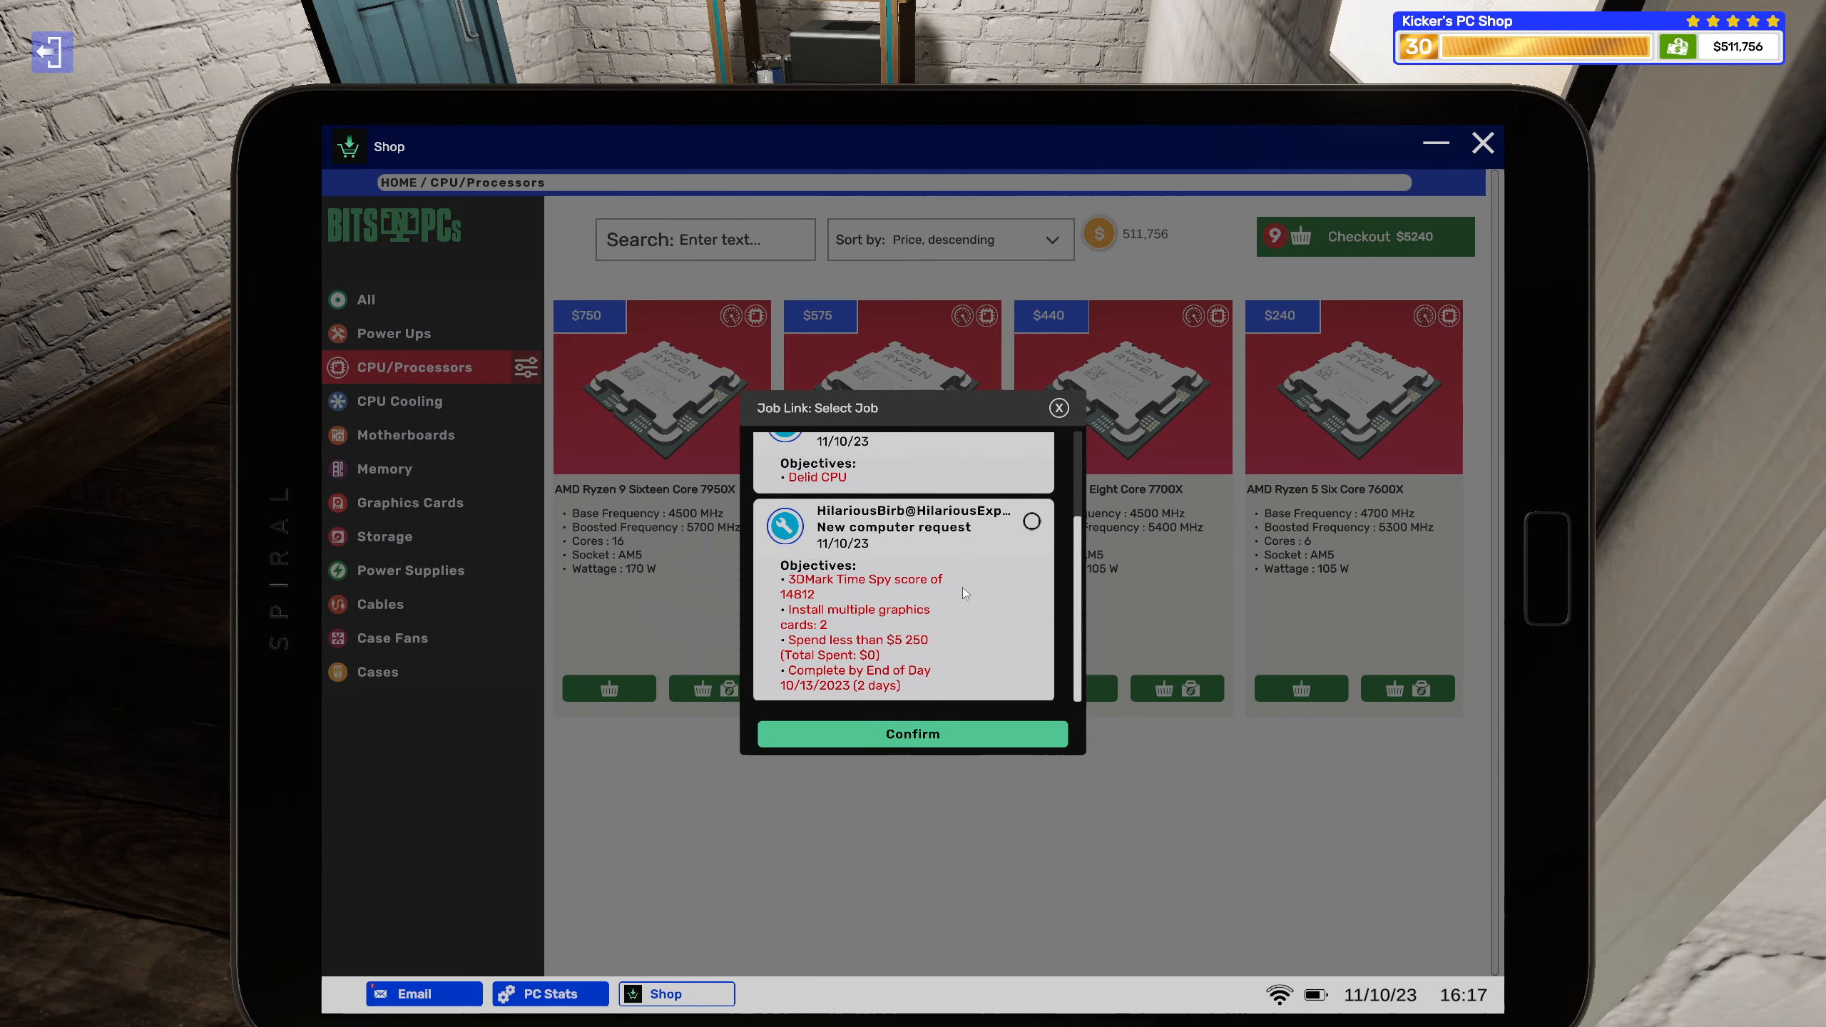
Link the Ryzen 9 to the new computer request, review the nine-item $5,240 basket, and go to email.
left_click(1030, 519)
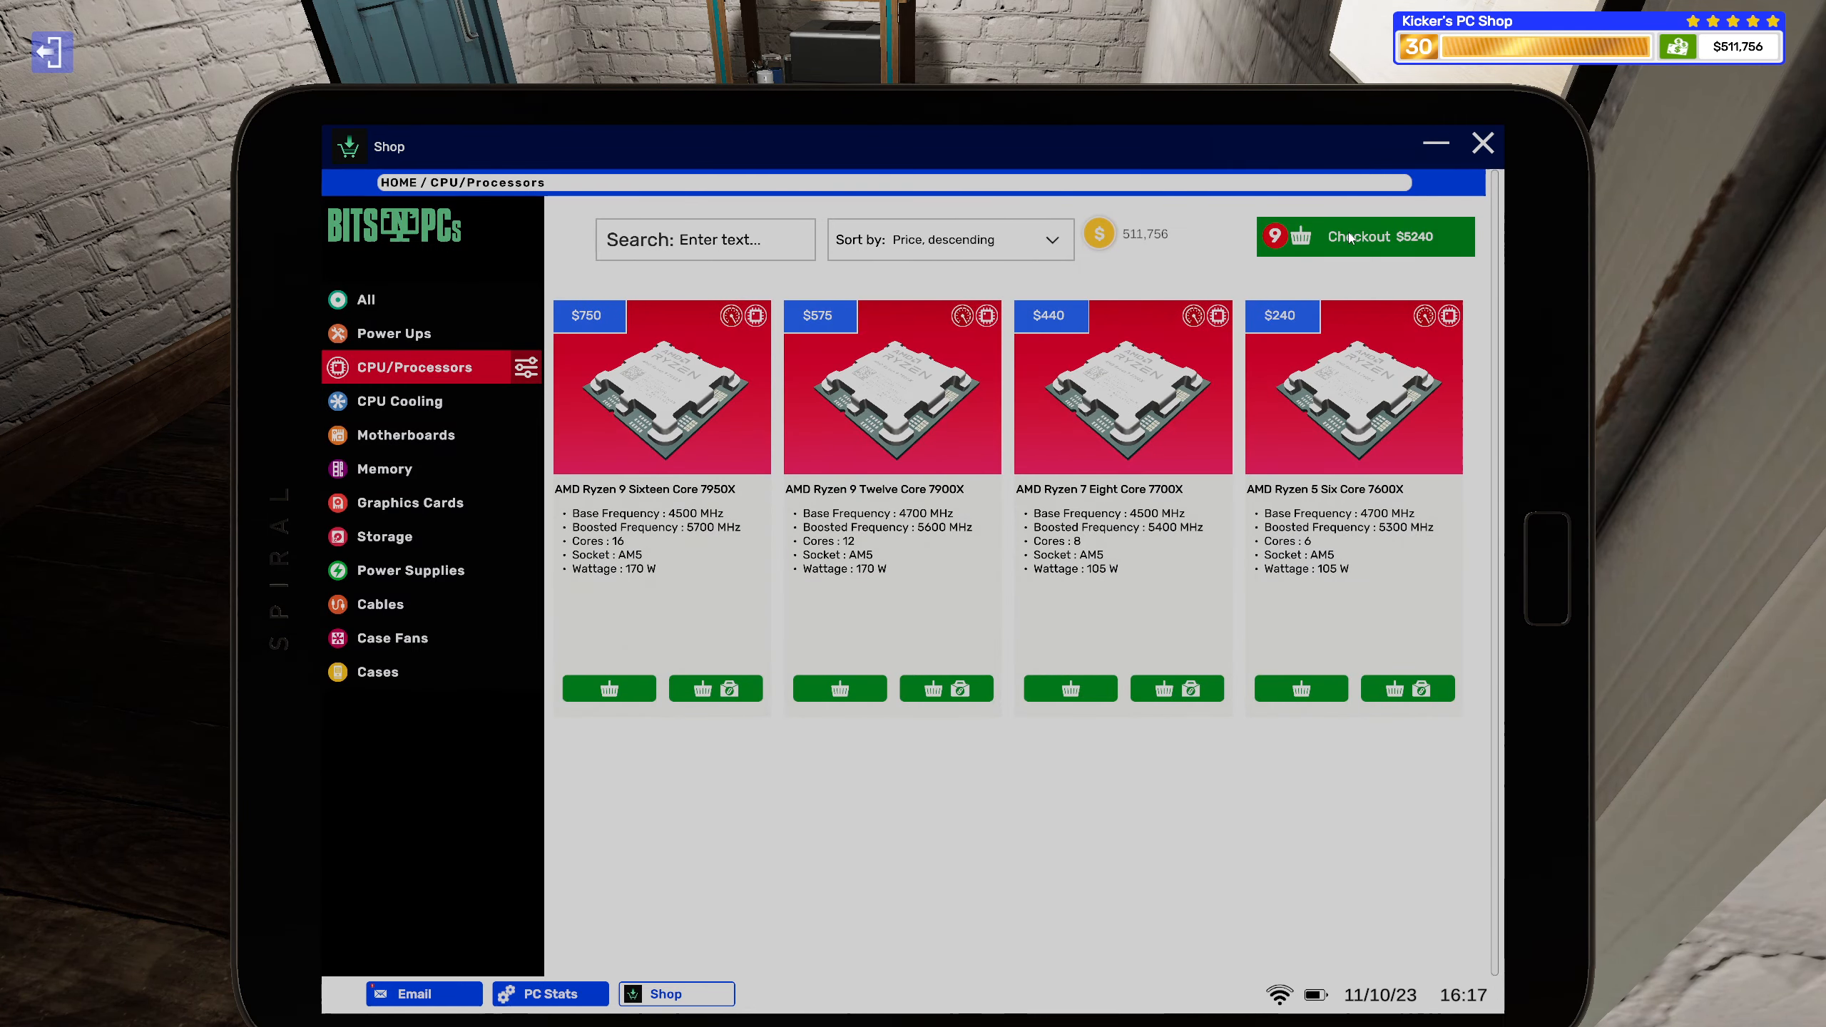
left_click(1364, 237)
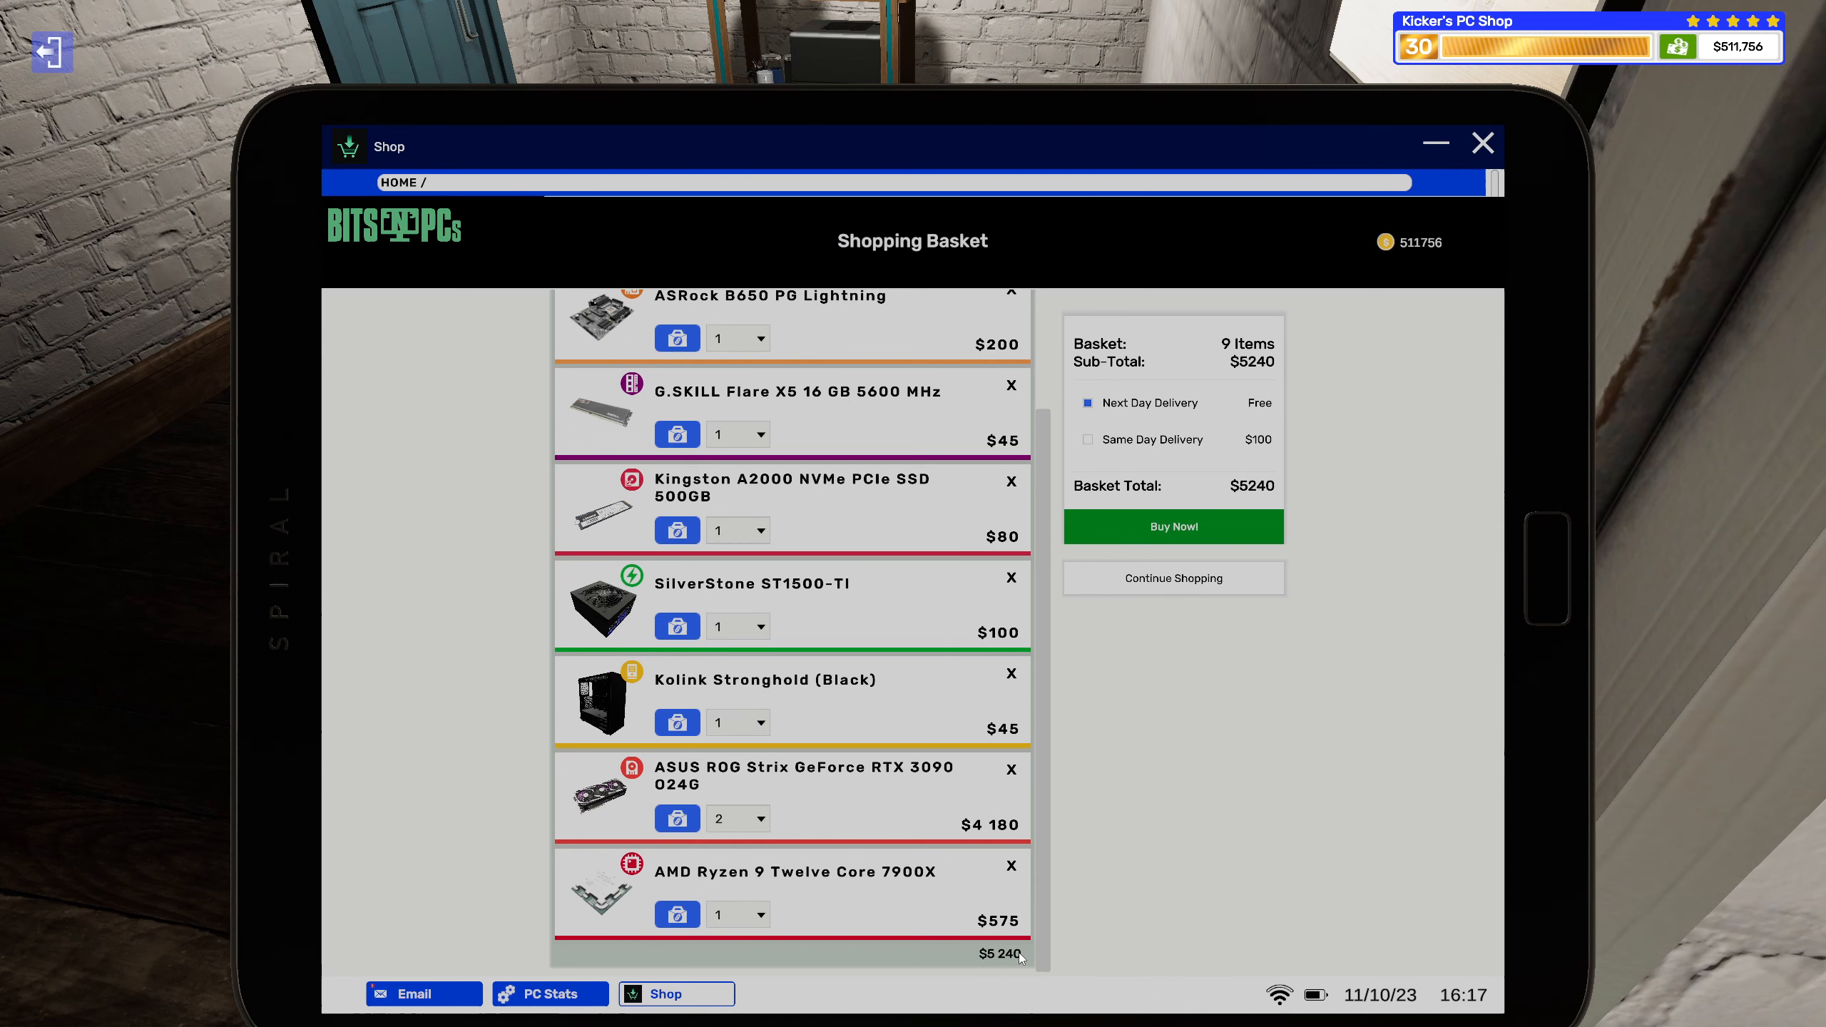
mouse_move(392, 959)
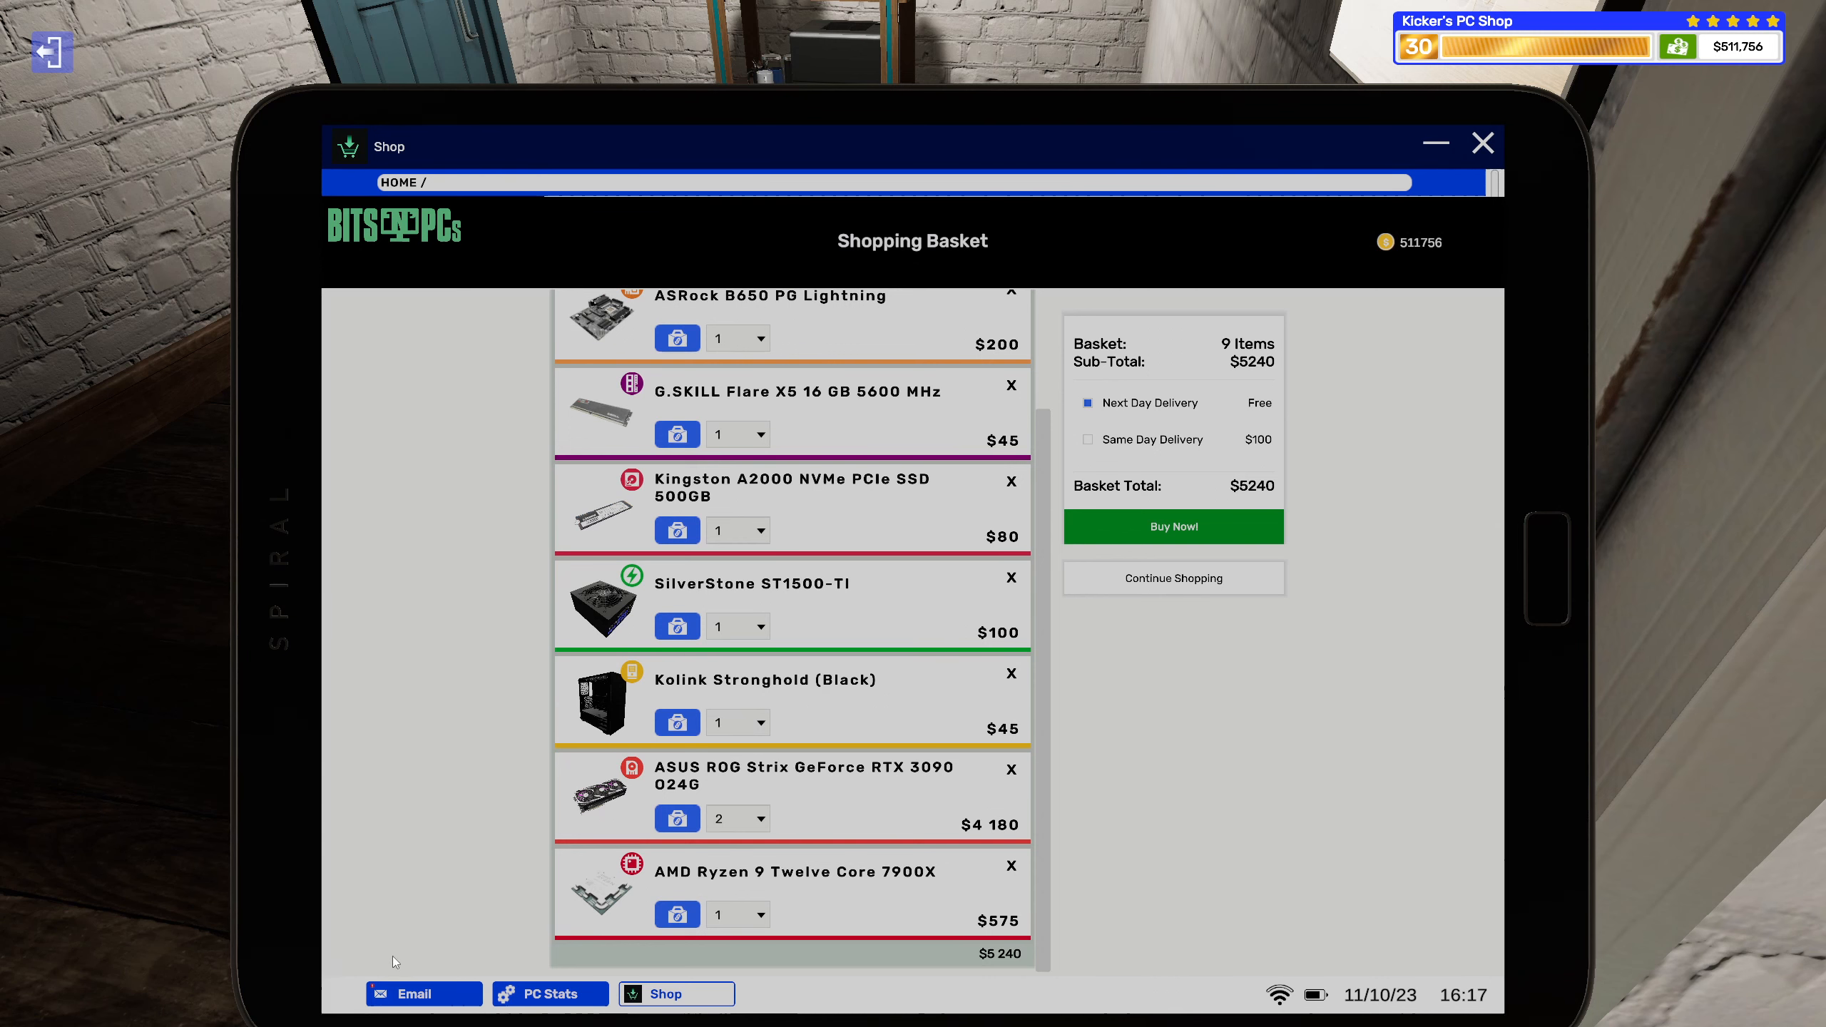
left_click(422, 993)
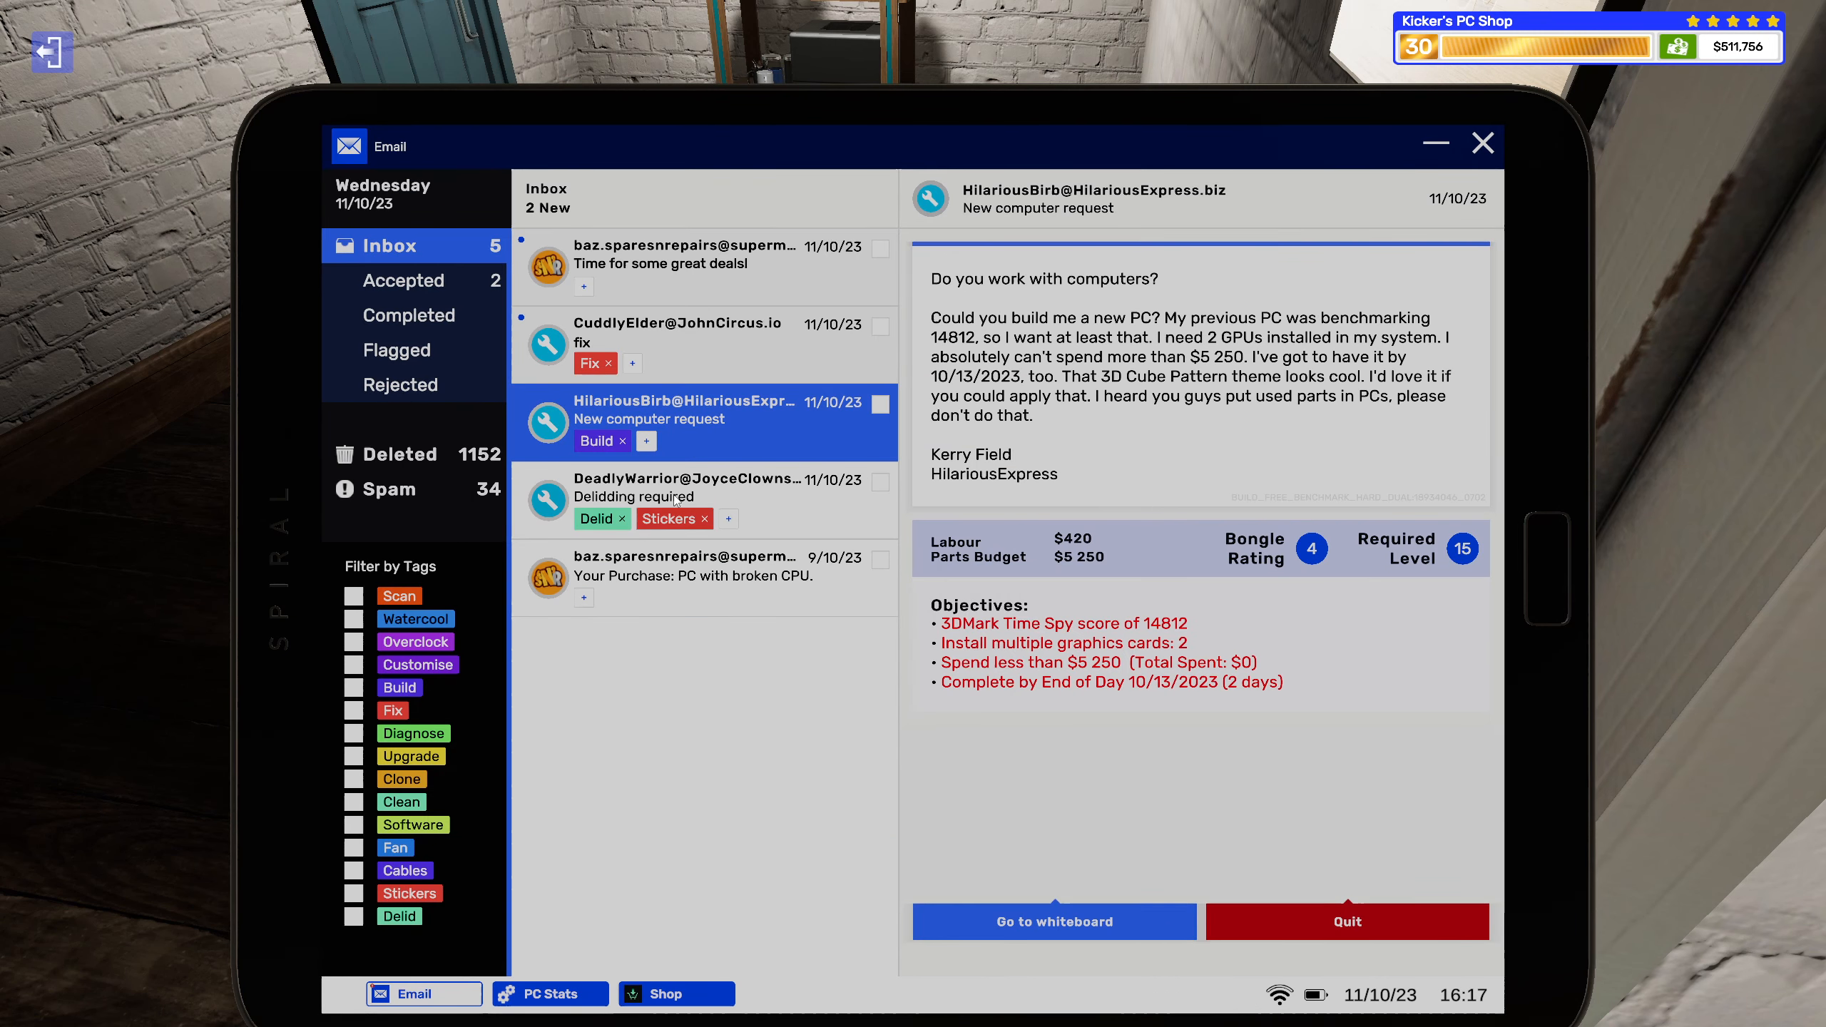
mouse_move(707, 378)
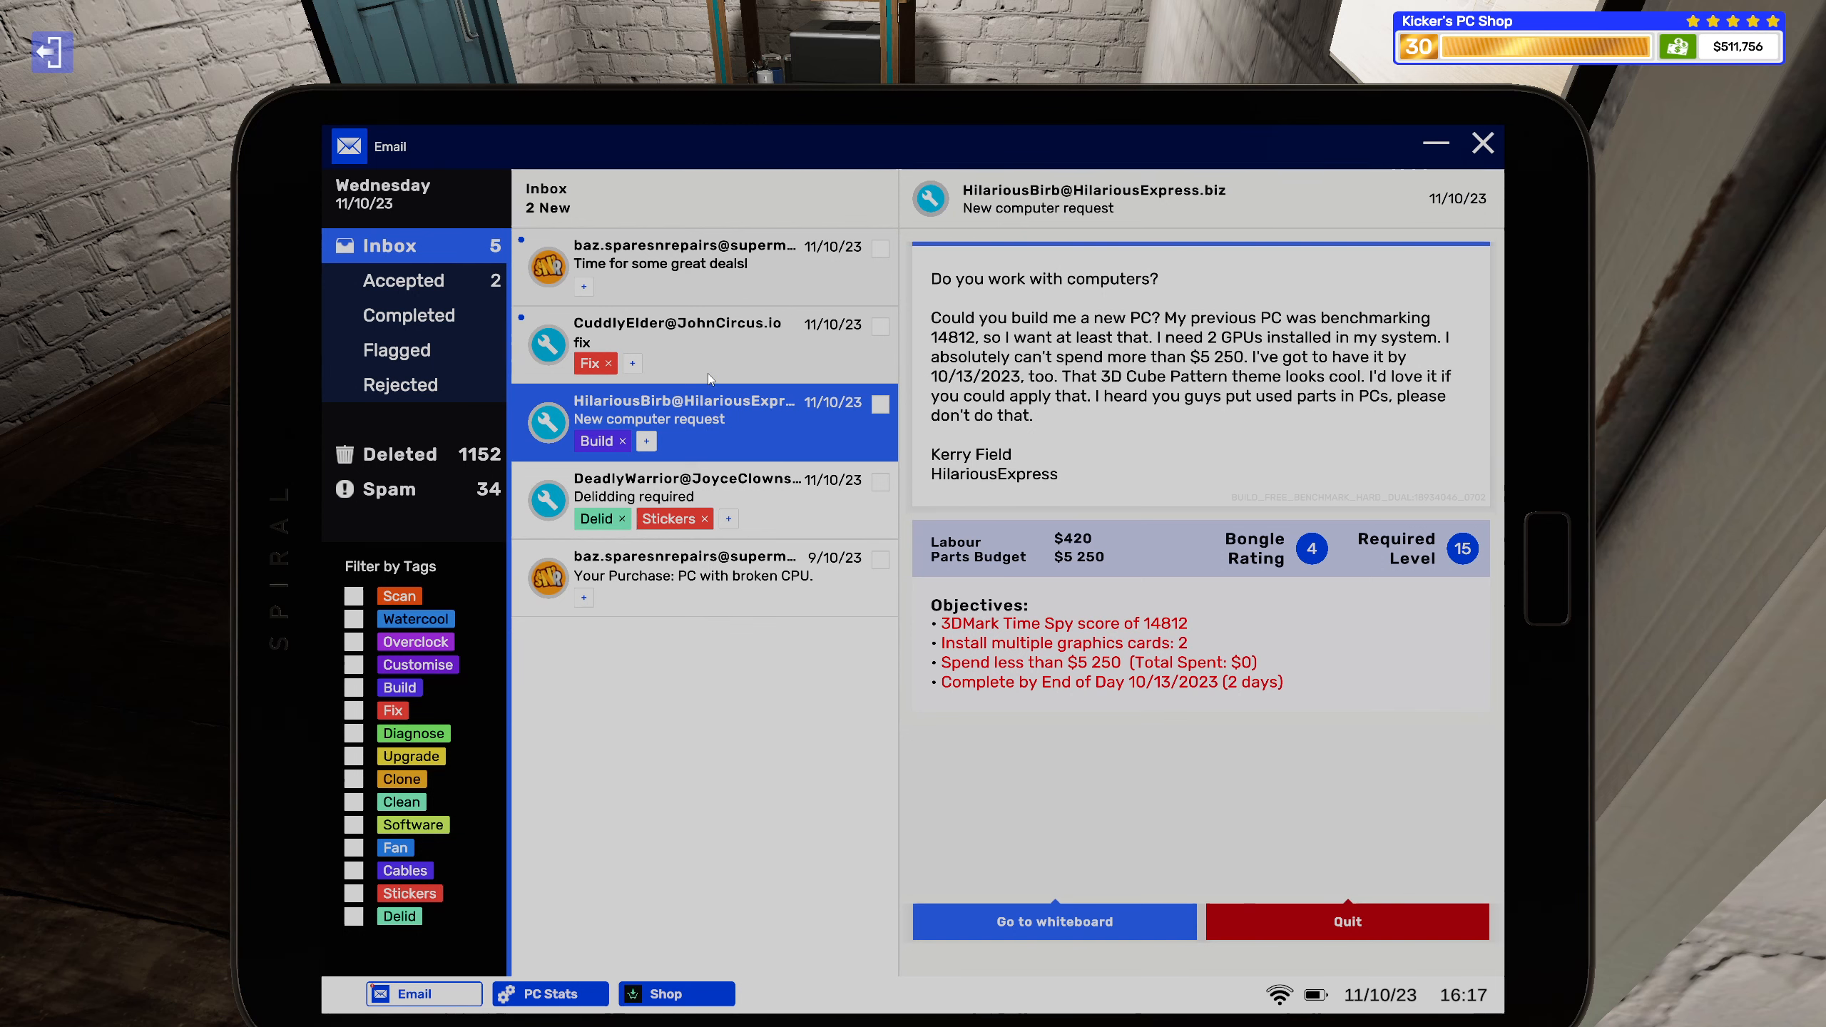
Tag John's repair request Stickers and Fan, accept the job, and view his PC's components.
left_click(699, 341)
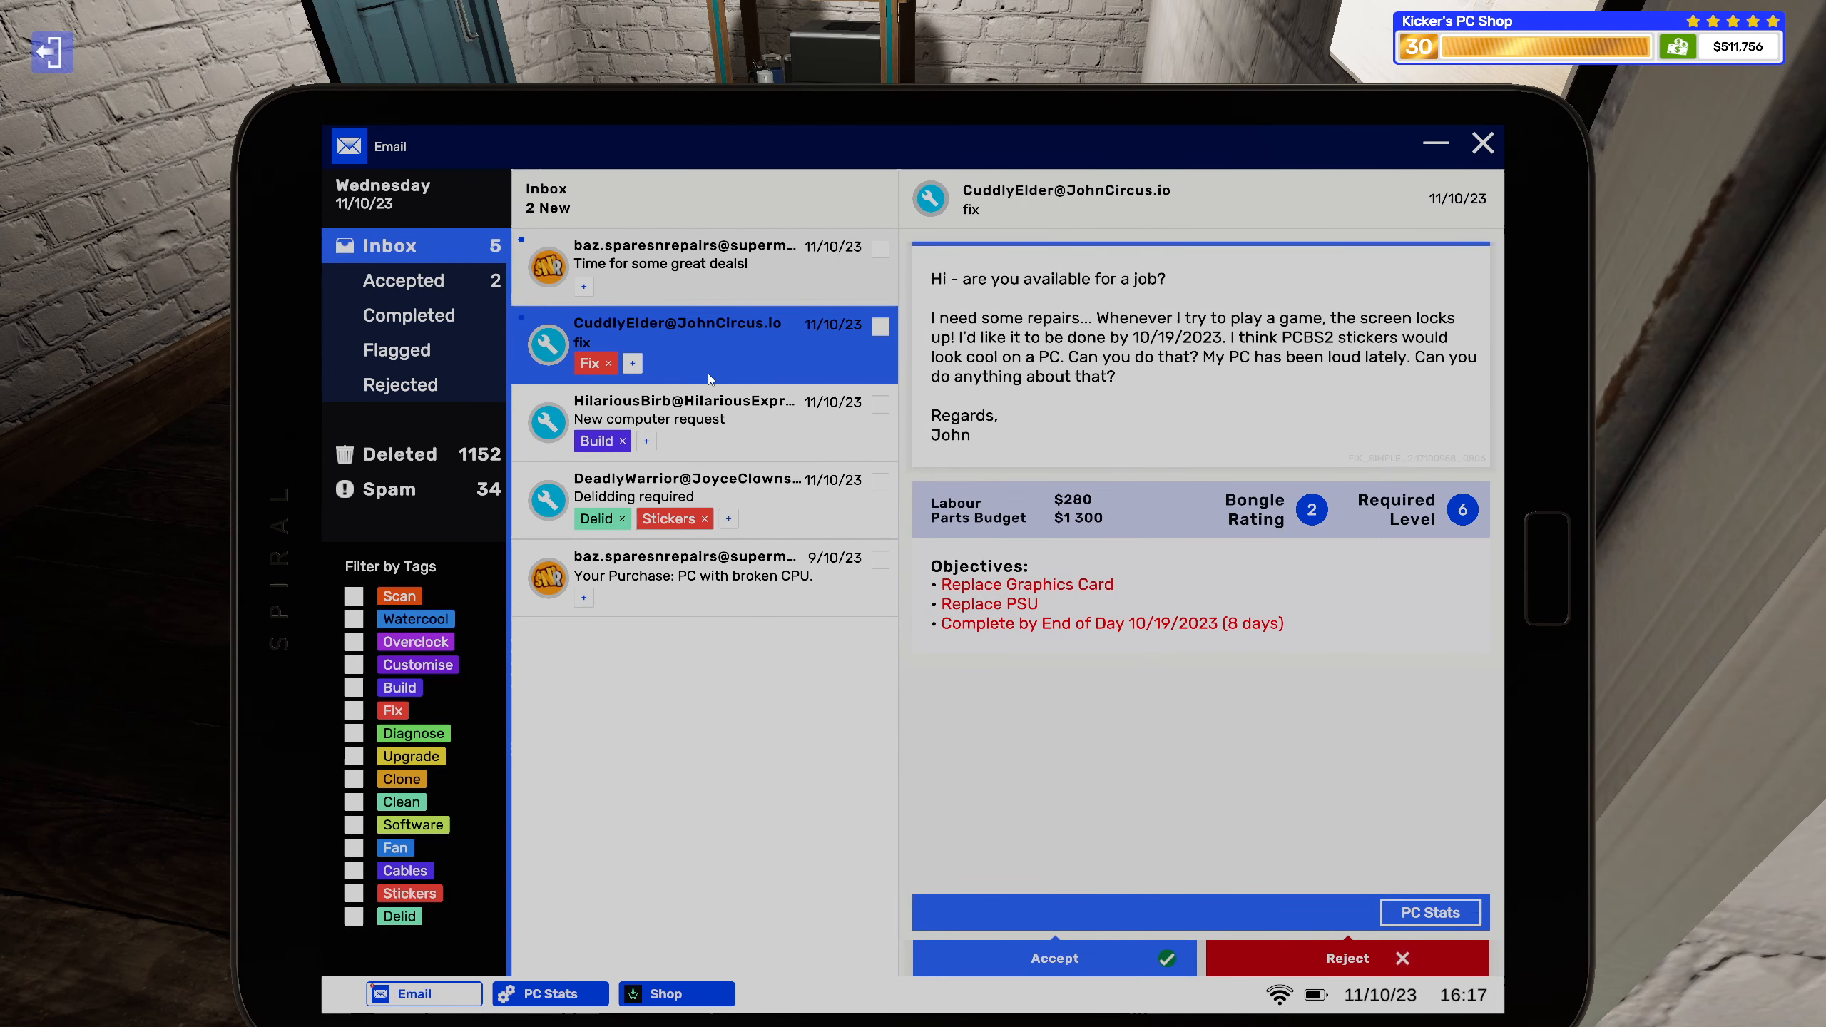
left_click(681, 343)
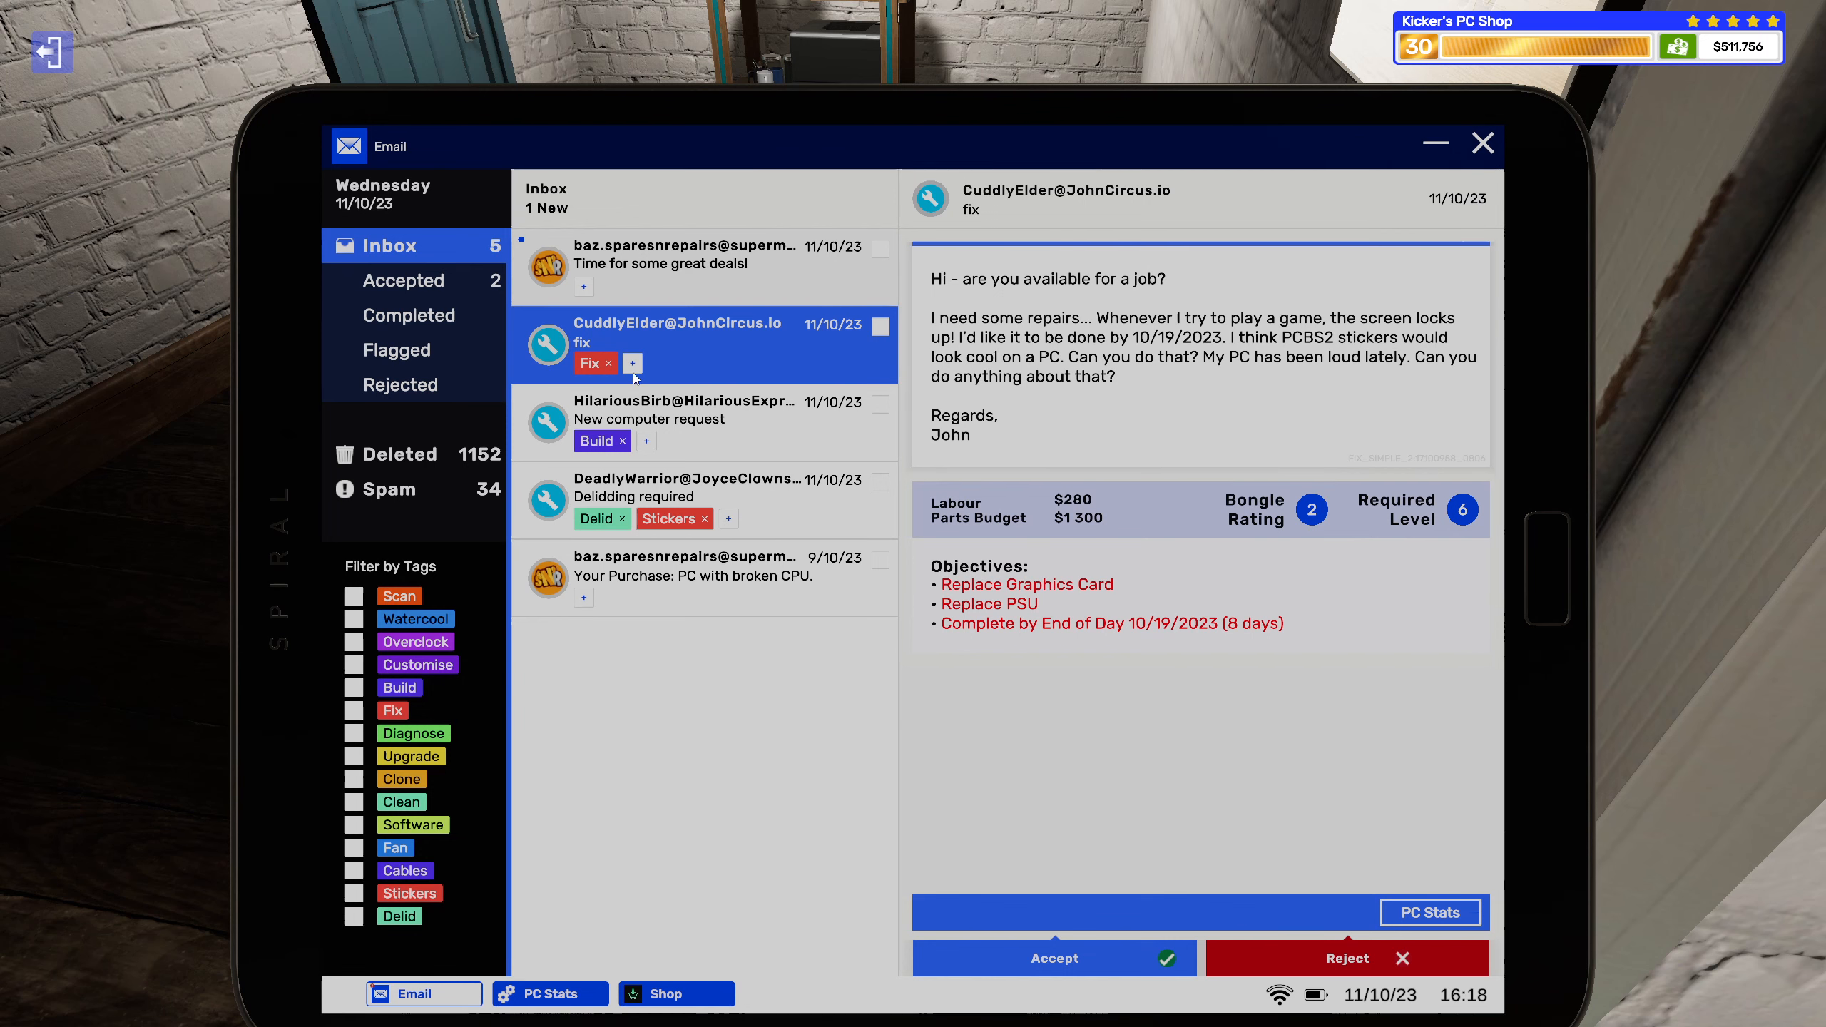
left_click(631, 363)
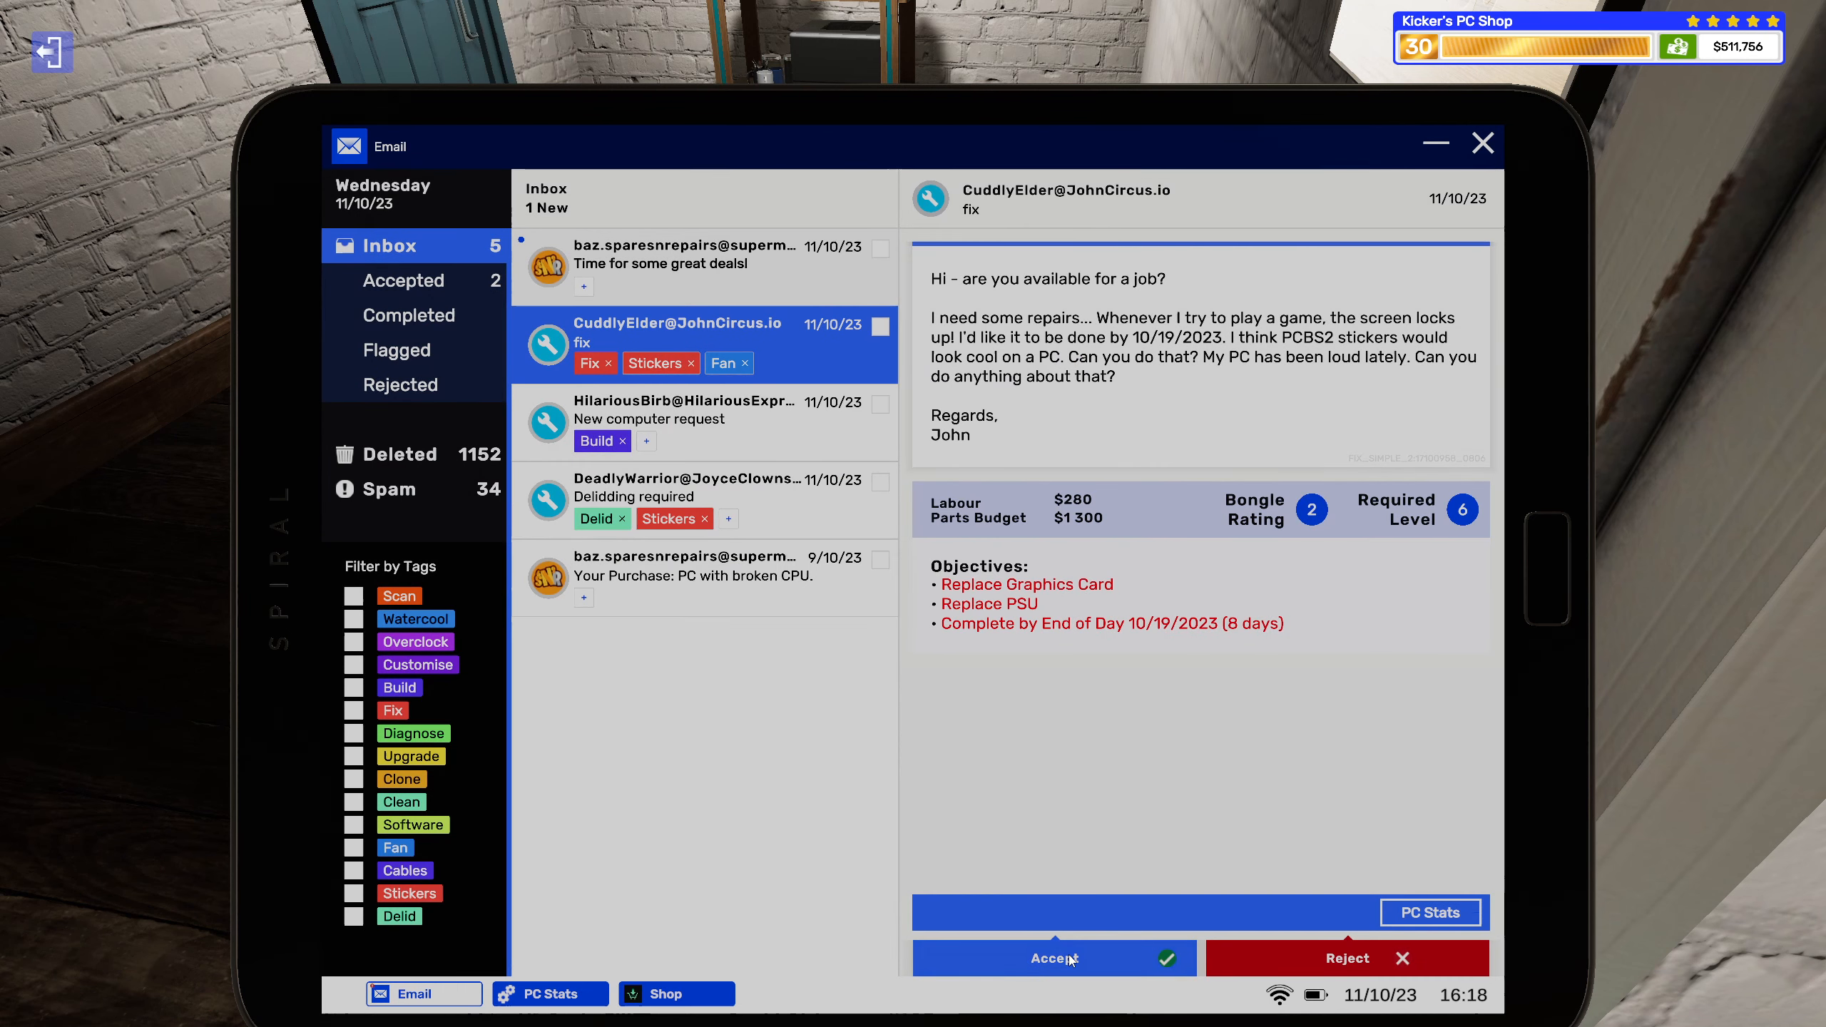
left_click(1051, 957)
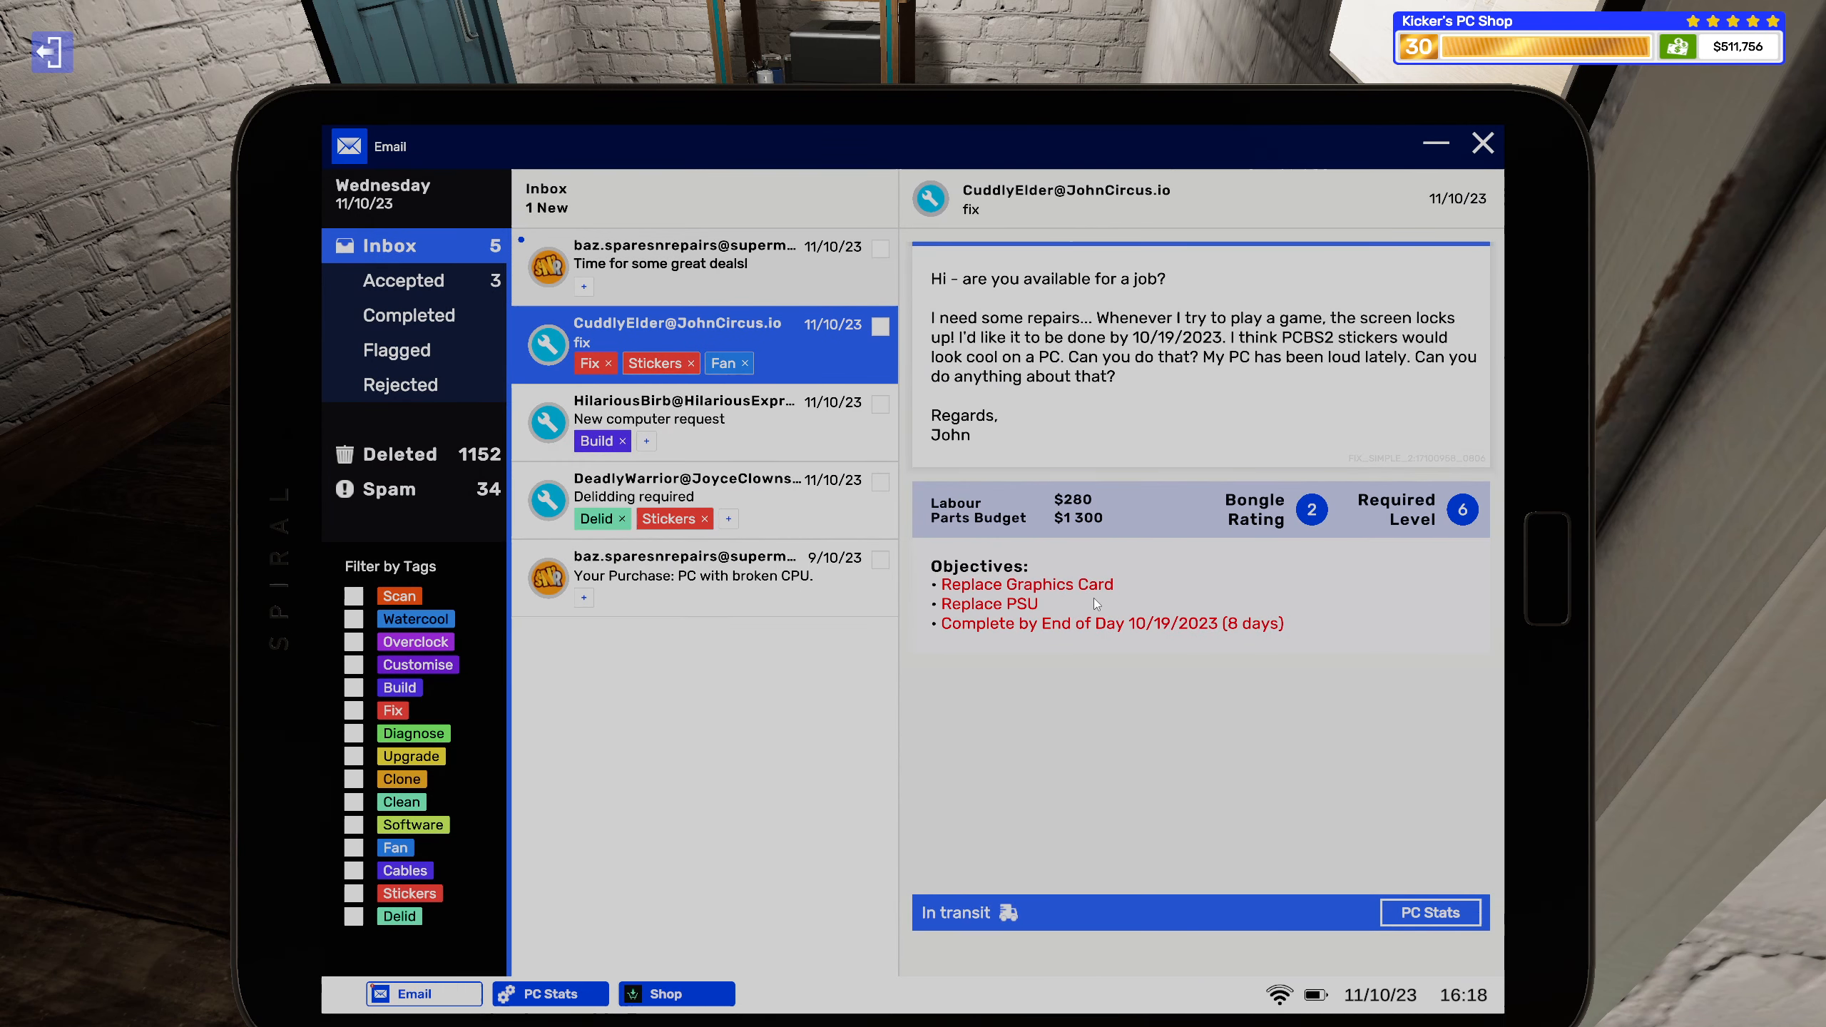
left_click(1429, 912)
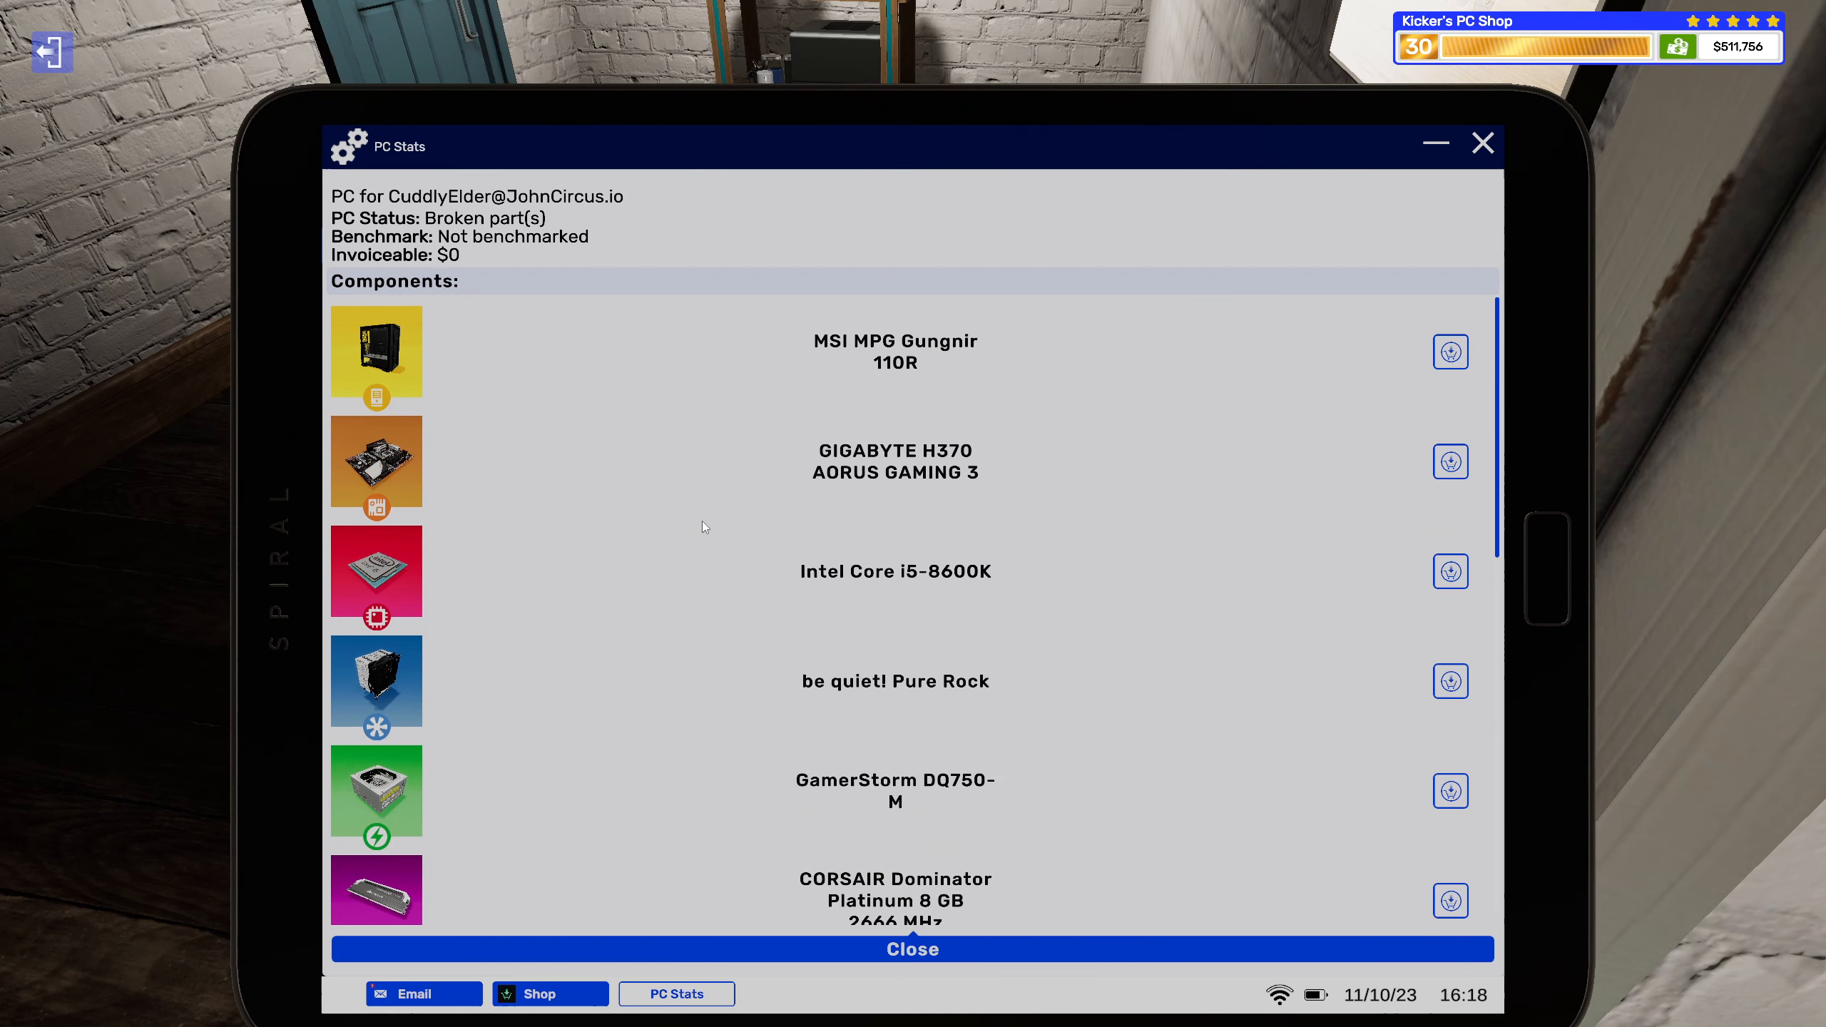
Add the RTX 2080 SUPER to the basket linked to the repair job.
scroll("down", 3)
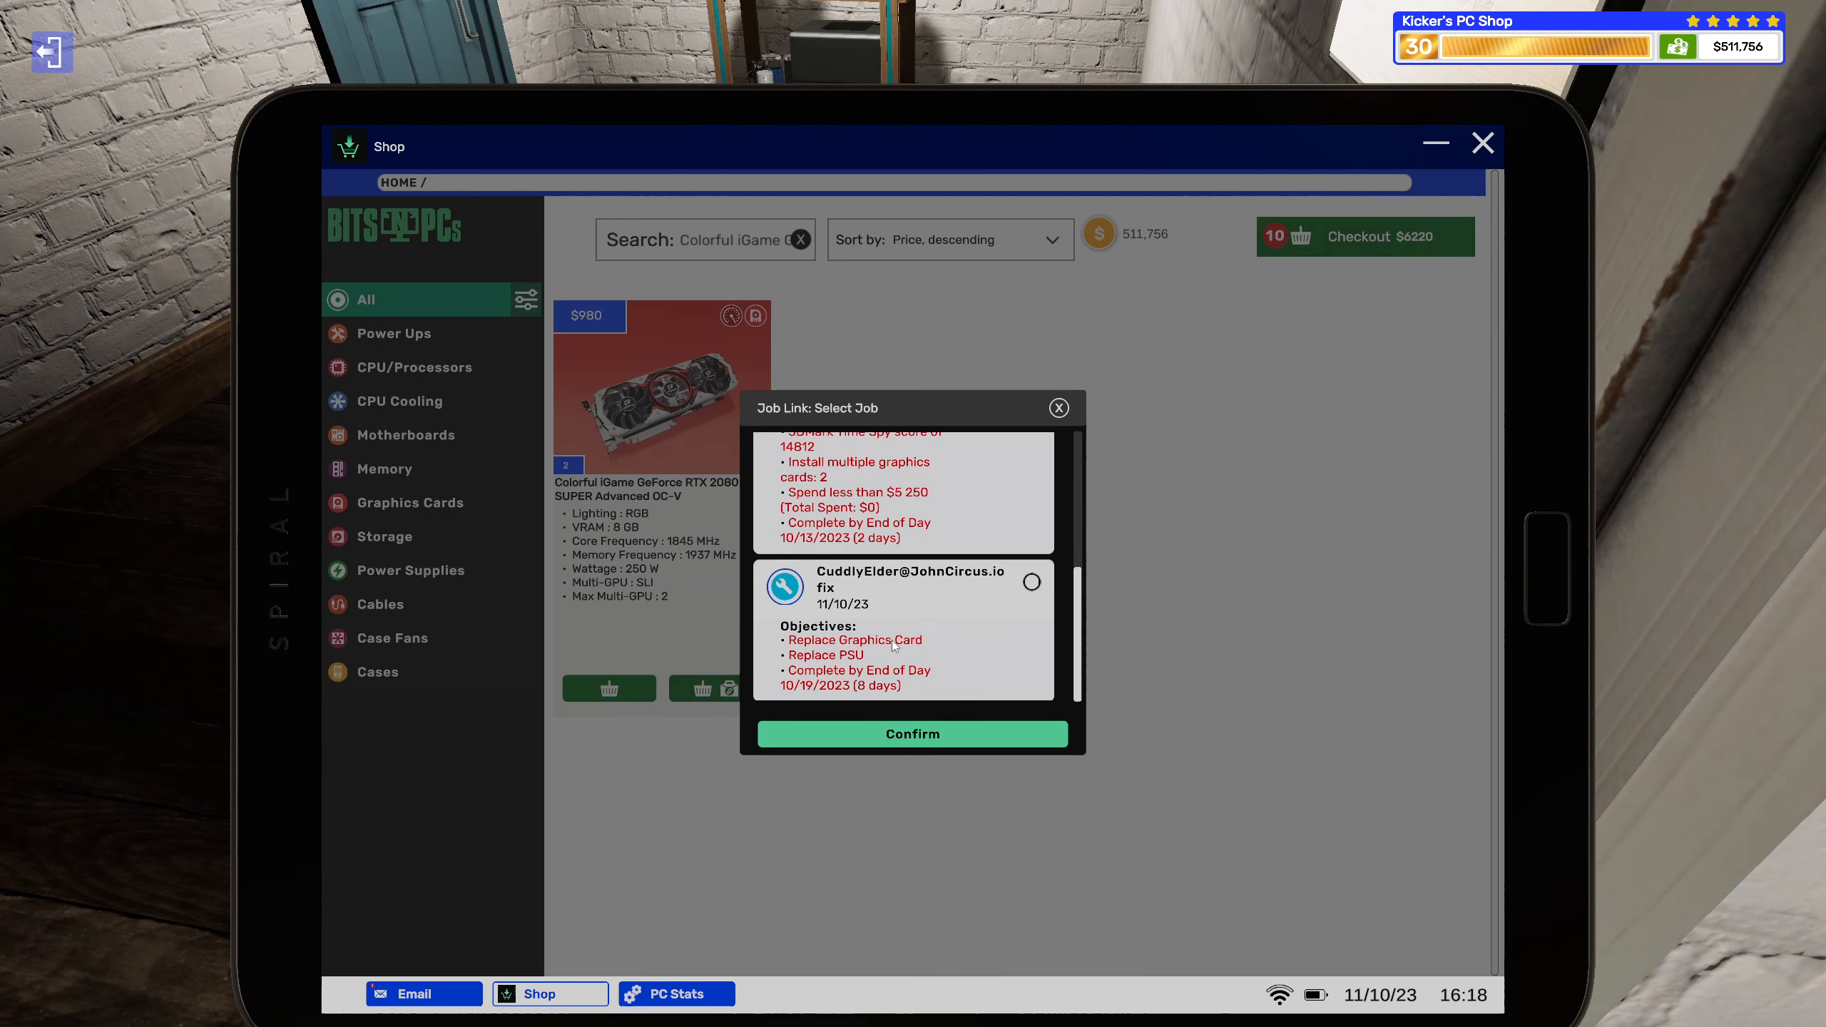
left_click(1057, 407)
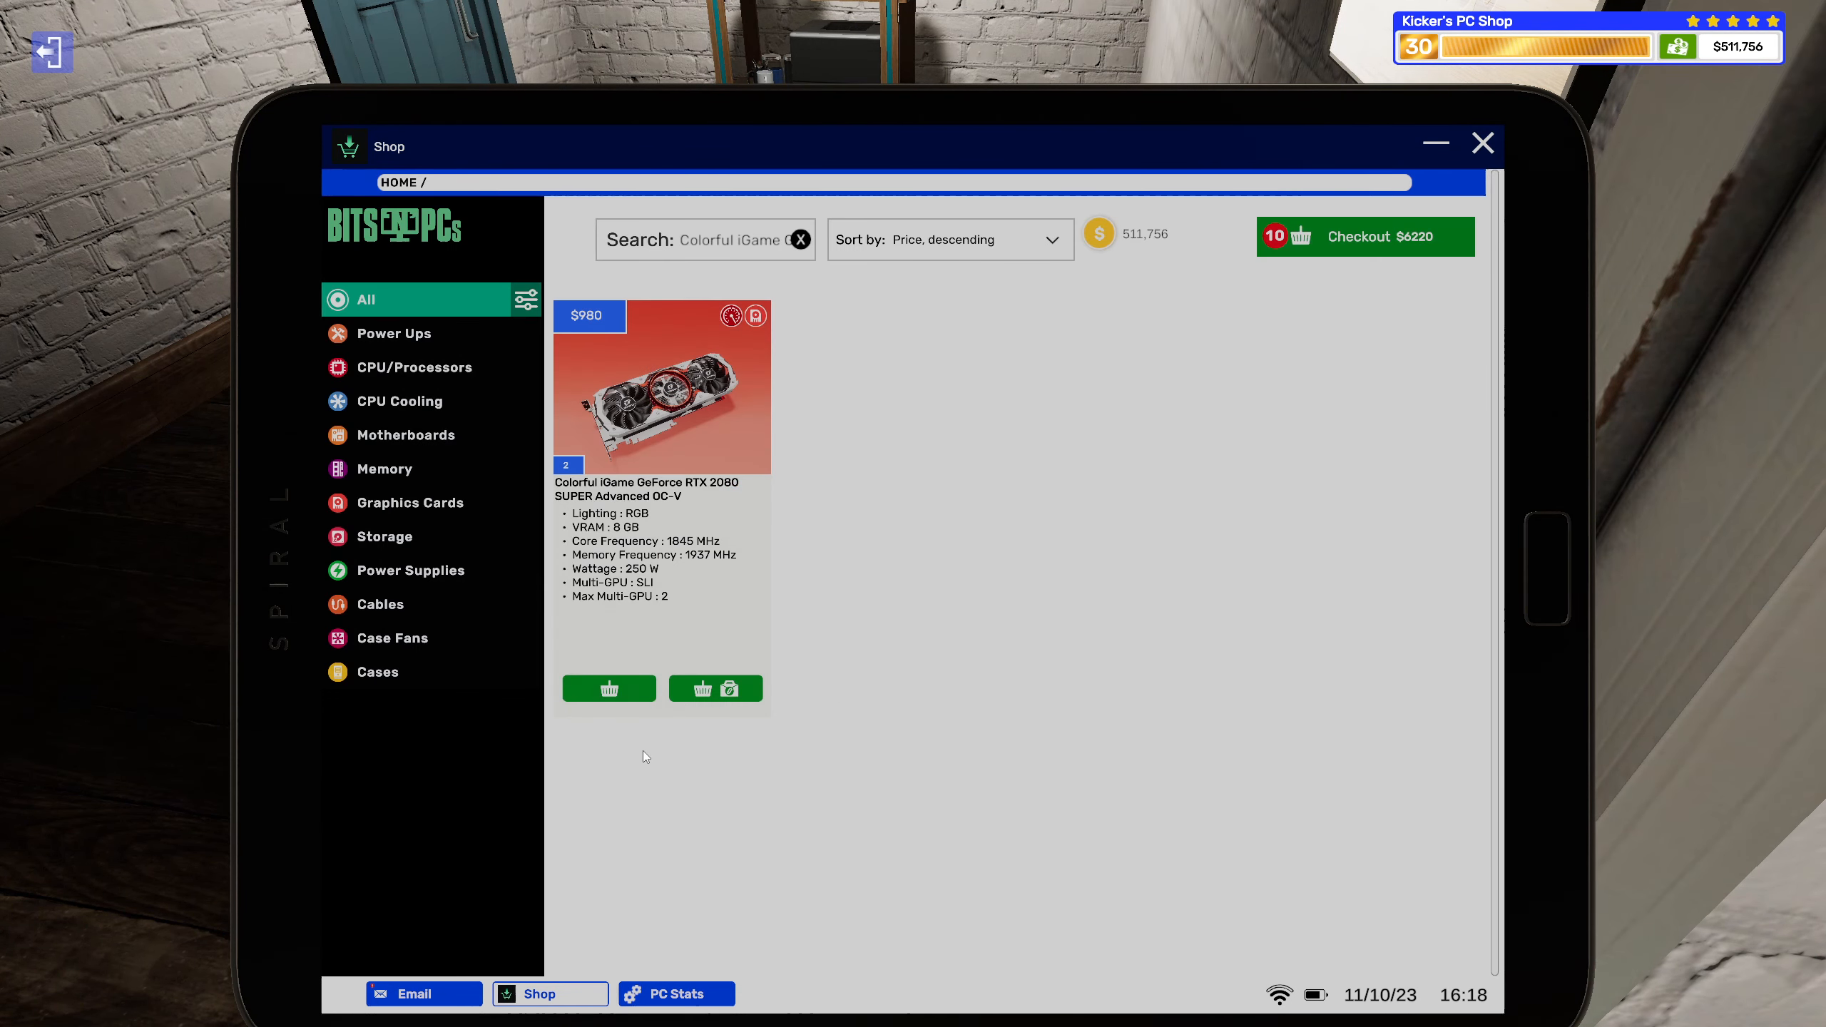
mouse_move(669, 503)
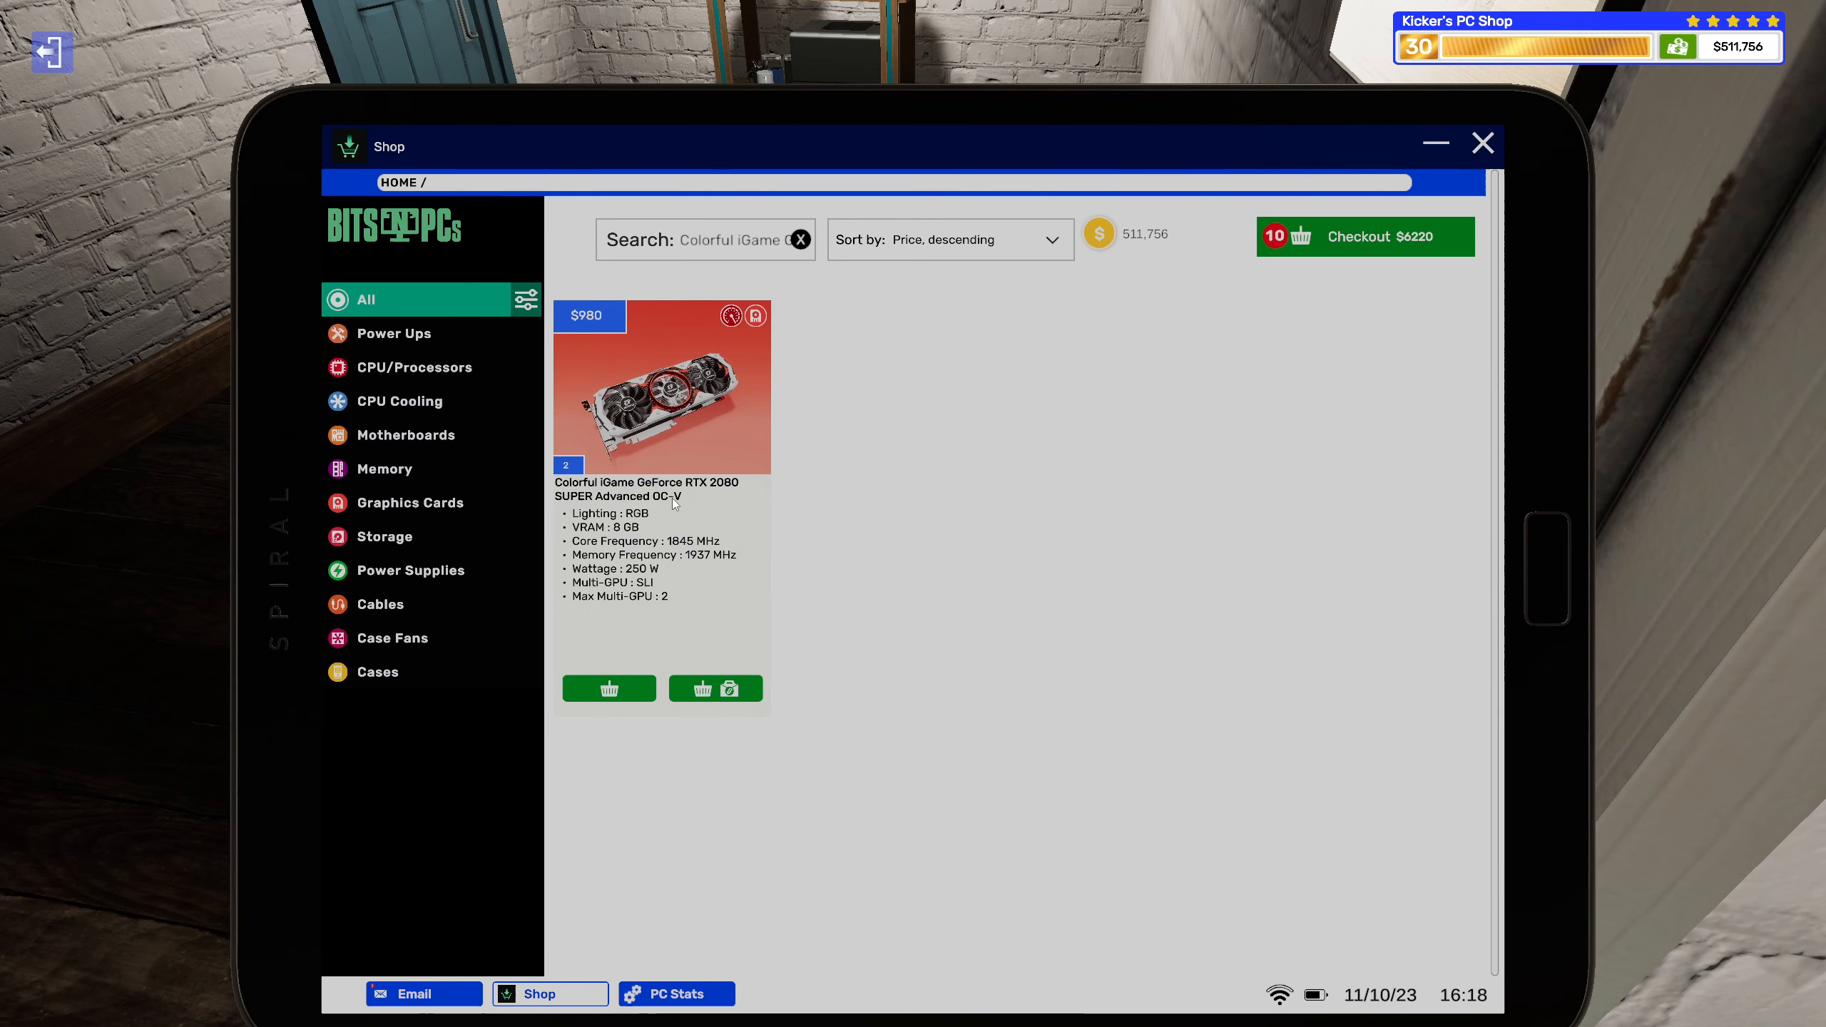
left_click(411, 993)
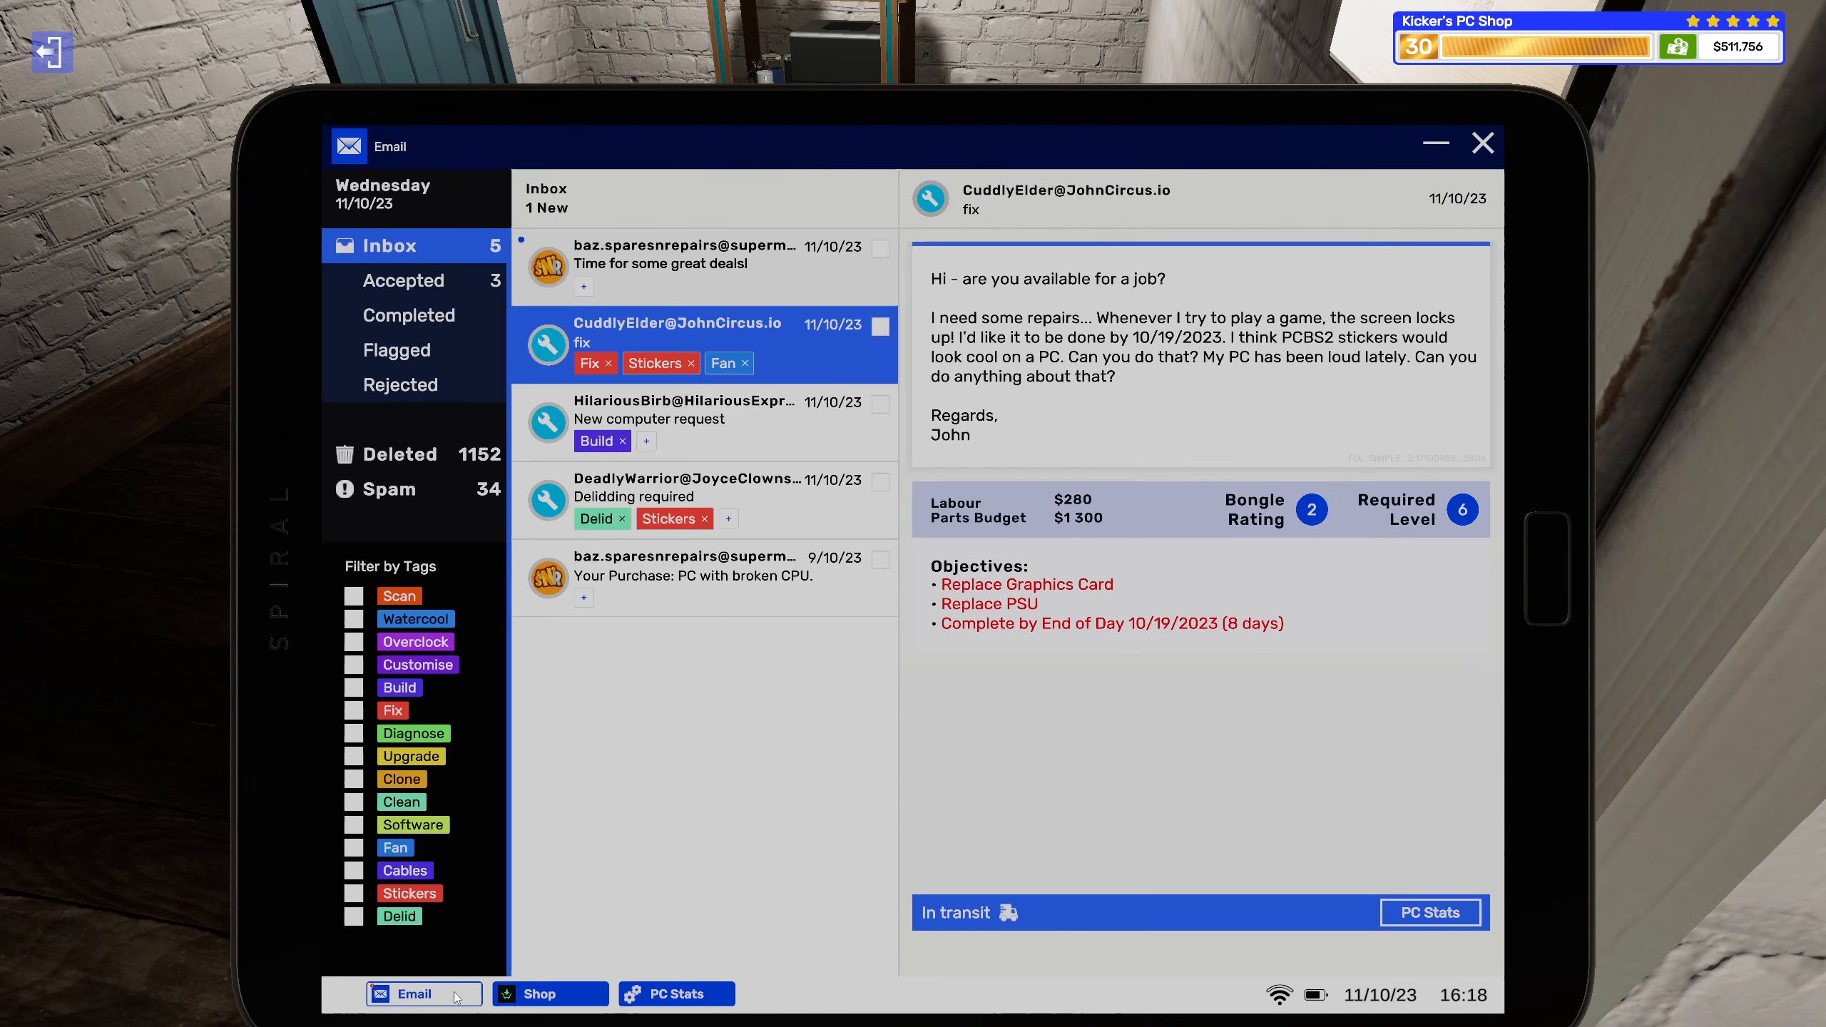
left_click(1429, 911)
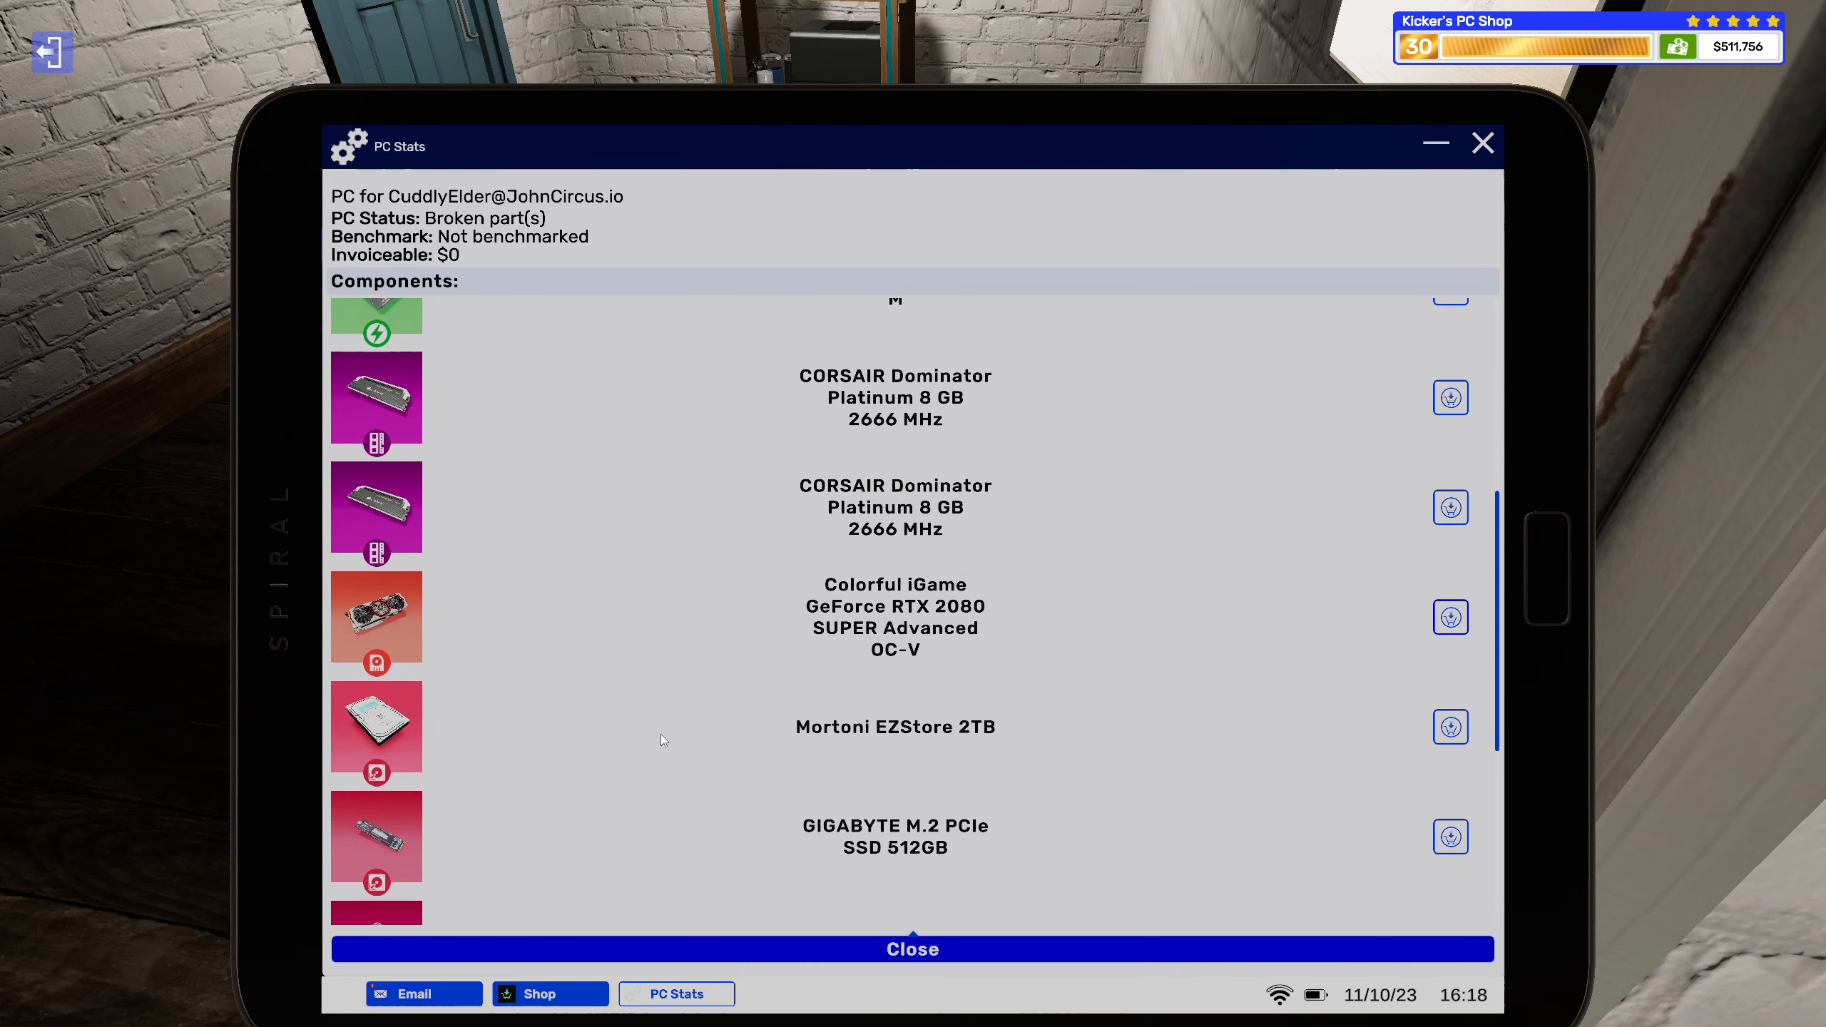
Add the GamerStorm DQ750-M power supply to the repair job and review the $6,340 basket.
scroll("down", 3)
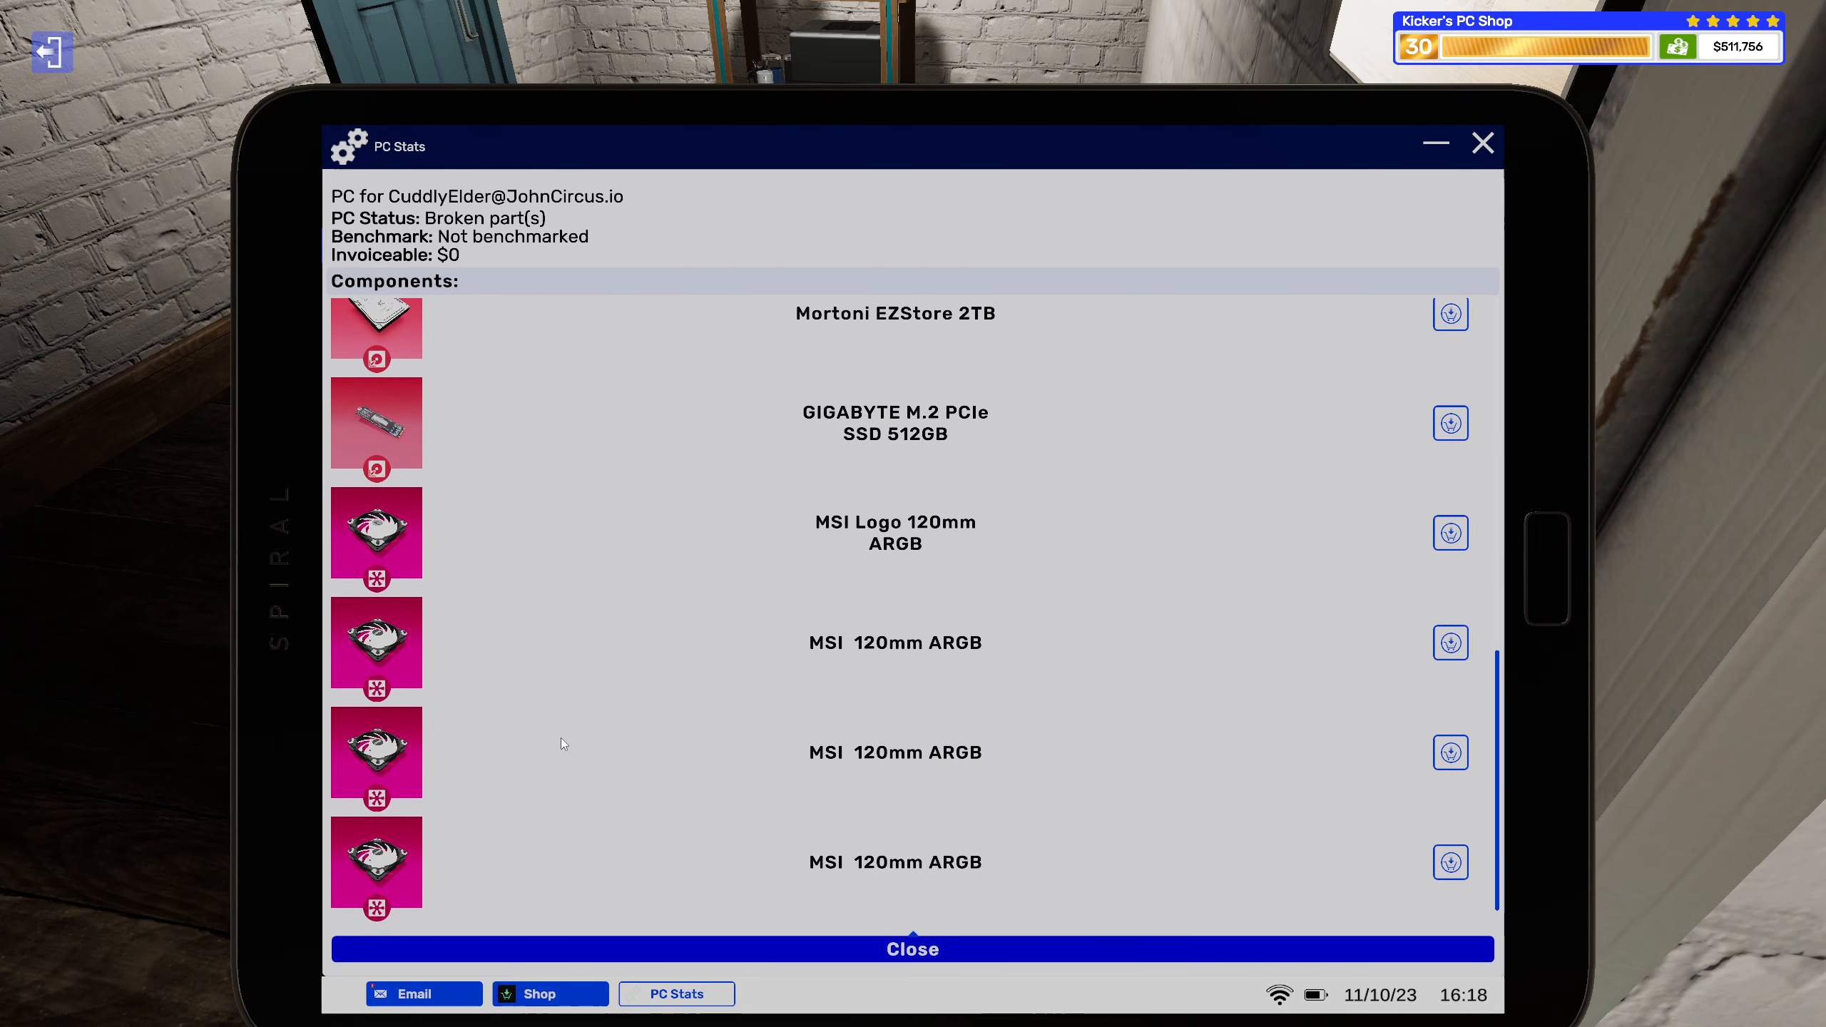
scroll("down", 3)
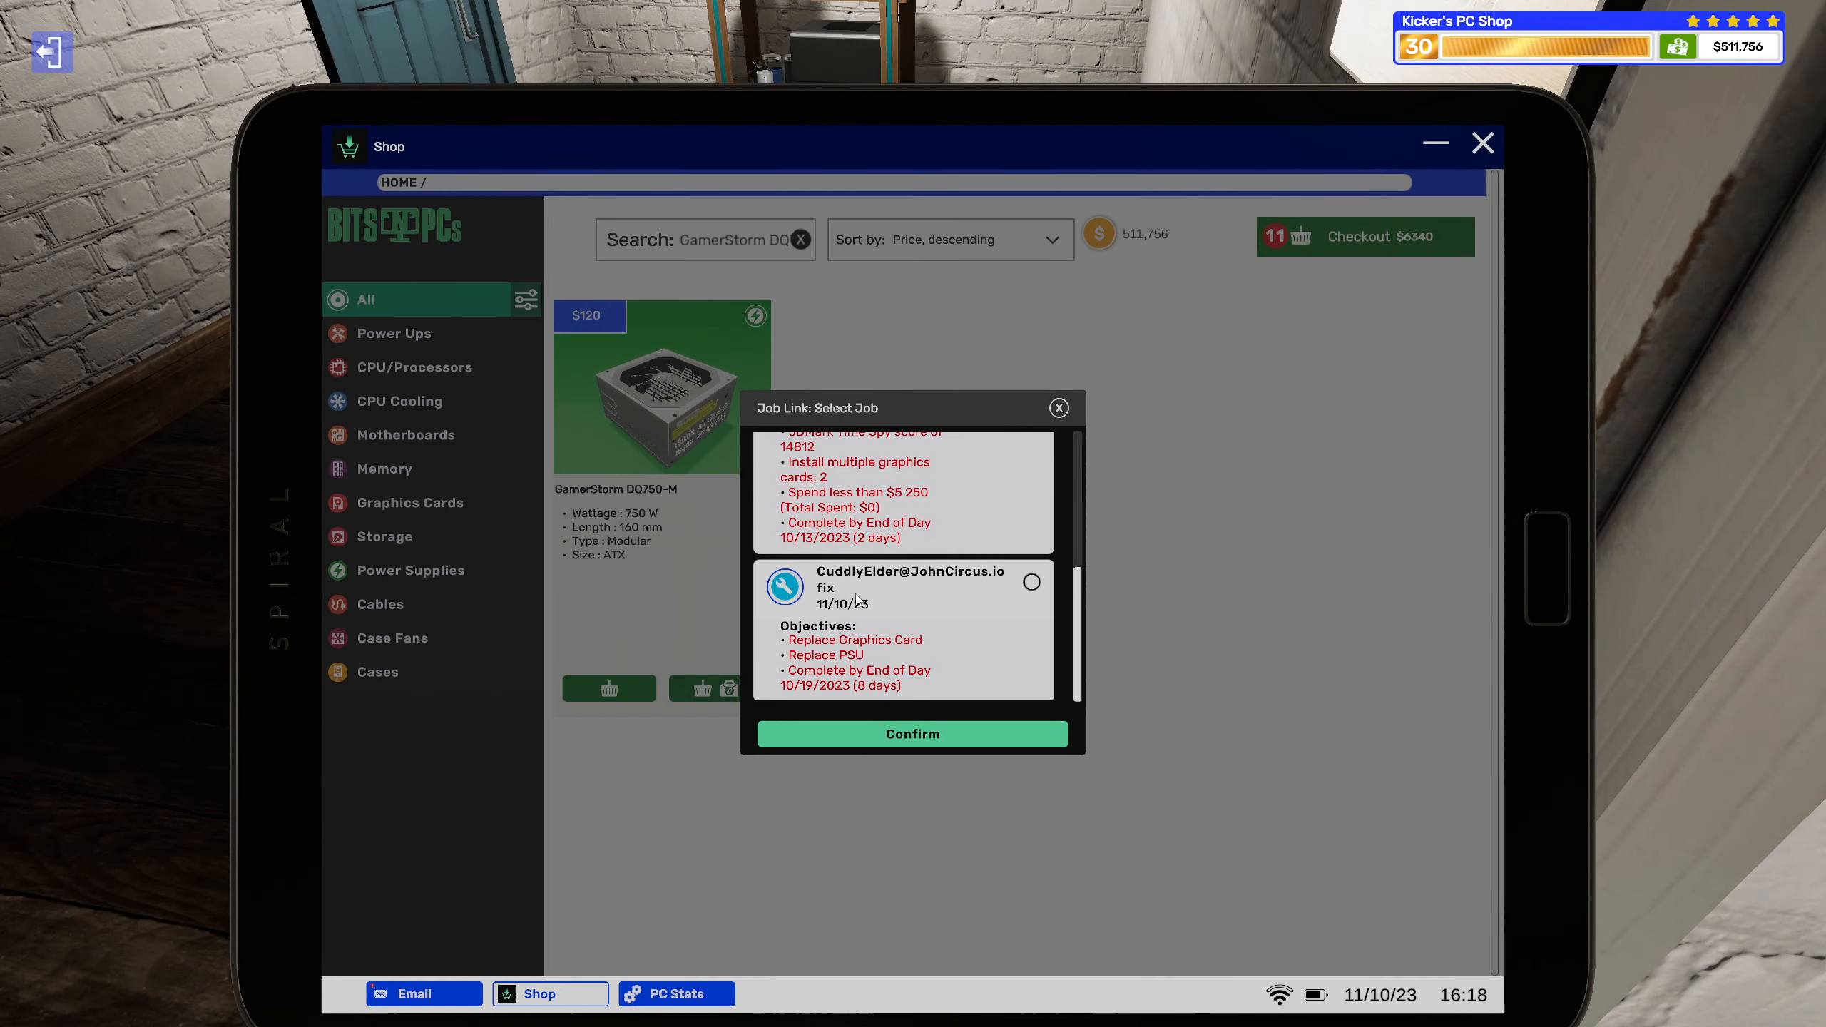
left_click(1057, 408)
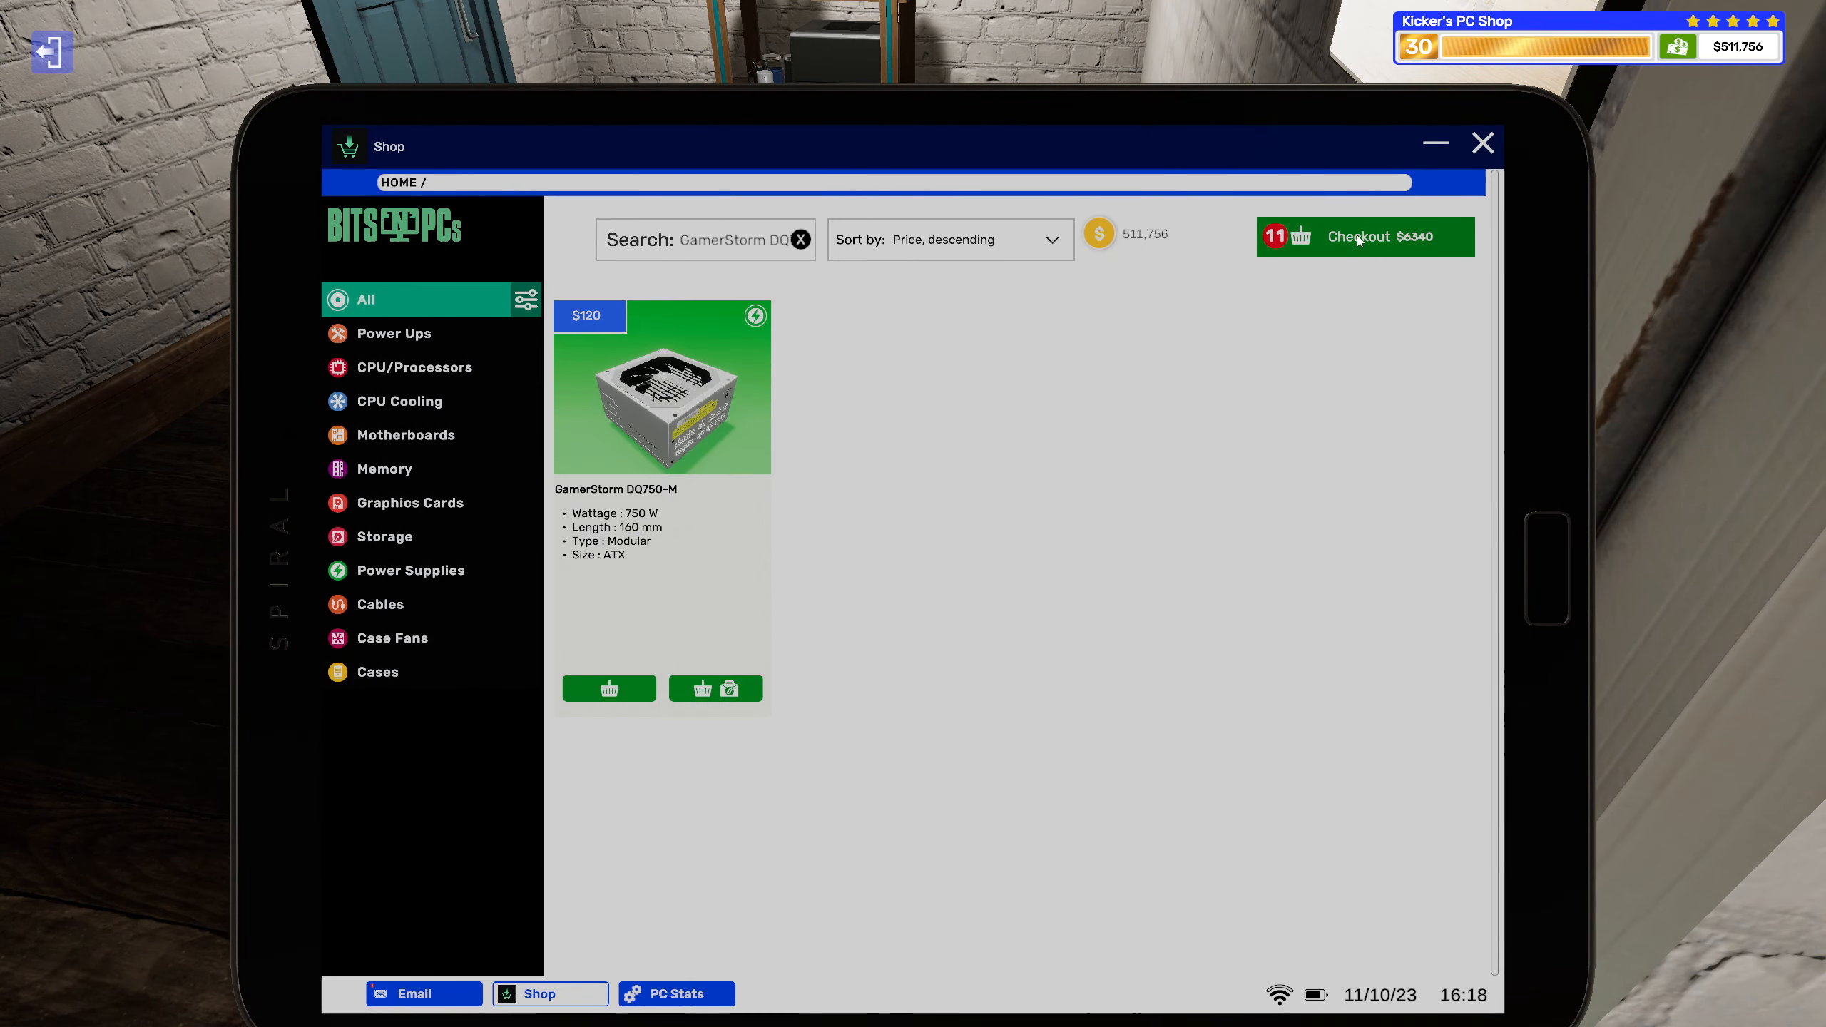
left_click(1362, 237)
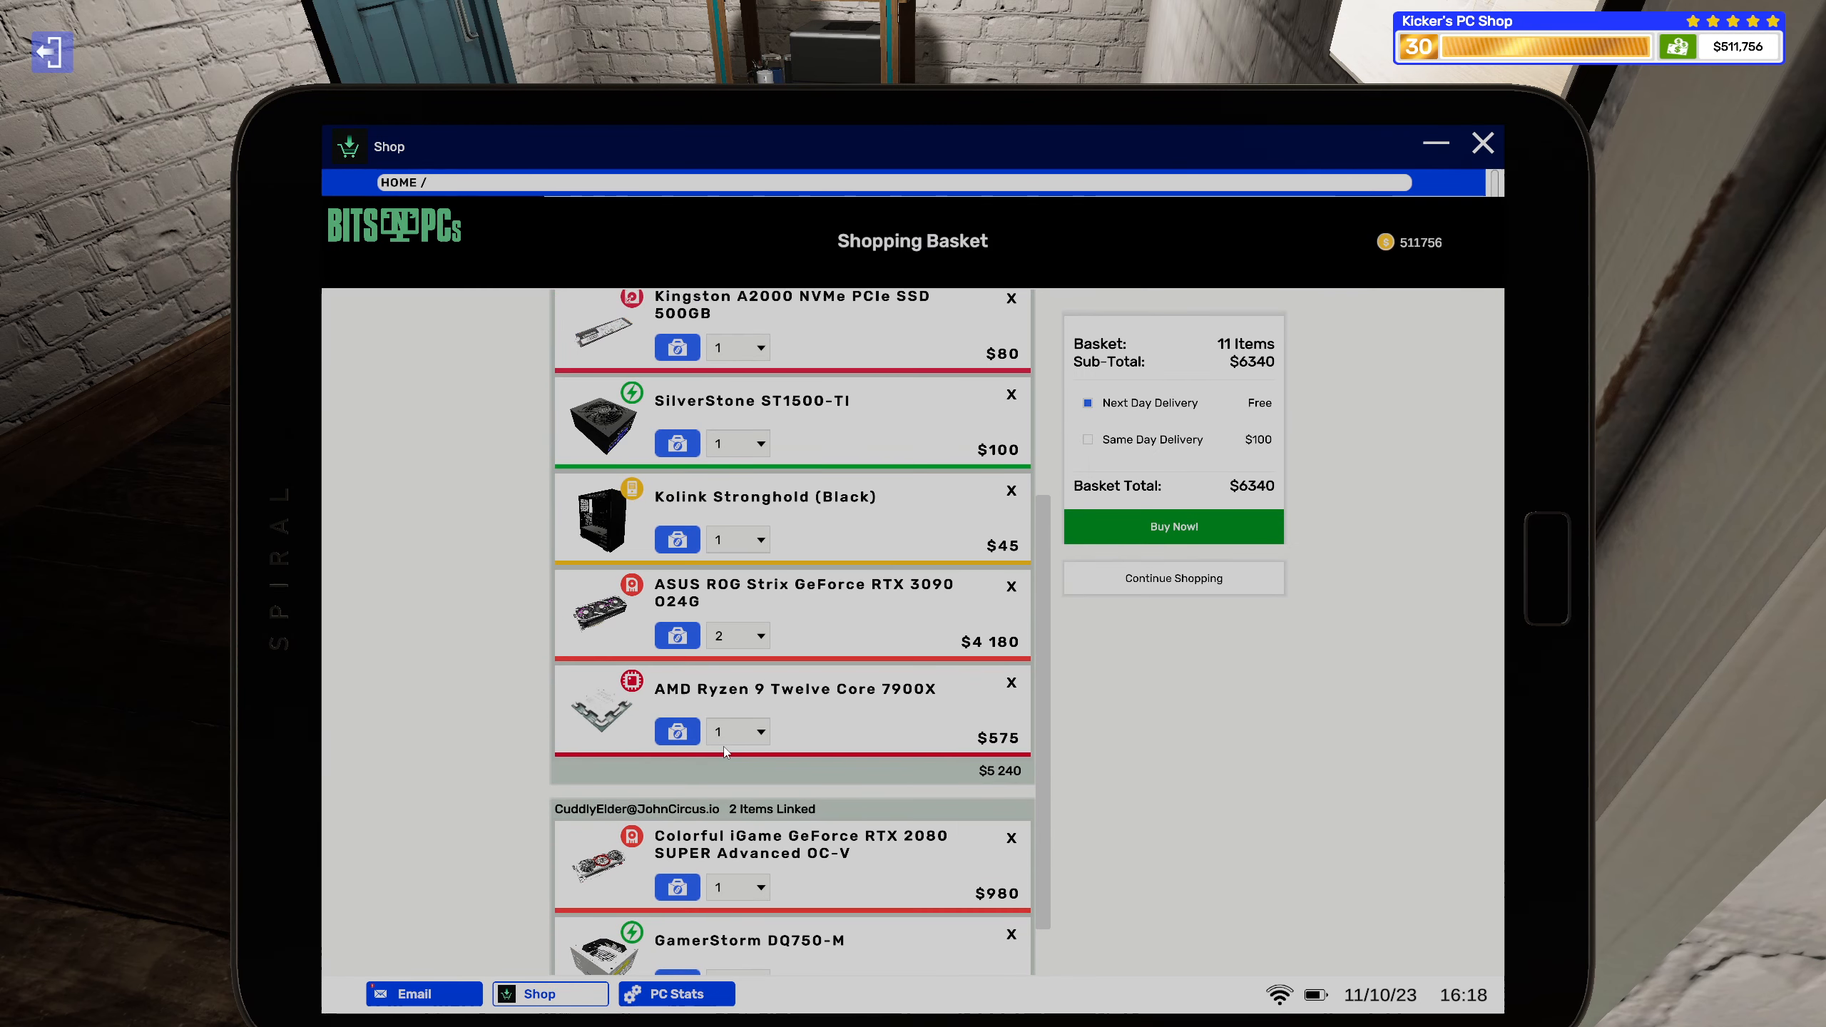
left_click(422, 993)
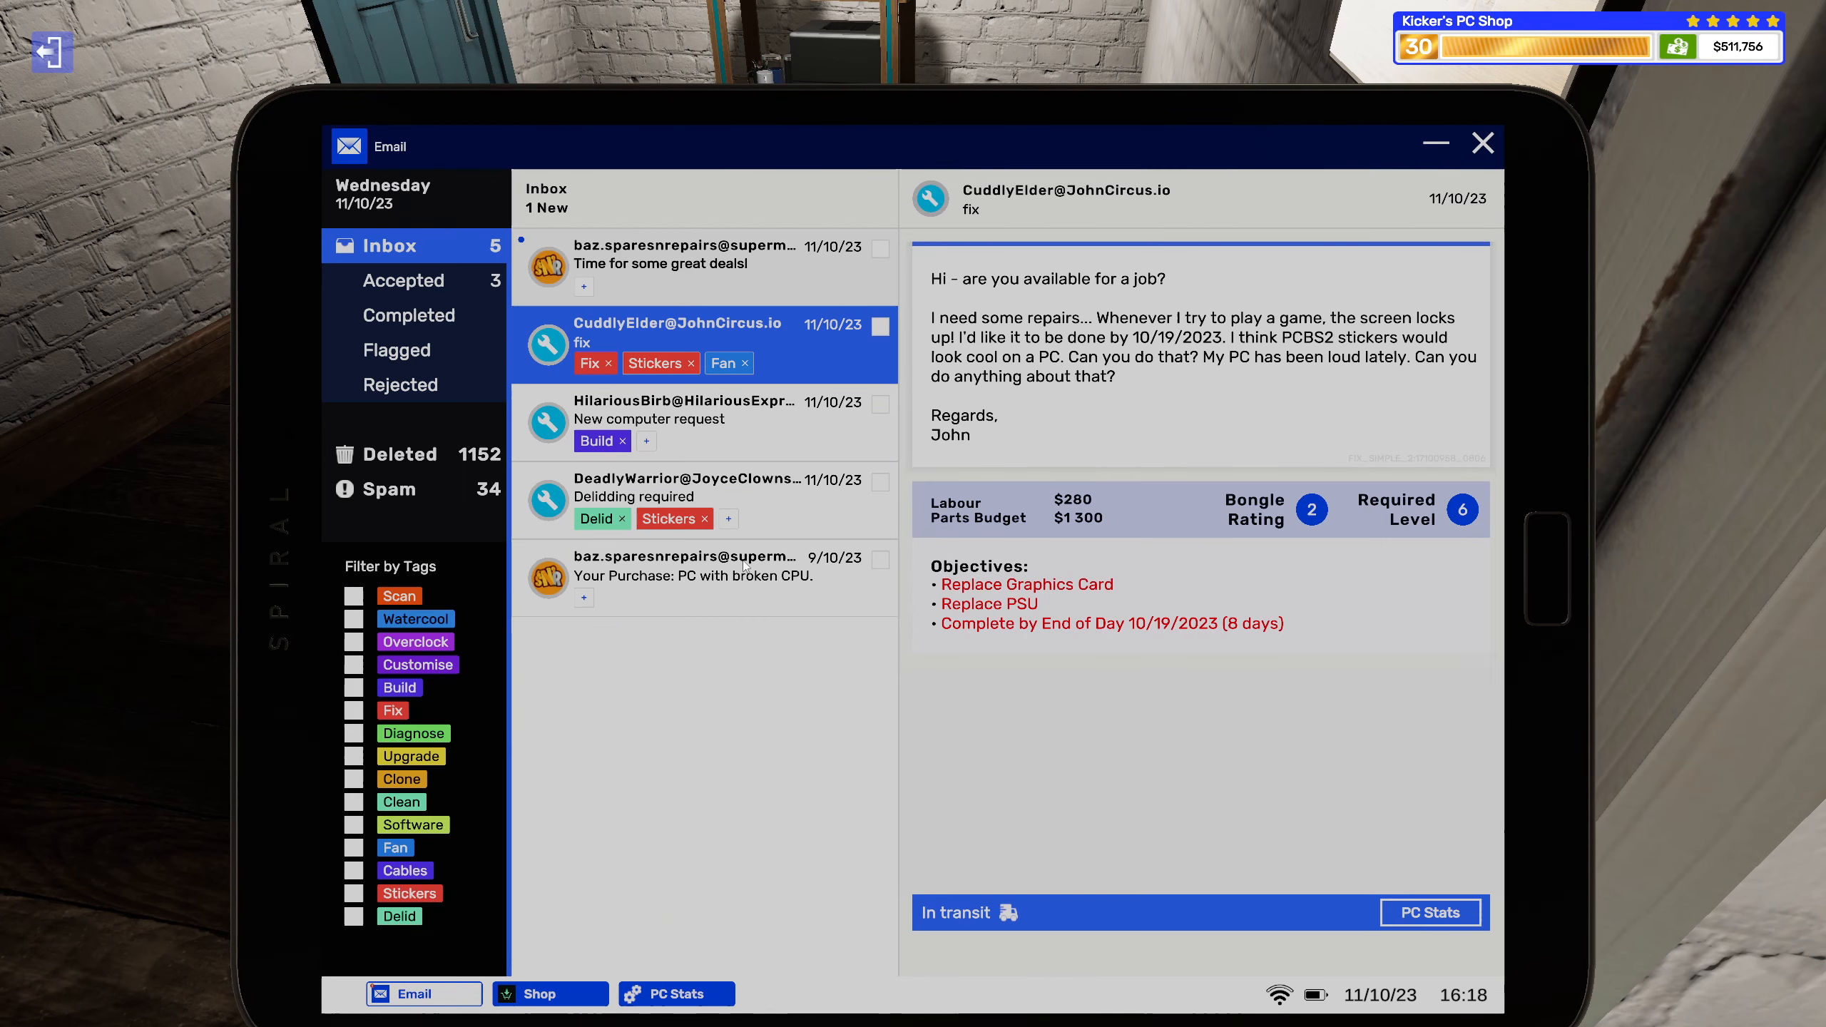
mouse_move(764, 499)
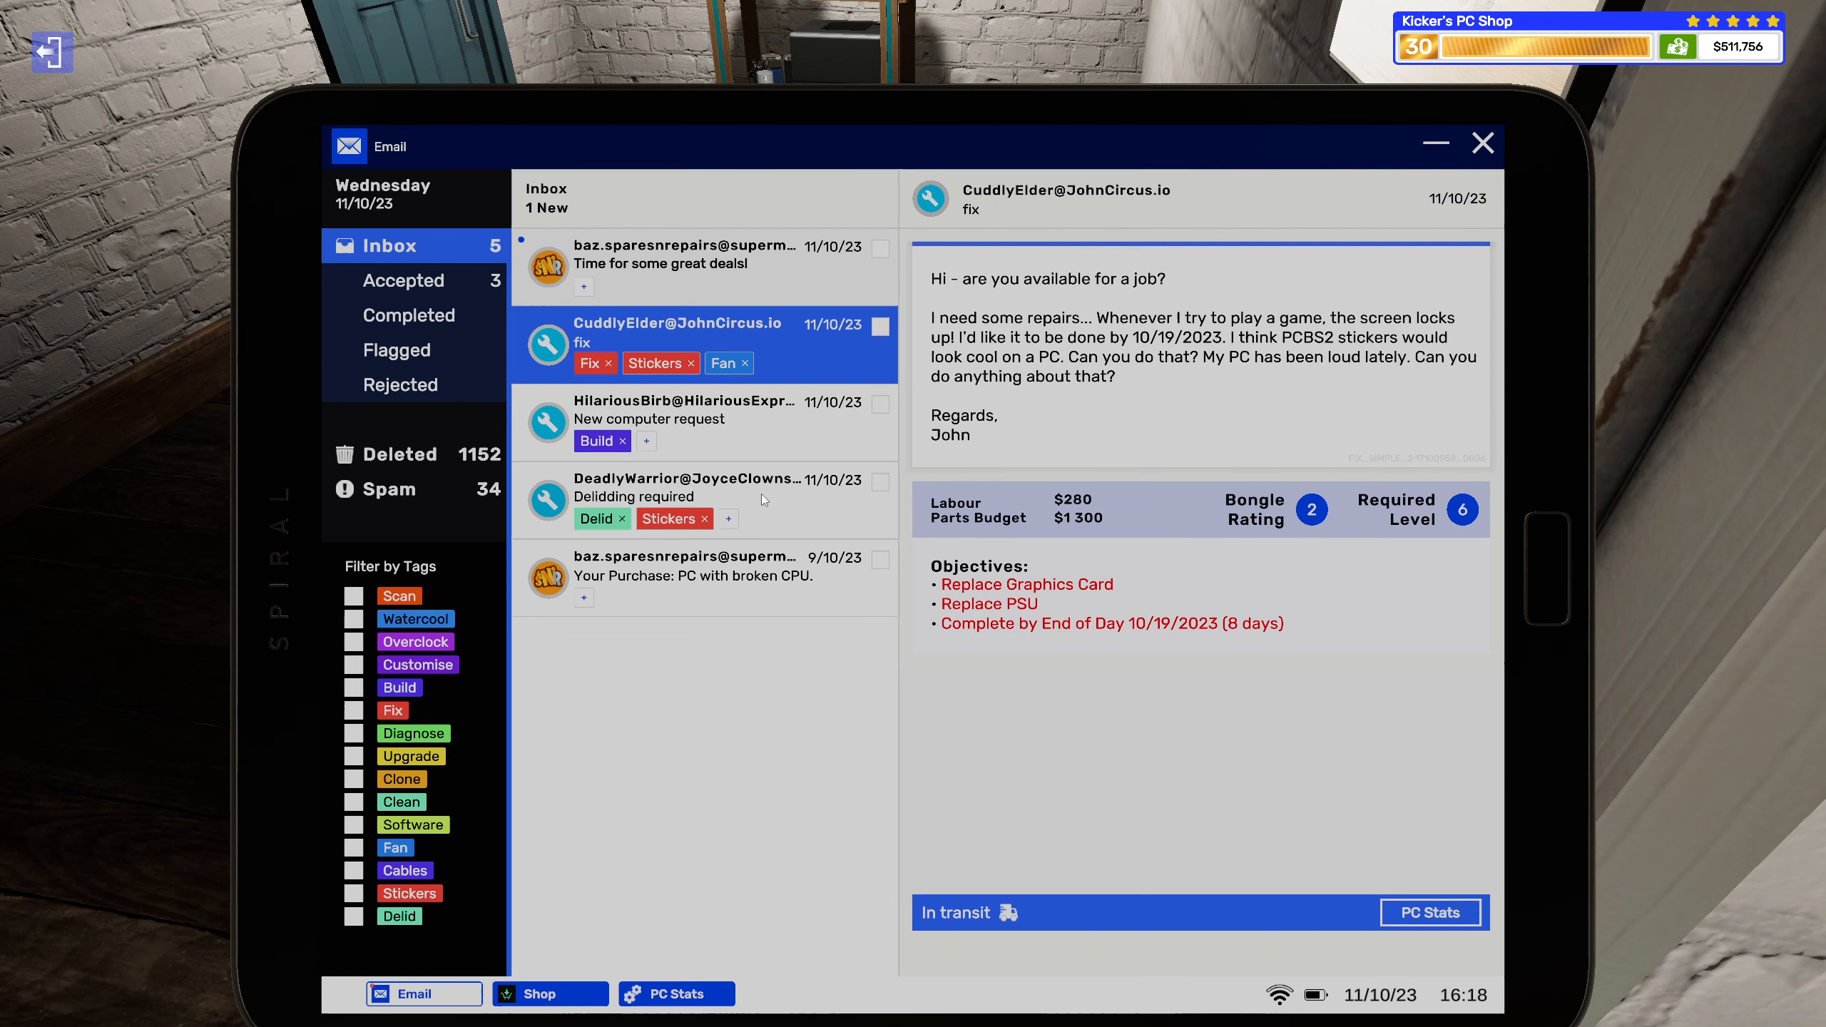
Tag the new computer request Customise, buy the $6,340 basket, and close the component list.
left_click(683, 410)
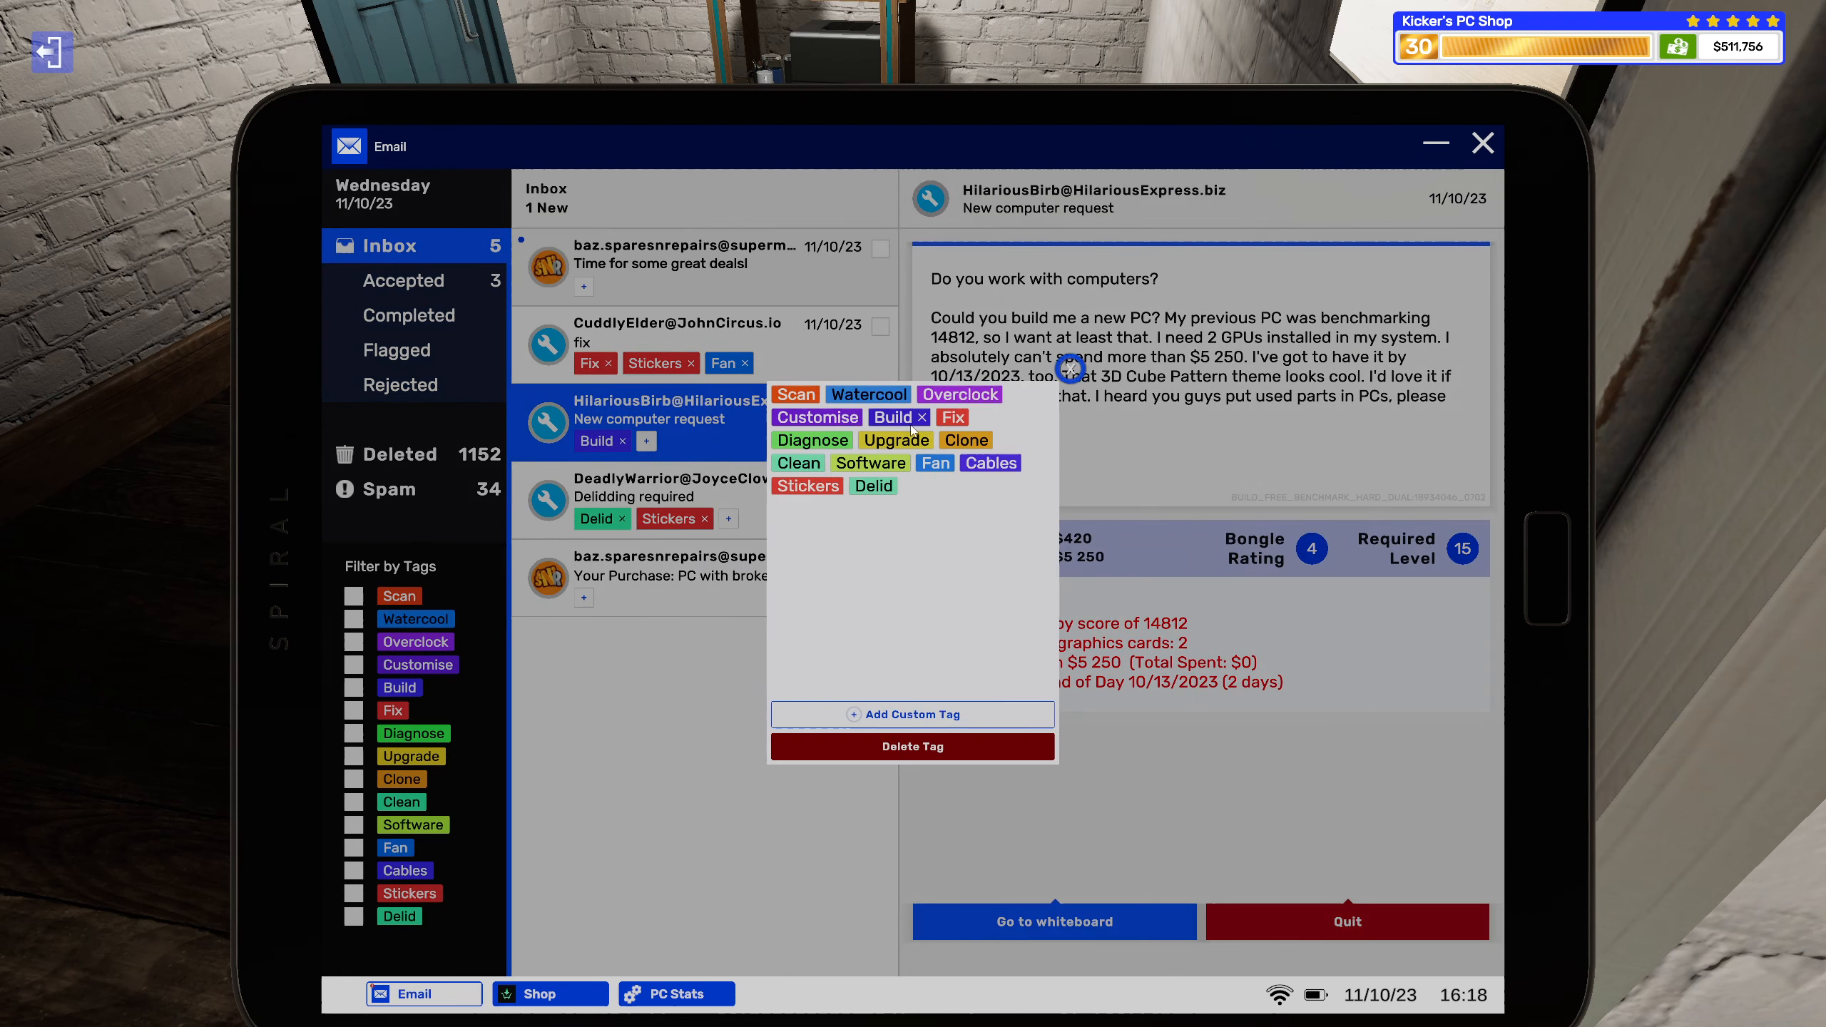
left_click(816, 417)
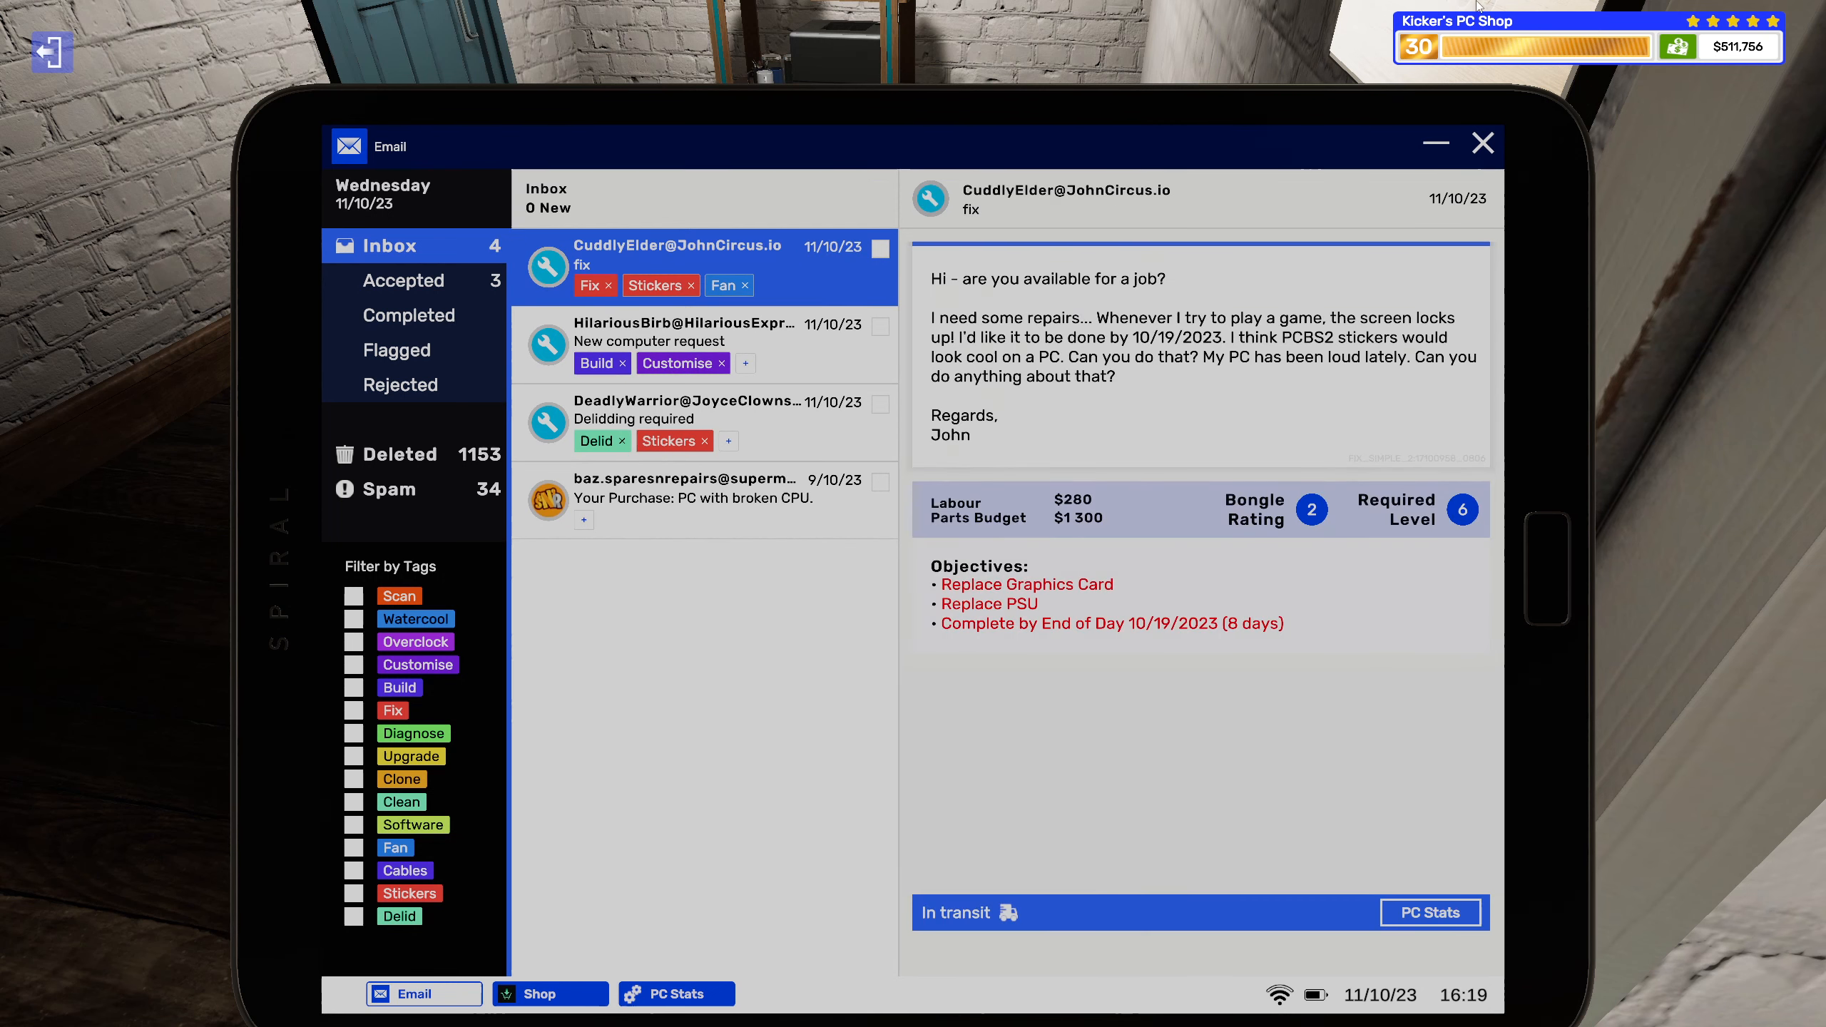
left_click(548, 993)
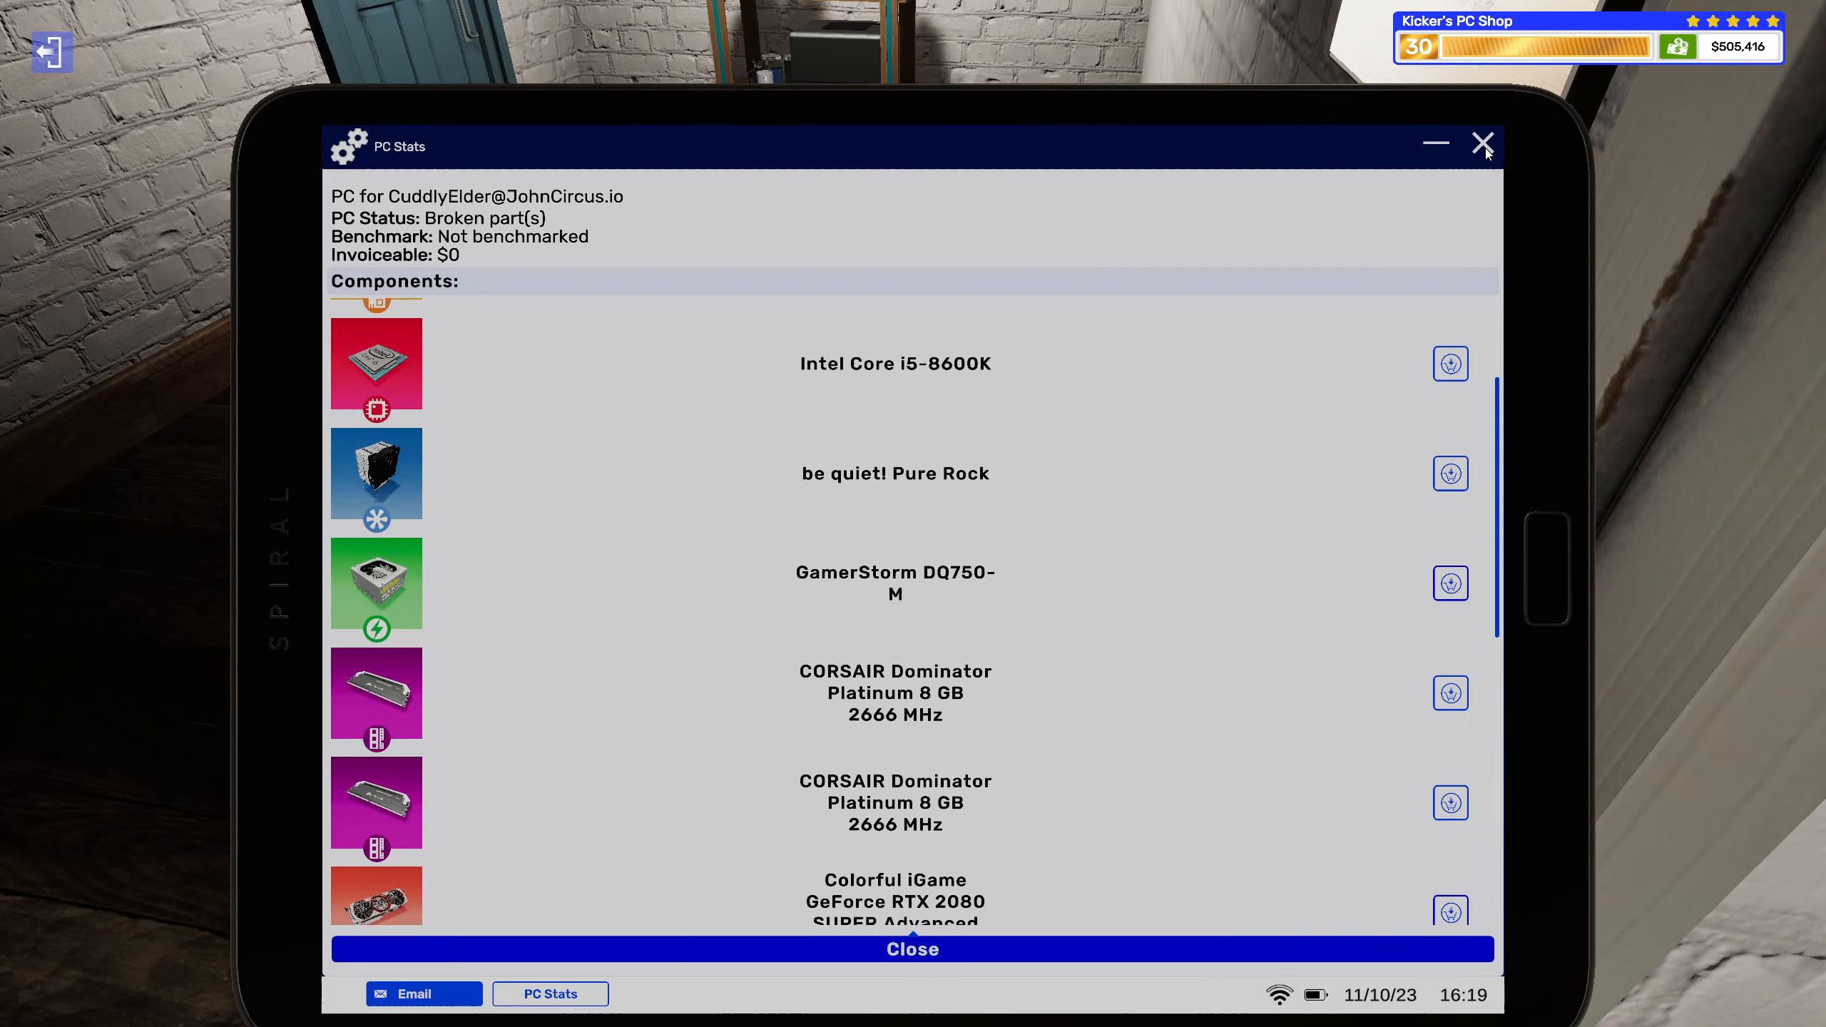
left_click(1482, 143)
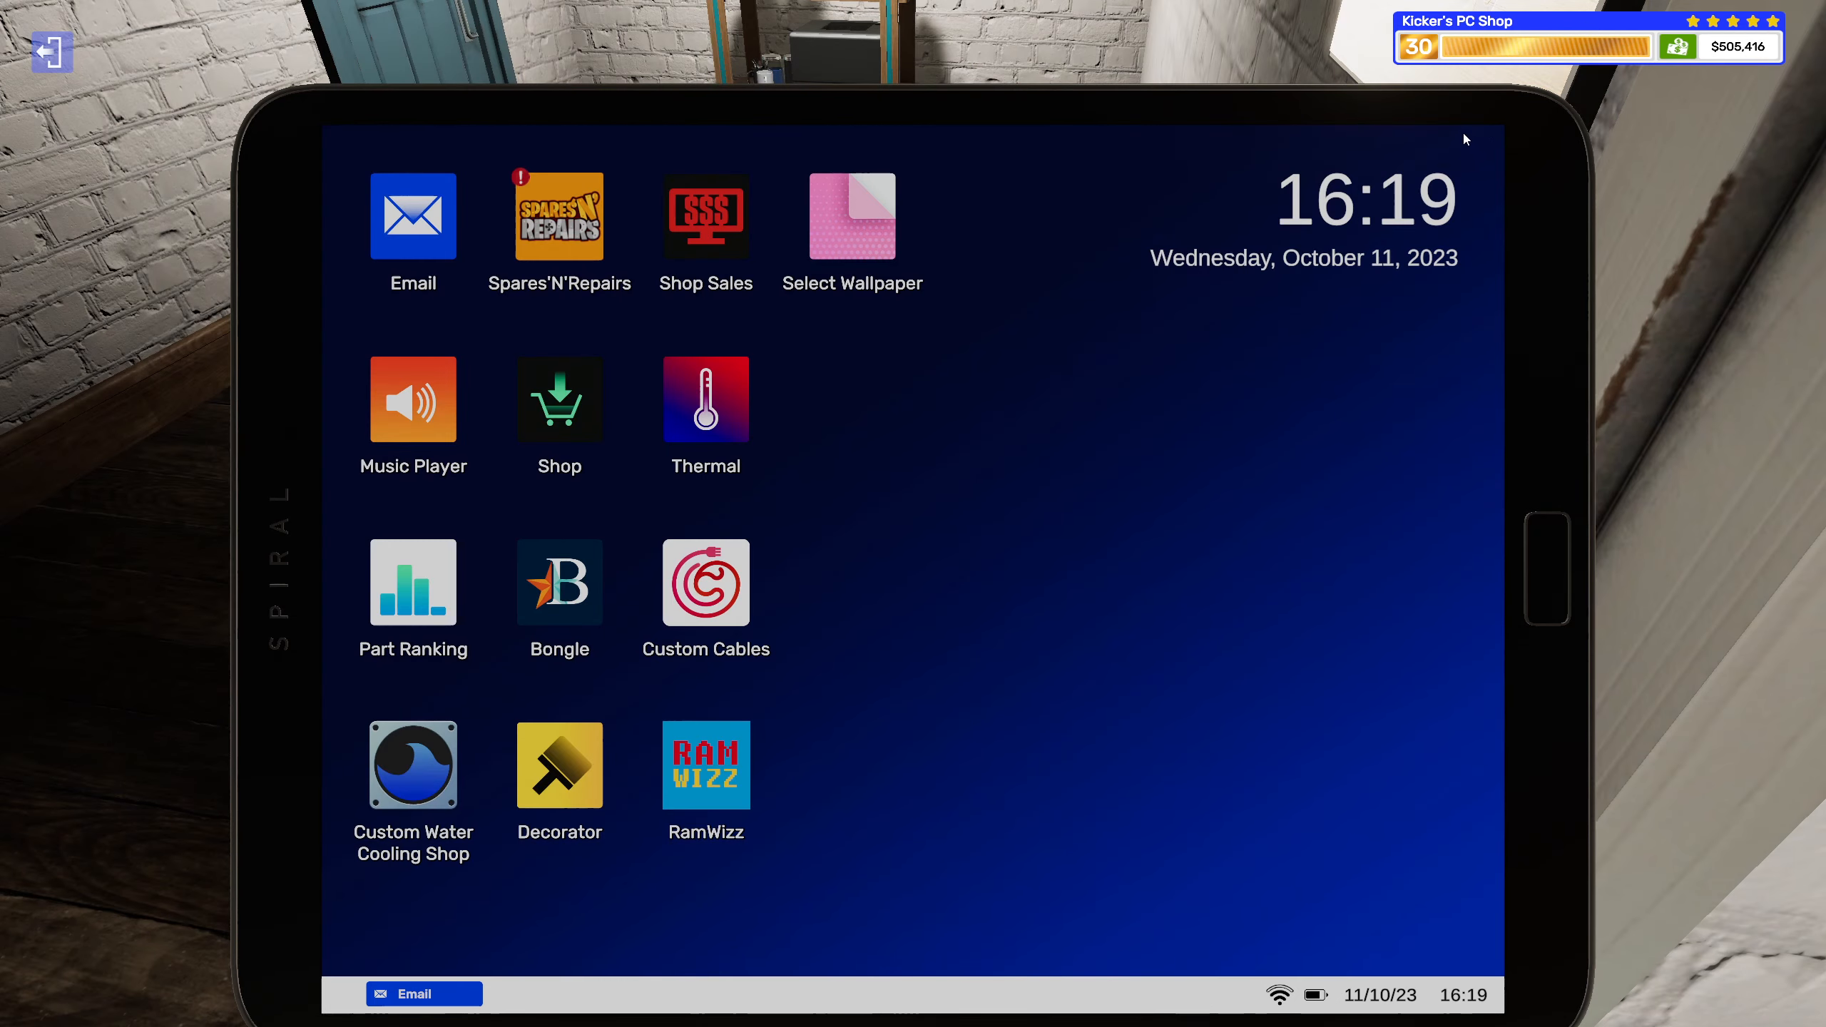